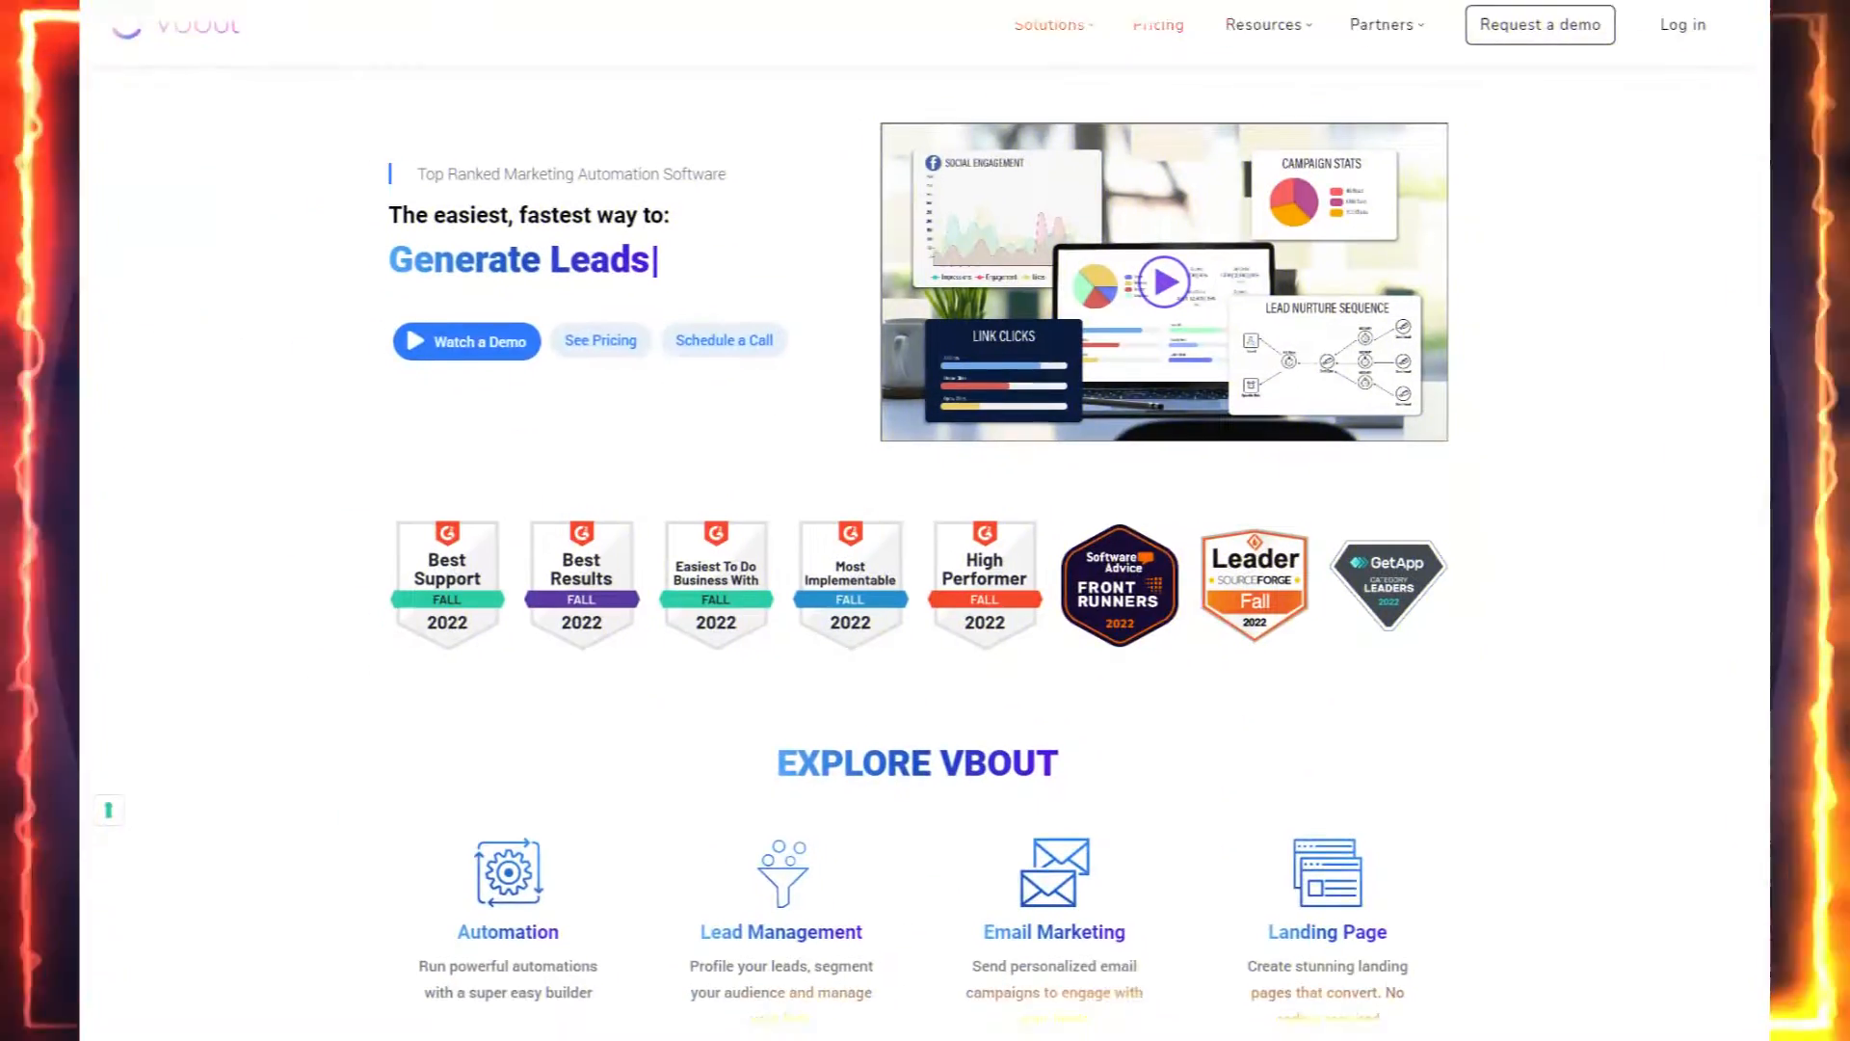
- Review the Sample Dashboard contents and expand it to full screen
scroll("down", 3)
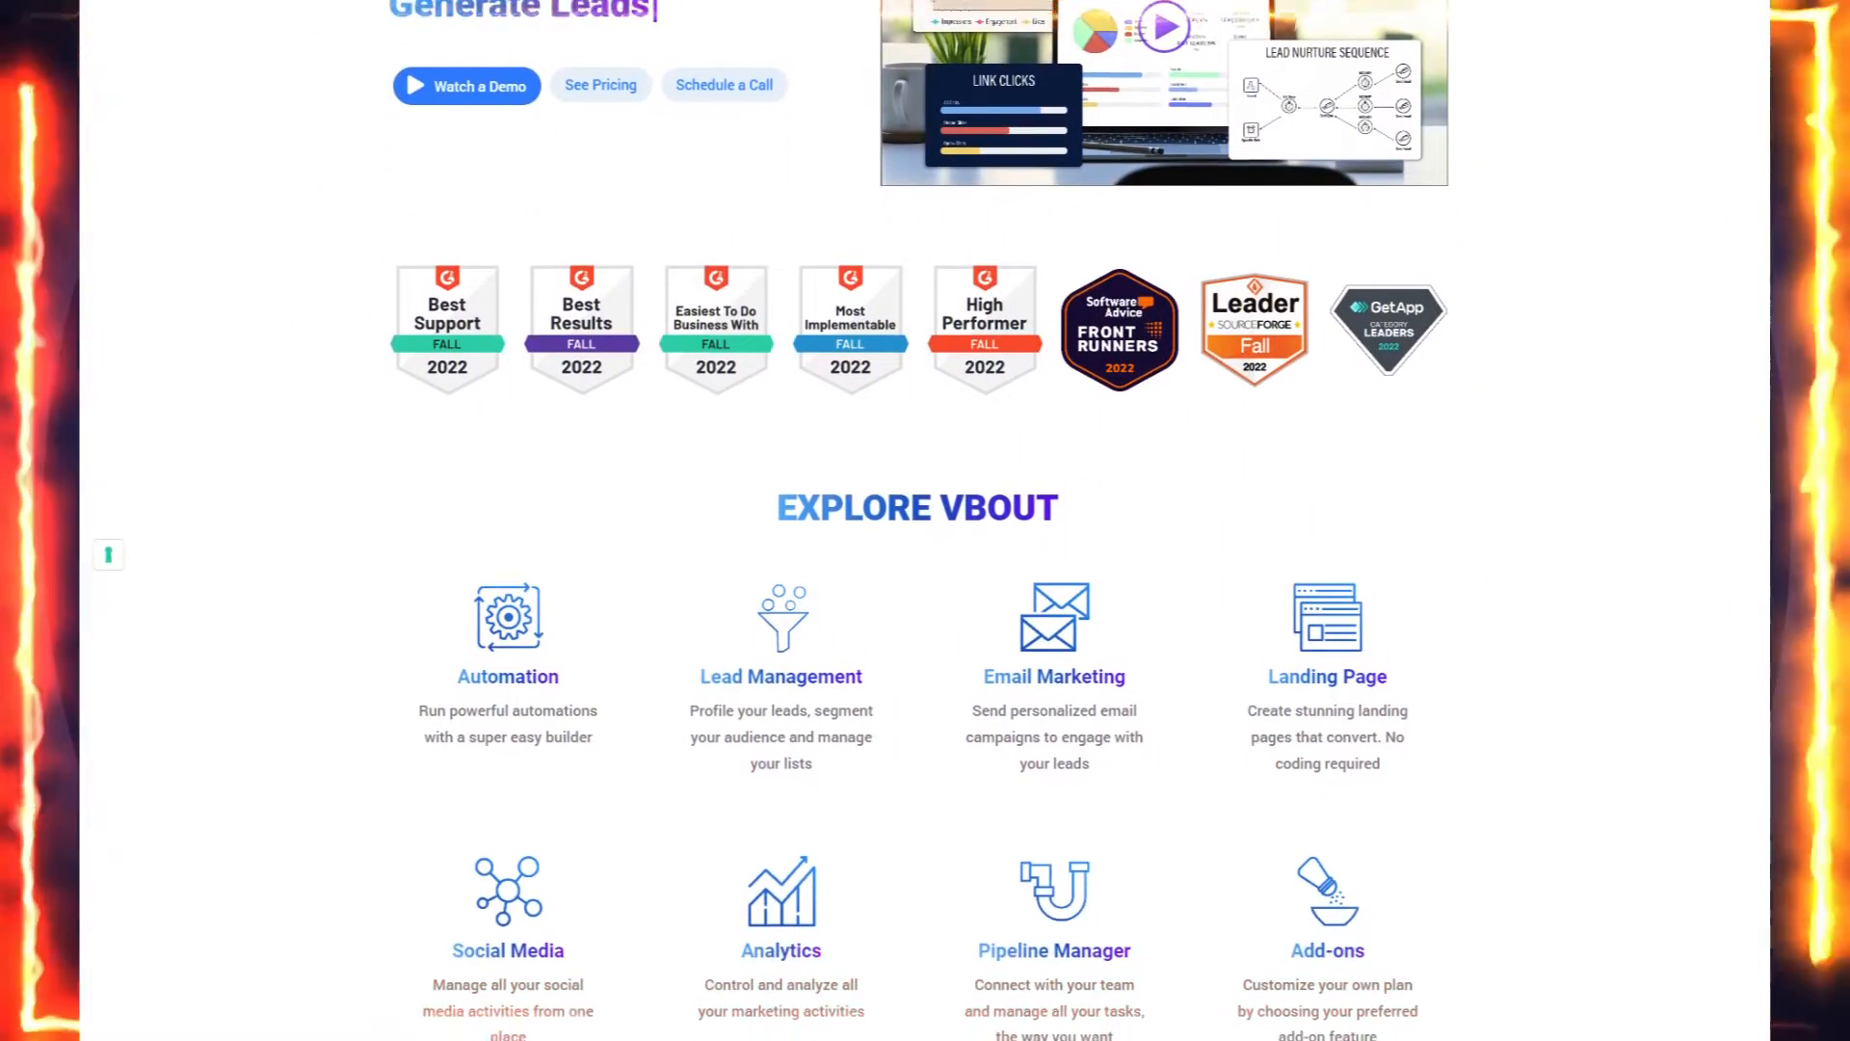
scroll("down", 3)
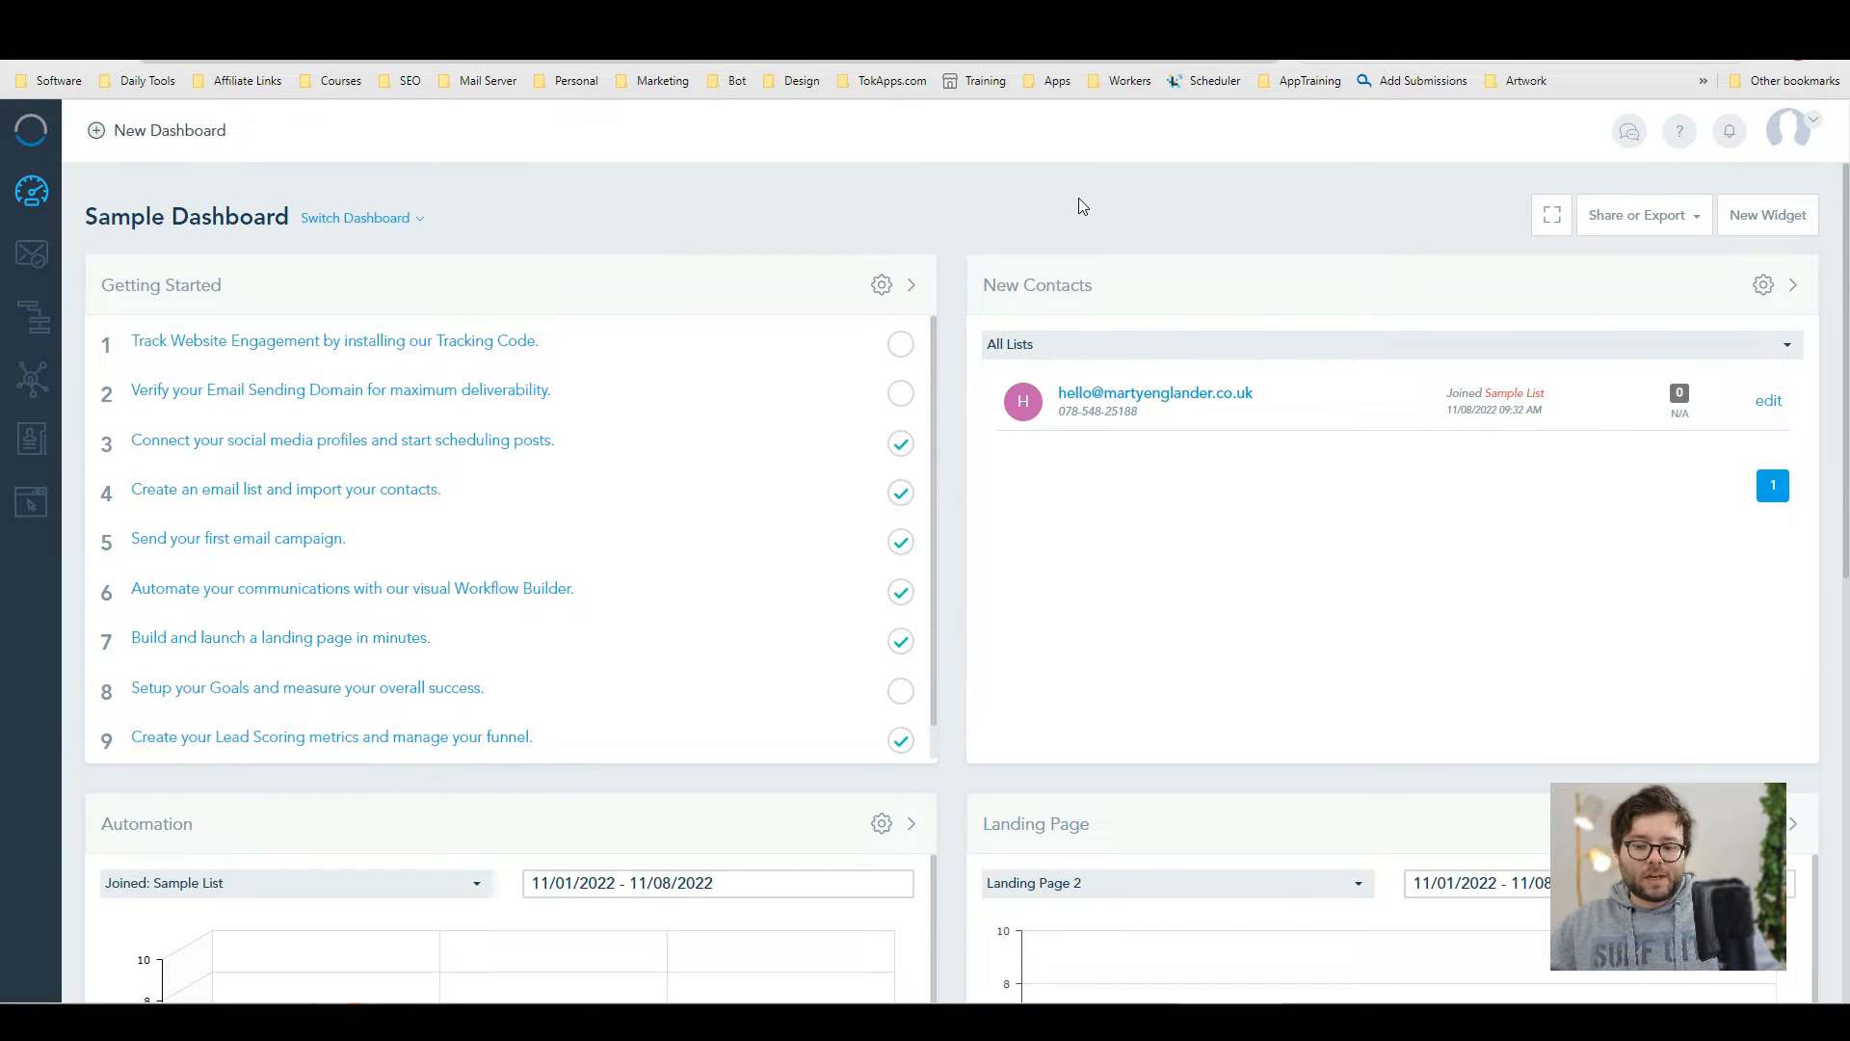
mouse_move(557, 262)
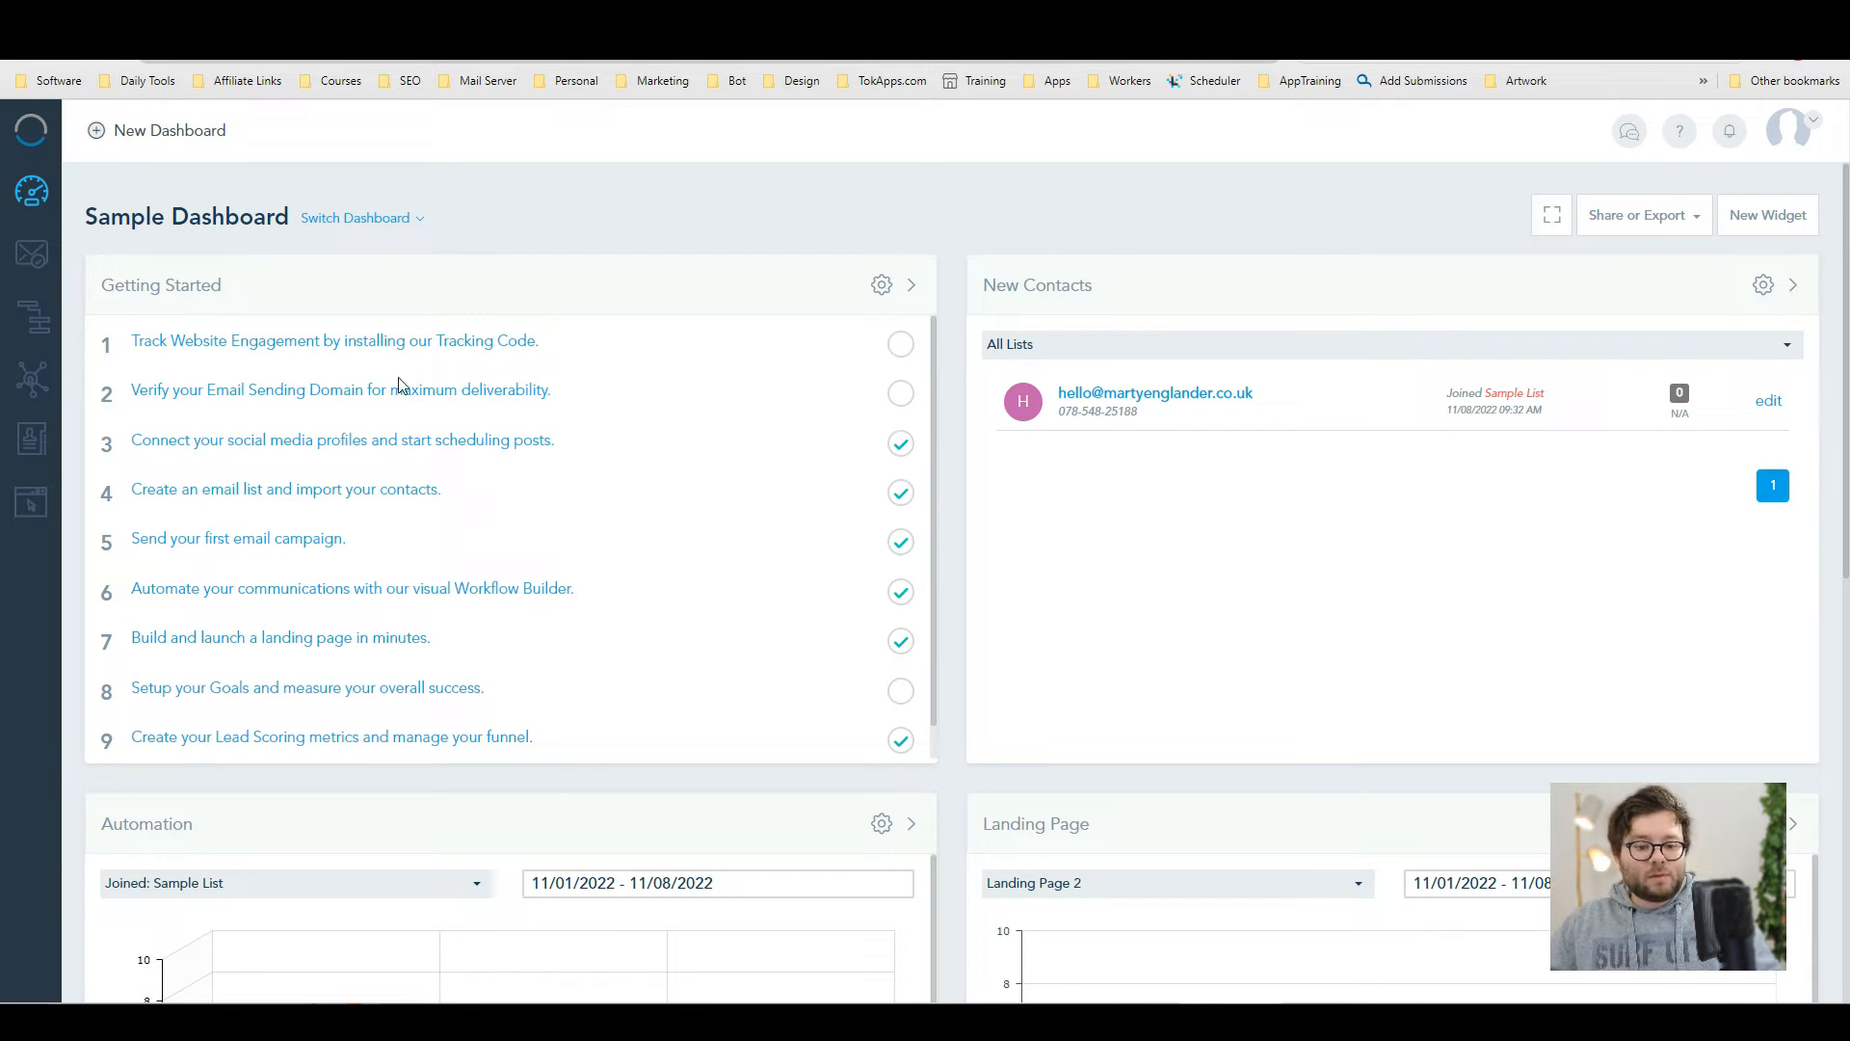
mouse_move(401, 453)
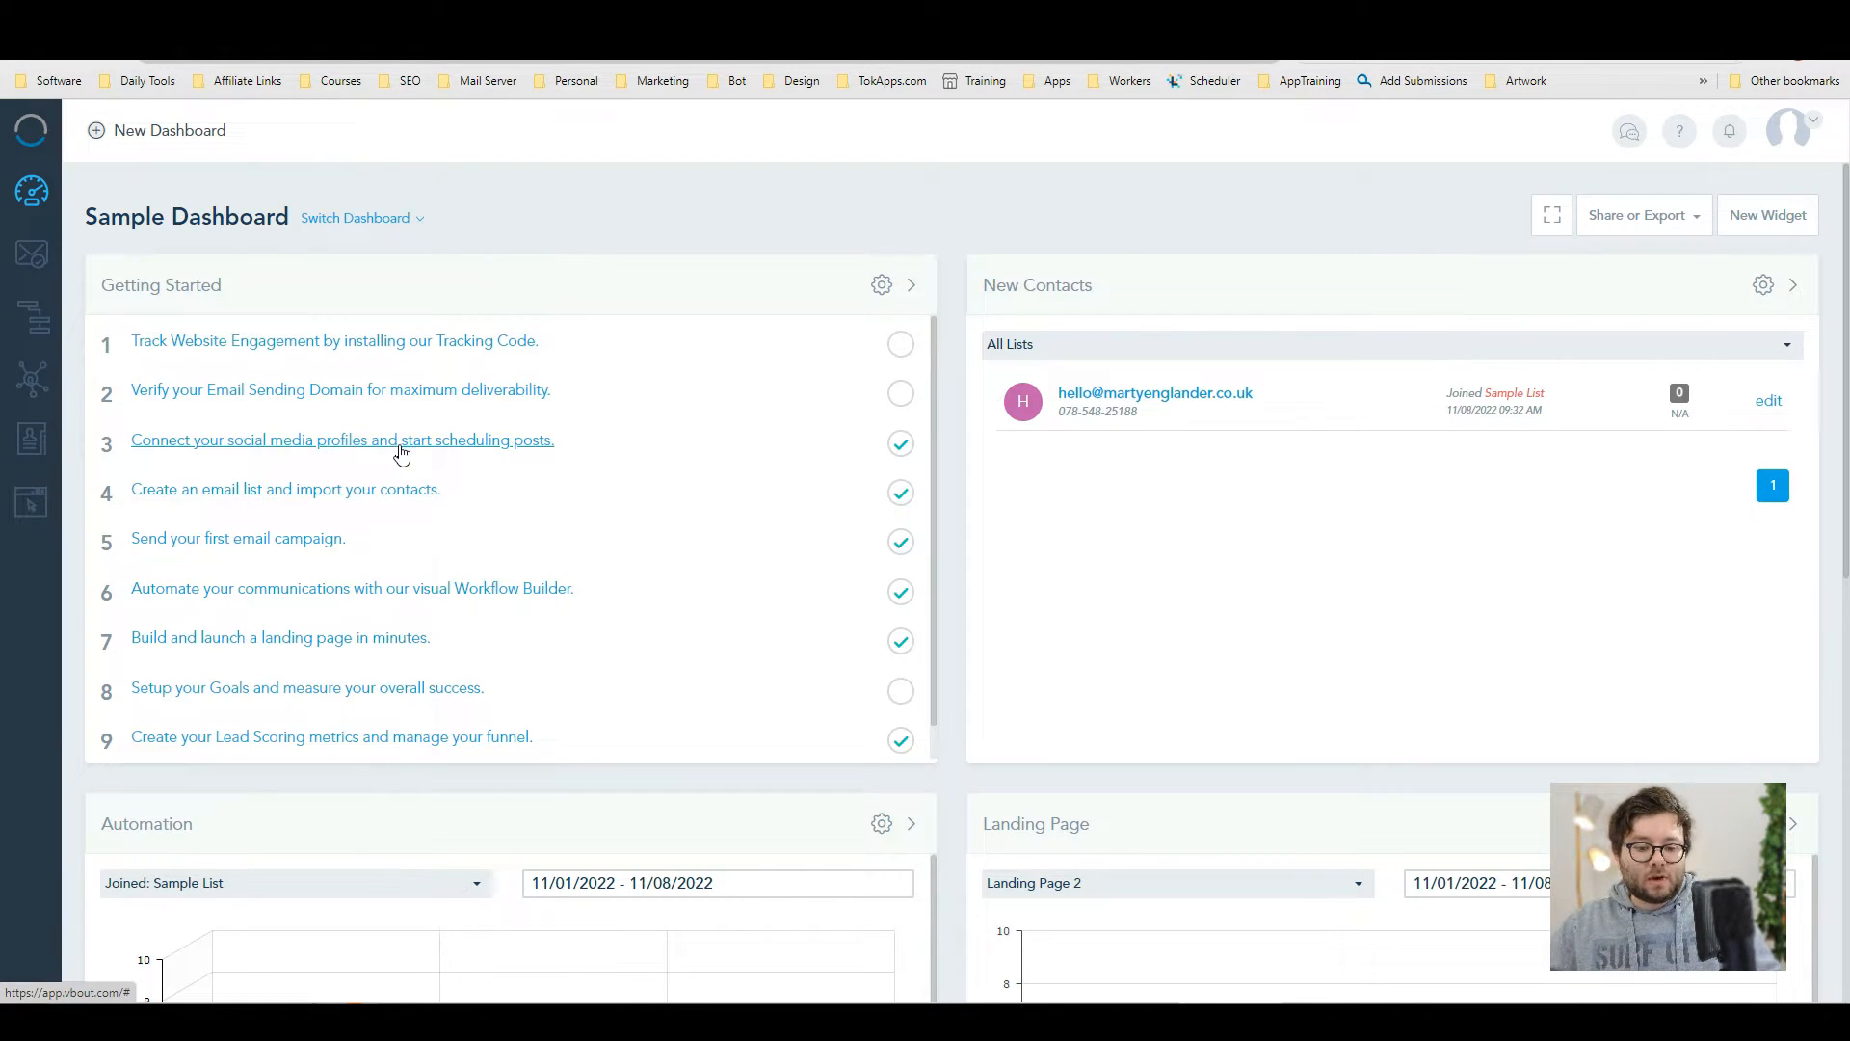
scroll("down", 3)
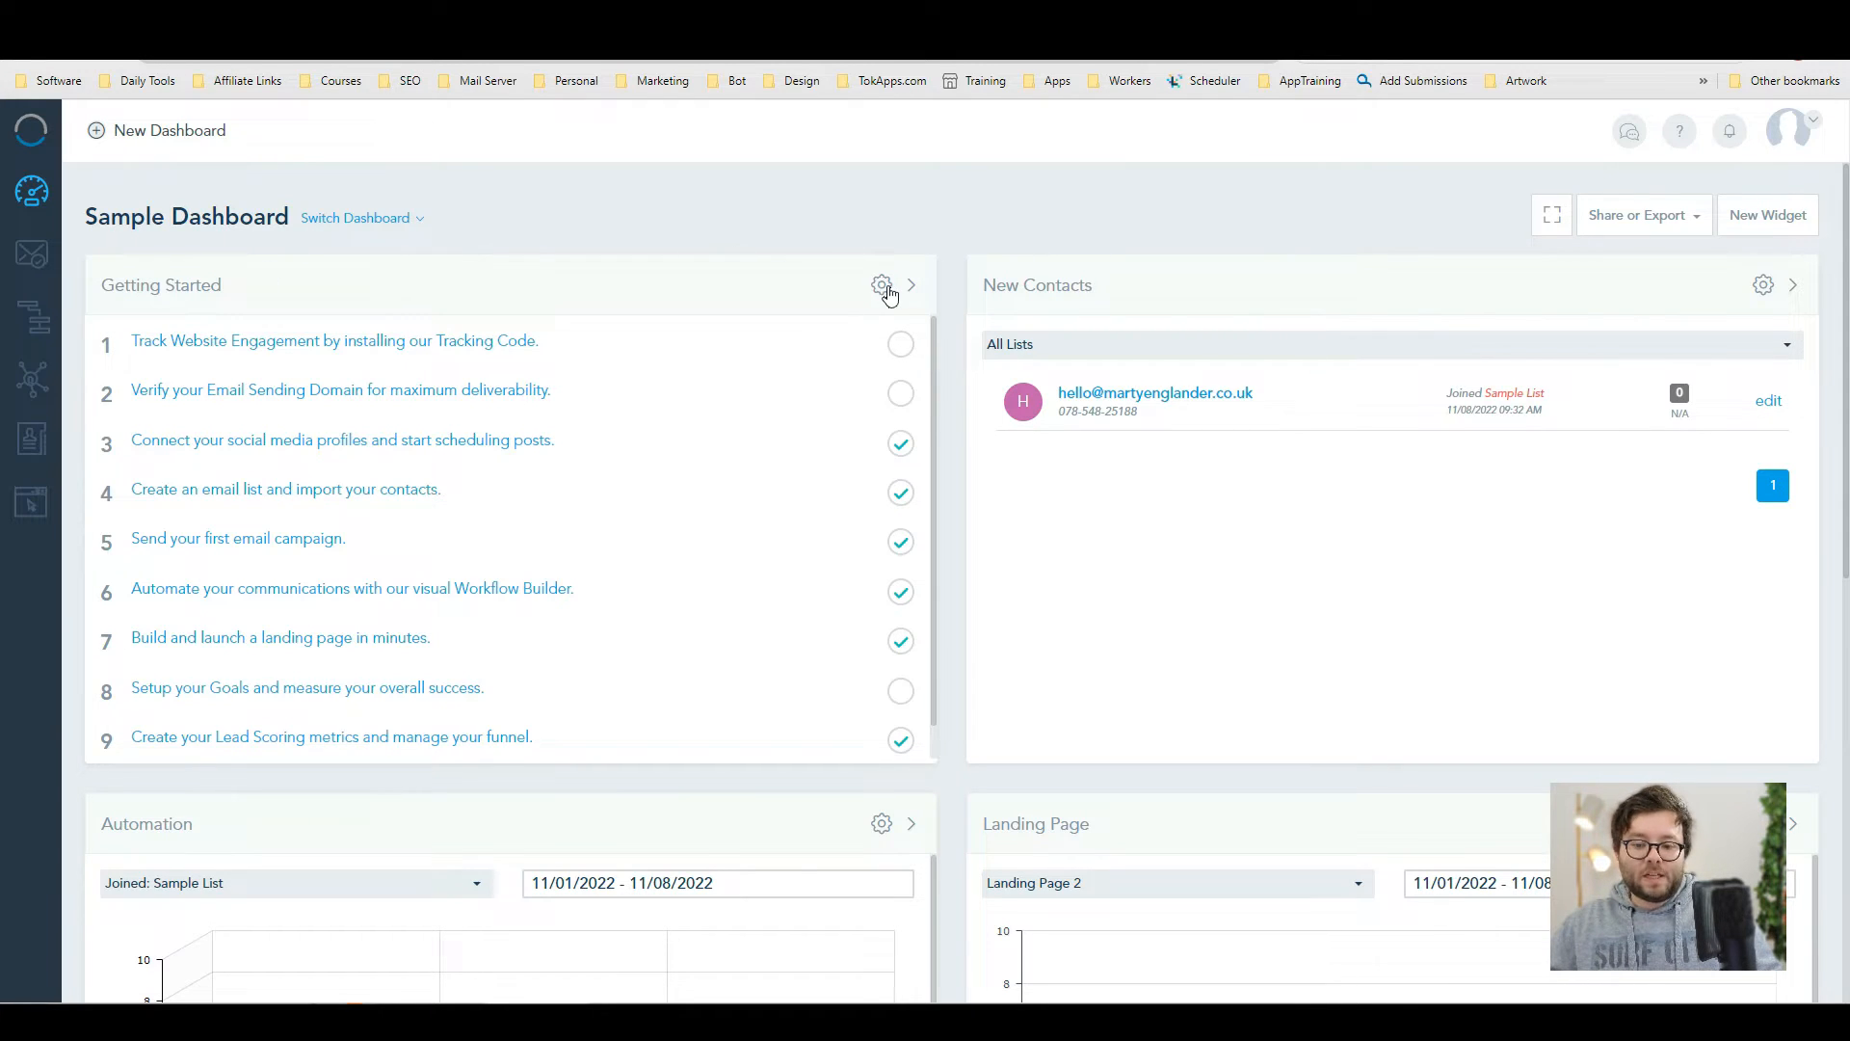
left_click(882, 285)
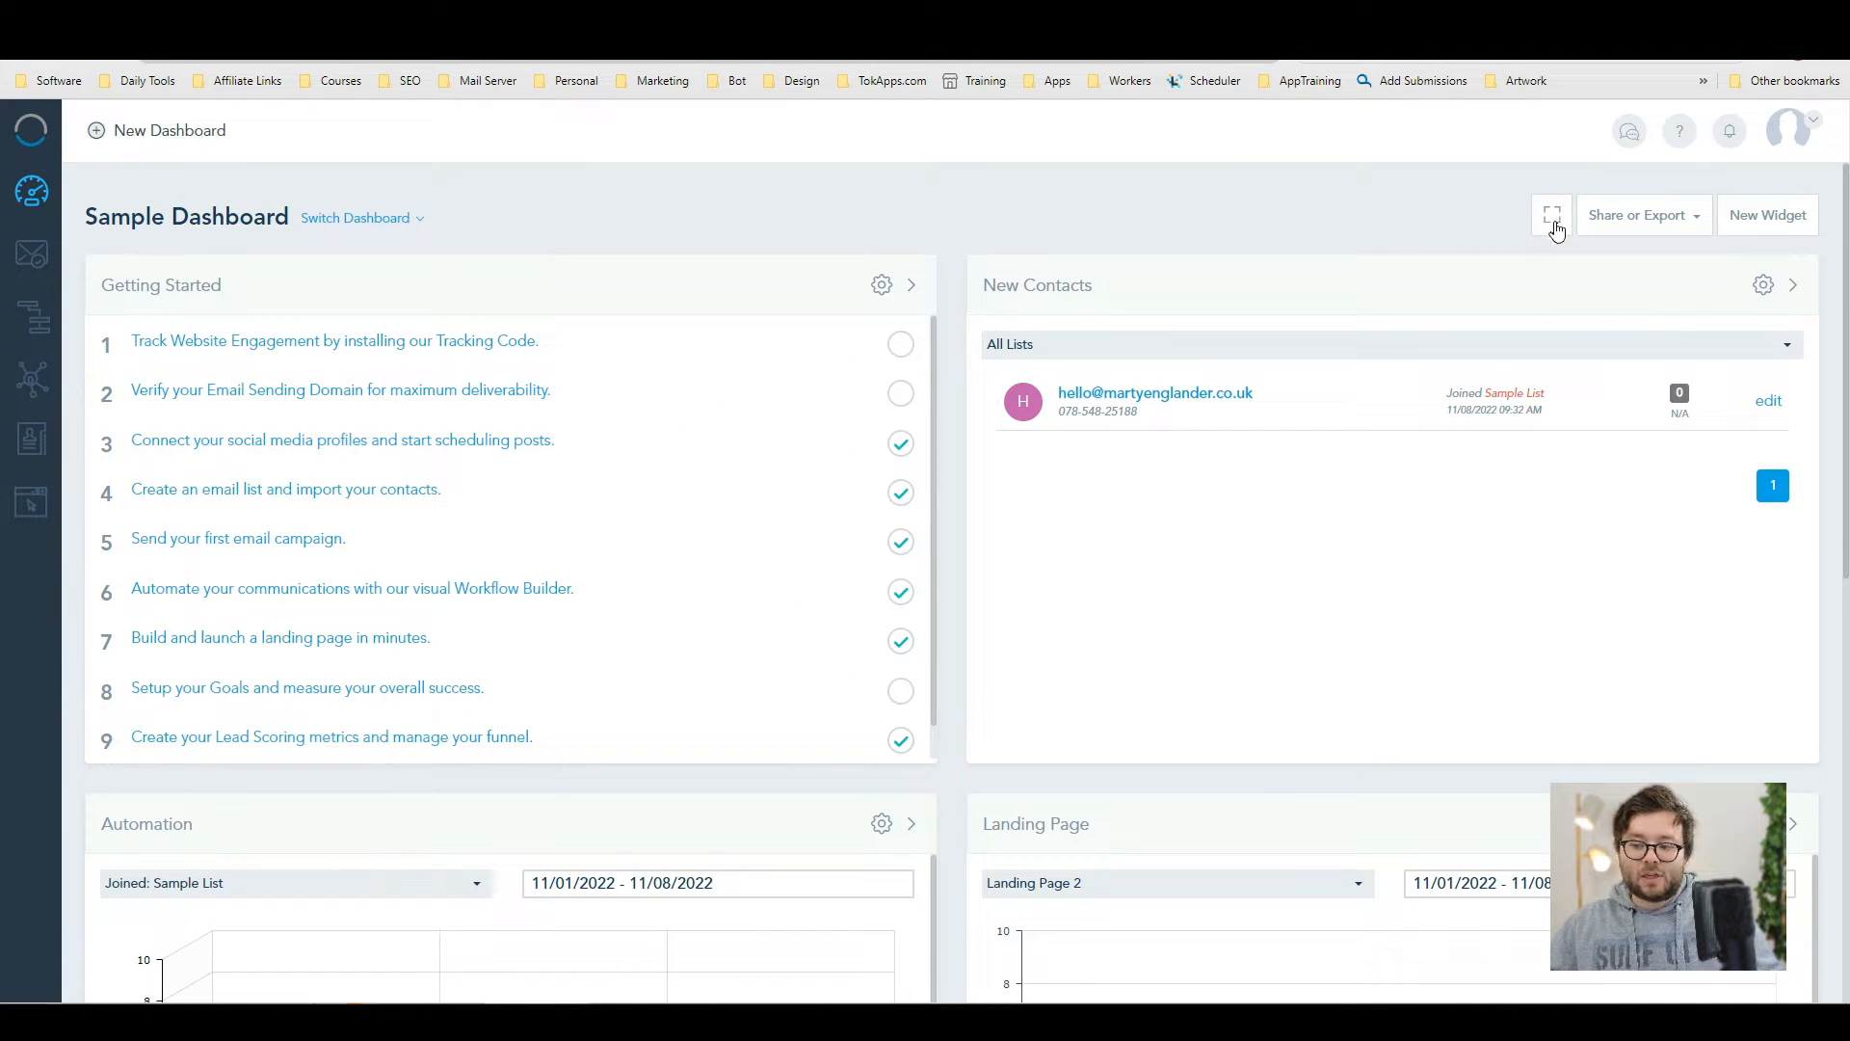
left_click(1551, 216)
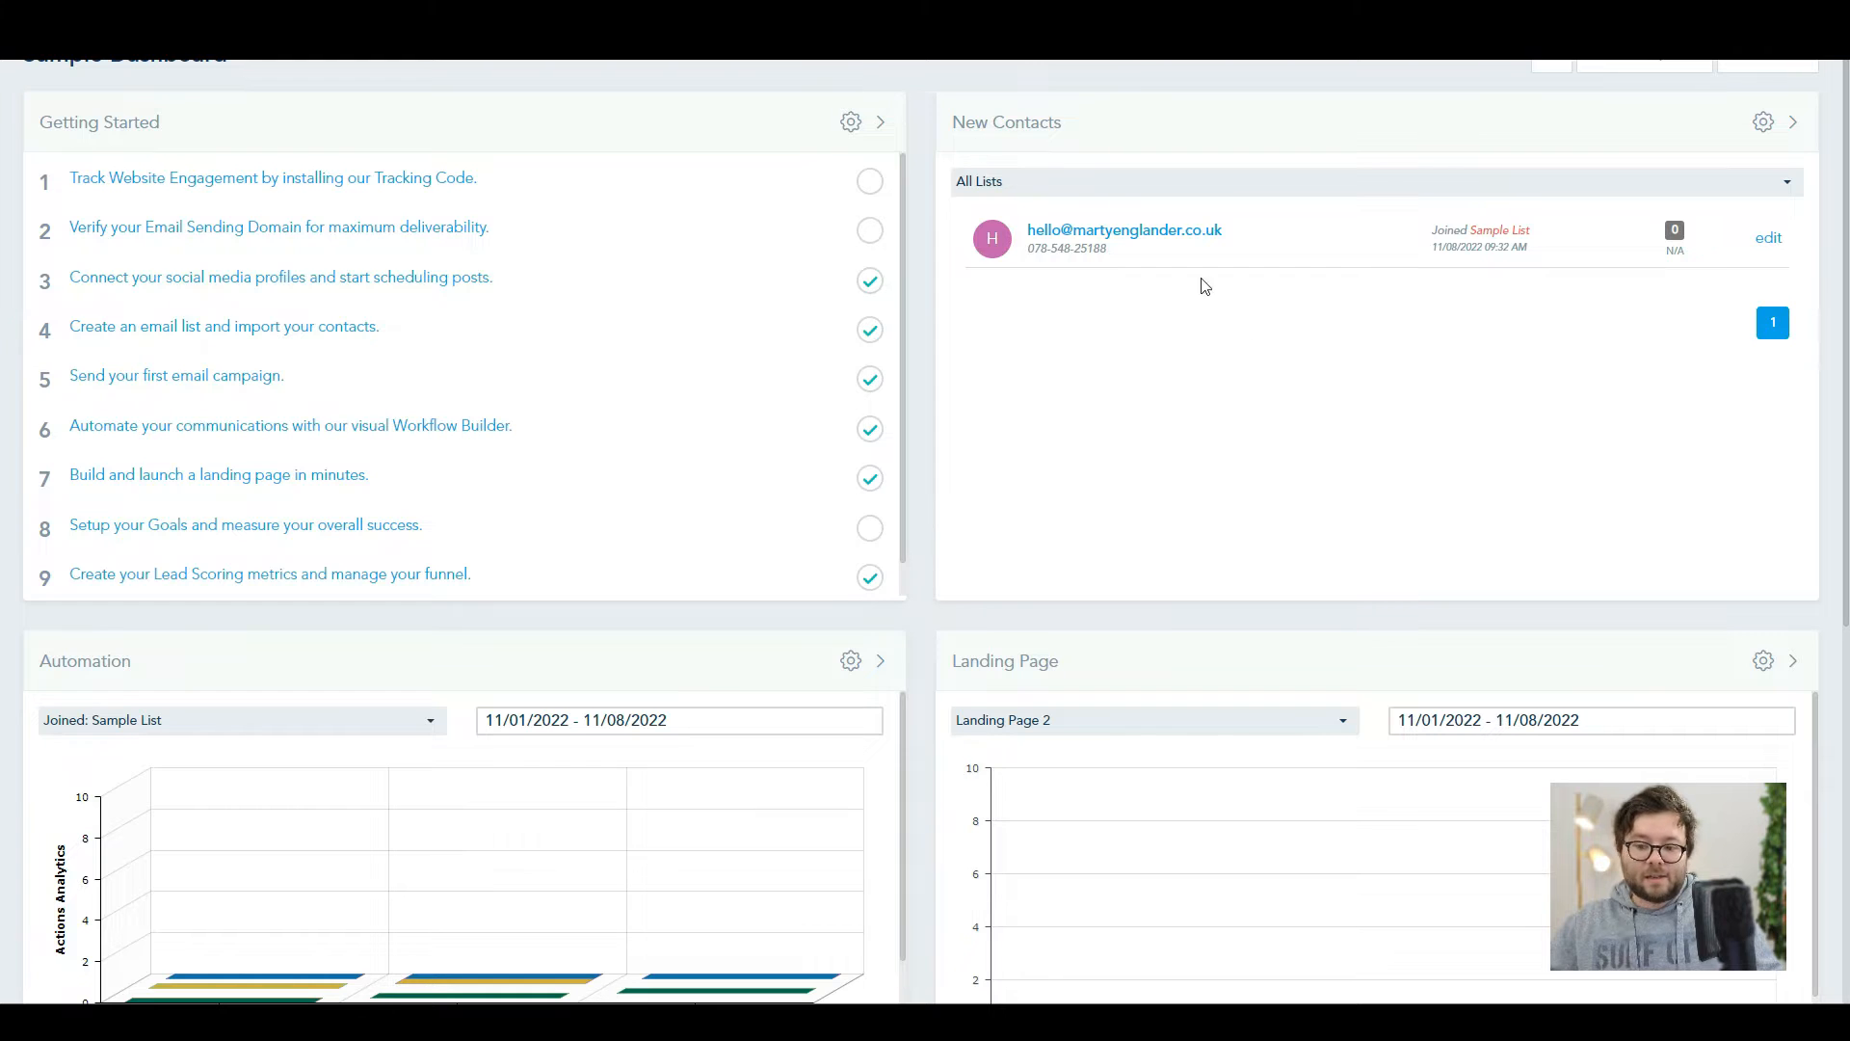
- Check the dashboard's sharing and export formats, then browse the widget gallery strip
left_click(1642, 216)
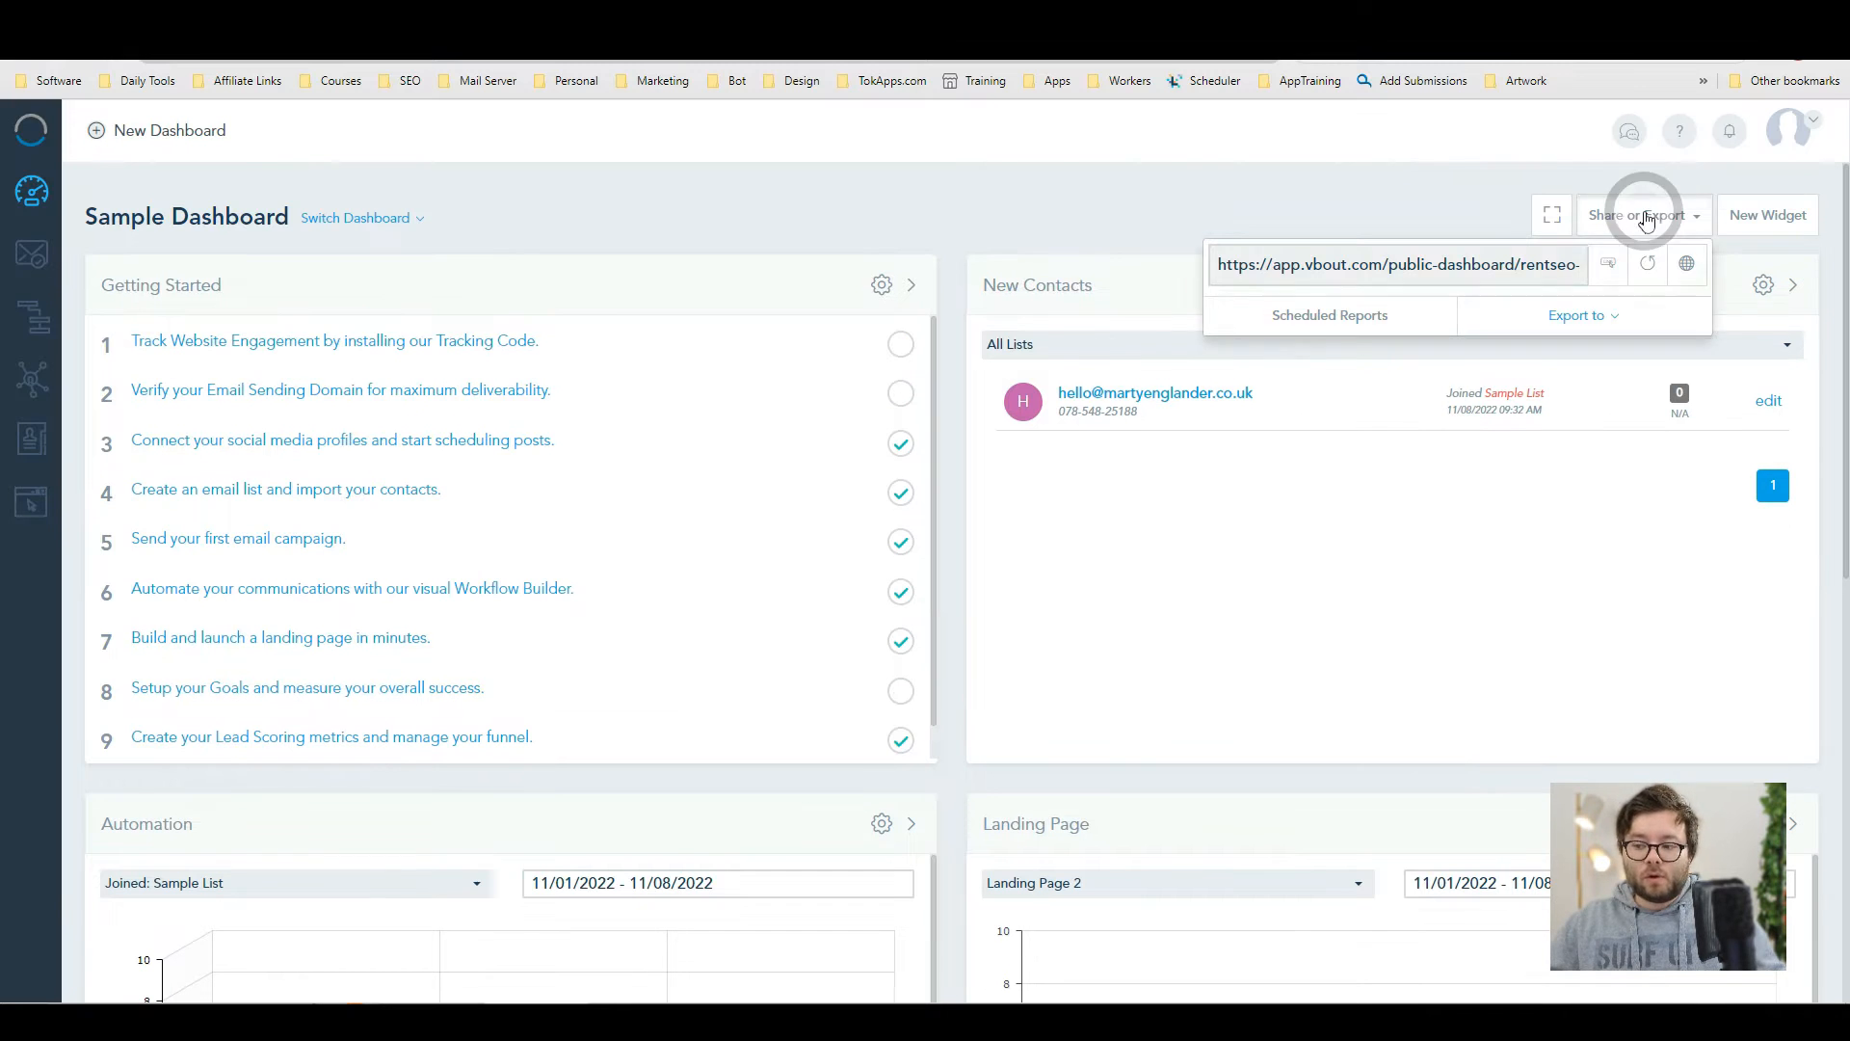
left_click(1584, 316)
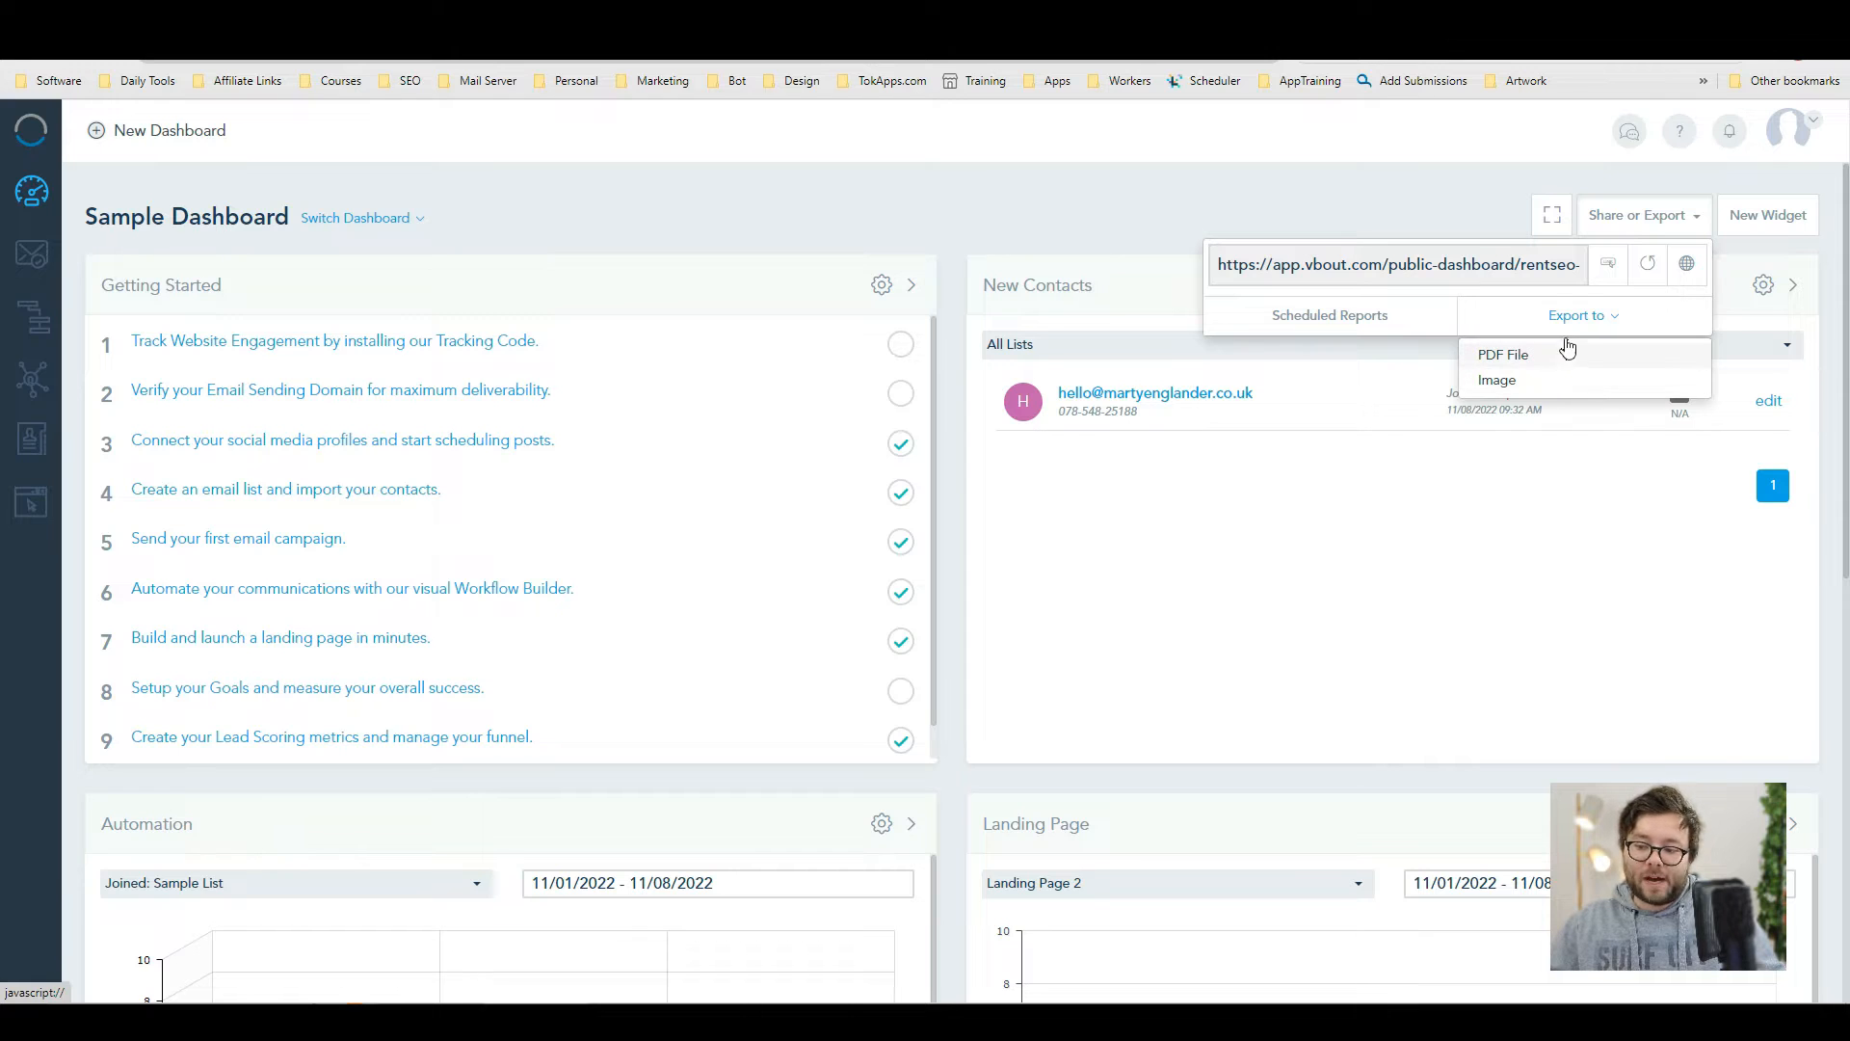
scroll("down", 3)
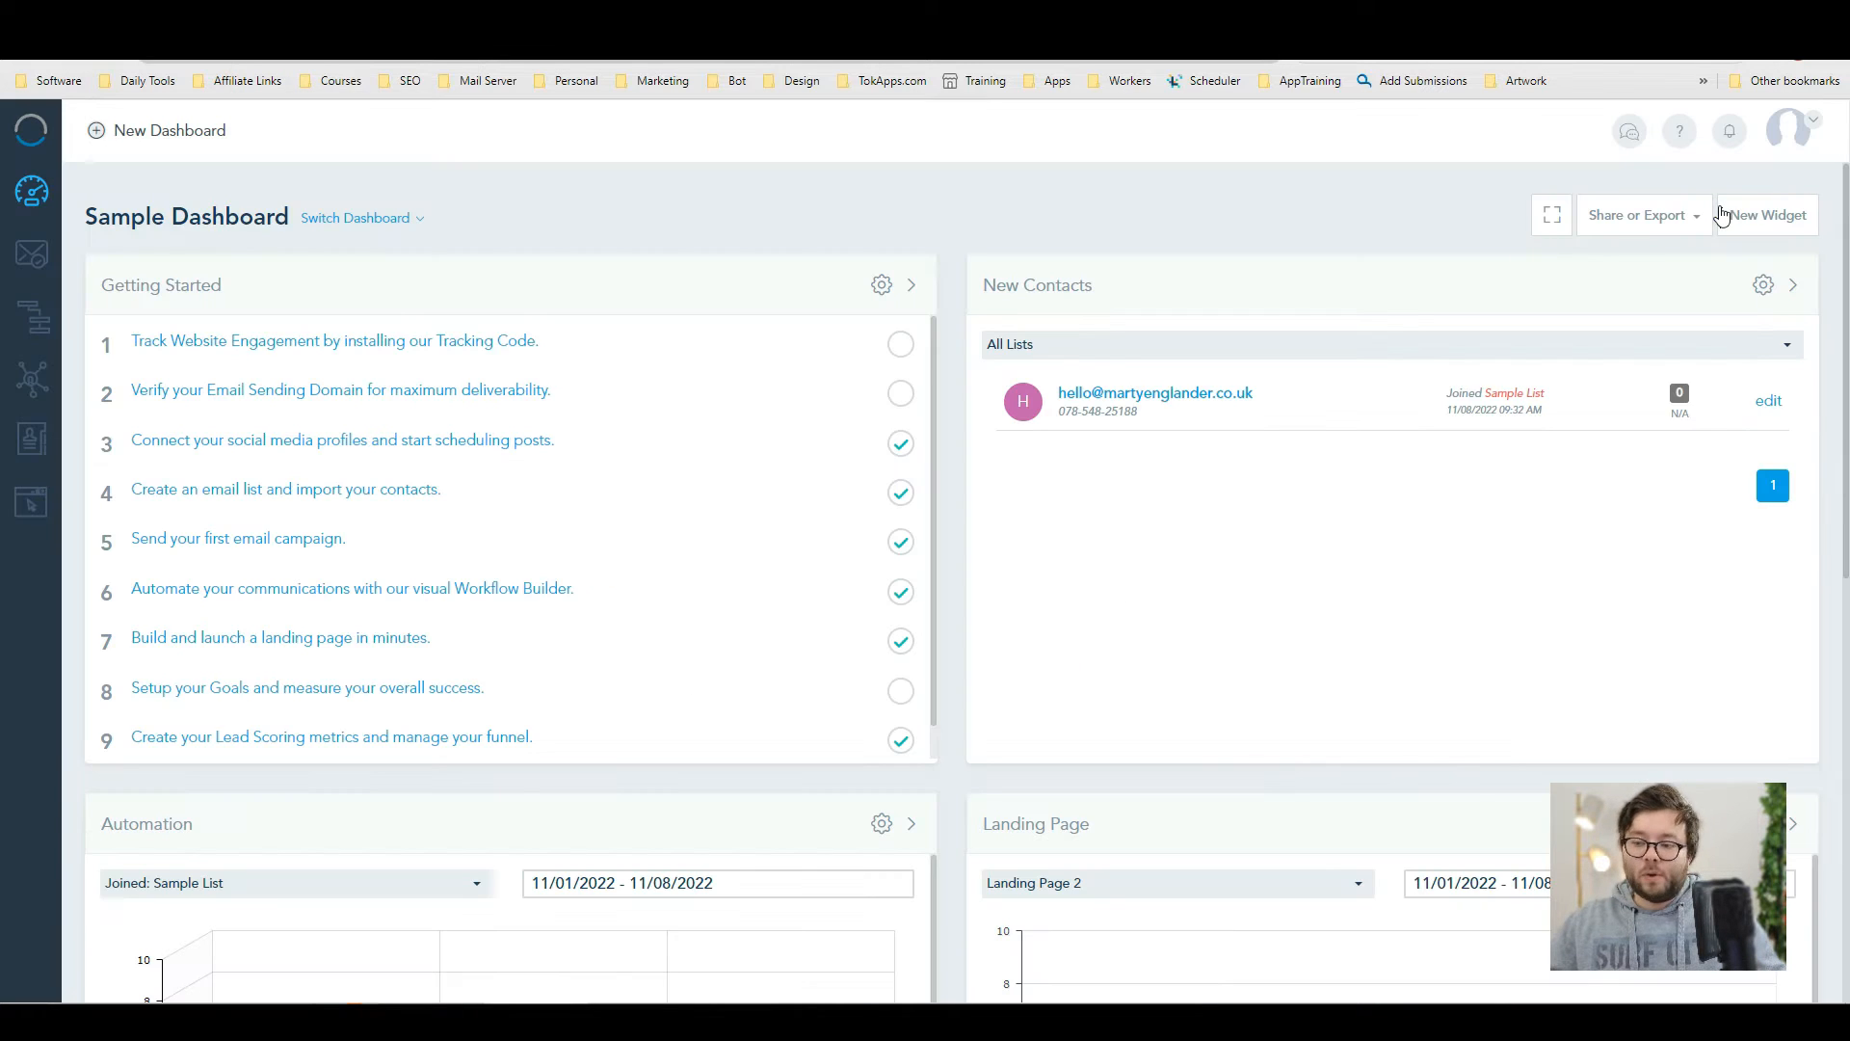
left_click(1767, 216)
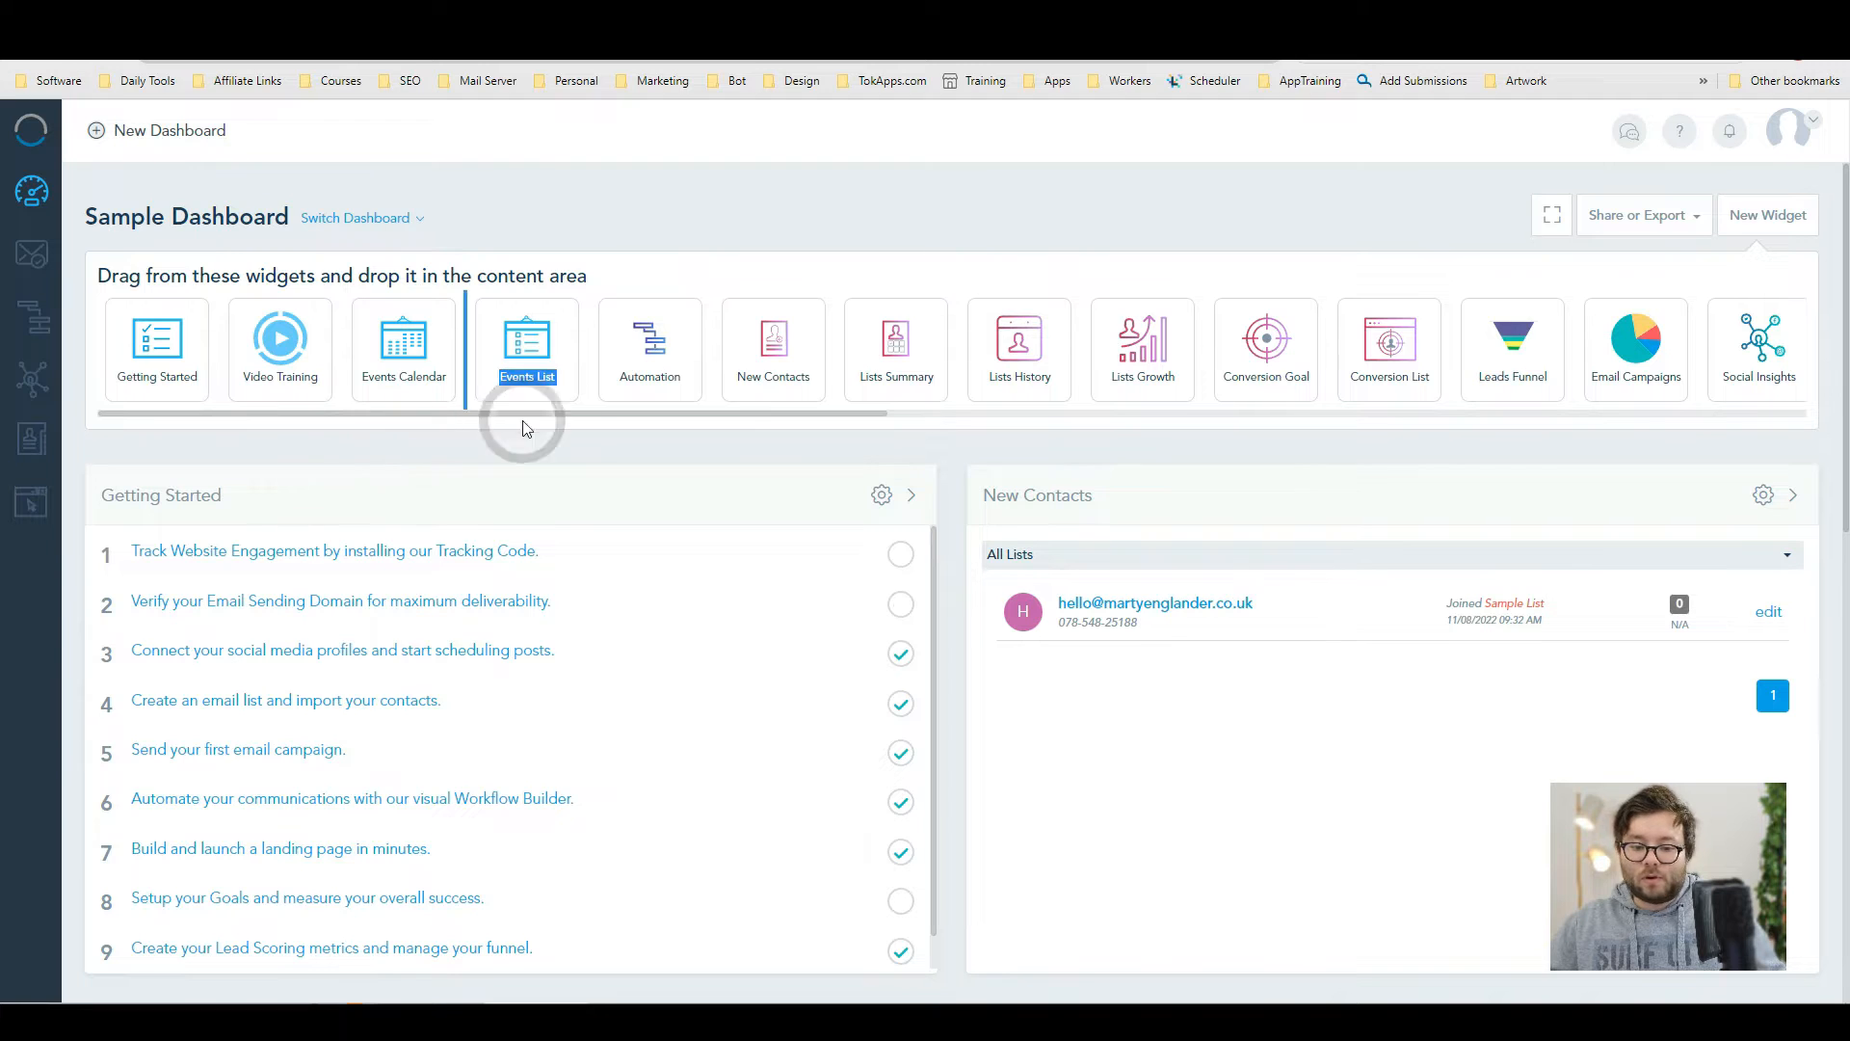
scroll("right", 3)
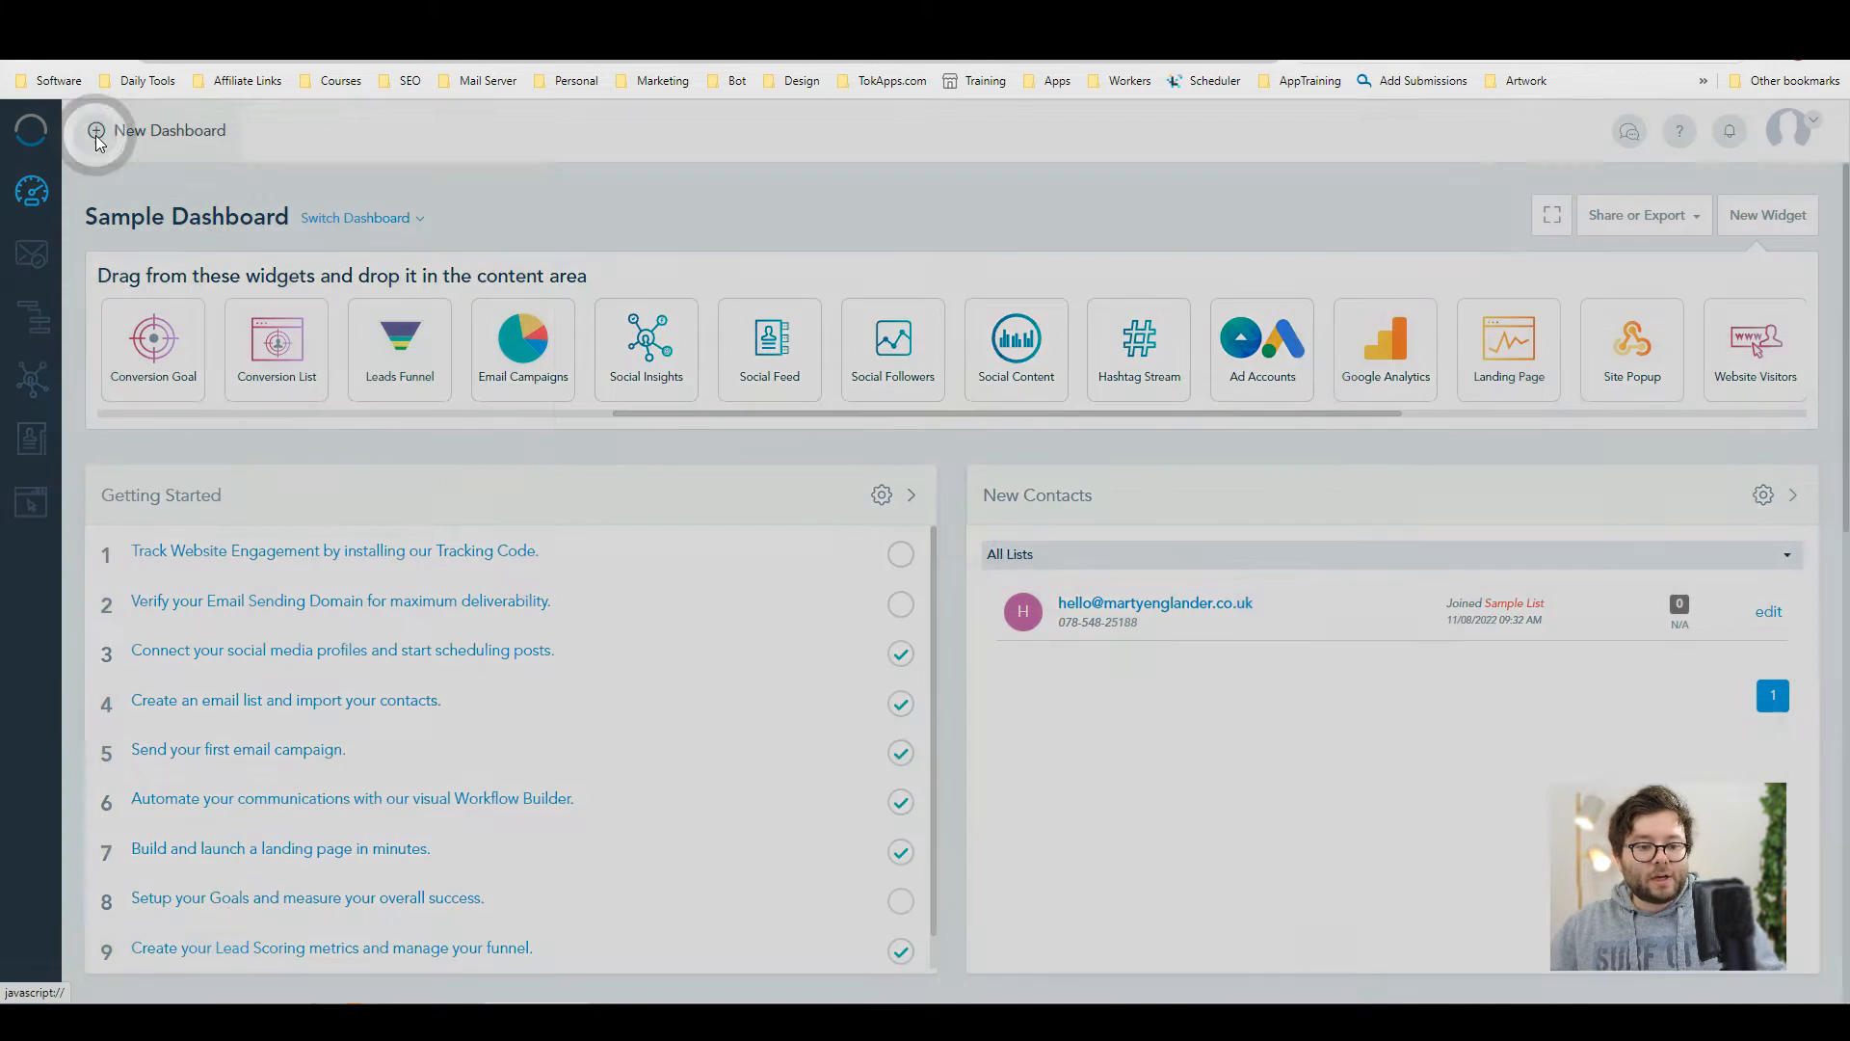
- Create a dashboard named Admin and drop the Conversion Goal widget onto it
left_click(96, 131)
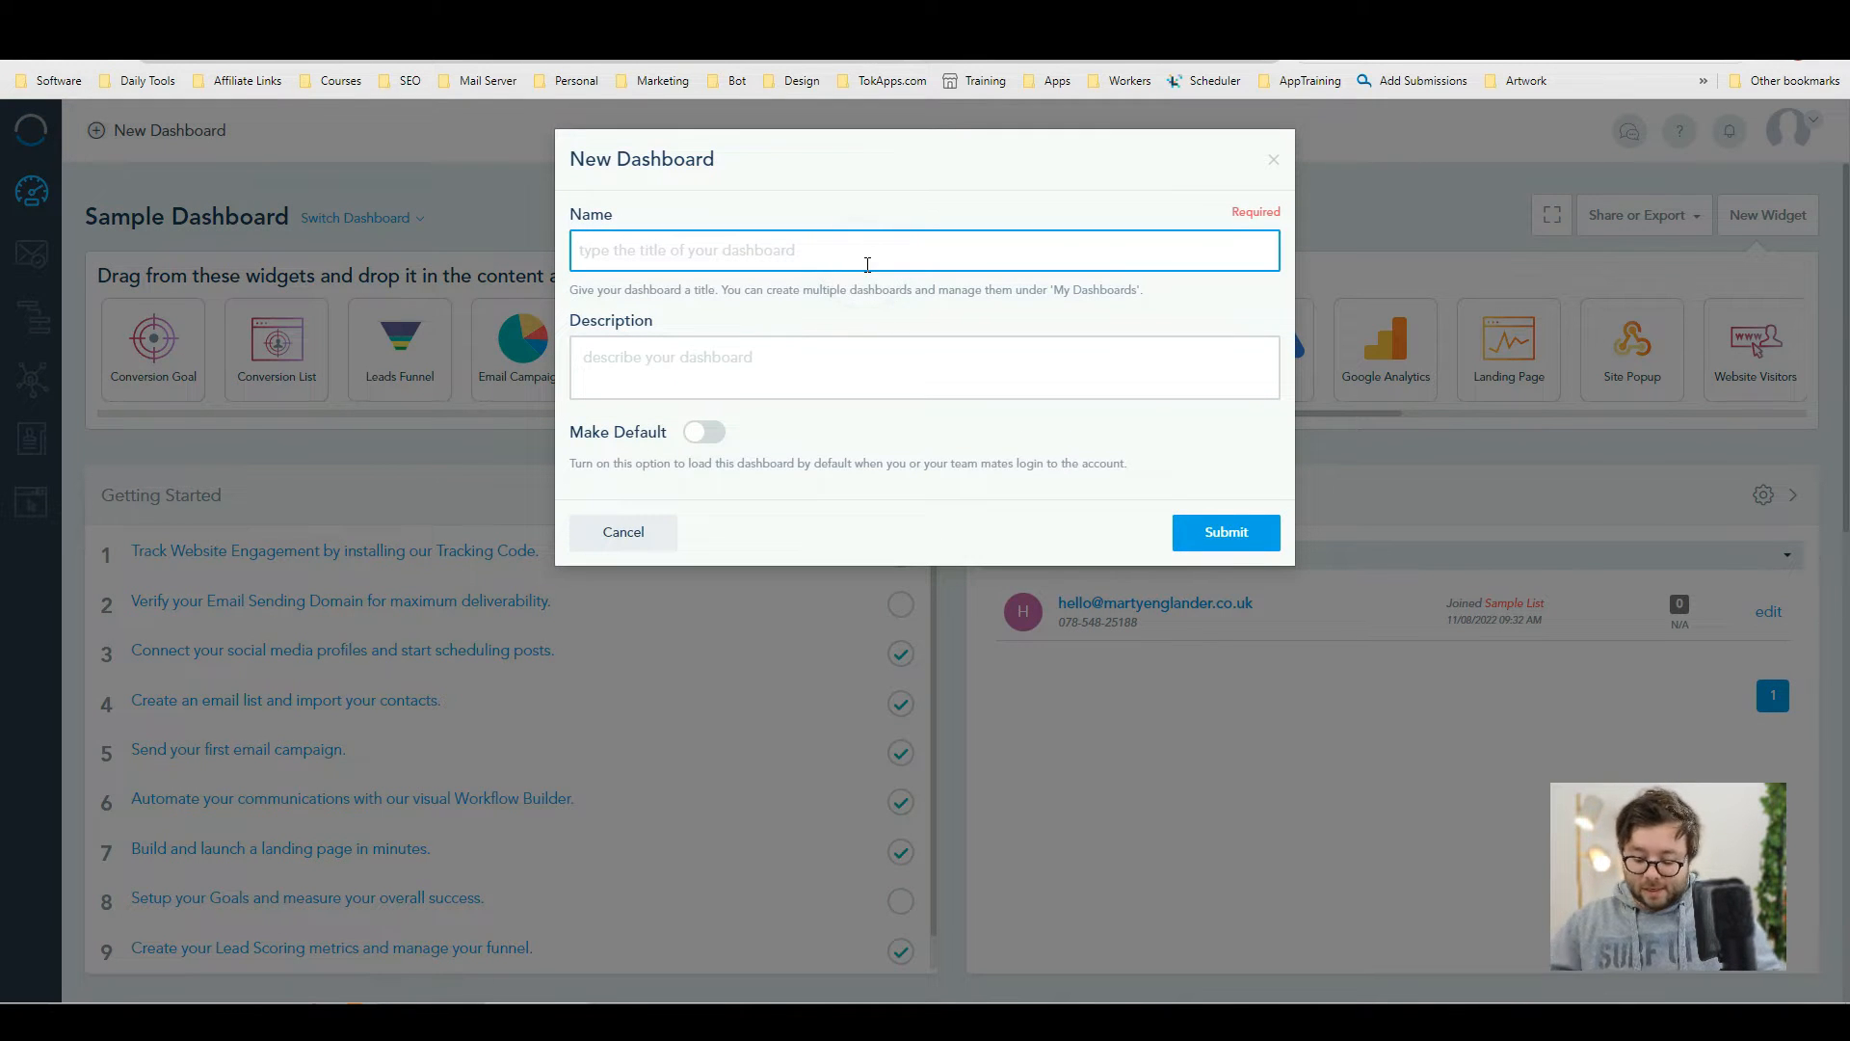
type("Admin")
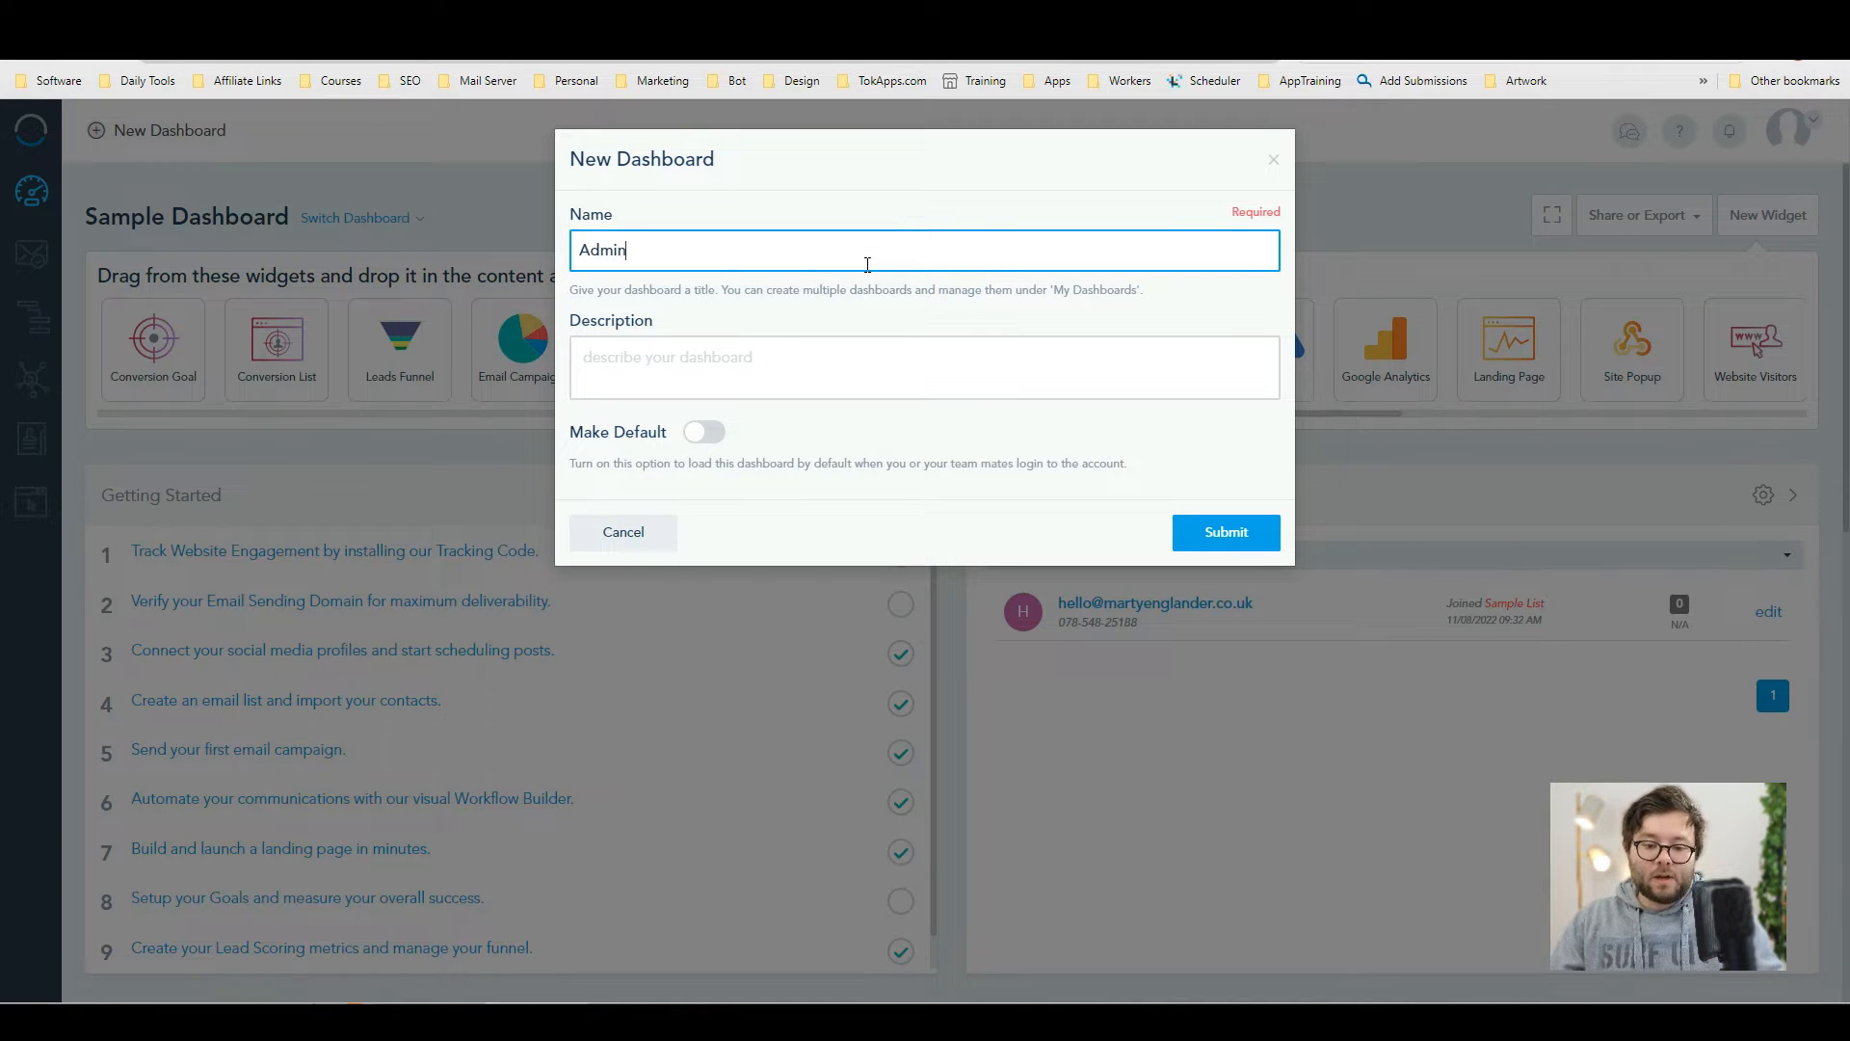
left_click(1225, 532)
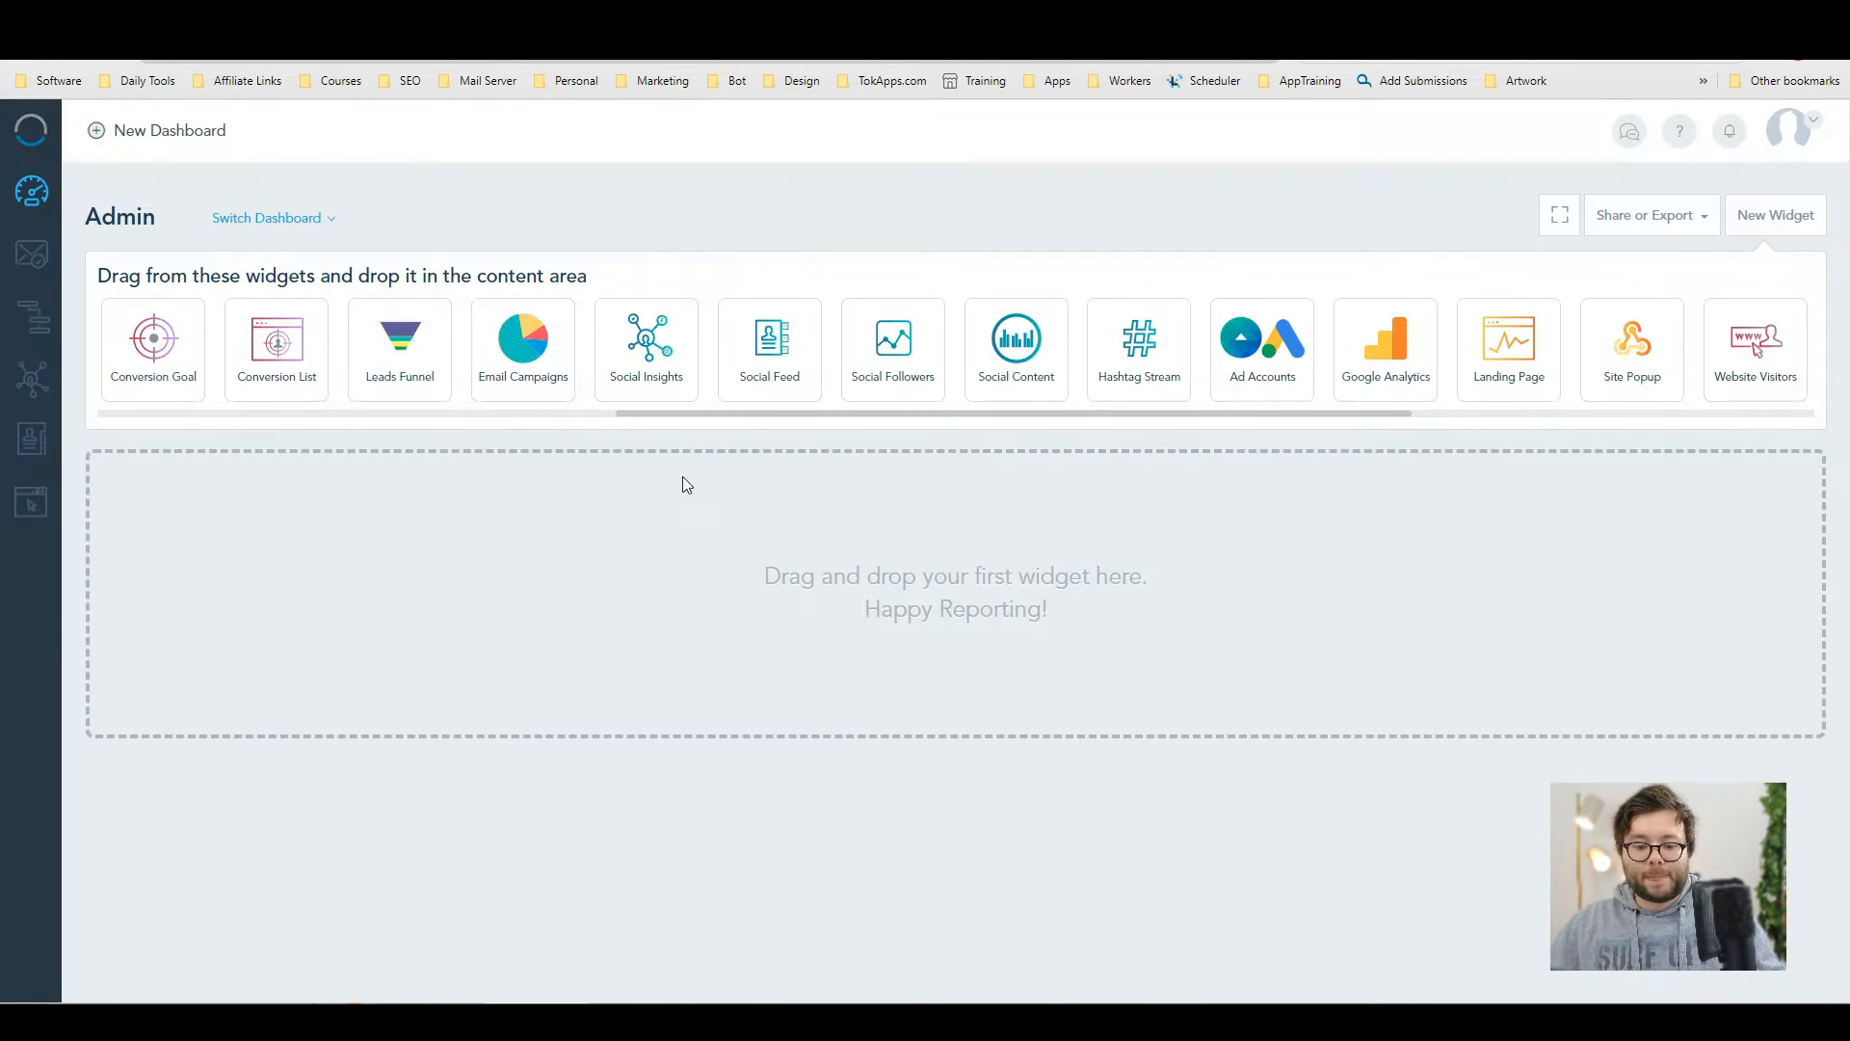
left_click_drag(275, 343, 1277, 618)
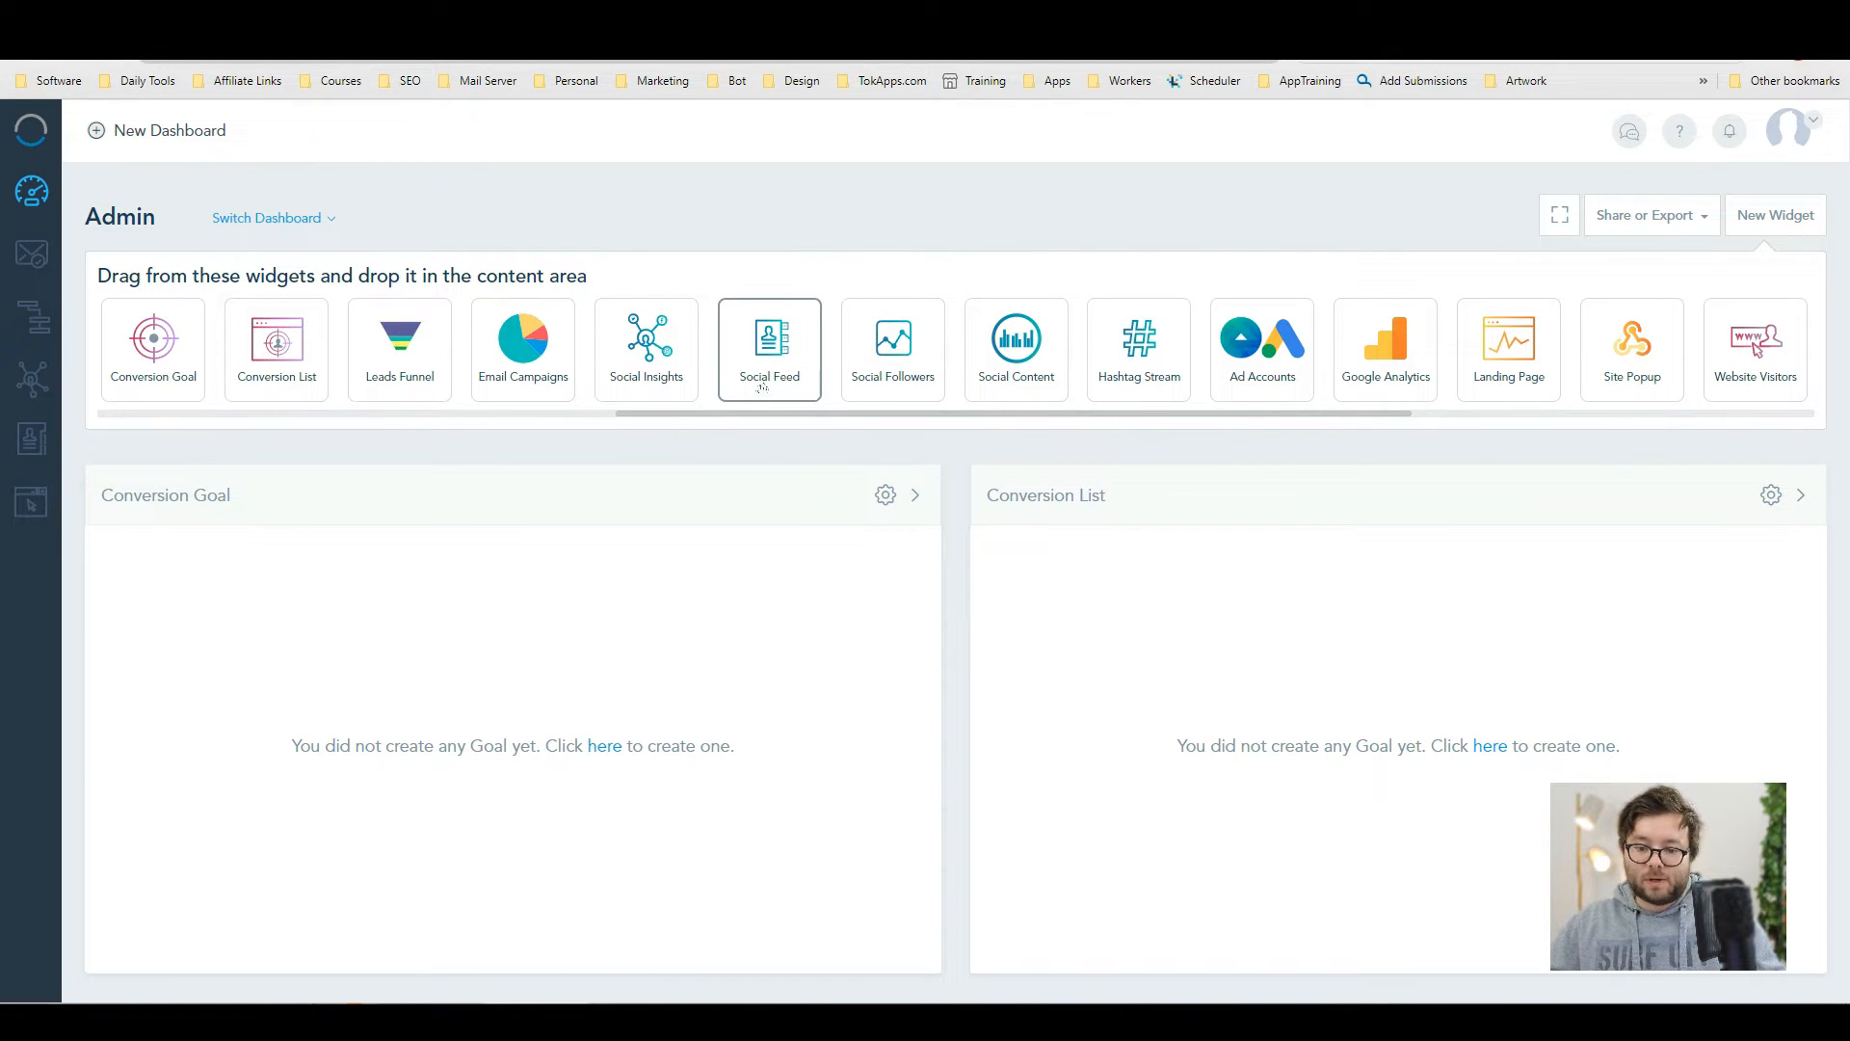
- Switch the view back to the Sample Dashboard
left_click(274, 218)
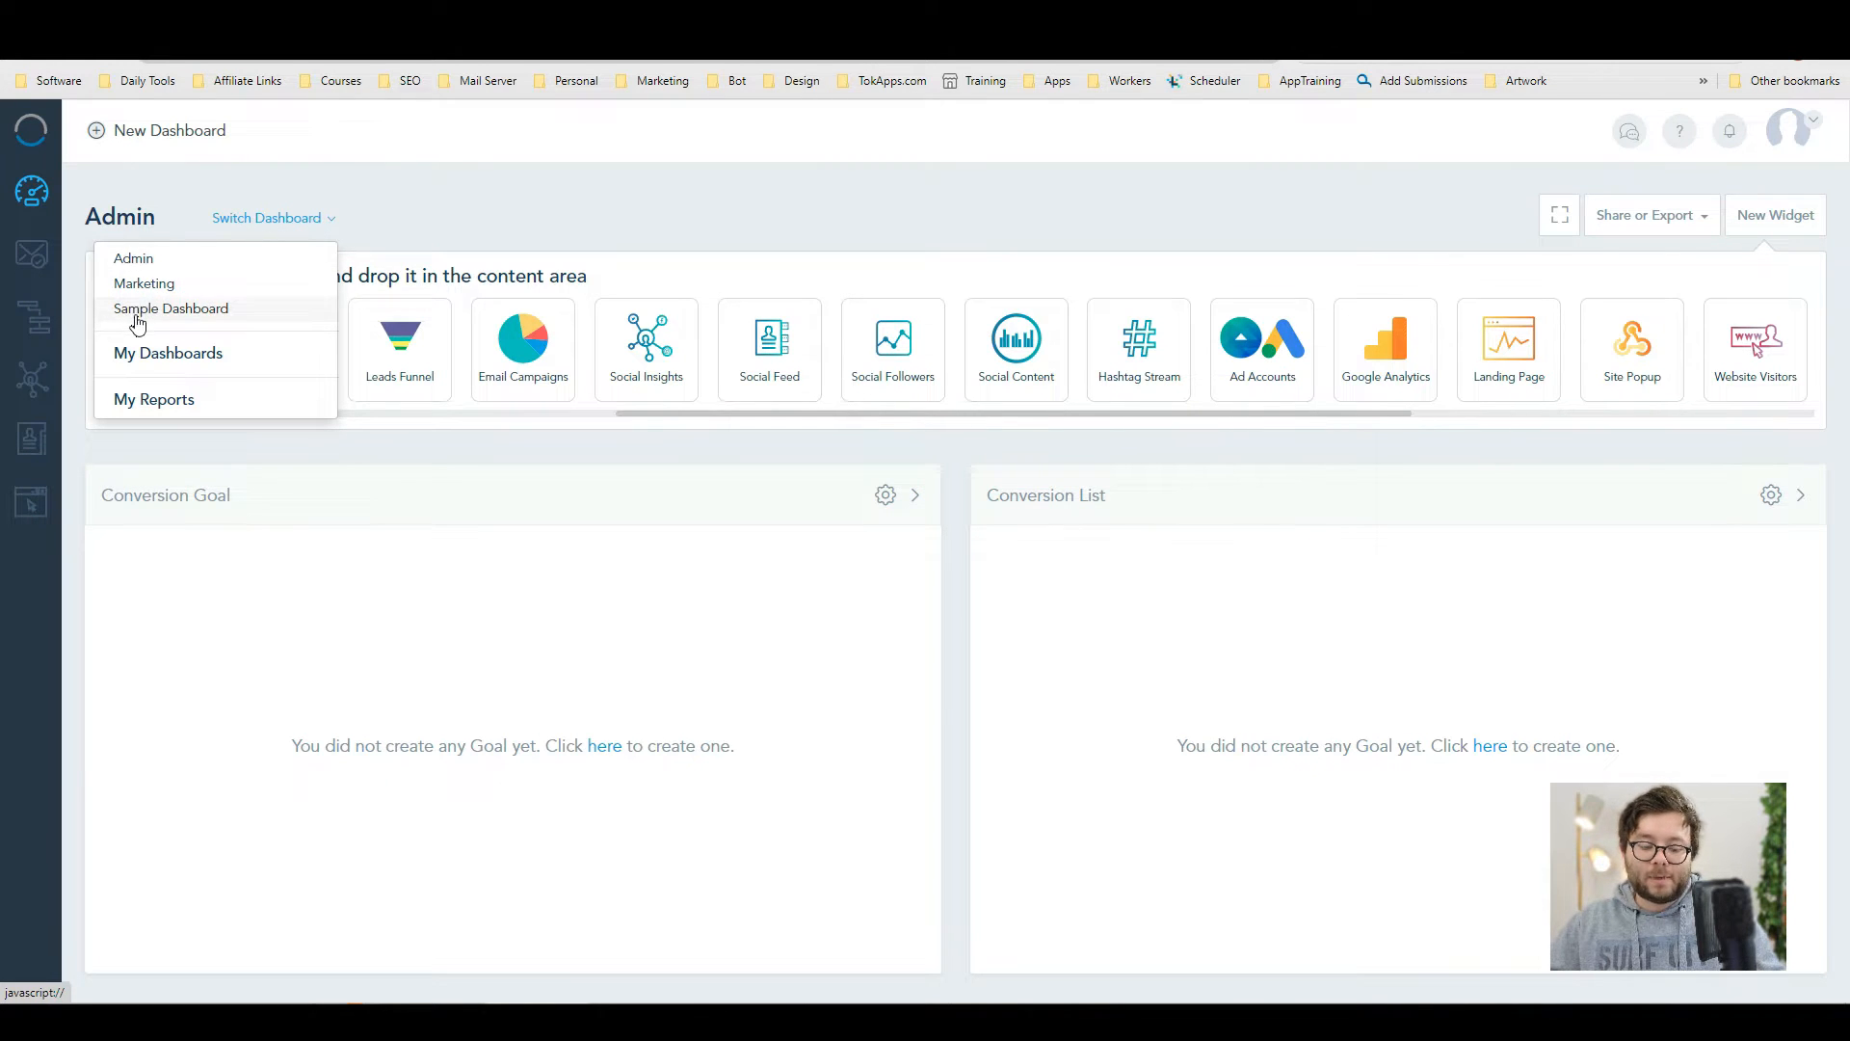
left_click(170, 309)
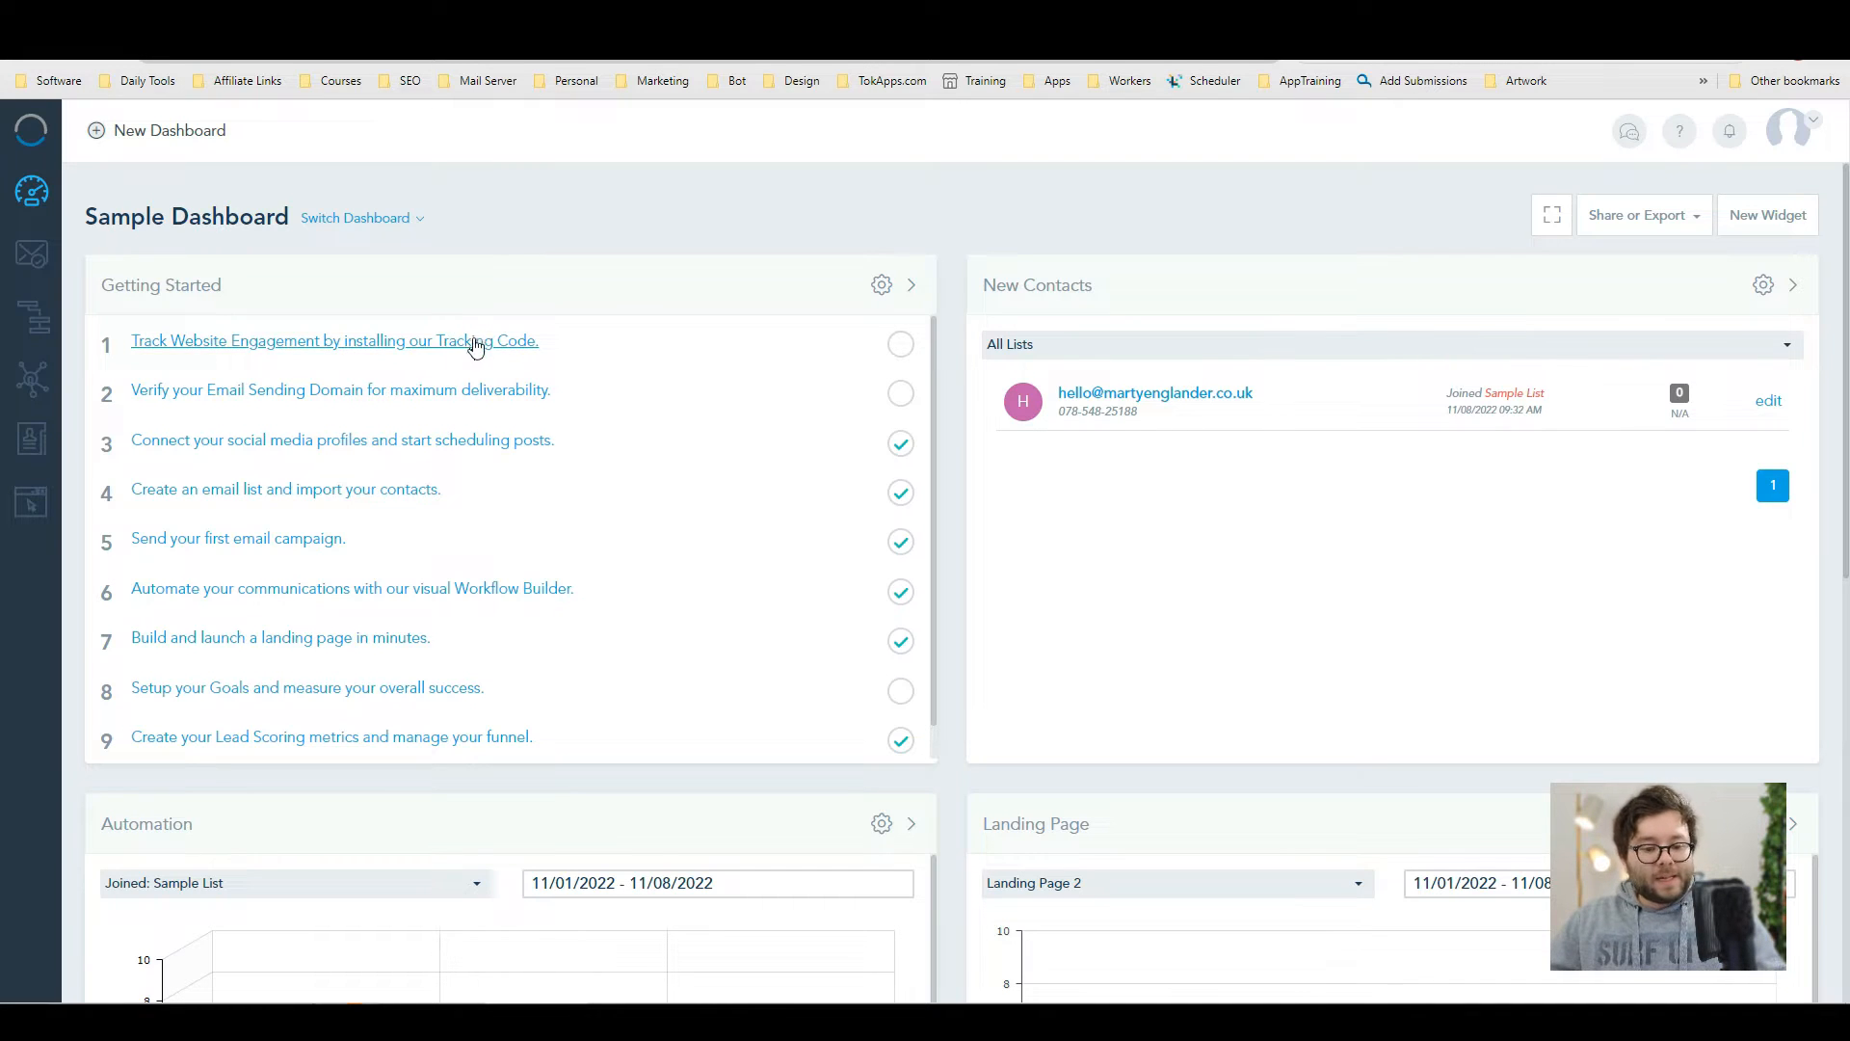
scroll("down", 3)
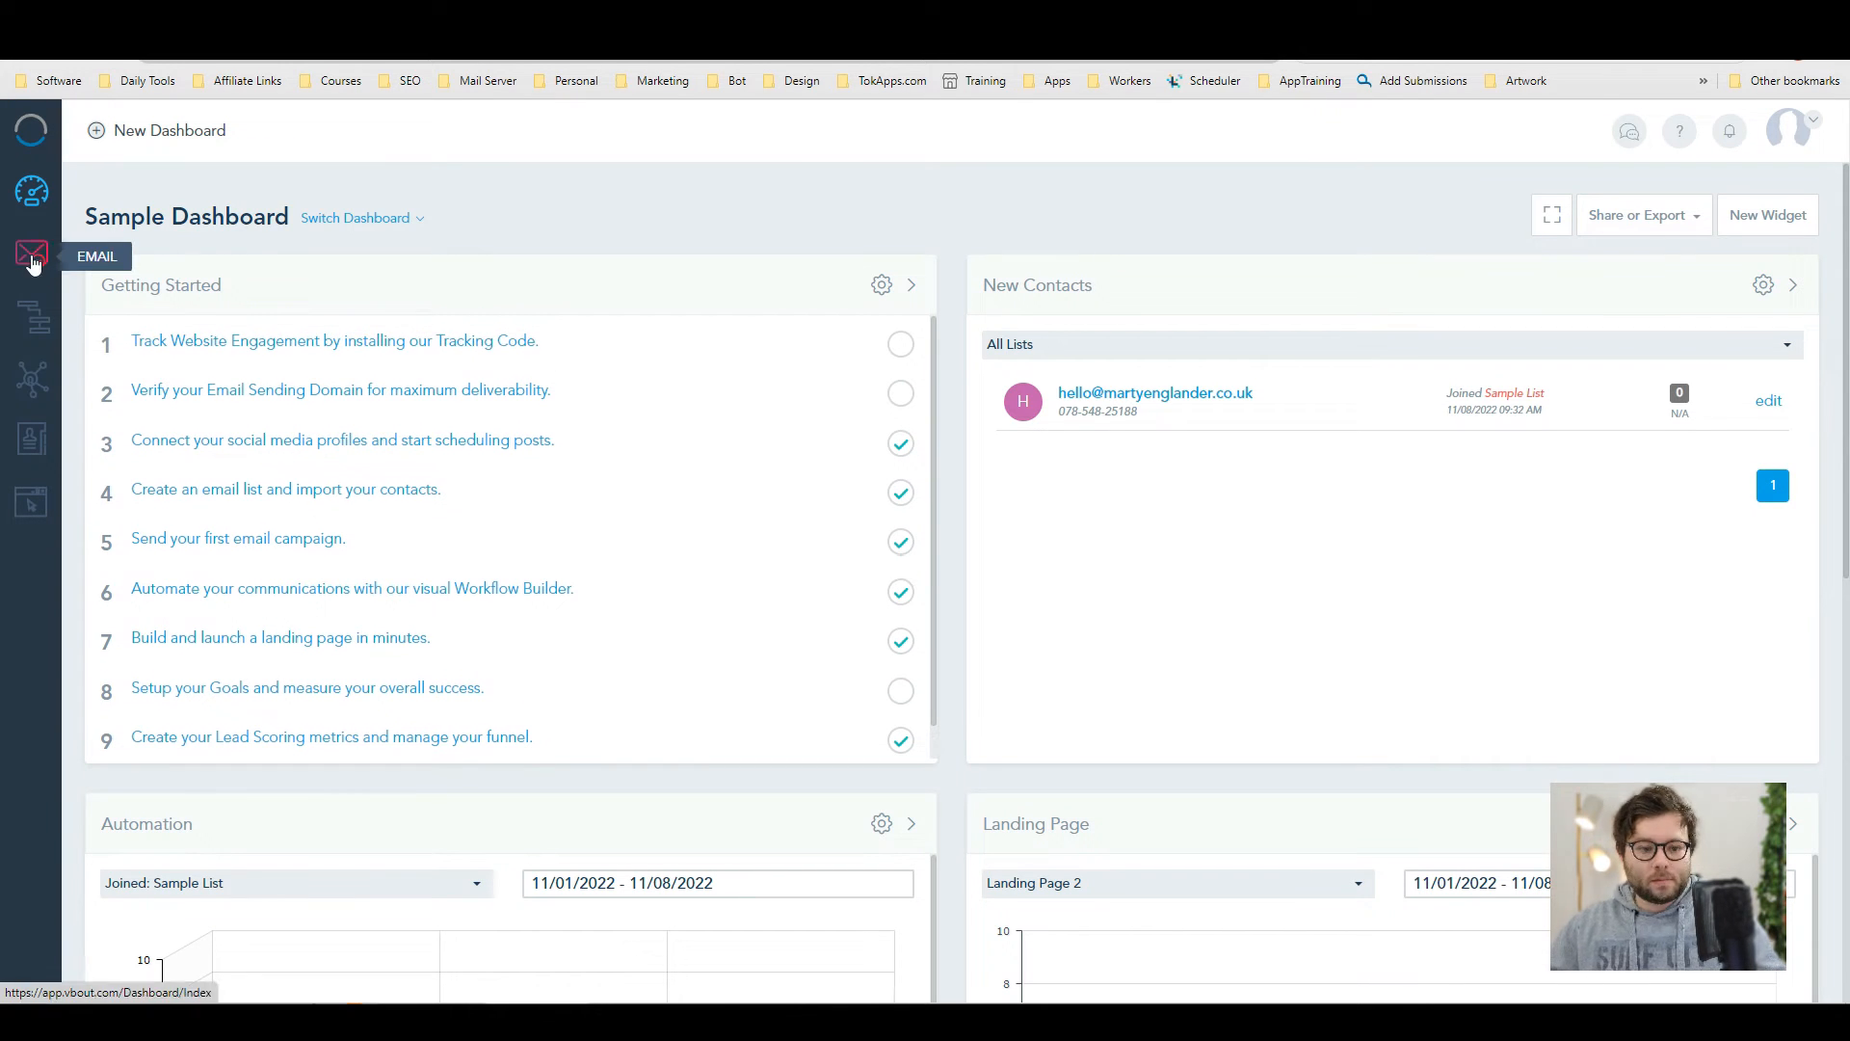
- Go to the email Campaigns list from the left sidebar
left_click(27, 254)
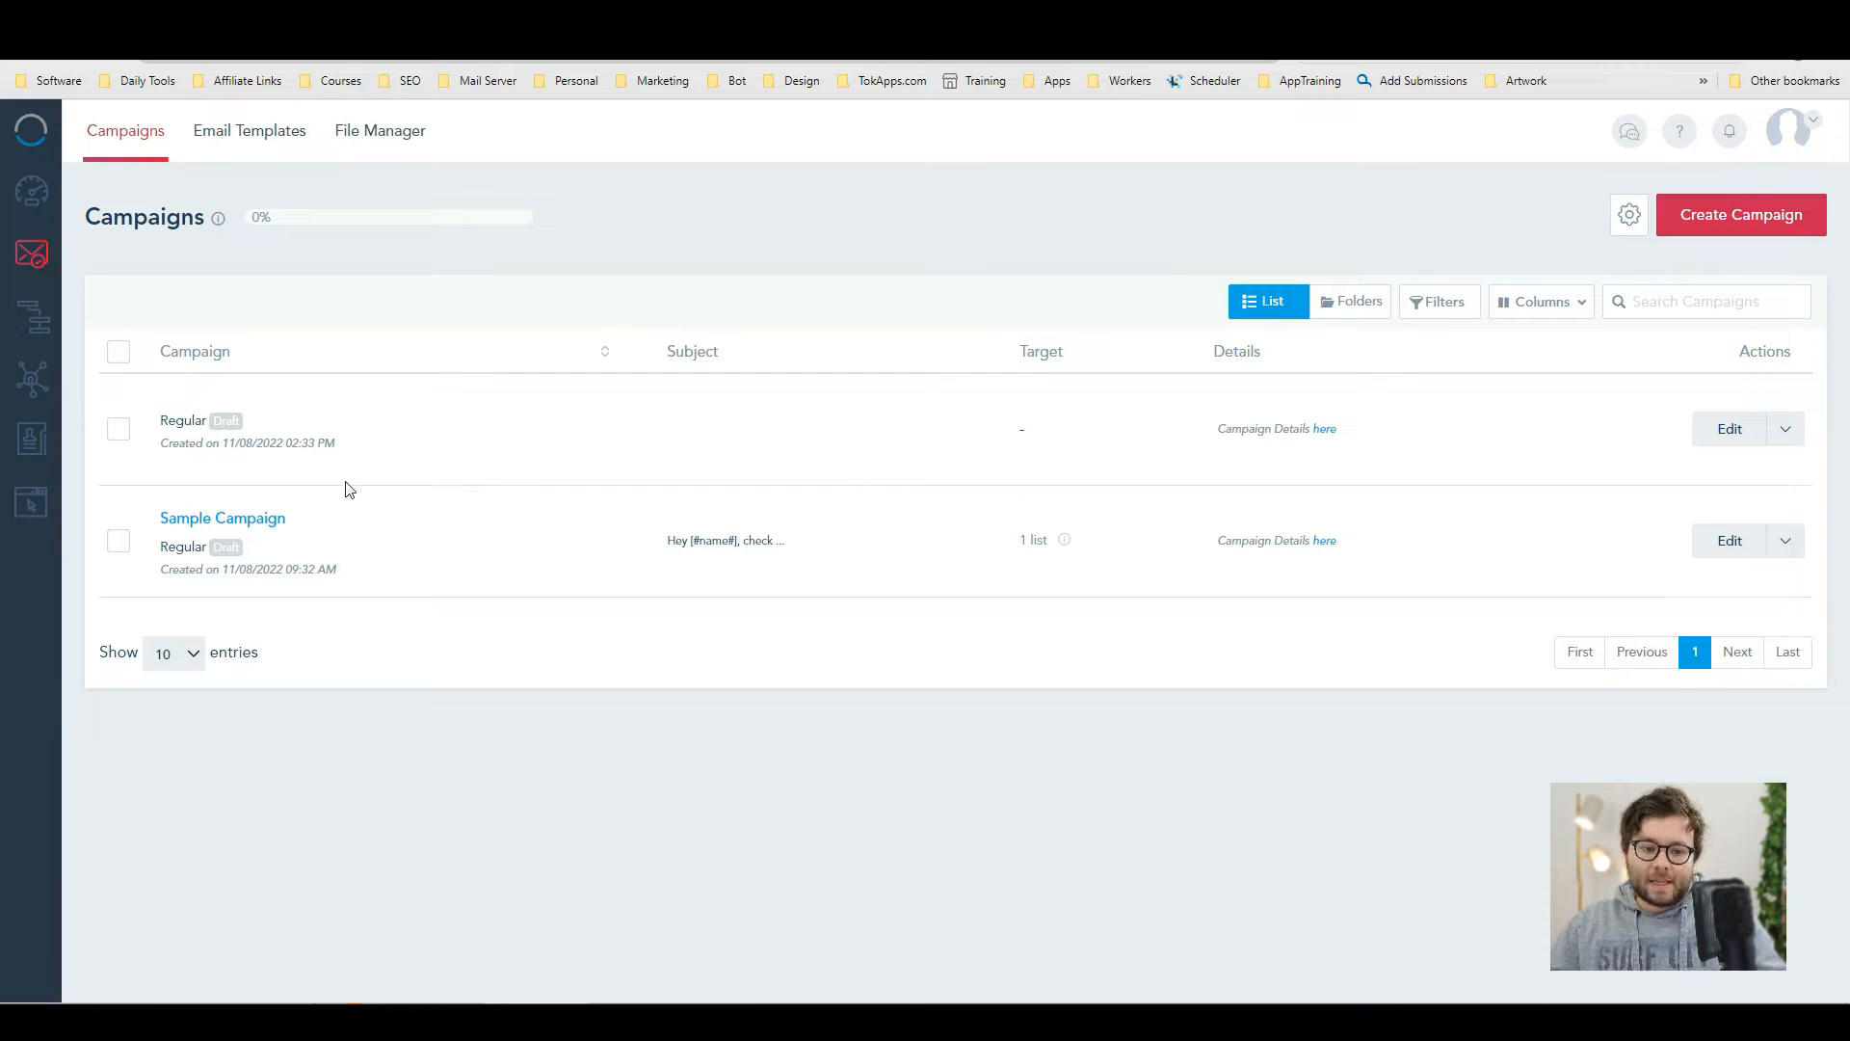
mouse_move(226, 158)
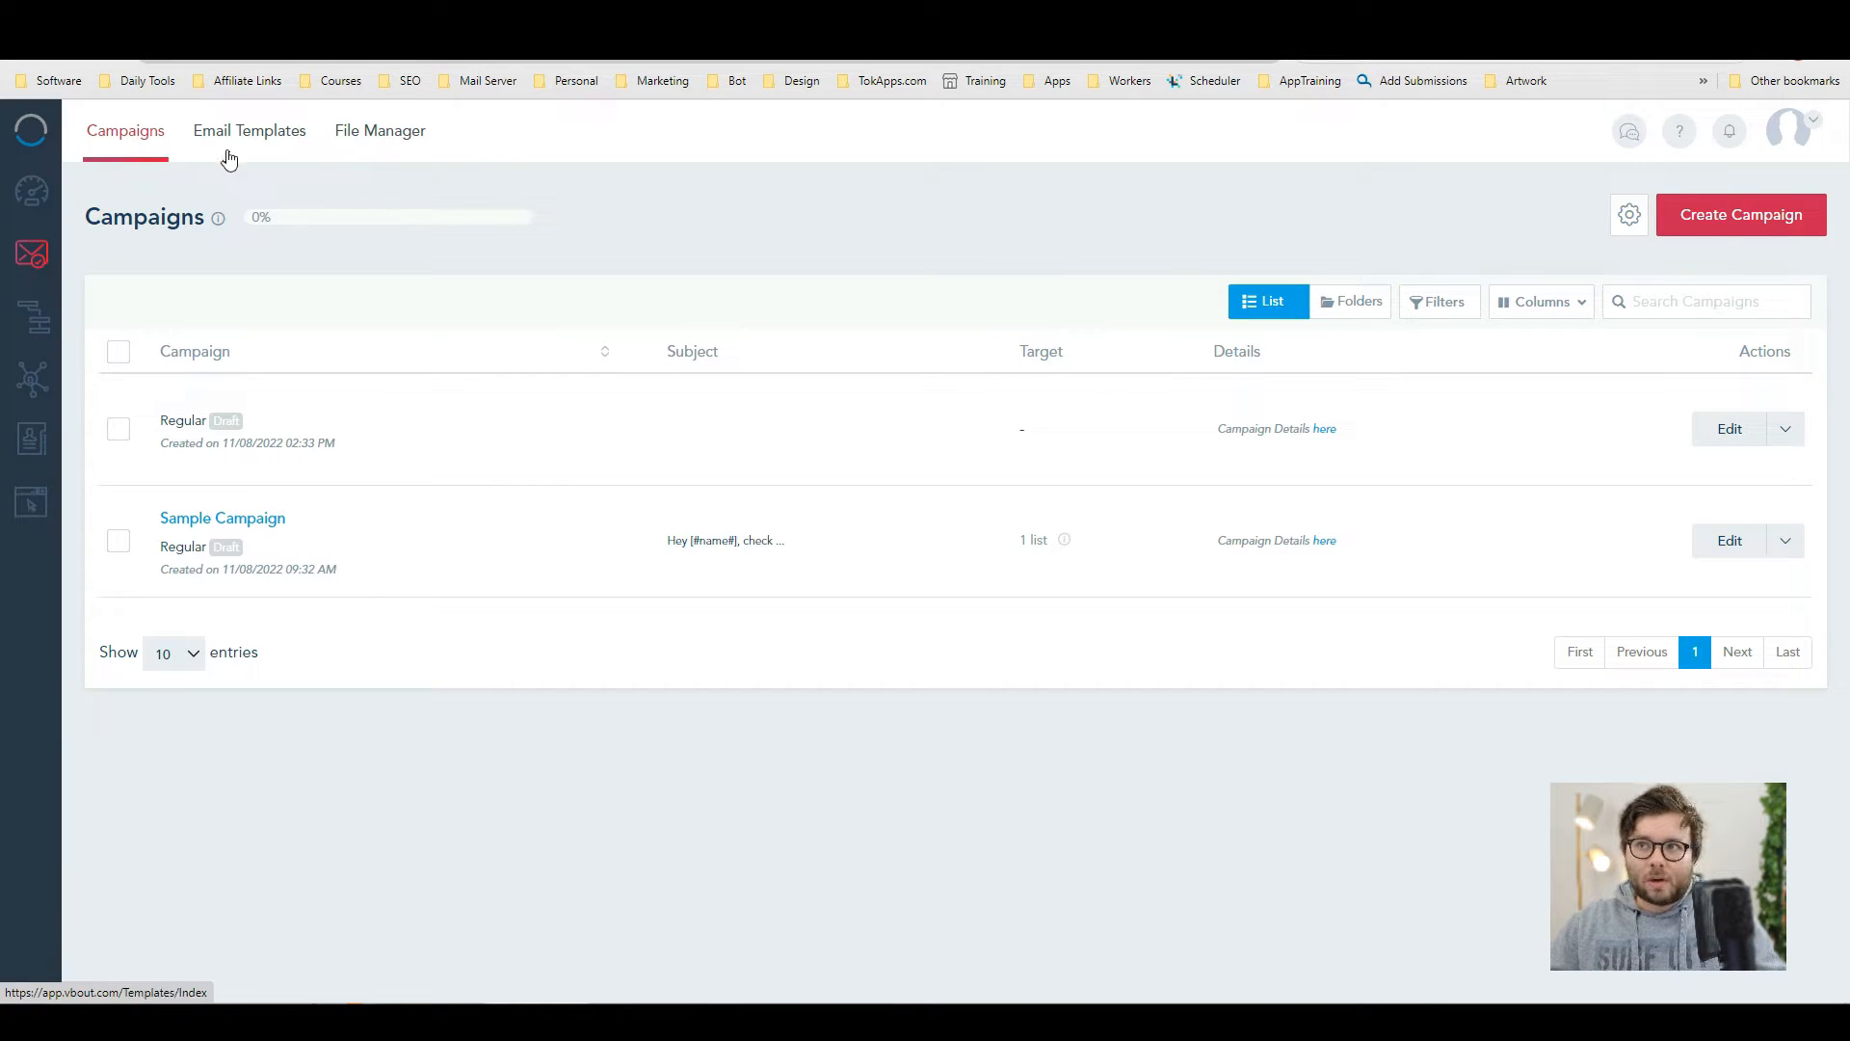
mouse_move(291, 154)
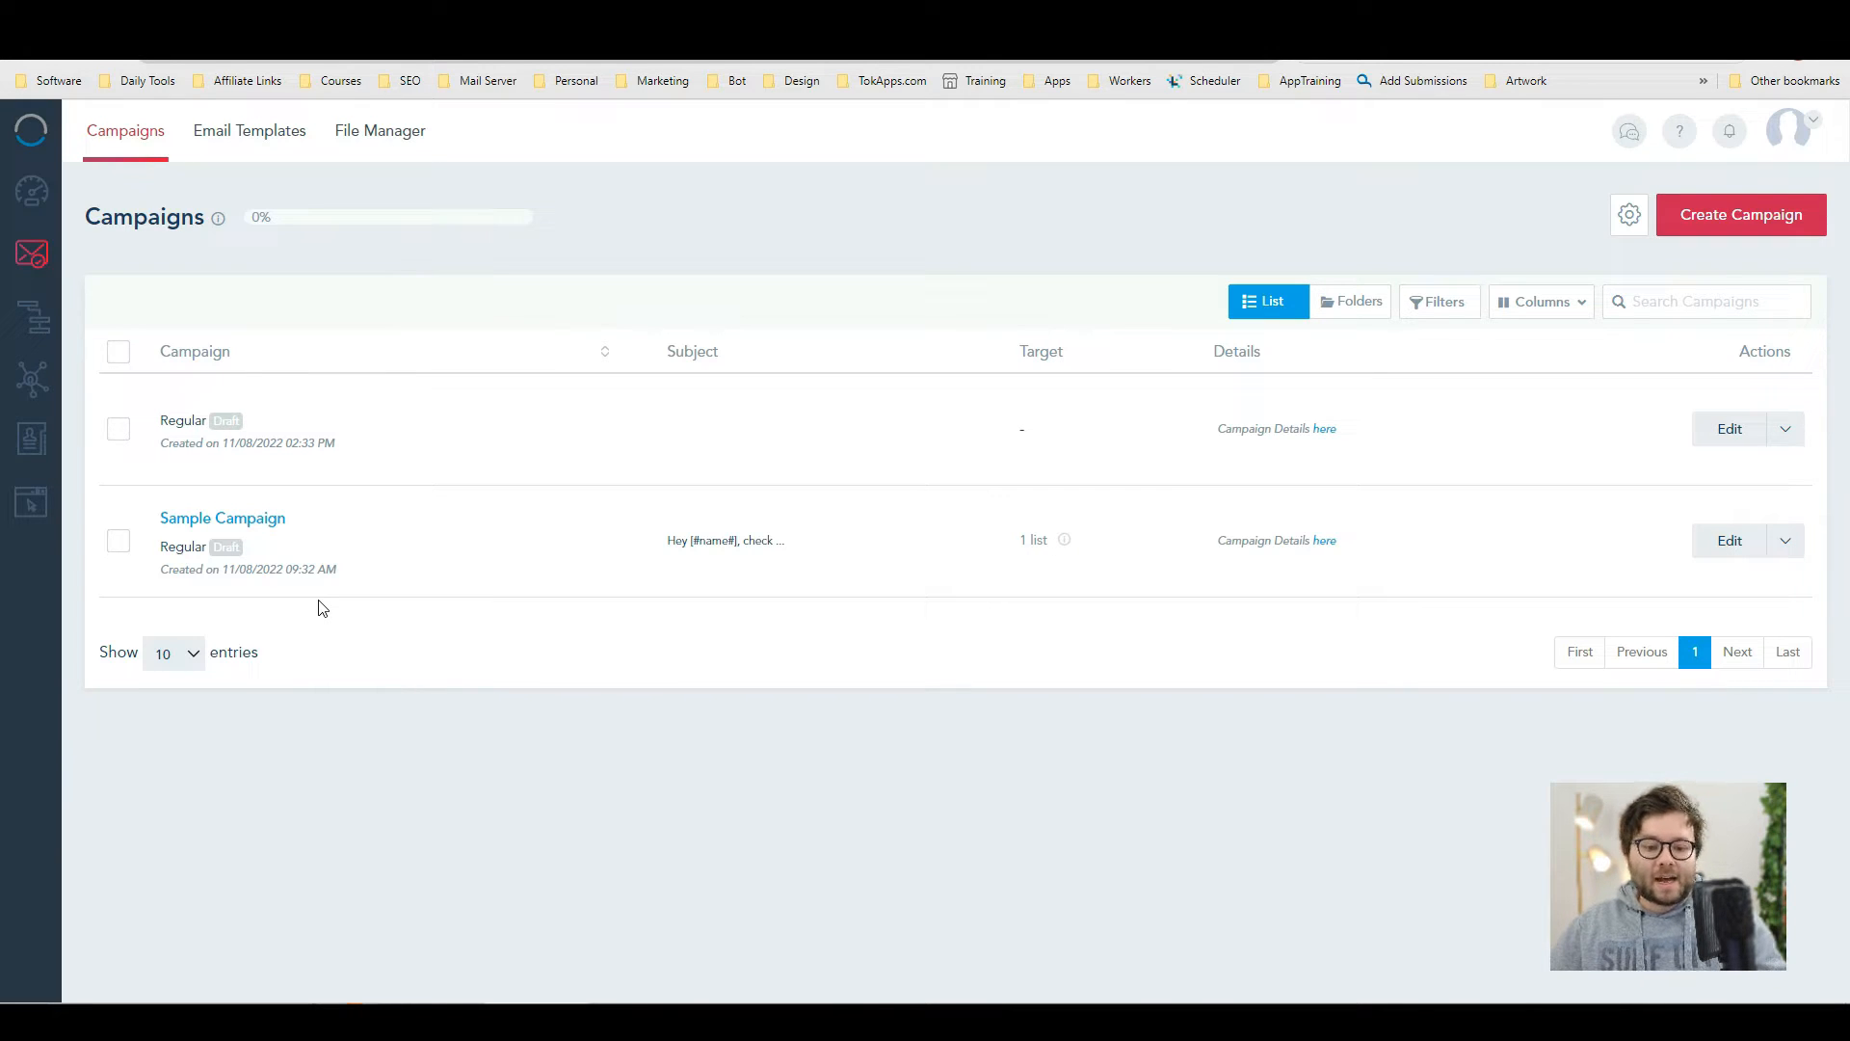
mouse_move(852, 592)
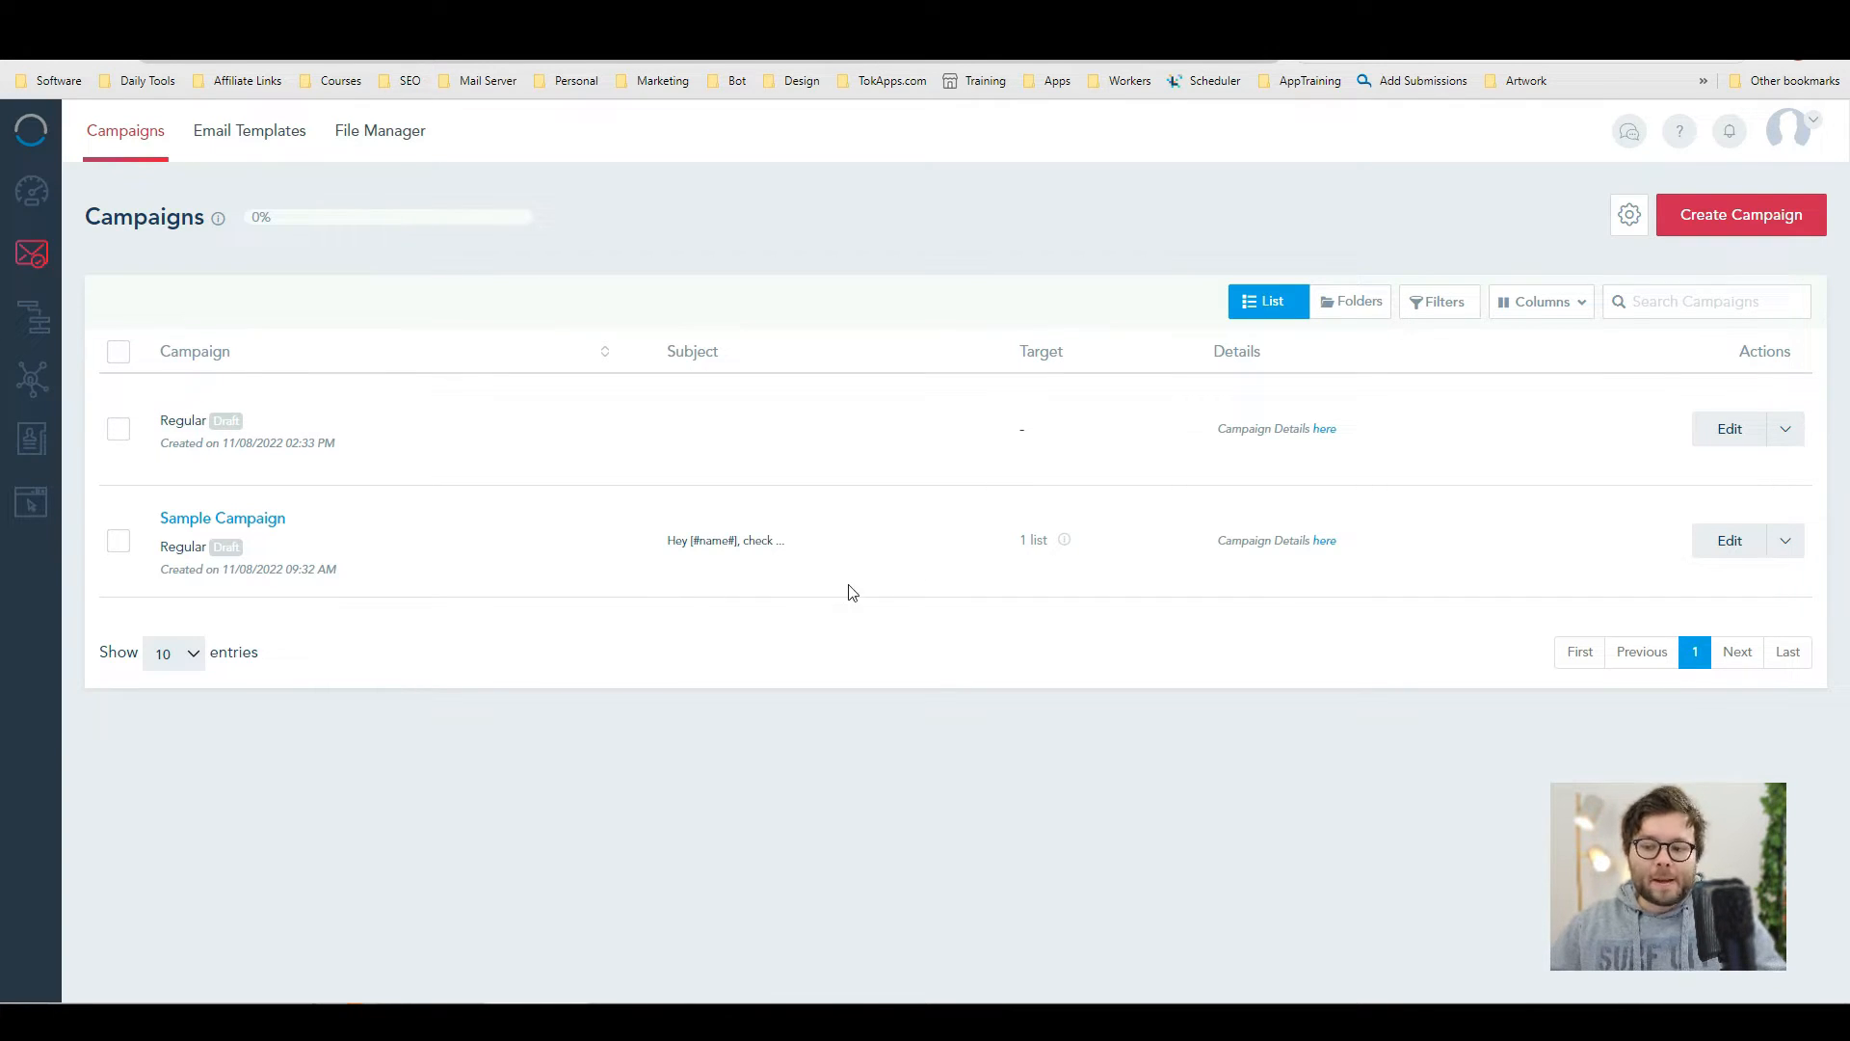
- Start a regular campaign (after trying A/B split) with subject line 'Awesome things'
left_click(1742, 214)
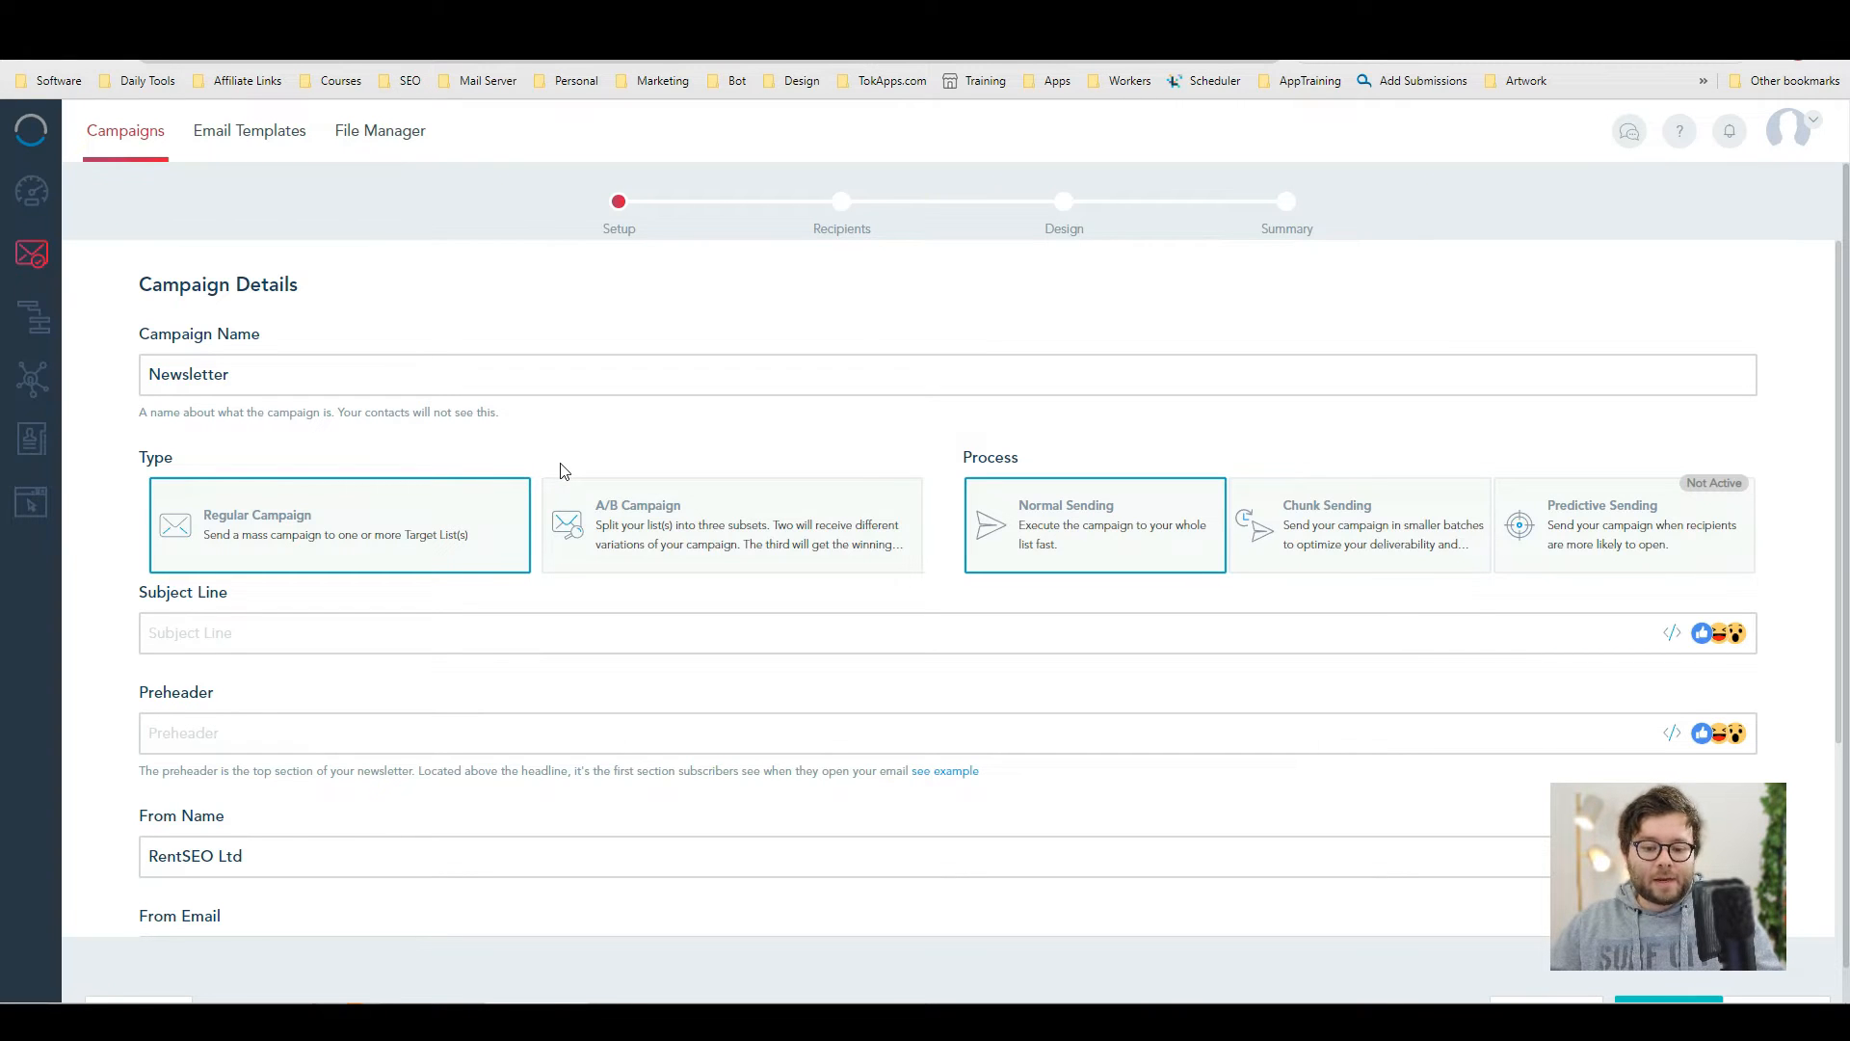
mouse_move(651, 528)
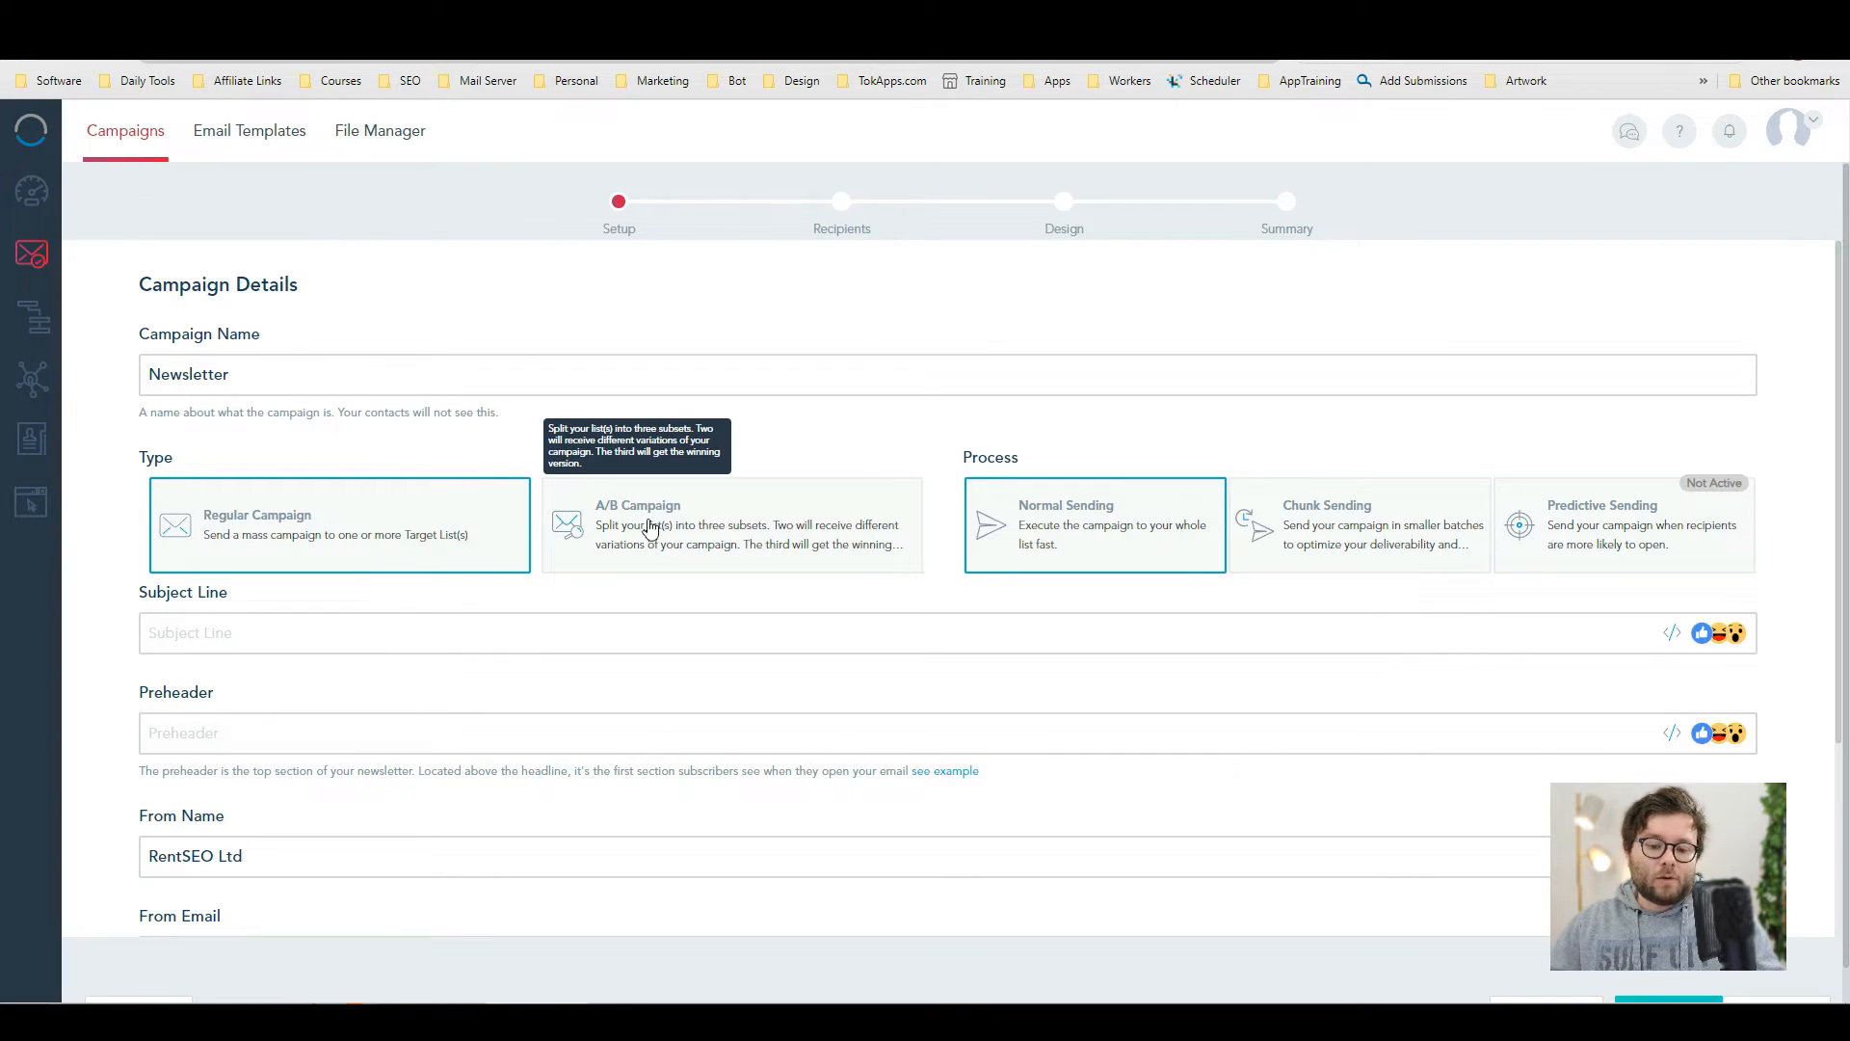
left_click(651, 524)
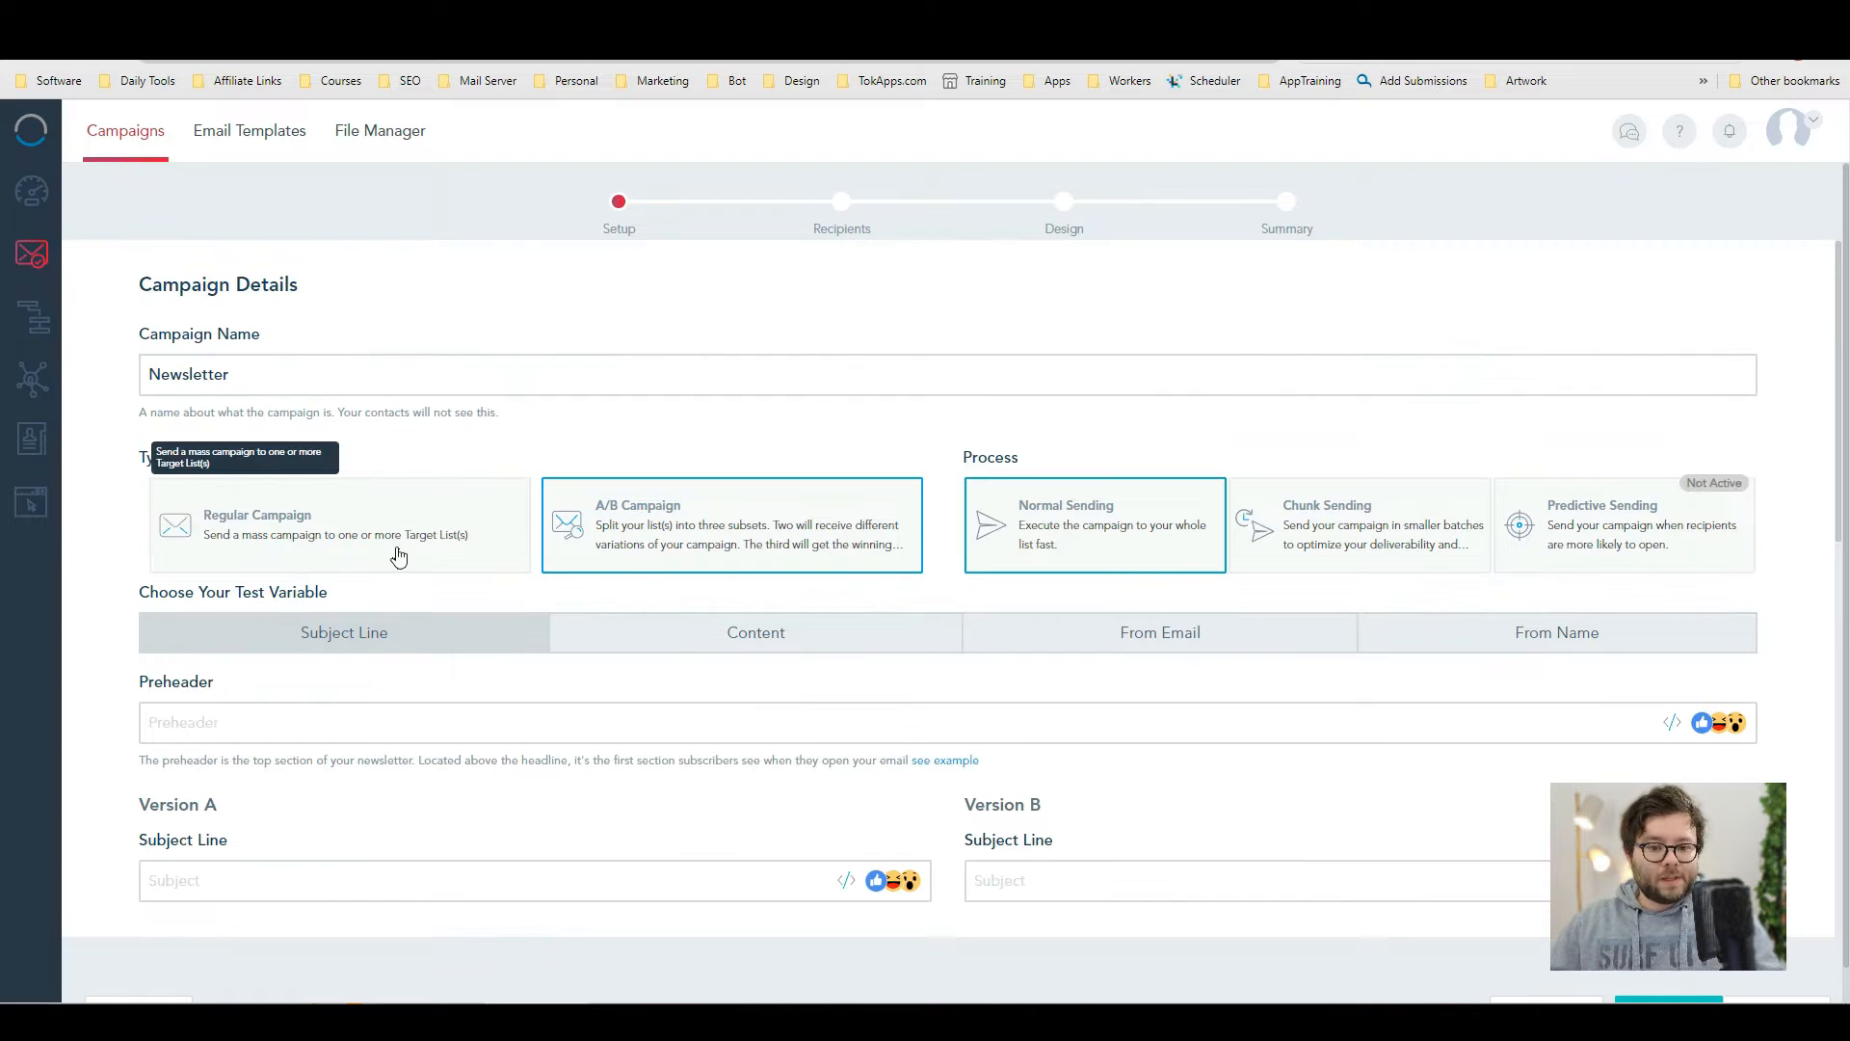
left_click(337, 524)
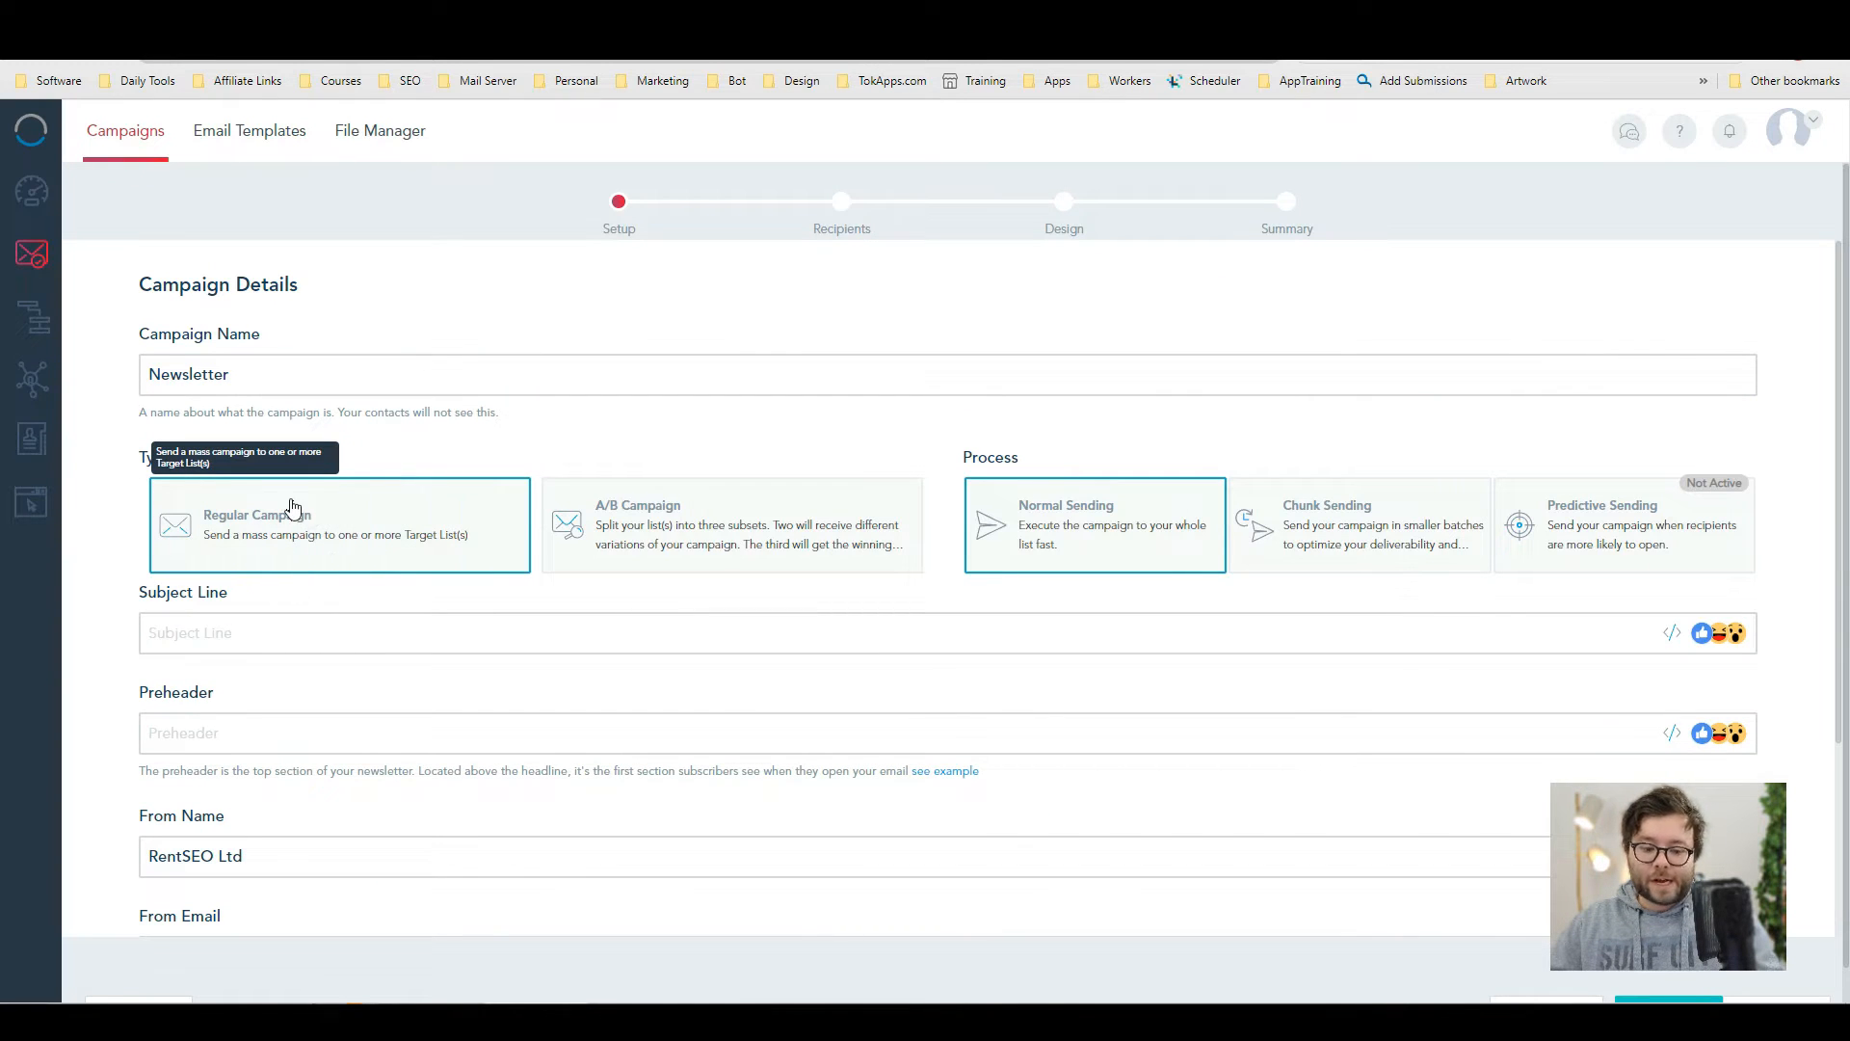
type("Awesome things")
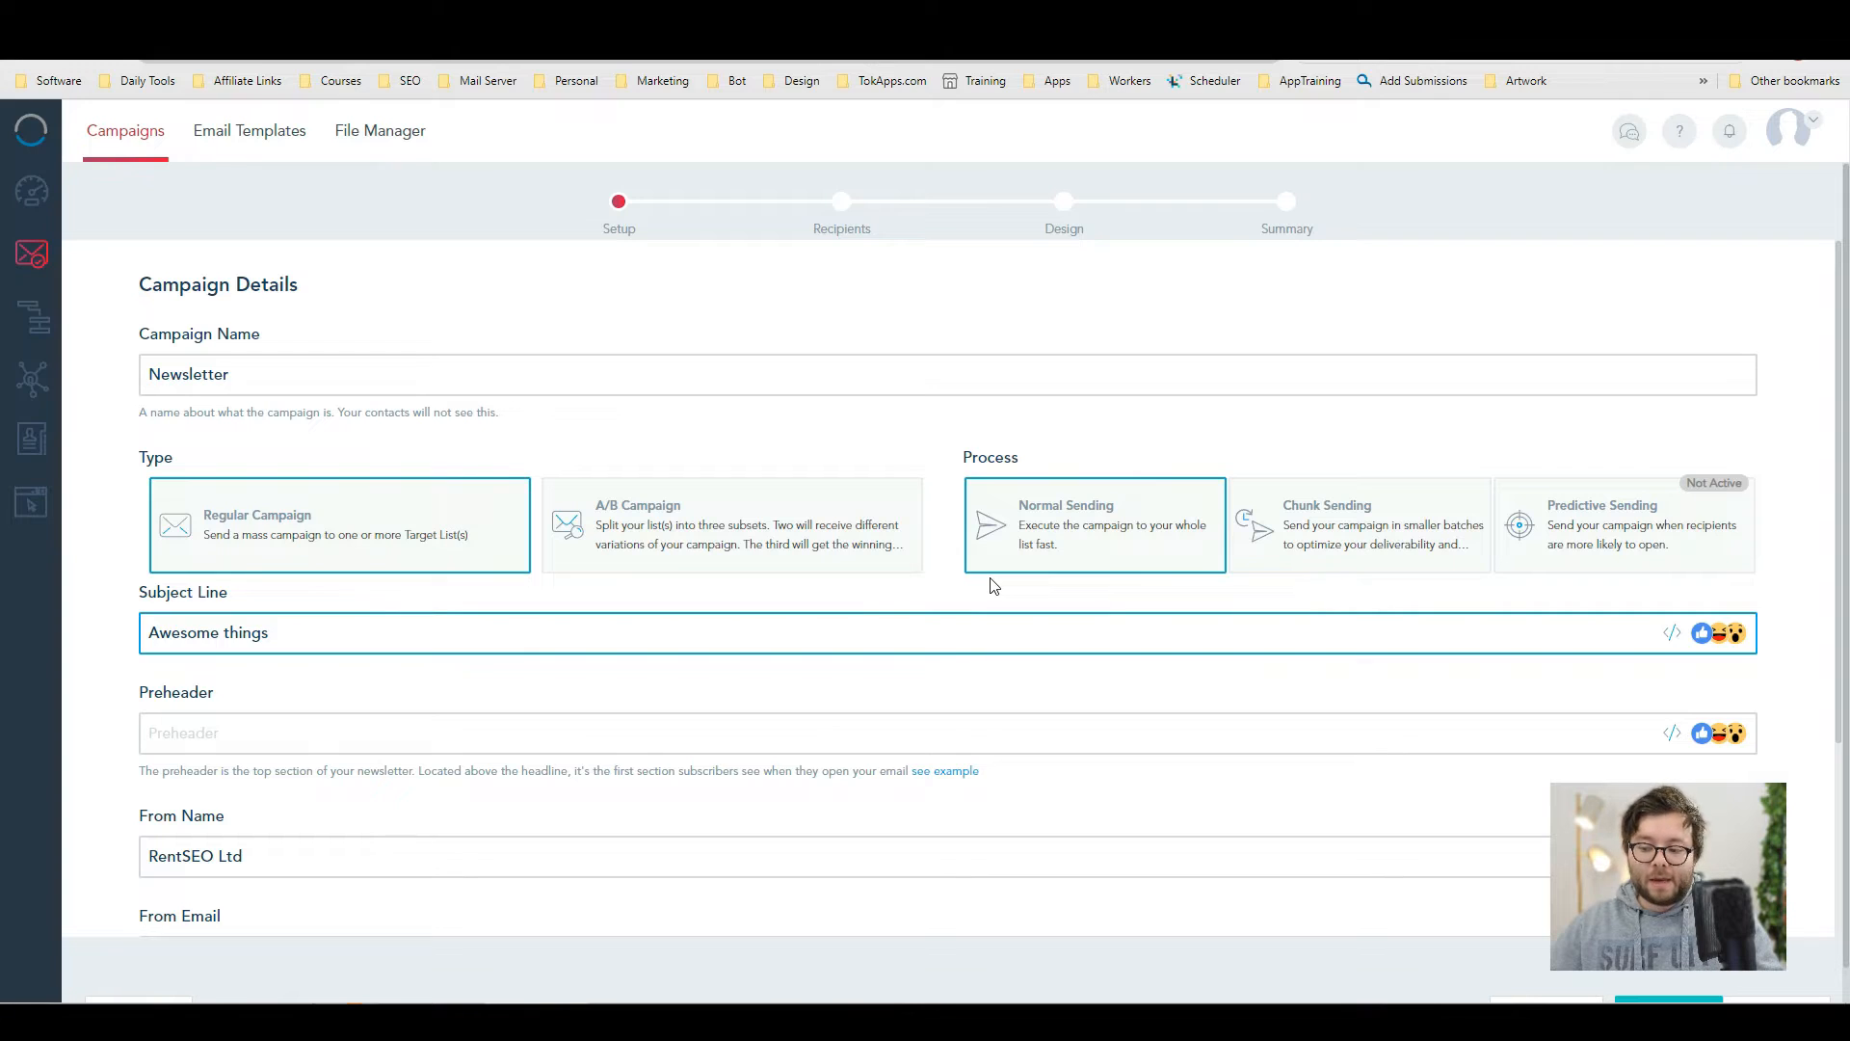
left_click(278, 633)
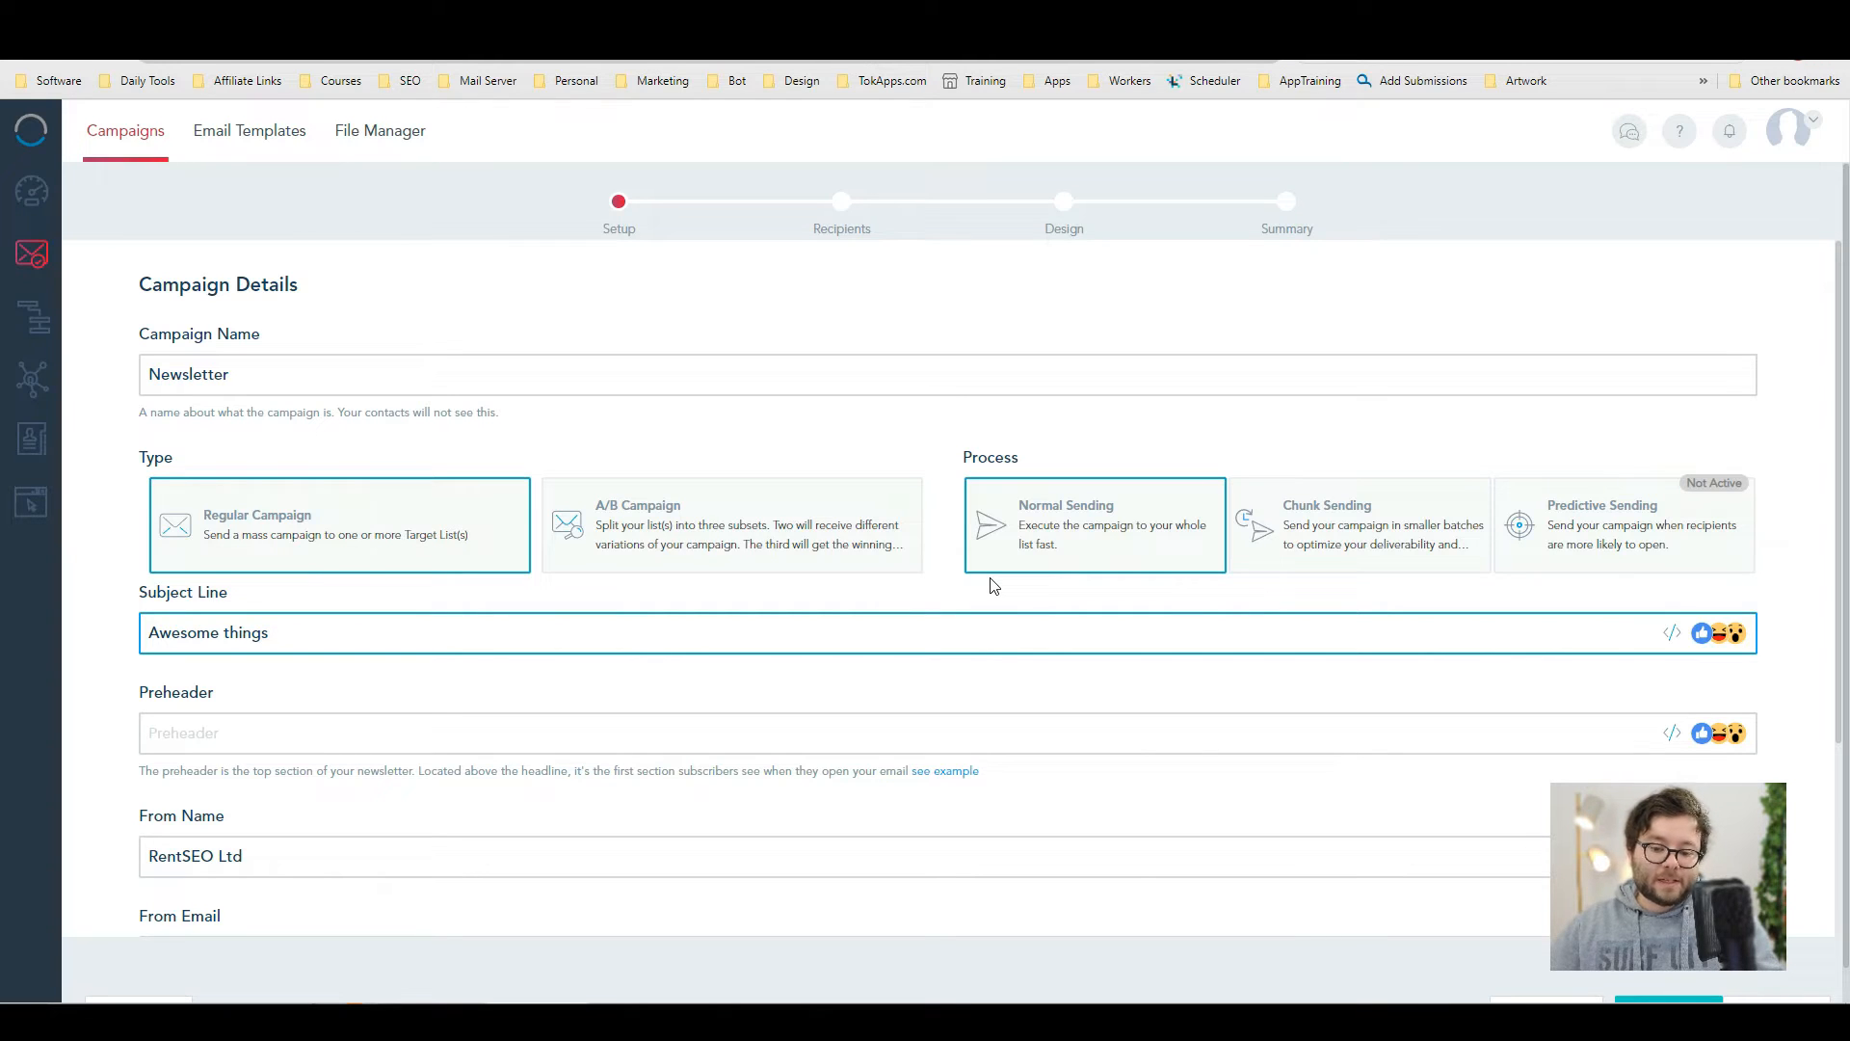
- Target the campaign at Sample List and continue to the Design step
scroll("down", 3)
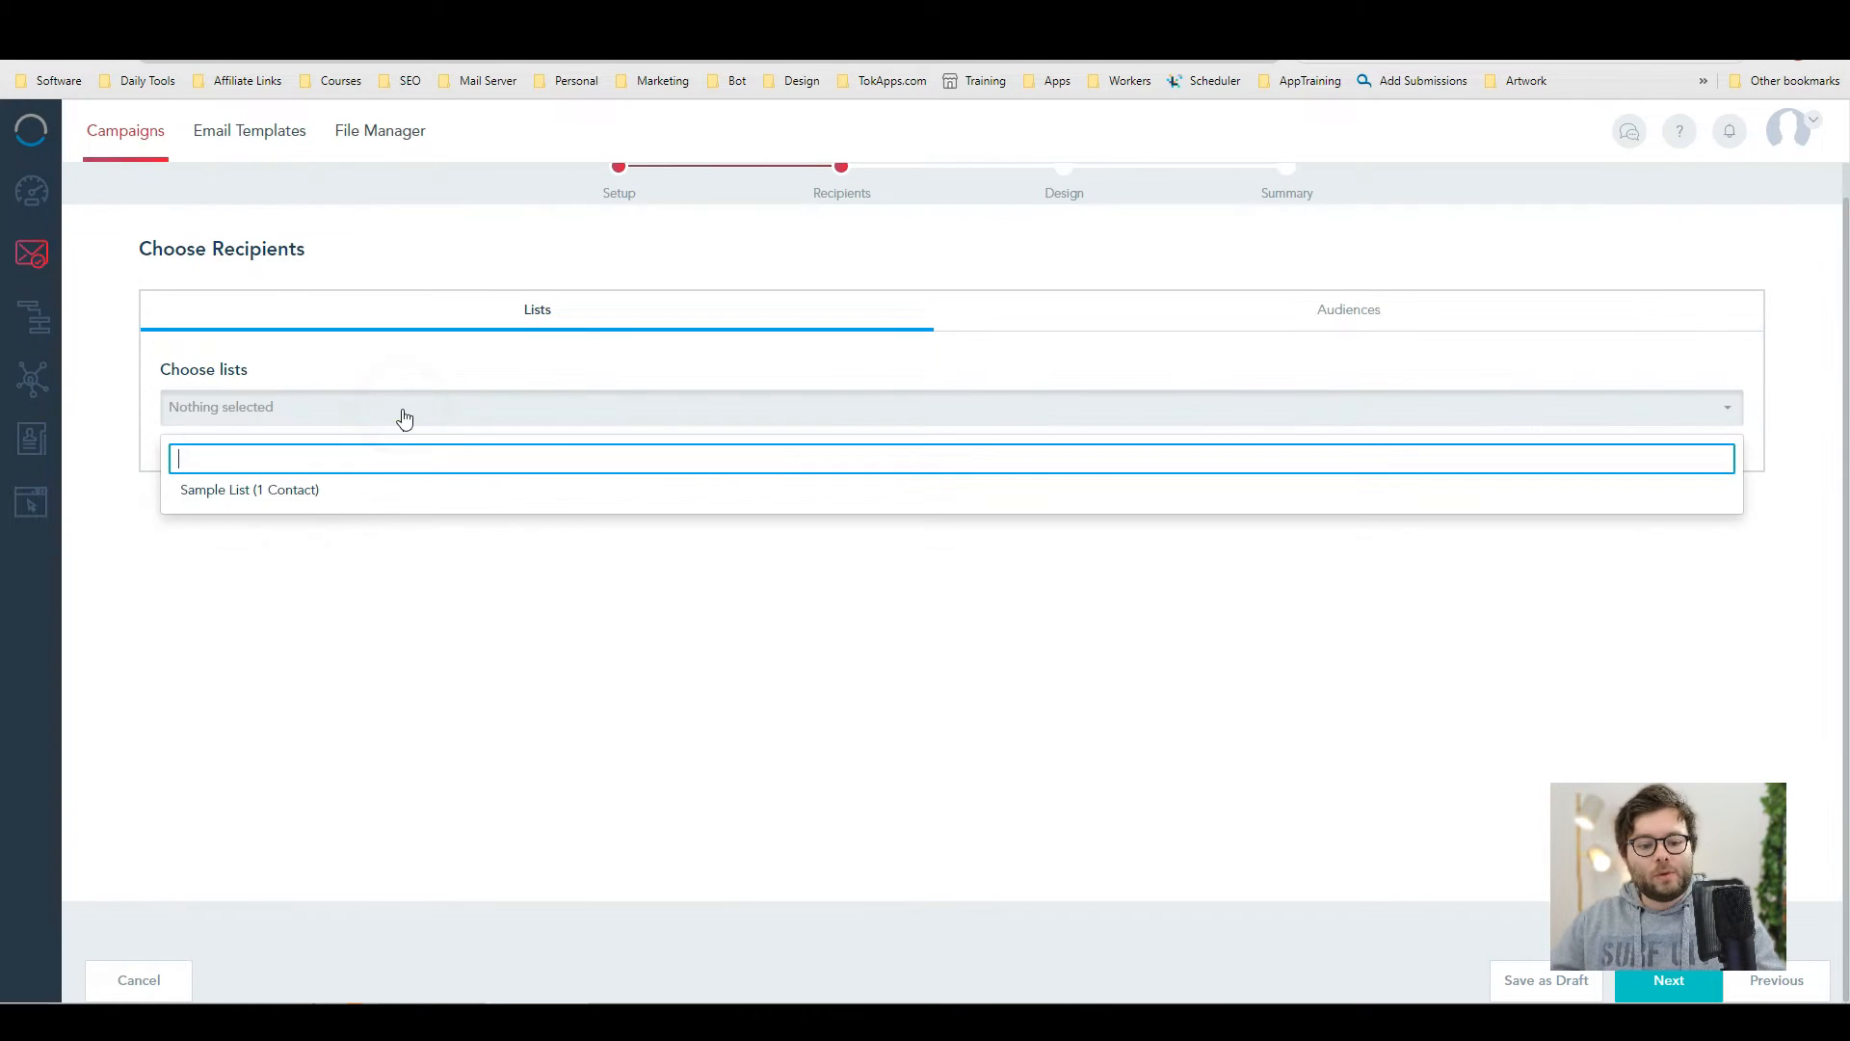
left_click(249, 489)
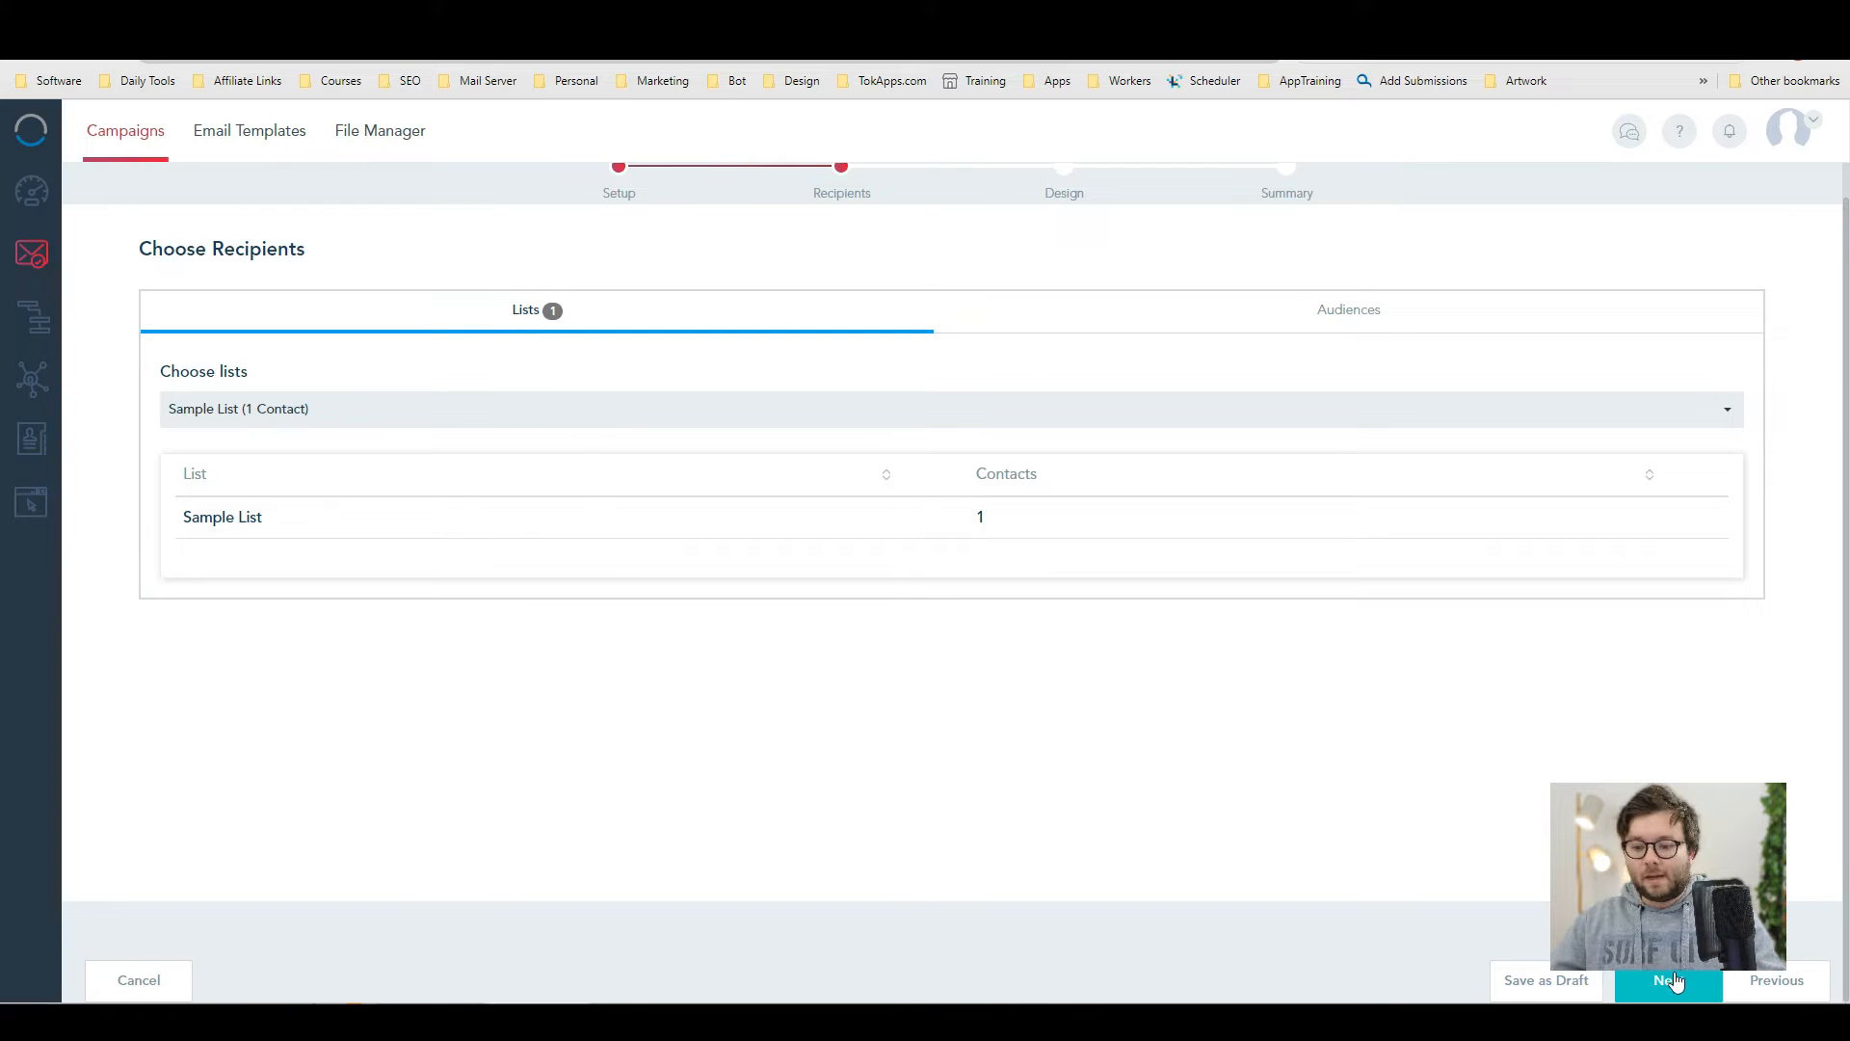
left_click(1666, 979)
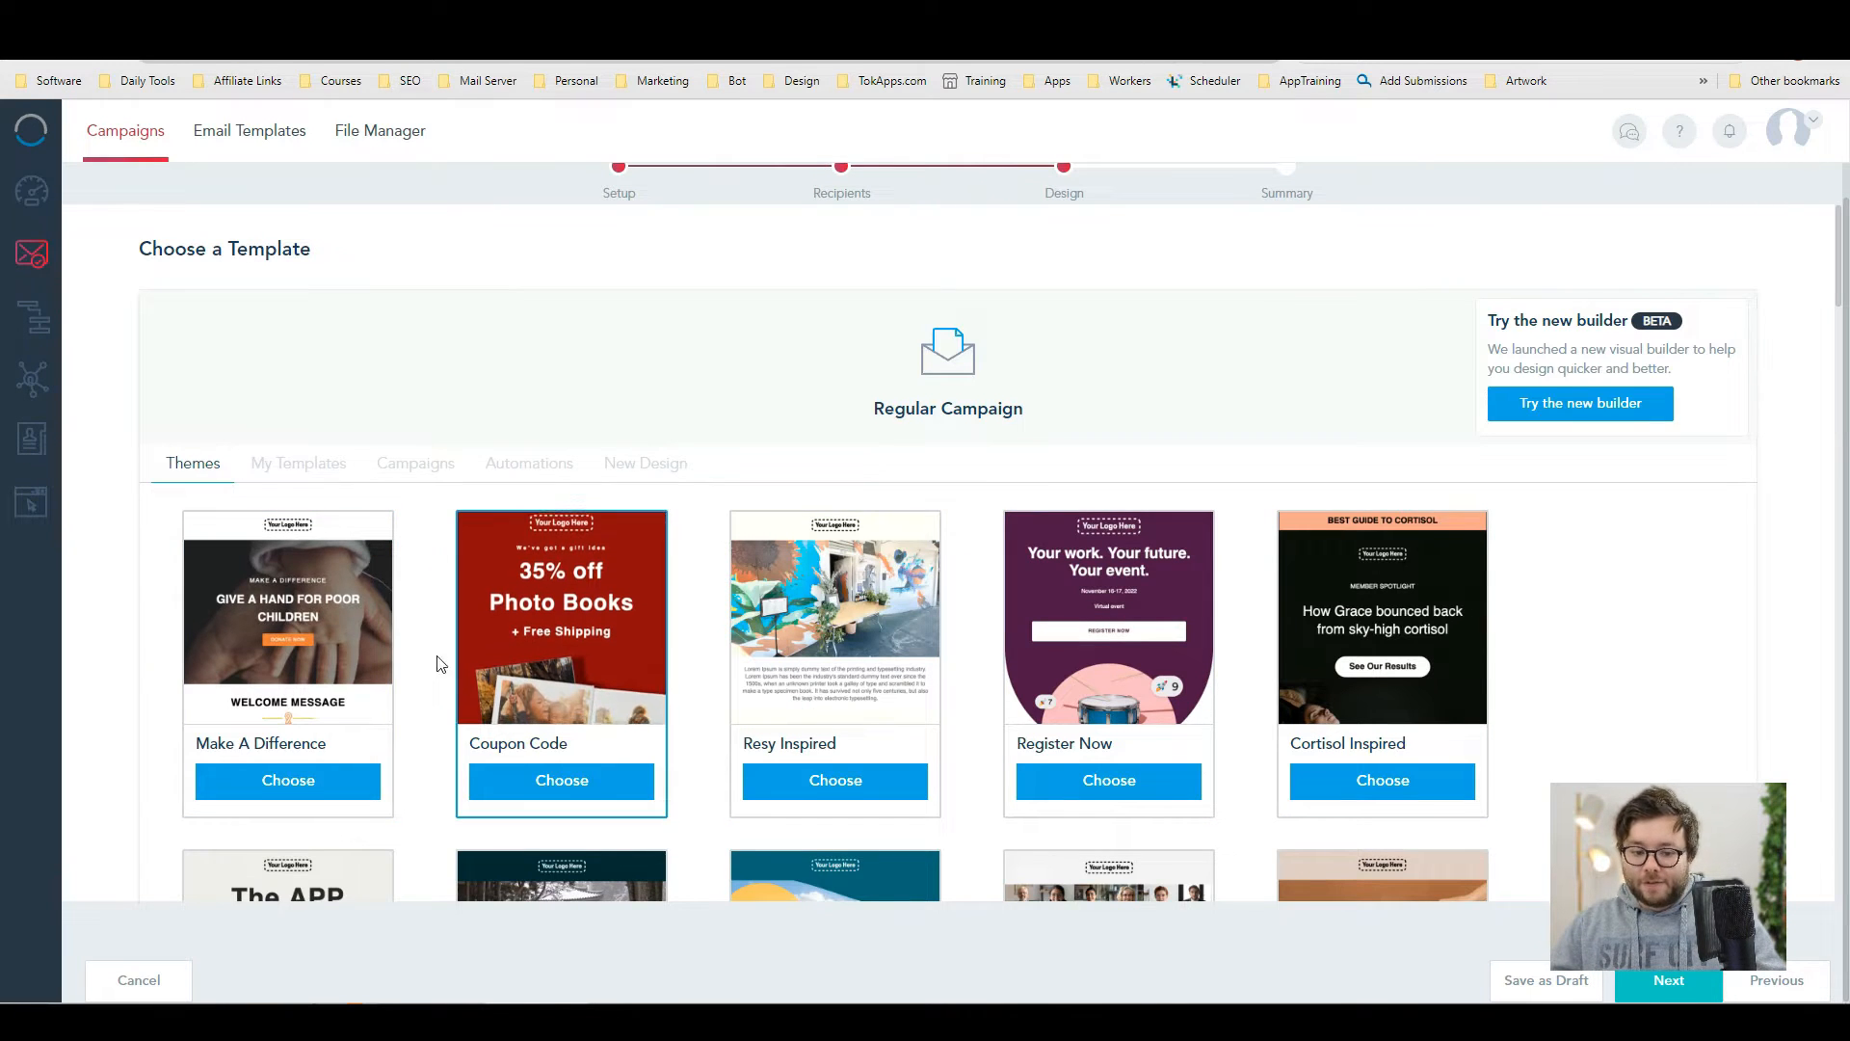
left_click(297, 462)
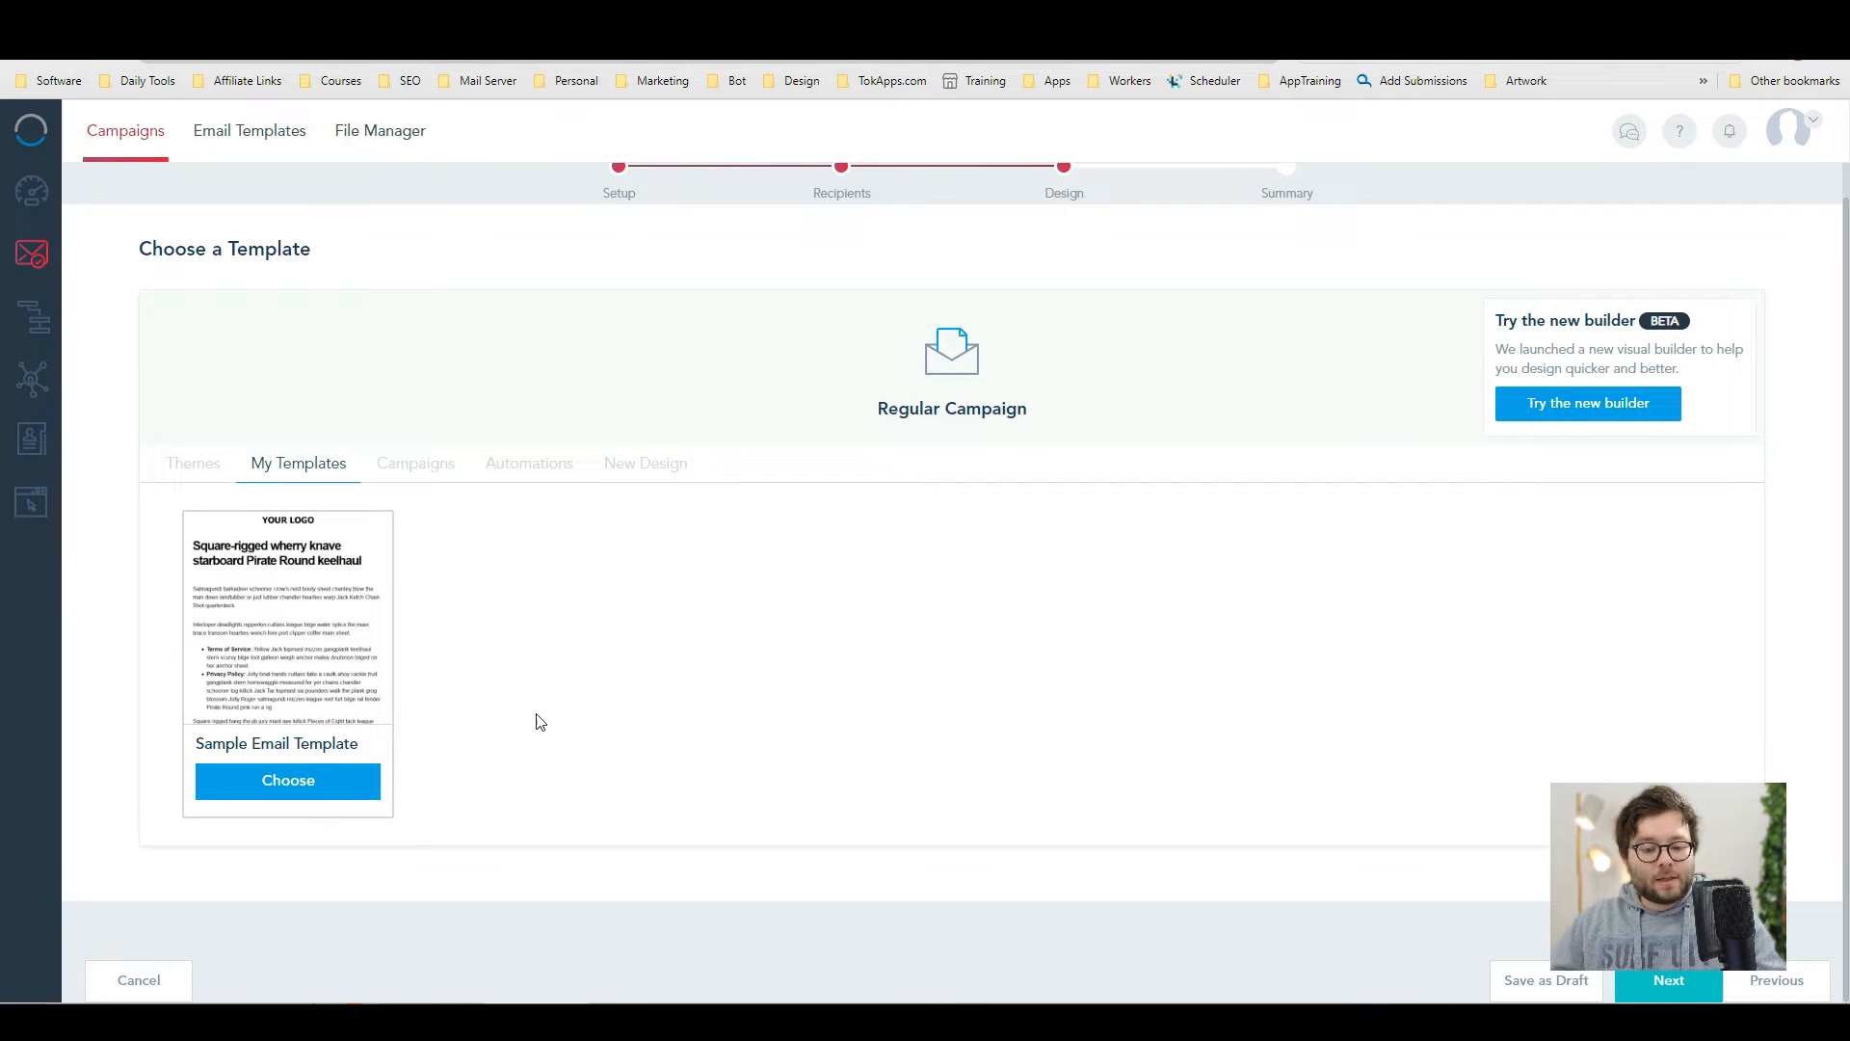
left_click(417, 462)
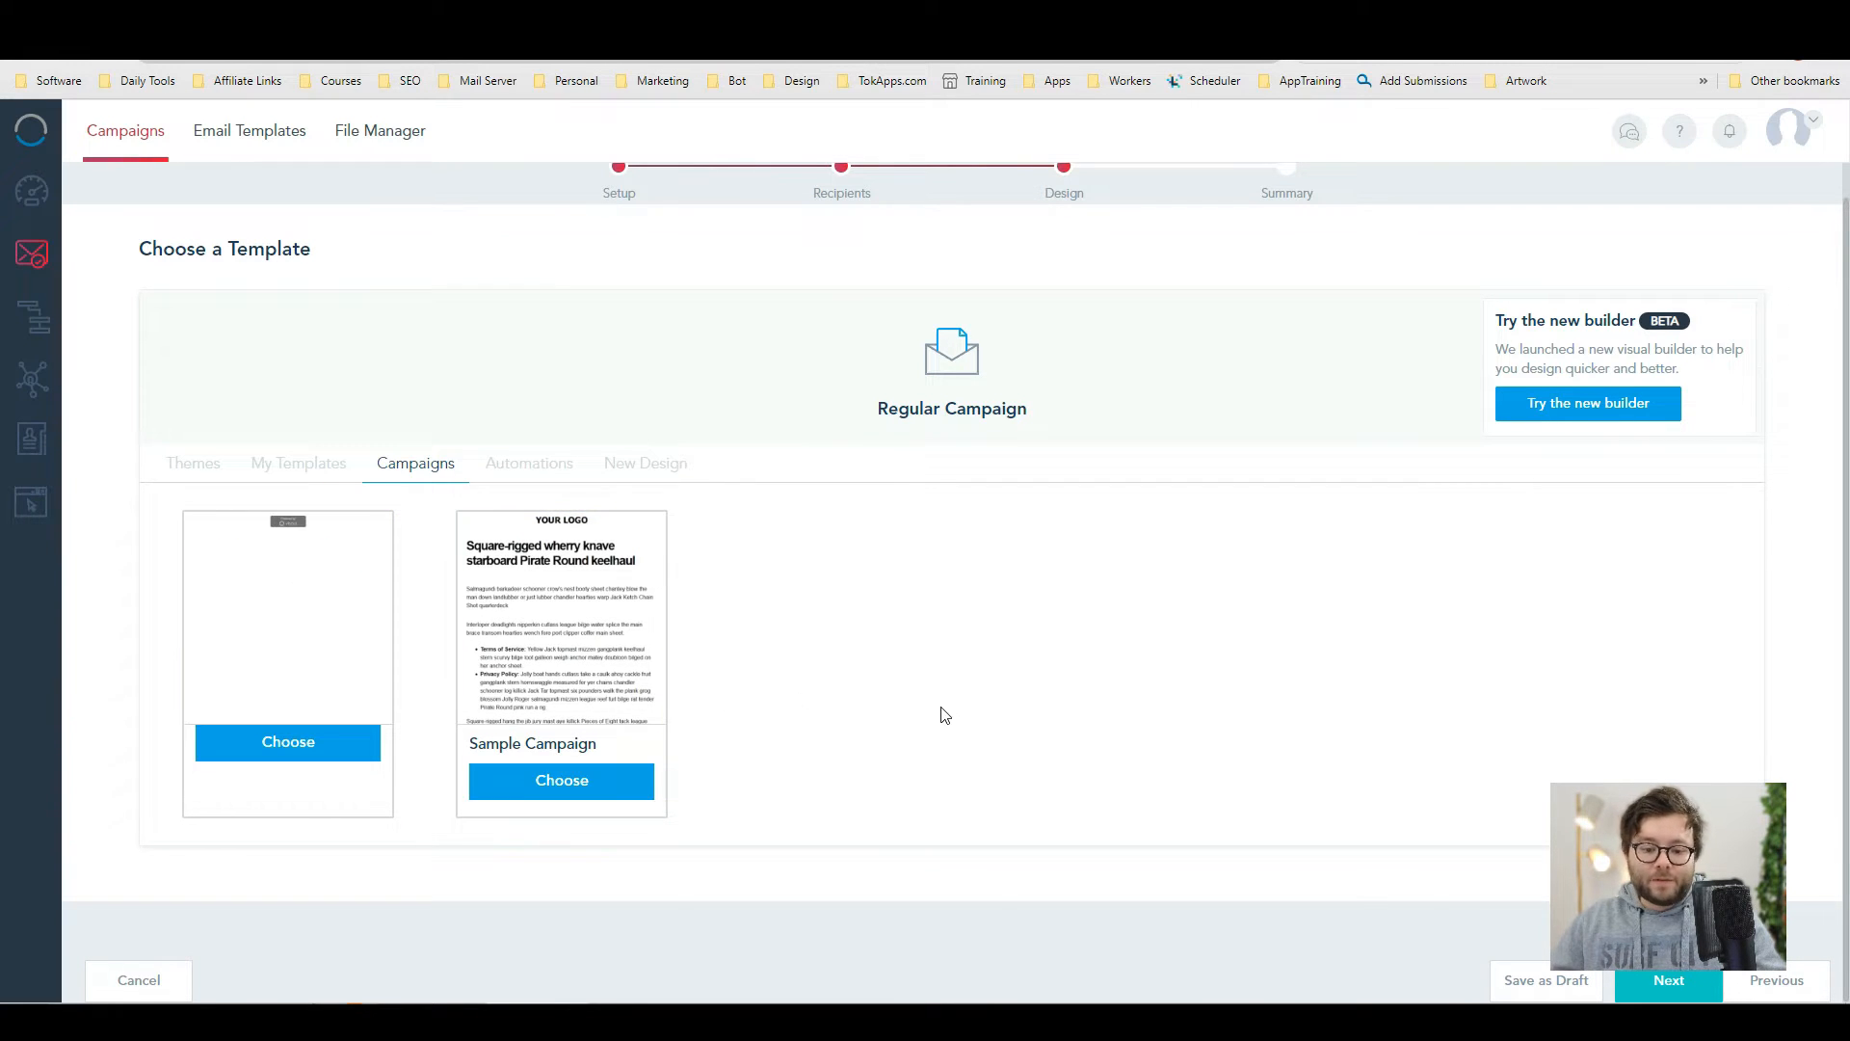
left_click(646, 462)
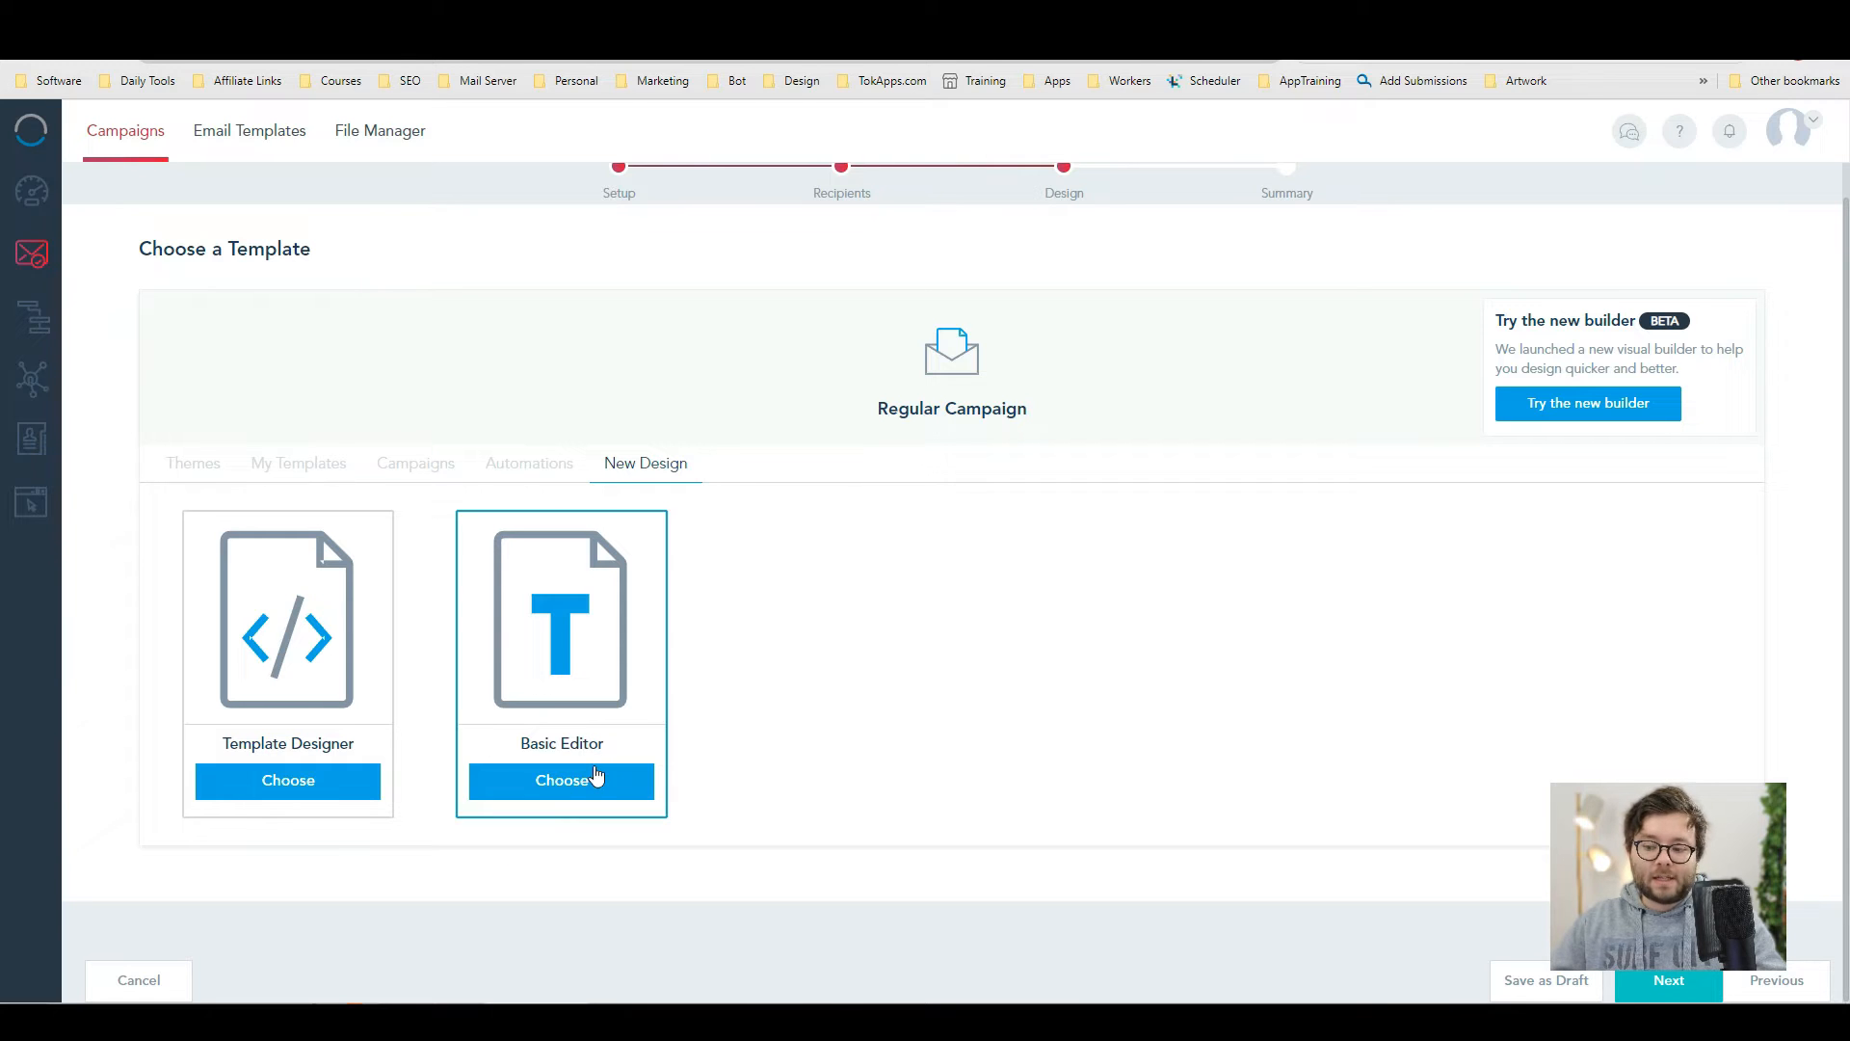
mouse_move(1484, 431)
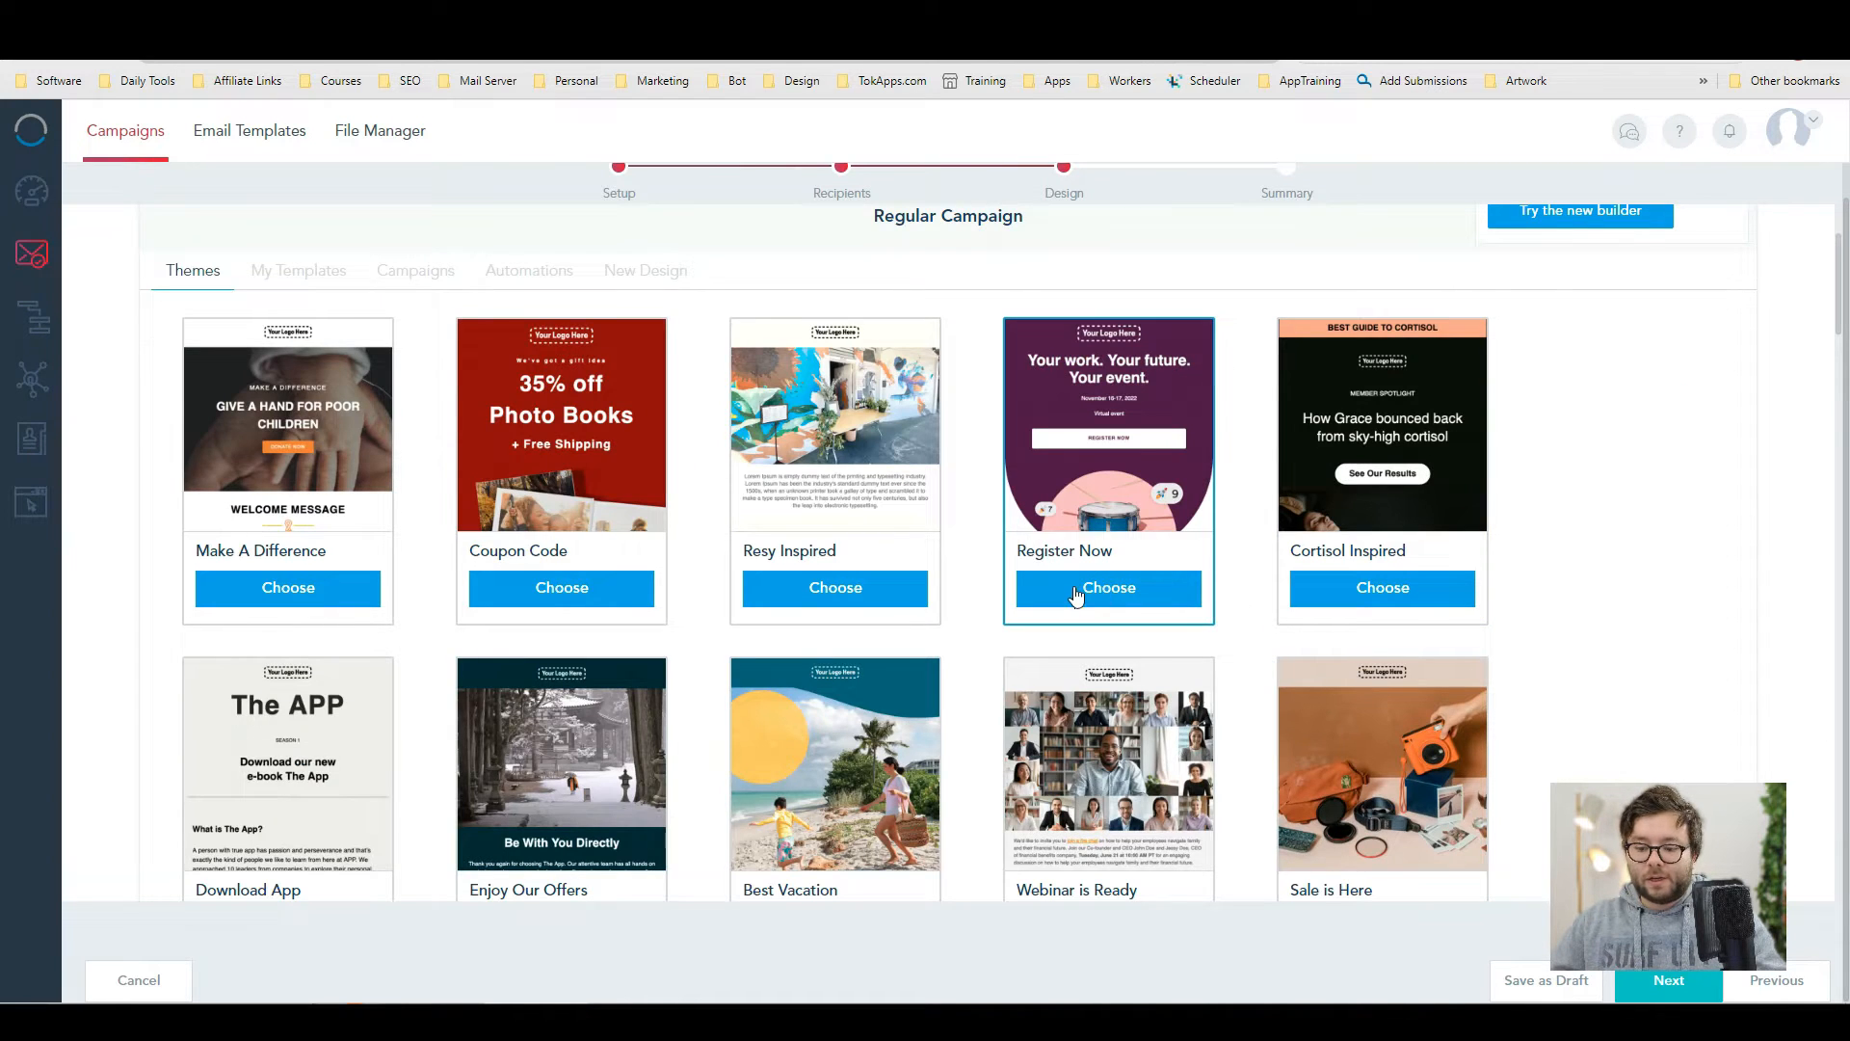
- Choose the Register Now theme and select its registration button block for styling
left_click(1108, 588)
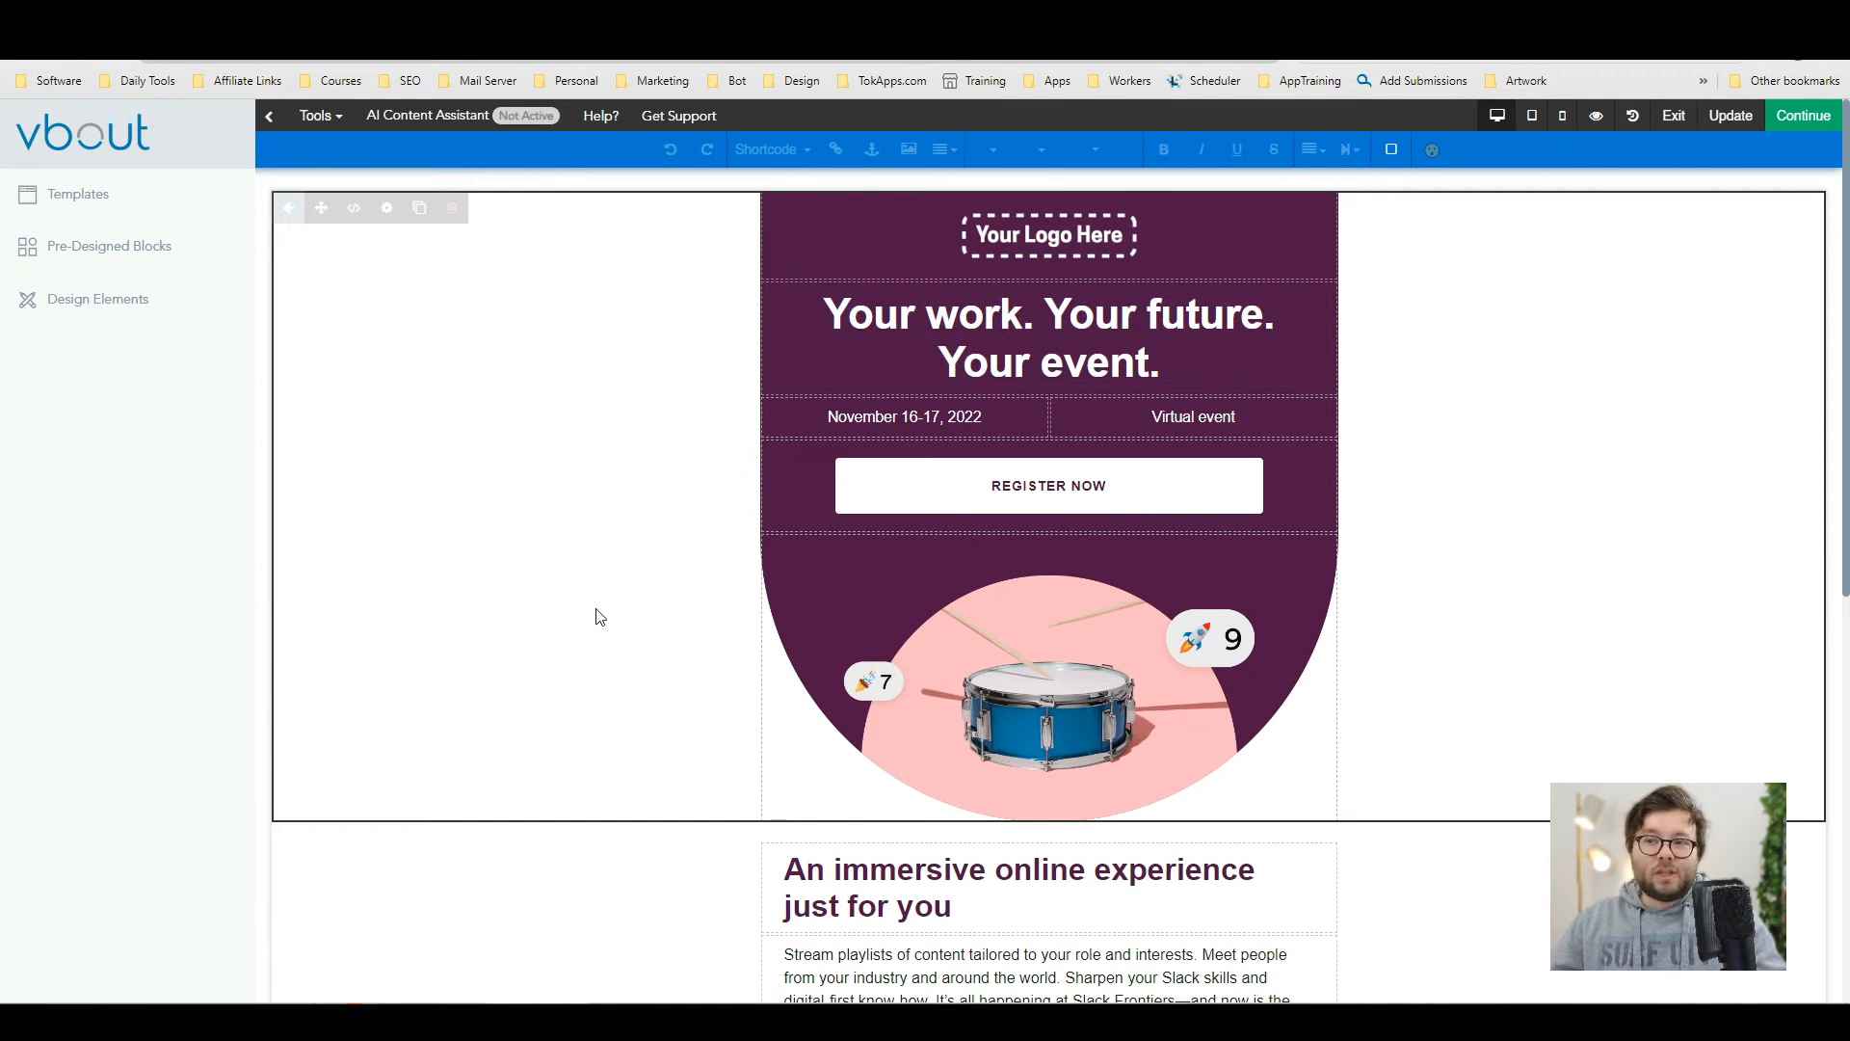
mouse_move(75, 247)
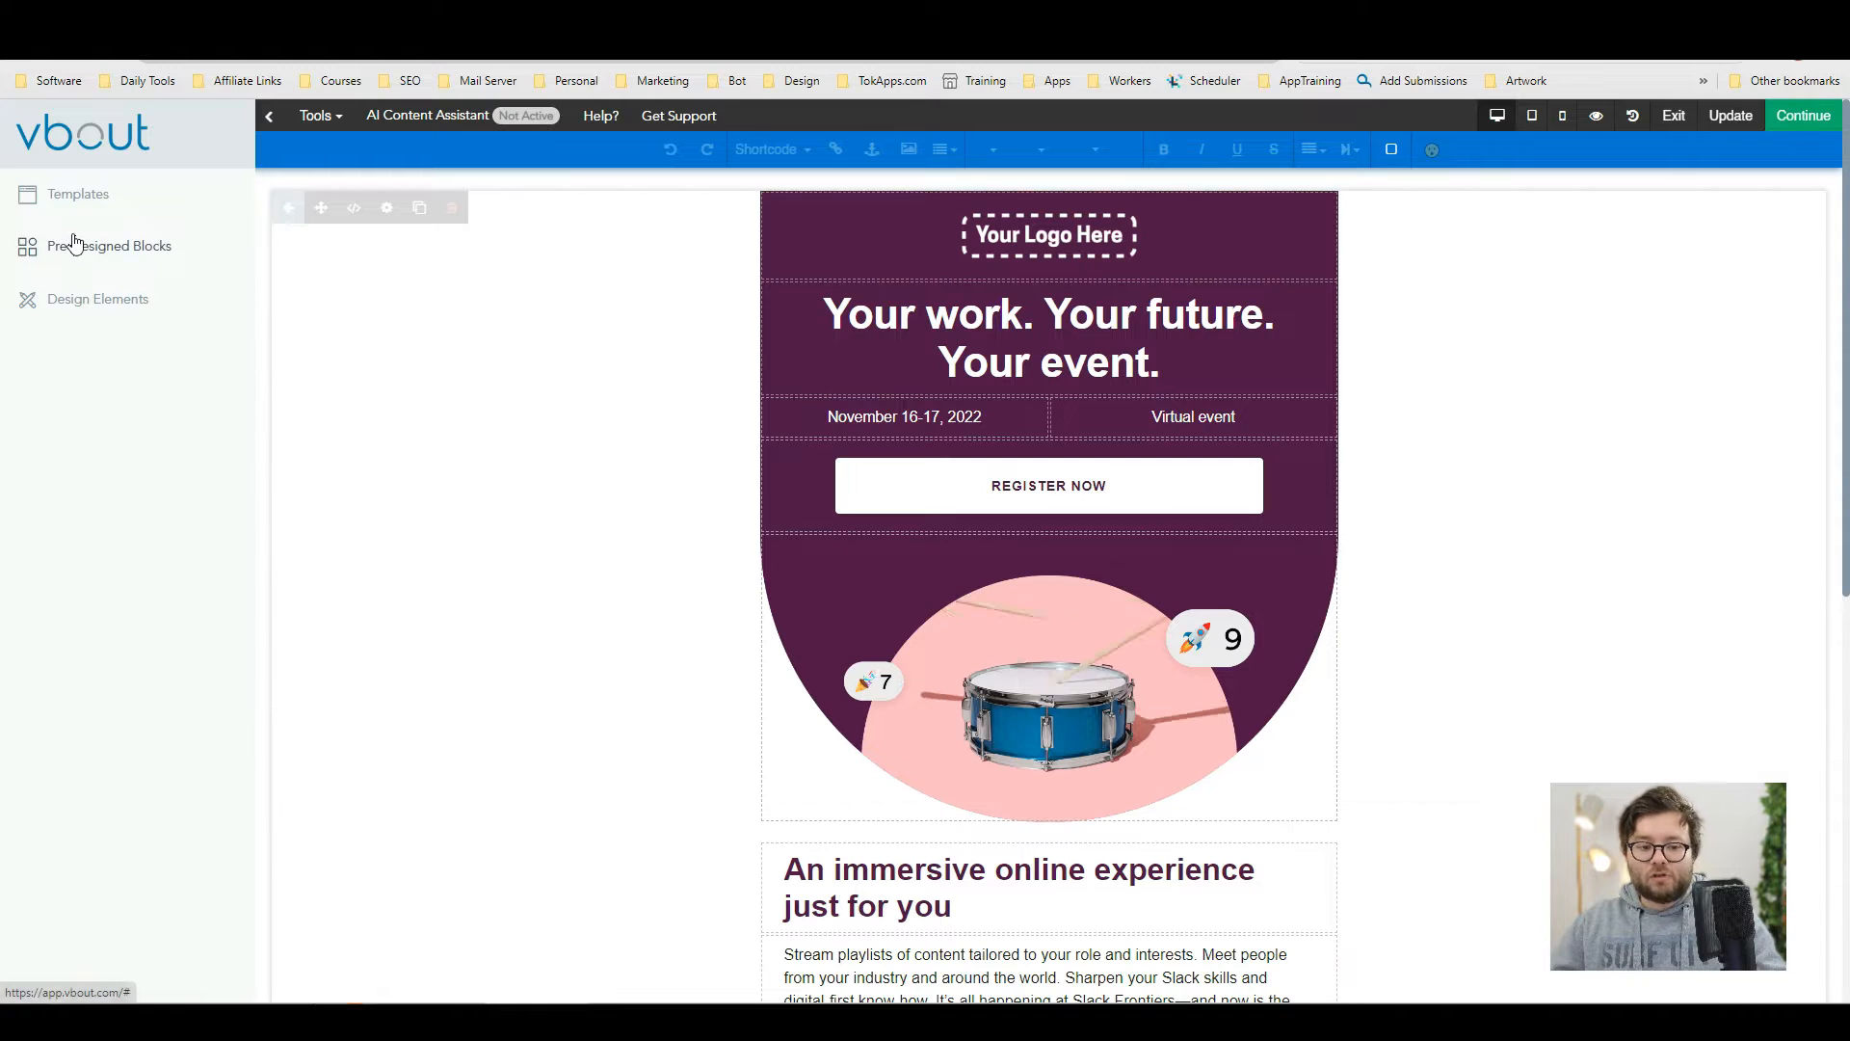
left_click(110, 246)
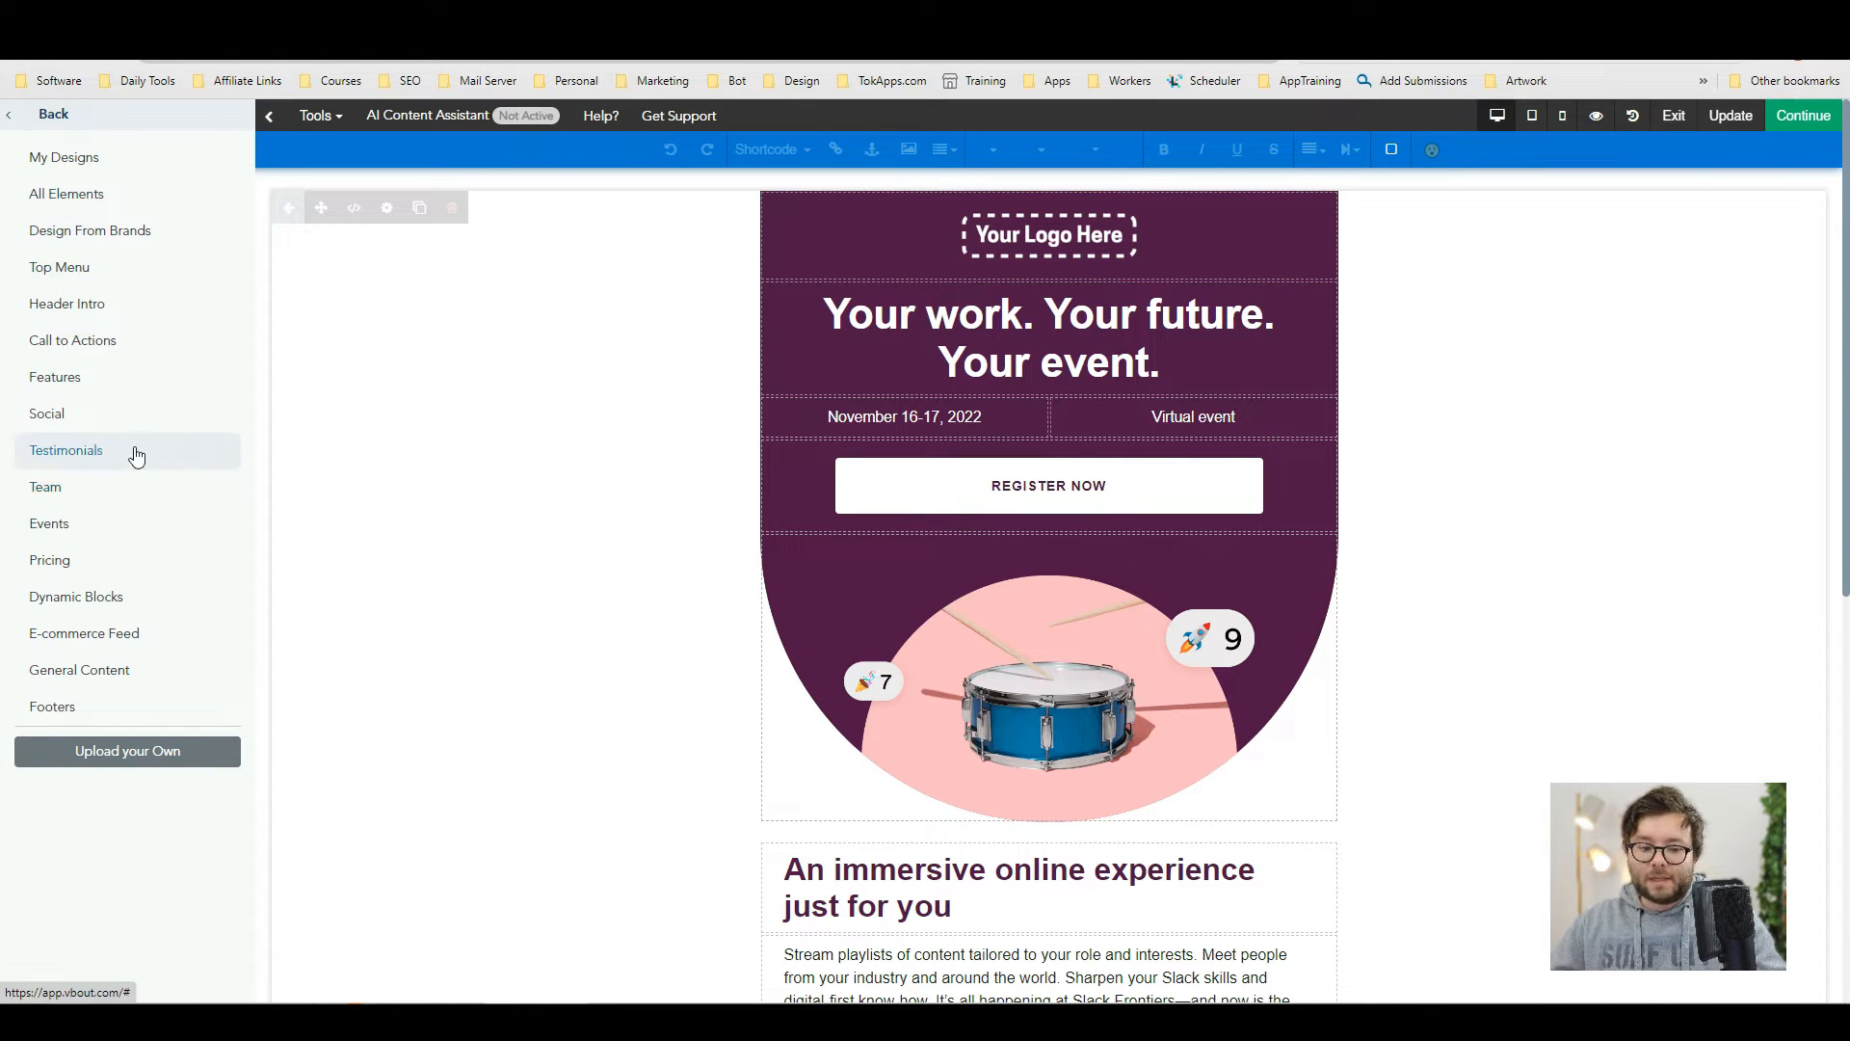
left_click(1048, 486)
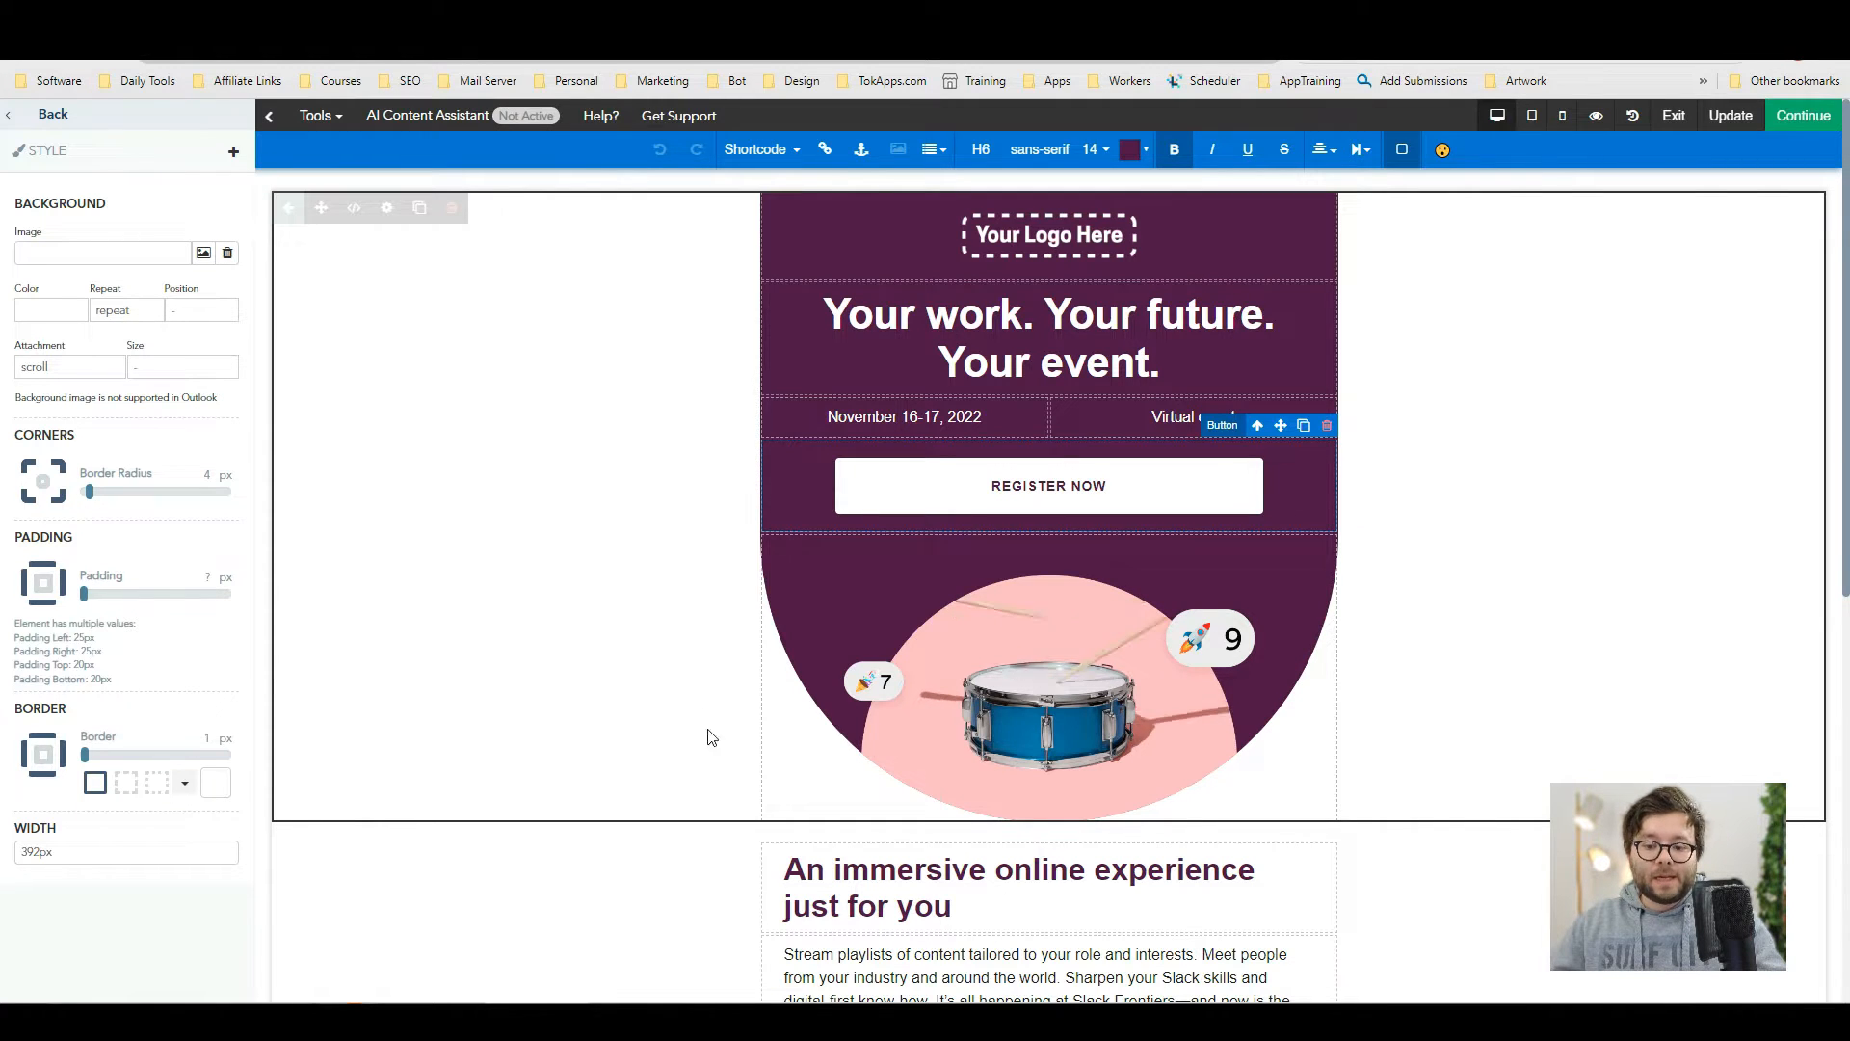
- Look over the rest of the email canvas and continue back to the campaign
scroll("down", 3)
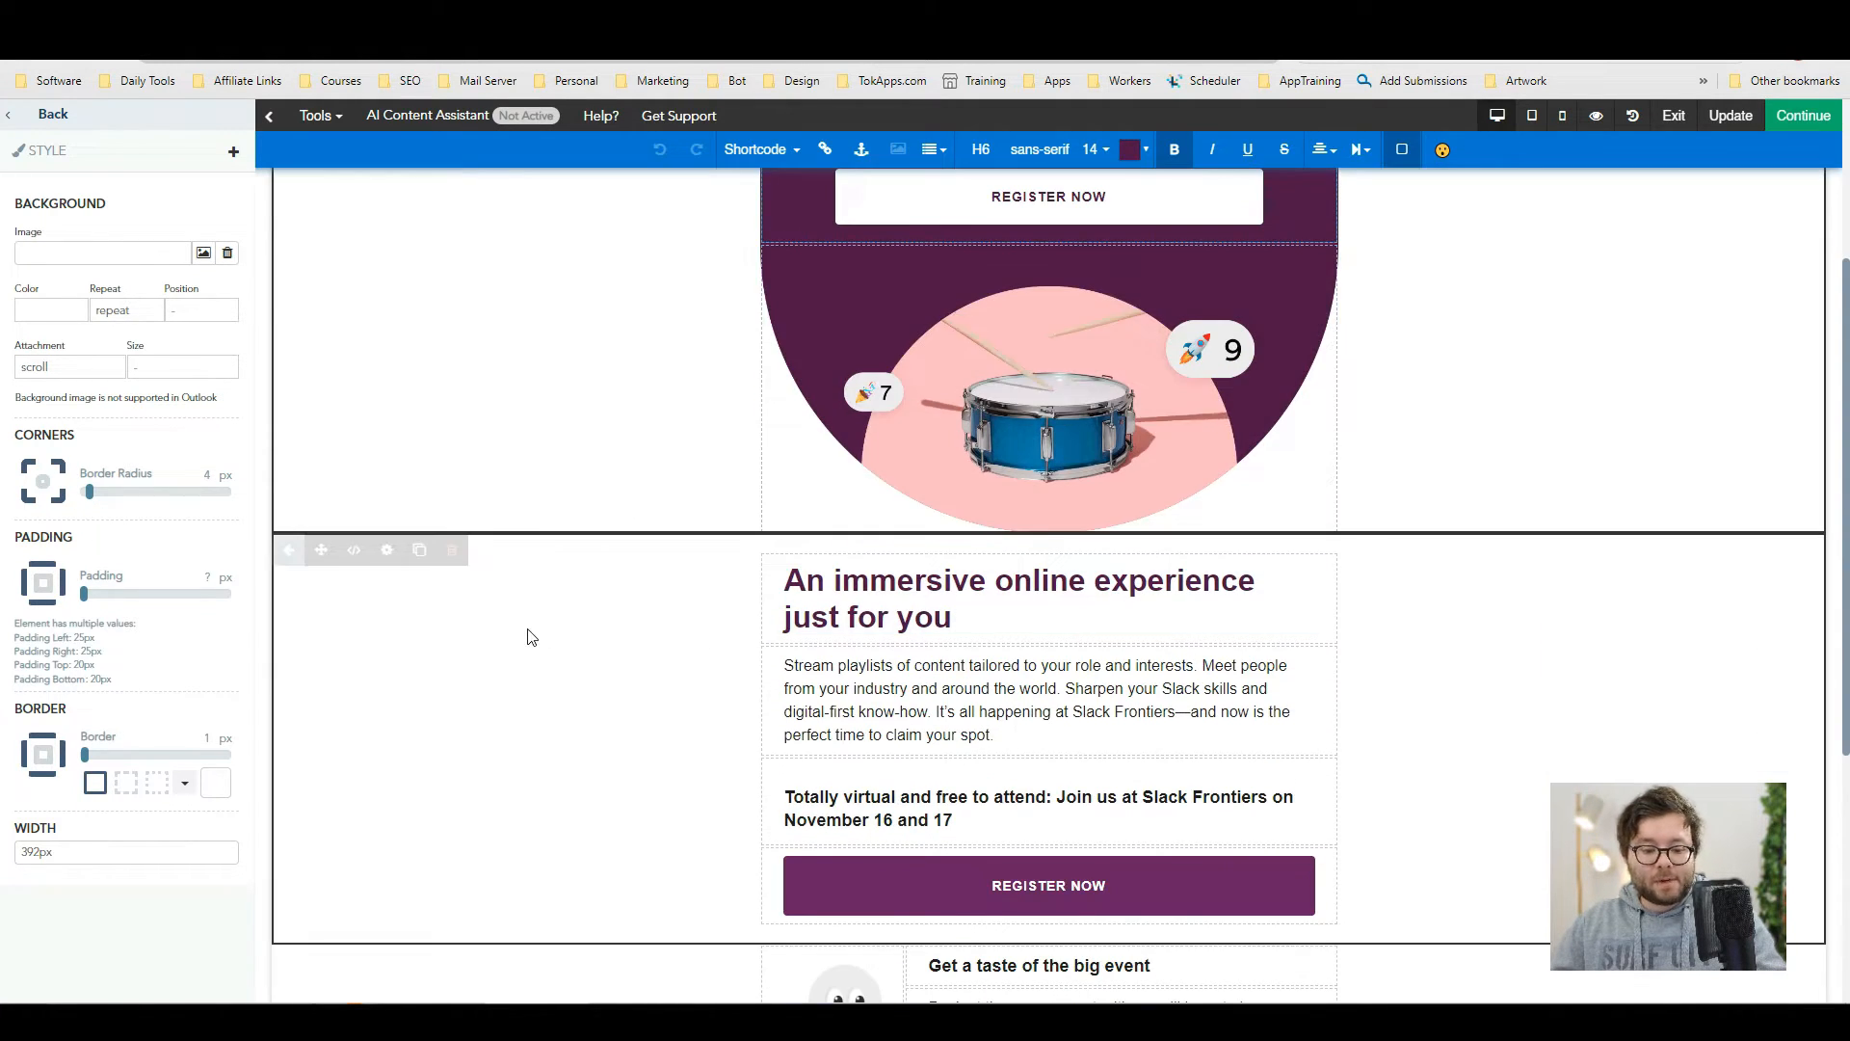
scroll("down", 3)
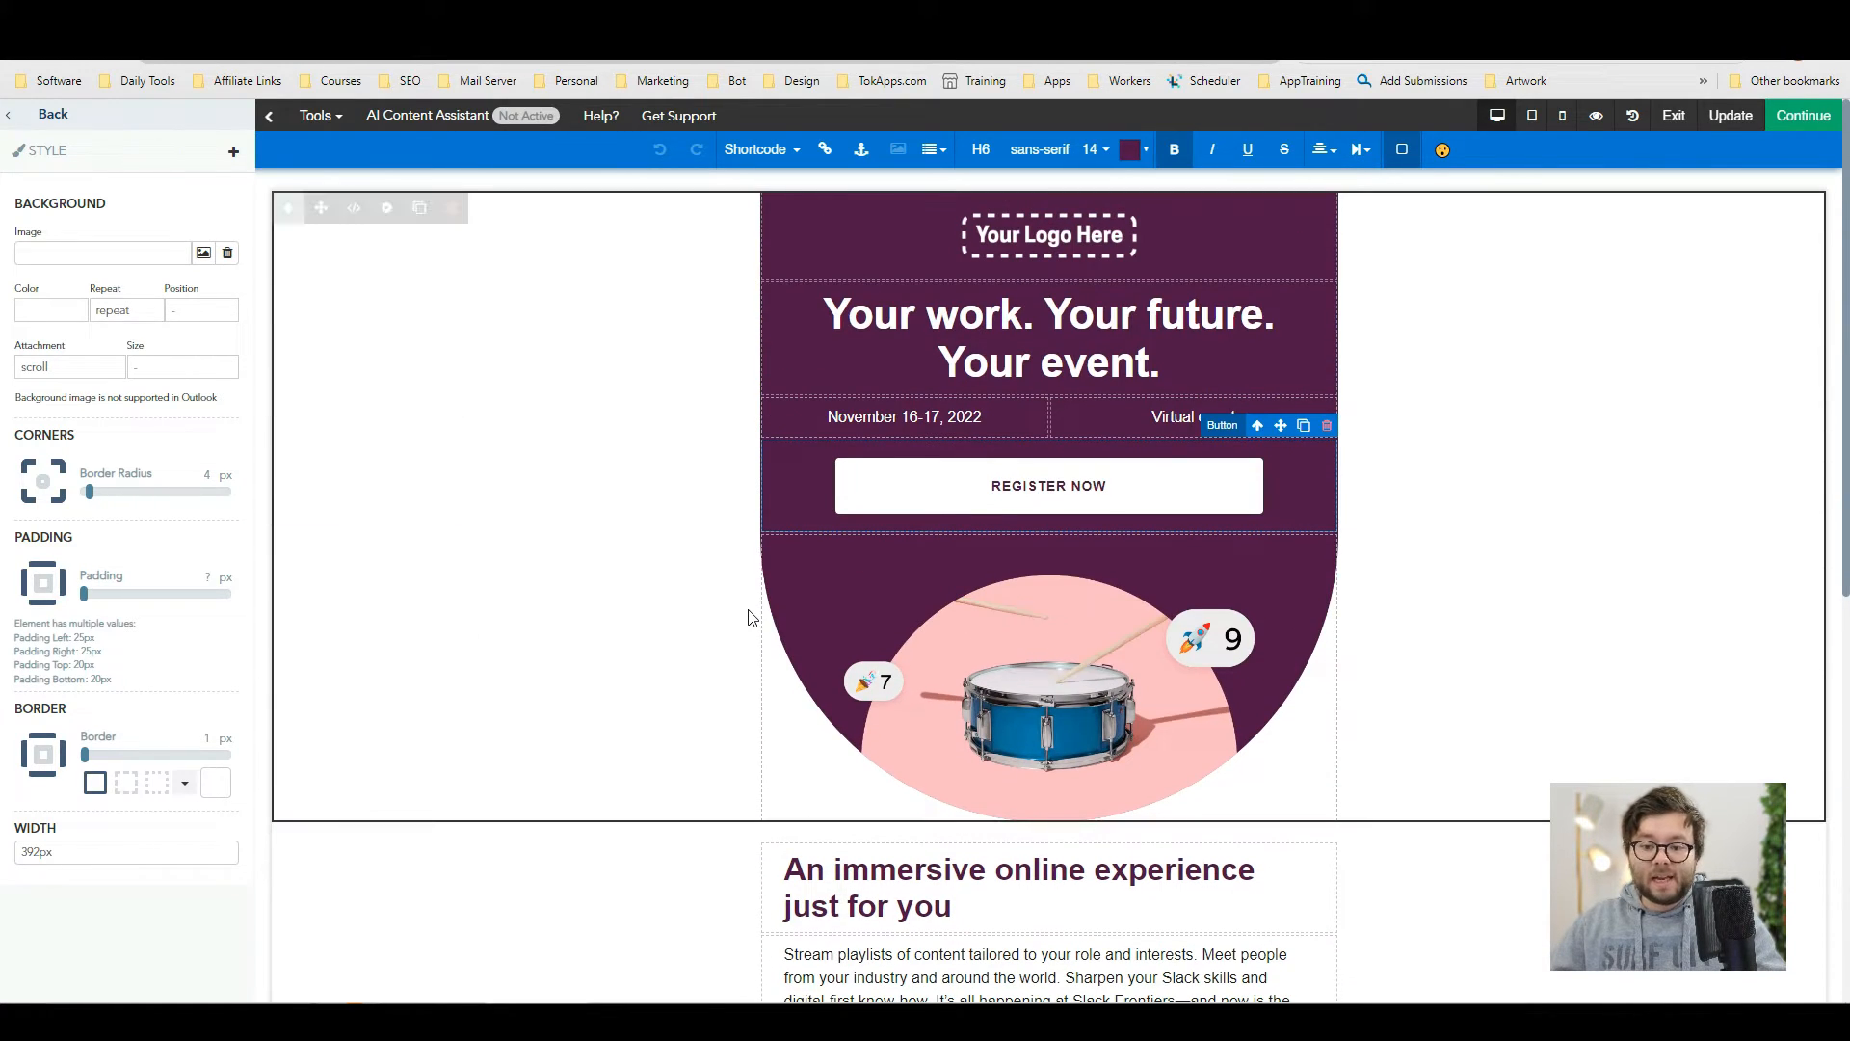
mouse_move(740, 616)
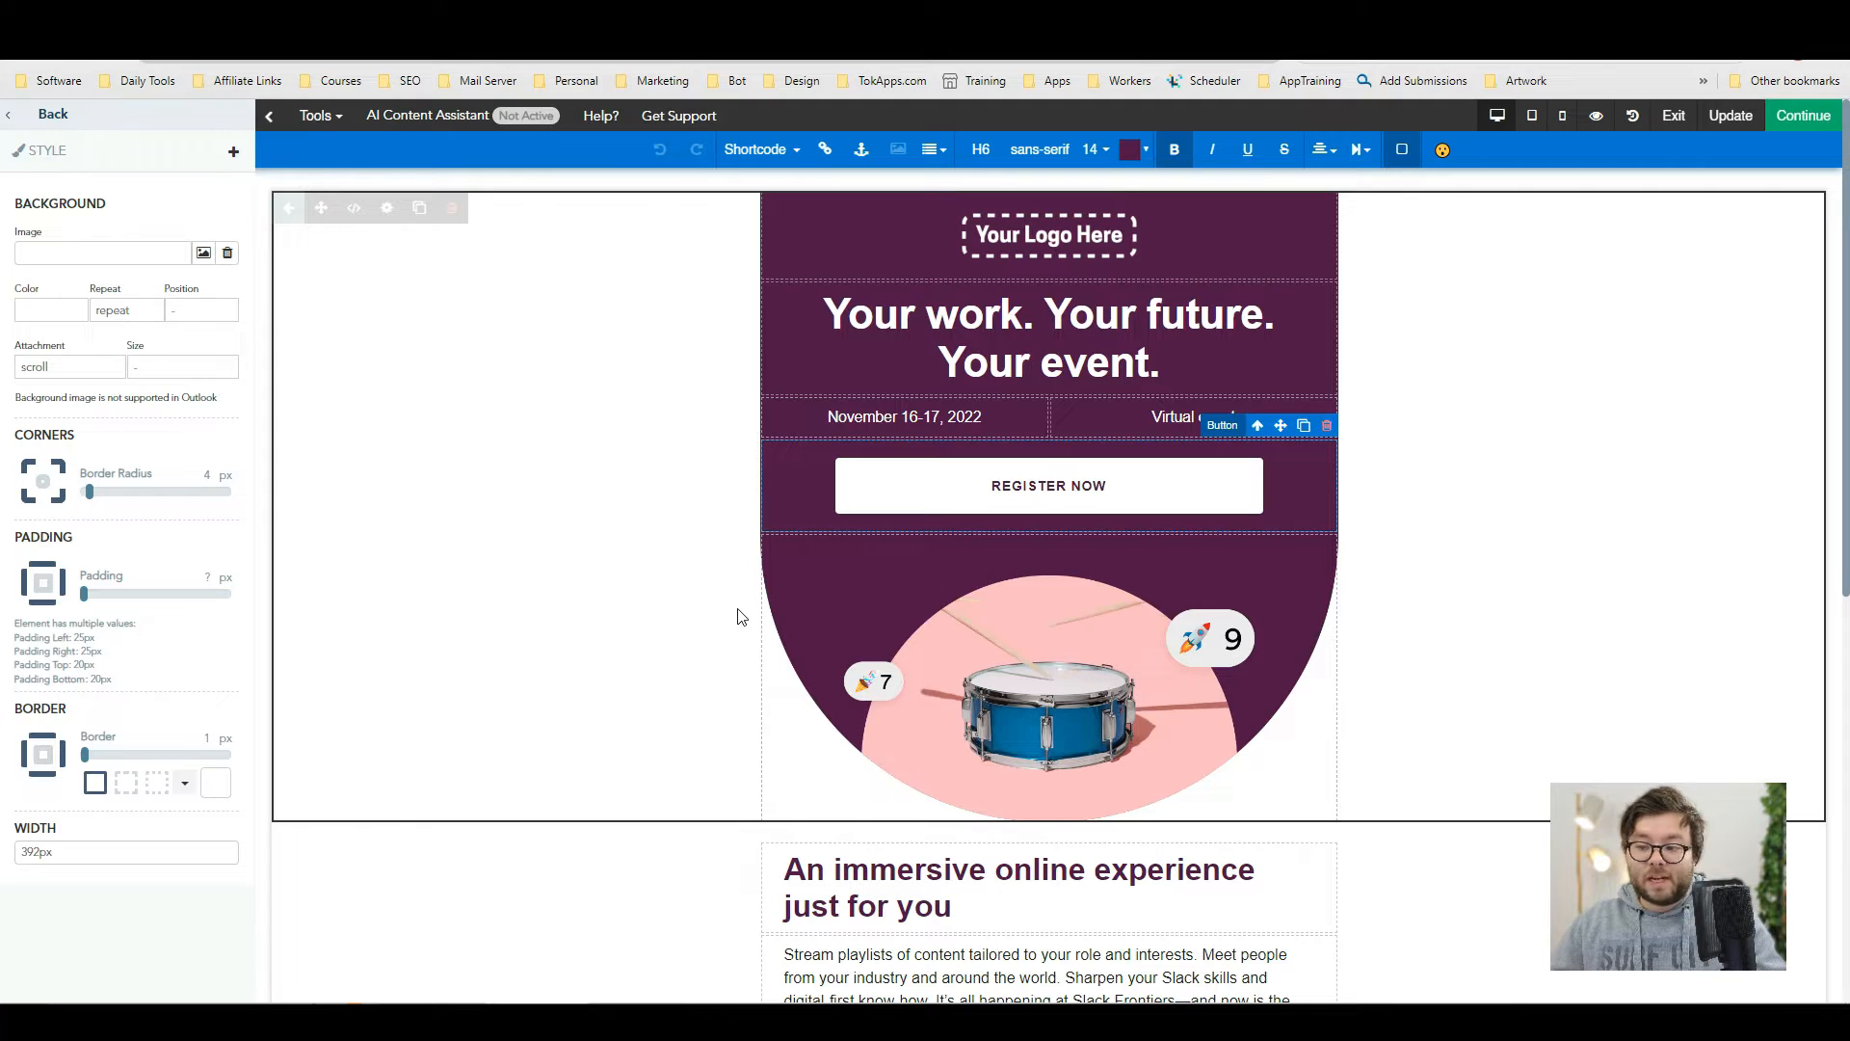
left_click(428, 115)
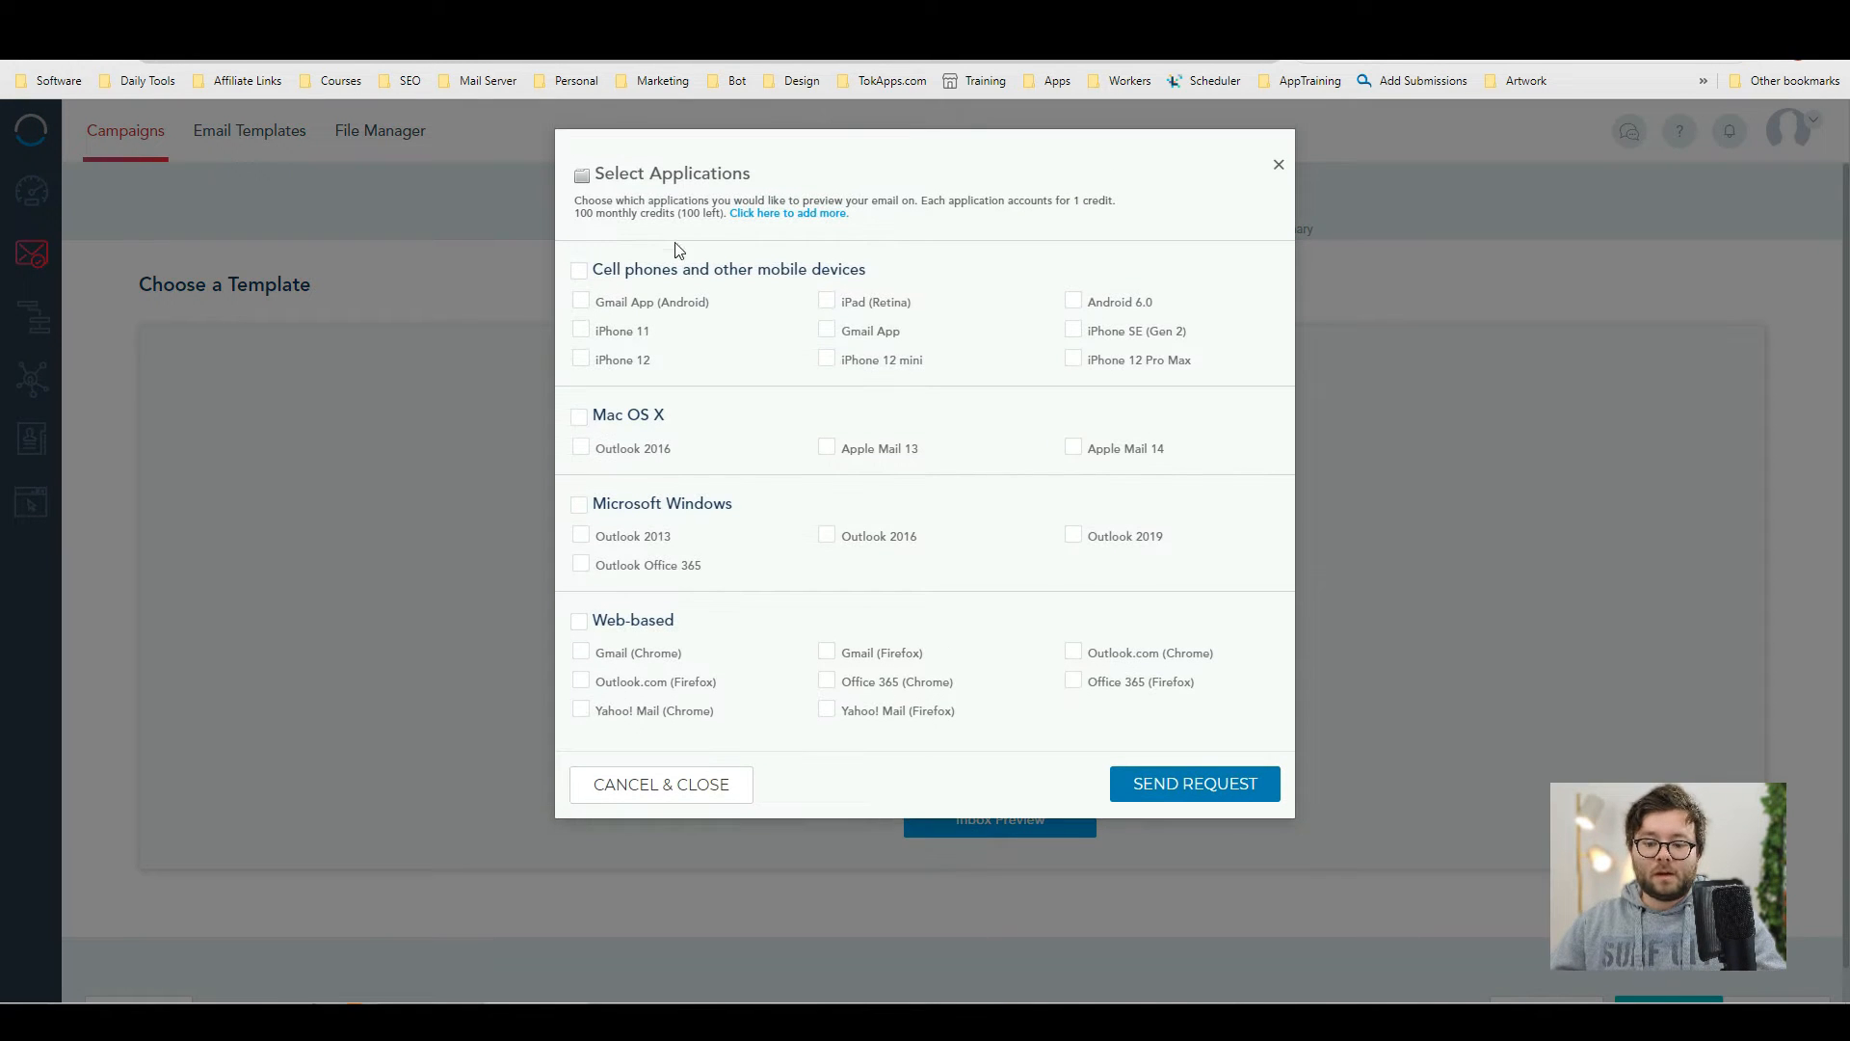
mouse_move(875, 332)
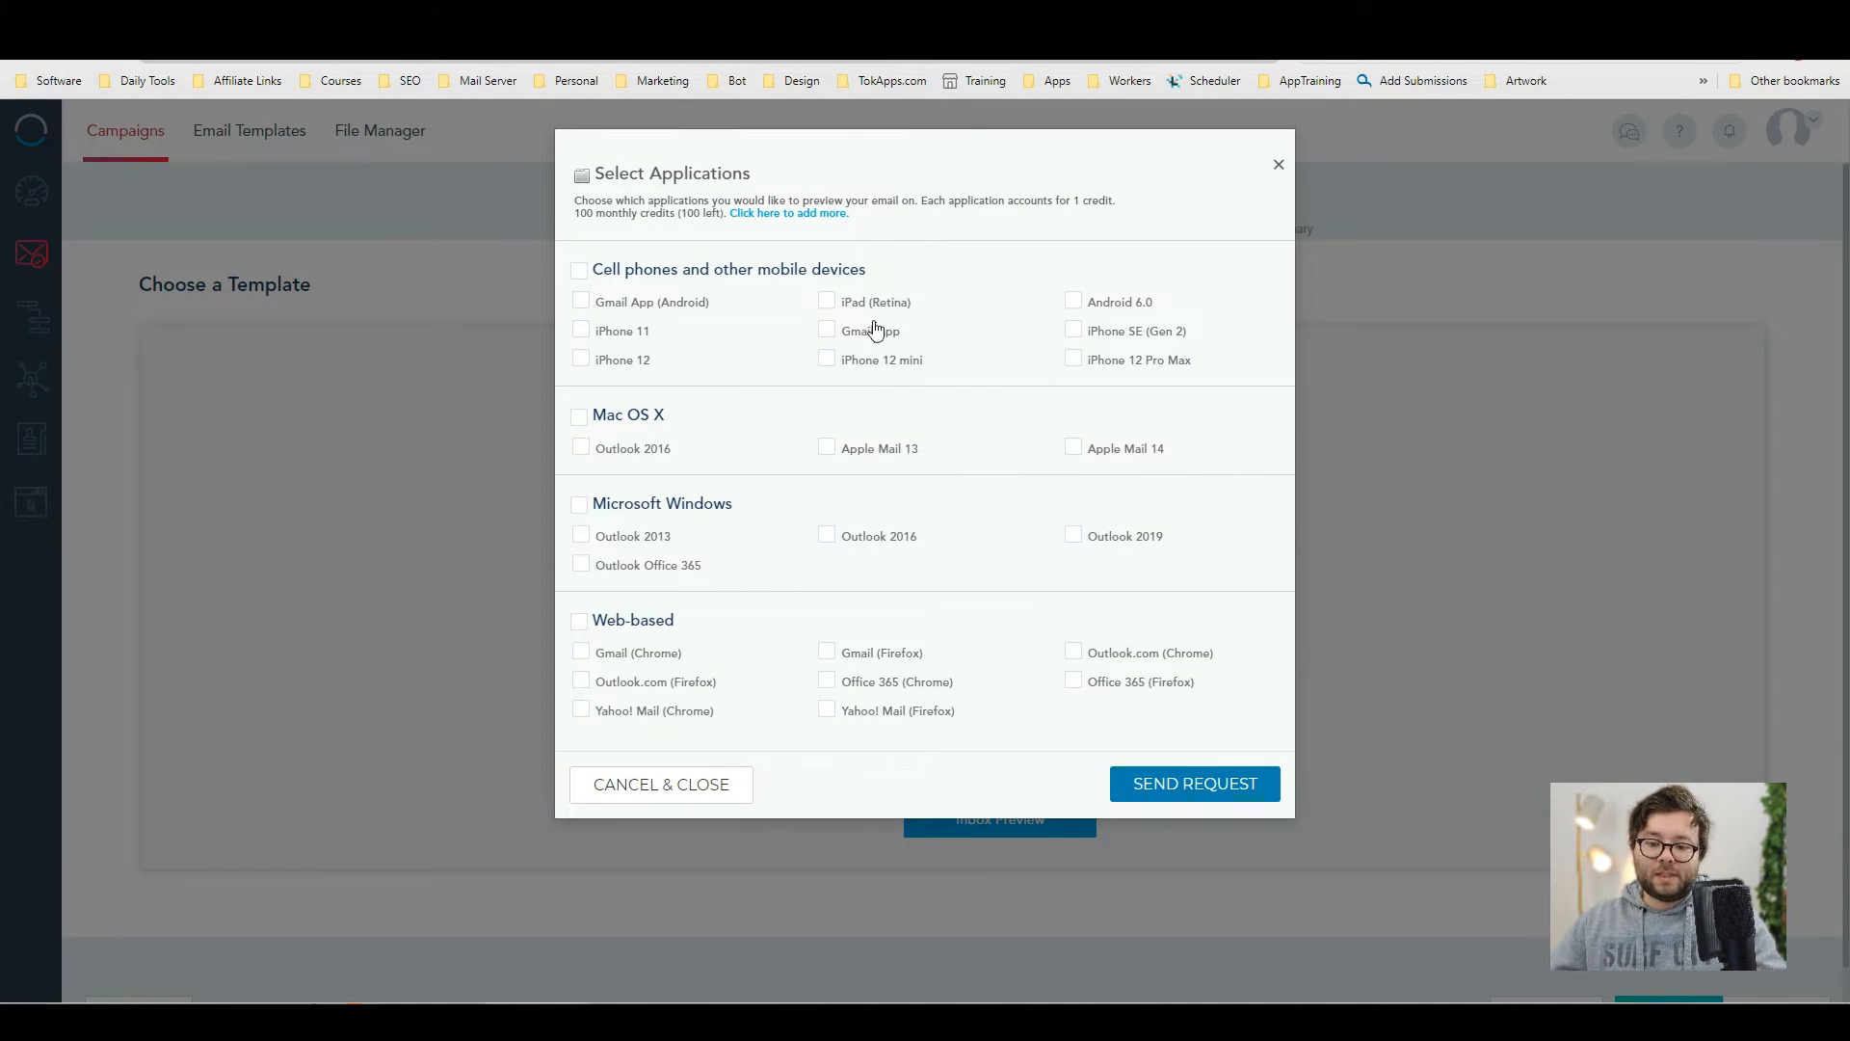
- Cancel the inbox preview app selection to see the event email preview
left_click(825, 301)
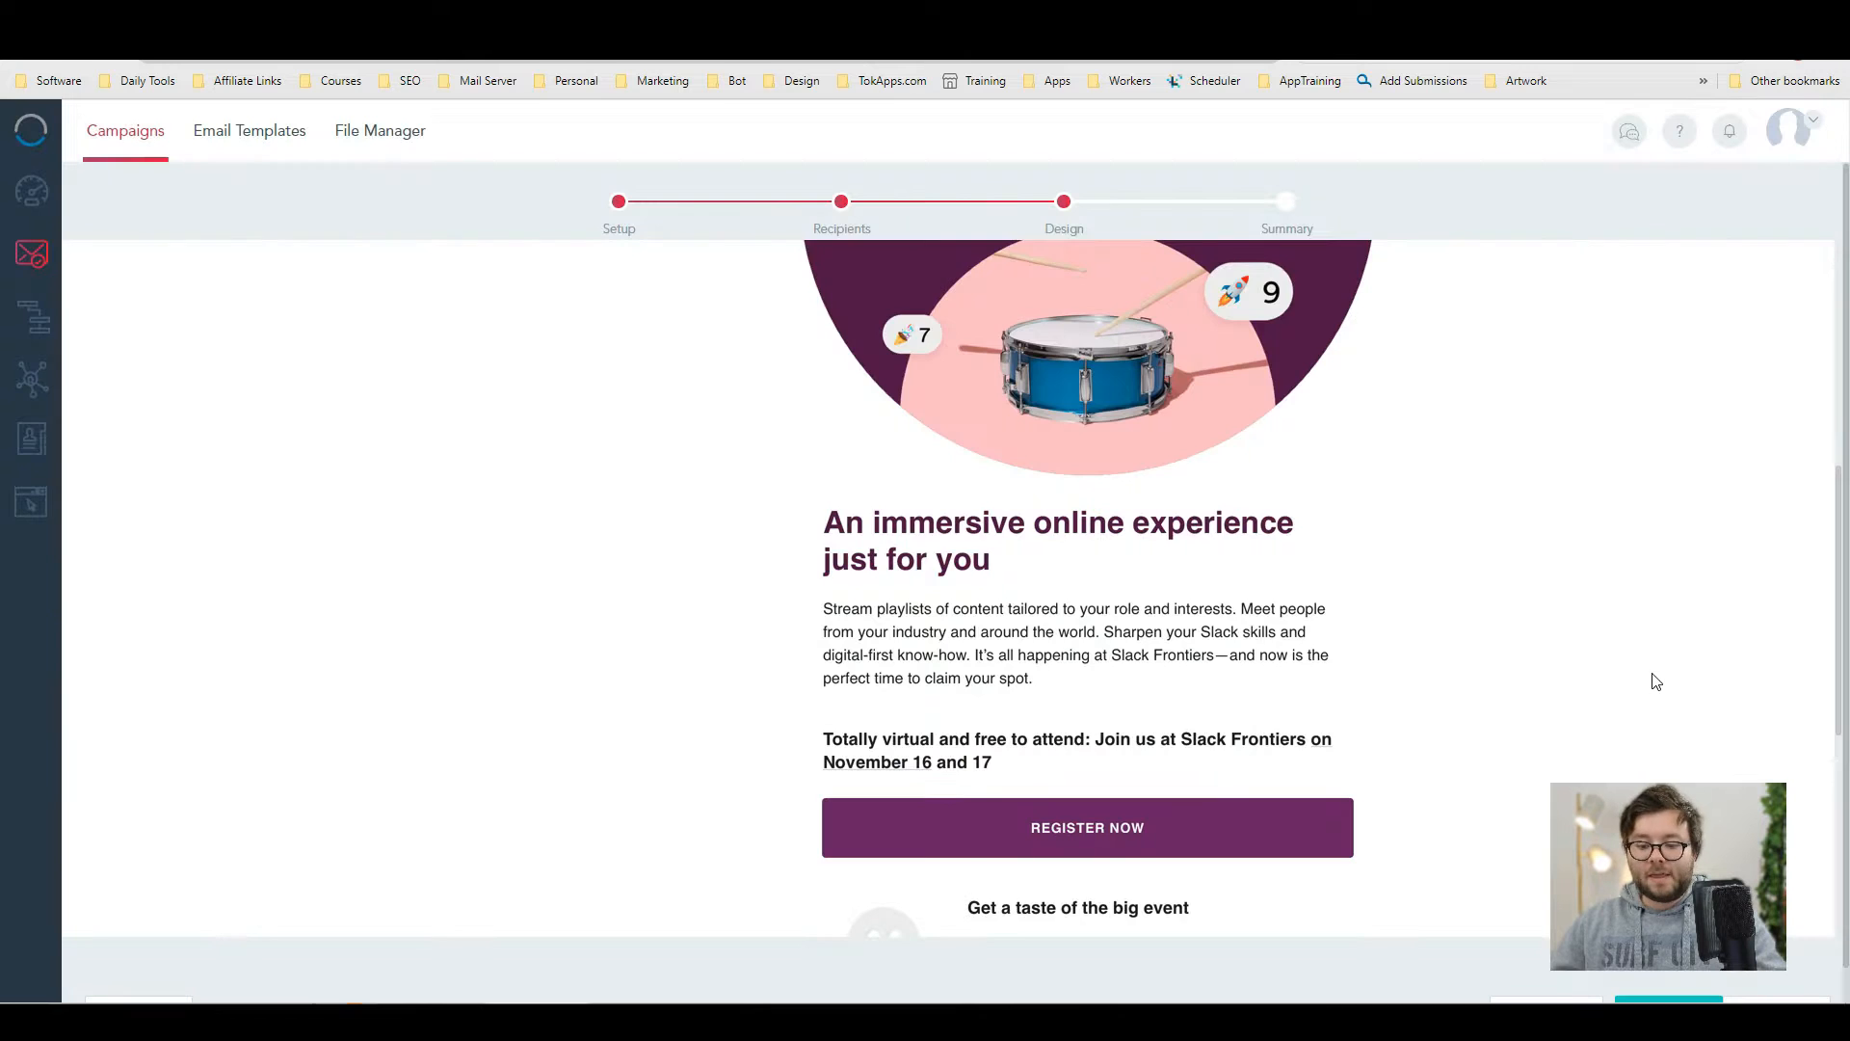
- Go to Email Templates and begin creating a new template
left_click(248, 131)
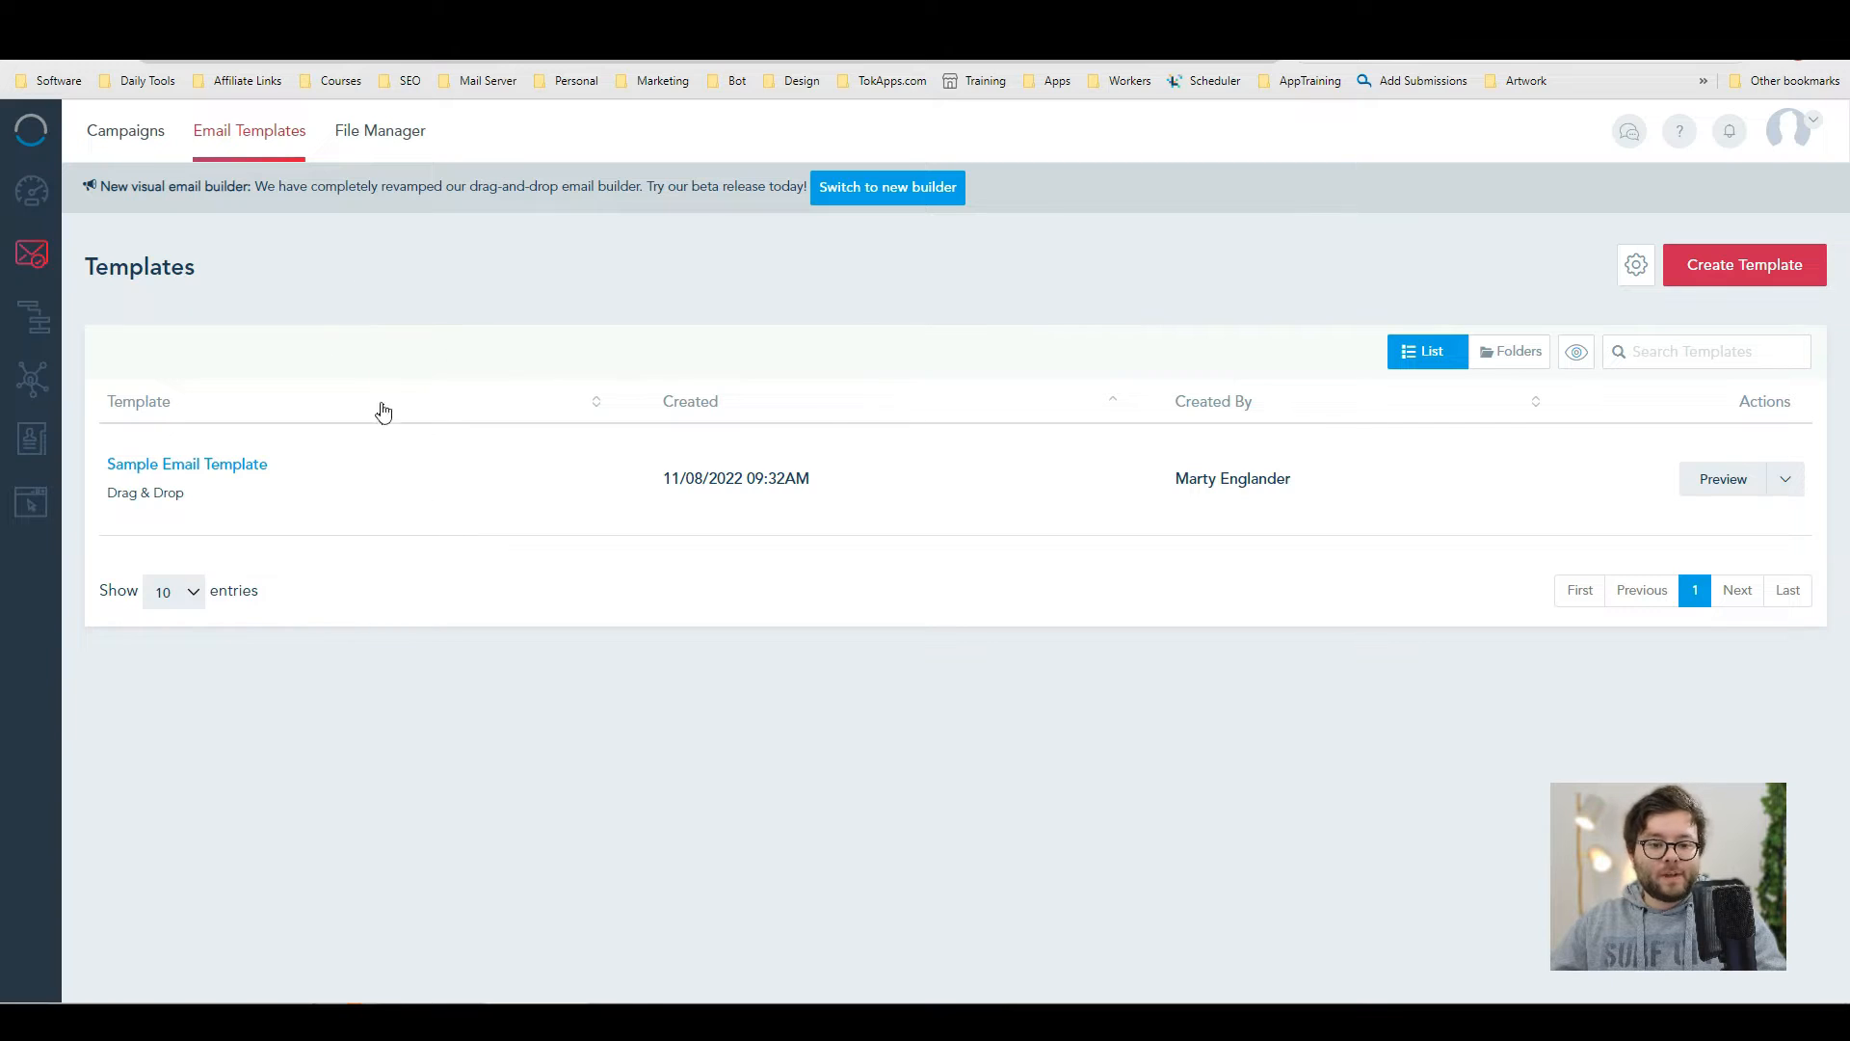
mouse_move(277, 147)
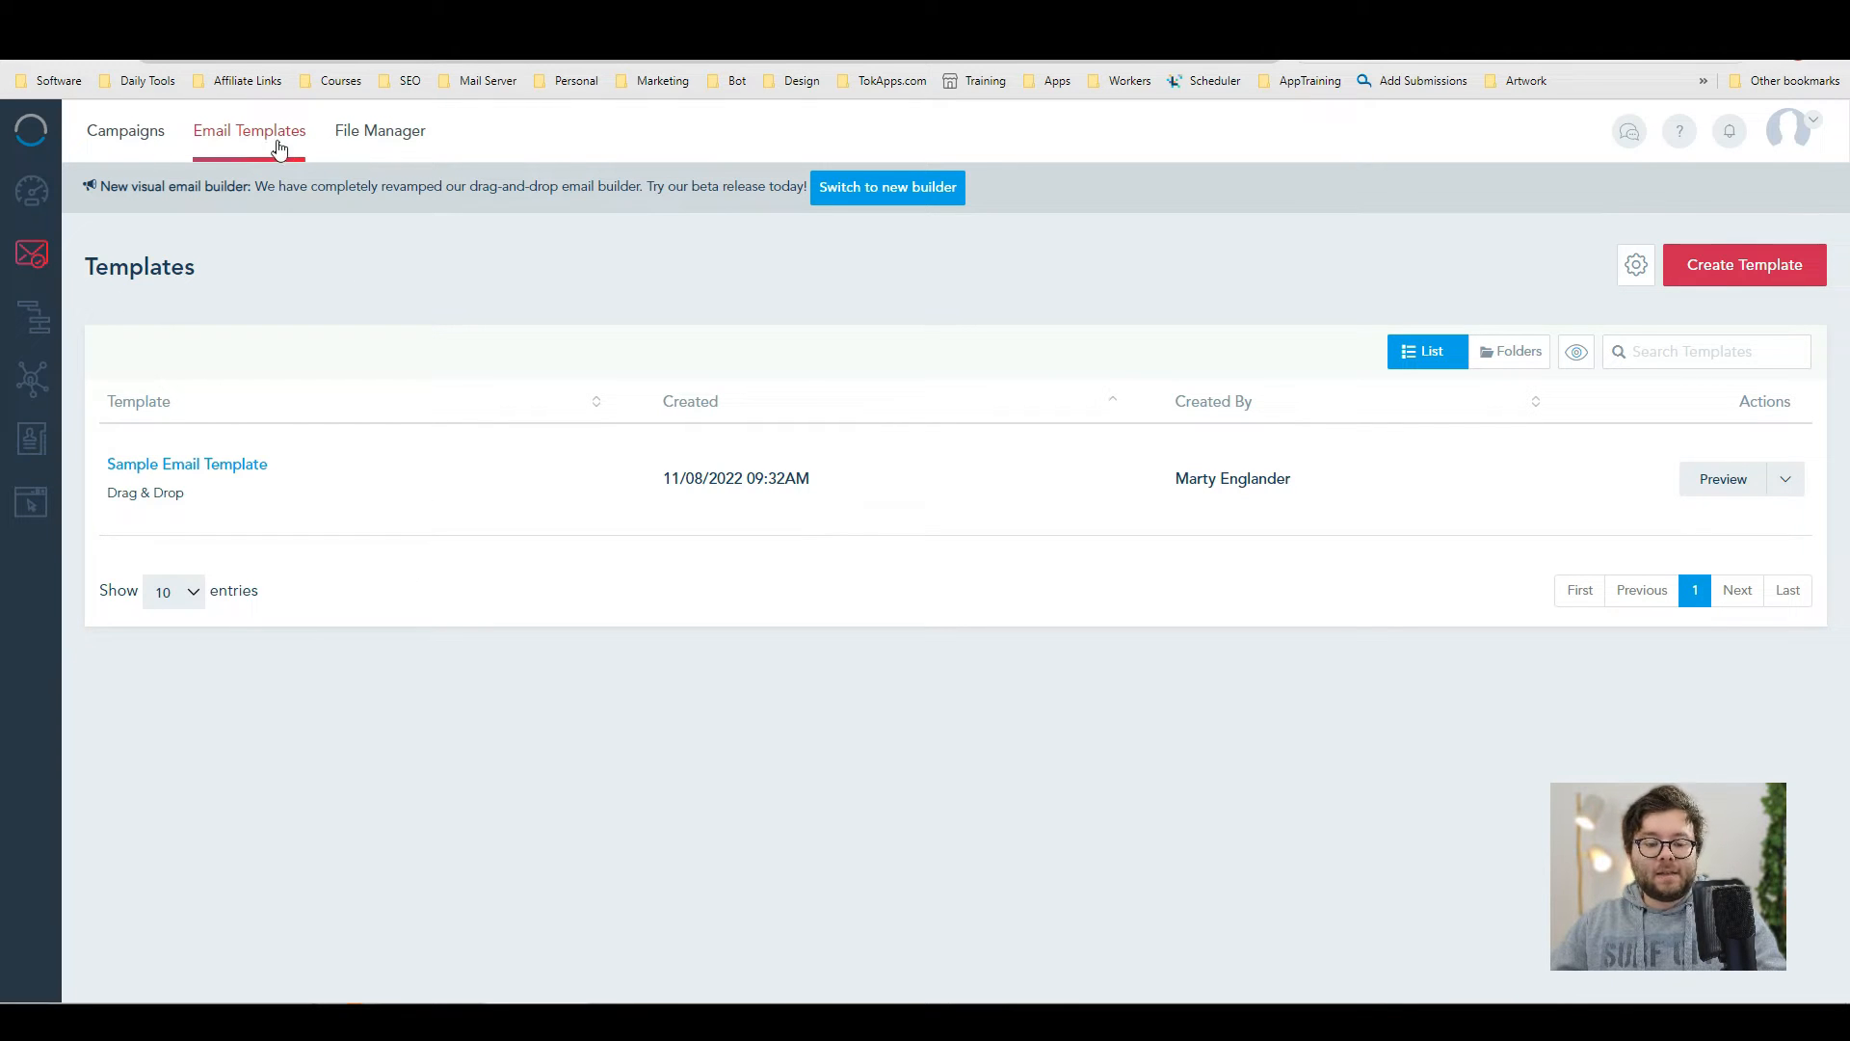
mouse_move(1081, 299)
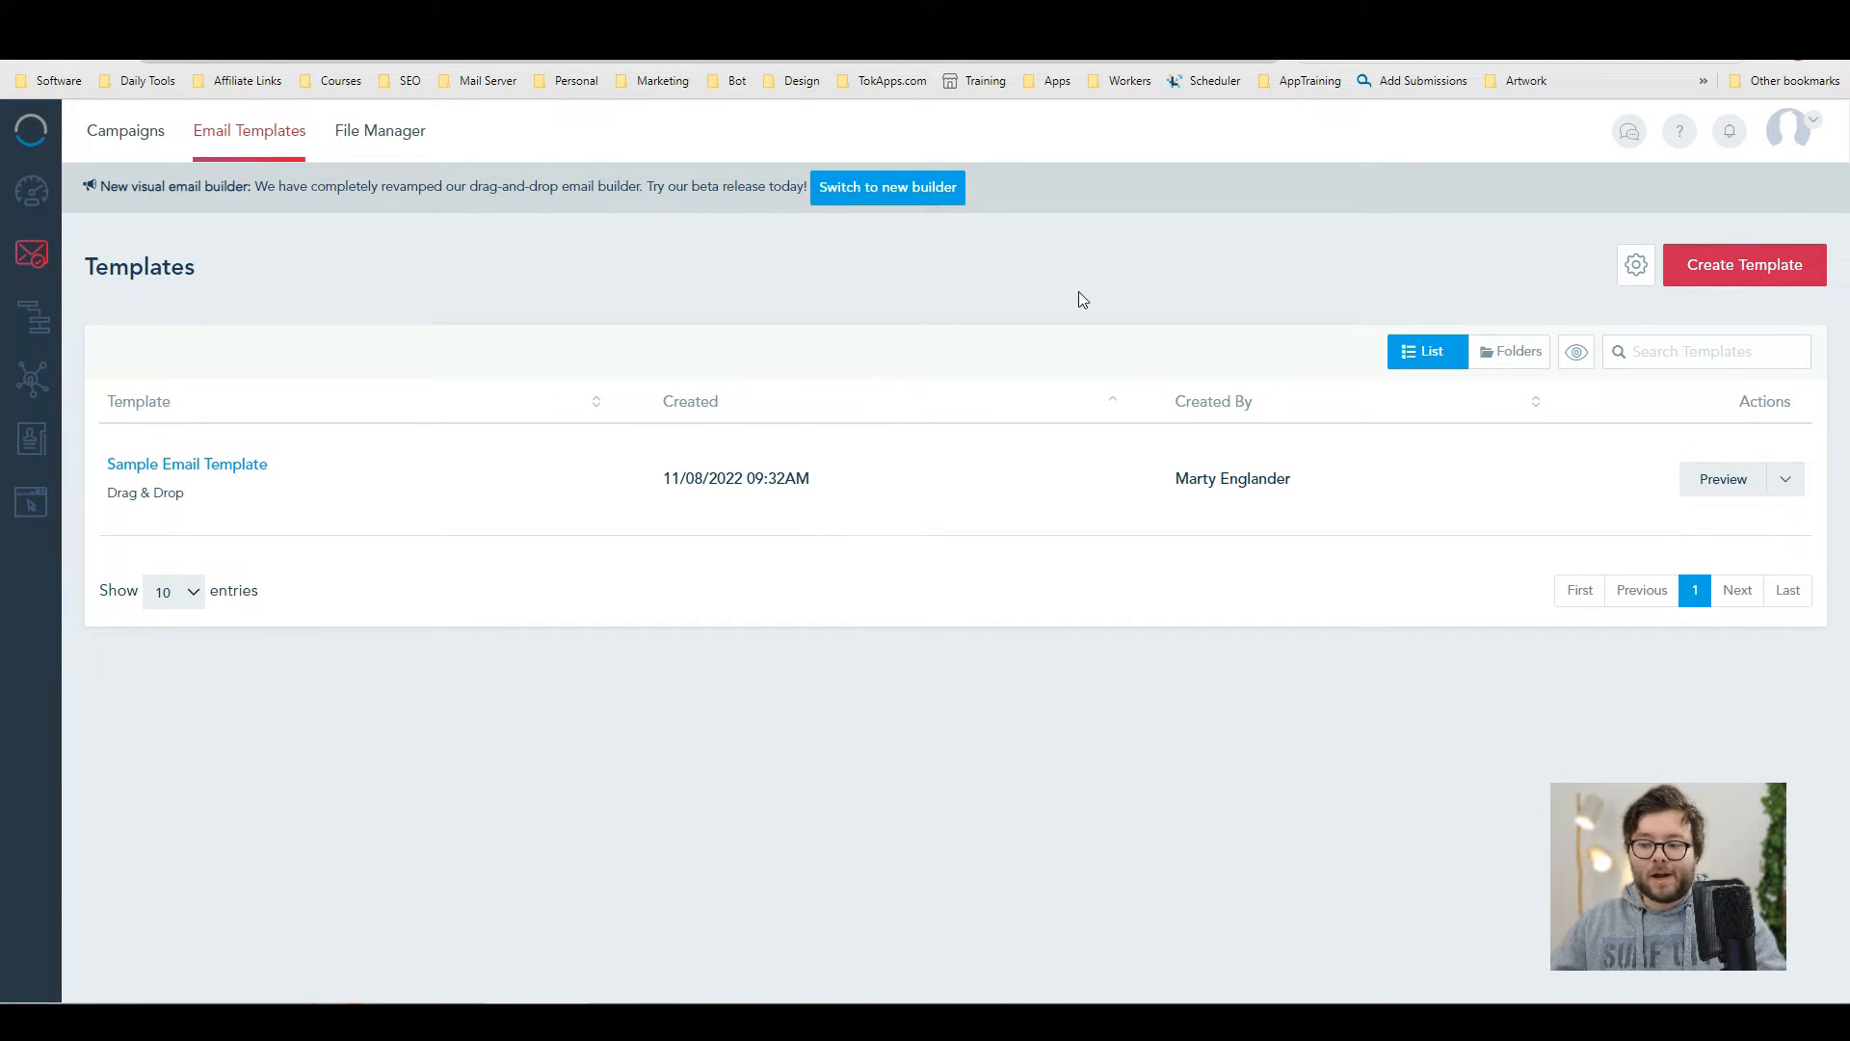
left_click(1744, 264)
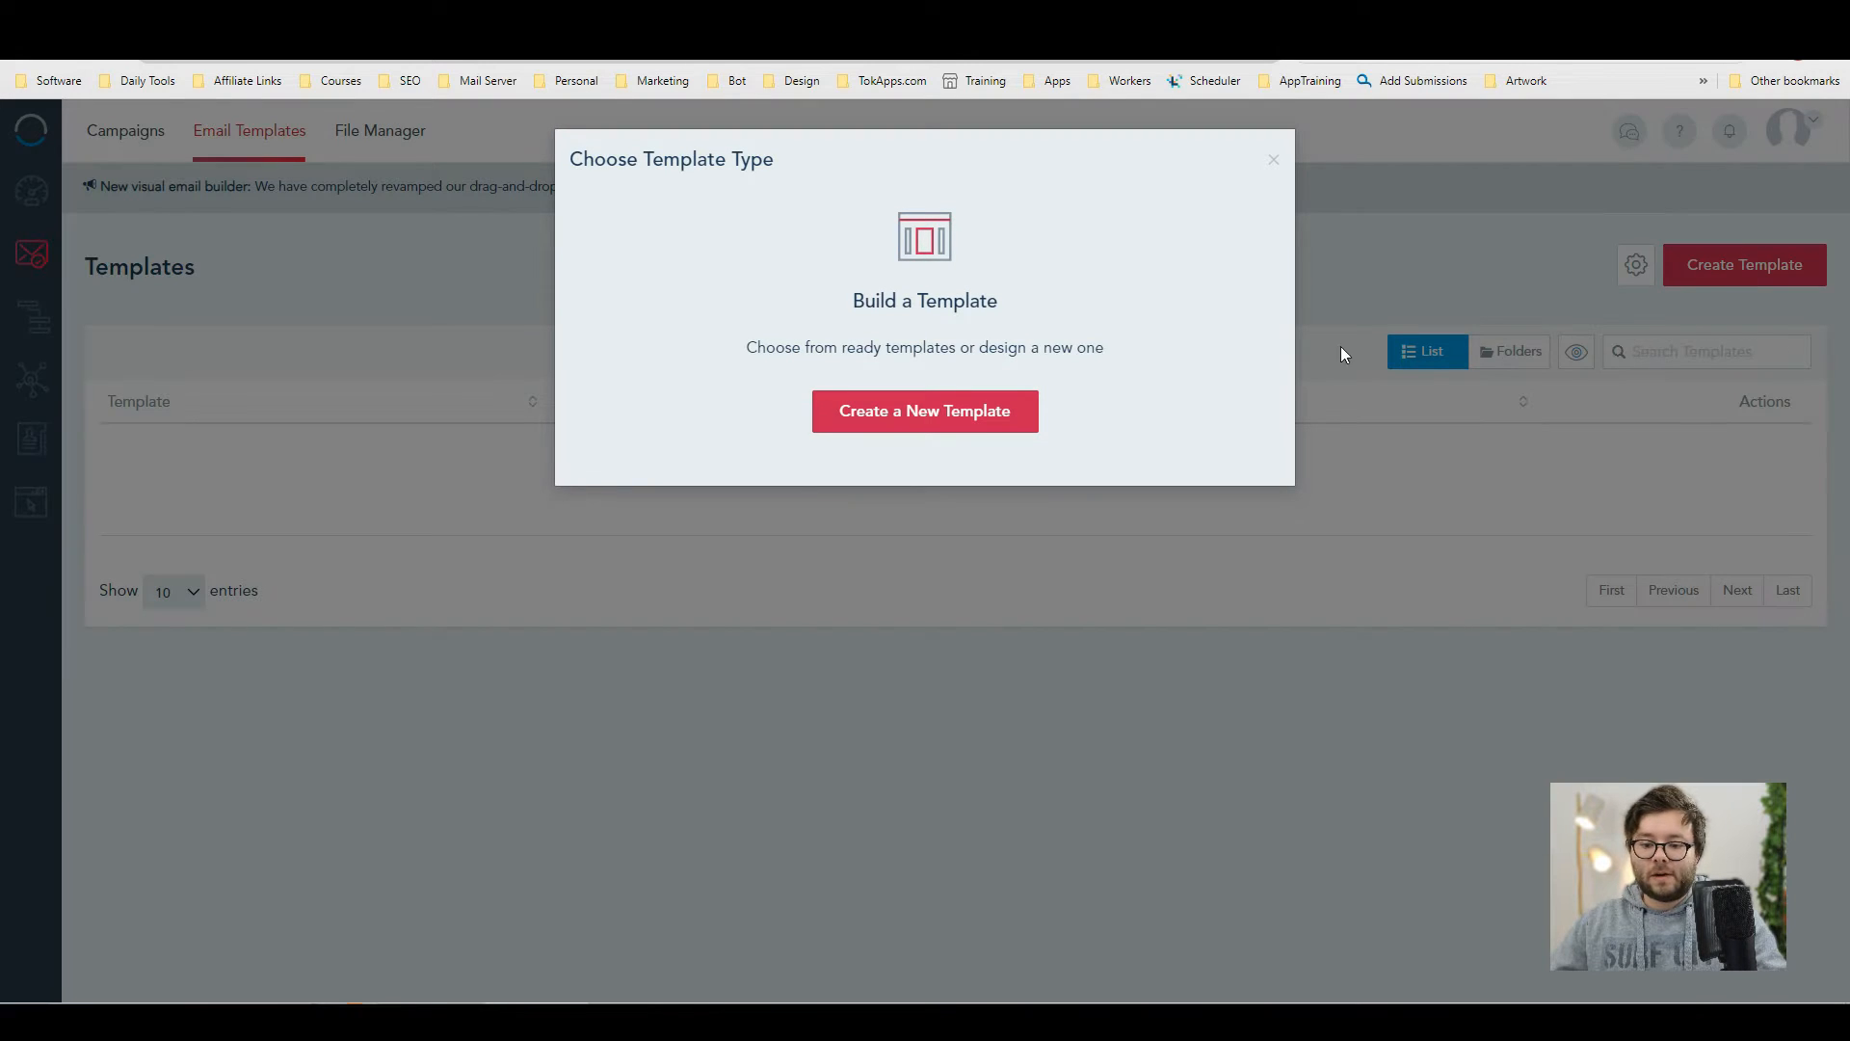
left_click(925, 411)
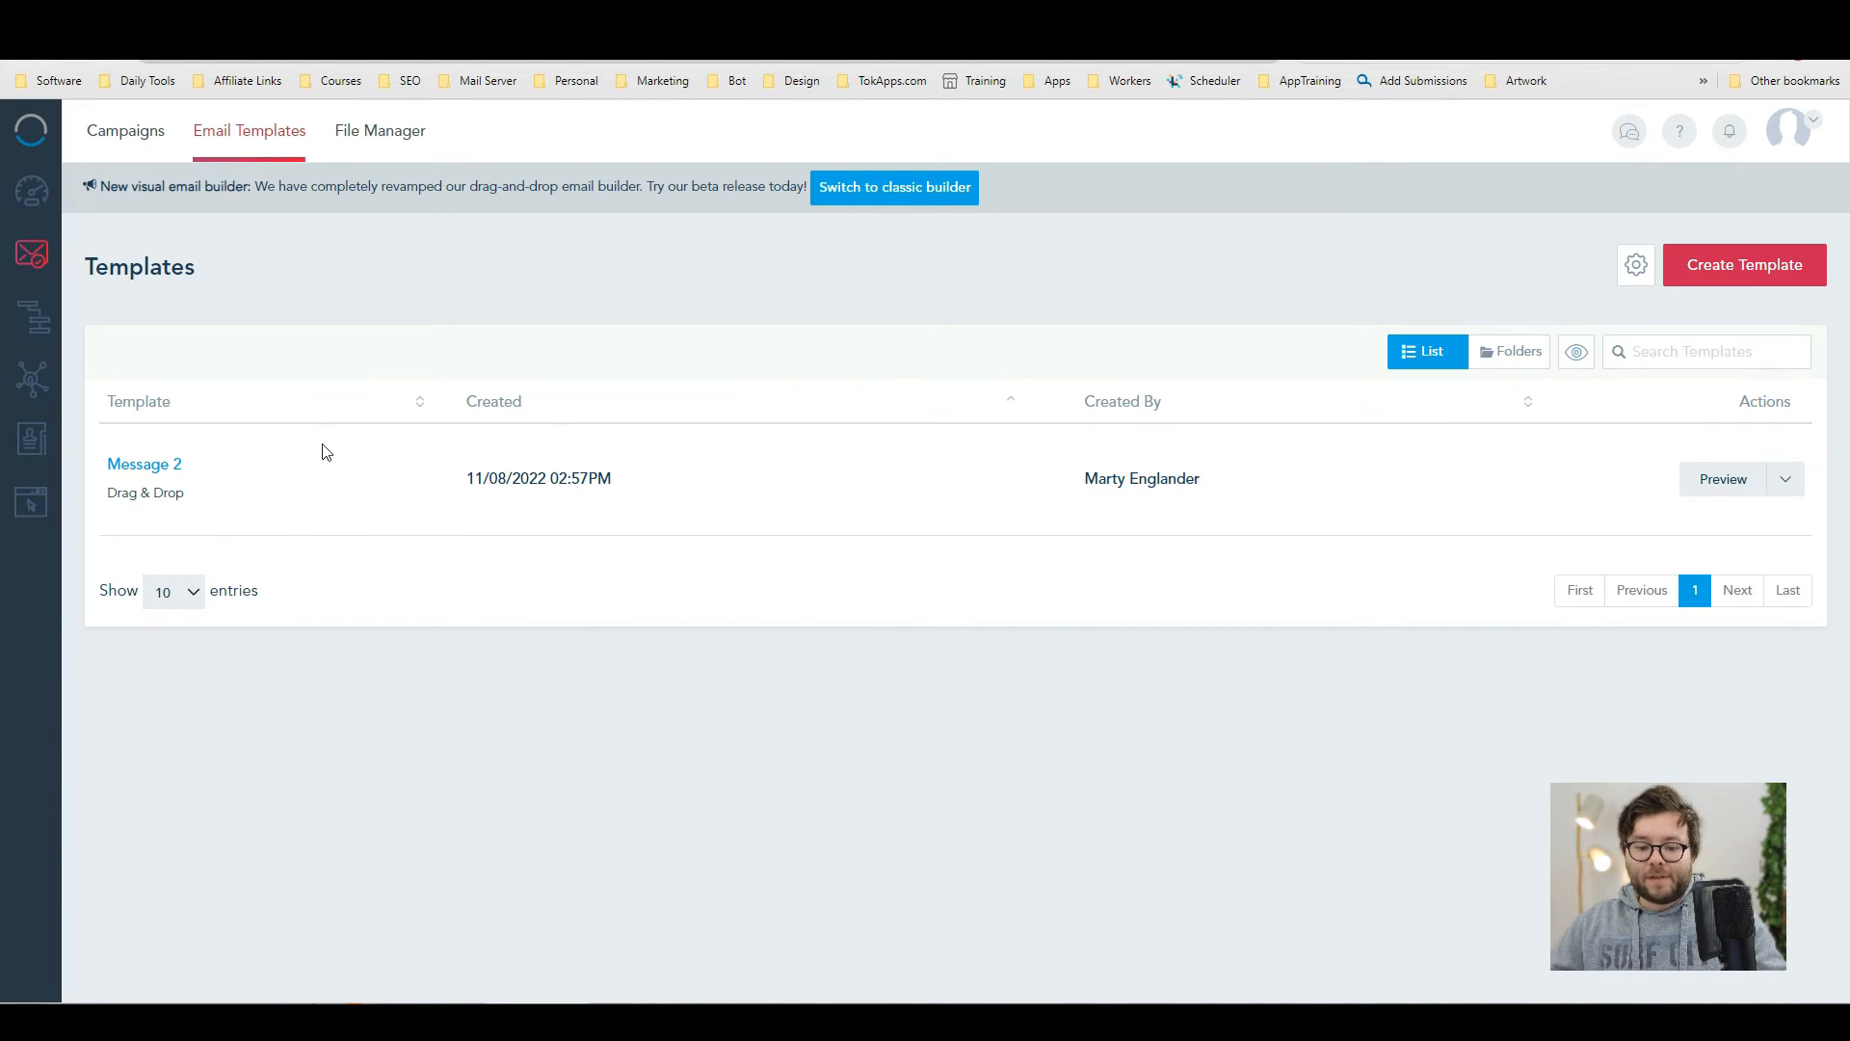
- Check the Message 2 template's actions, then move to the File Manager
left_click(1785, 478)
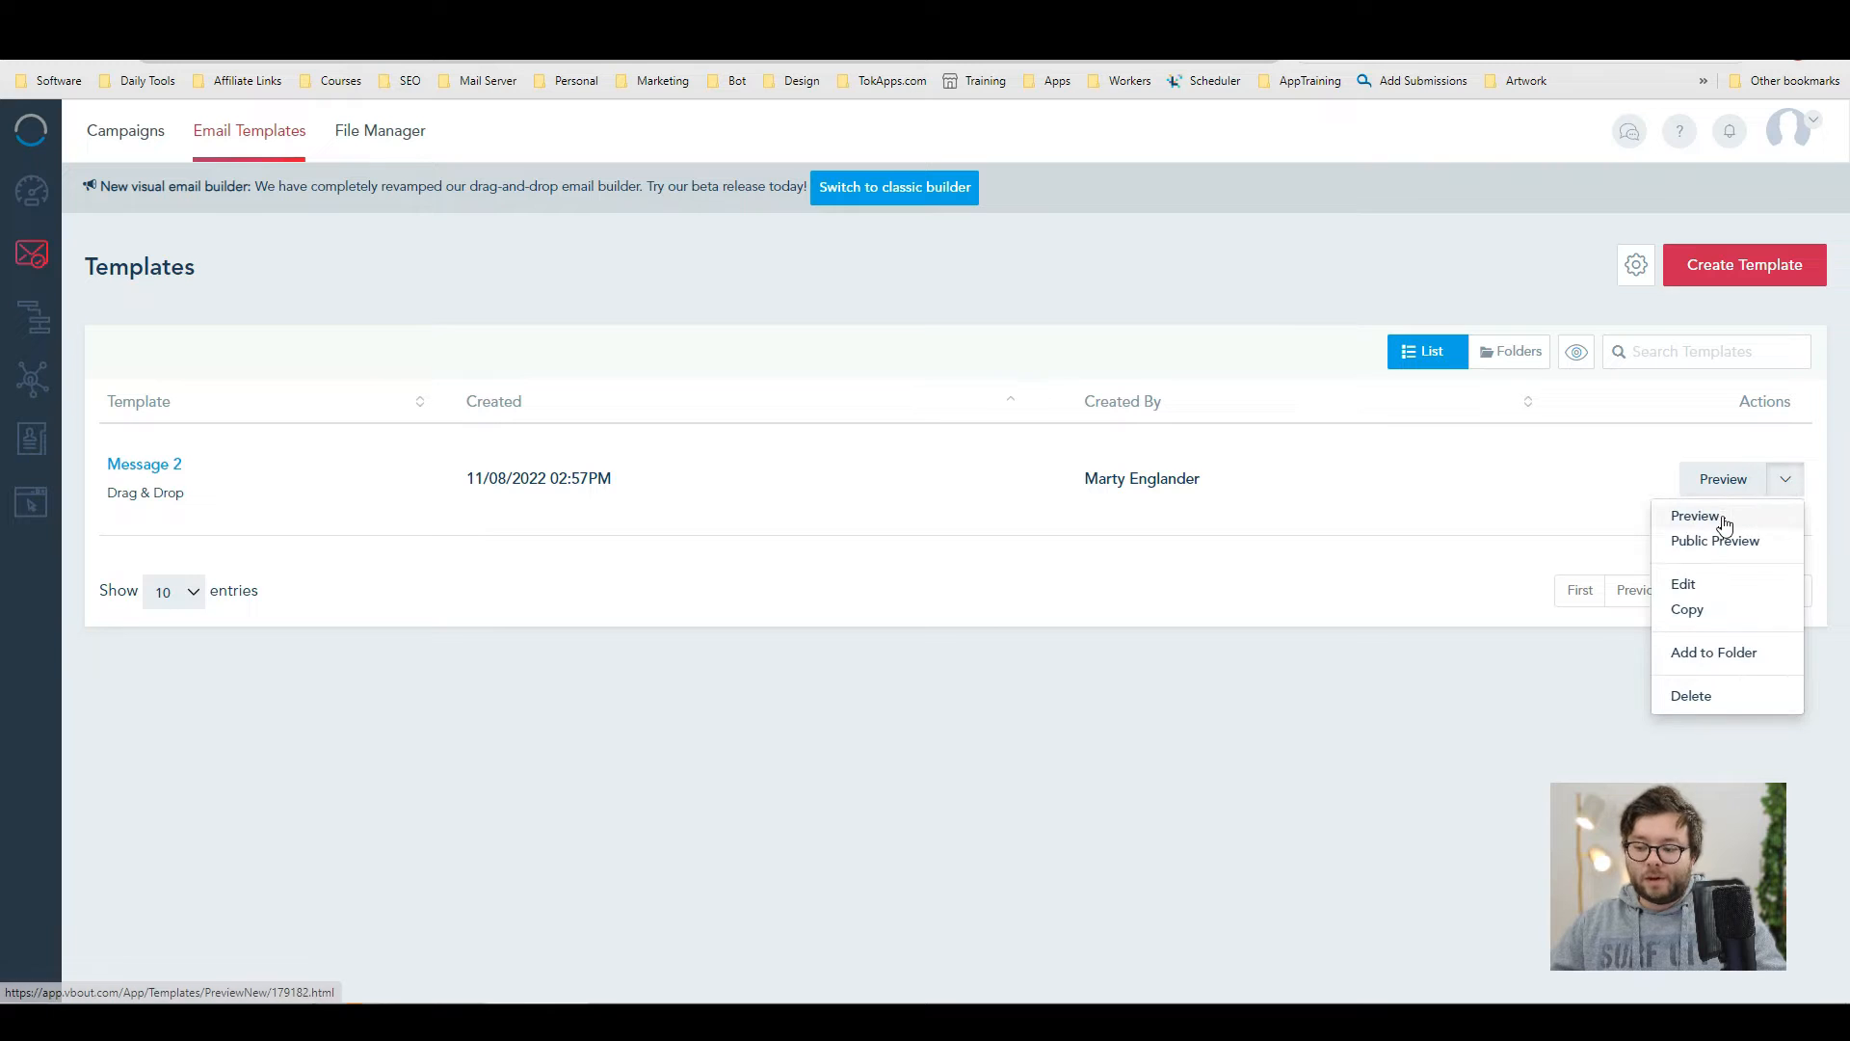
mouse_move(1723, 551)
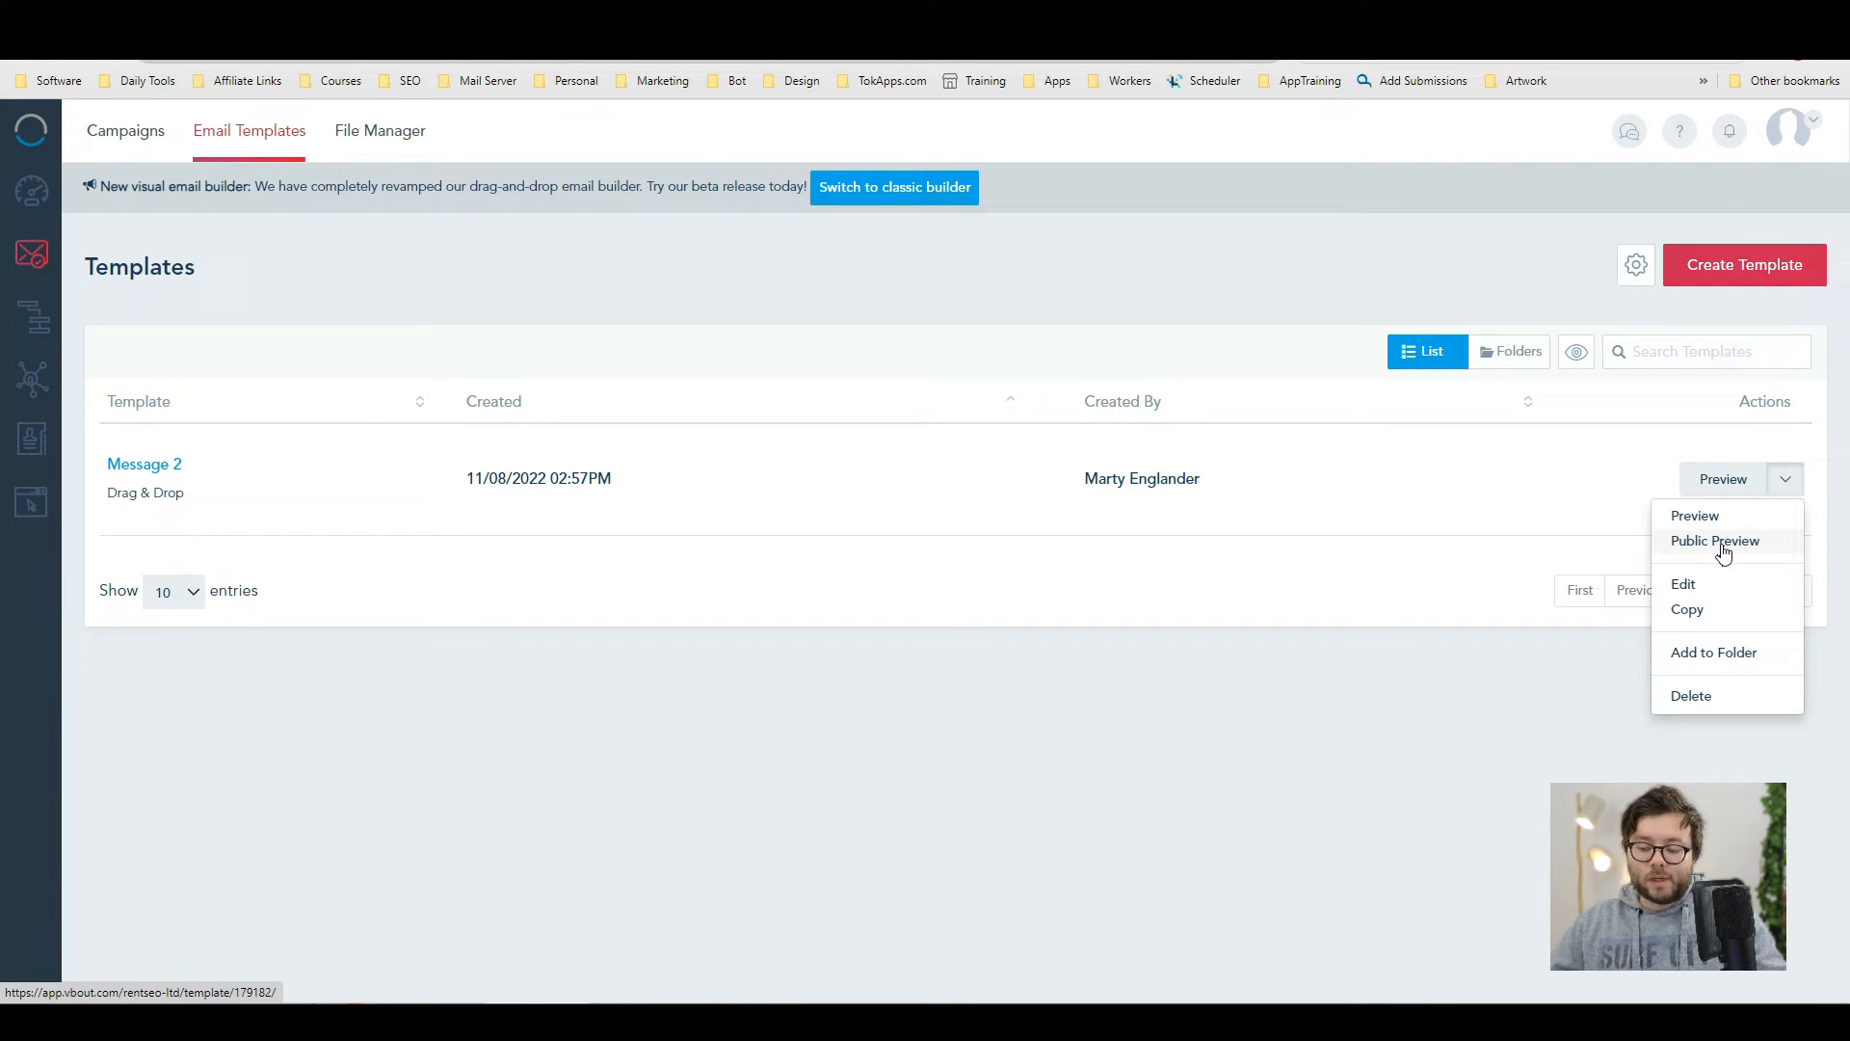
mouse_move(1678, 569)
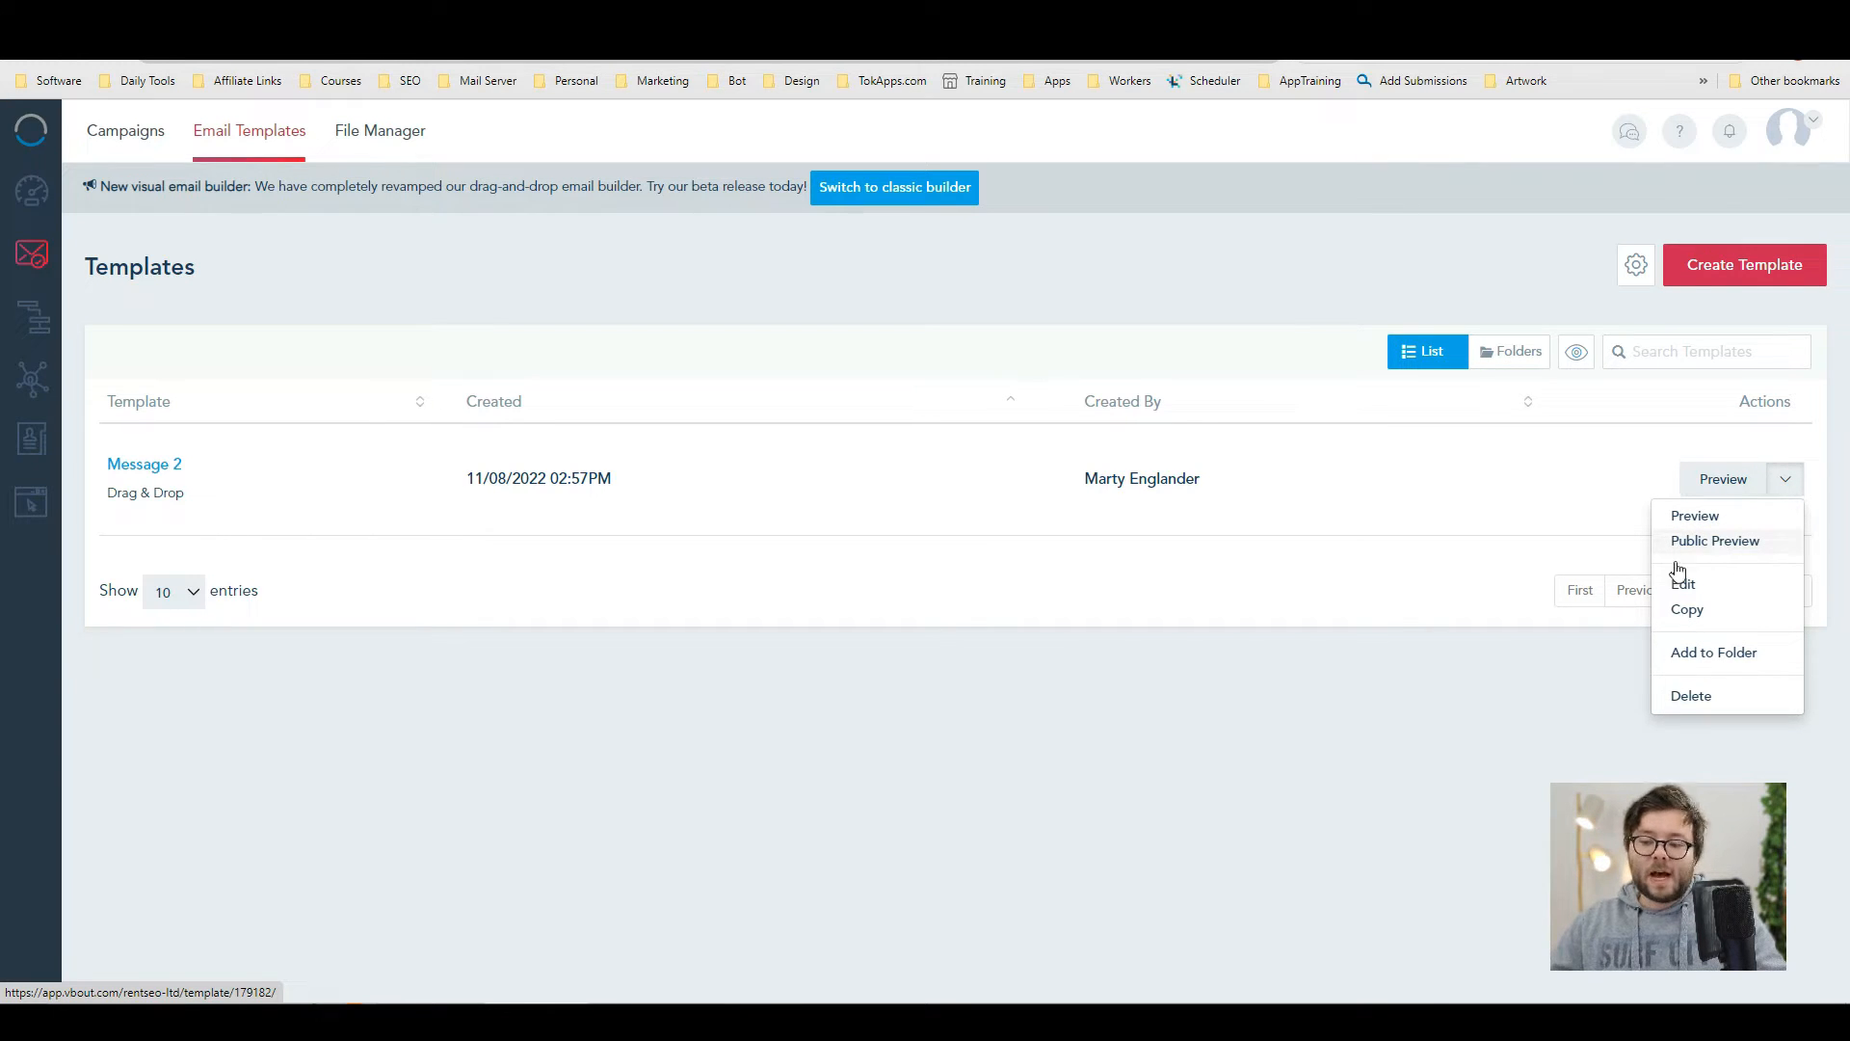
left_click(378, 131)
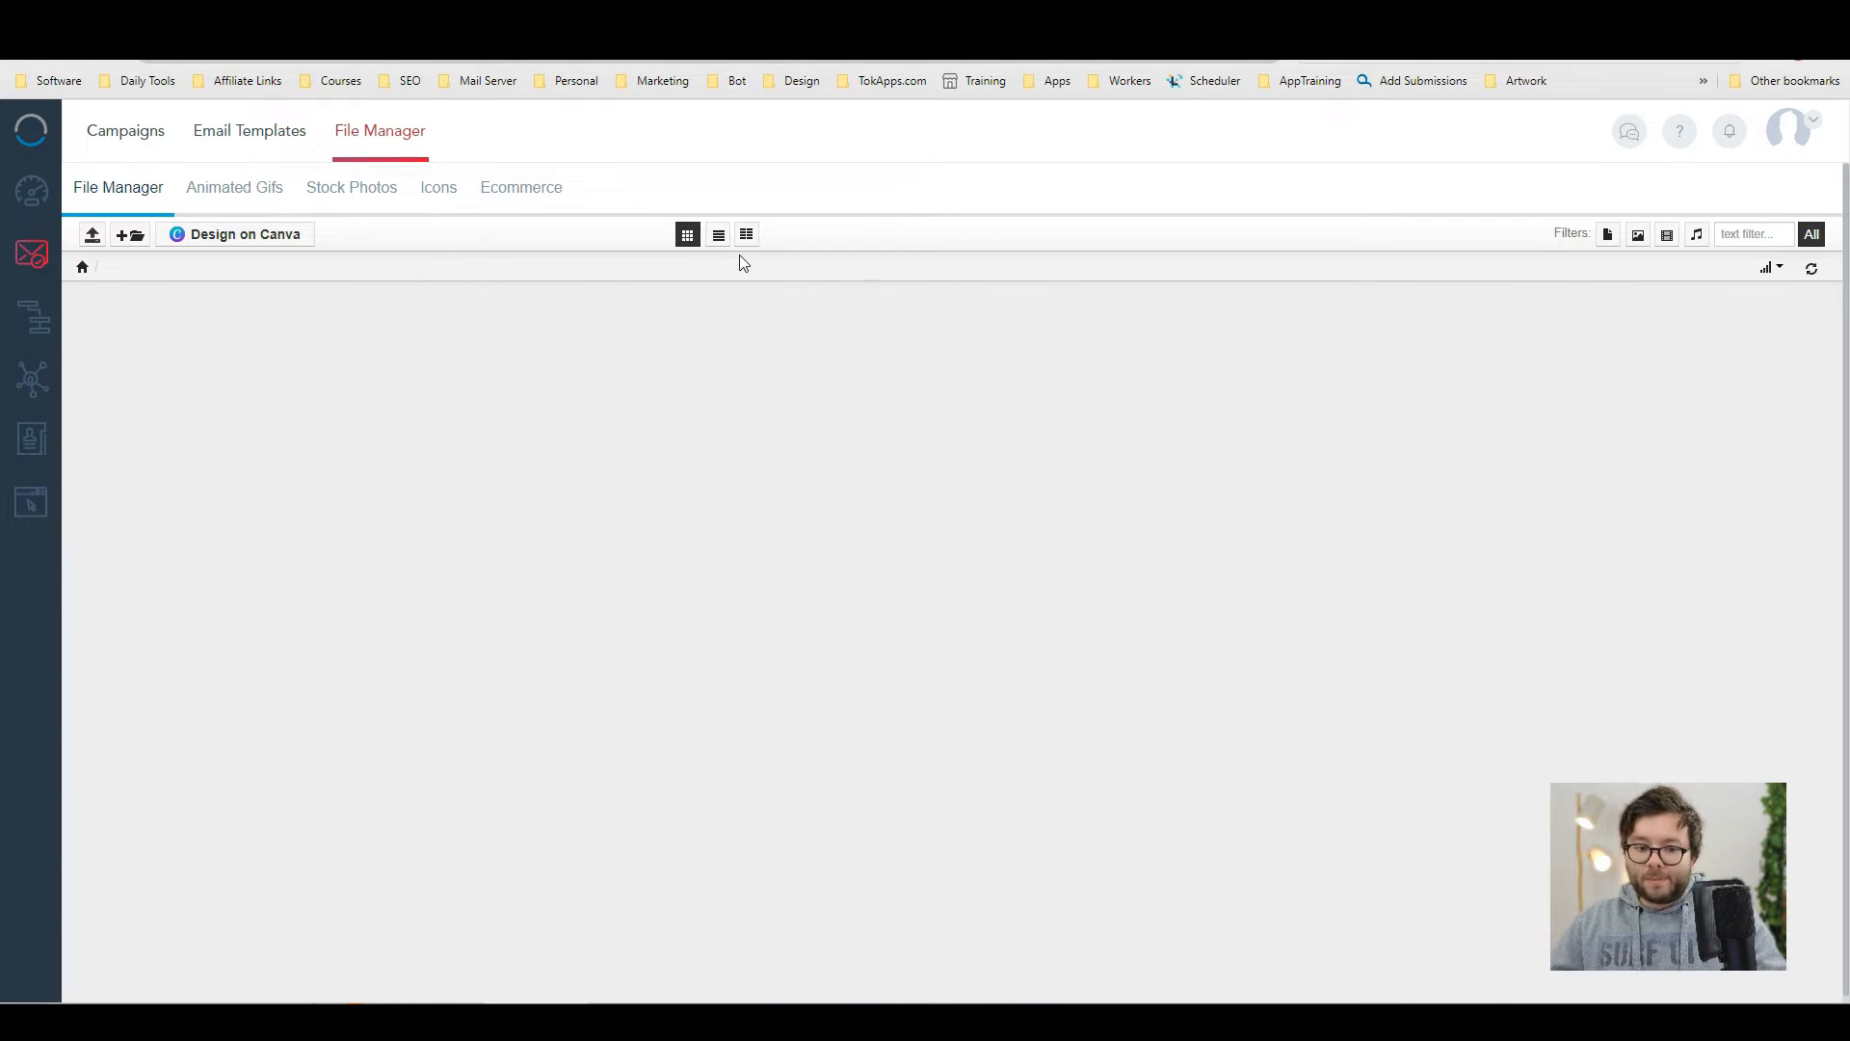
- Browse the Animated Gifs and Stock Photos libraries, then start a Canva design
left_click(235, 187)
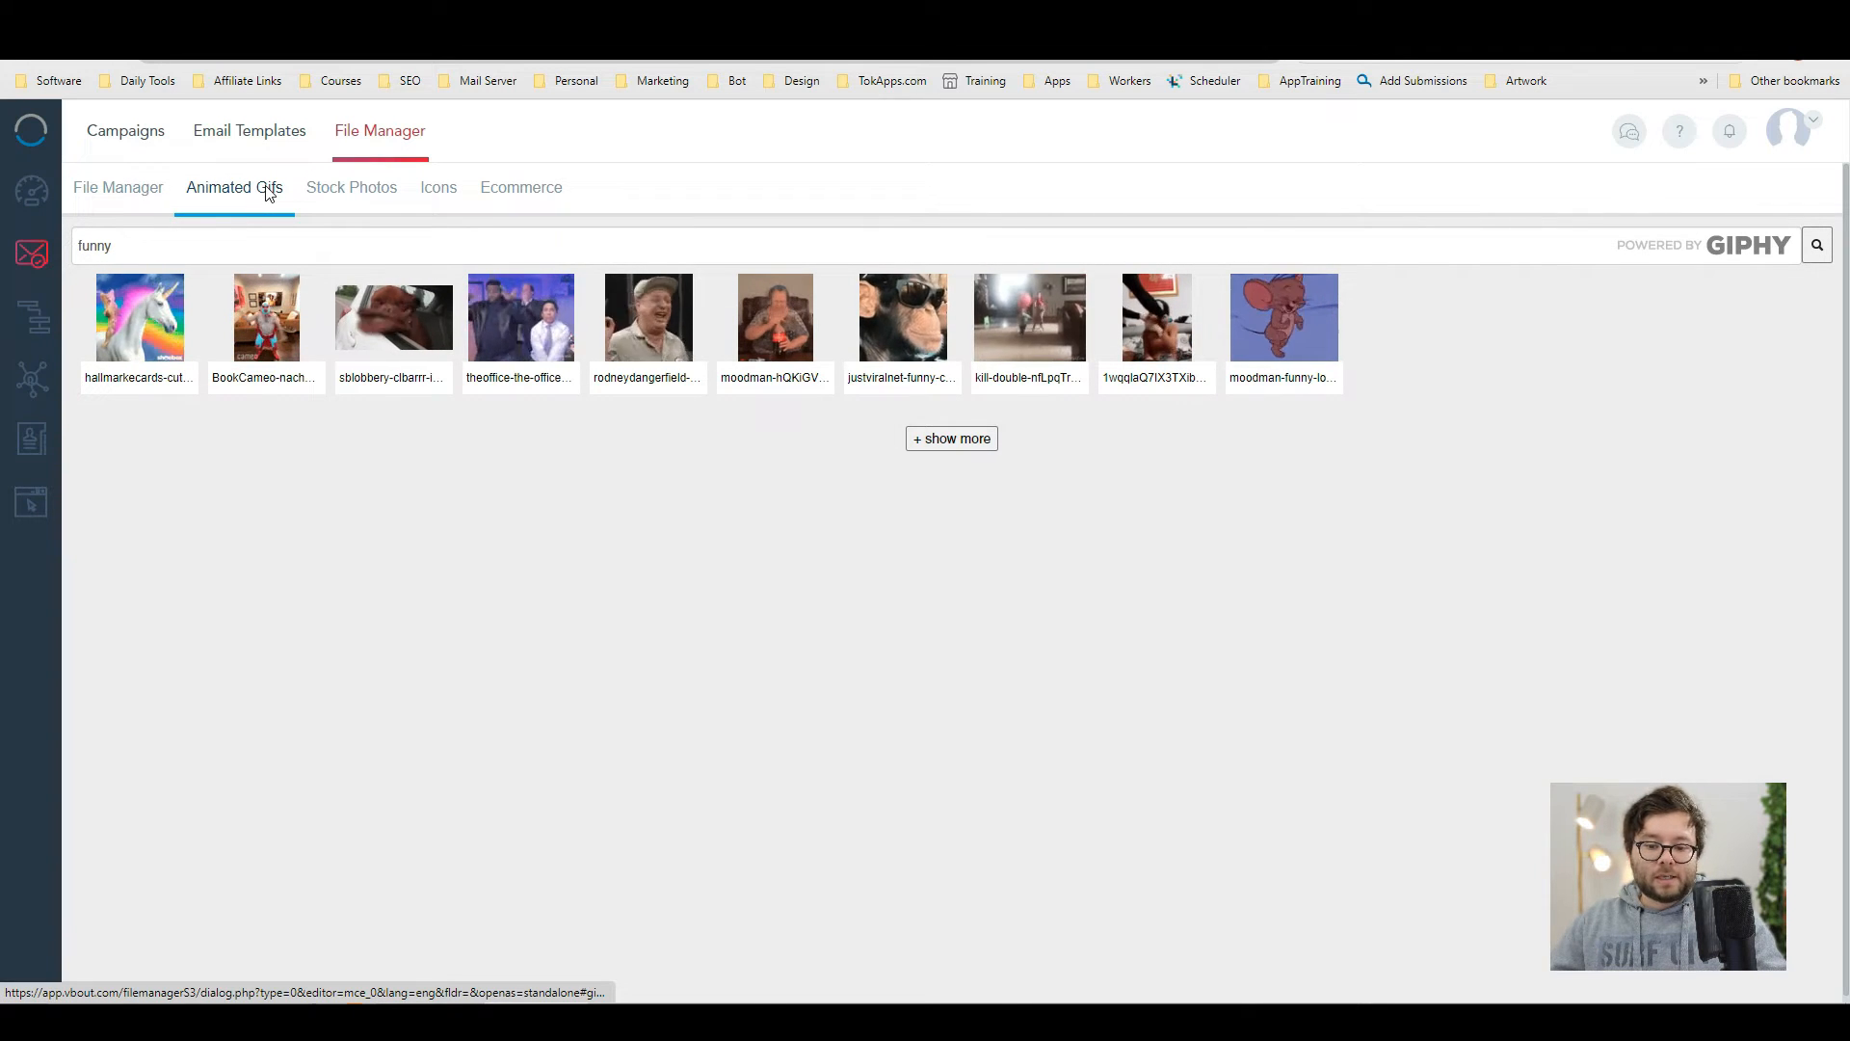
left_click(351, 187)
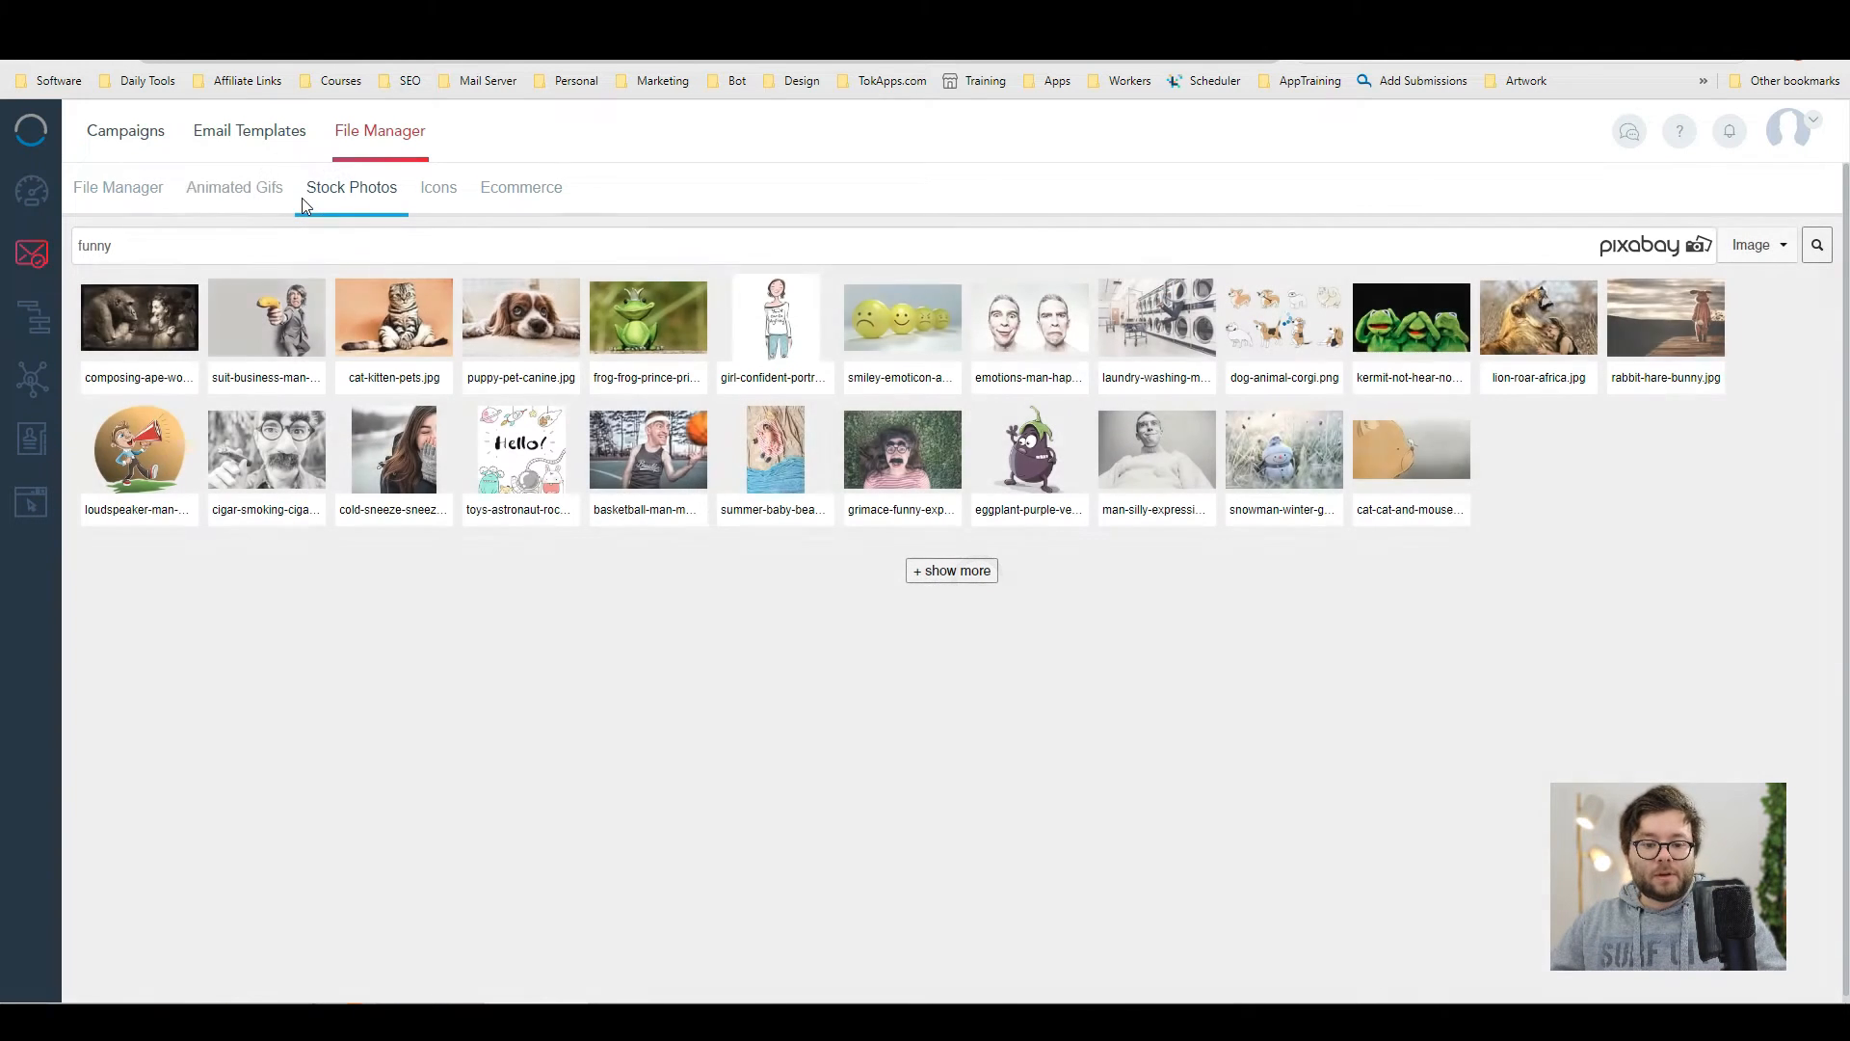
left_click(520, 189)
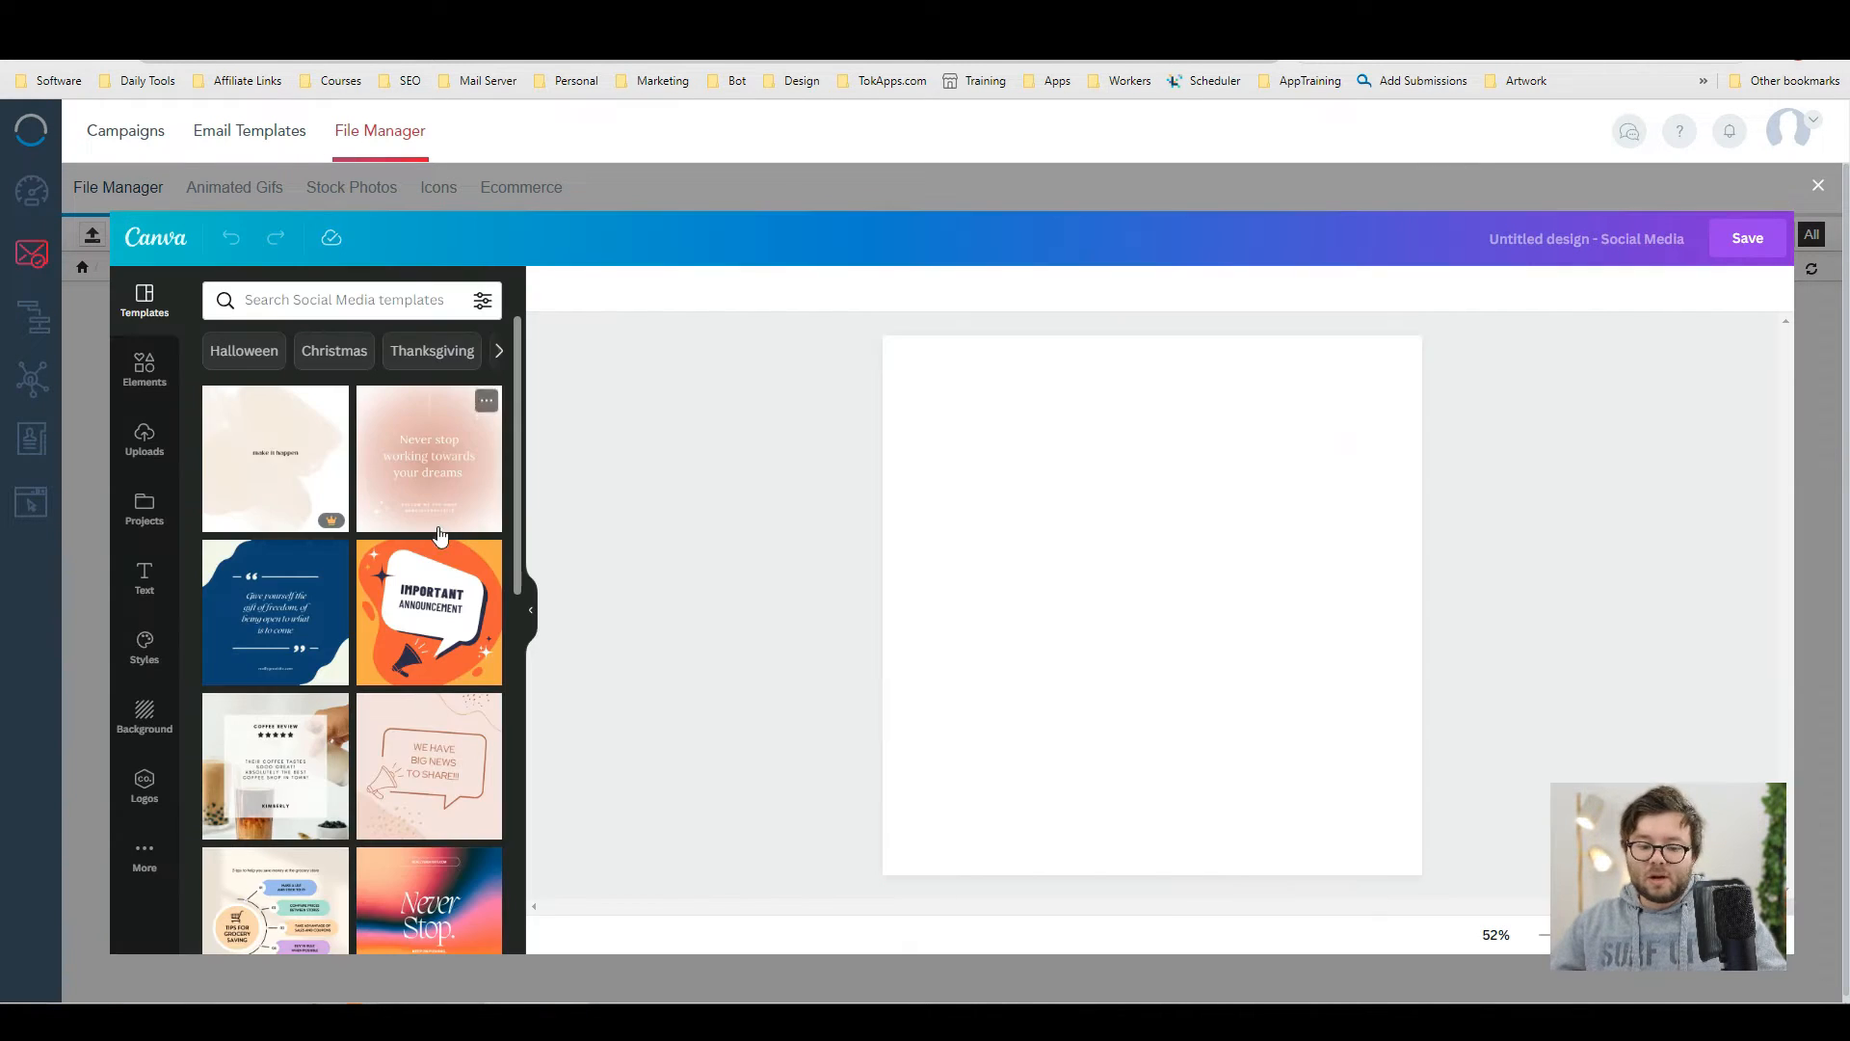
scroll("down", 3)
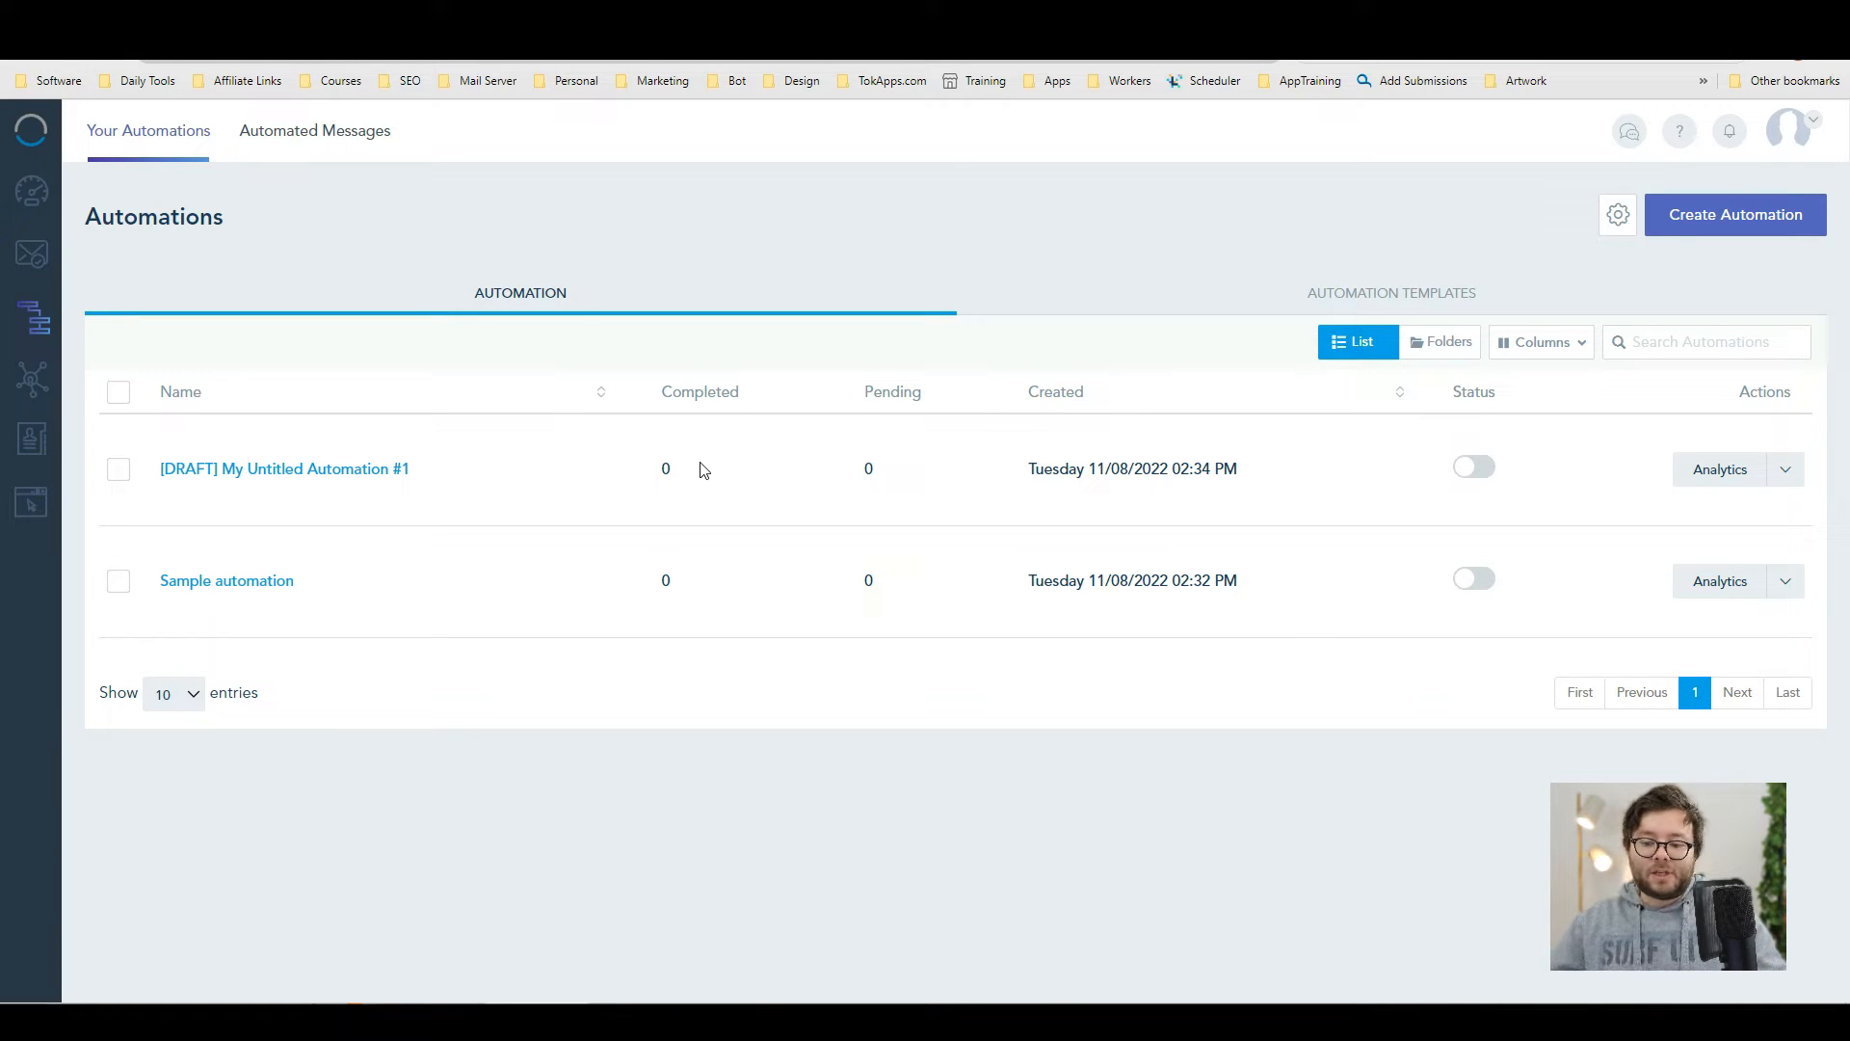
mouse_move(557, 521)
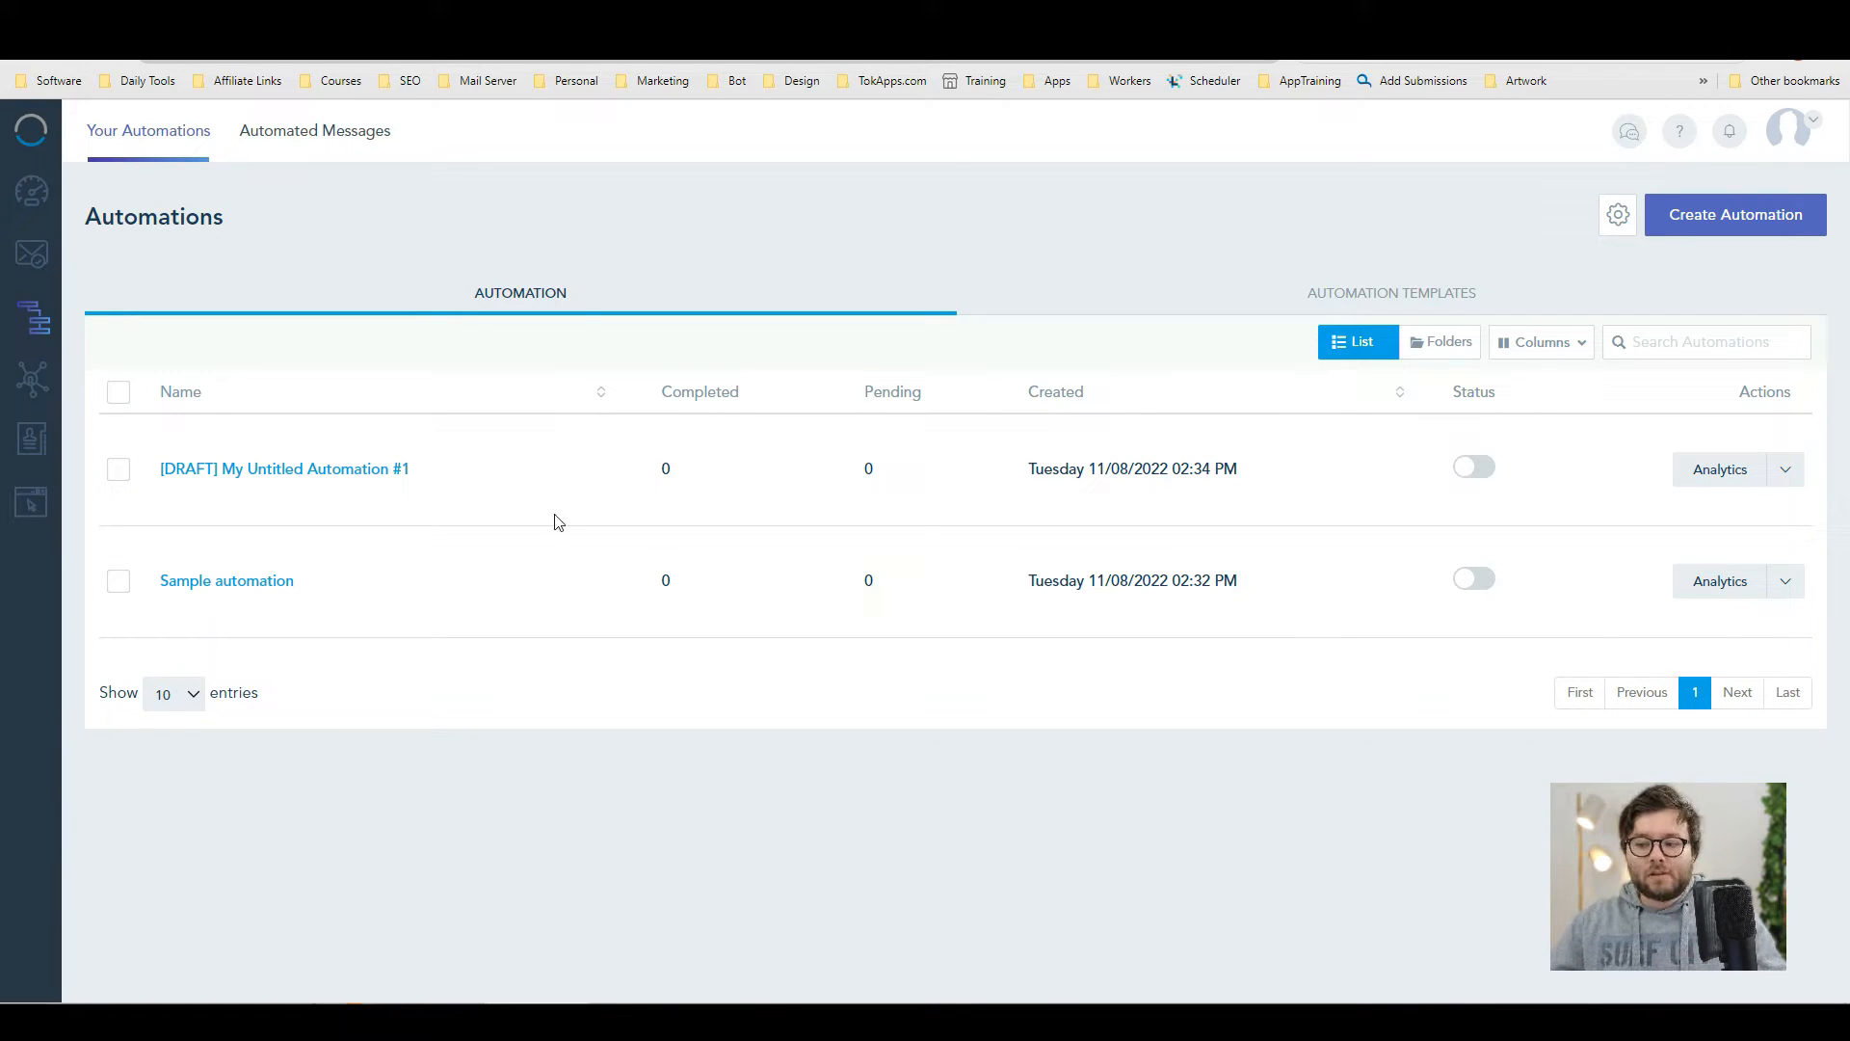
mouse_move(1719, 227)
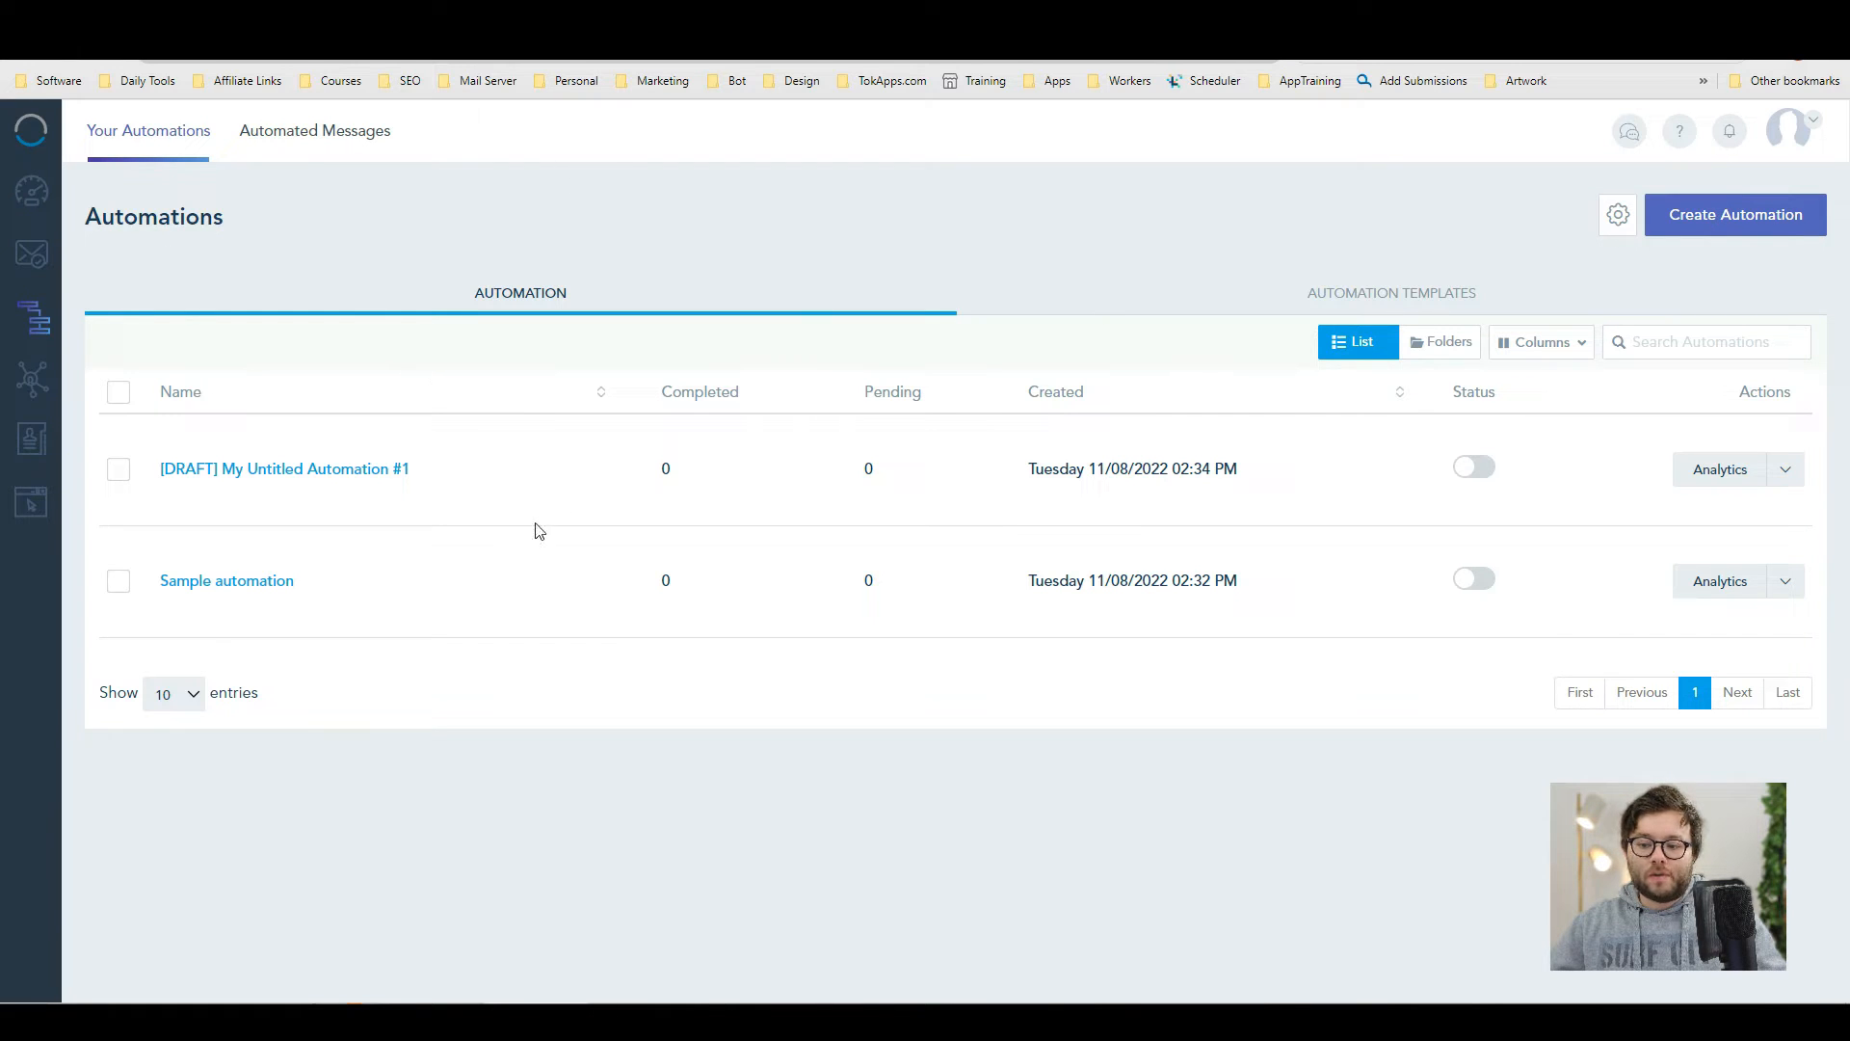
left_click(225, 580)
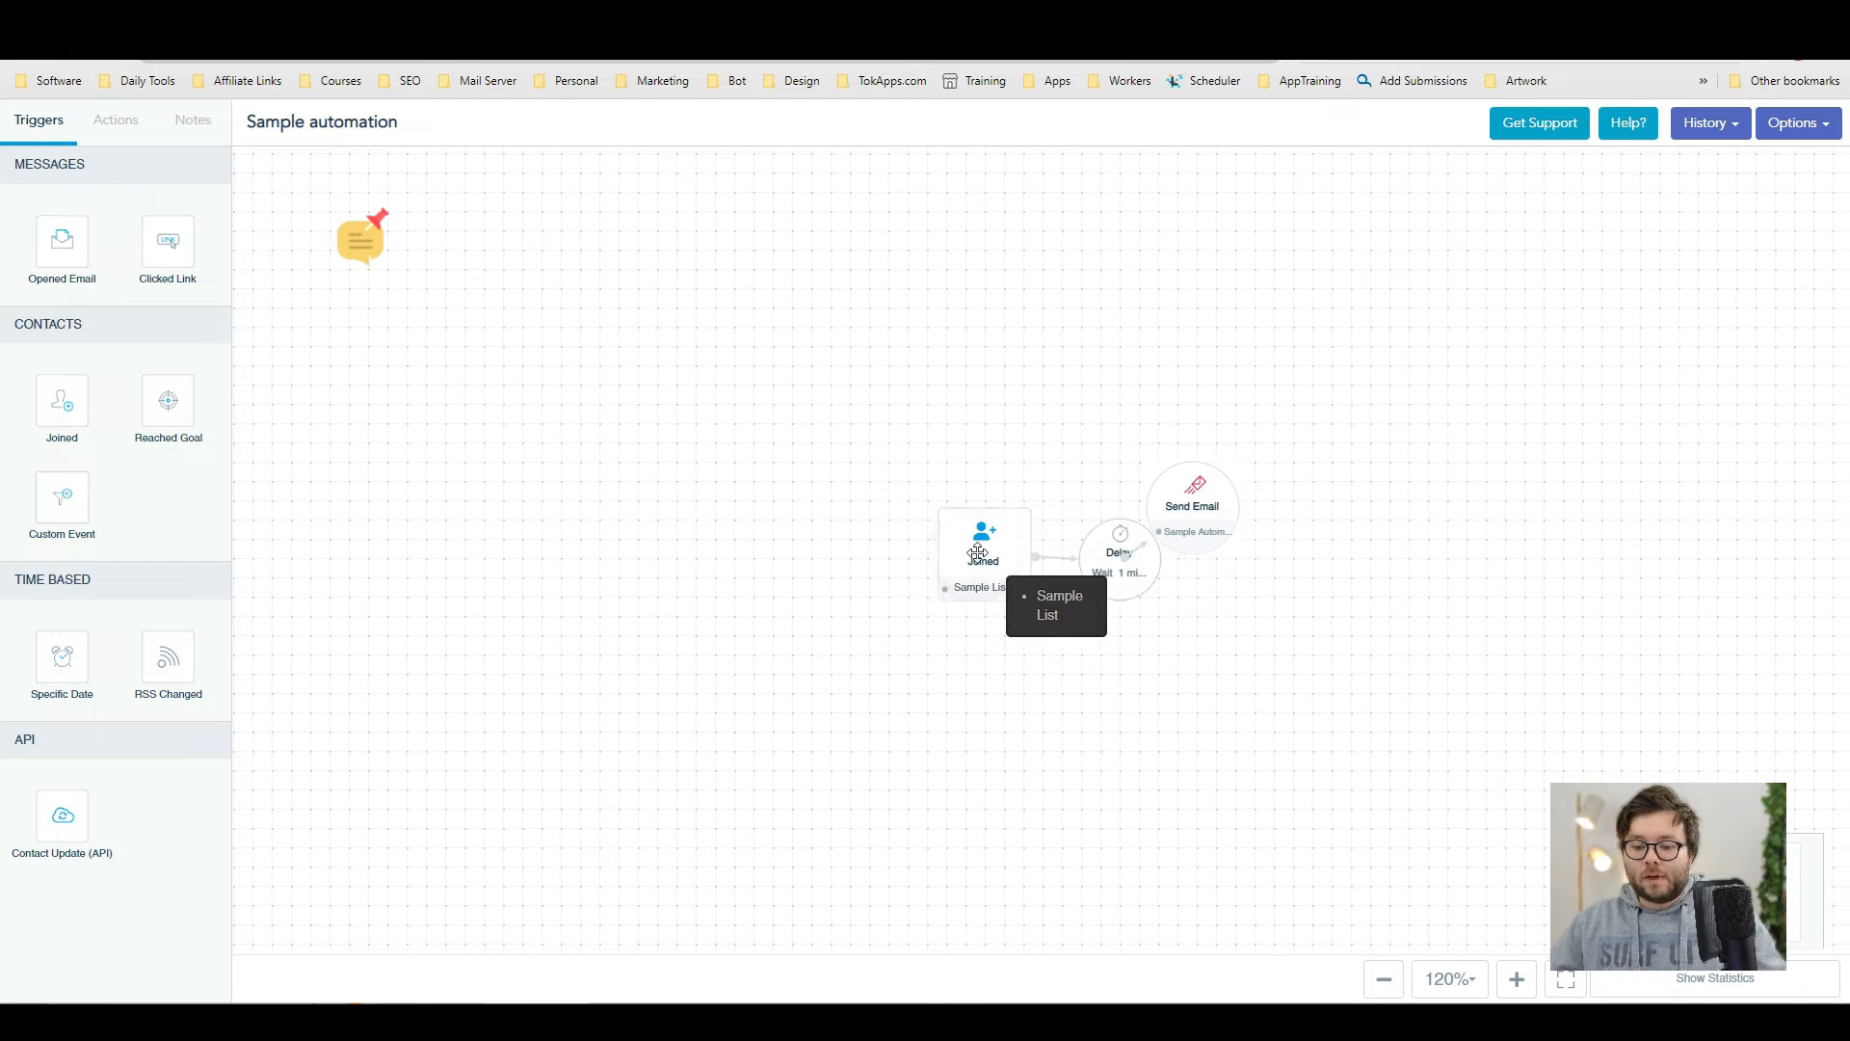
- Move the workflow aside and explore the new Joined trigger's Target Segment filter rules before closing it
left_click_drag(983, 545, 659, 360)
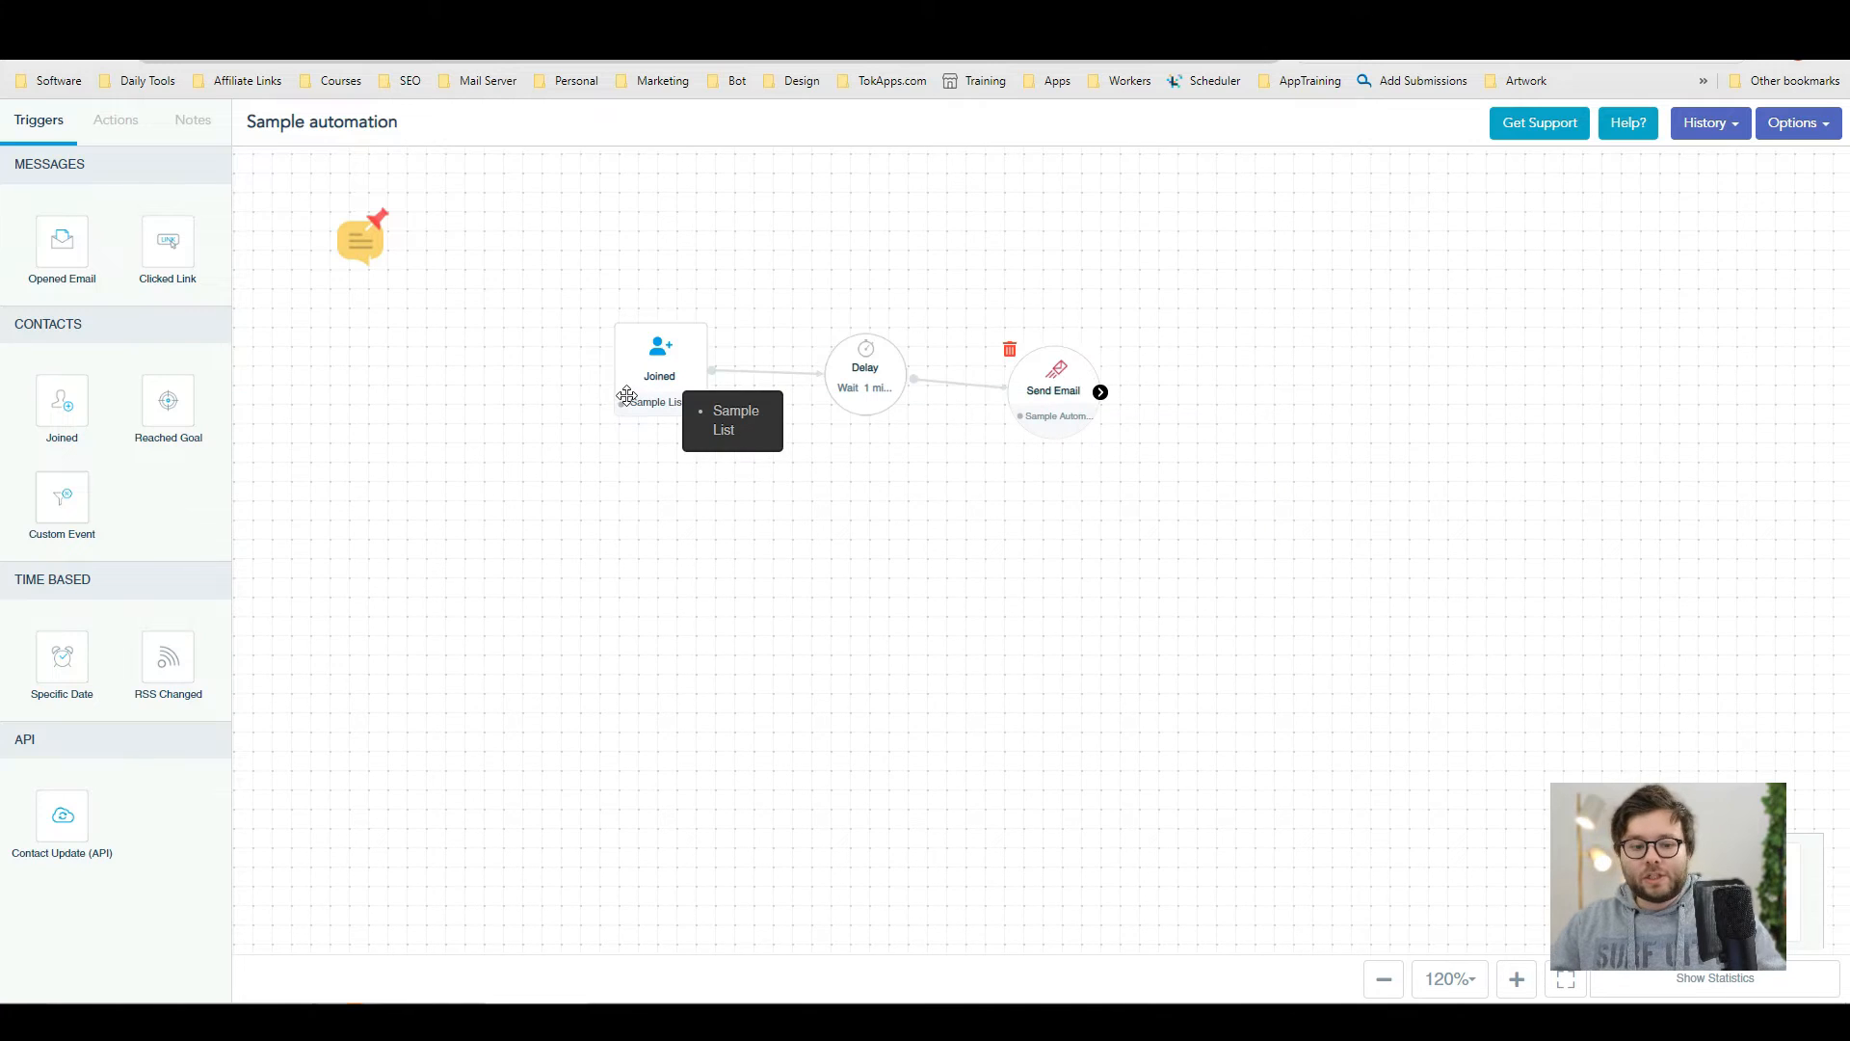
mouse_move(189, 426)
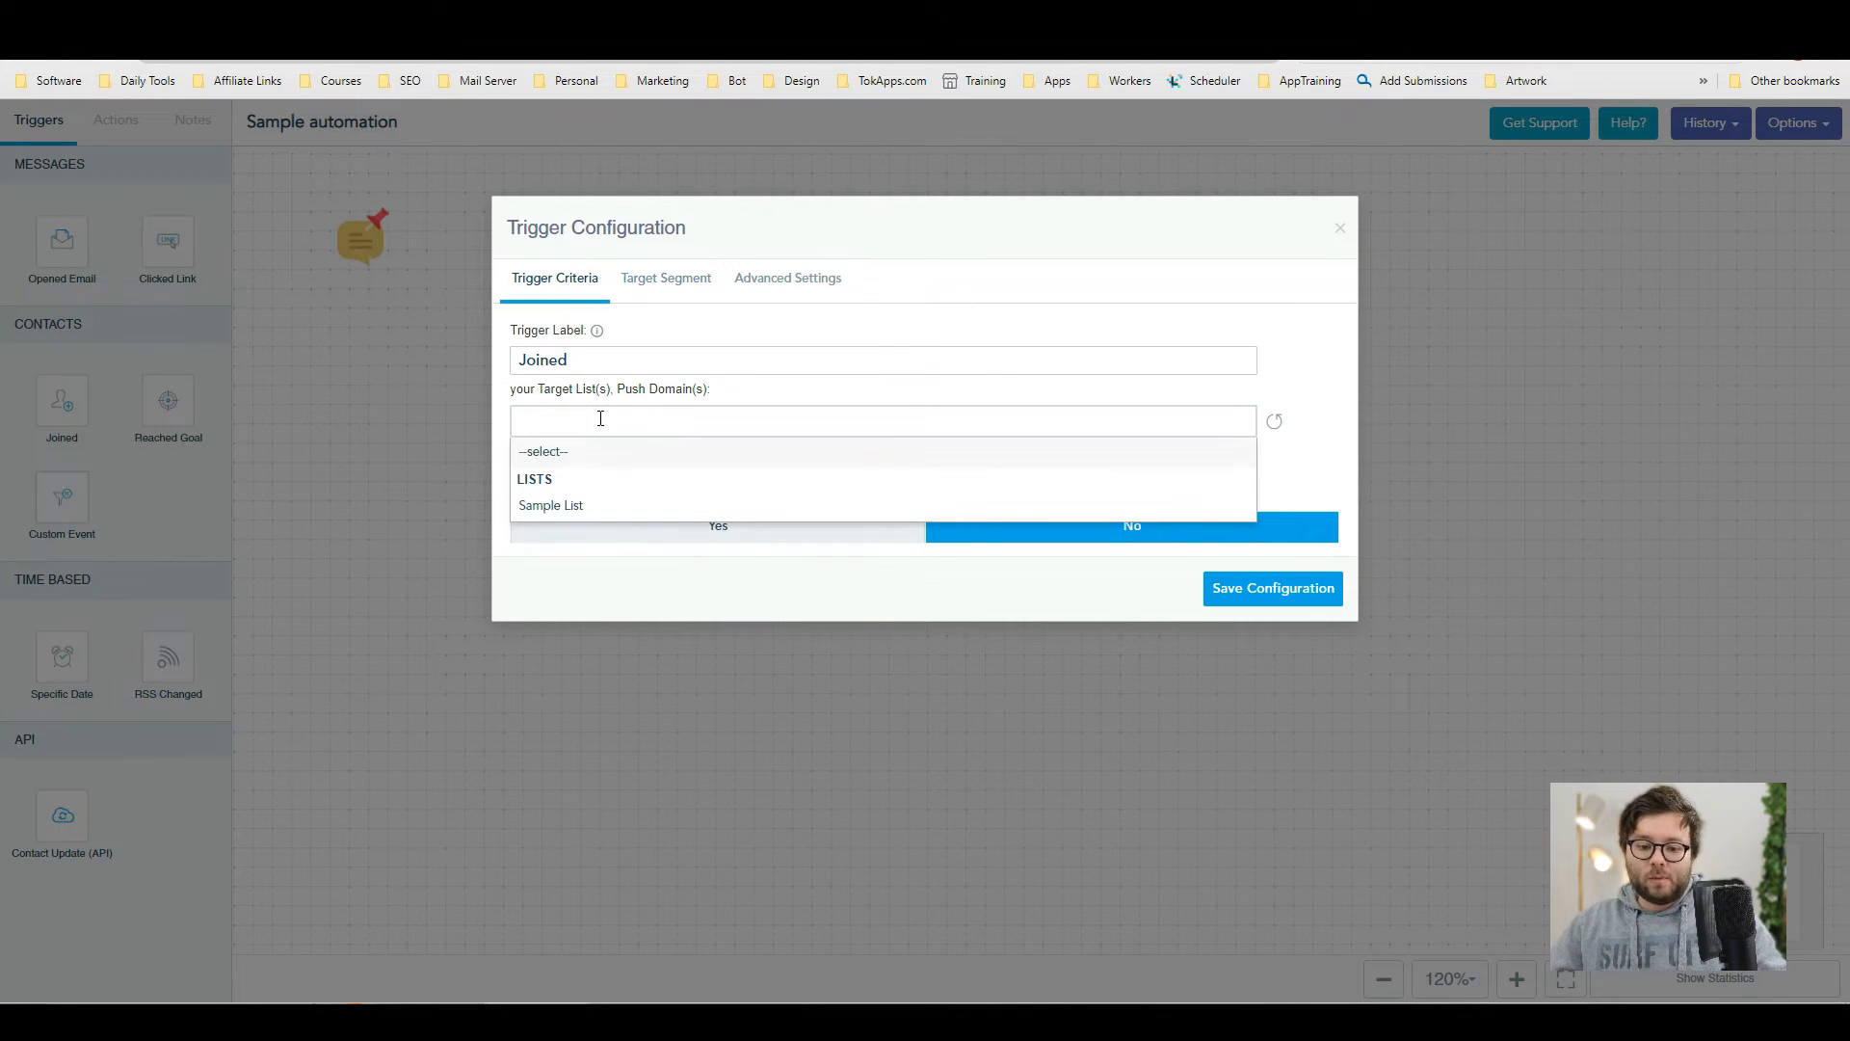
left_click(551, 504)
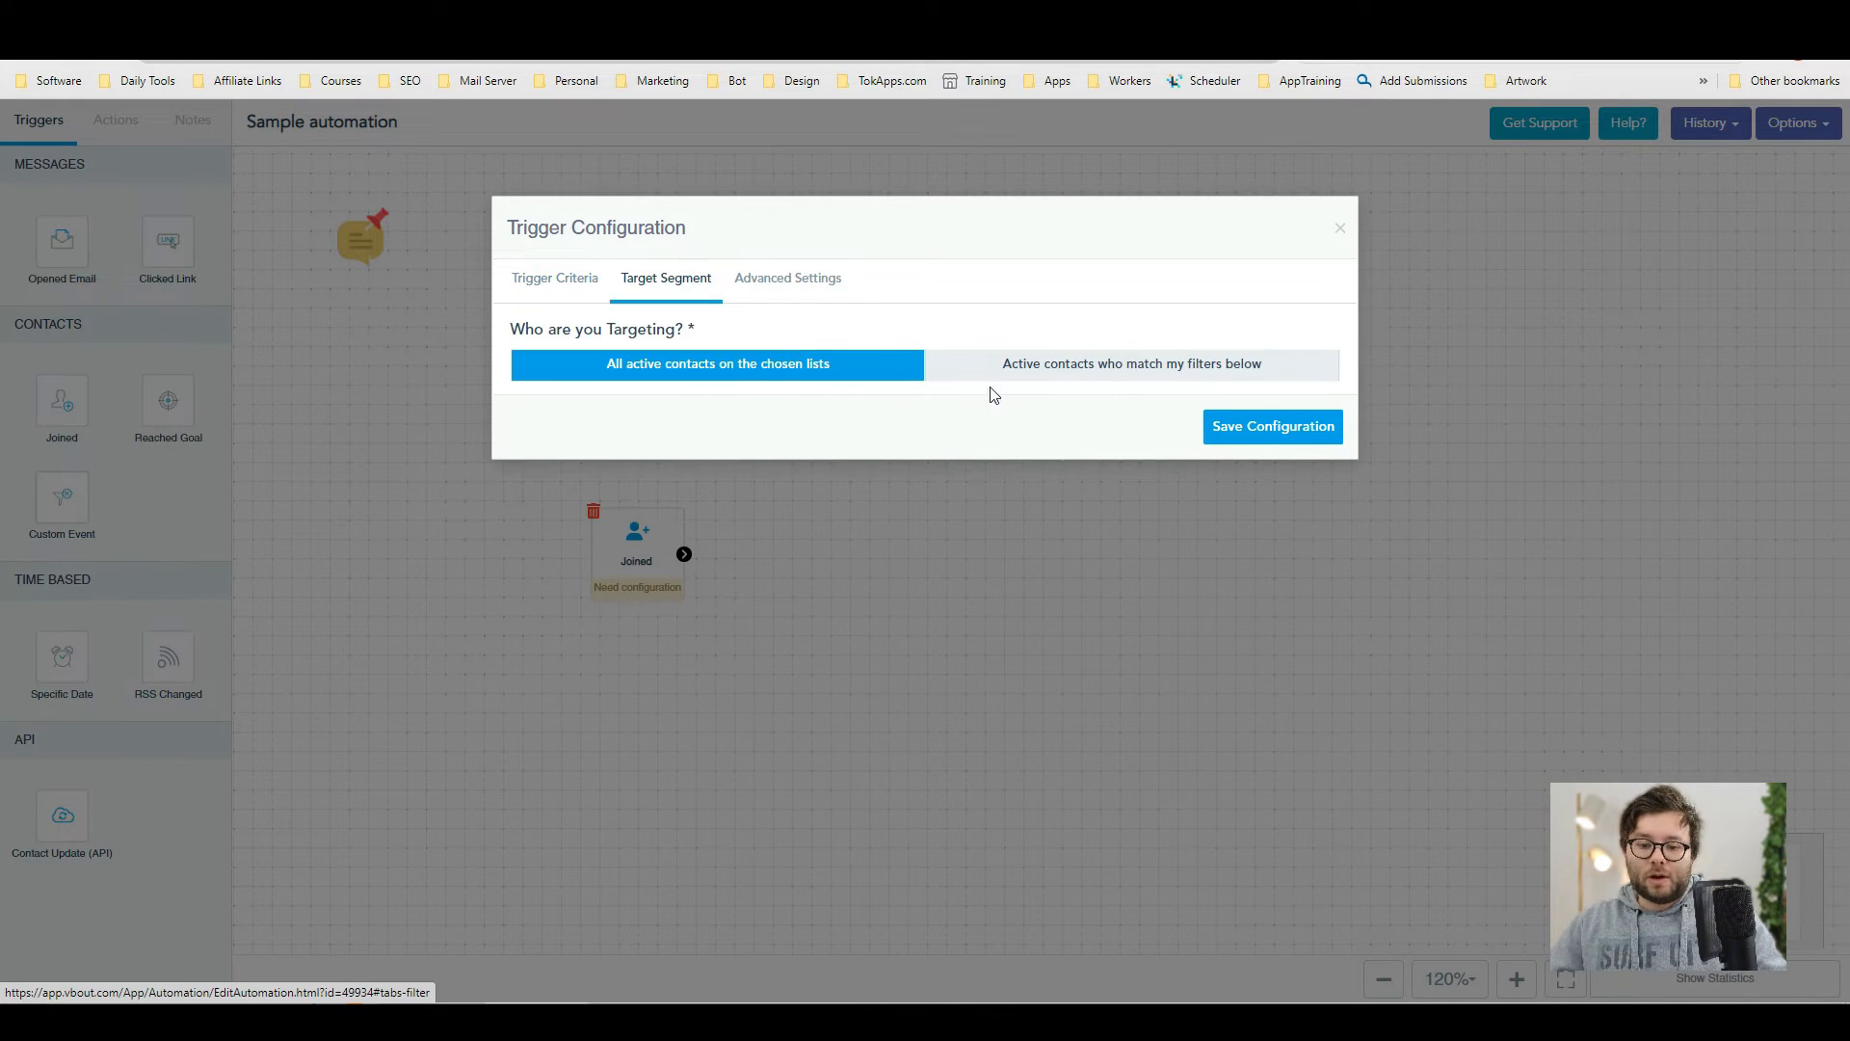
left_click(1131, 362)
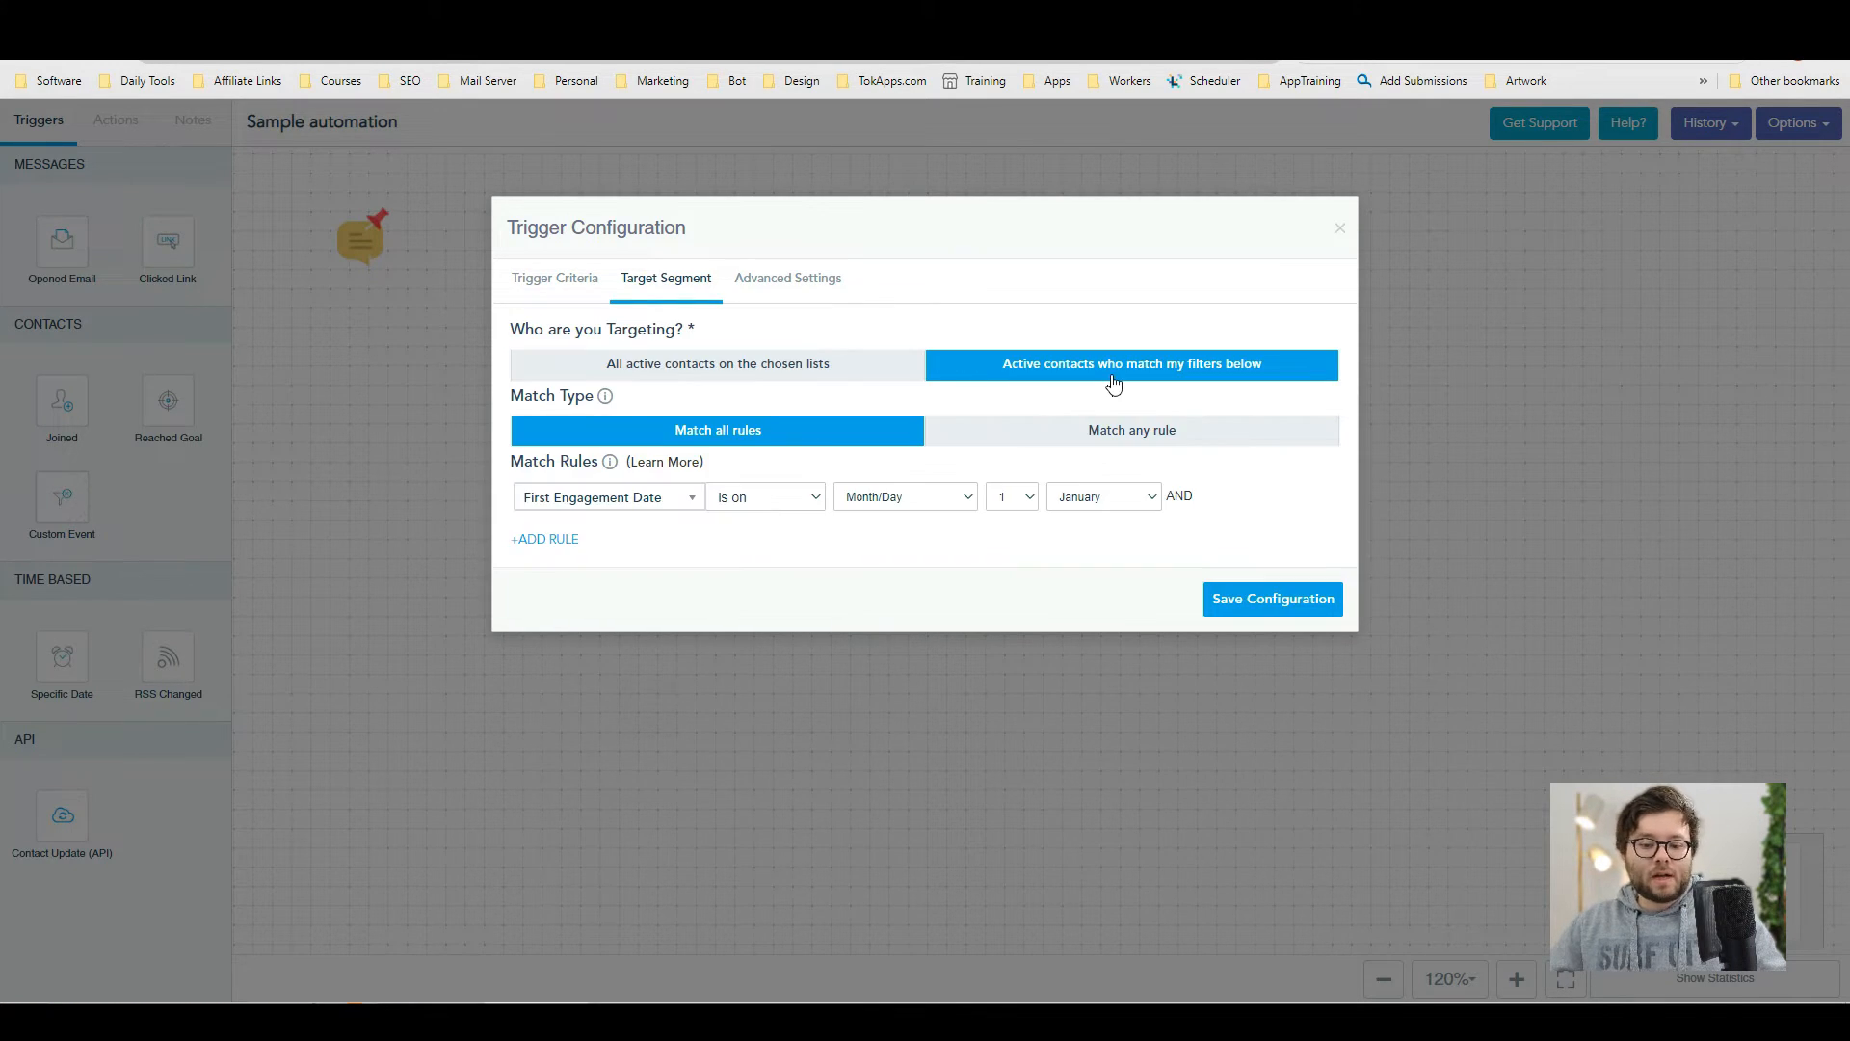
mouse_move(1129, 453)
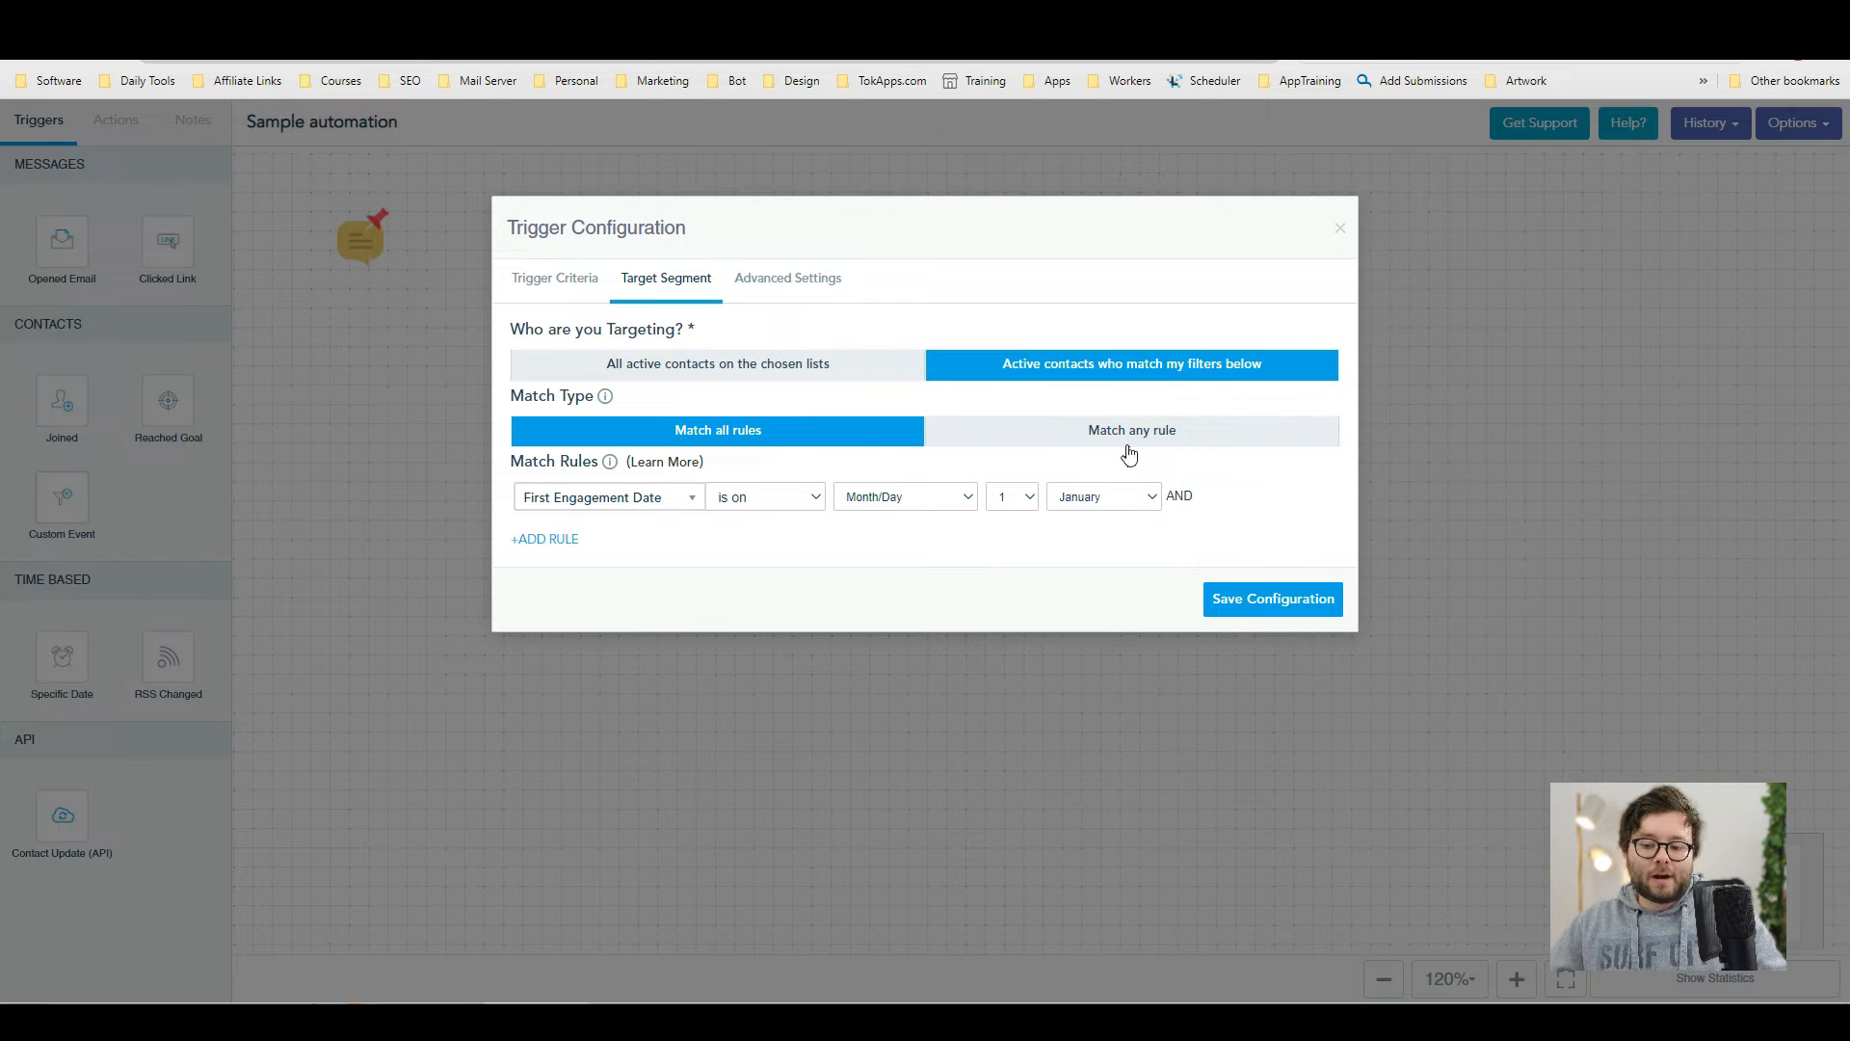
left_click(544, 540)
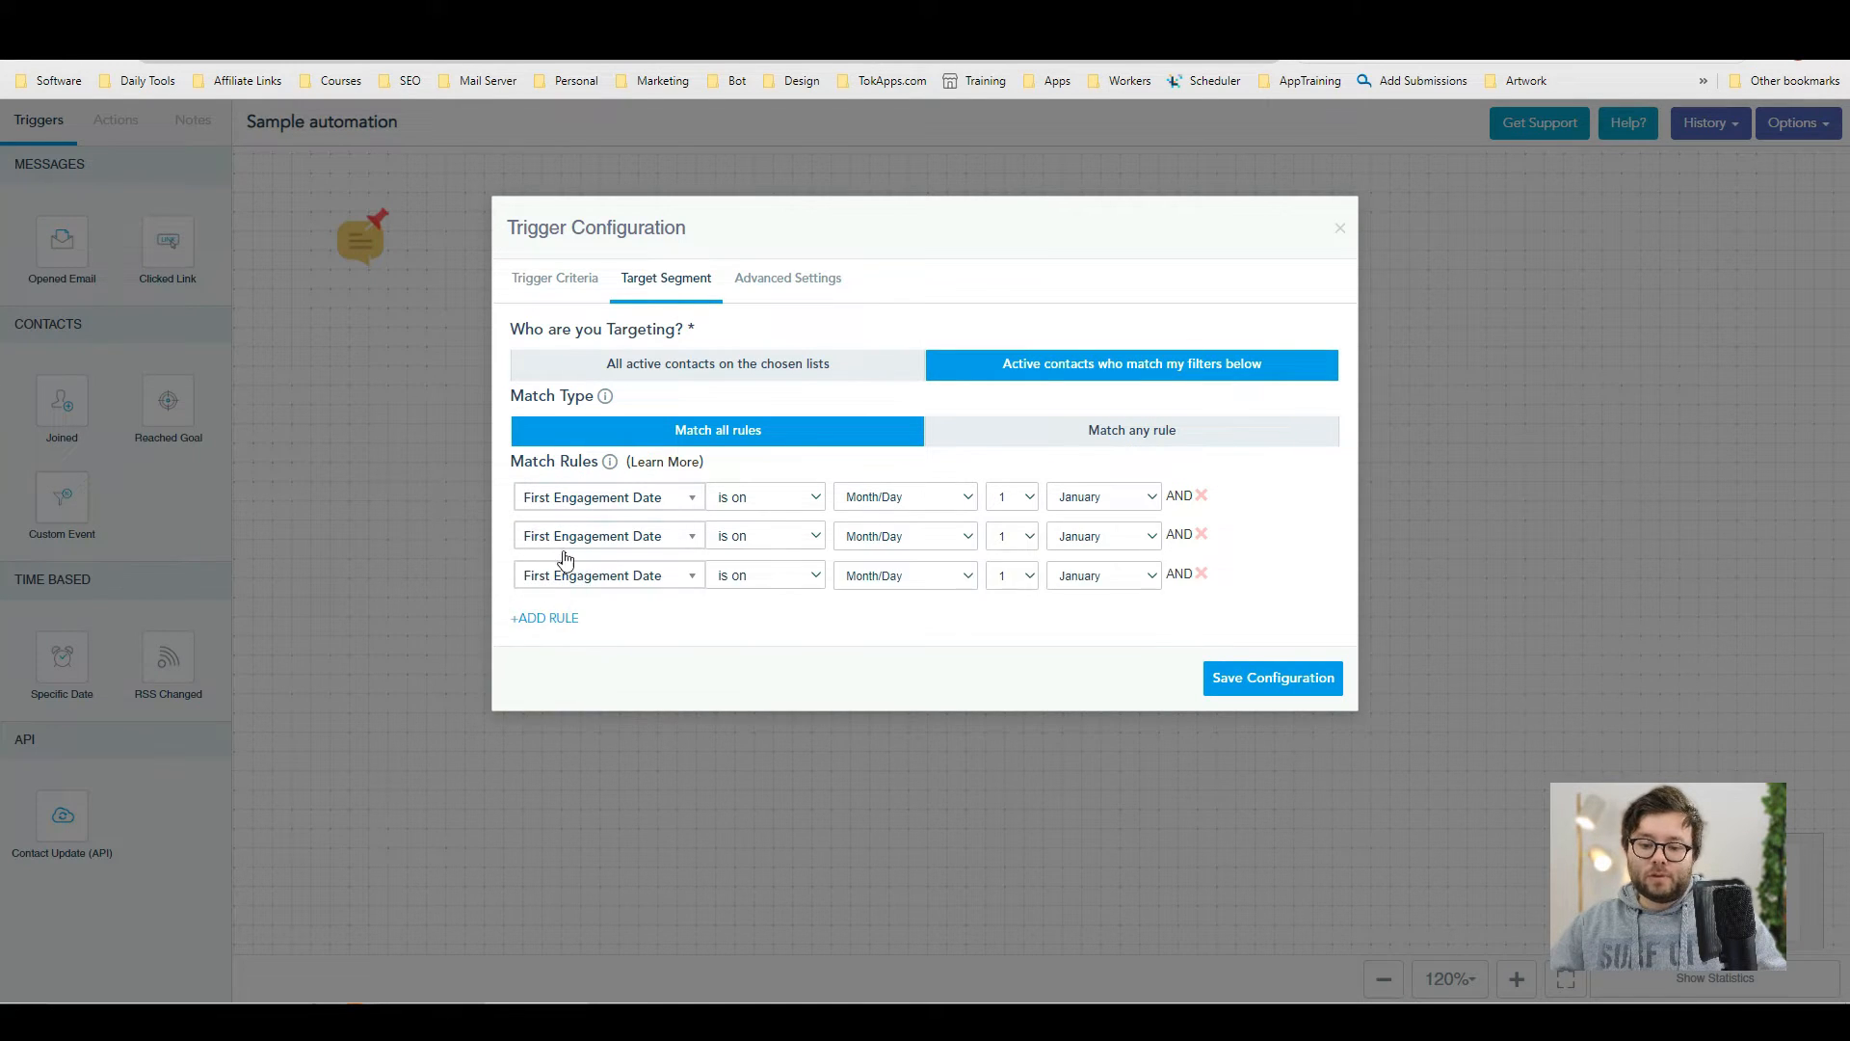
left_click(787, 278)
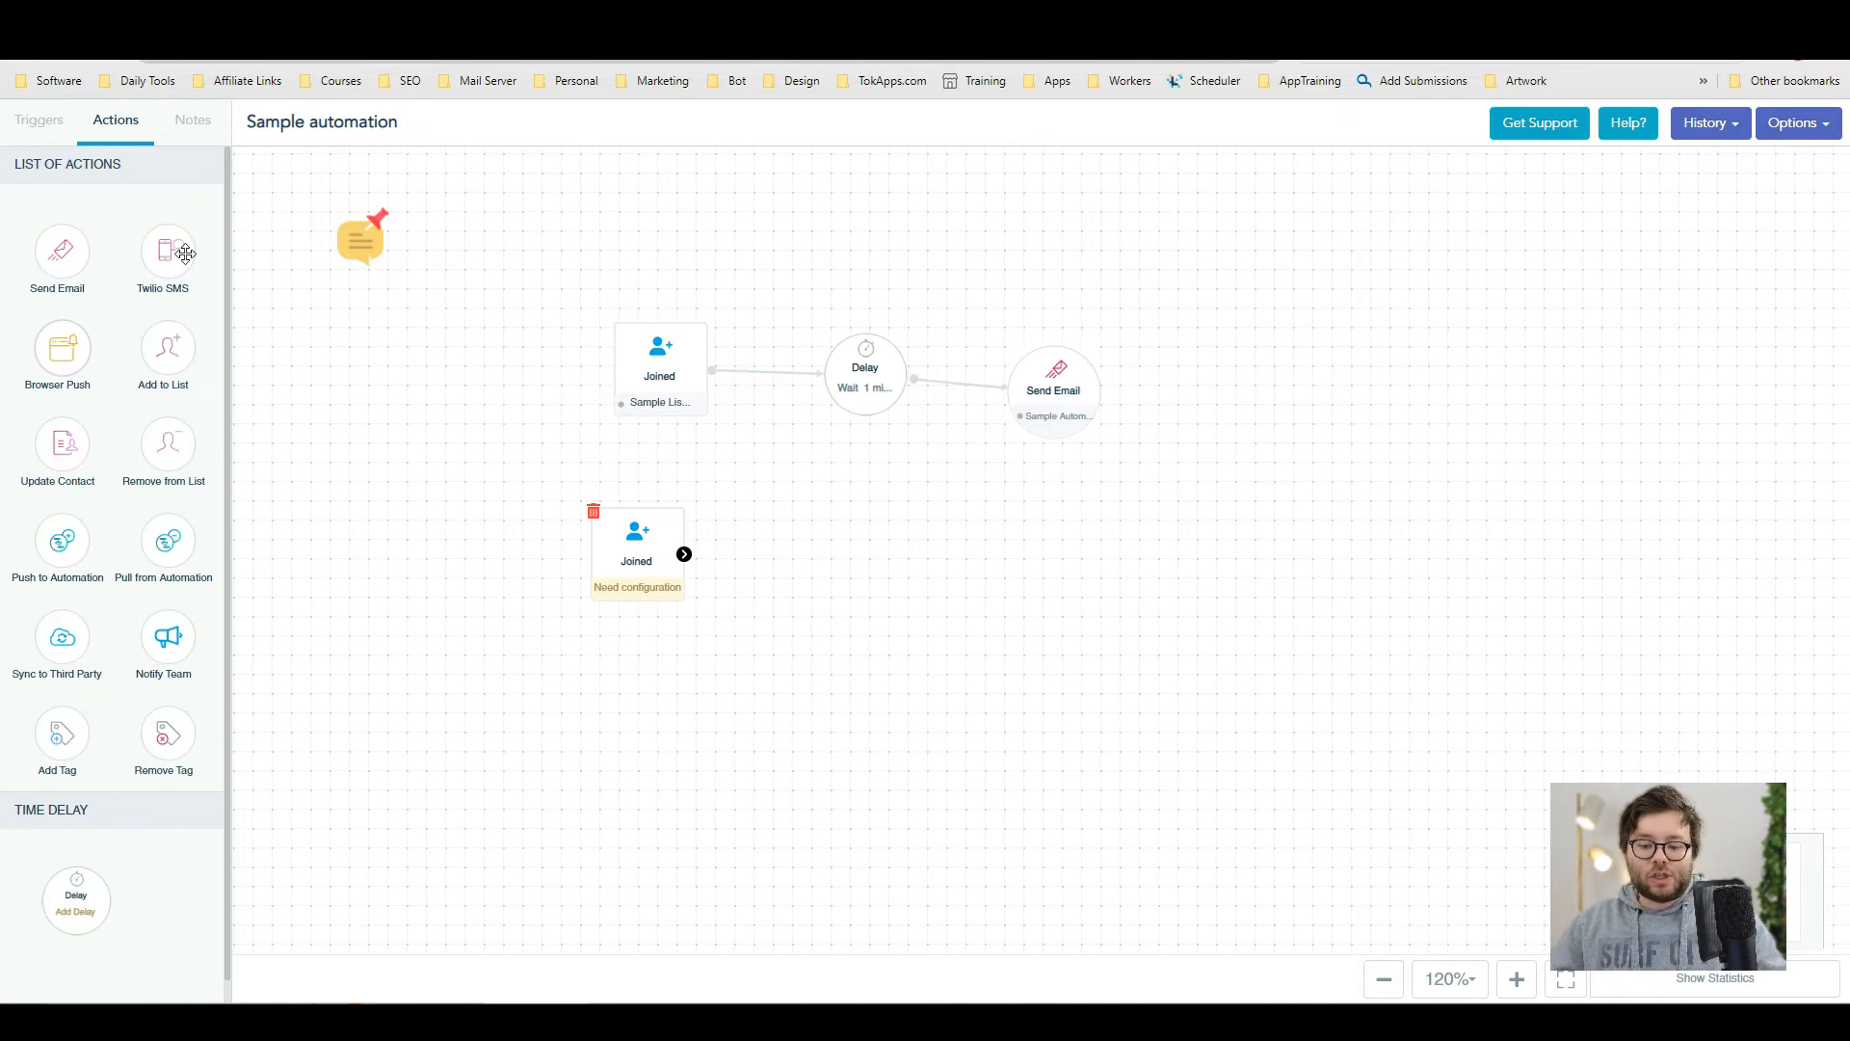
- Add a Delay step of 1 day after the new Joined trigger
left_click_drag(75, 900, 806, 634)
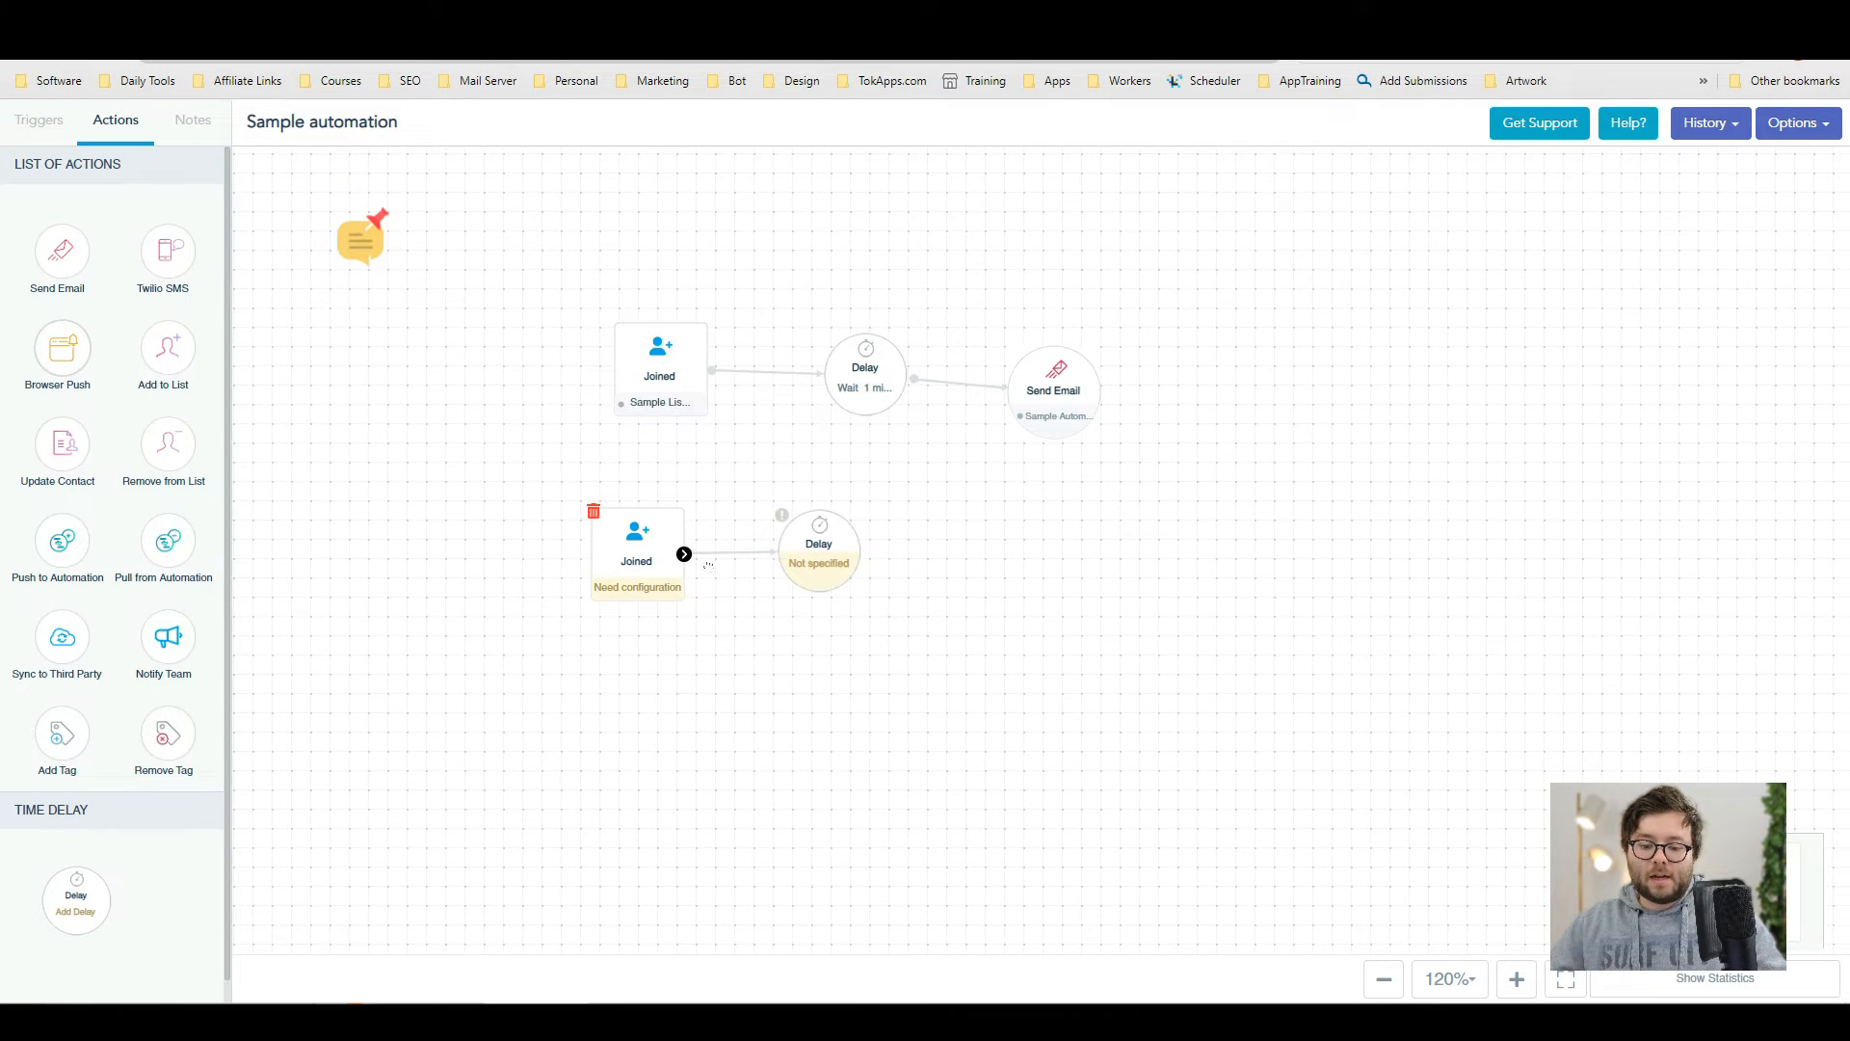
left_click(817, 547)
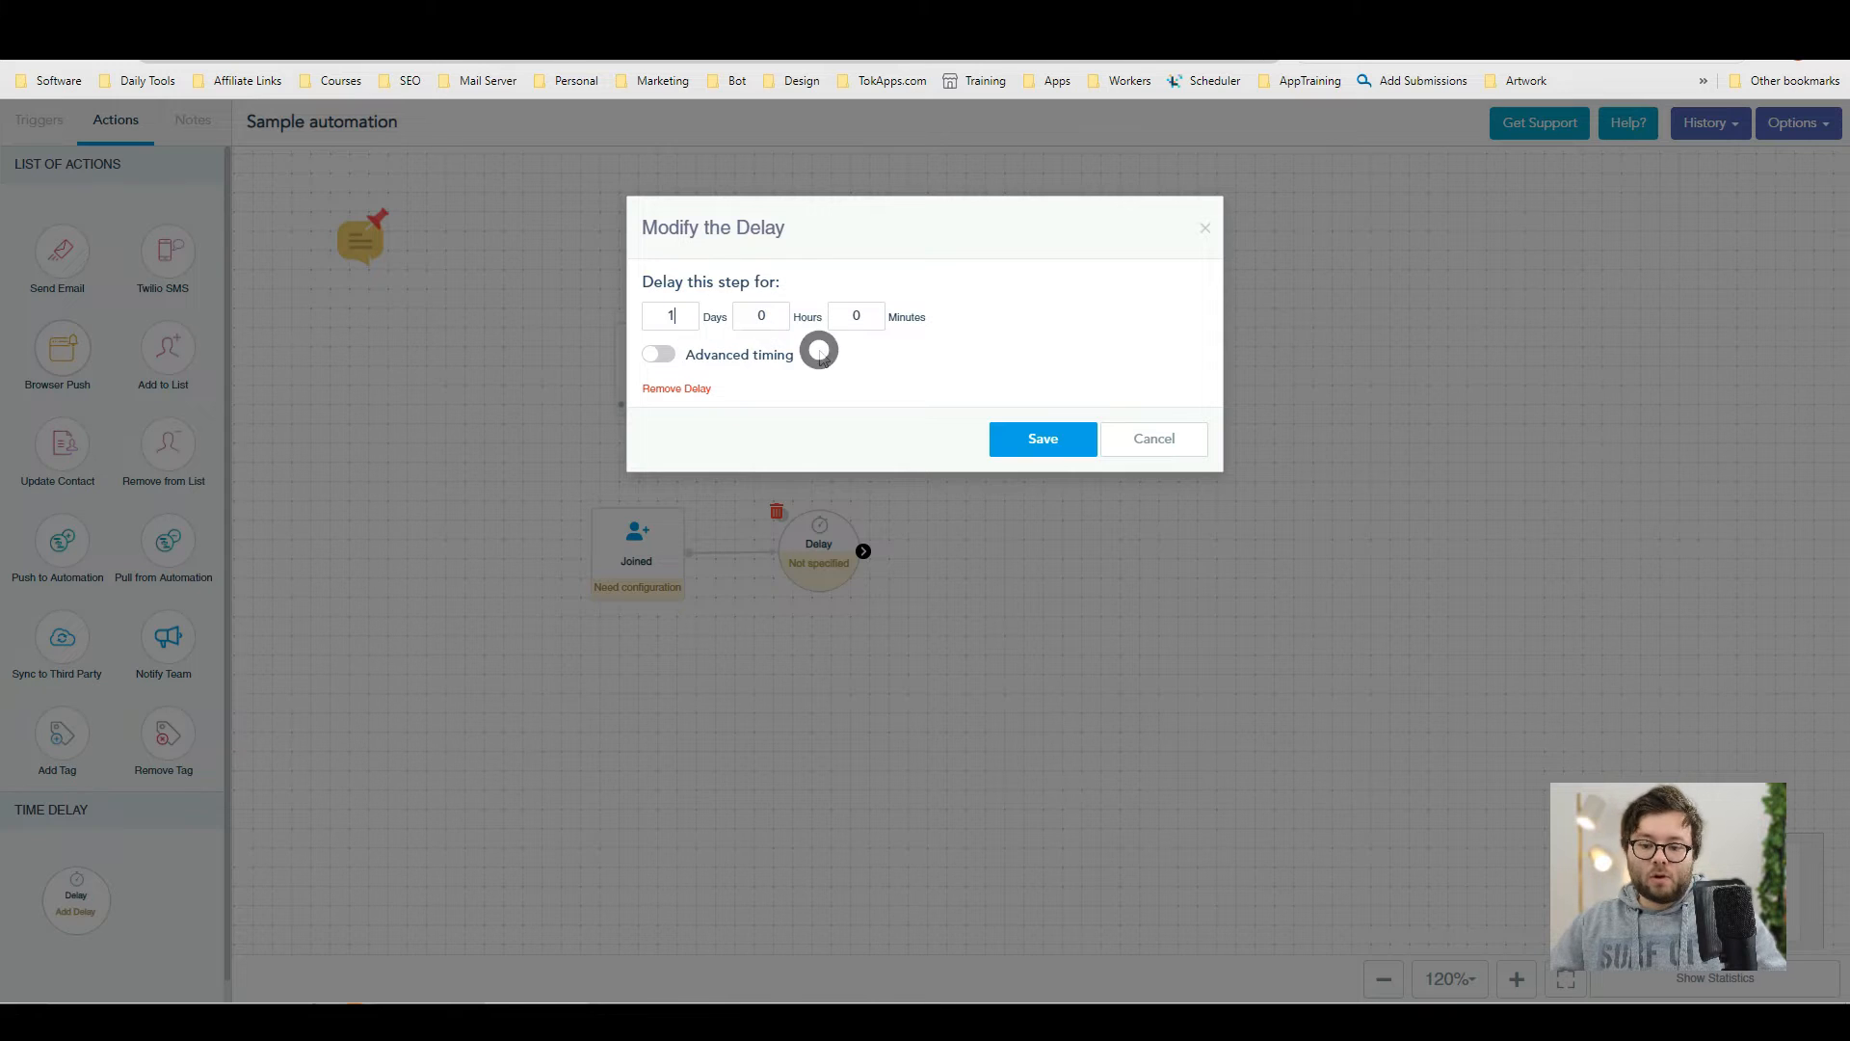
left_click(1043, 439)
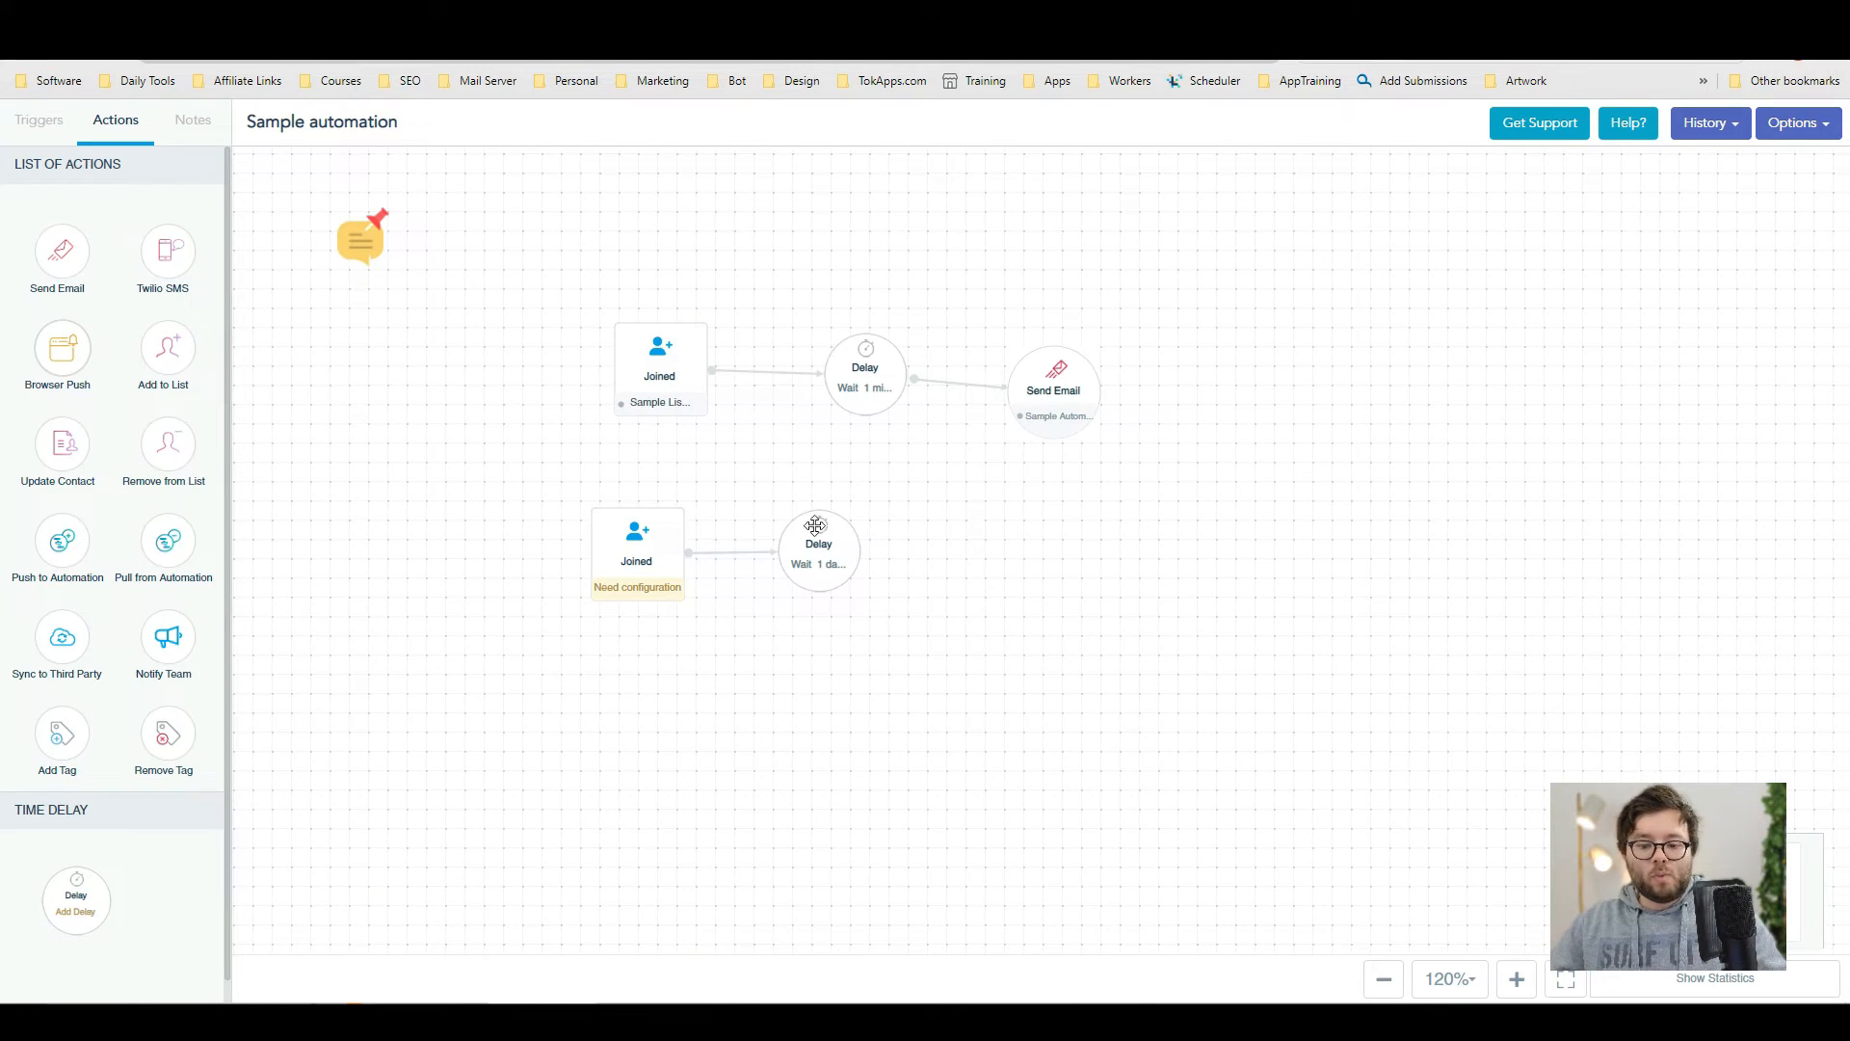
mouse_move(44, 248)
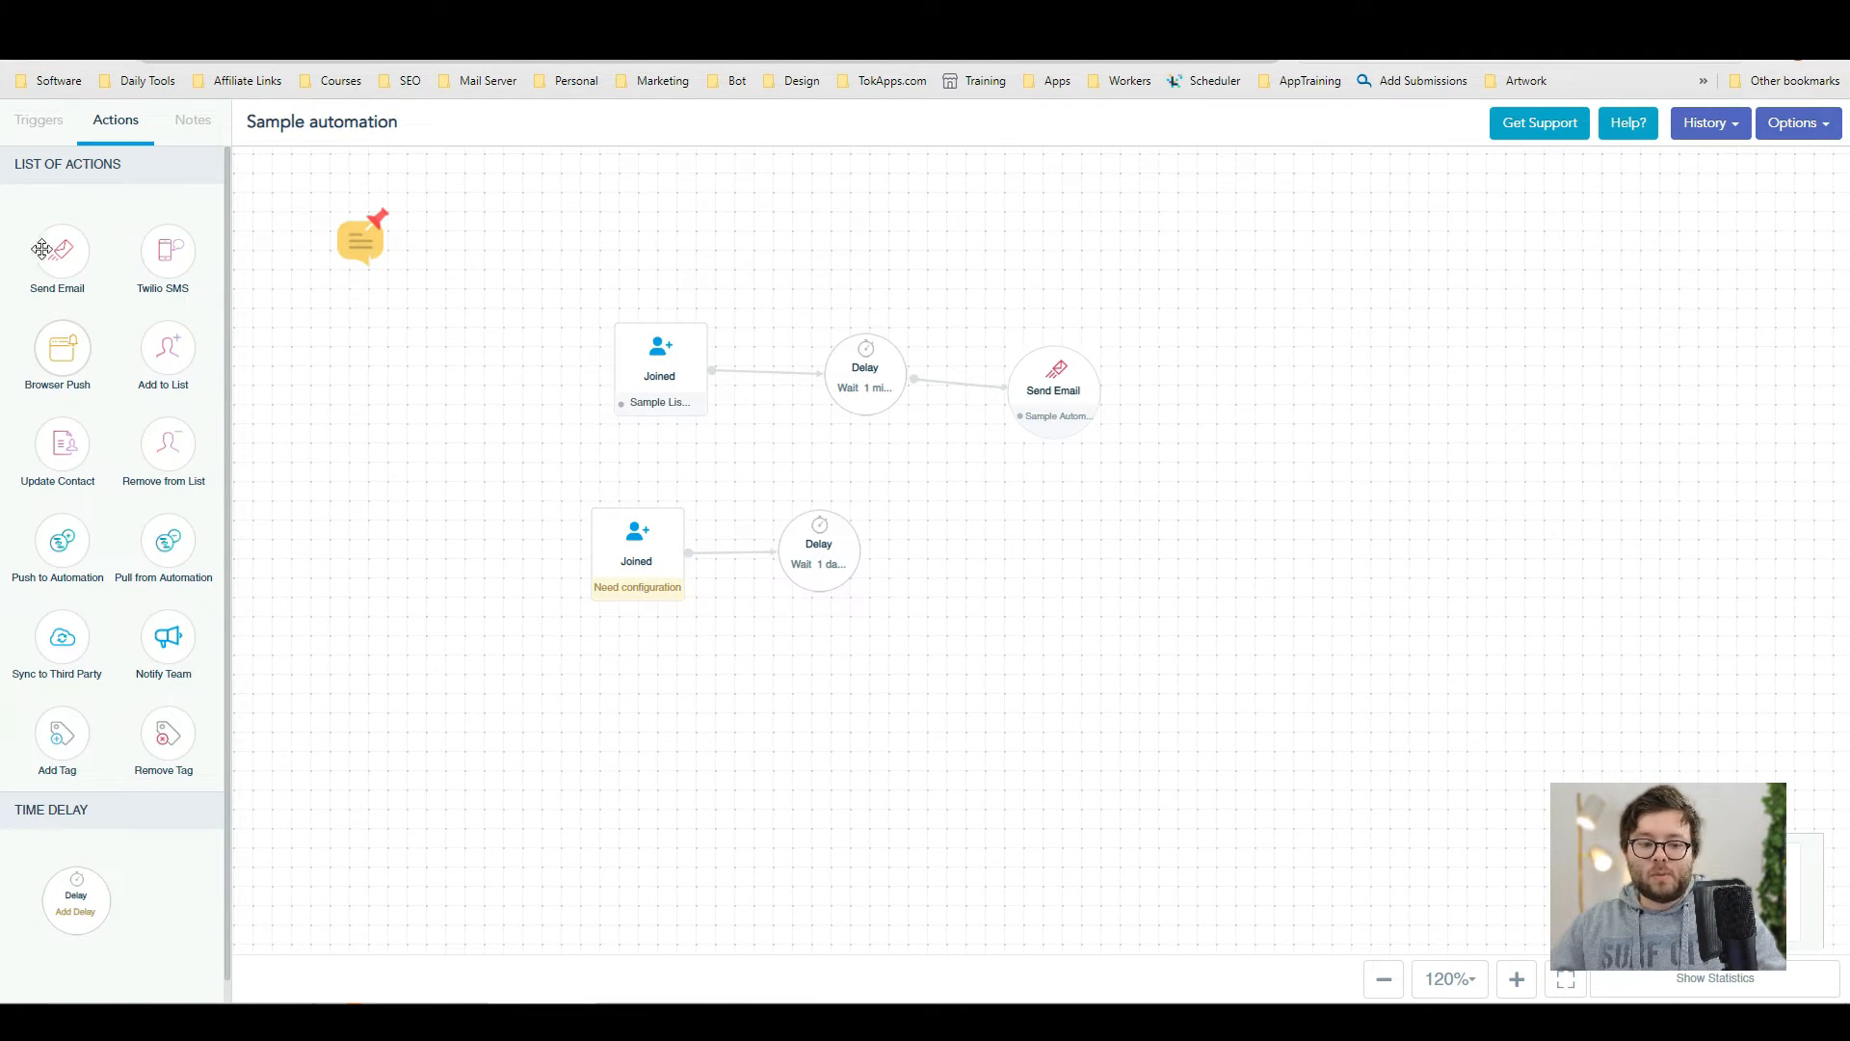
- Add a Send Email step using the Sample Automation template
left_click_drag(55, 249, 959, 495)
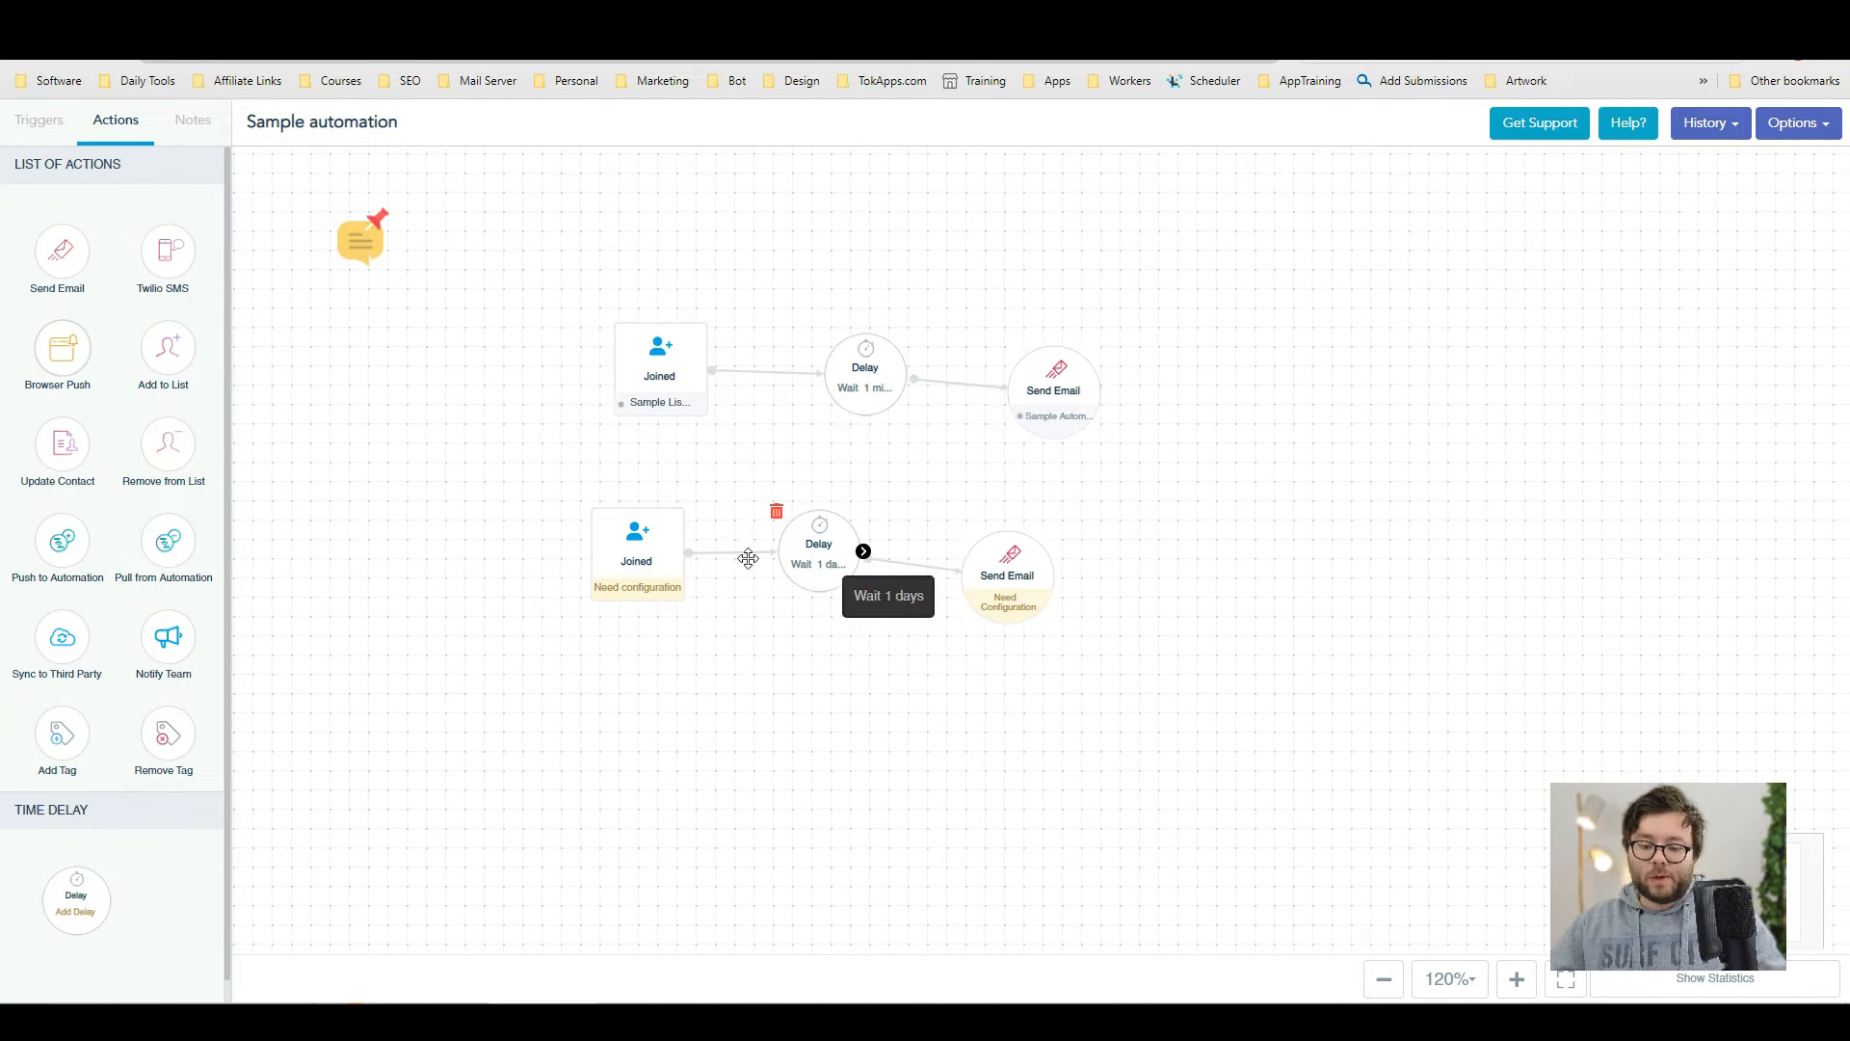
left_click(1006, 574)
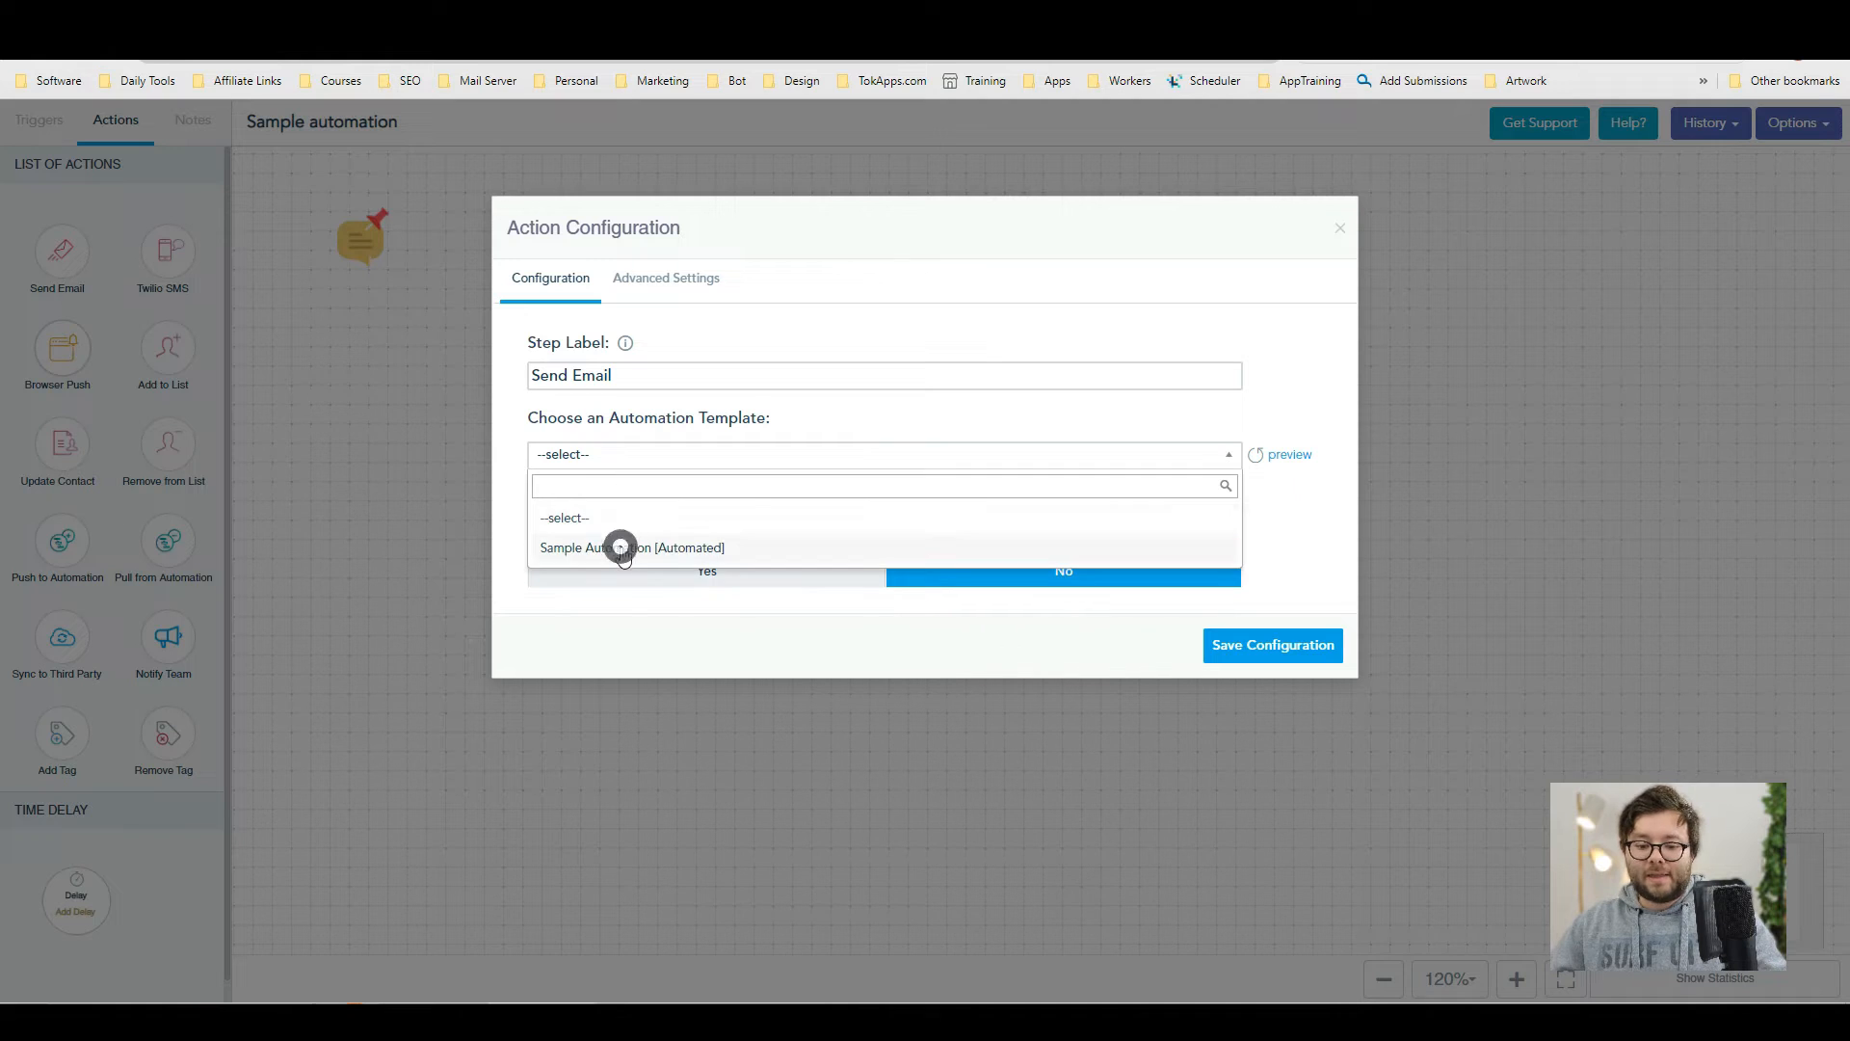
left_click(620, 547)
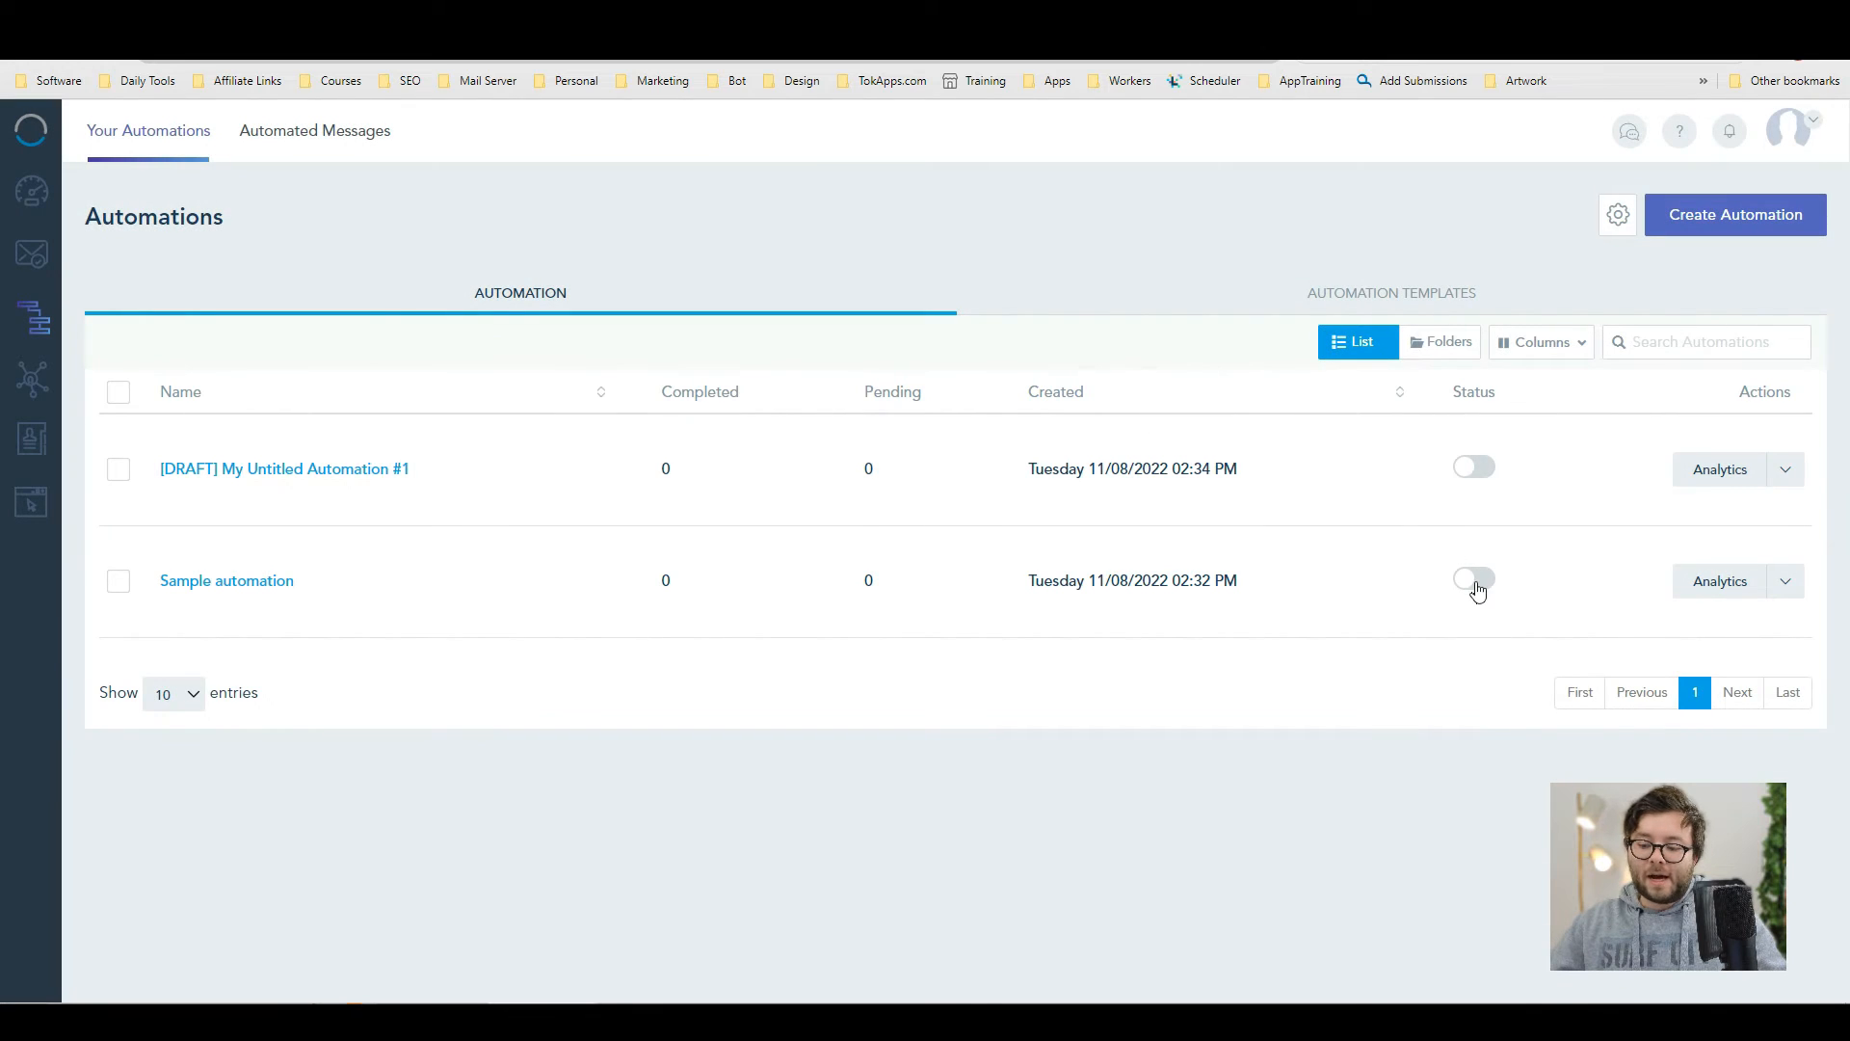
- Switch the Sample automation active and scroll through its overall statistics
left_click(1472, 578)
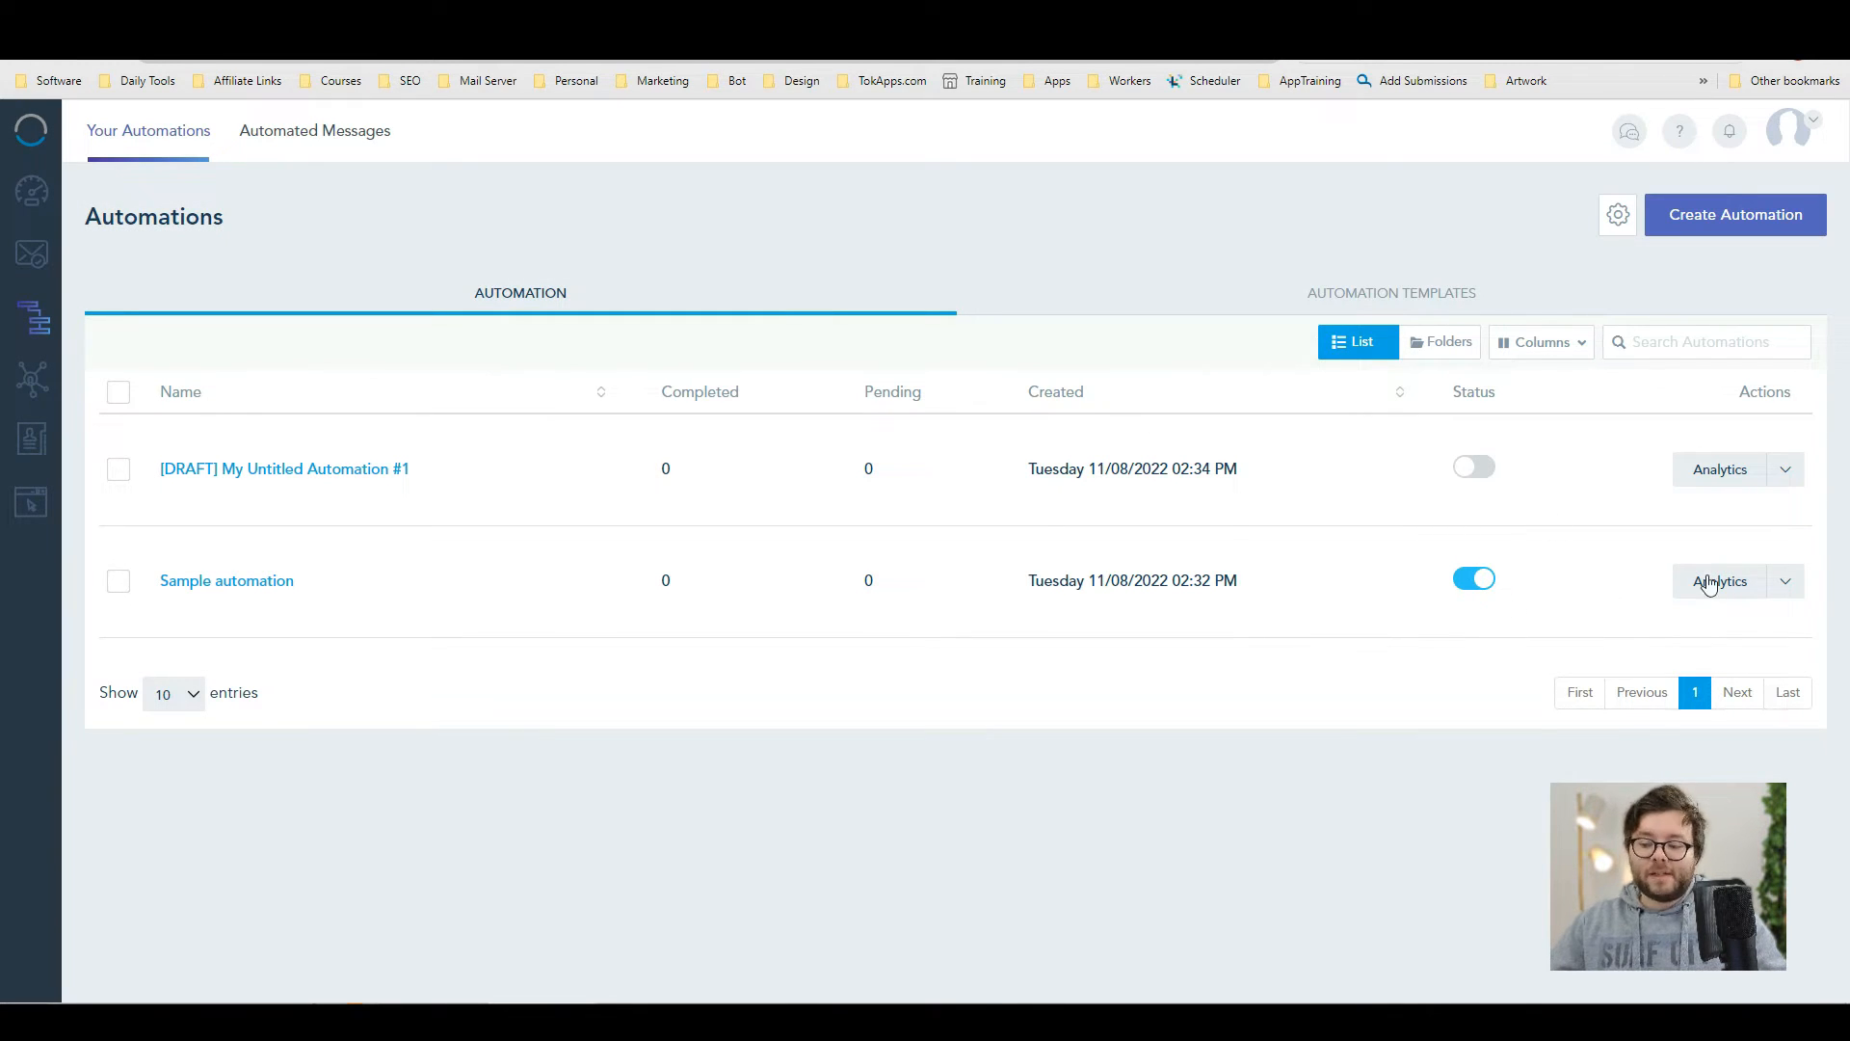
left_click(1719, 582)
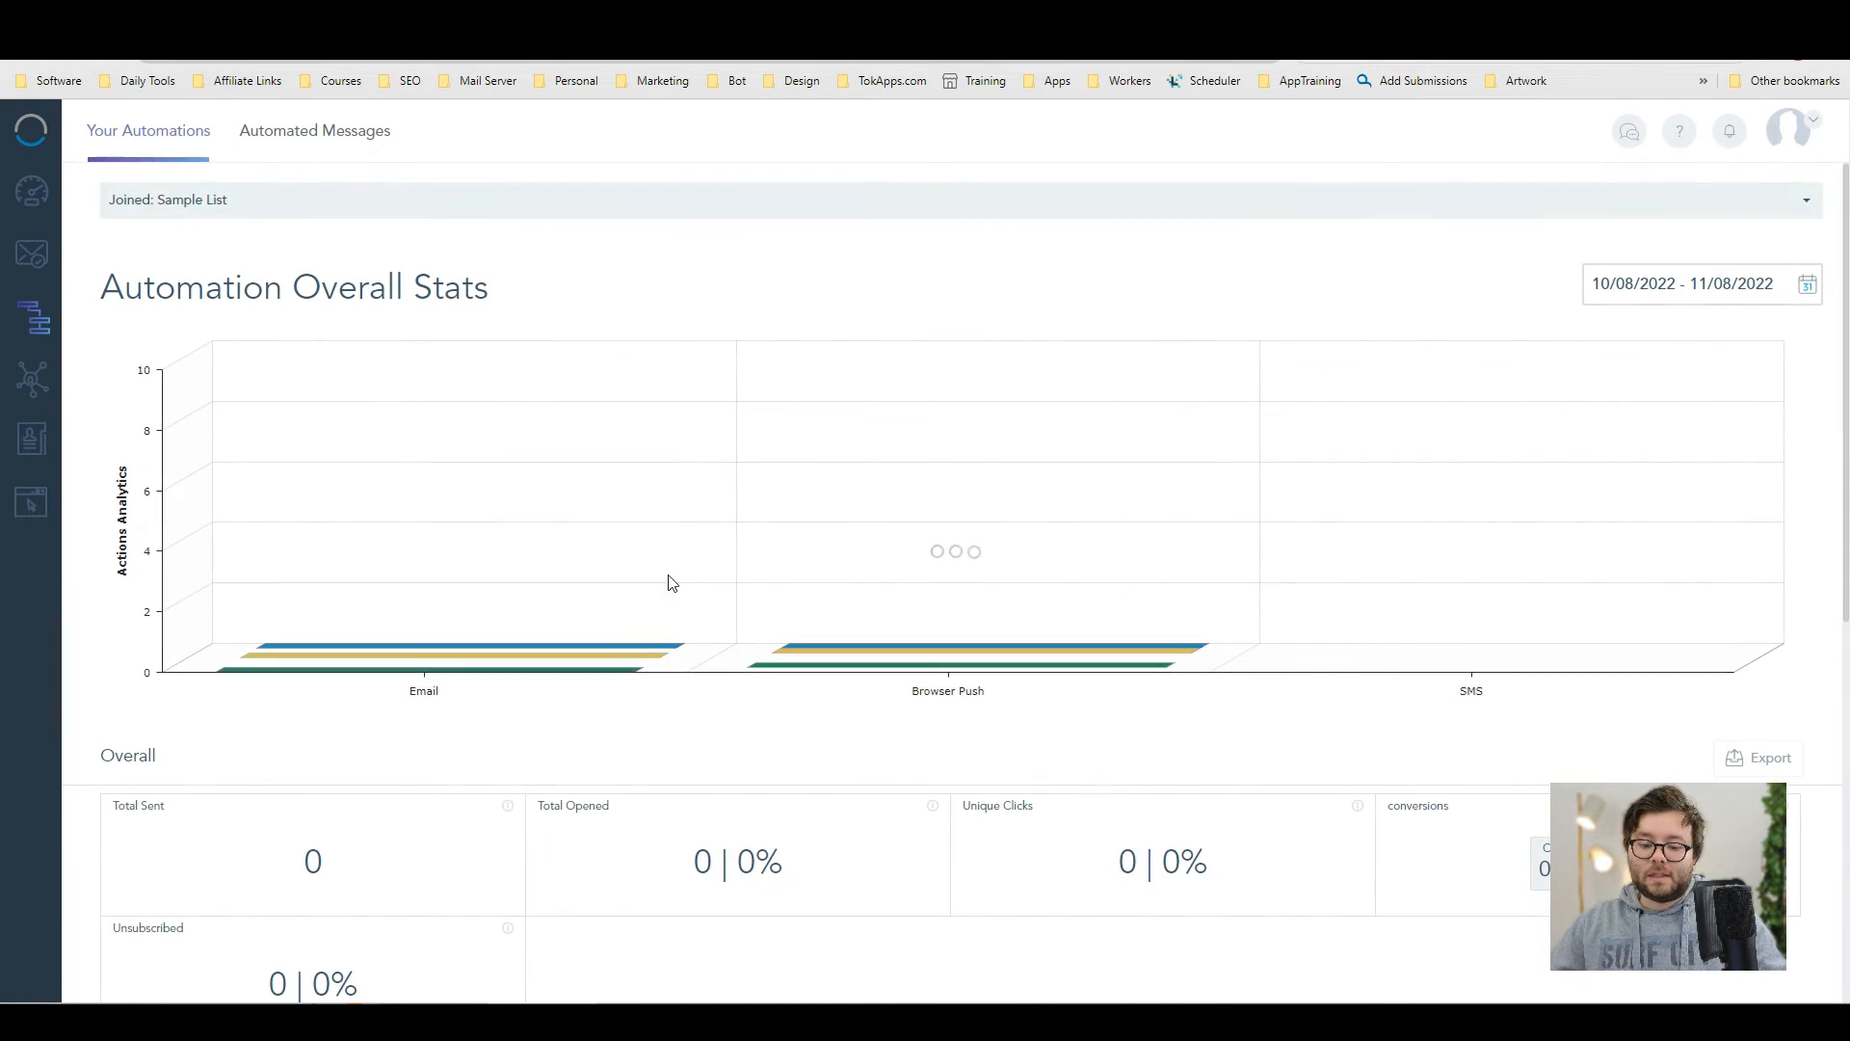
scroll("down", 3)
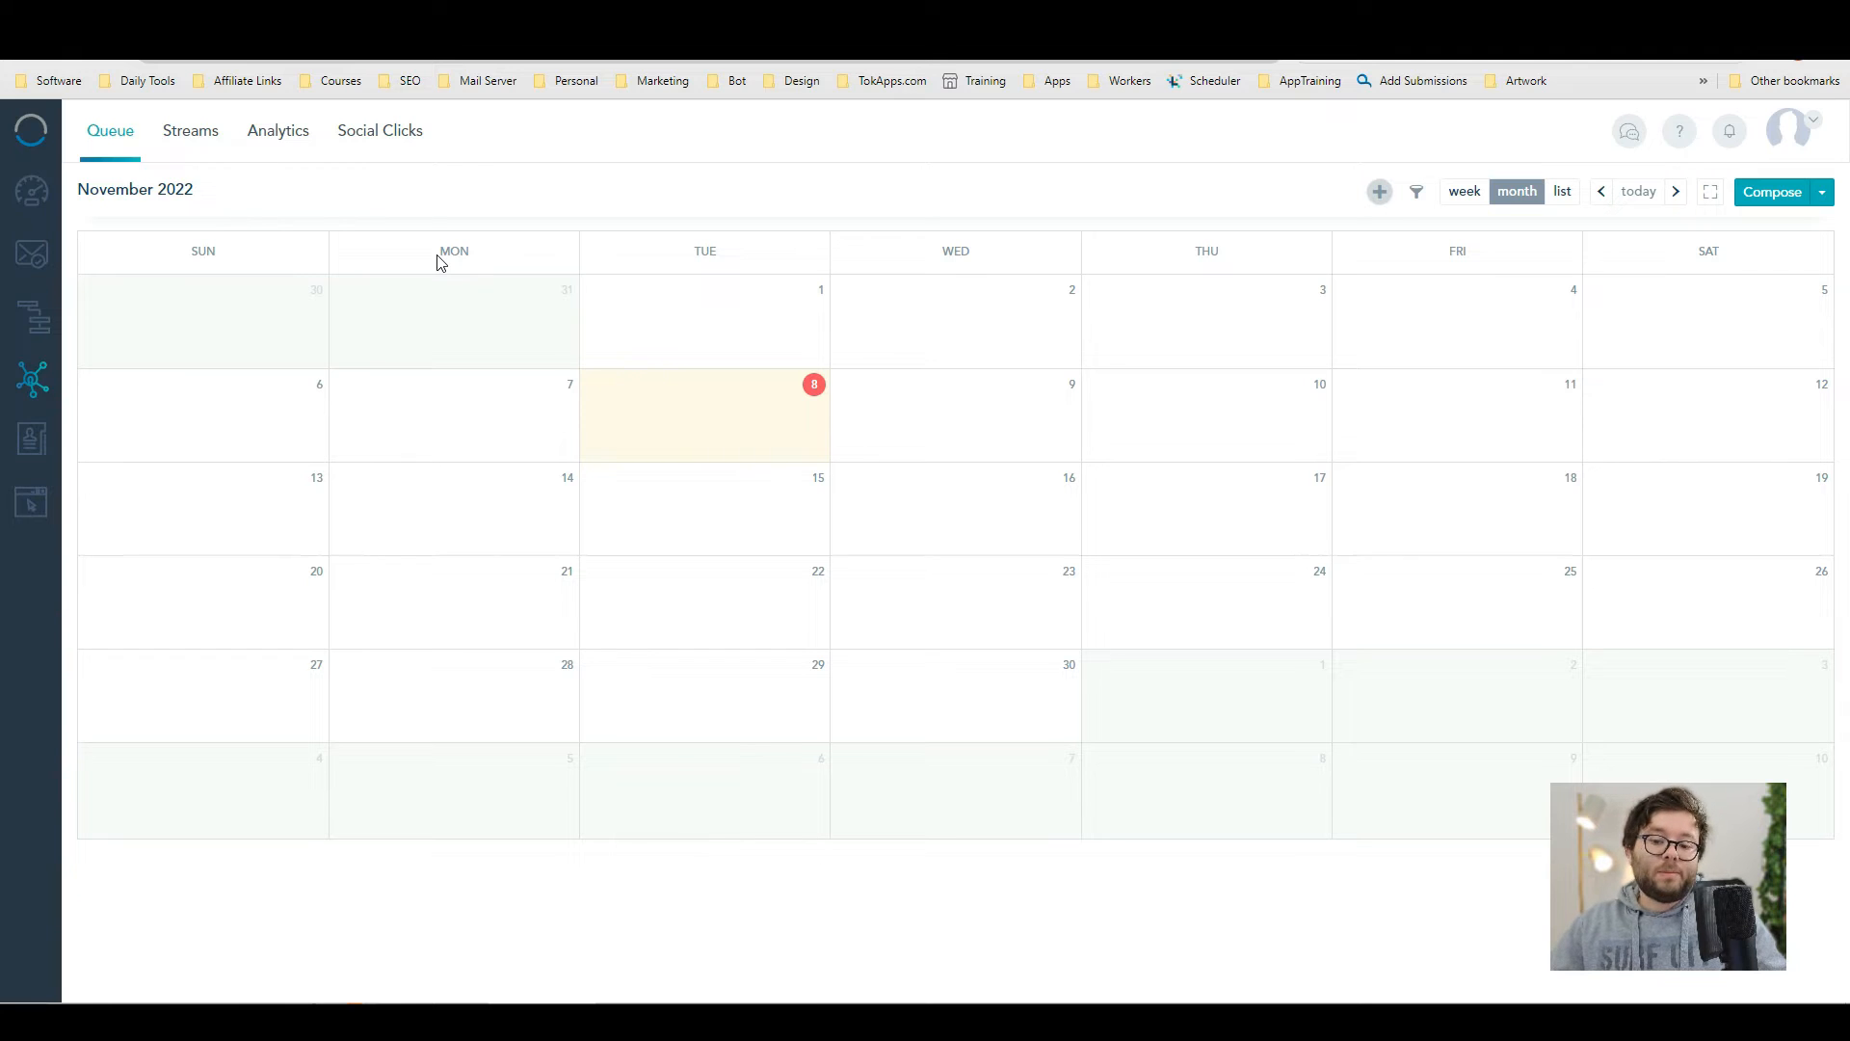
left_click(189, 131)
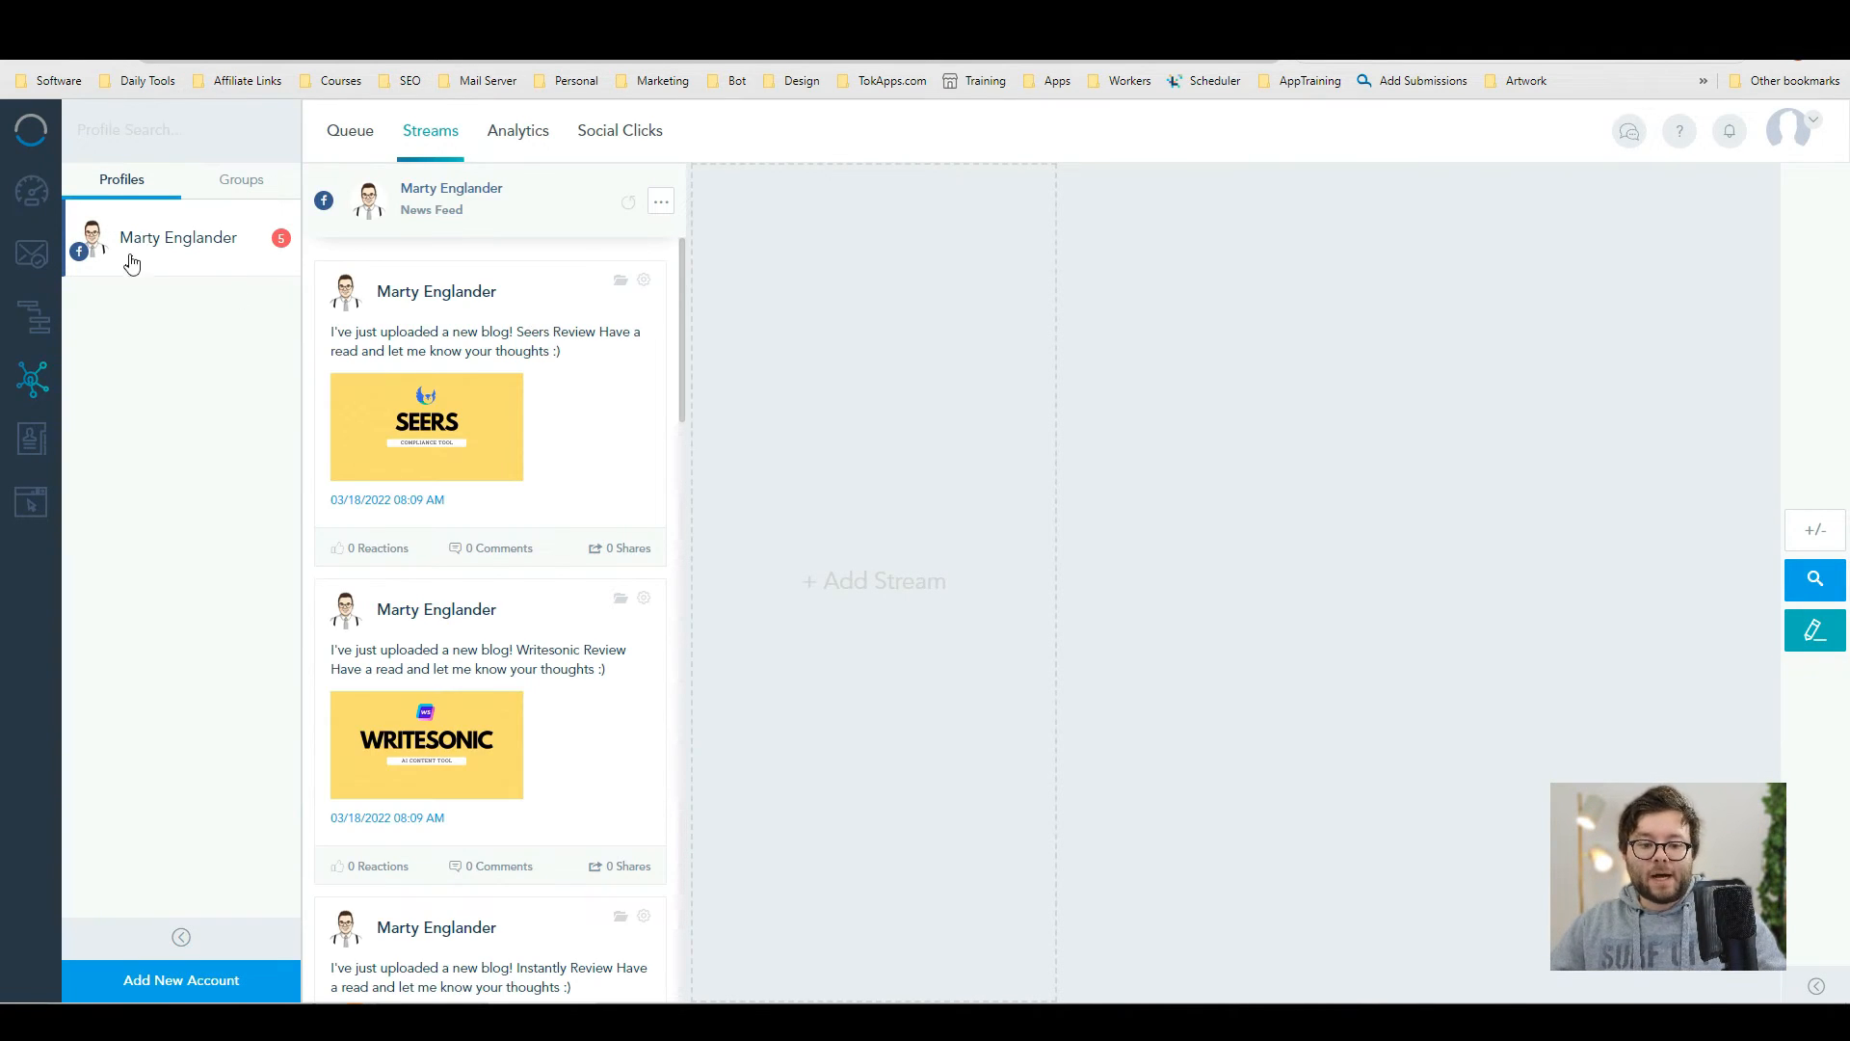
mouse_move(191, 245)
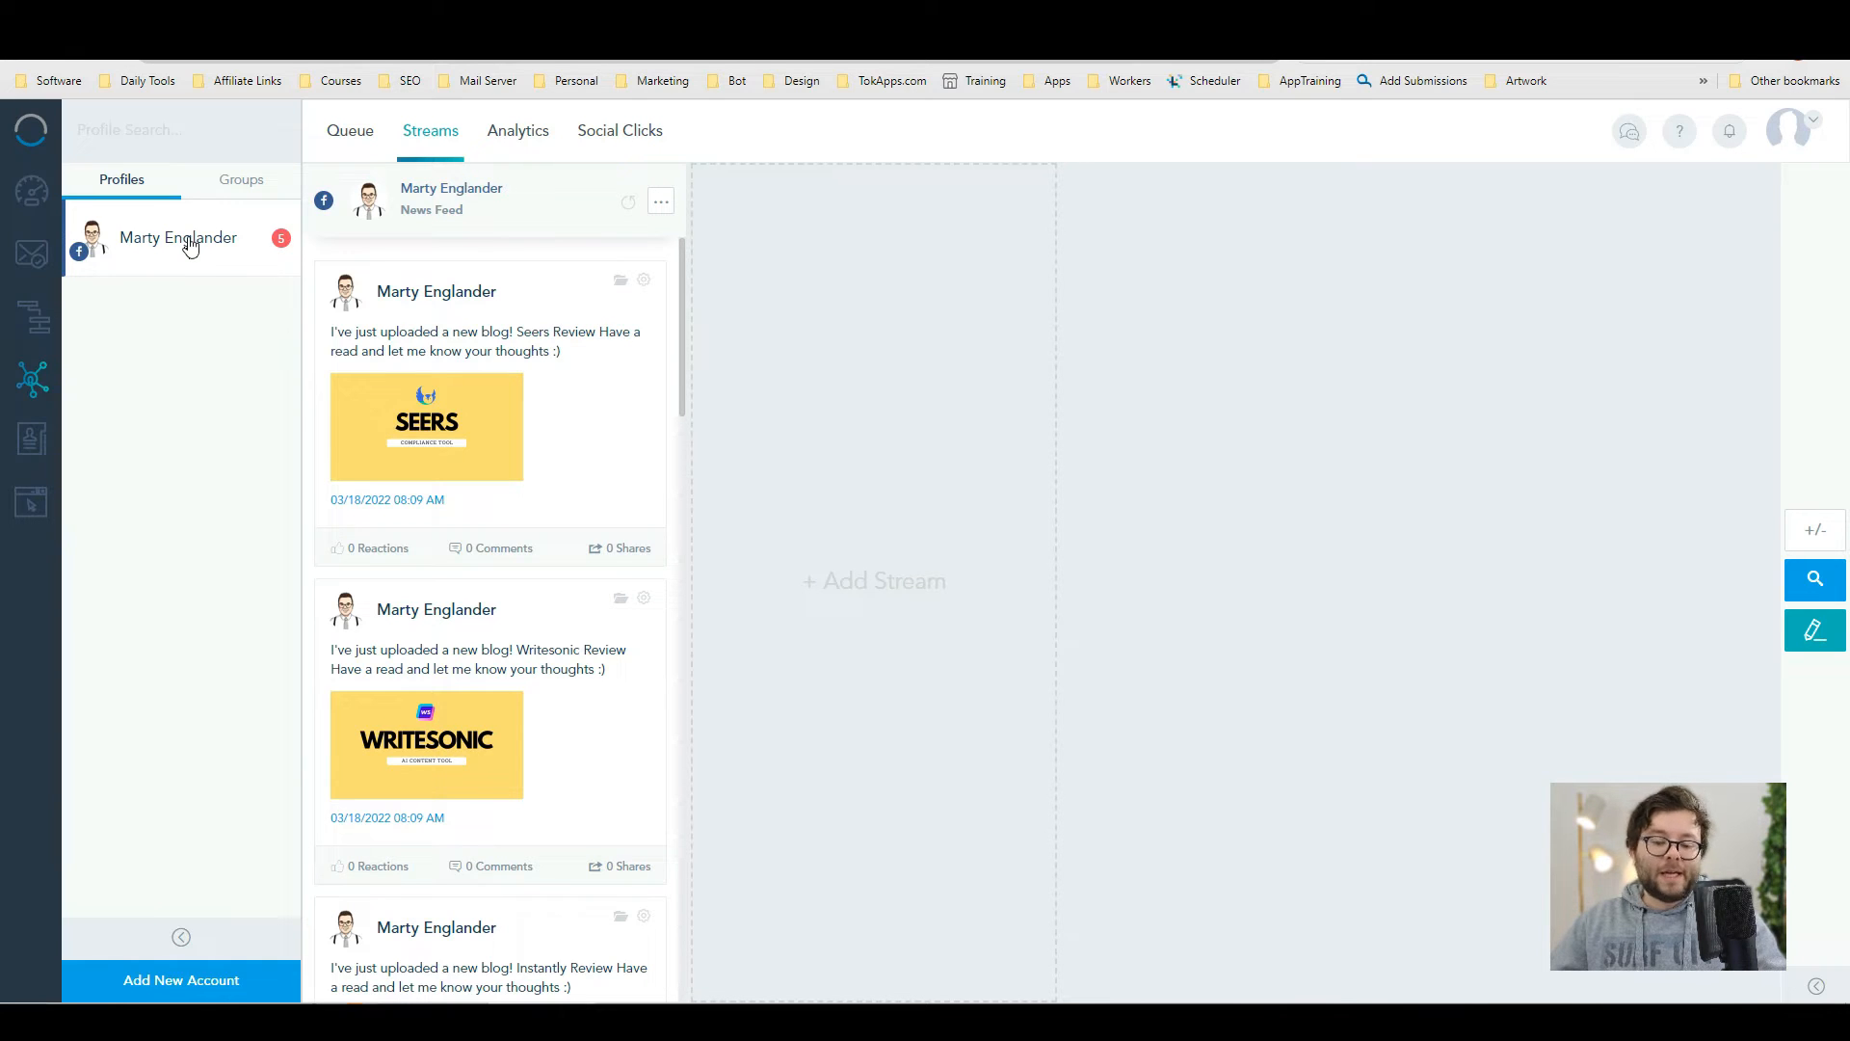
mouse_move(139, 247)
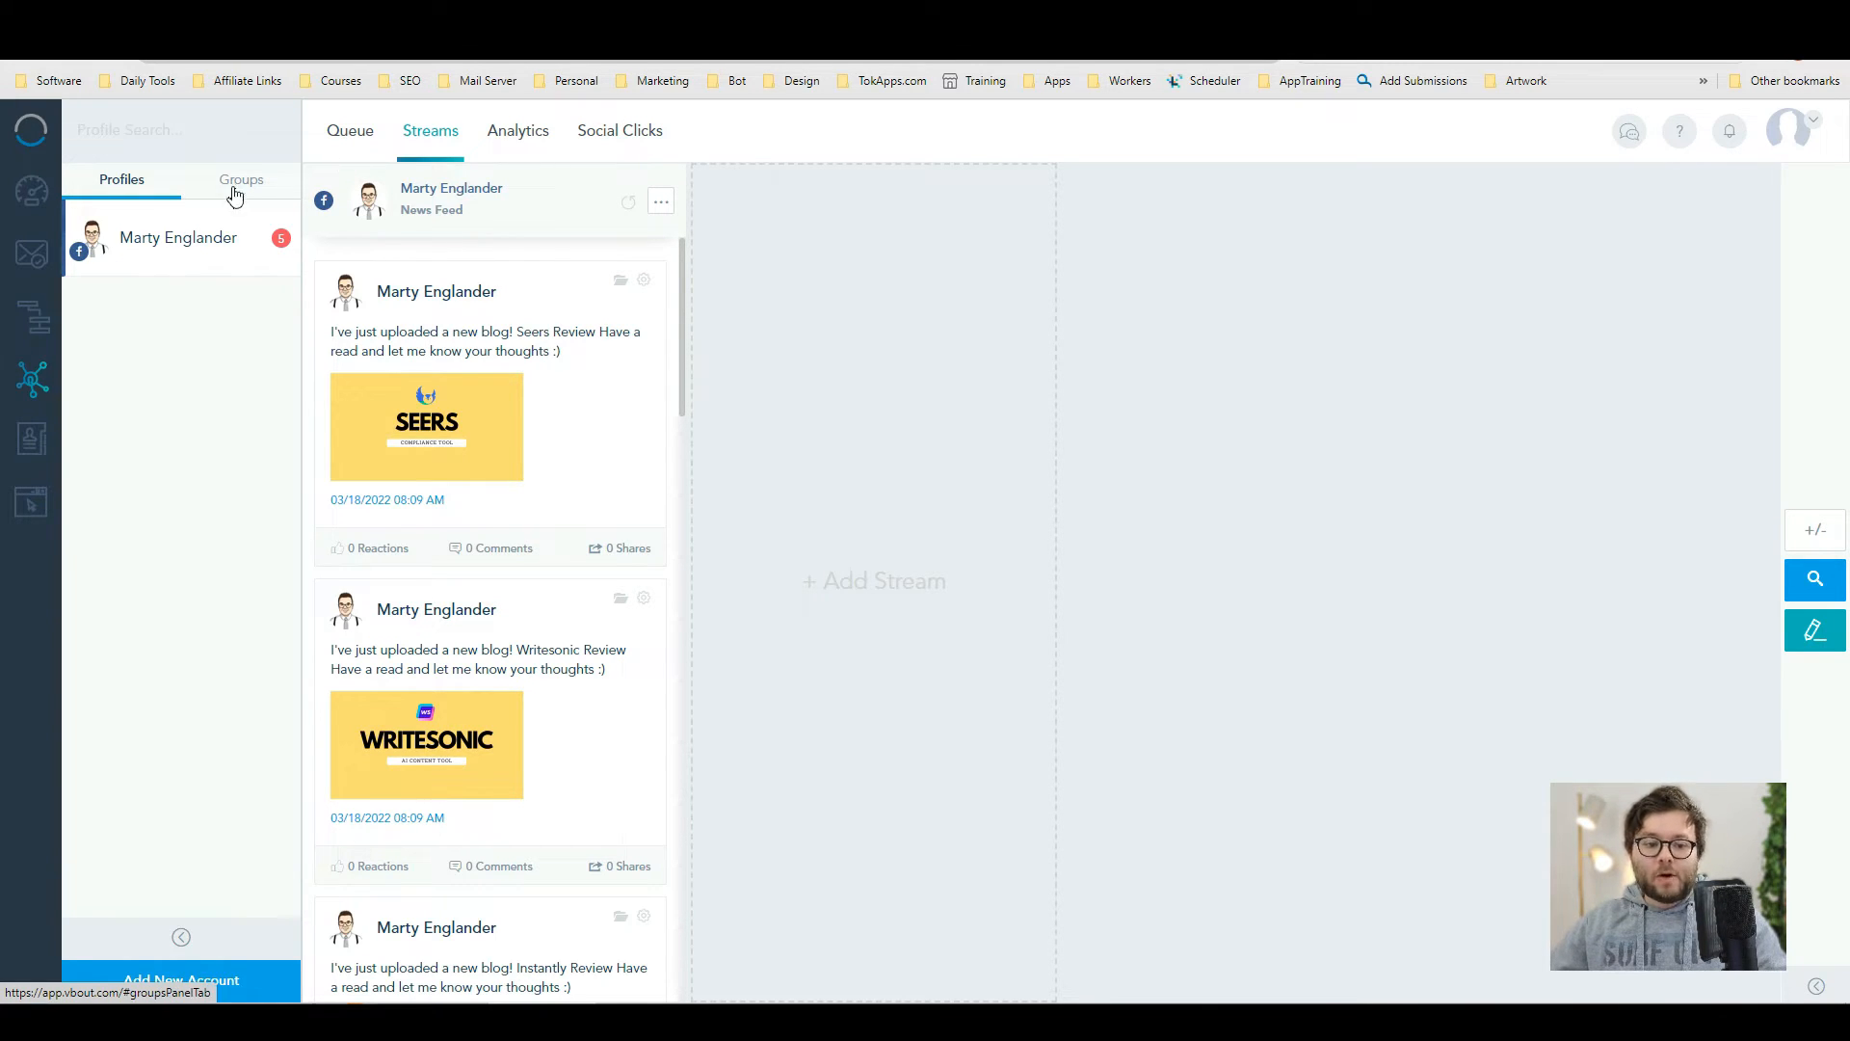
mouse_move(177, 655)
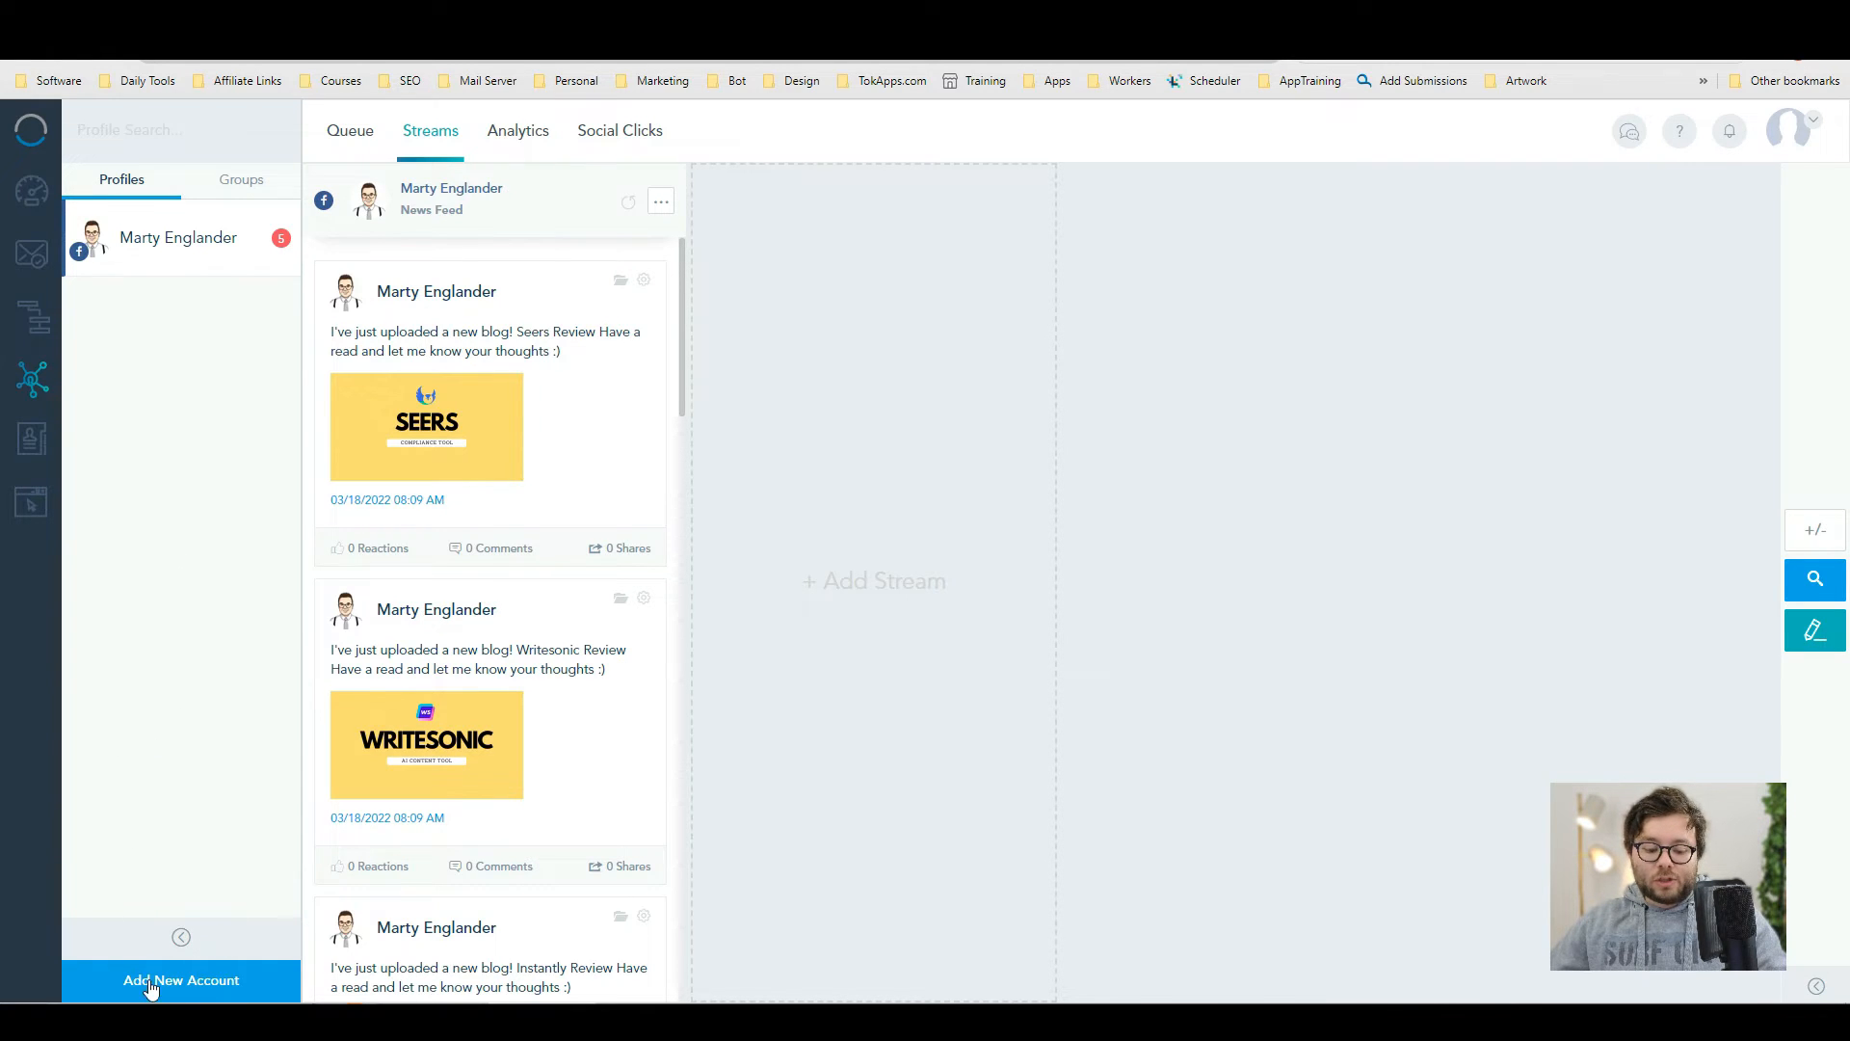
left_click(351, 131)
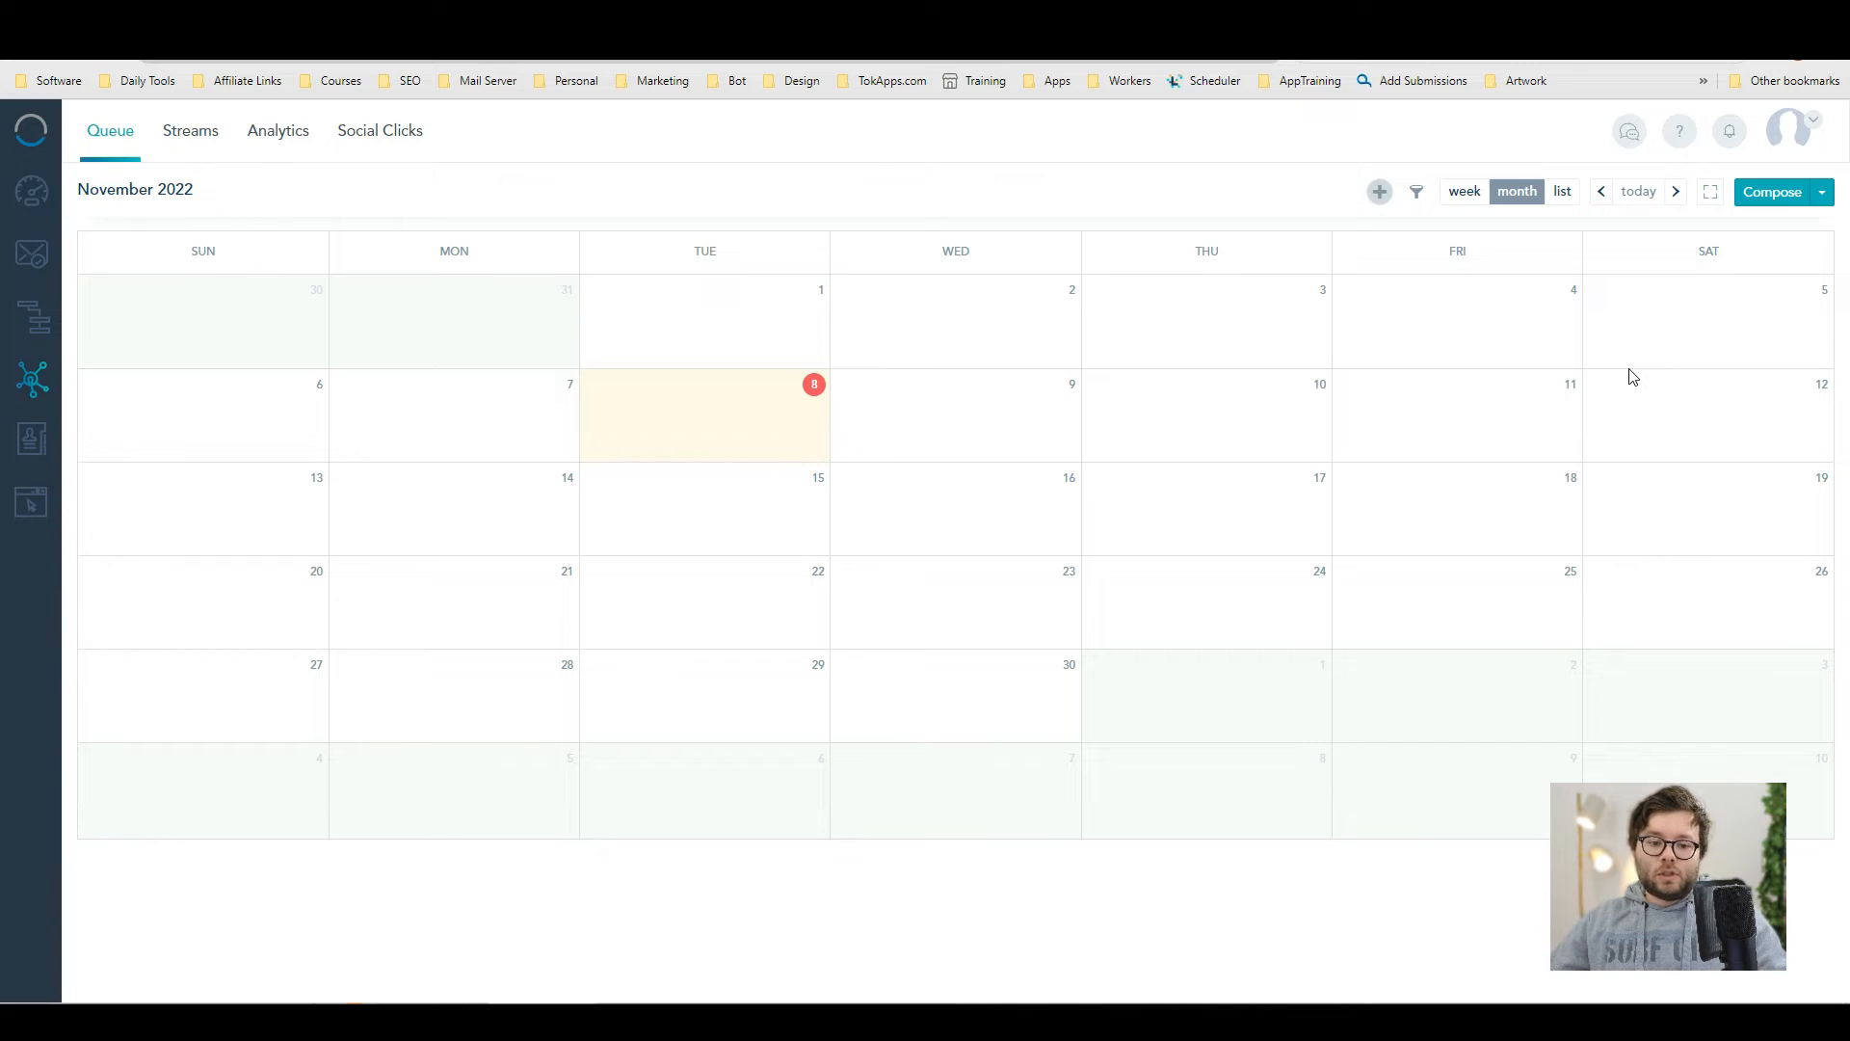
mouse_move(1627, 381)
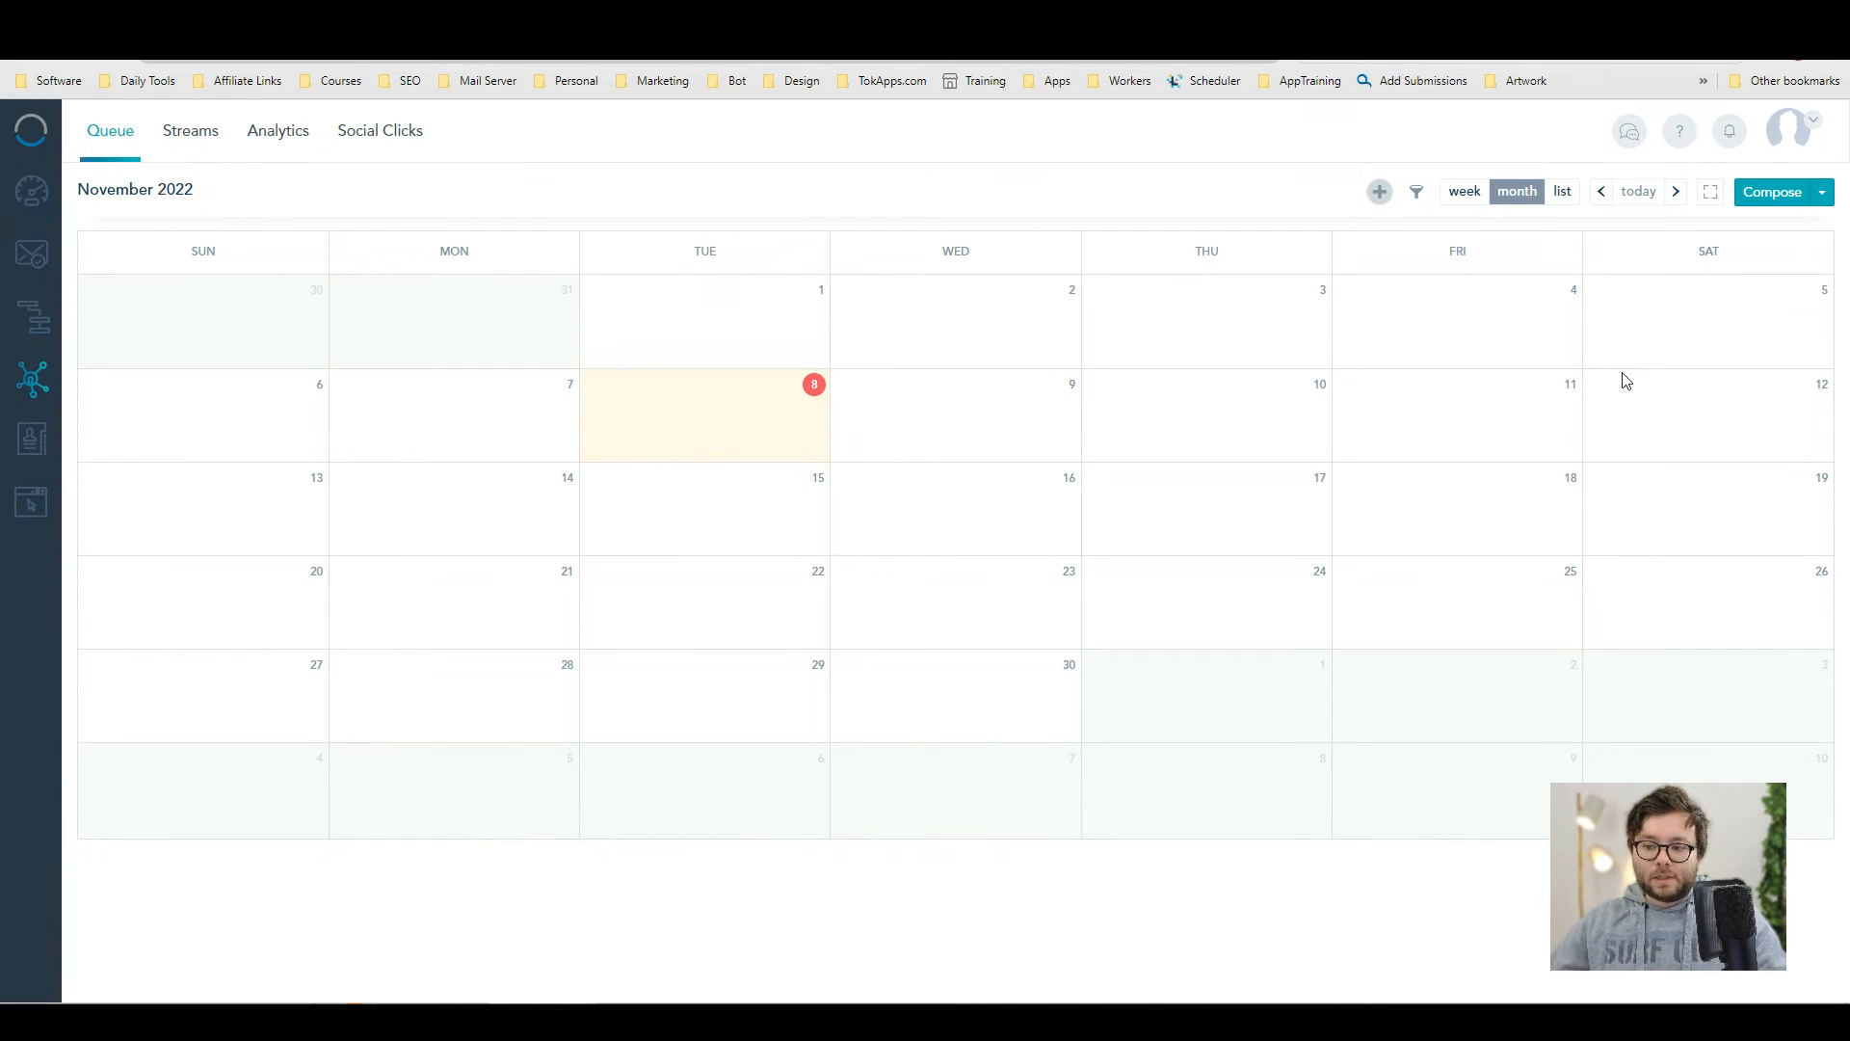
mouse_move(1796, 205)
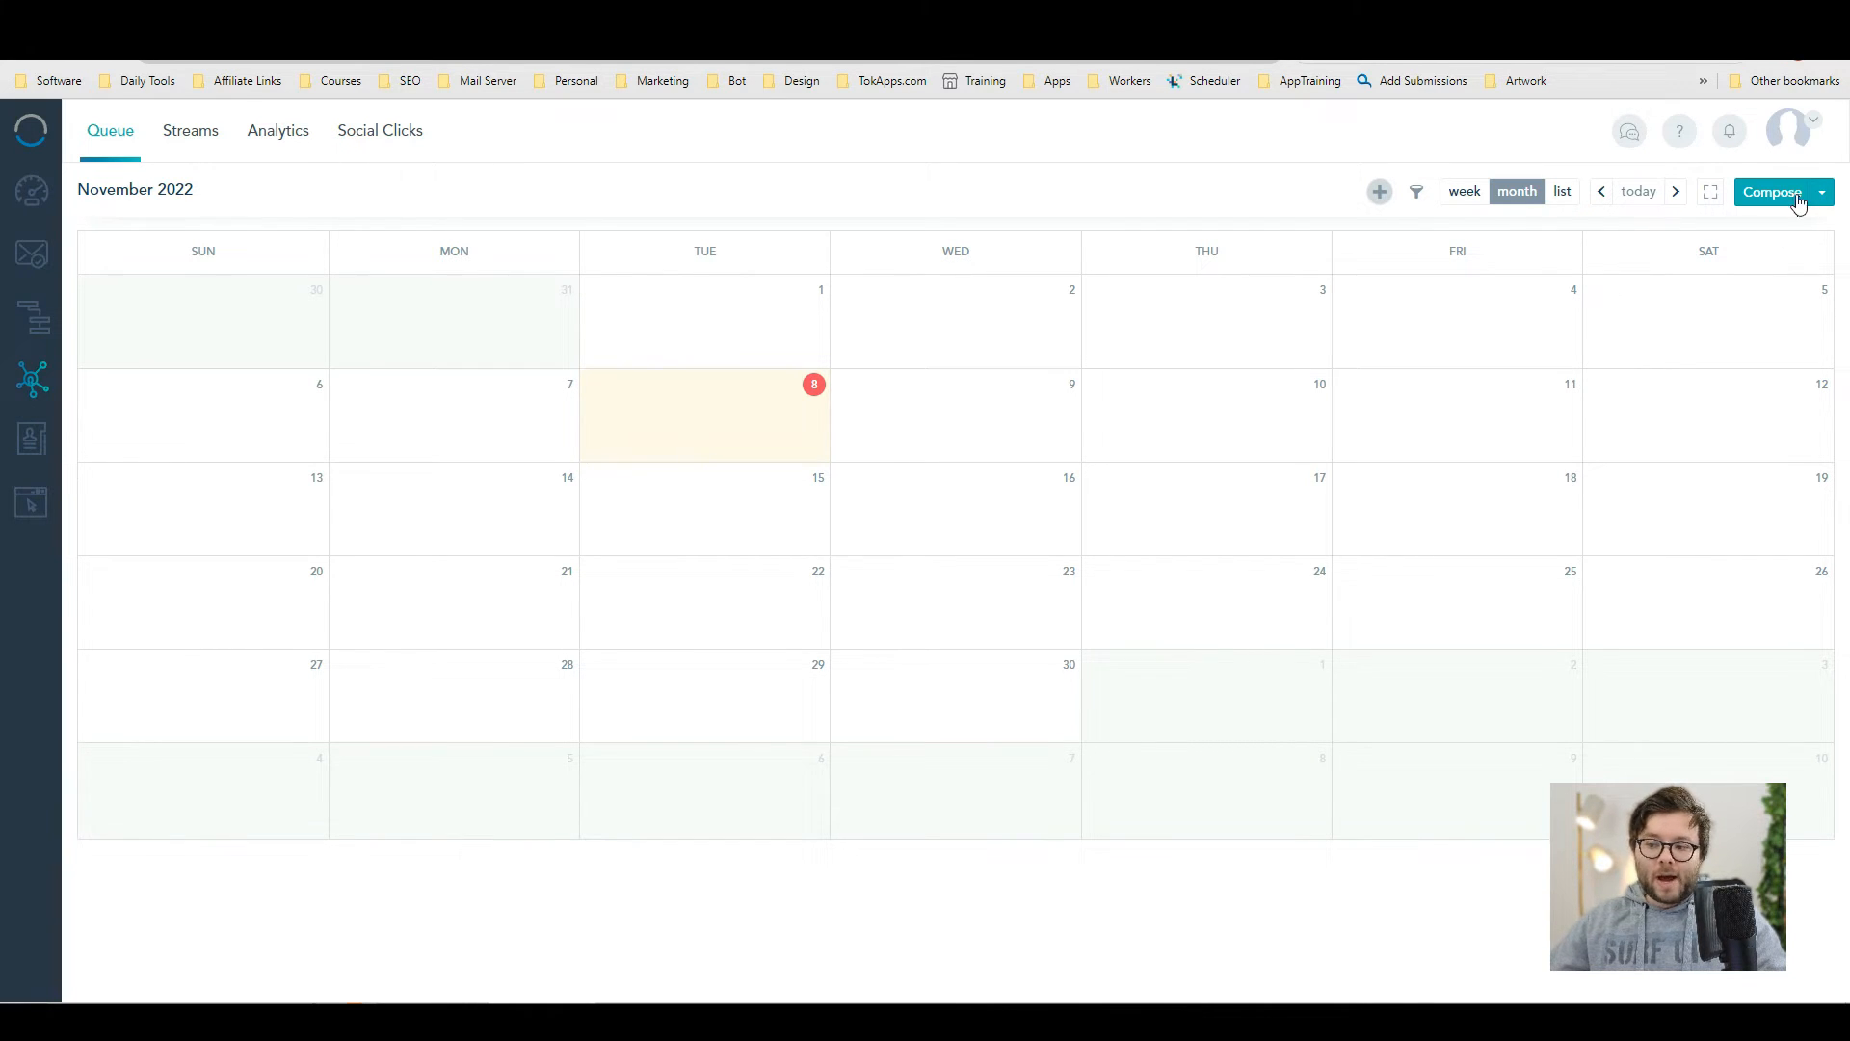
- Compose a 'Hello!' Facebook post and schedule it for 11/09/2022 instead of posting now
left_click(1773, 191)
type("Hello!")
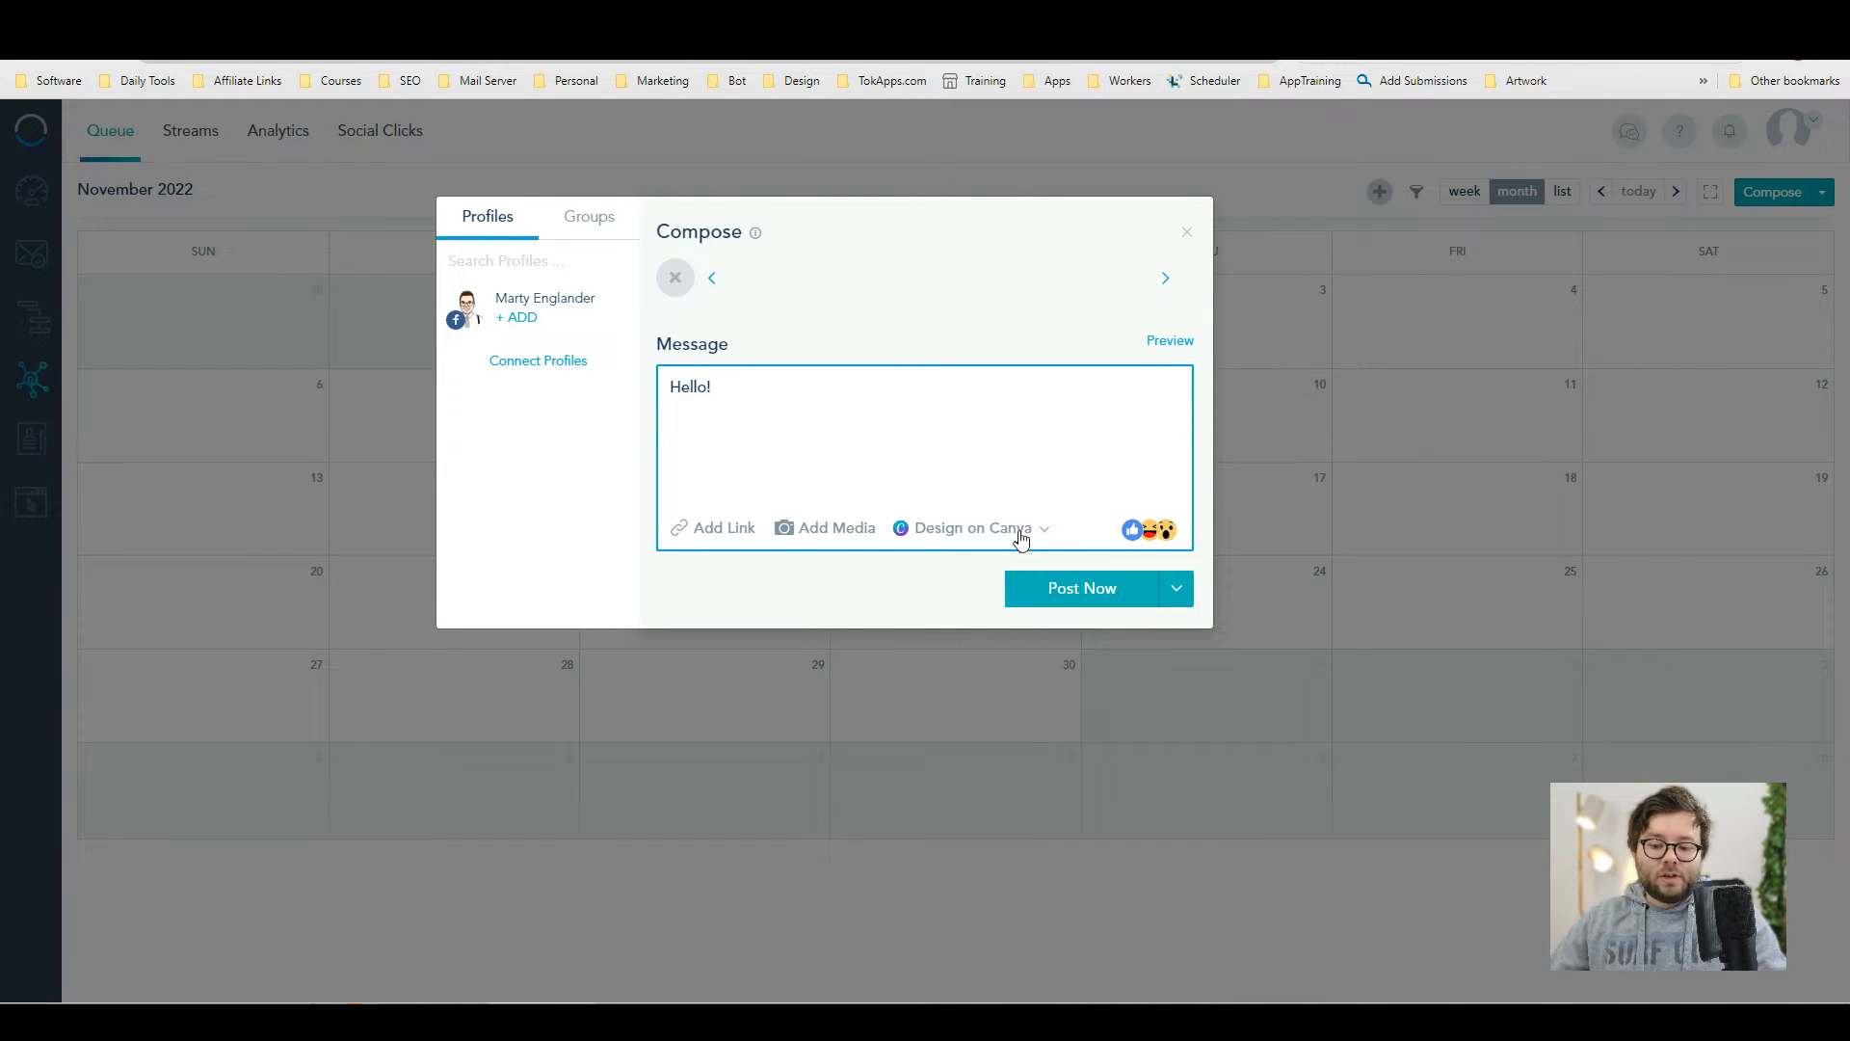
left_click(969, 528)
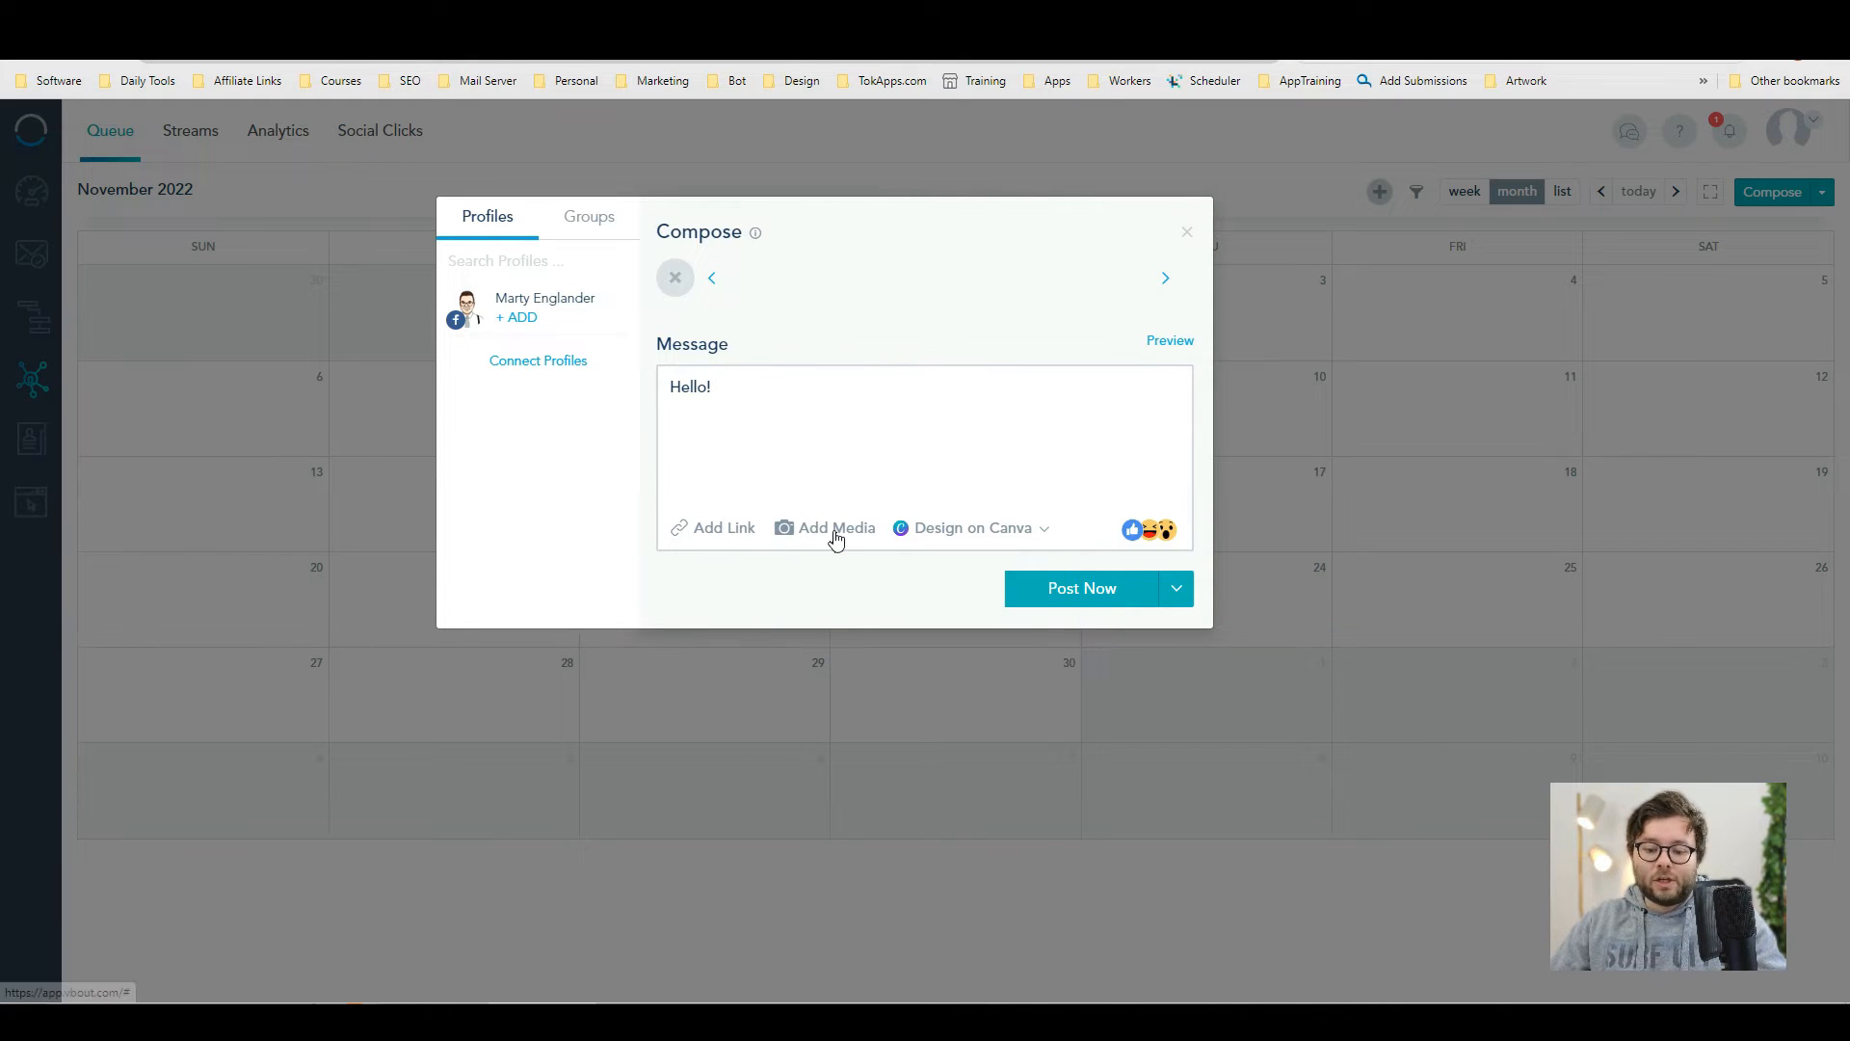
mouse_move(1157, 366)
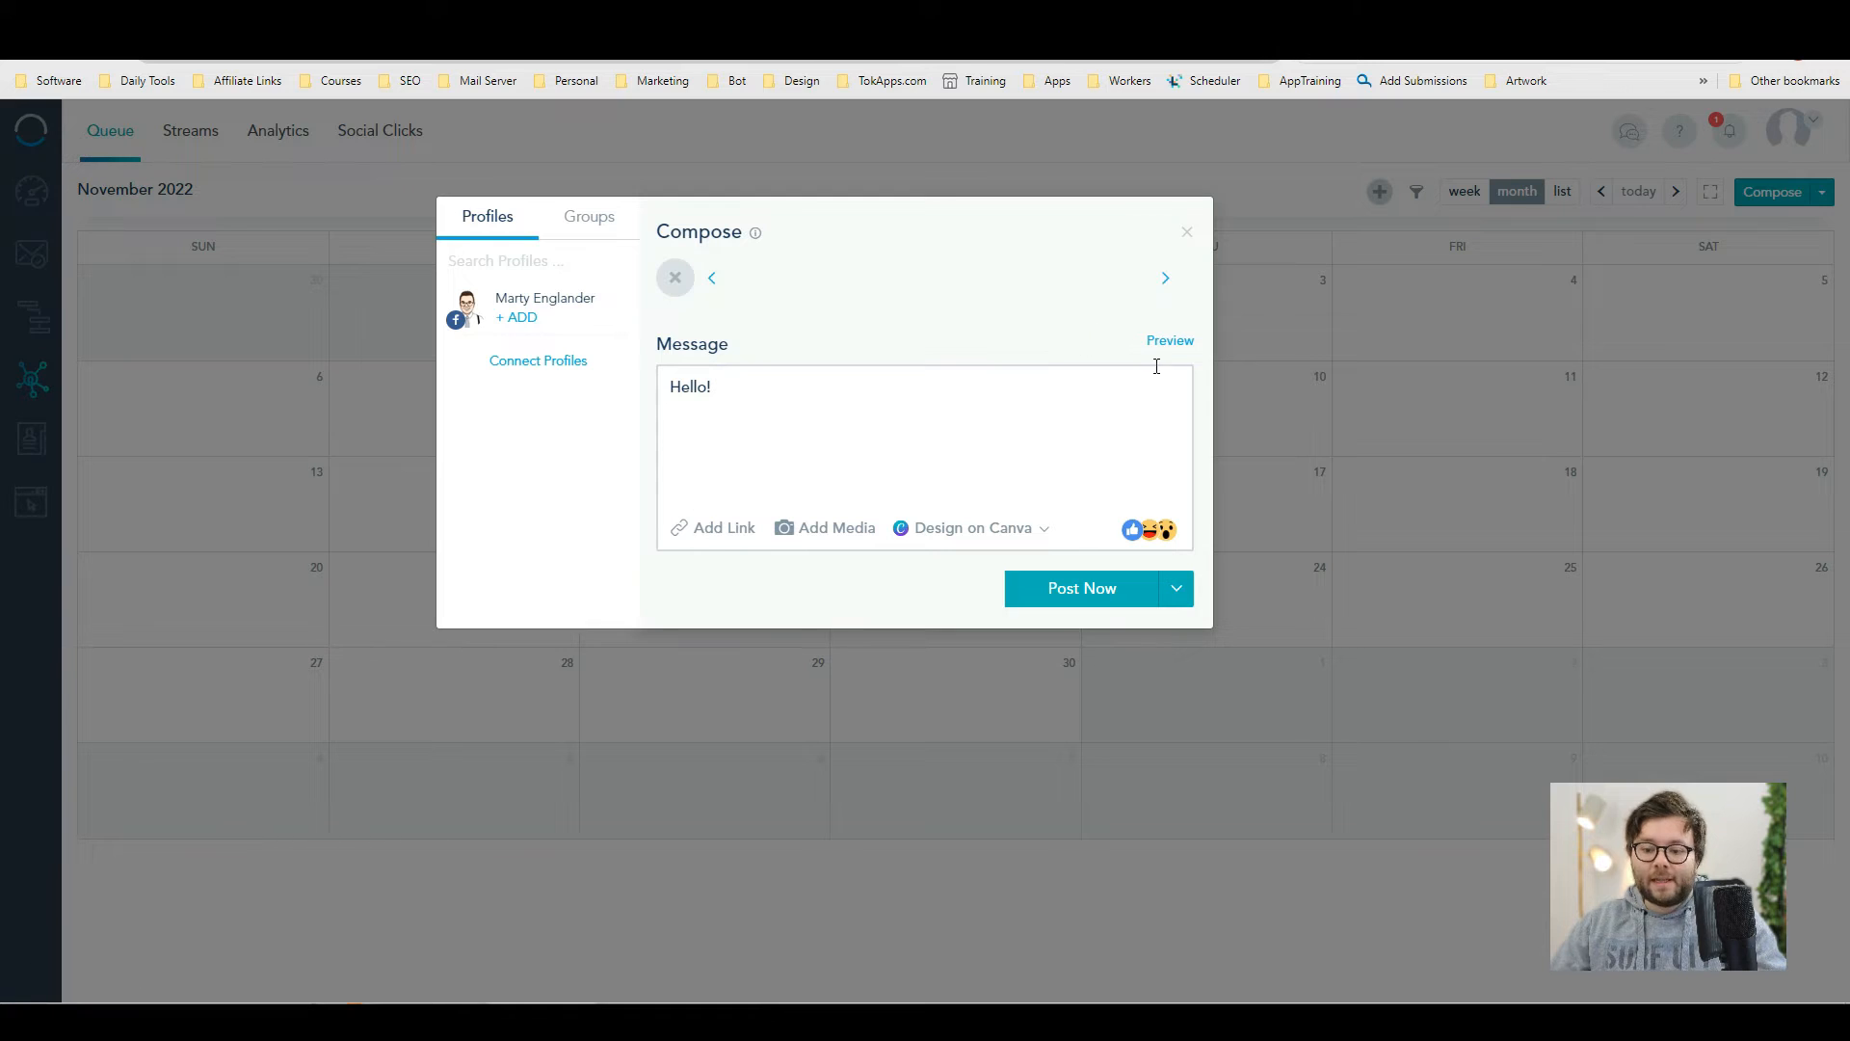
left_click(1176, 588)
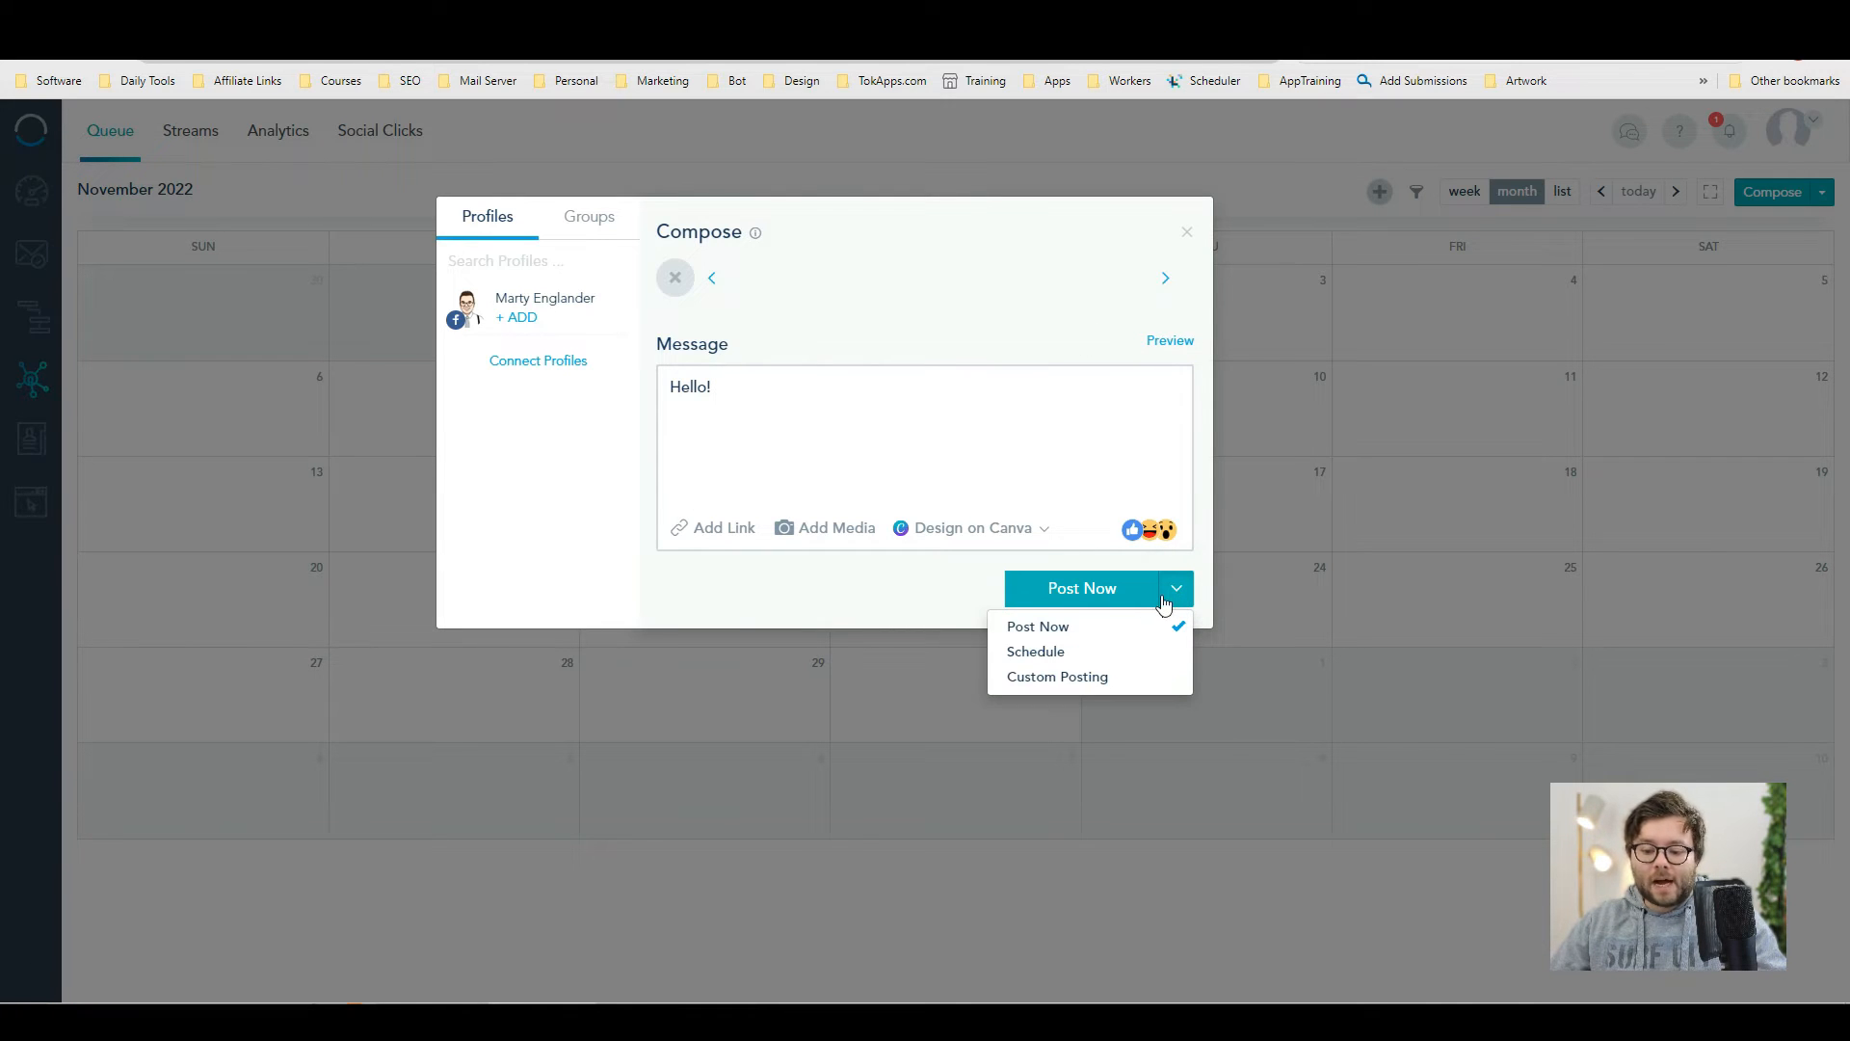
mouse_move(1106, 659)
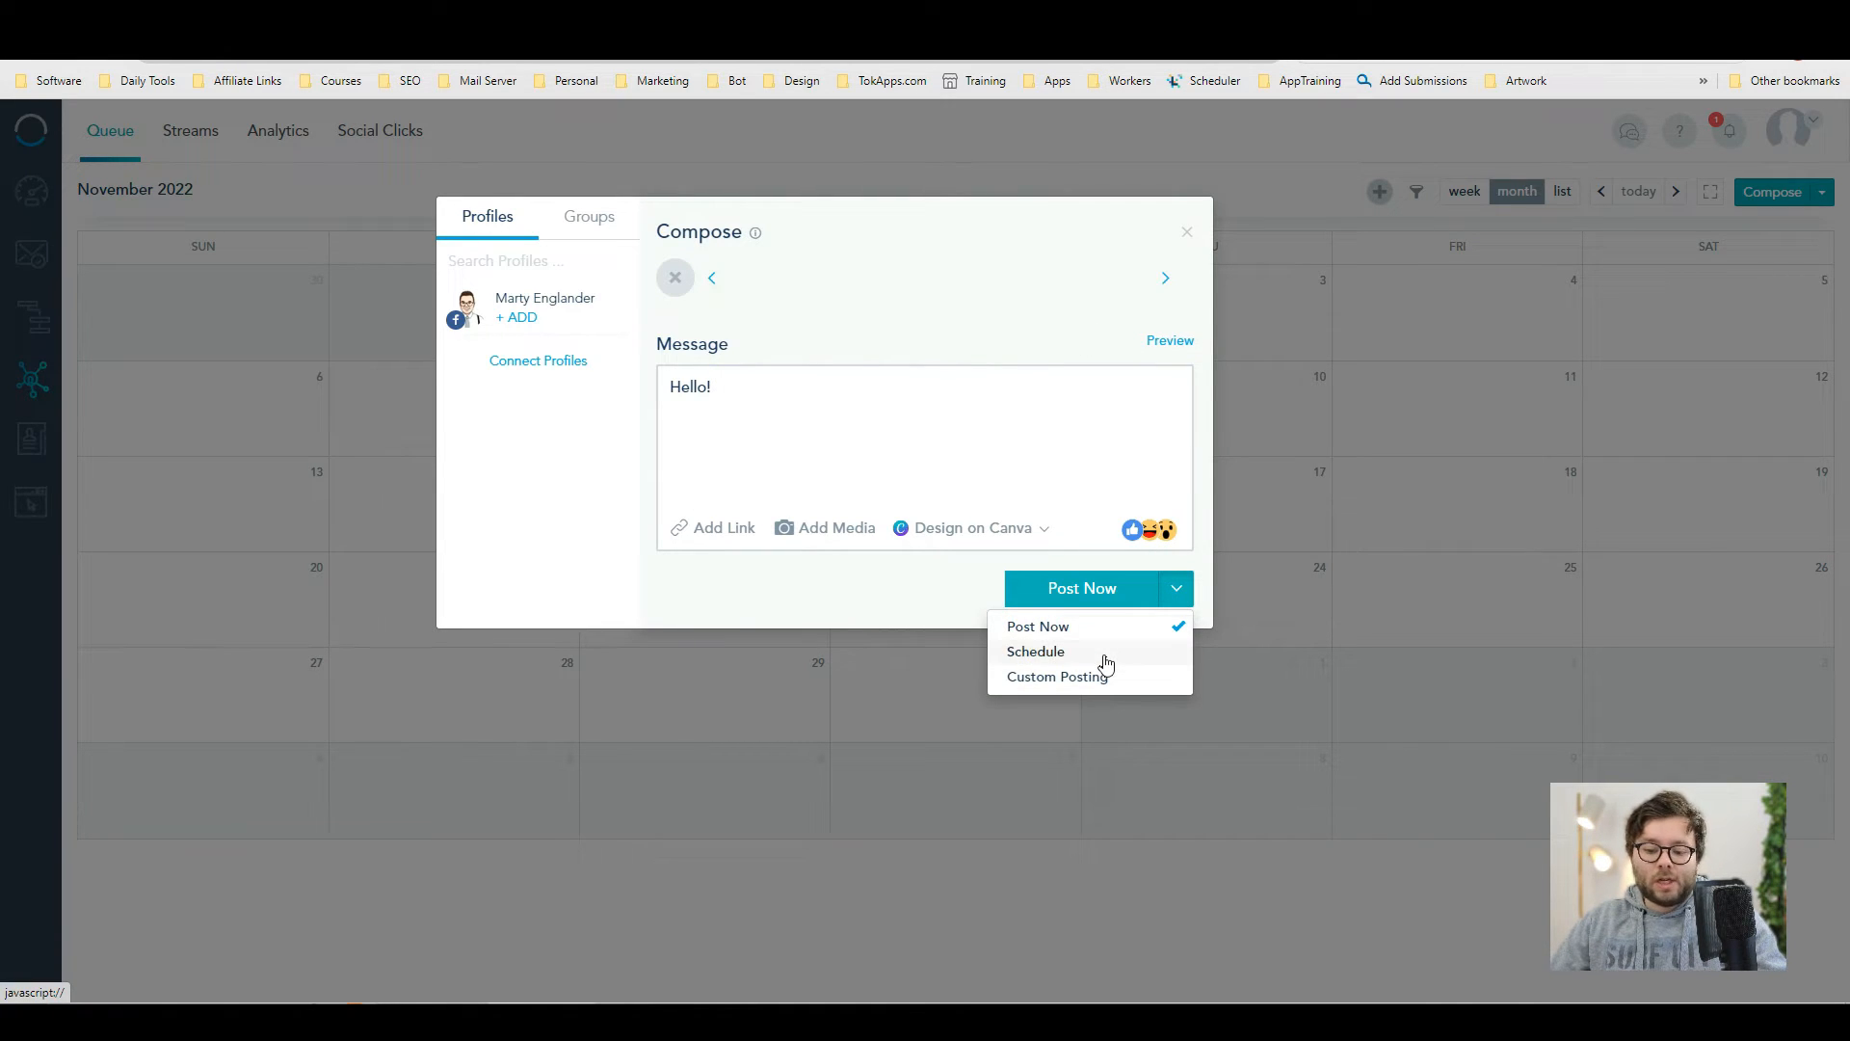
left_click(1035, 652)
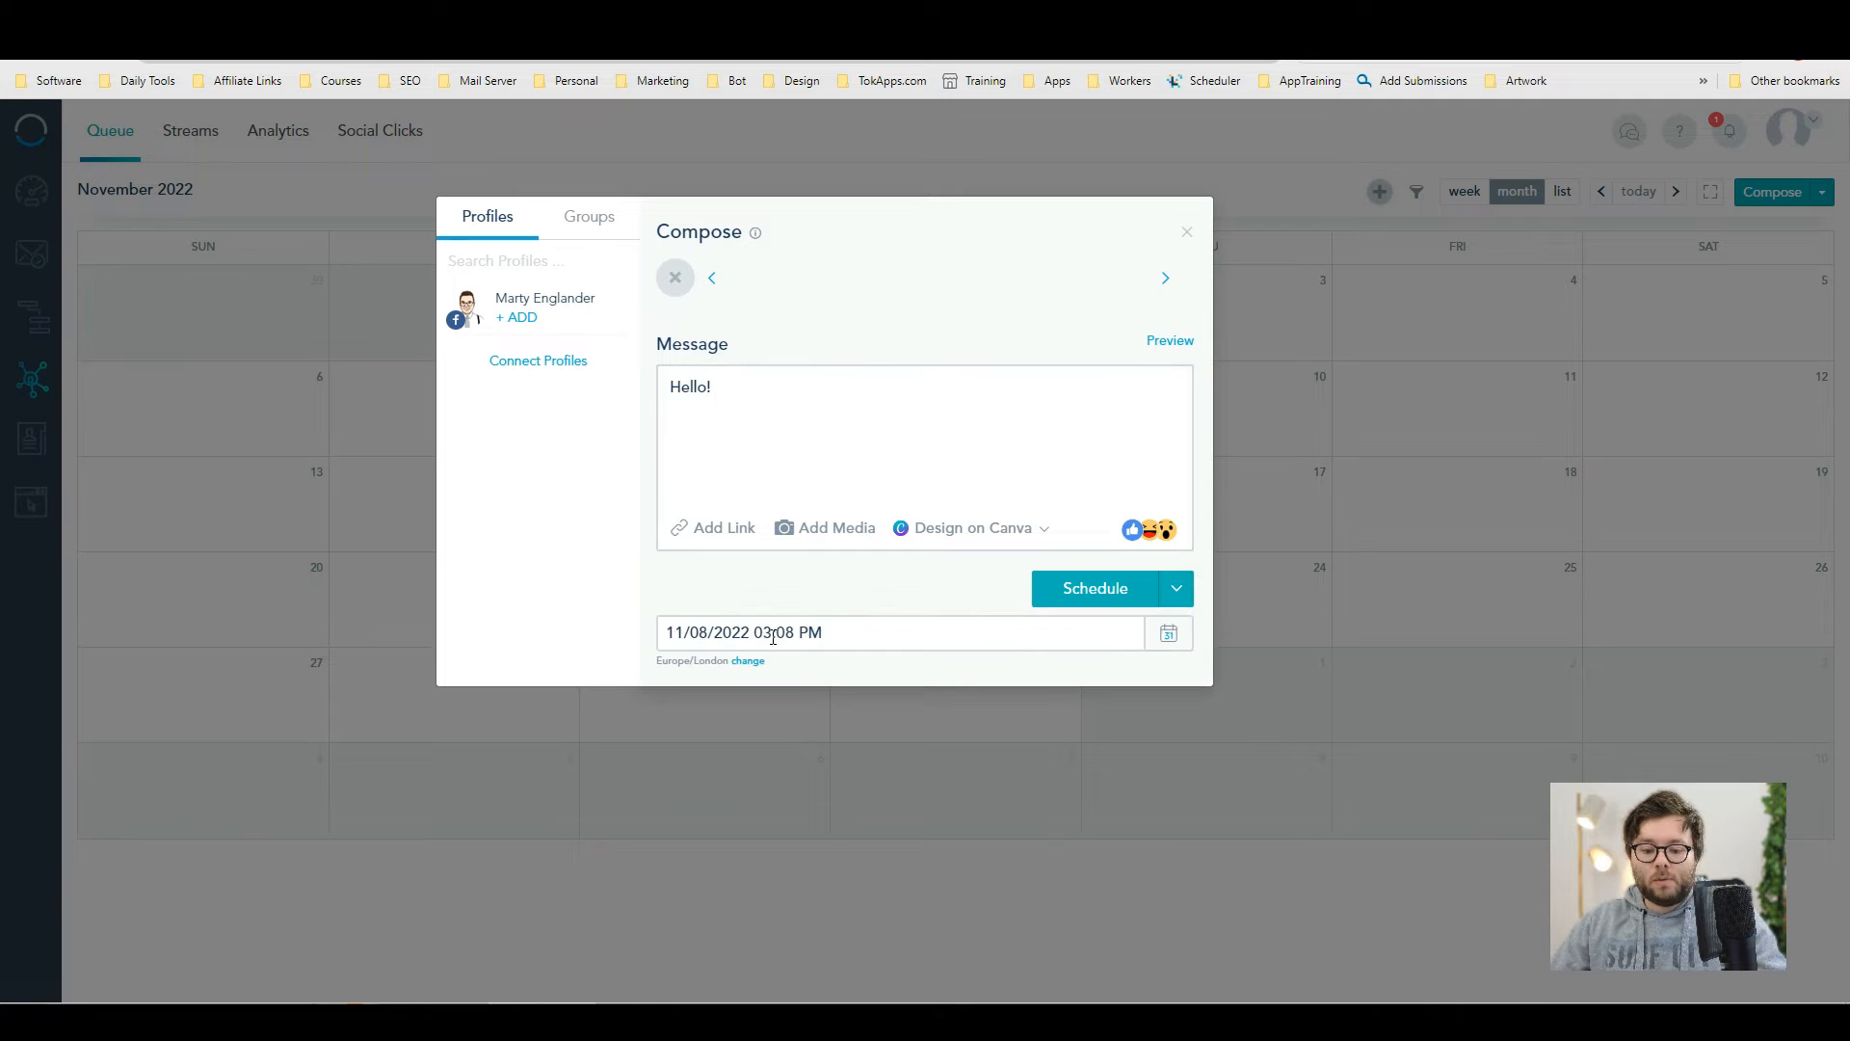
left_click(772, 632)
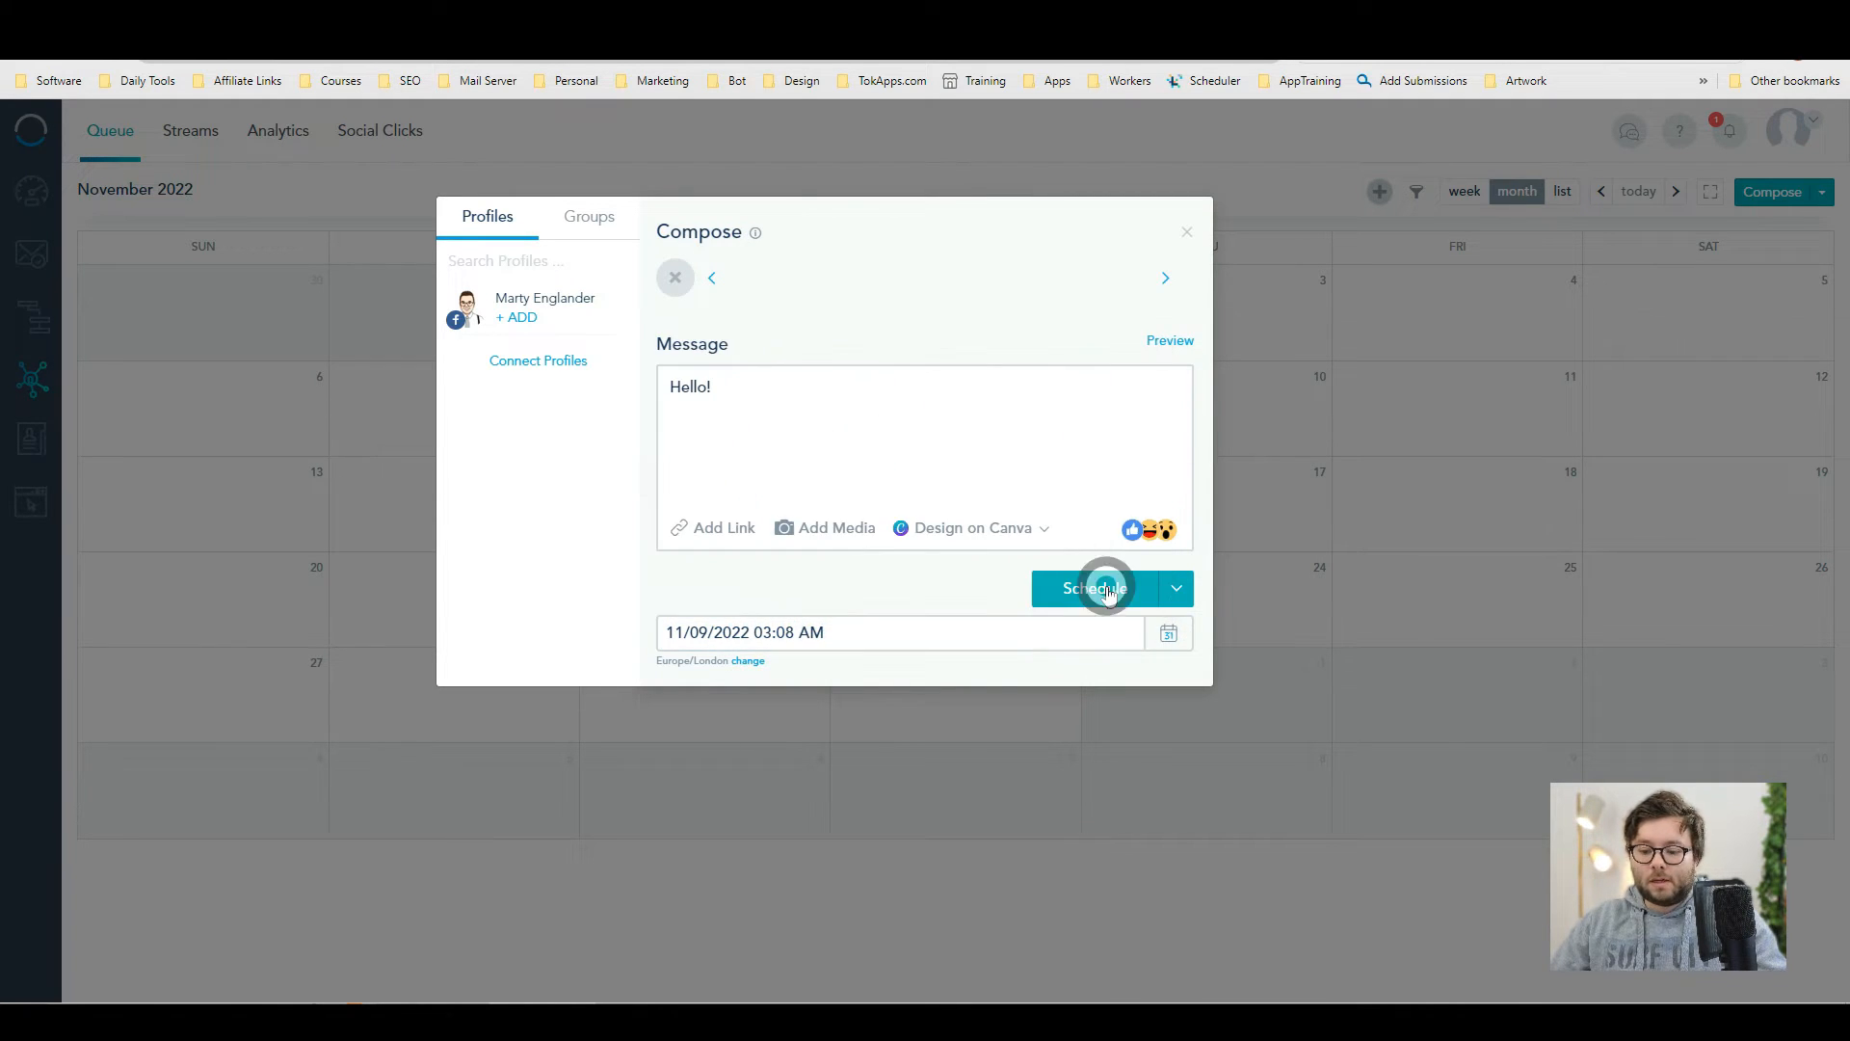
left_click(1091, 588)
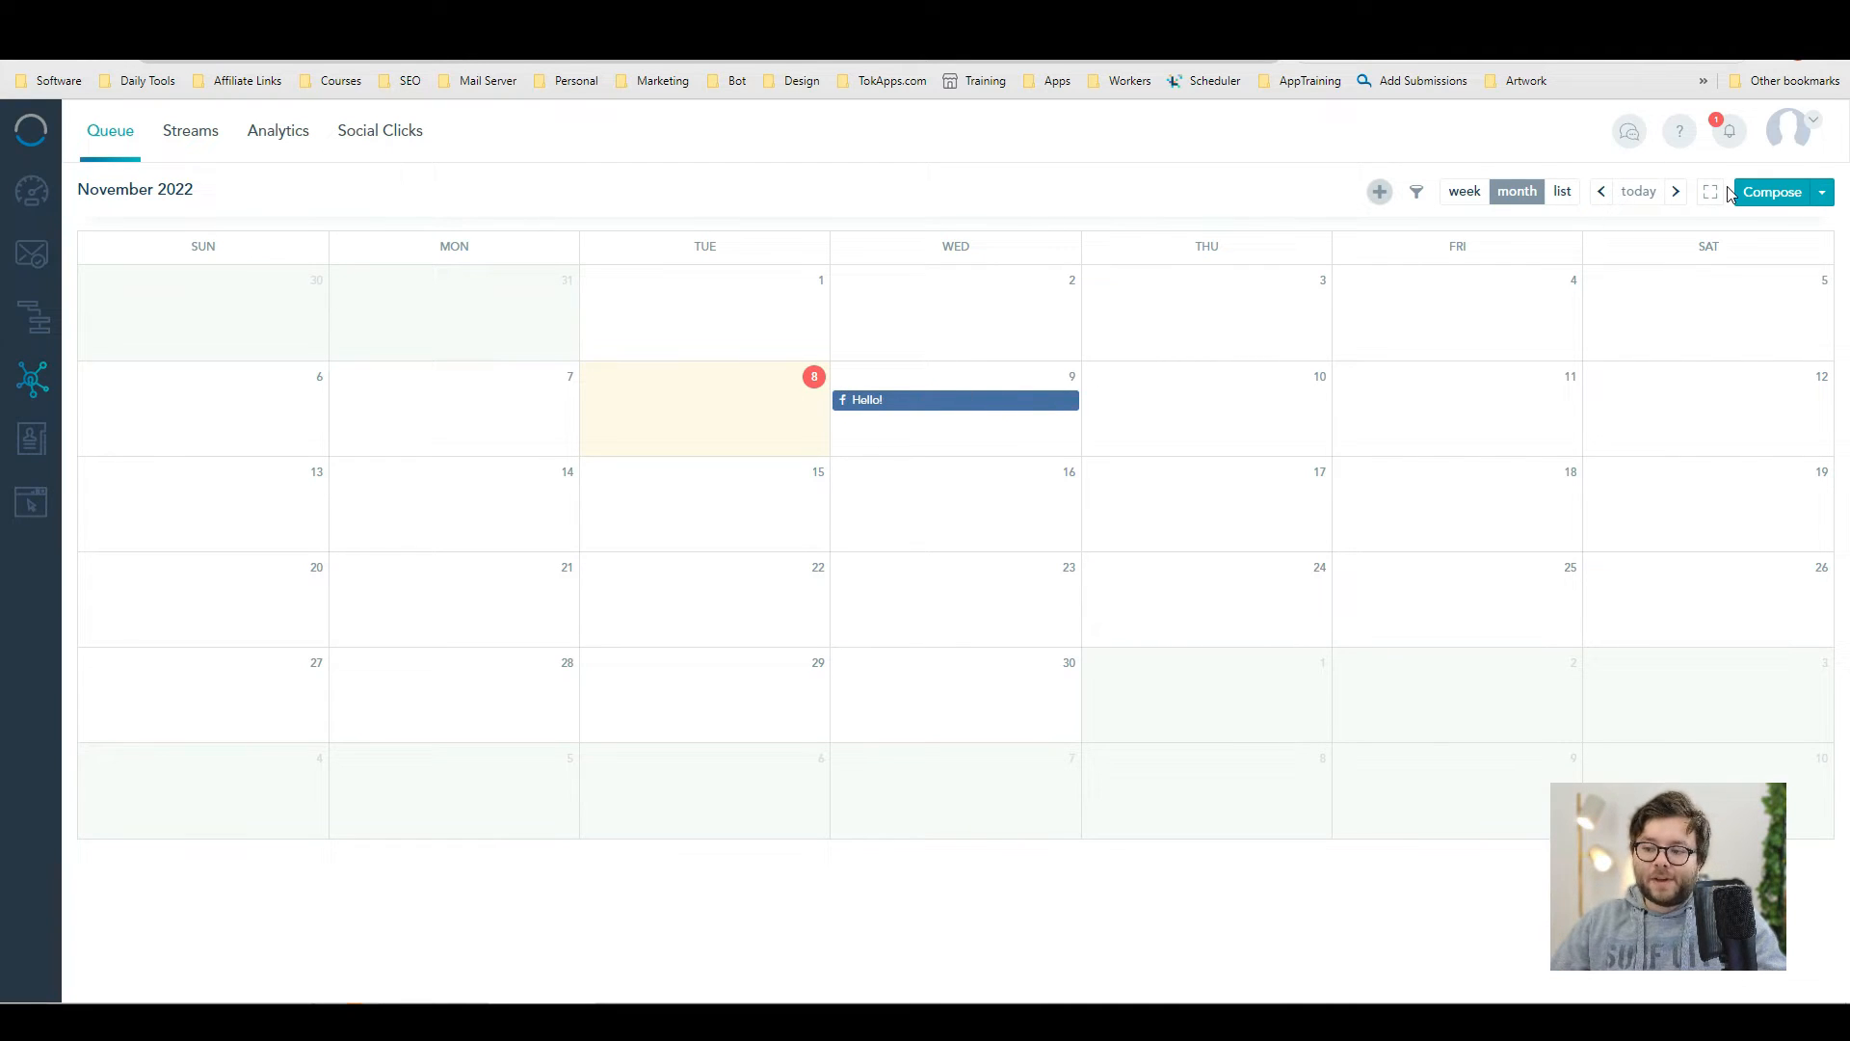
- Add the Tagged Posts channel stream for the Facebook profile from the stream chooser
left_click(189, 131)
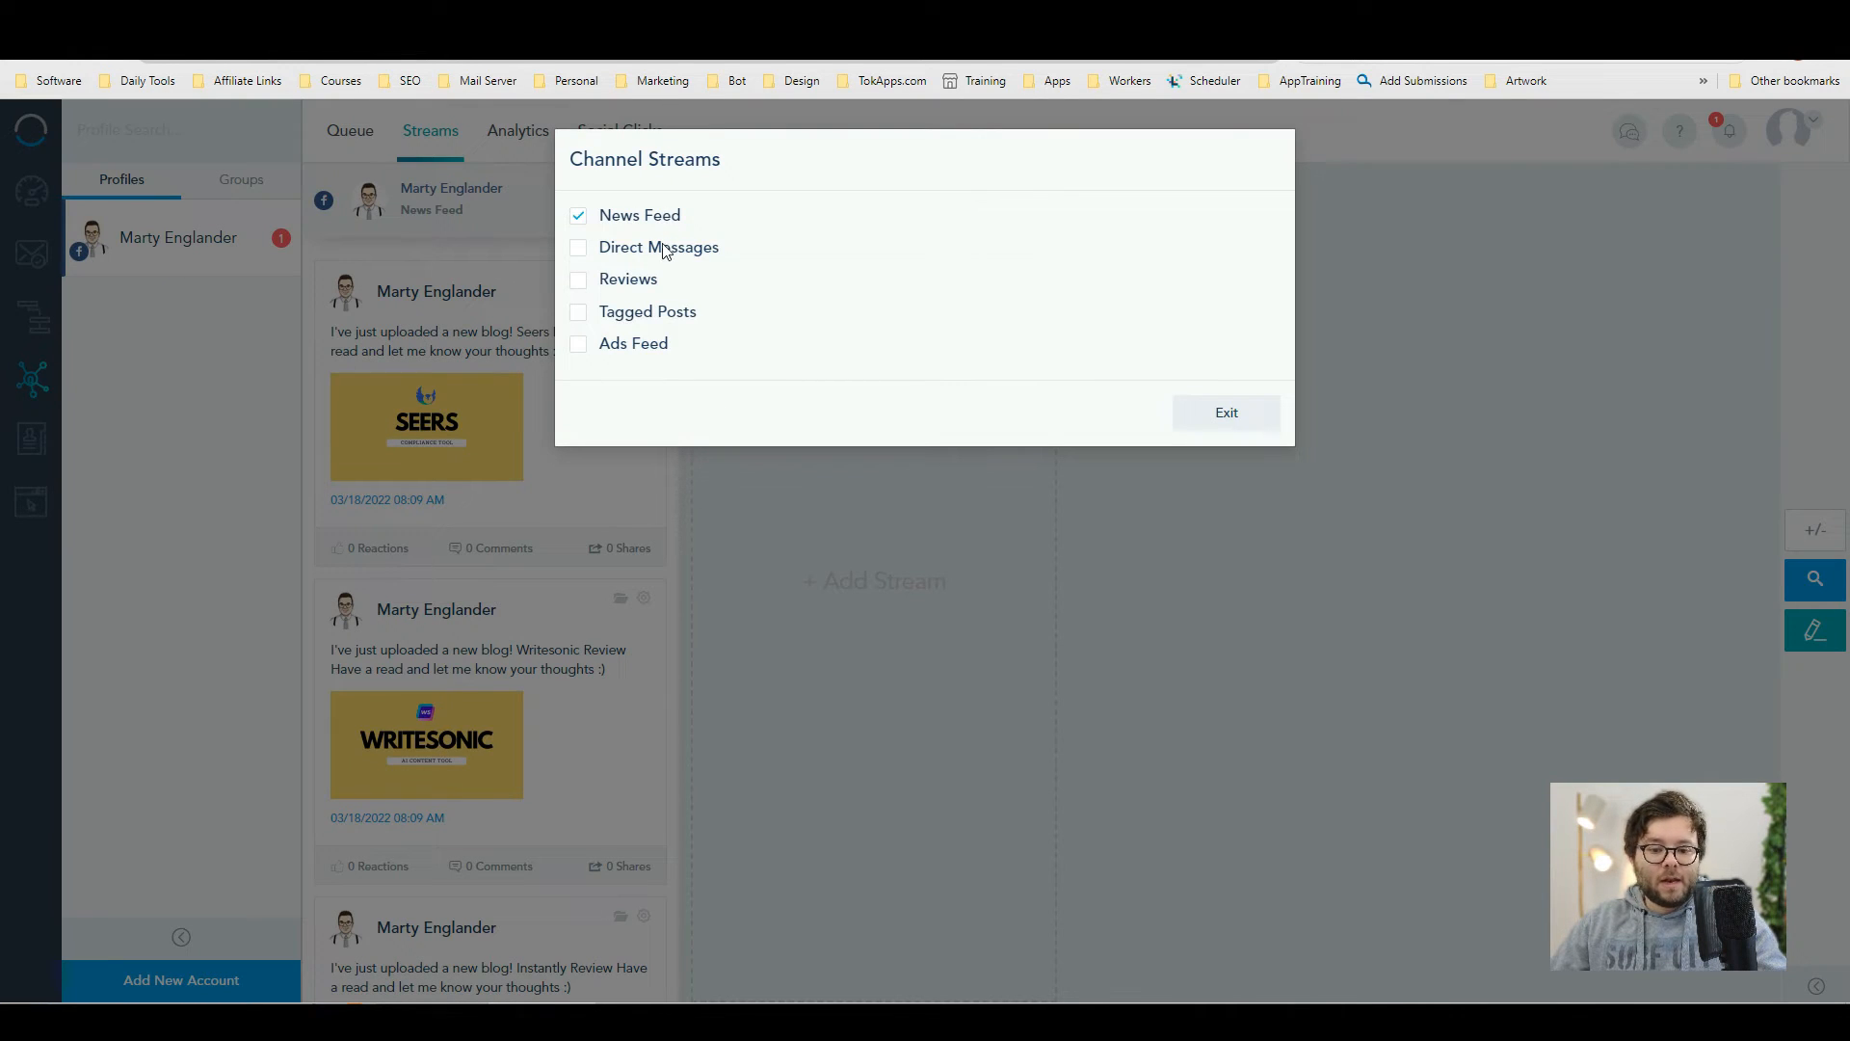
left_click(663, 250)
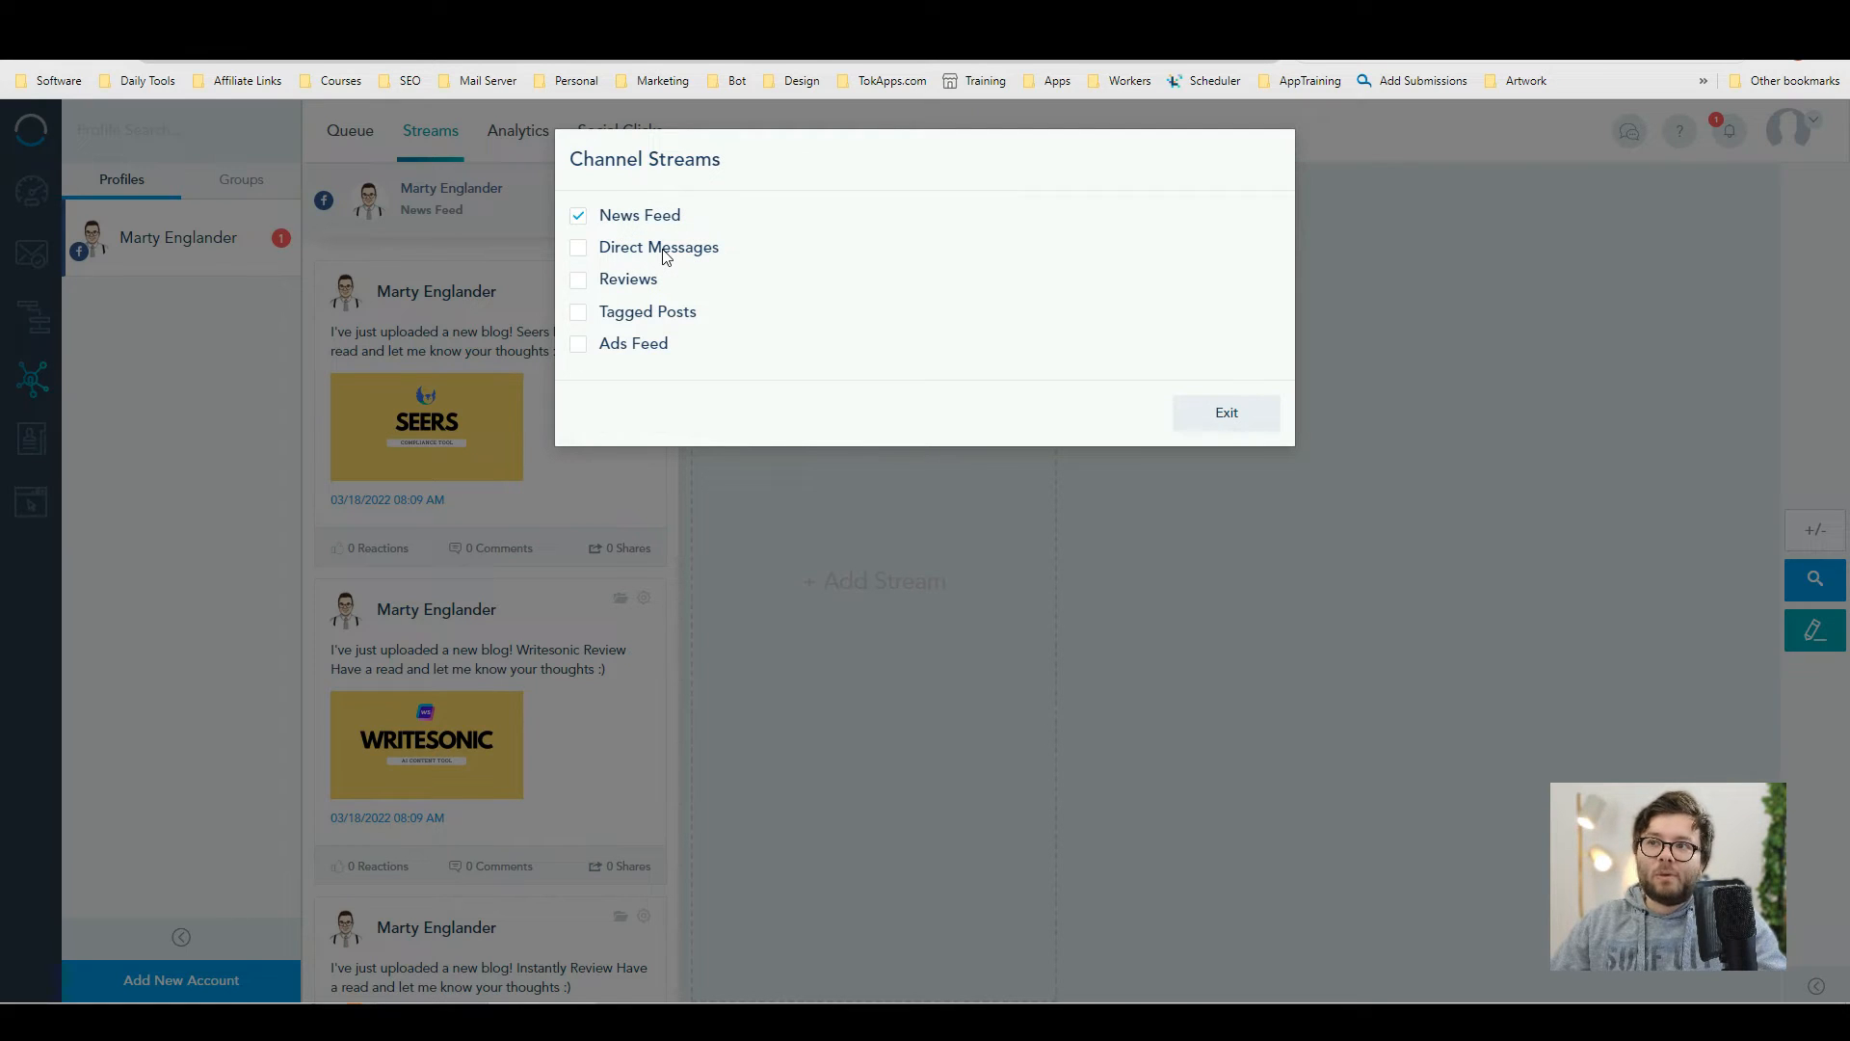
mouse_move(643, 306)
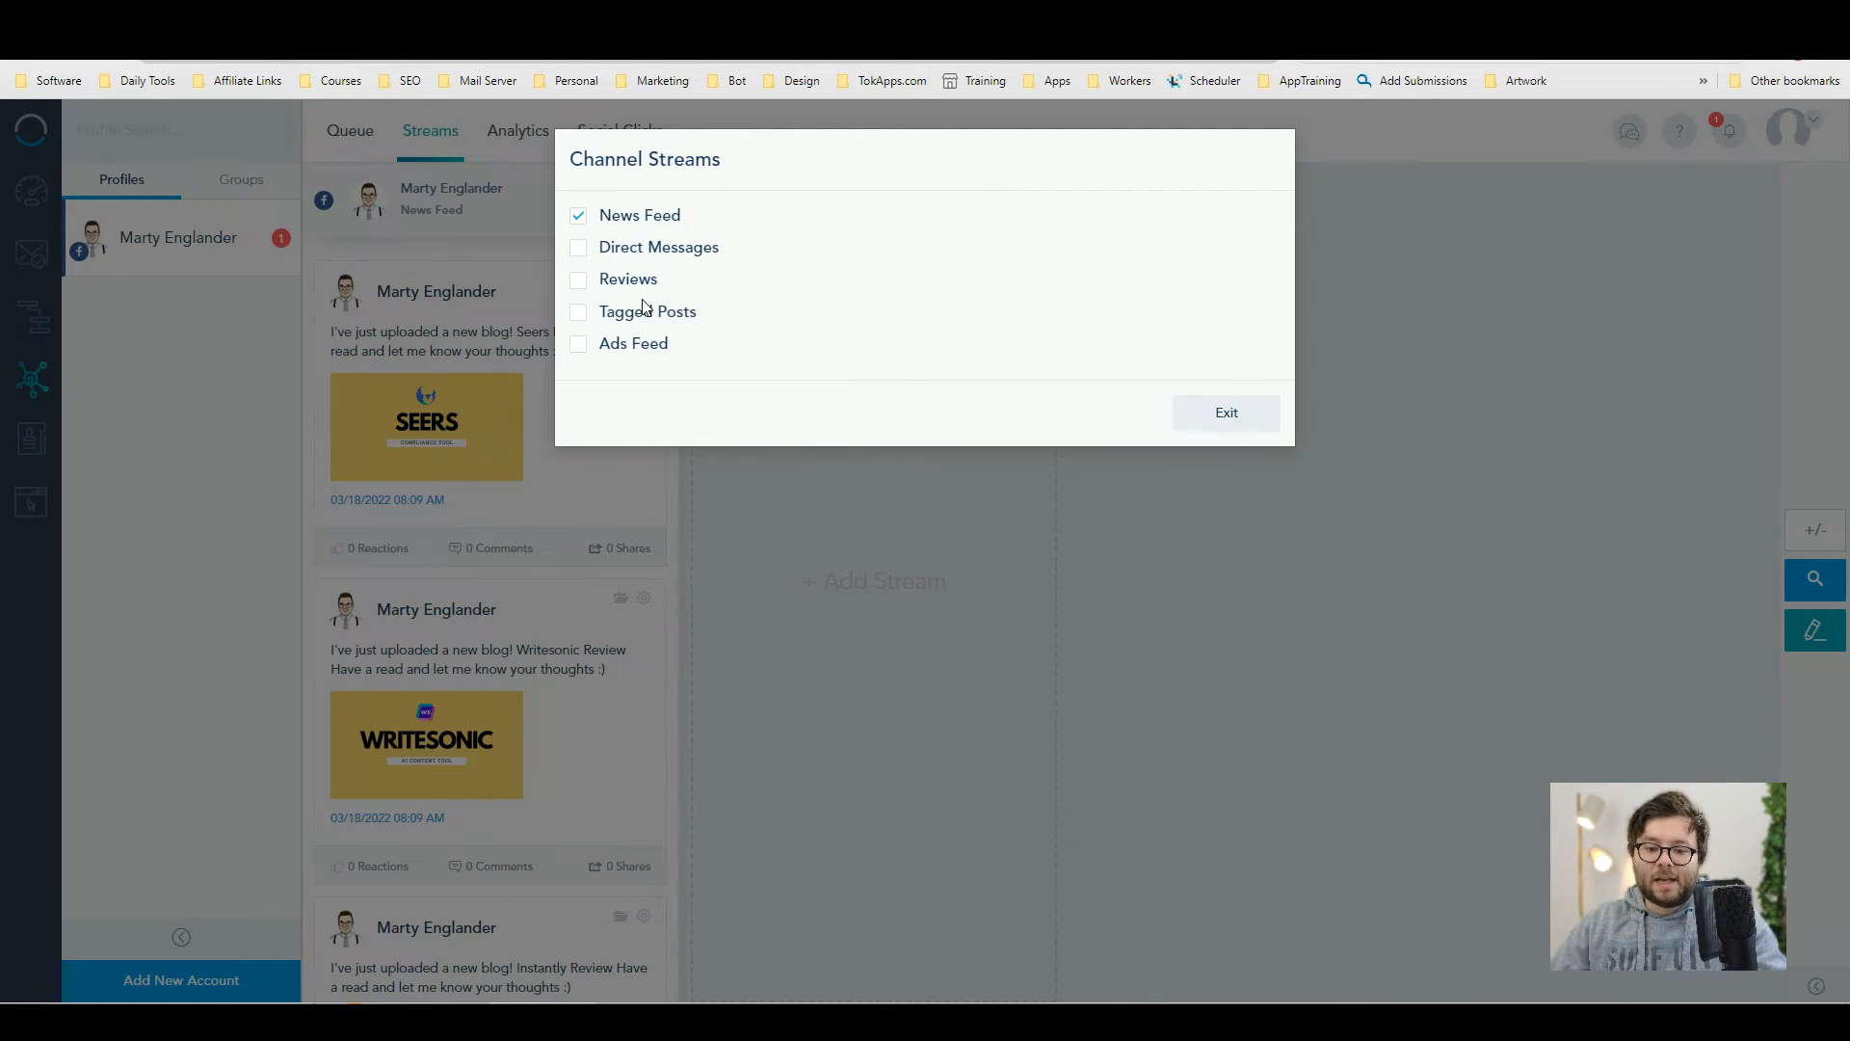
left_click(578, 312)
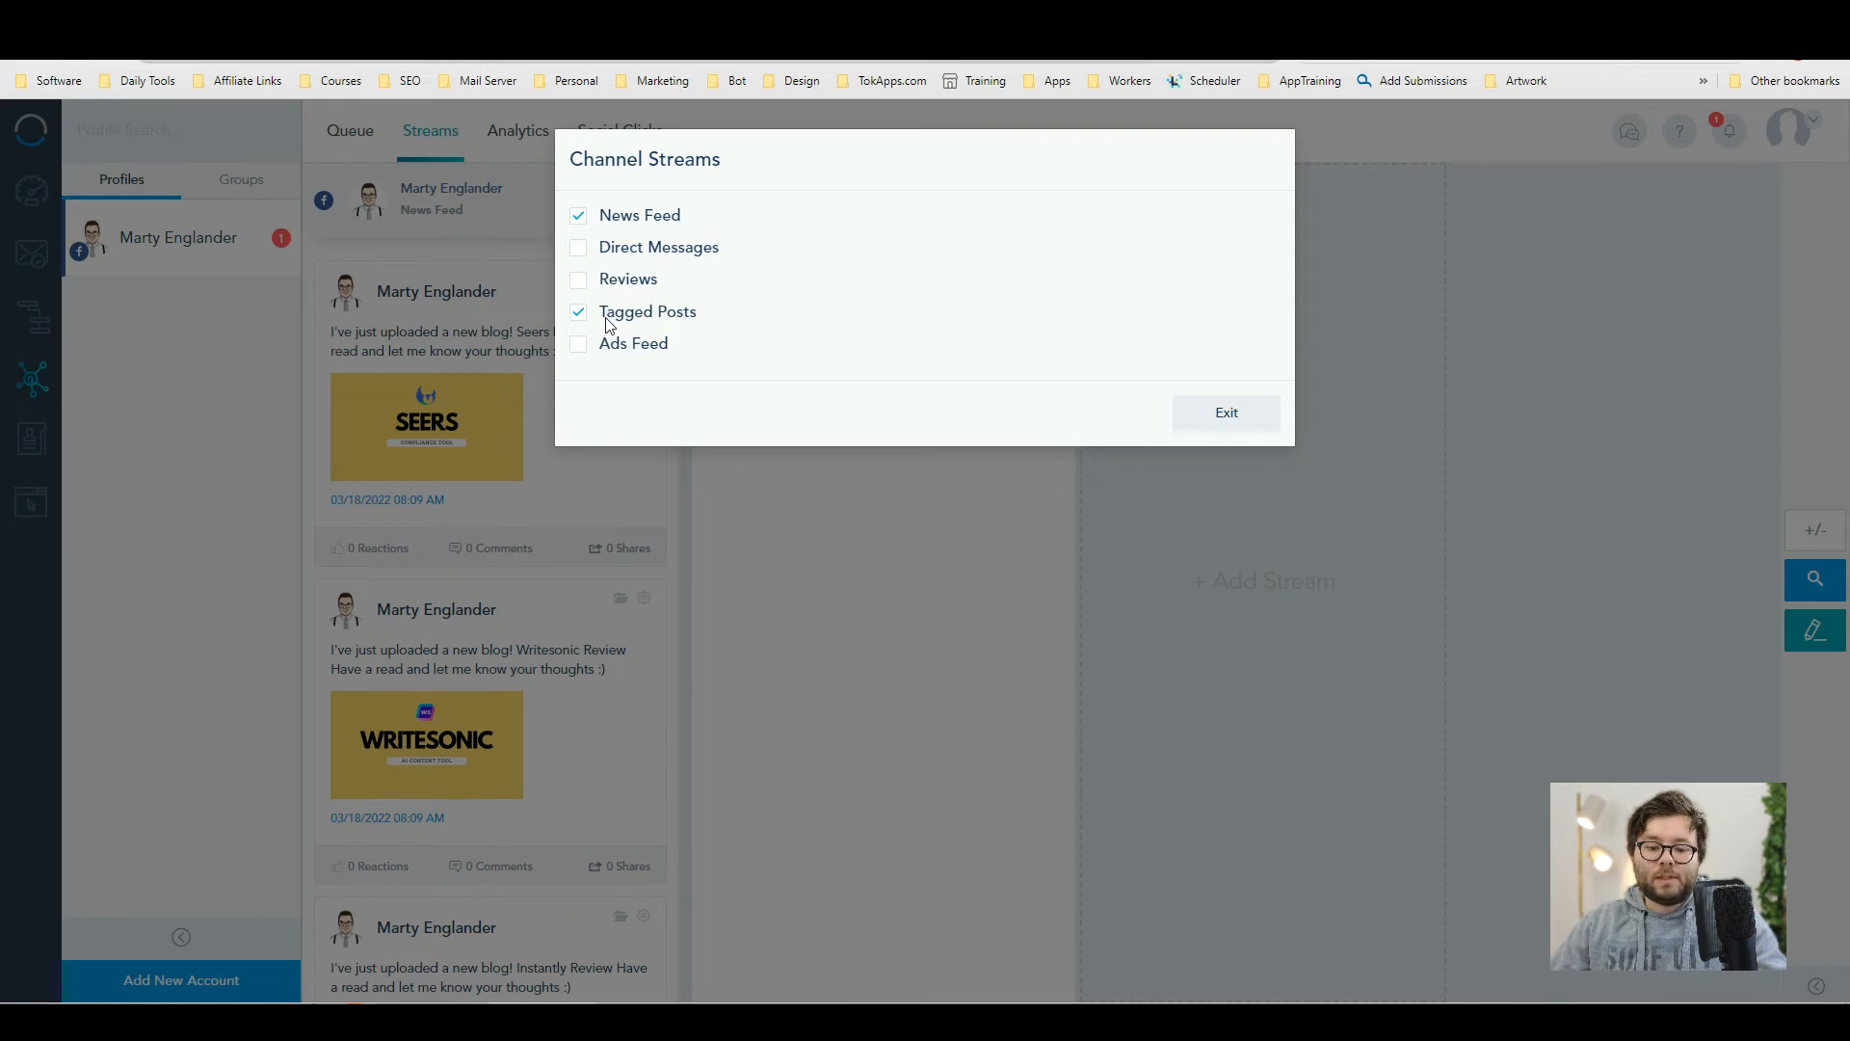
left_click(1225, 413)
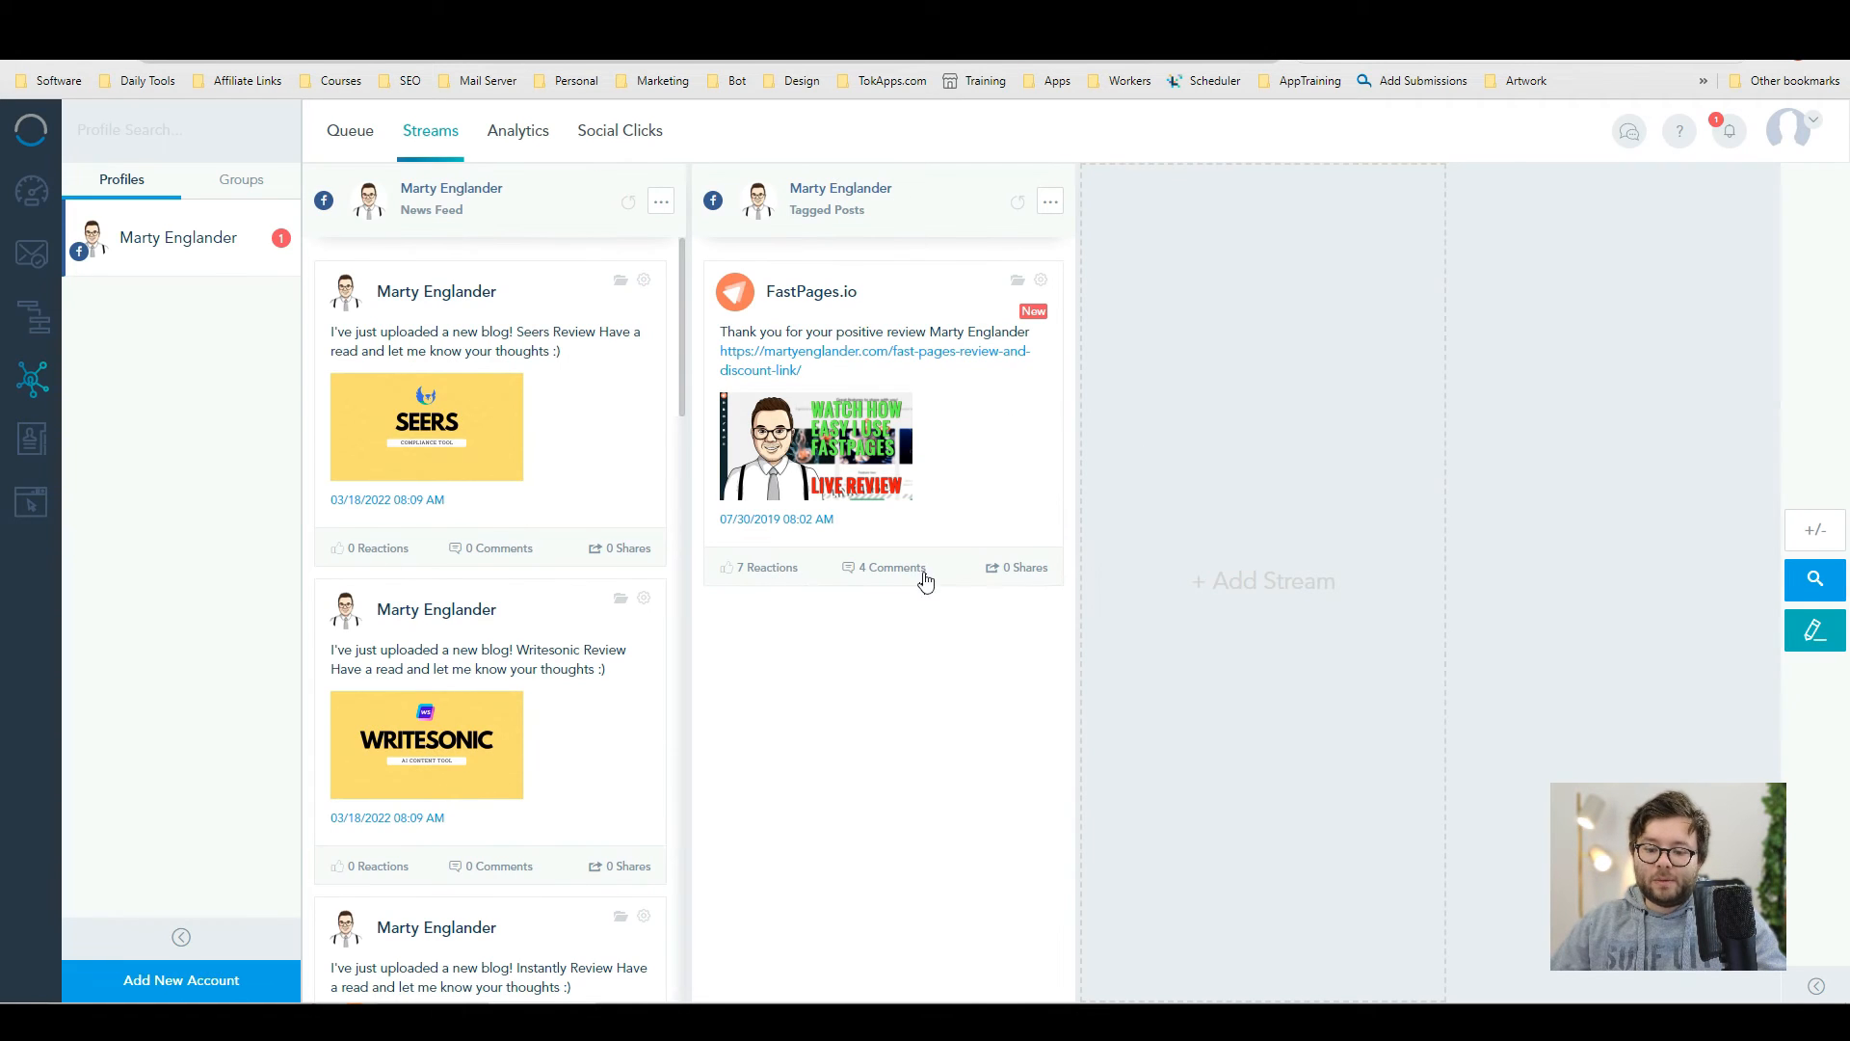
- Show the FastPages post comments and add Reviews and Ads Feed streams to the board
left_click(890, 566)
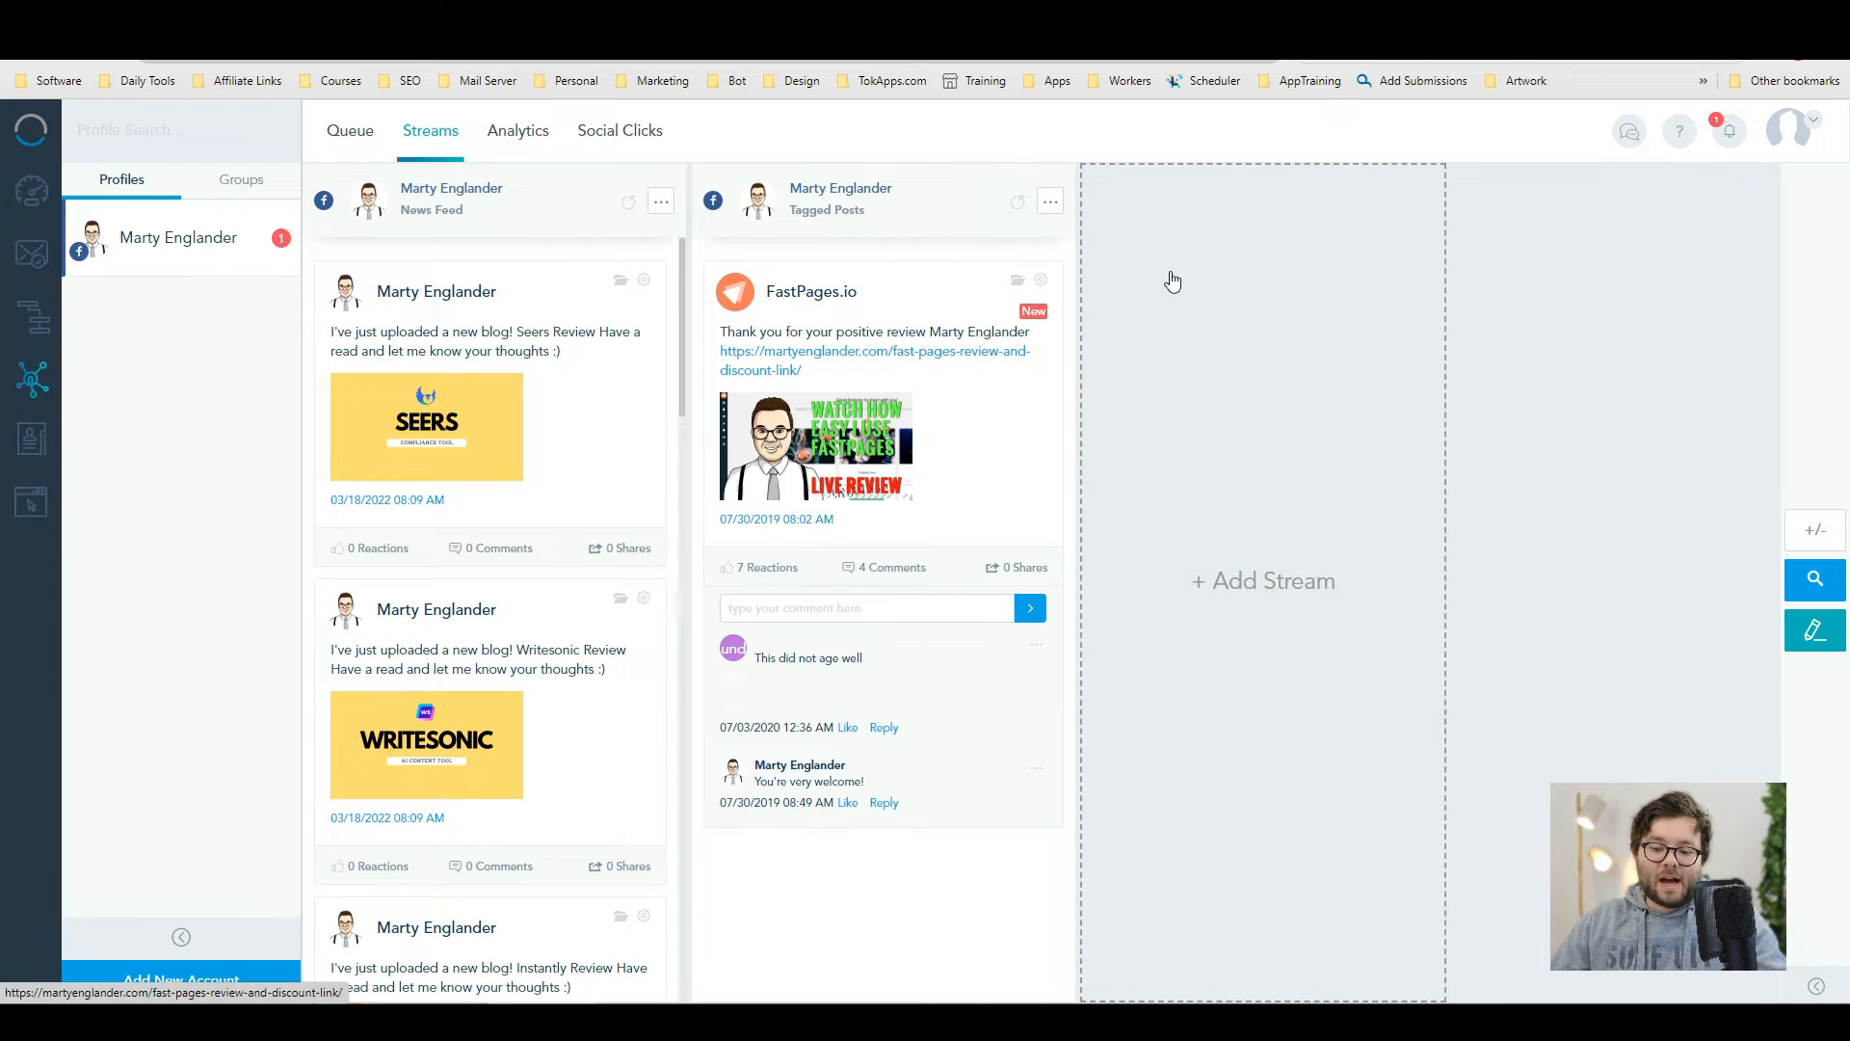
left_click(1263, 580)
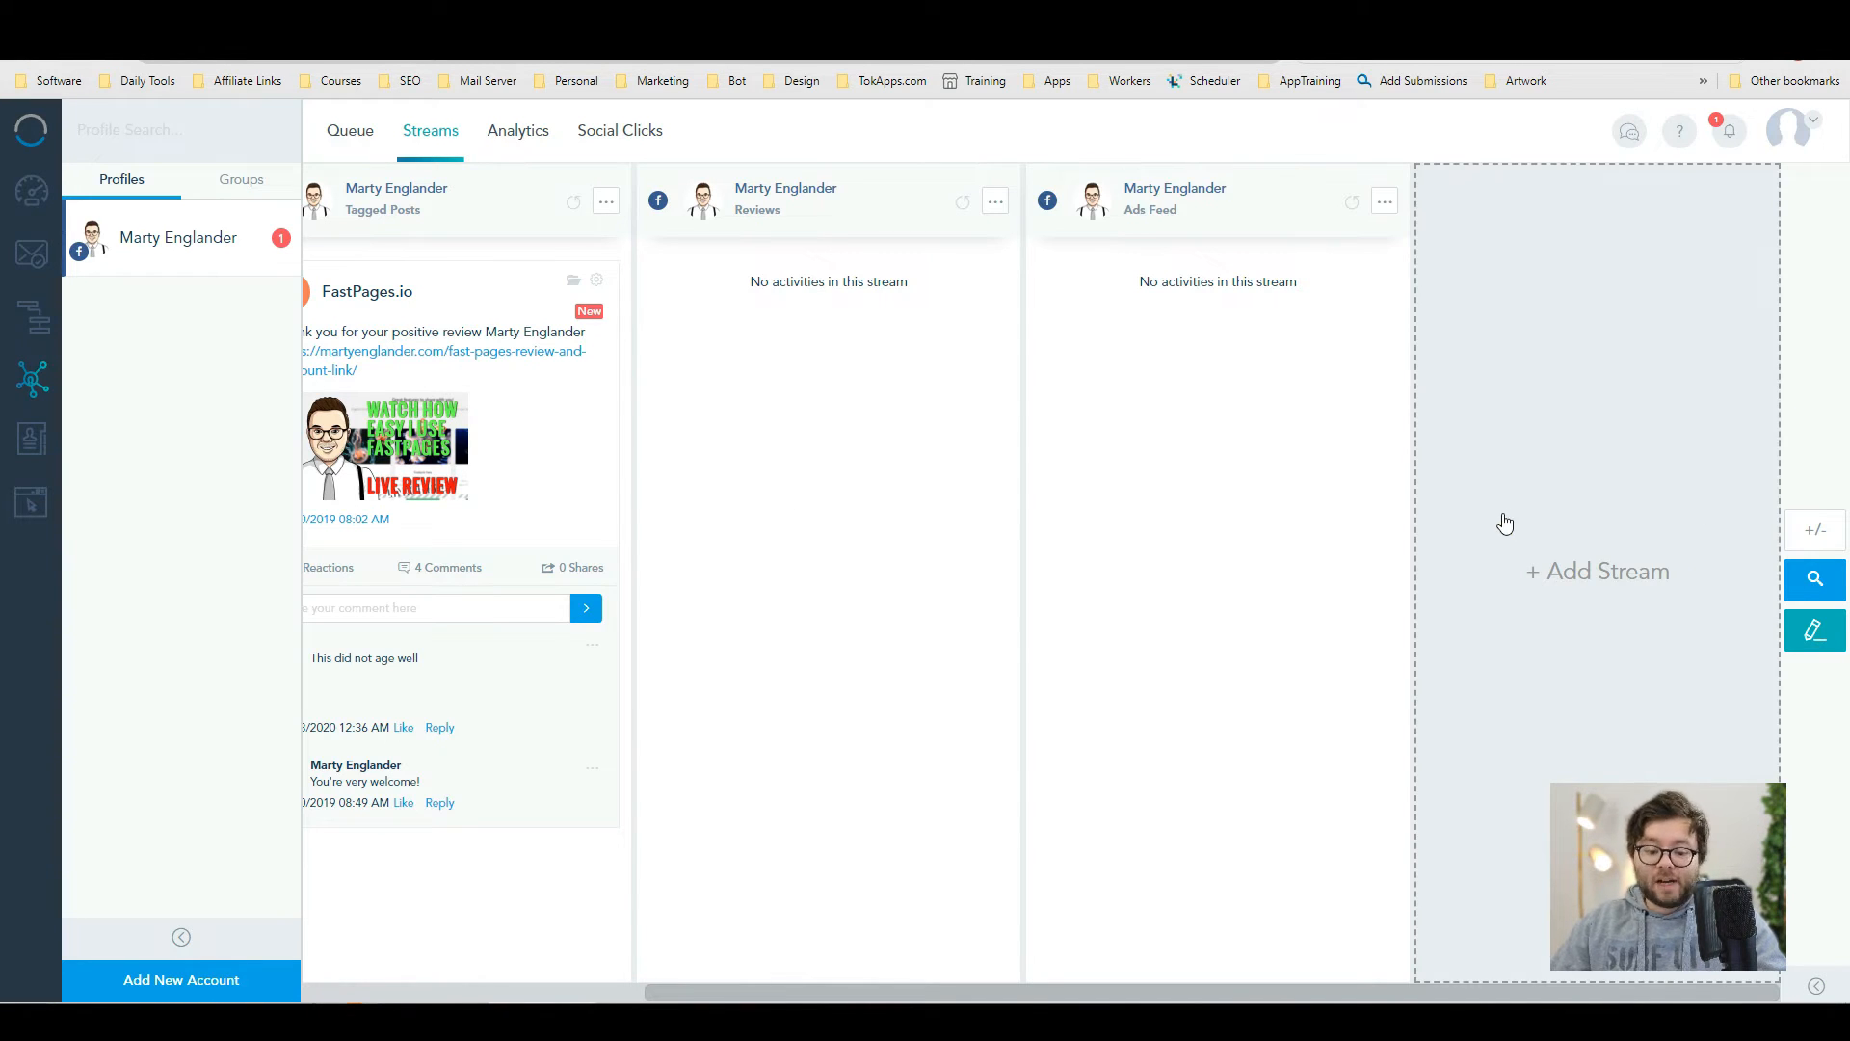
mouse_move(478, 740)
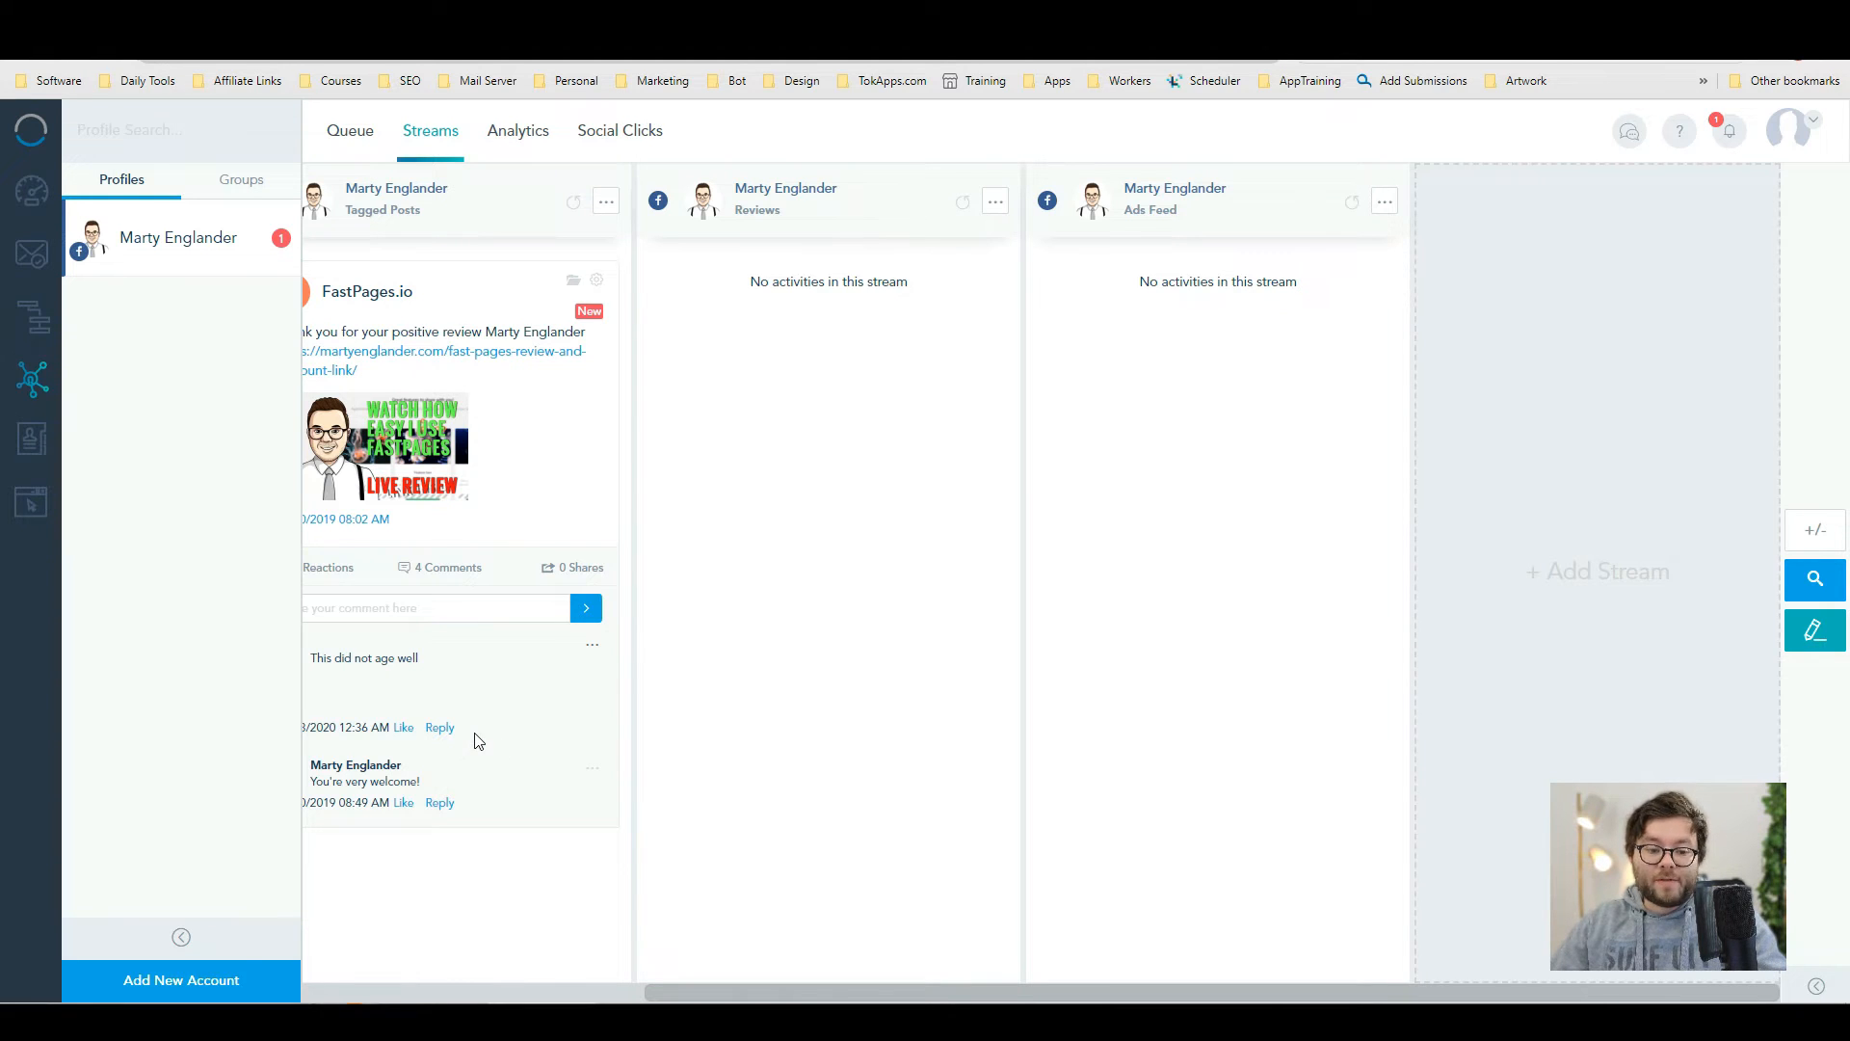
left_click(518, 131)
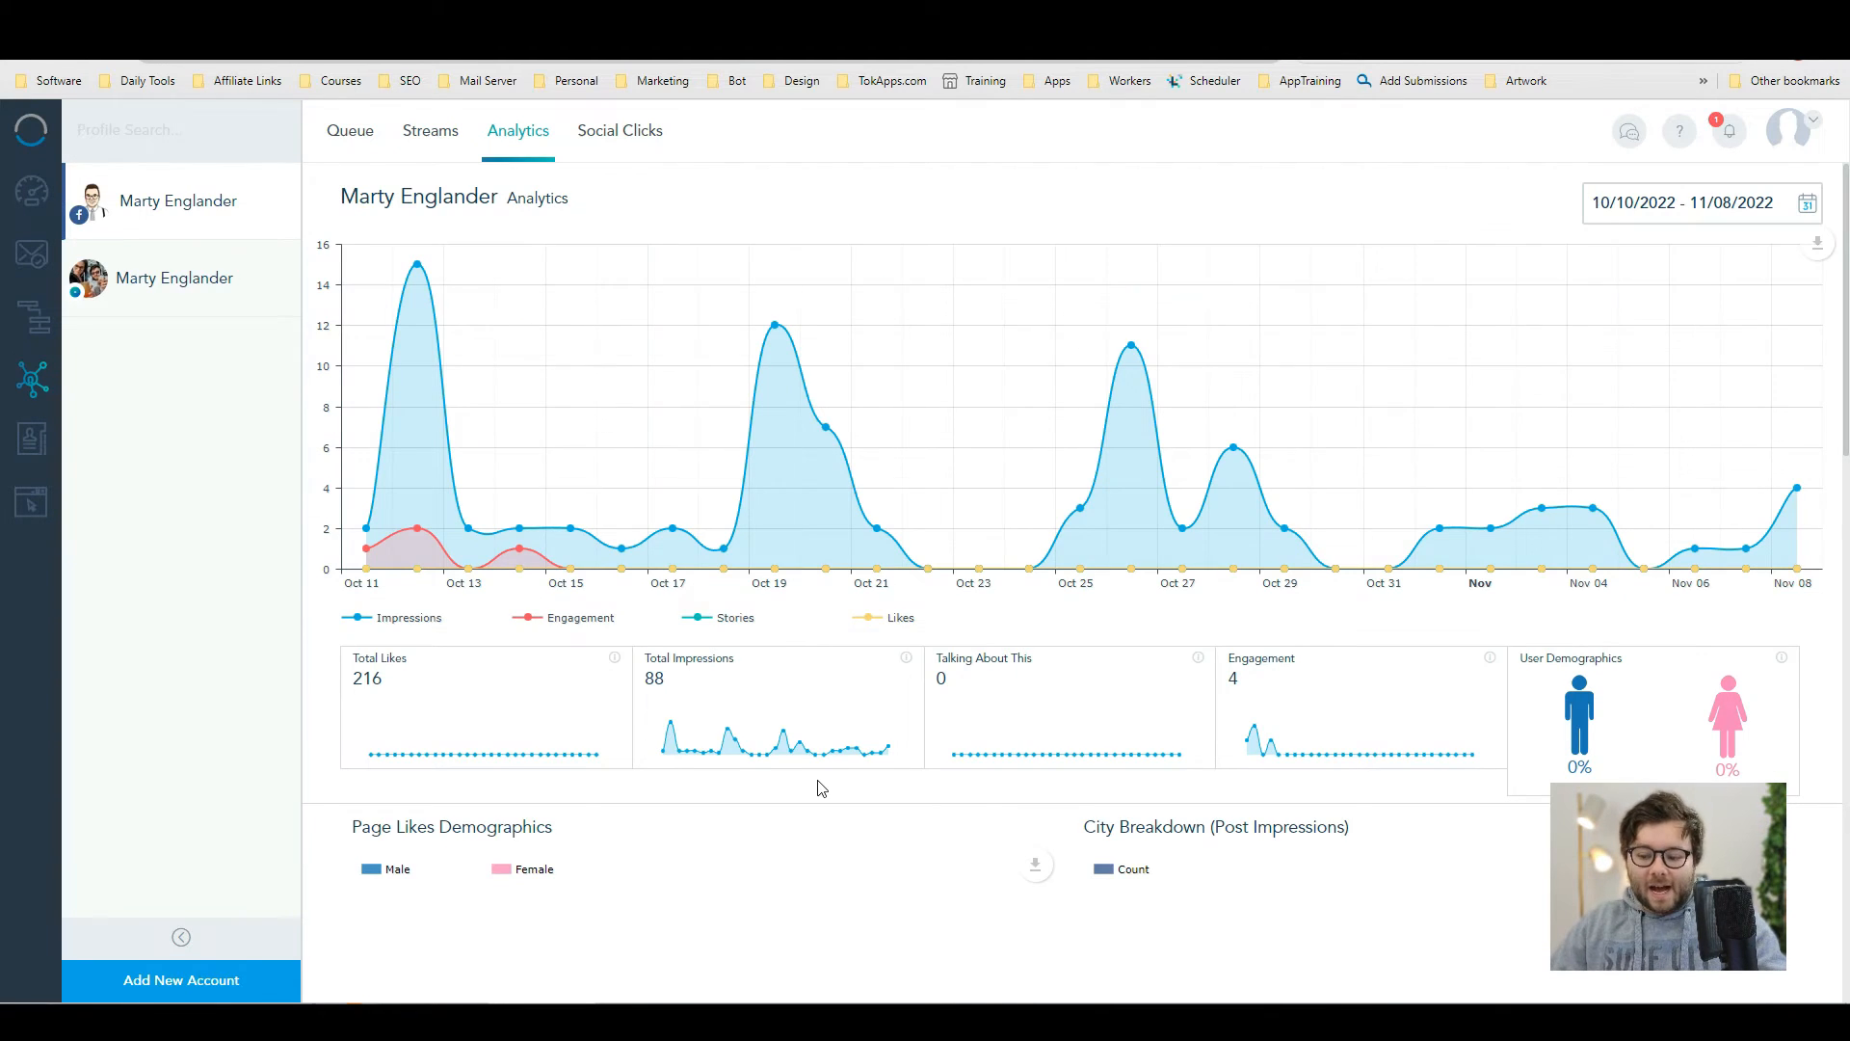
- Scroll the Facebook analytics down to Posts Insights, then bring up the Social Clicks report
scroll("down", 3)
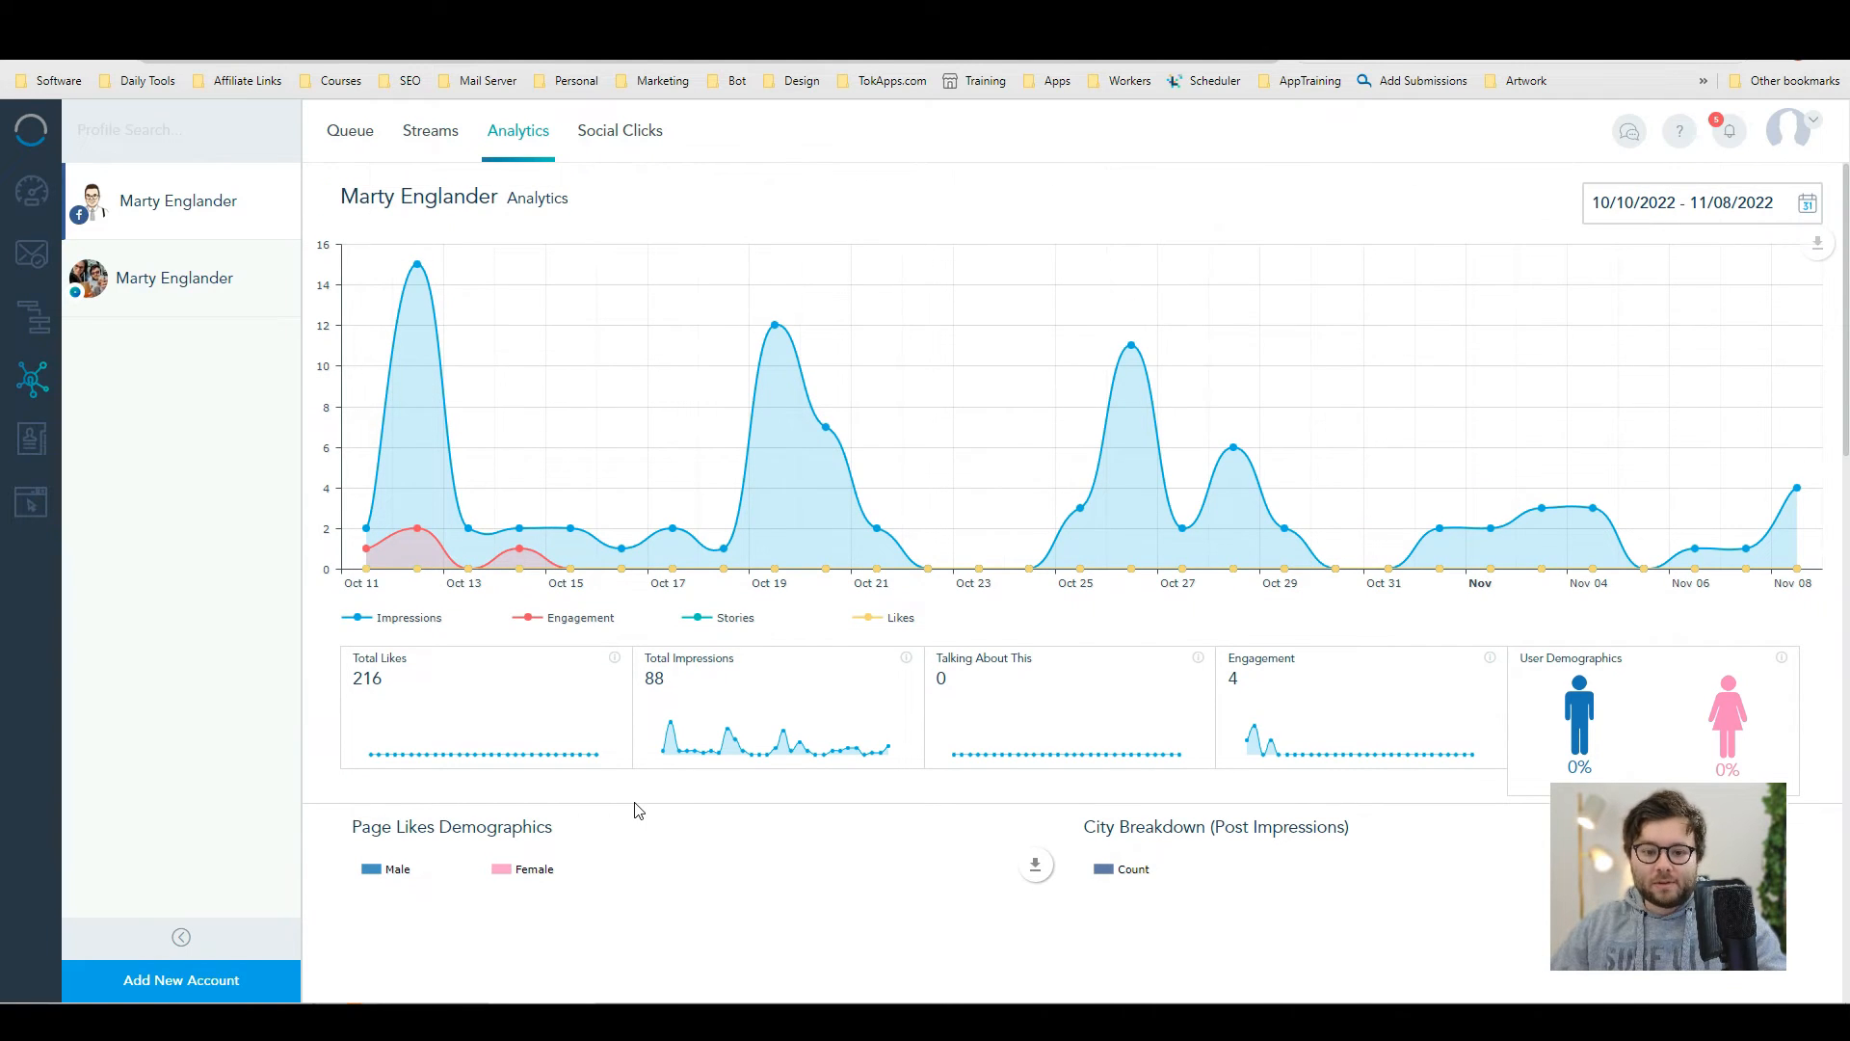
scroll("down", 3)
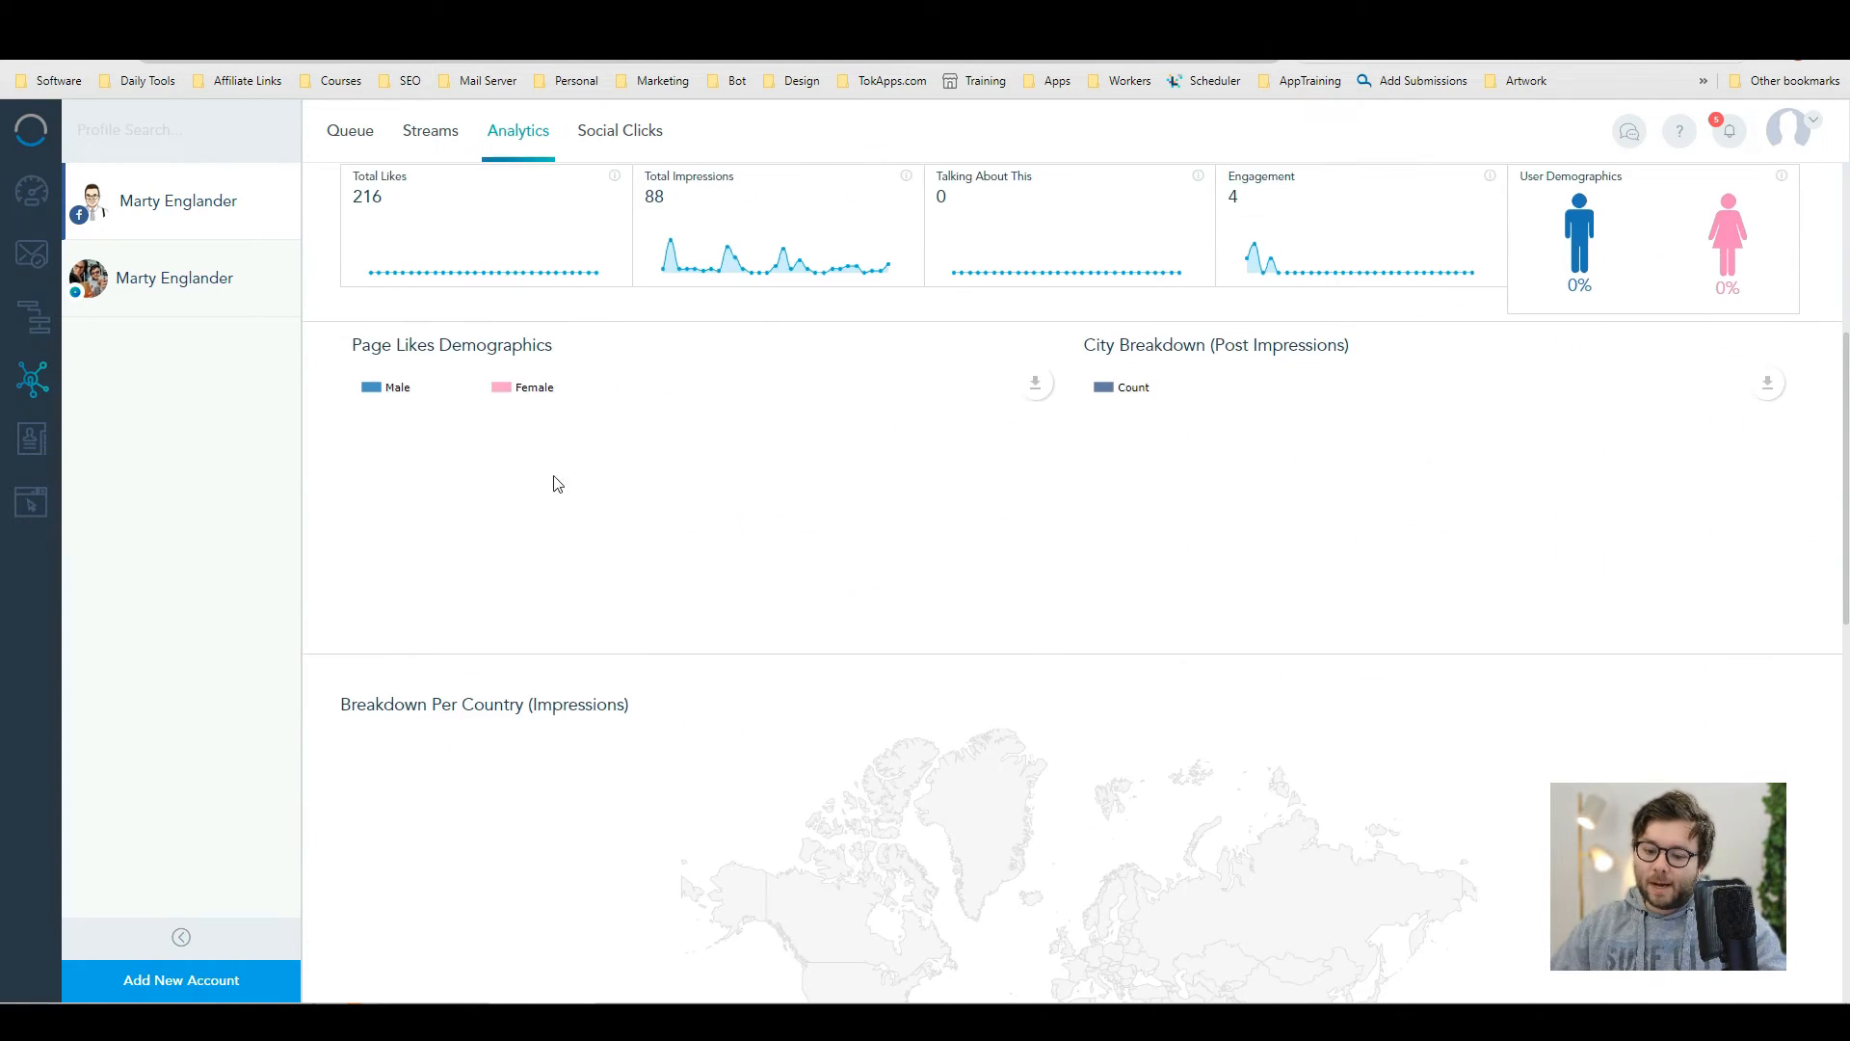
scroll("down", 3)
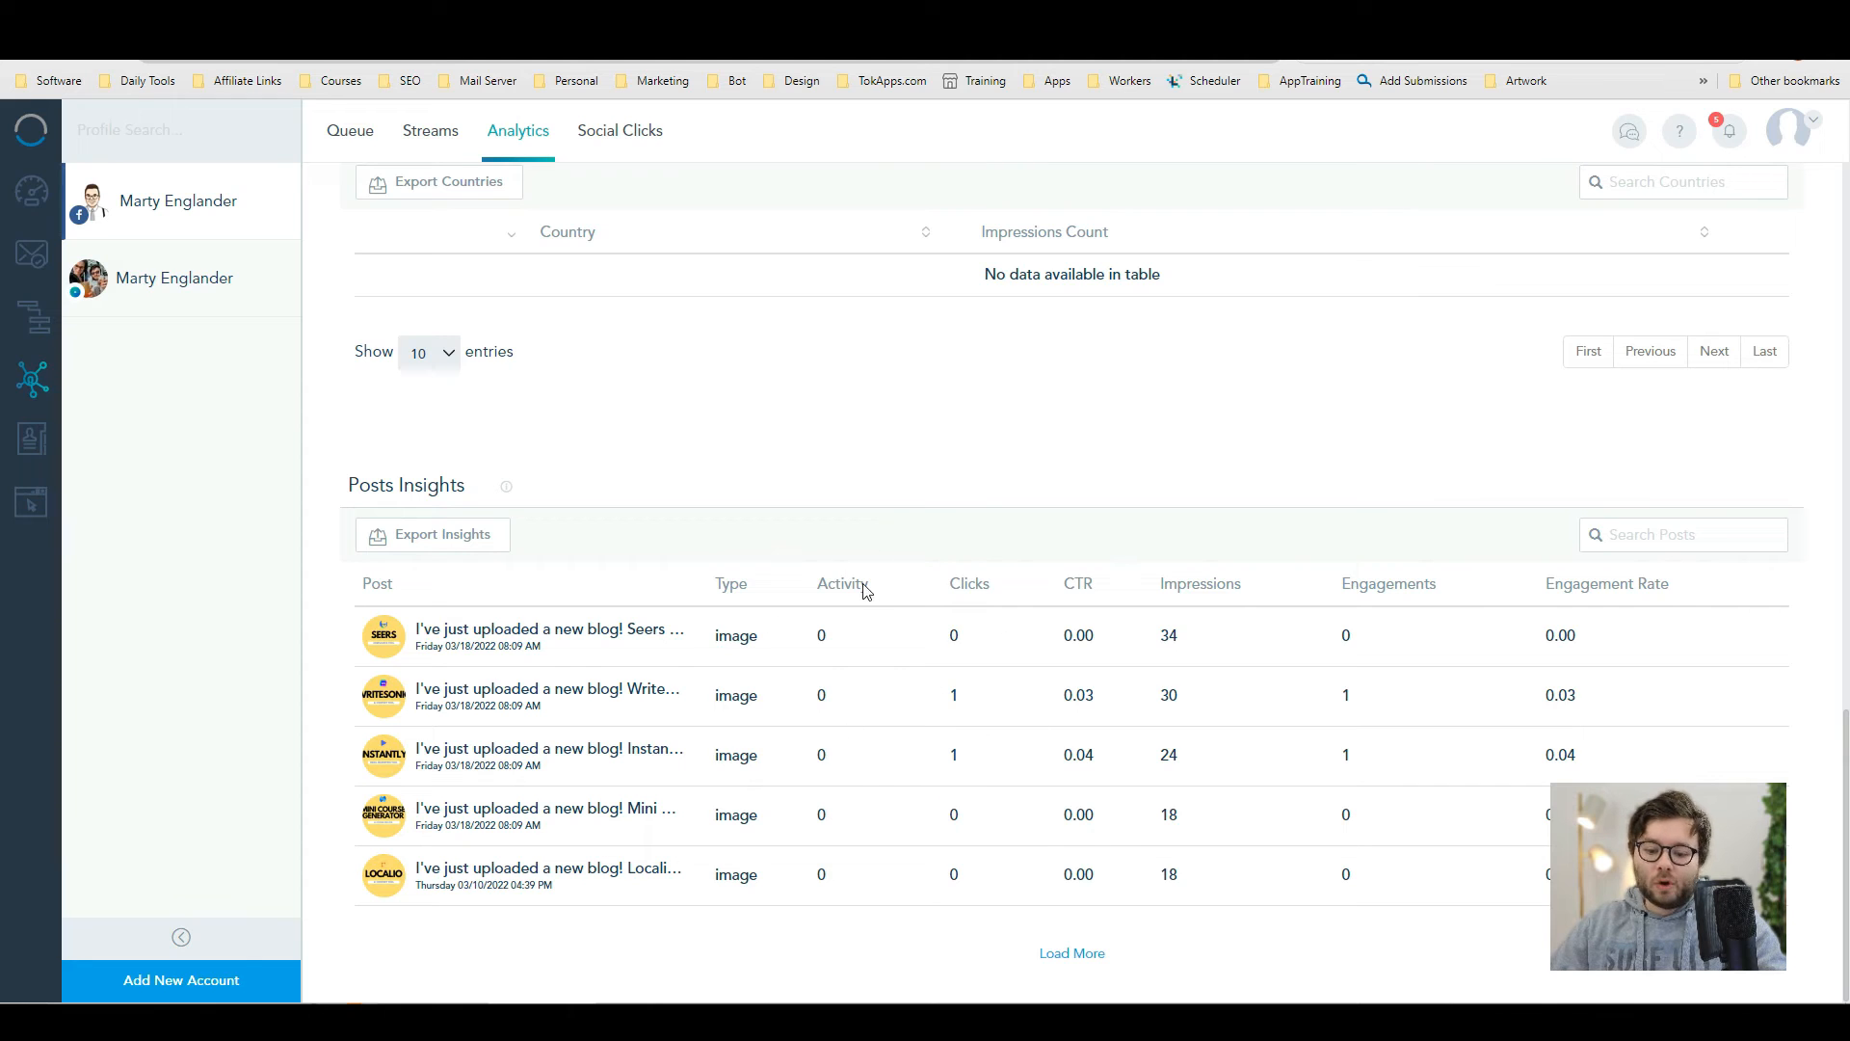
left_click(621, 132)
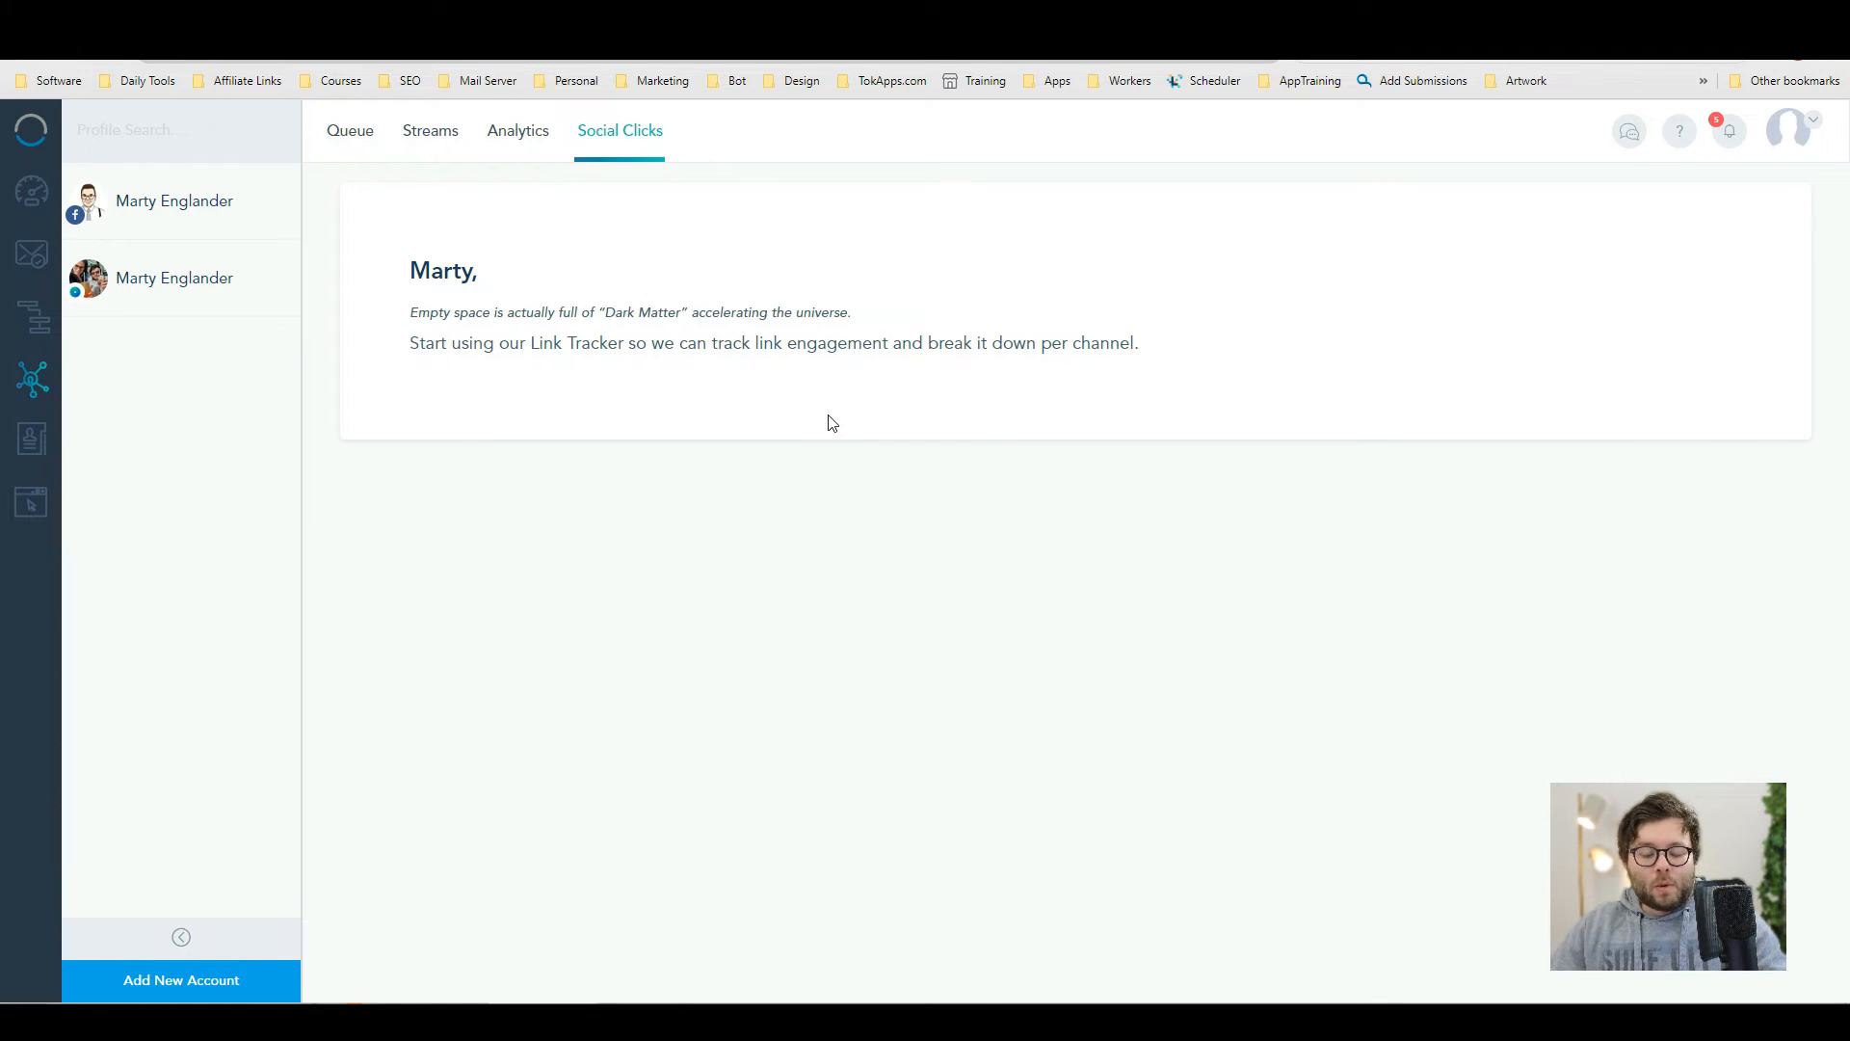
mouse_move(778, 344)
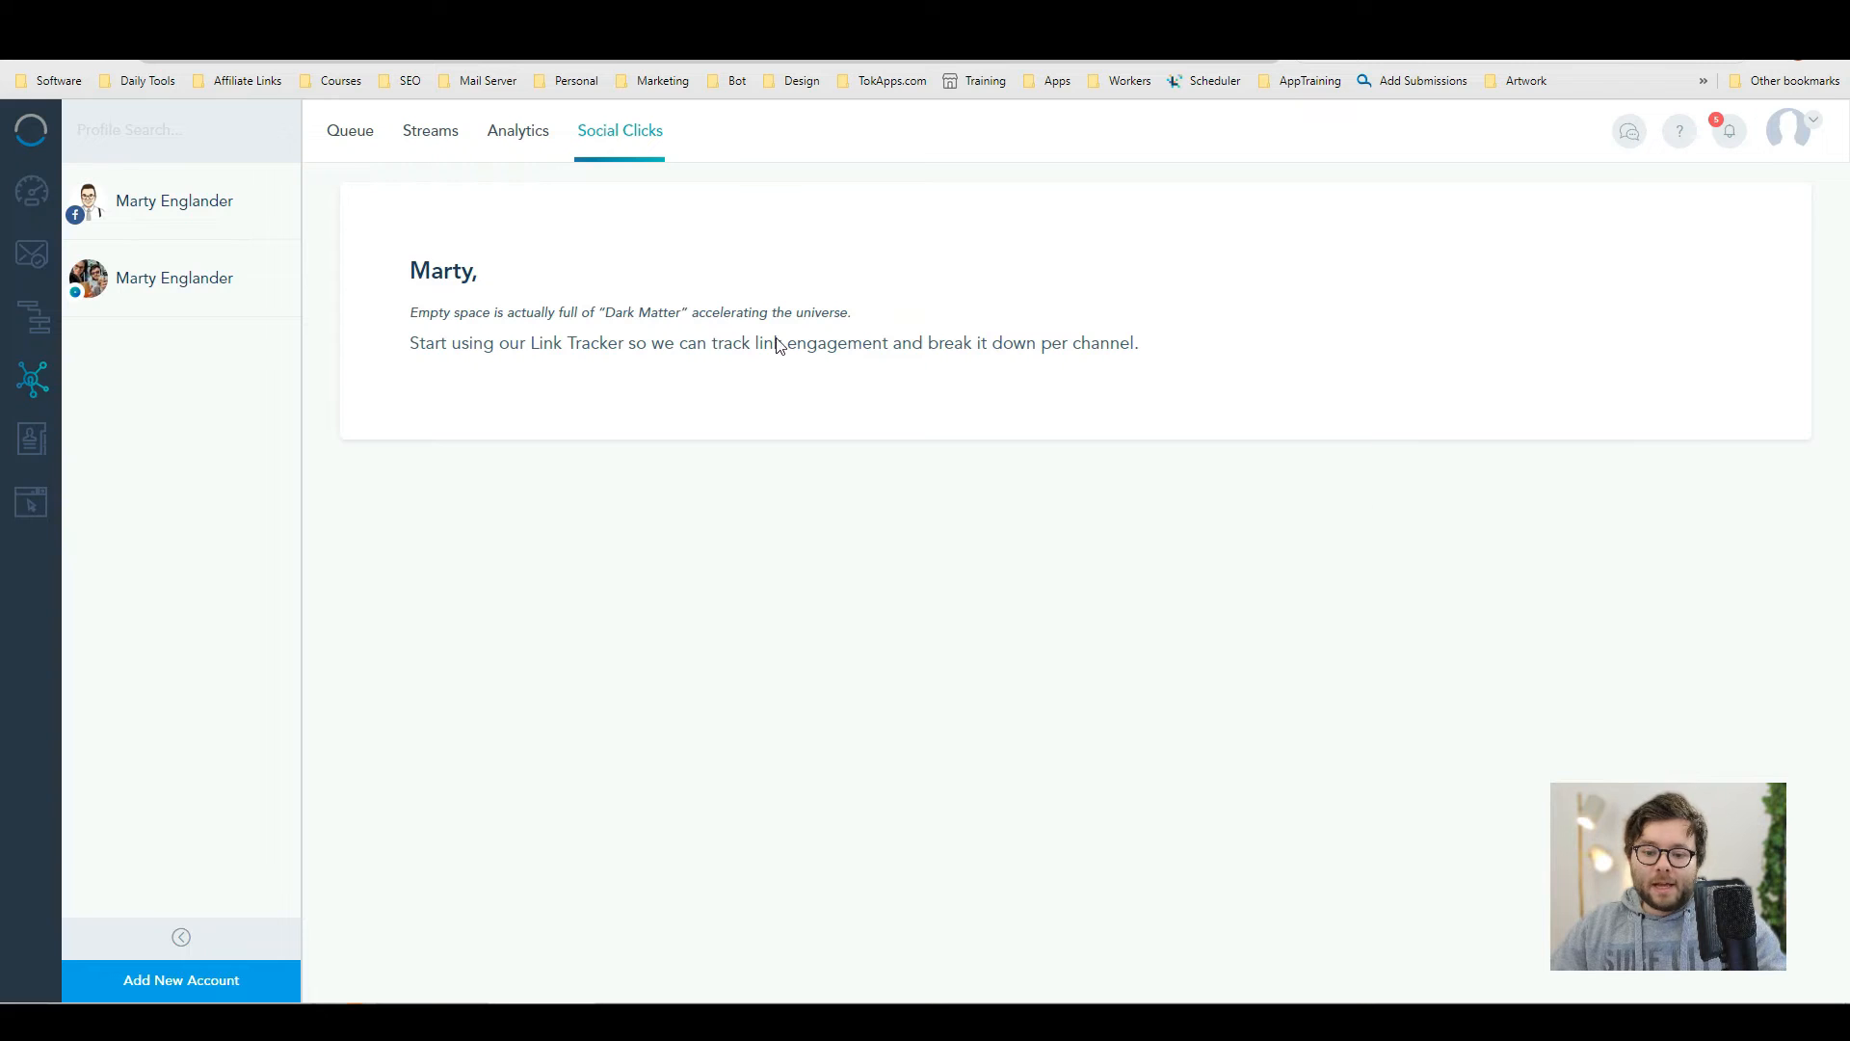
mouse_move(772, 269)
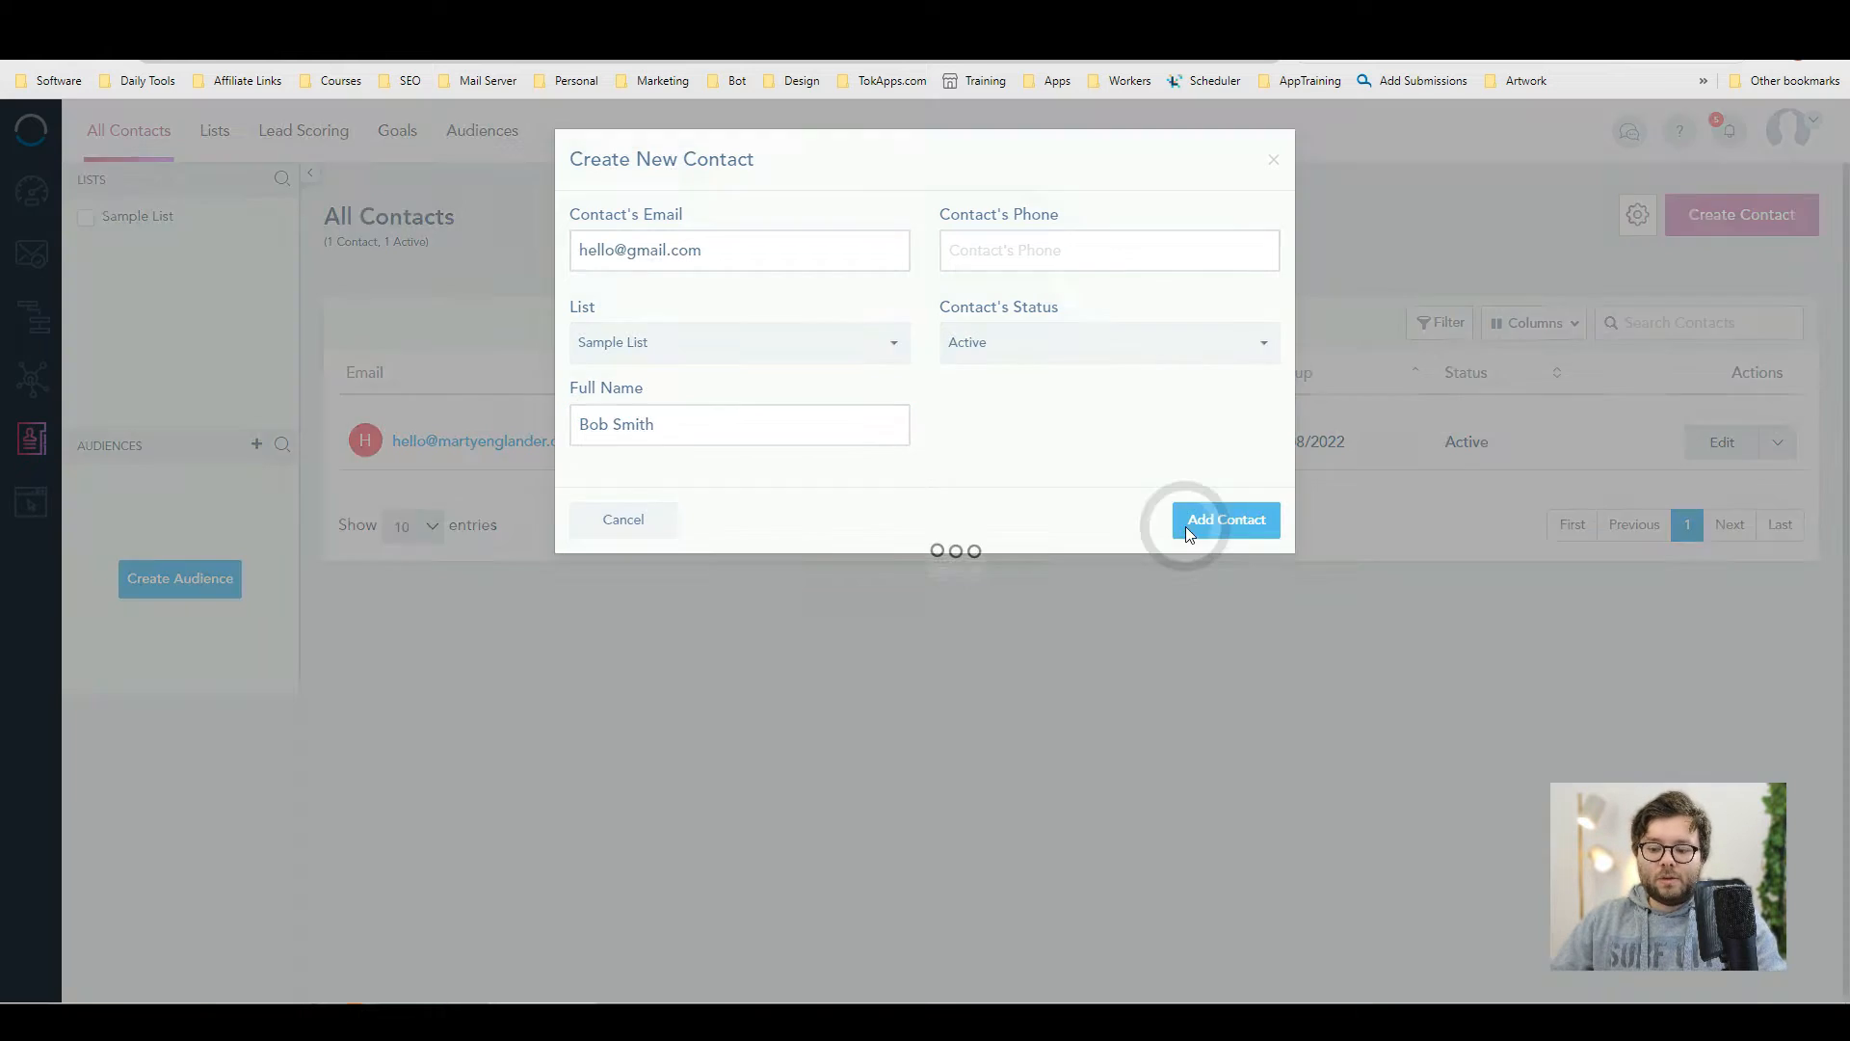
left_click(1226, 520)
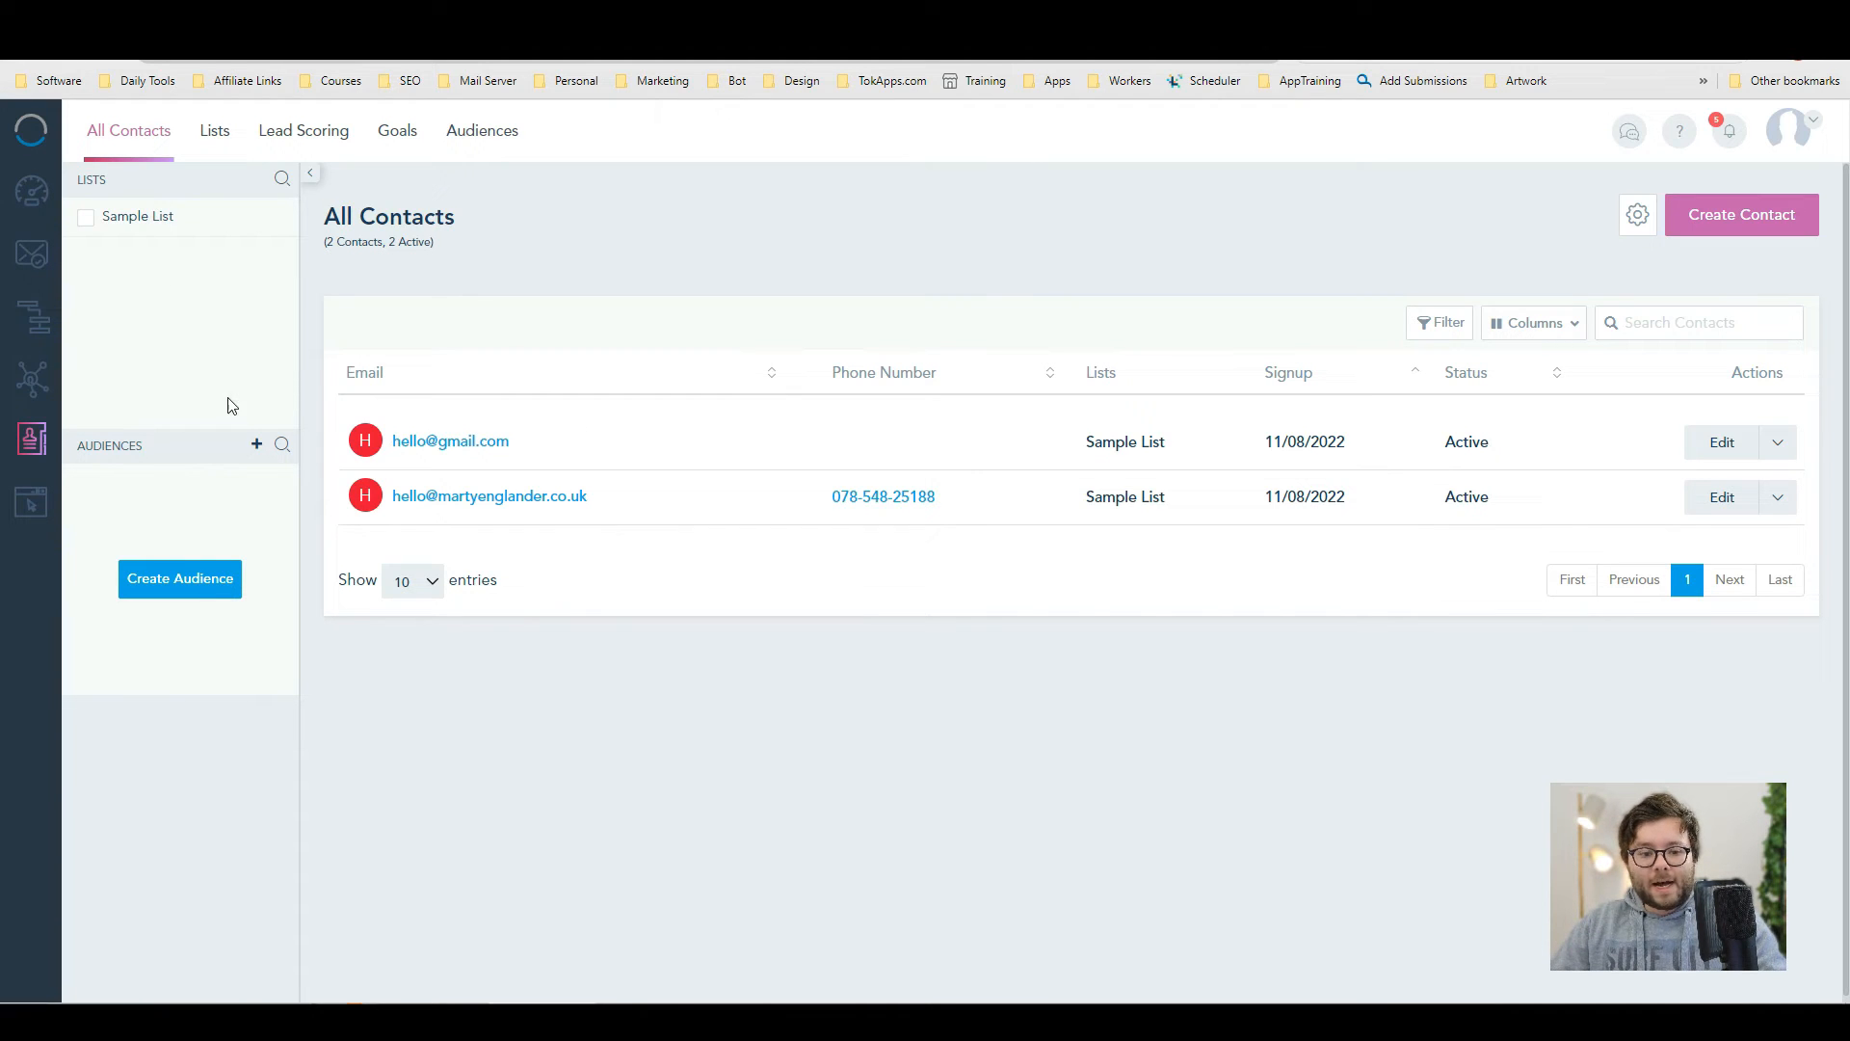
- Start the Test audience on Sample List with a Lead Score greater than 0 rule
left_click(179, 578)
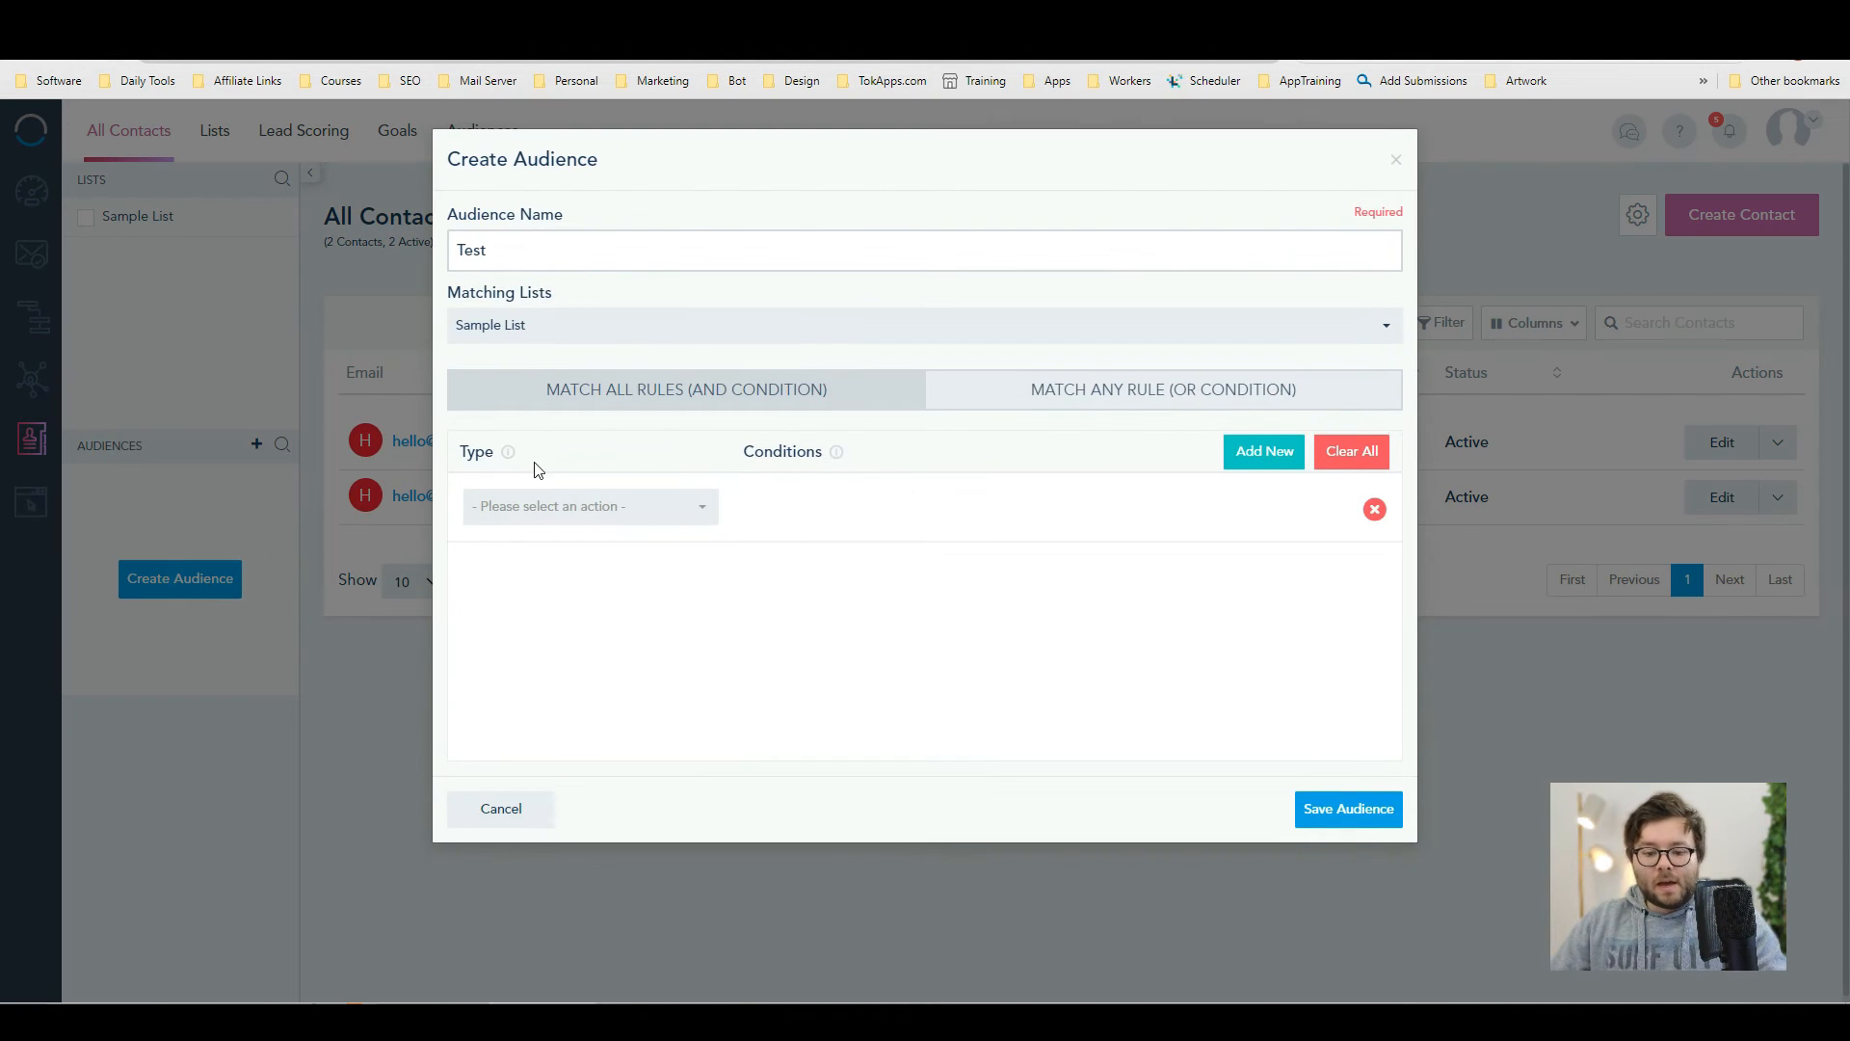
mouse_move(530, 489)
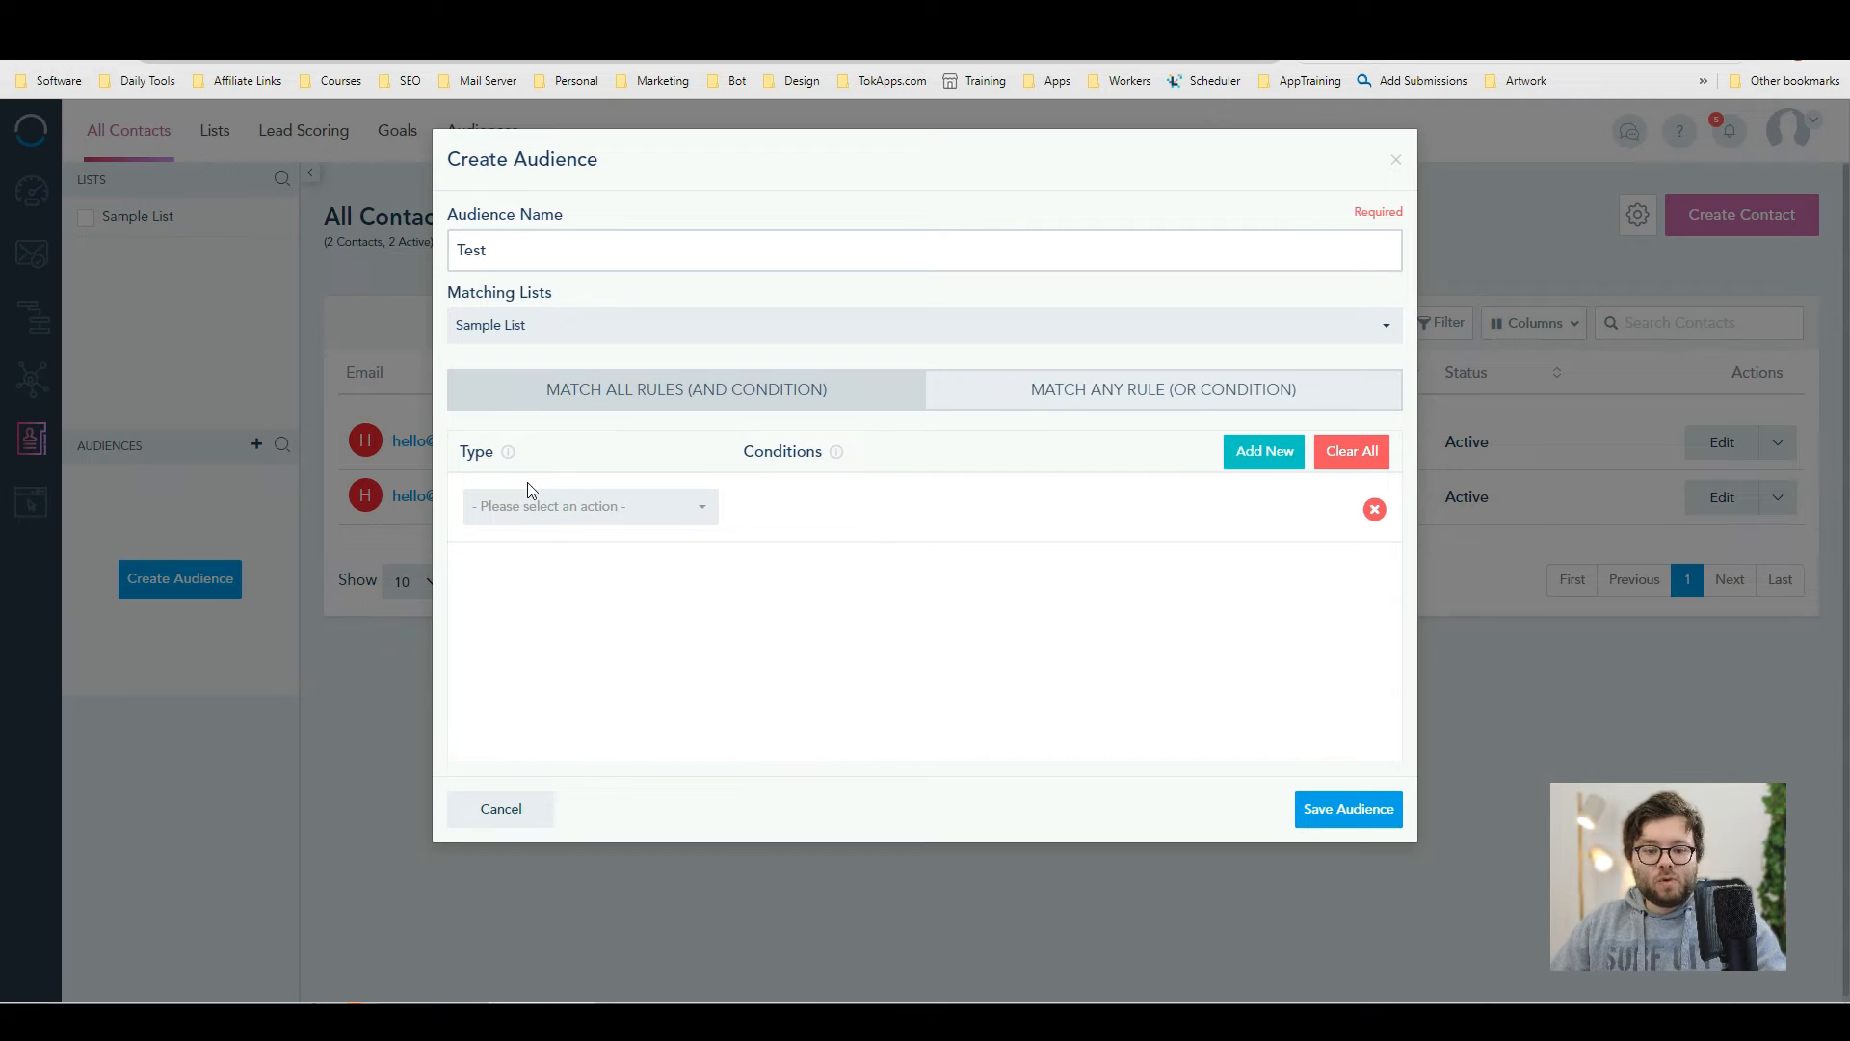
left_click(589, 505)
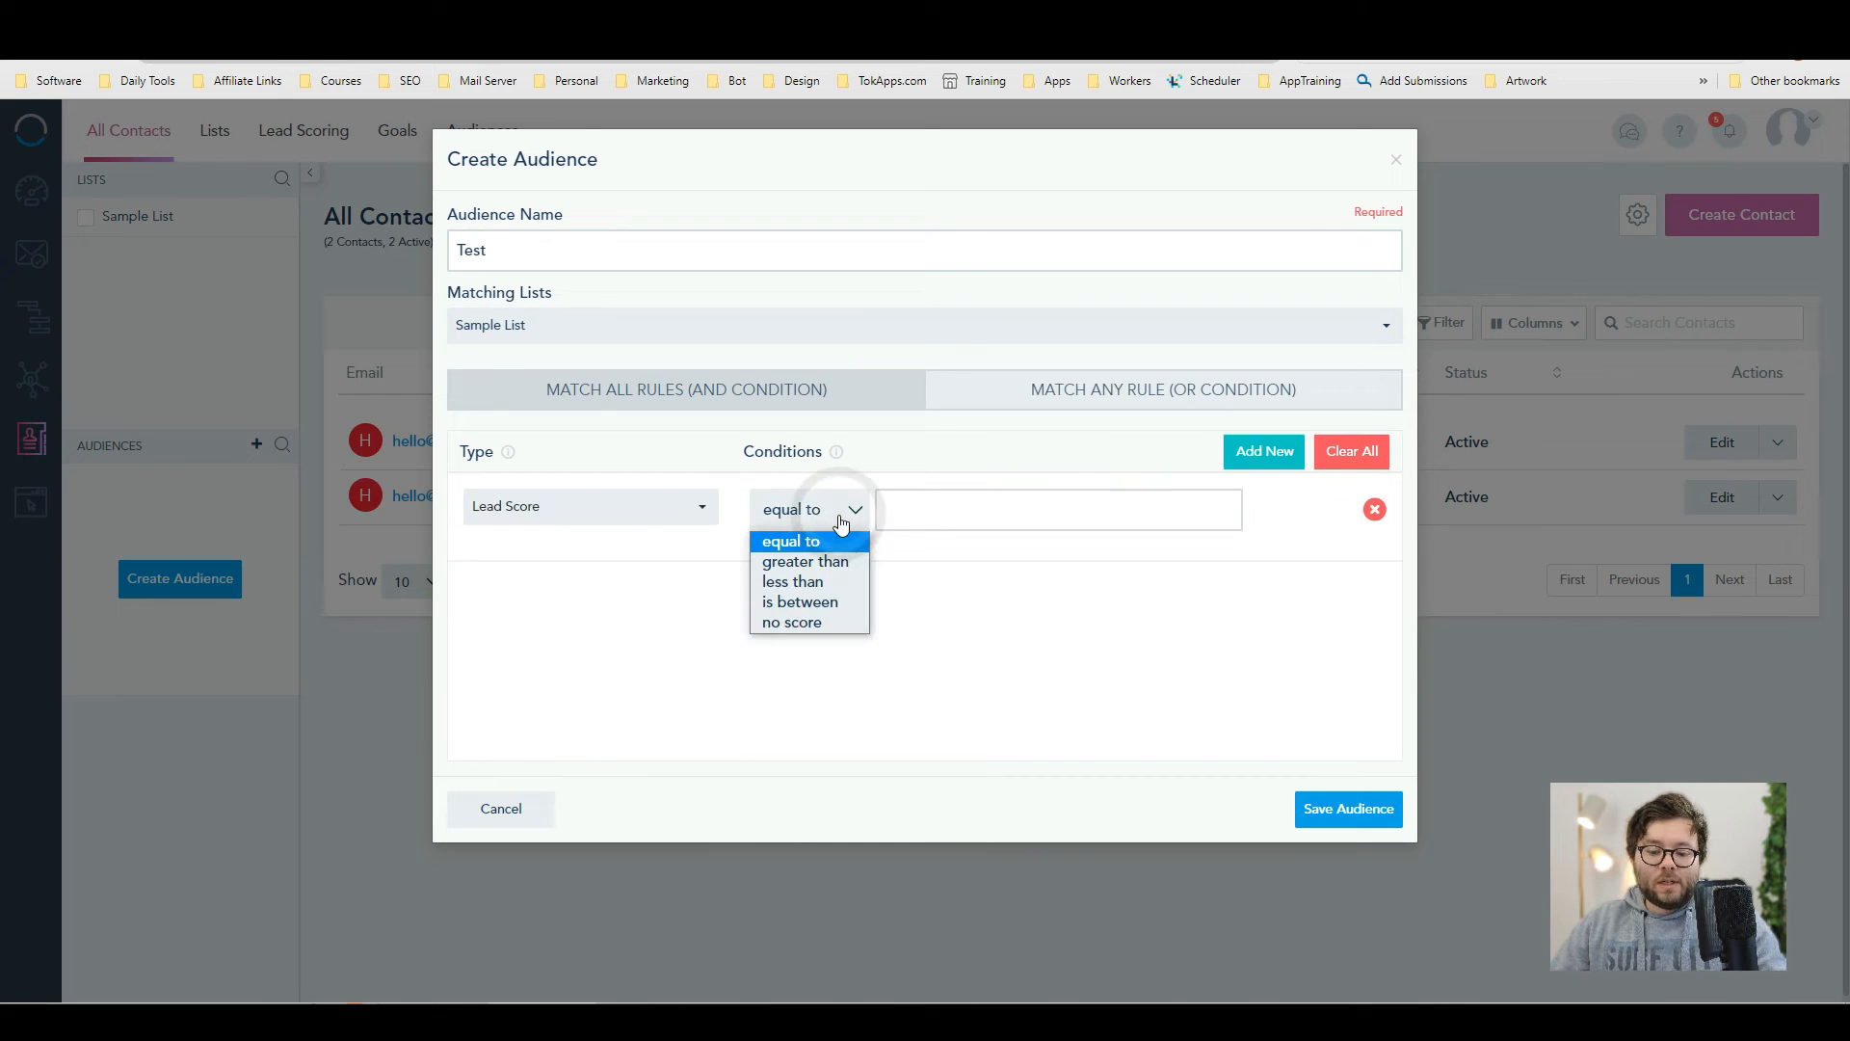
left_click(806, 560)
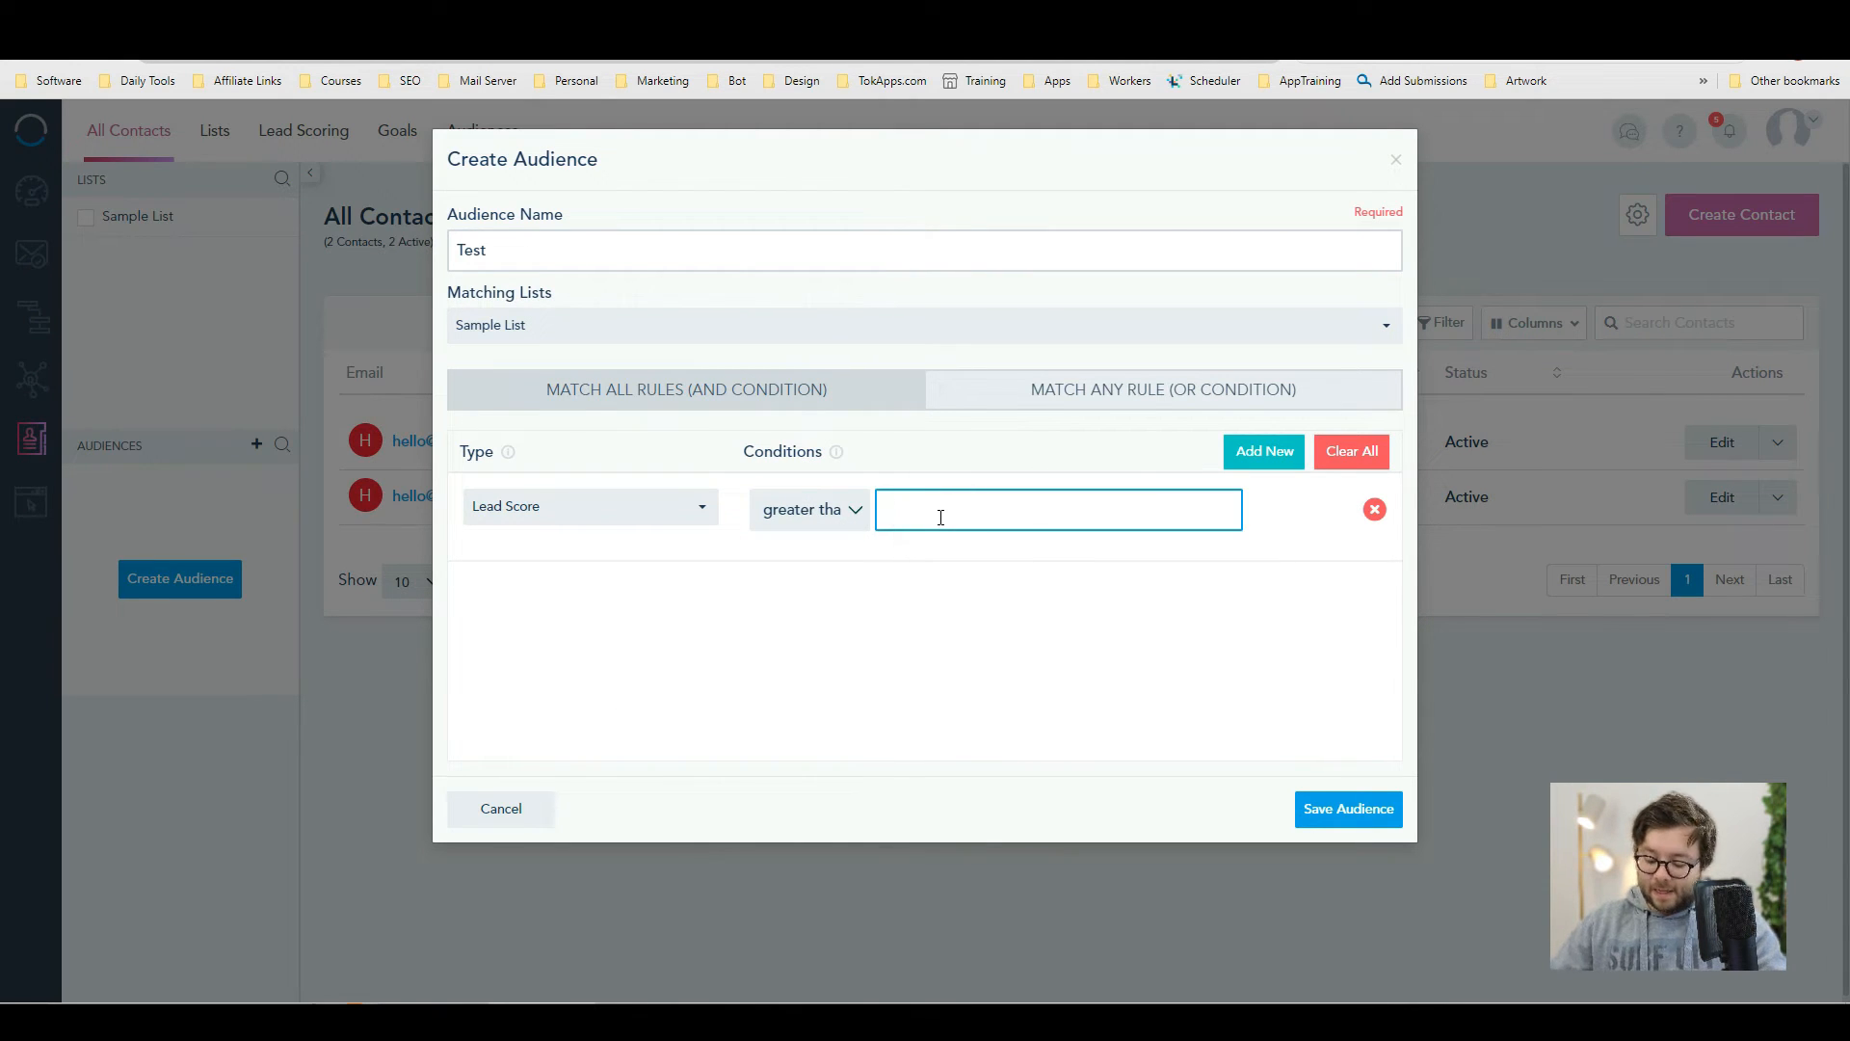
type("0")
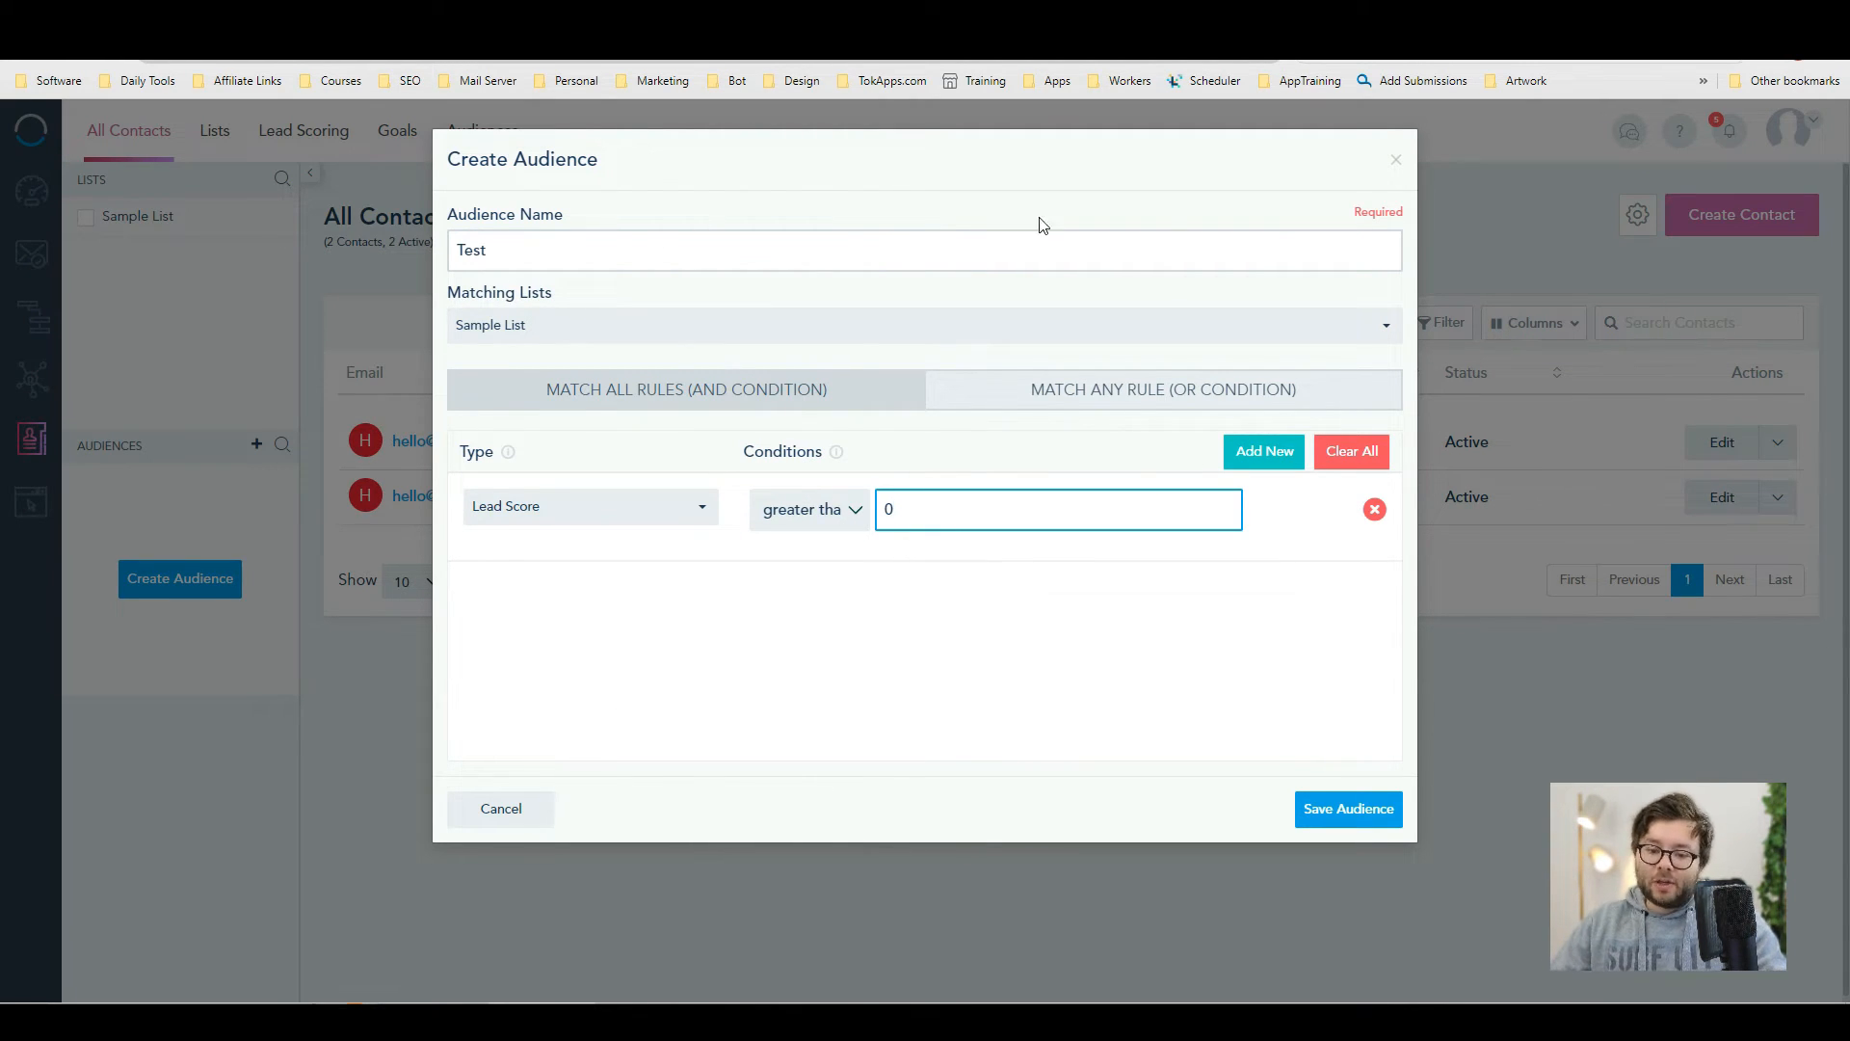
- Add a second rule requiring a clicked link to martyenglander.com/hello
left_click(1264, 451)
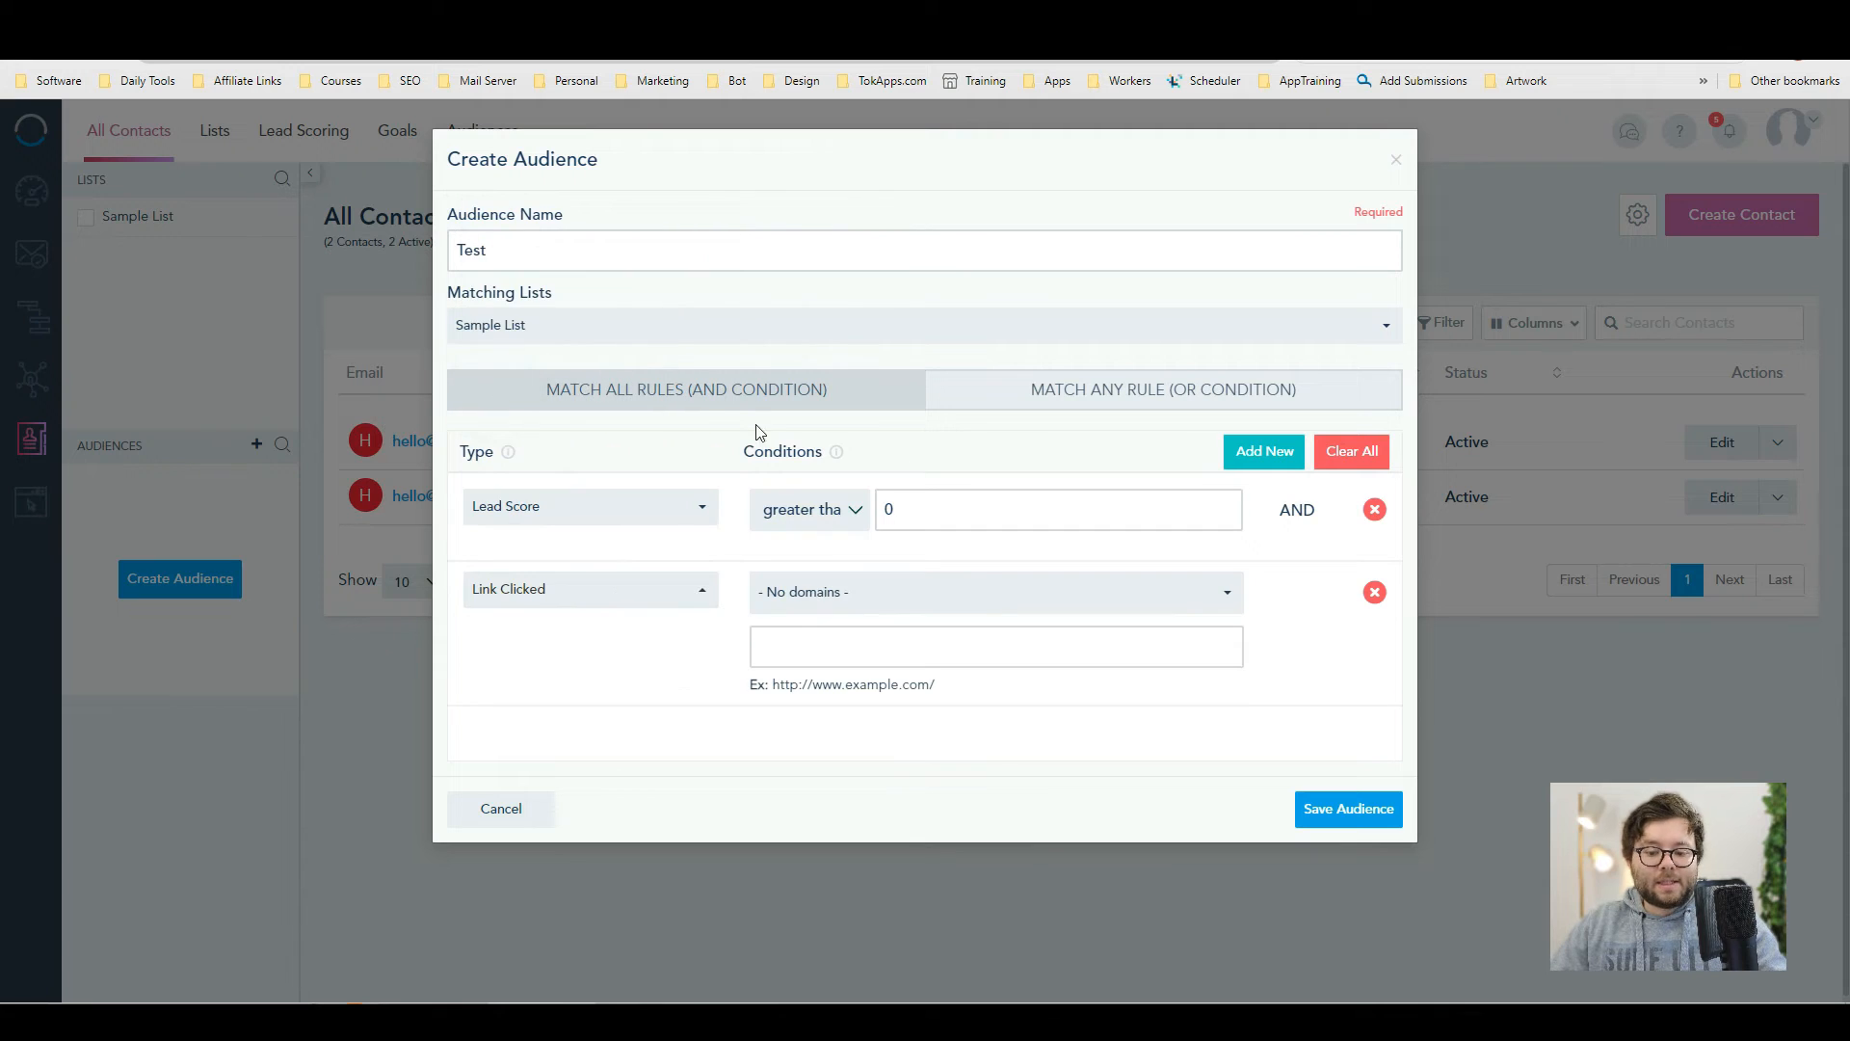
left_click(995, 645)
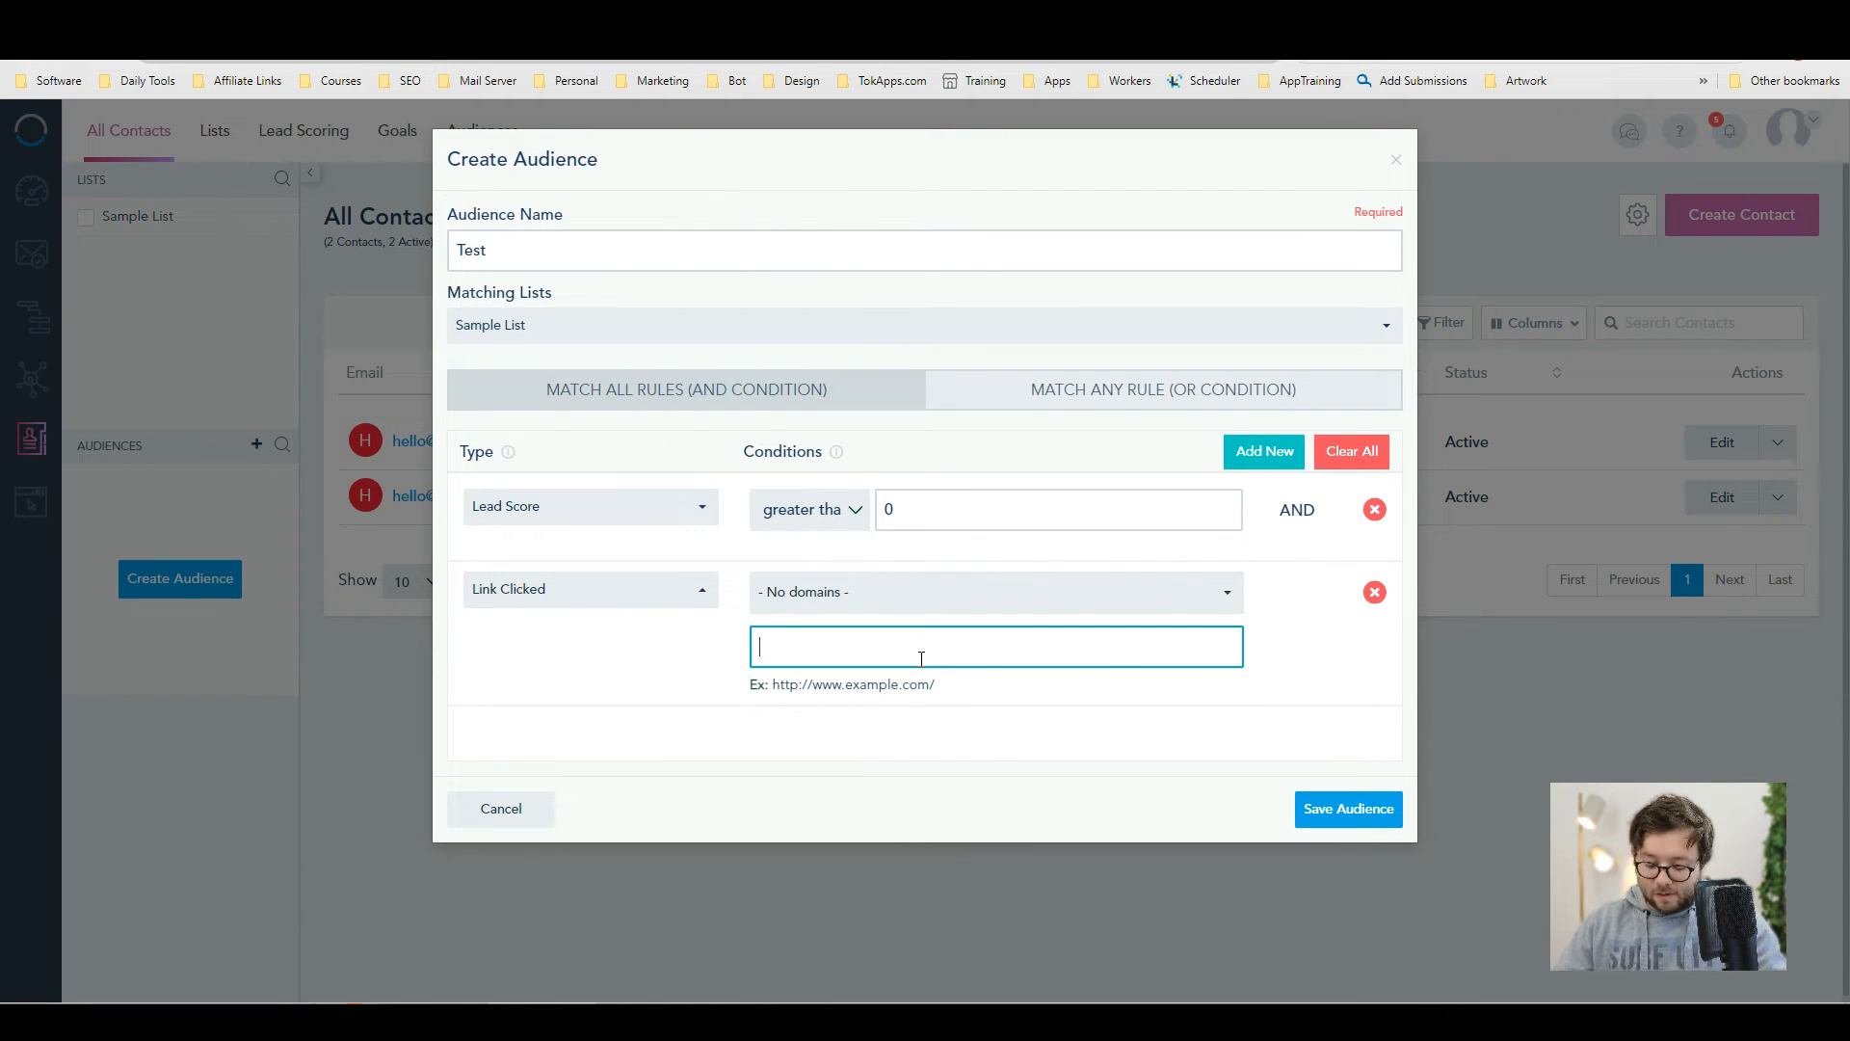
type("martyenglander.com/hello")
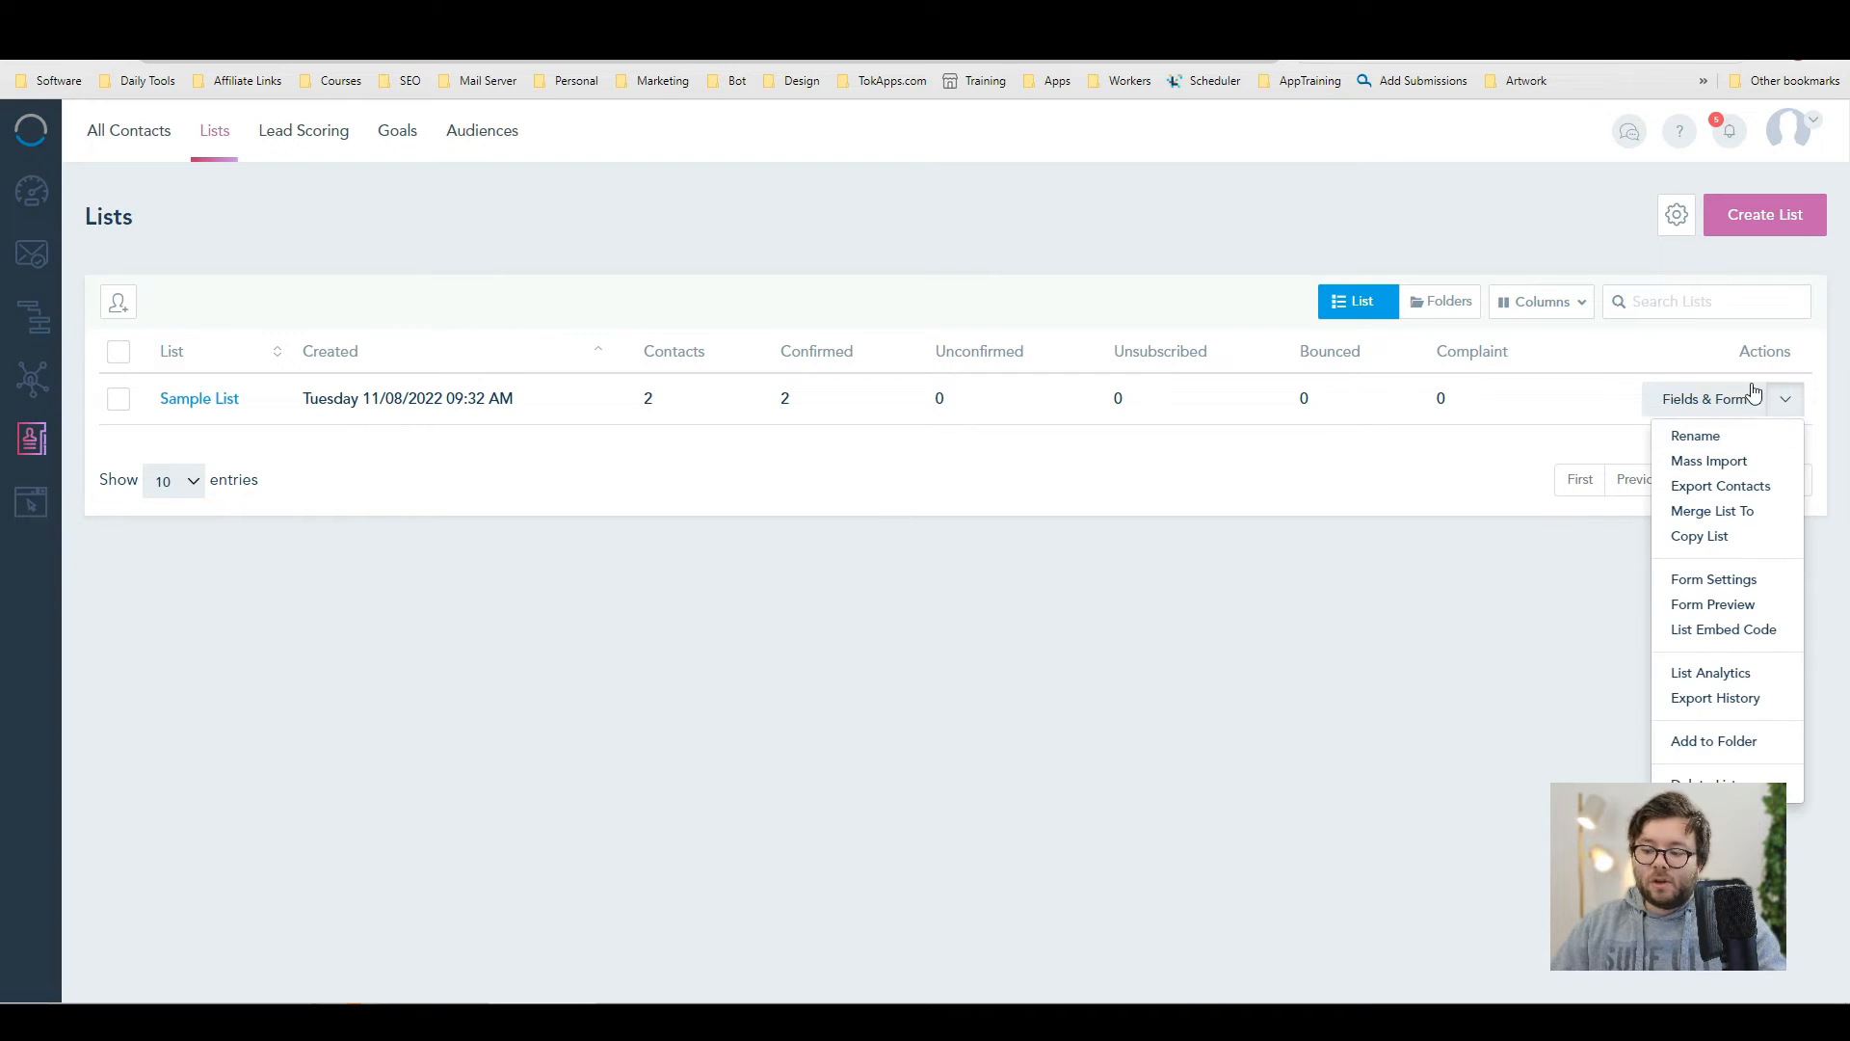
mouse_move(1734, 513)
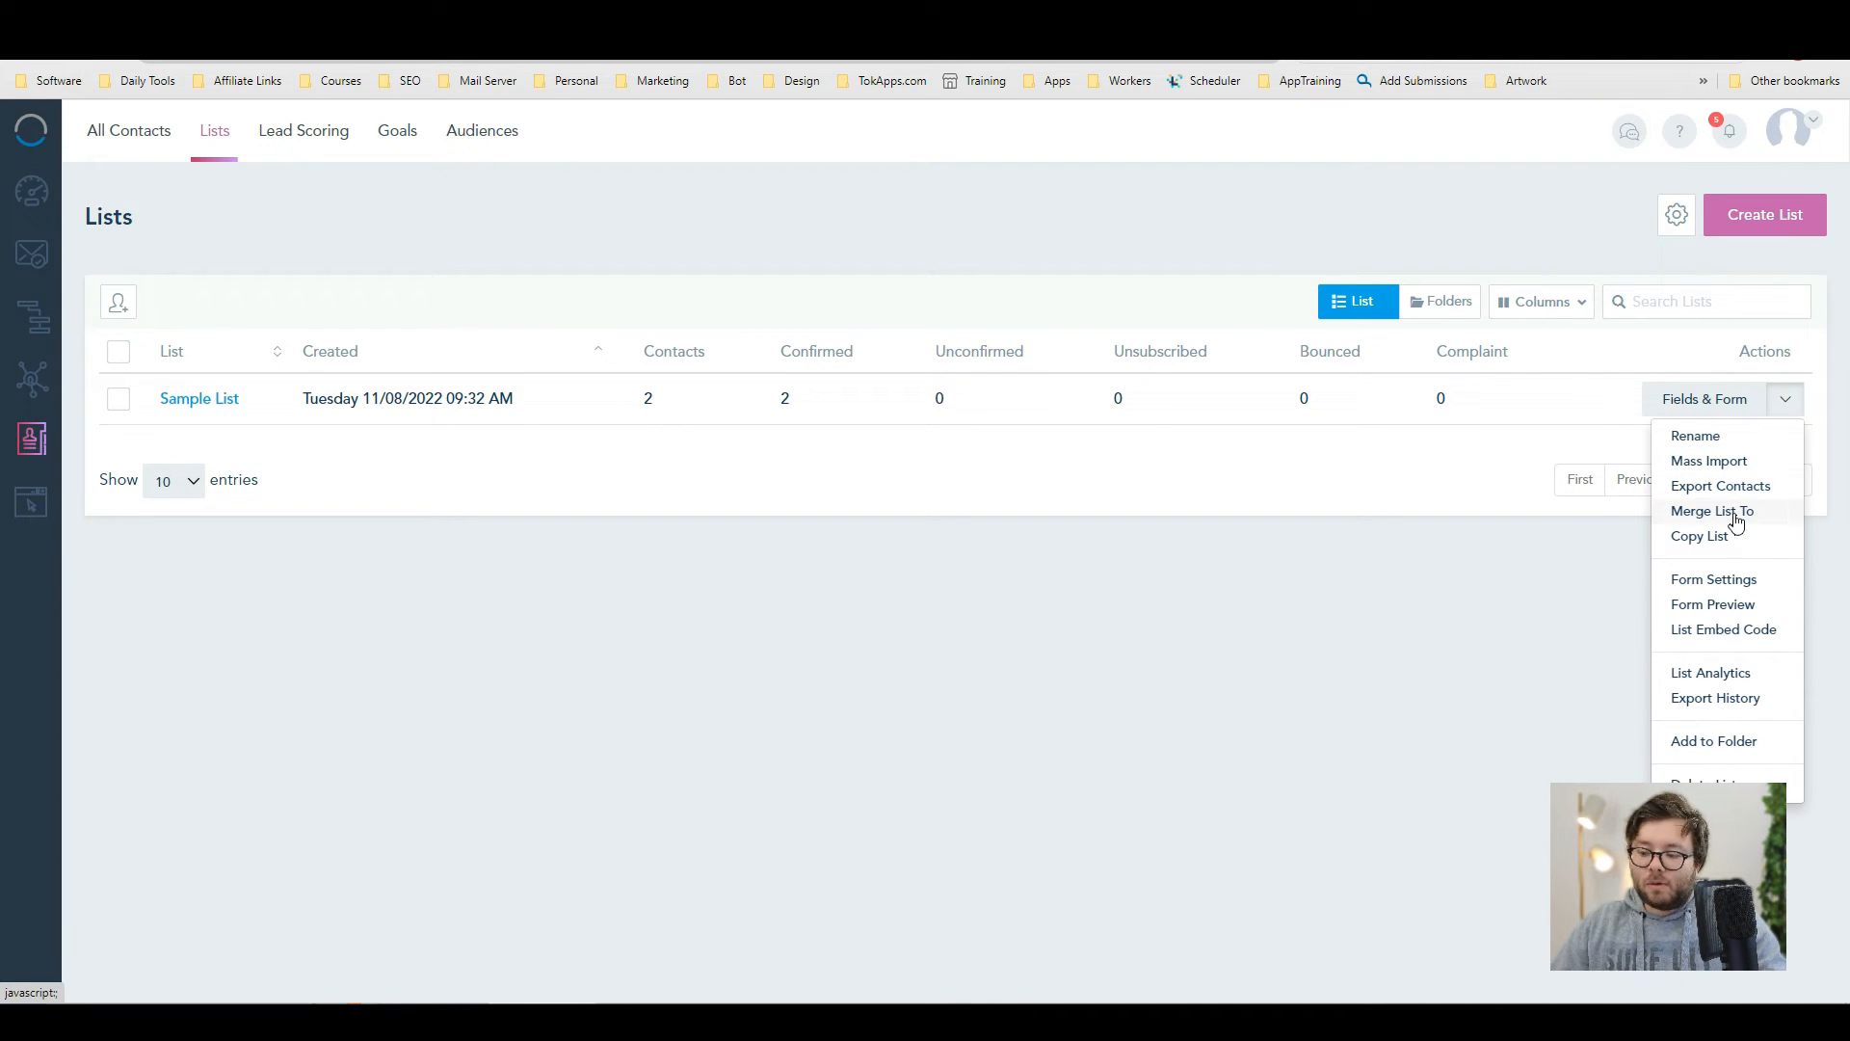
mouse_move(1715, 575)
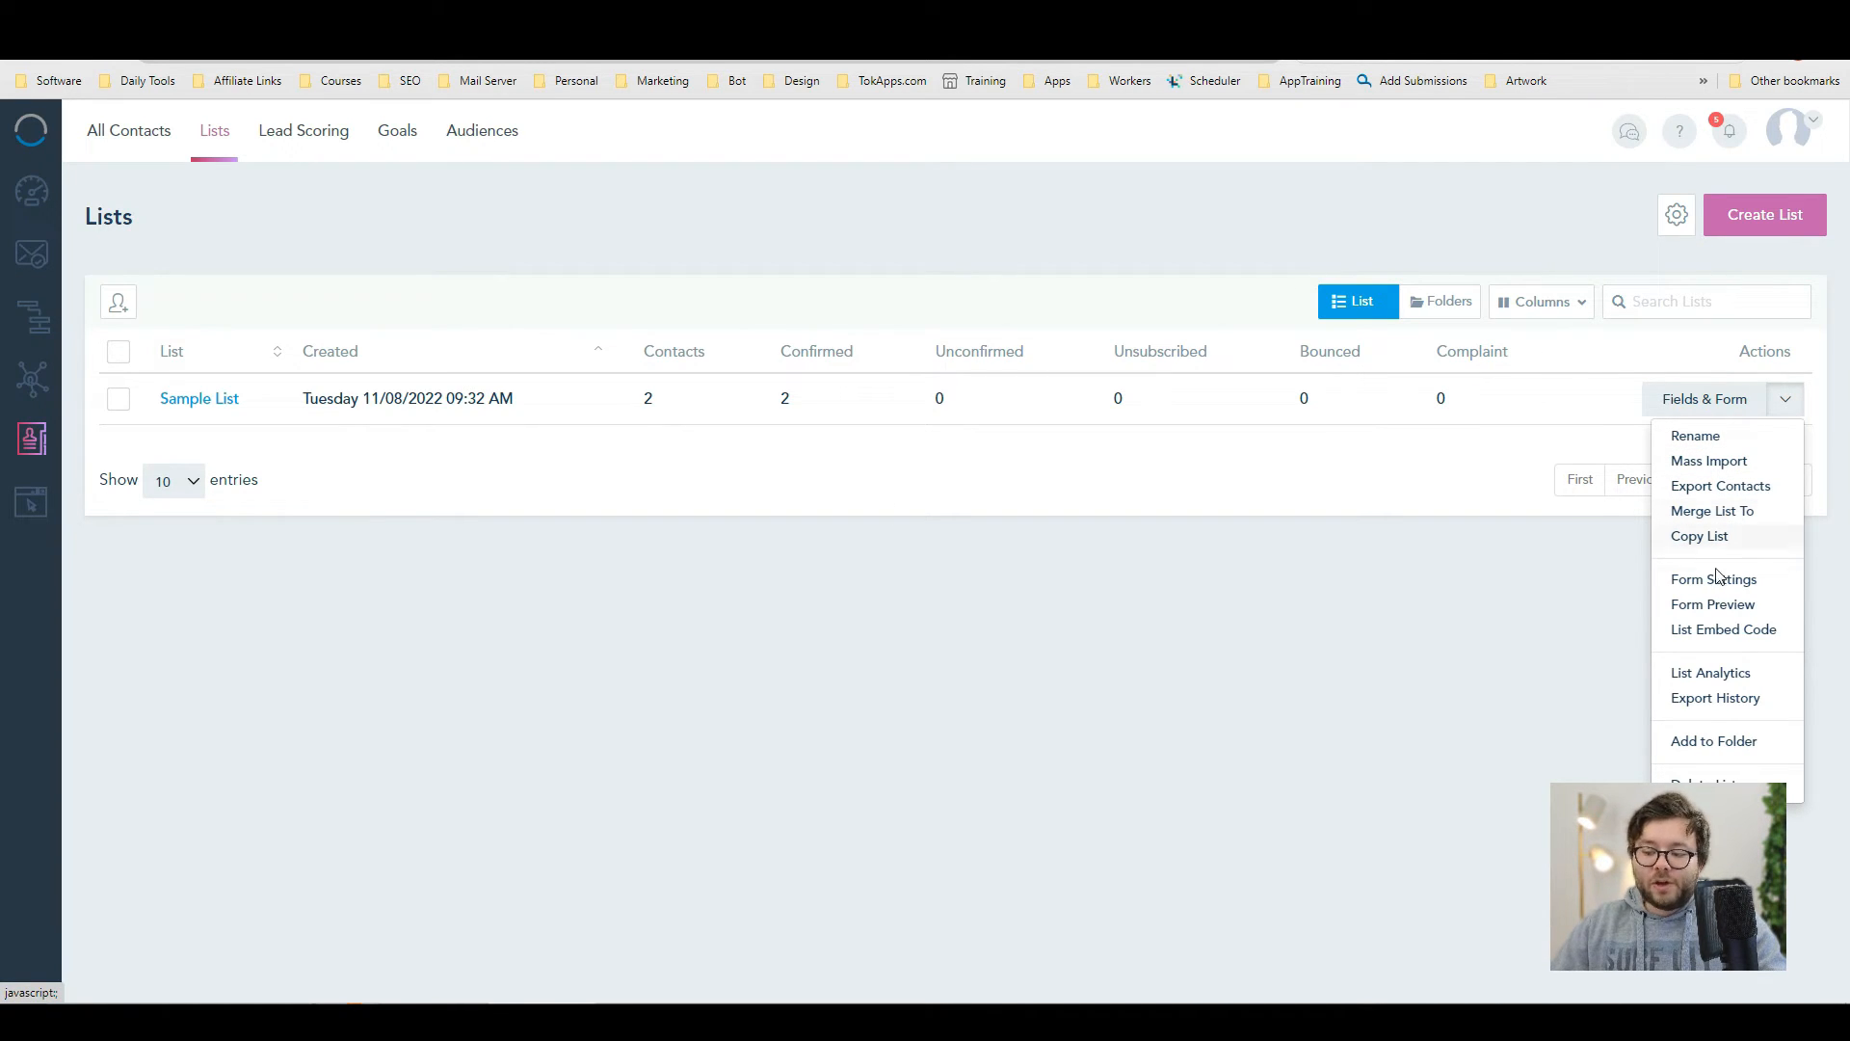
left_click(1711, 603)
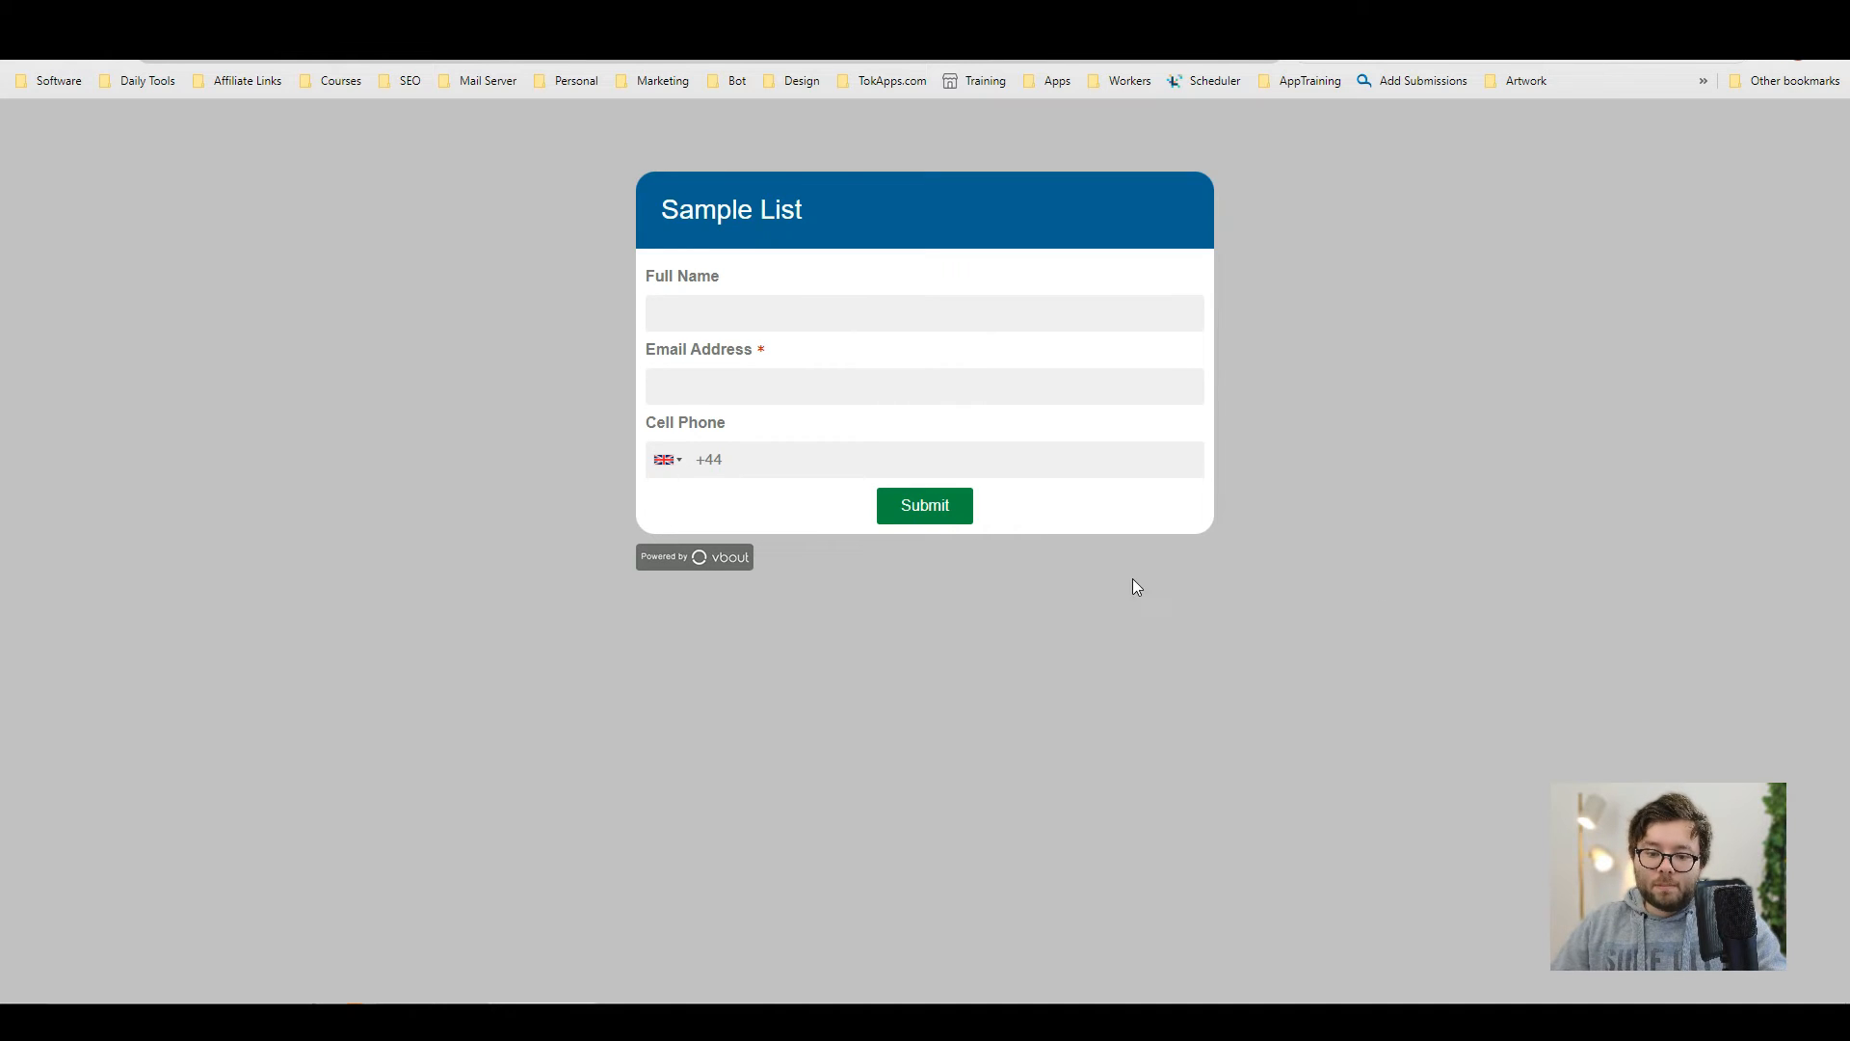
mouse_move(1218, 367)
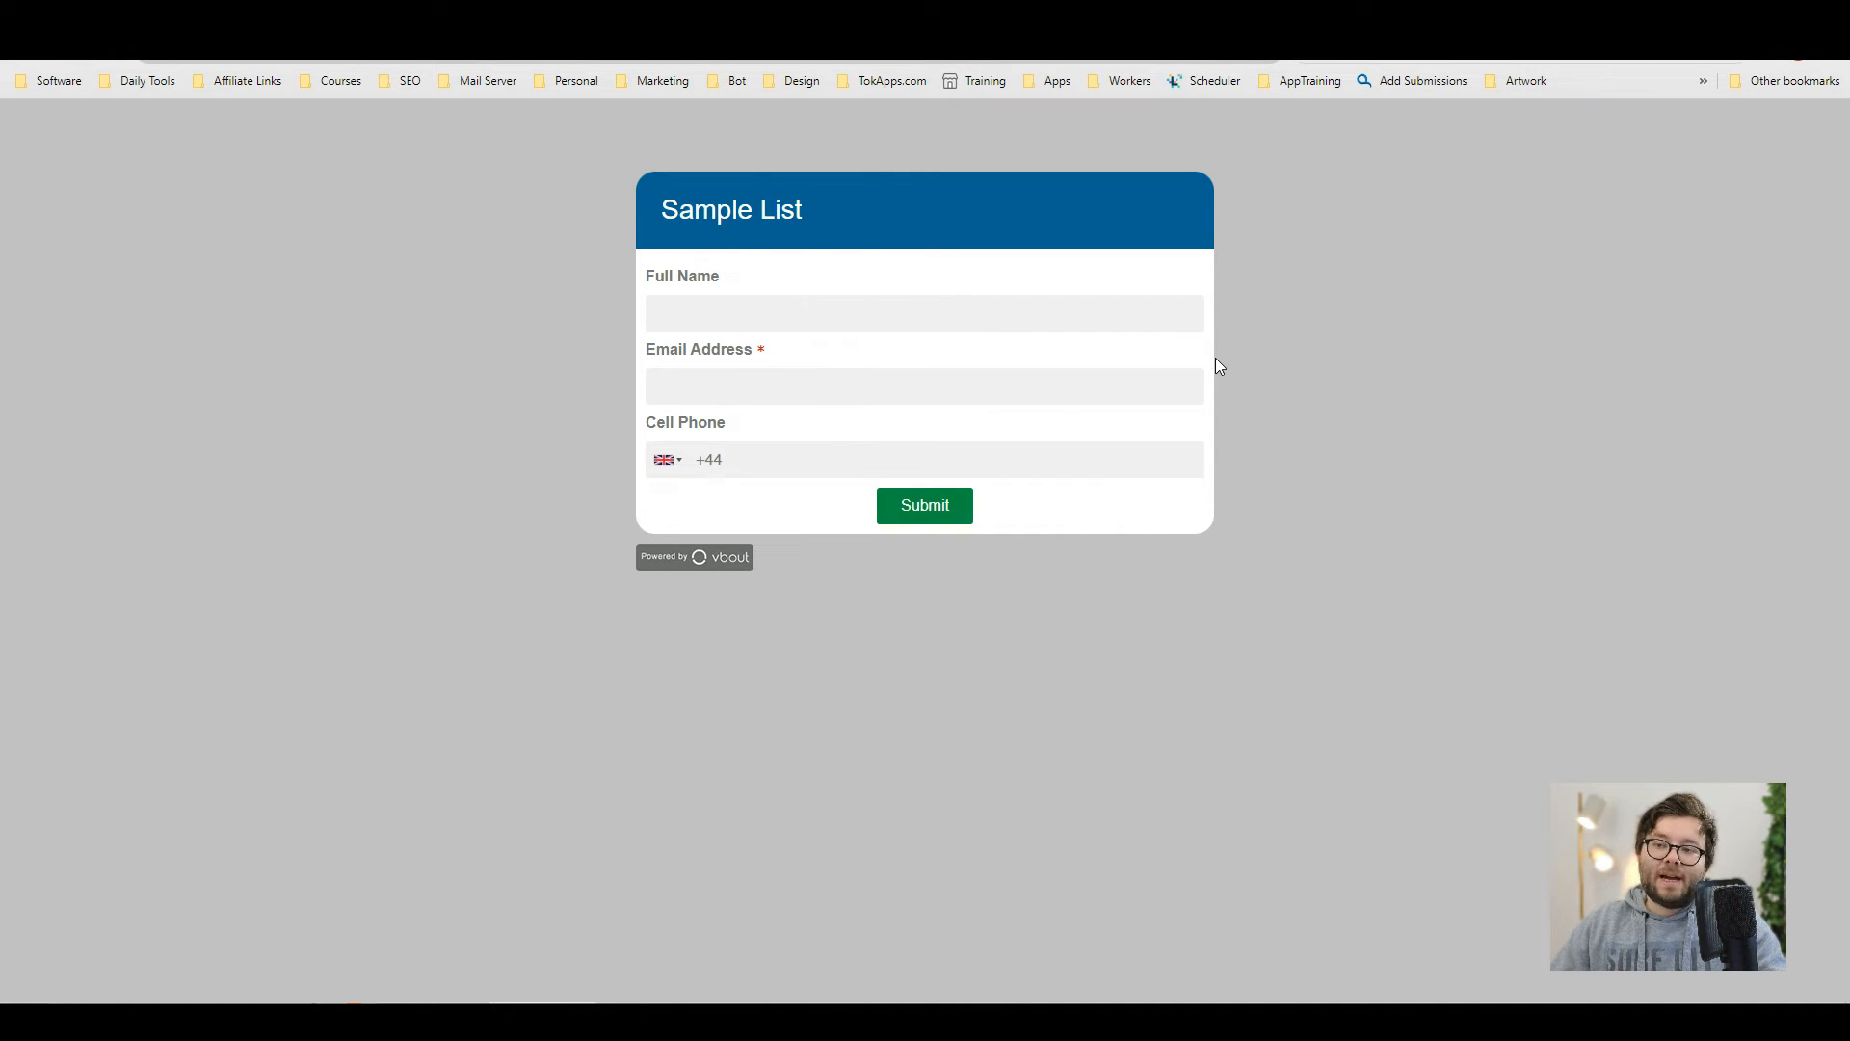
mouse_move(1067, 366)
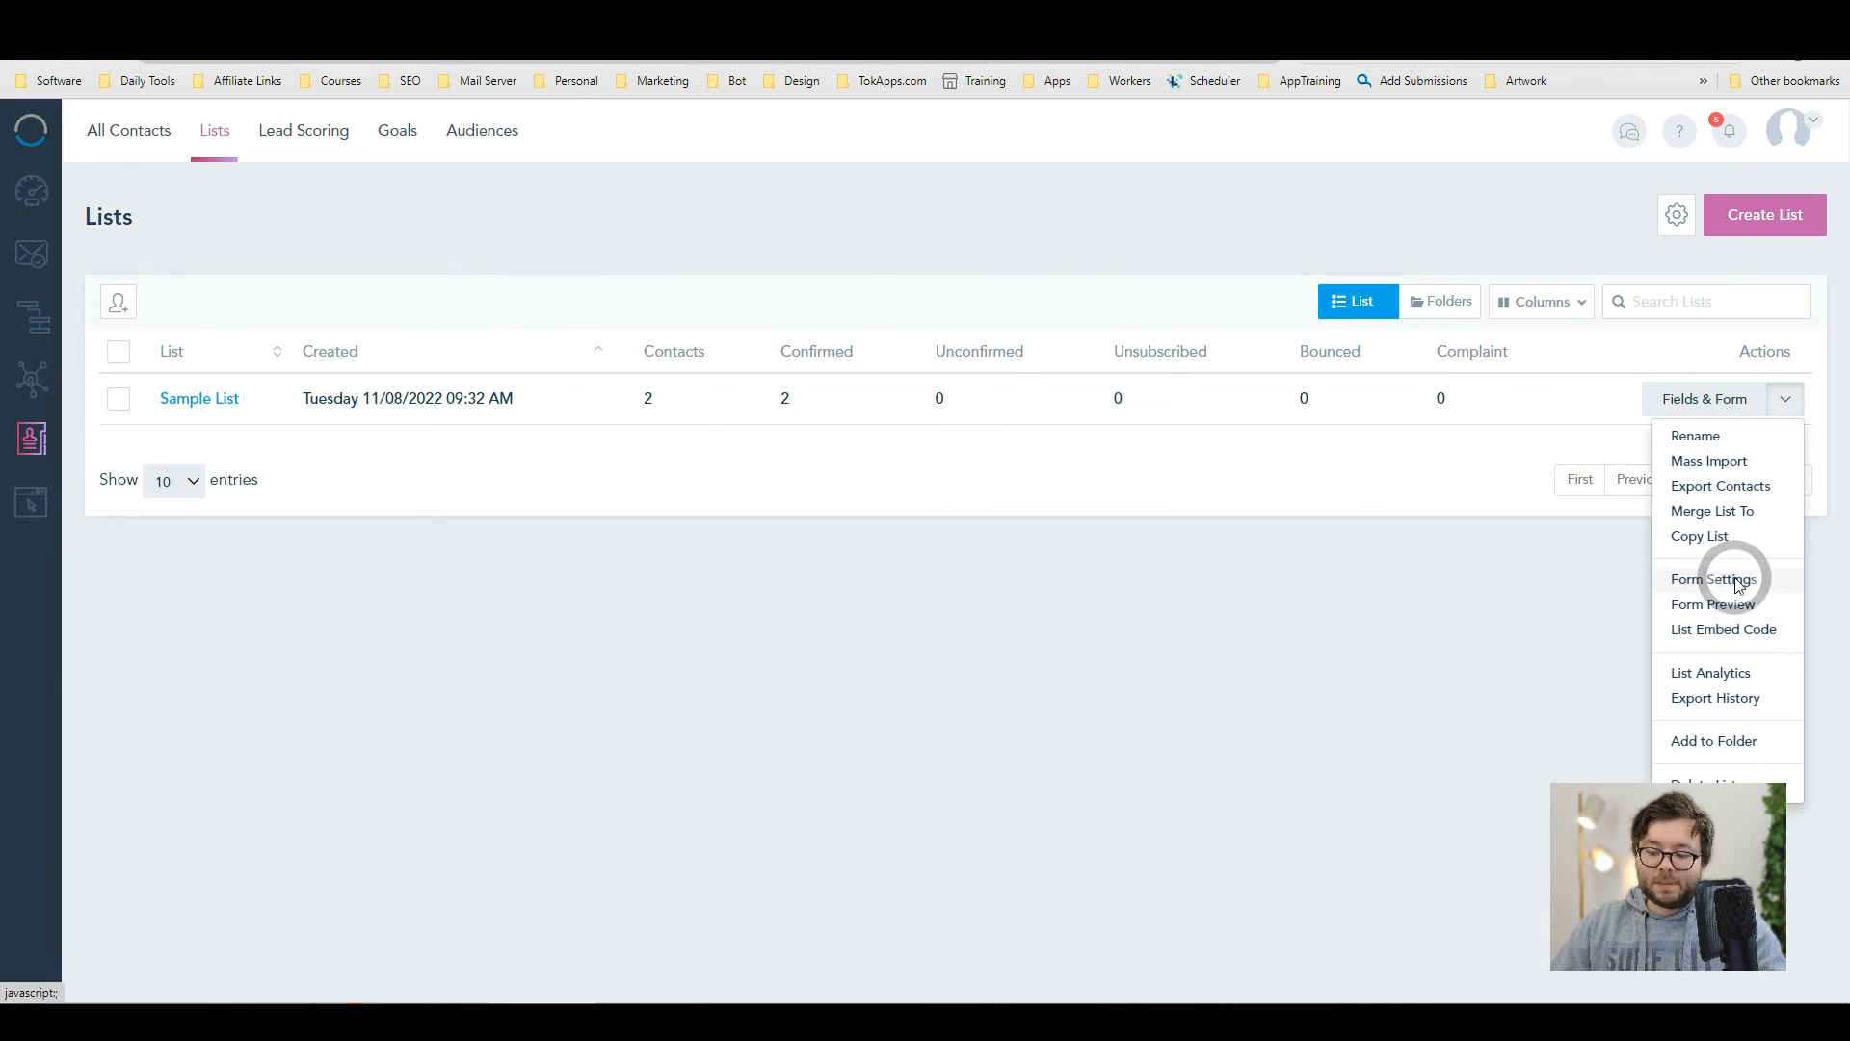
- Bring up Sample List's form builder and its embed code window
left_click(1714, 578)
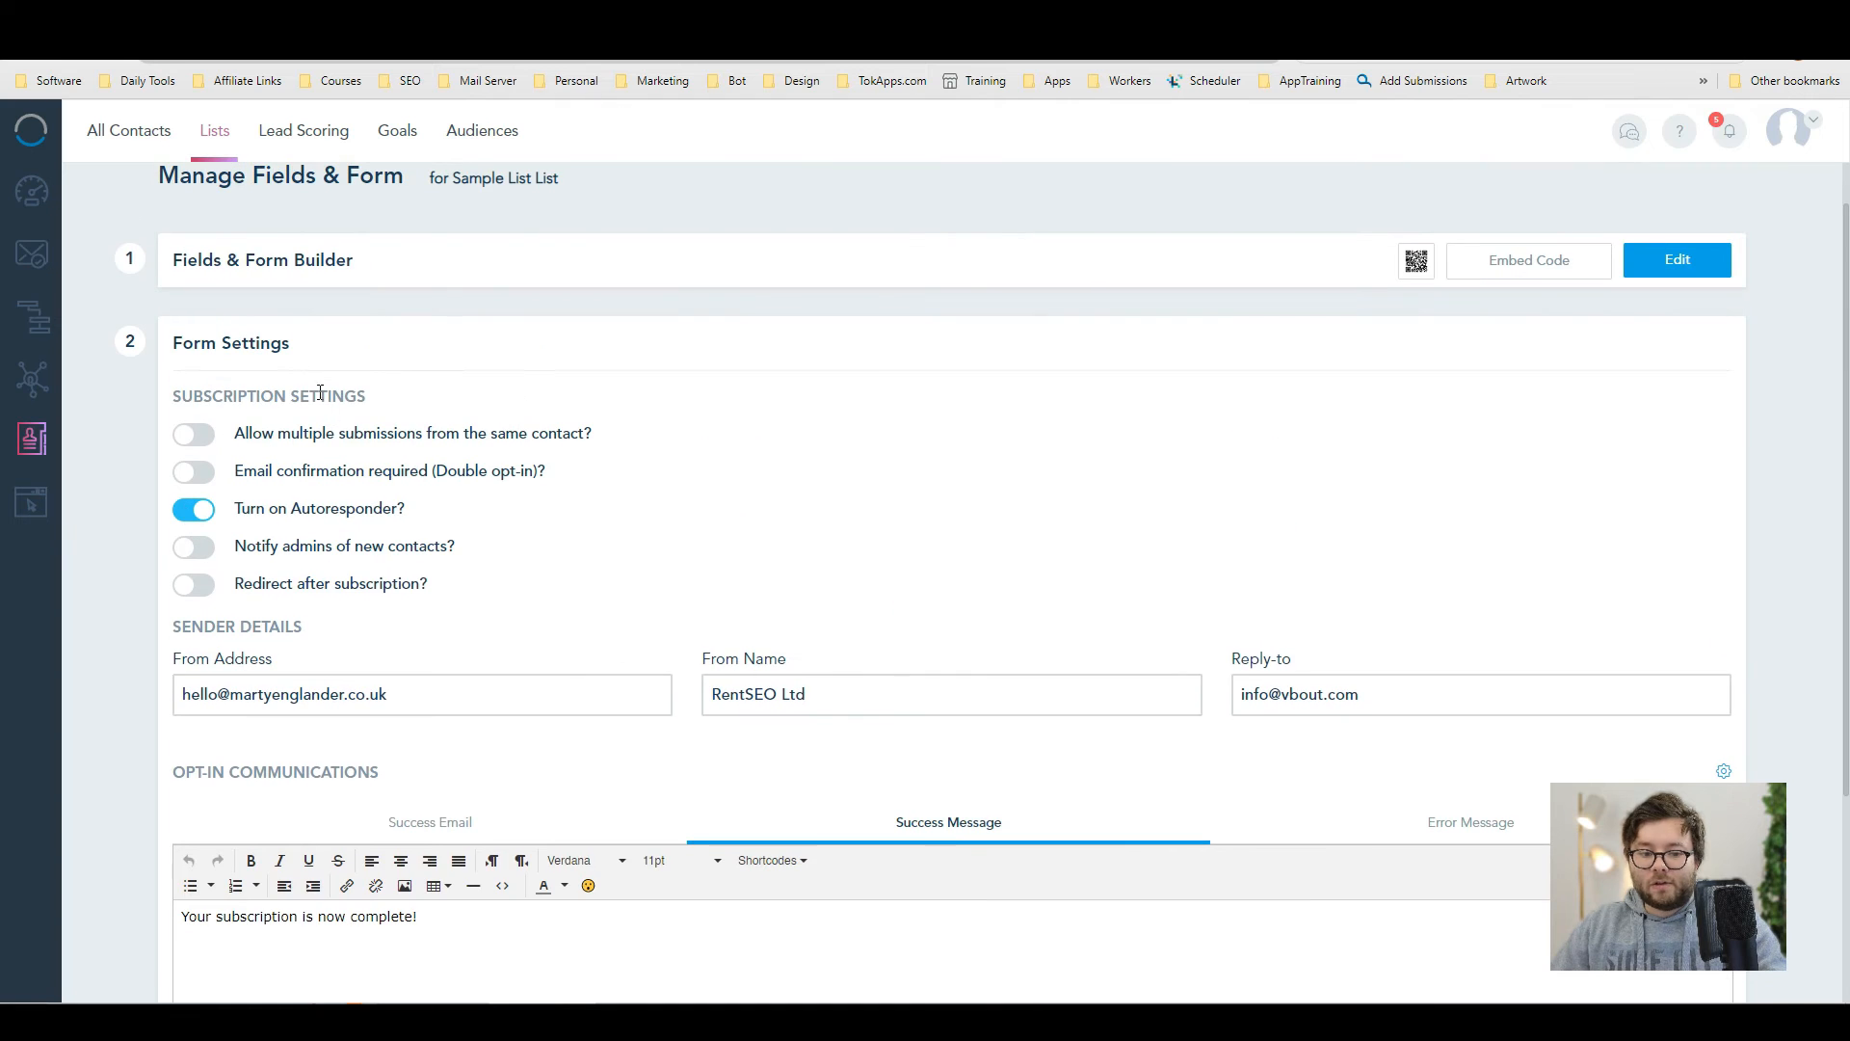
left_click(1677, 261)
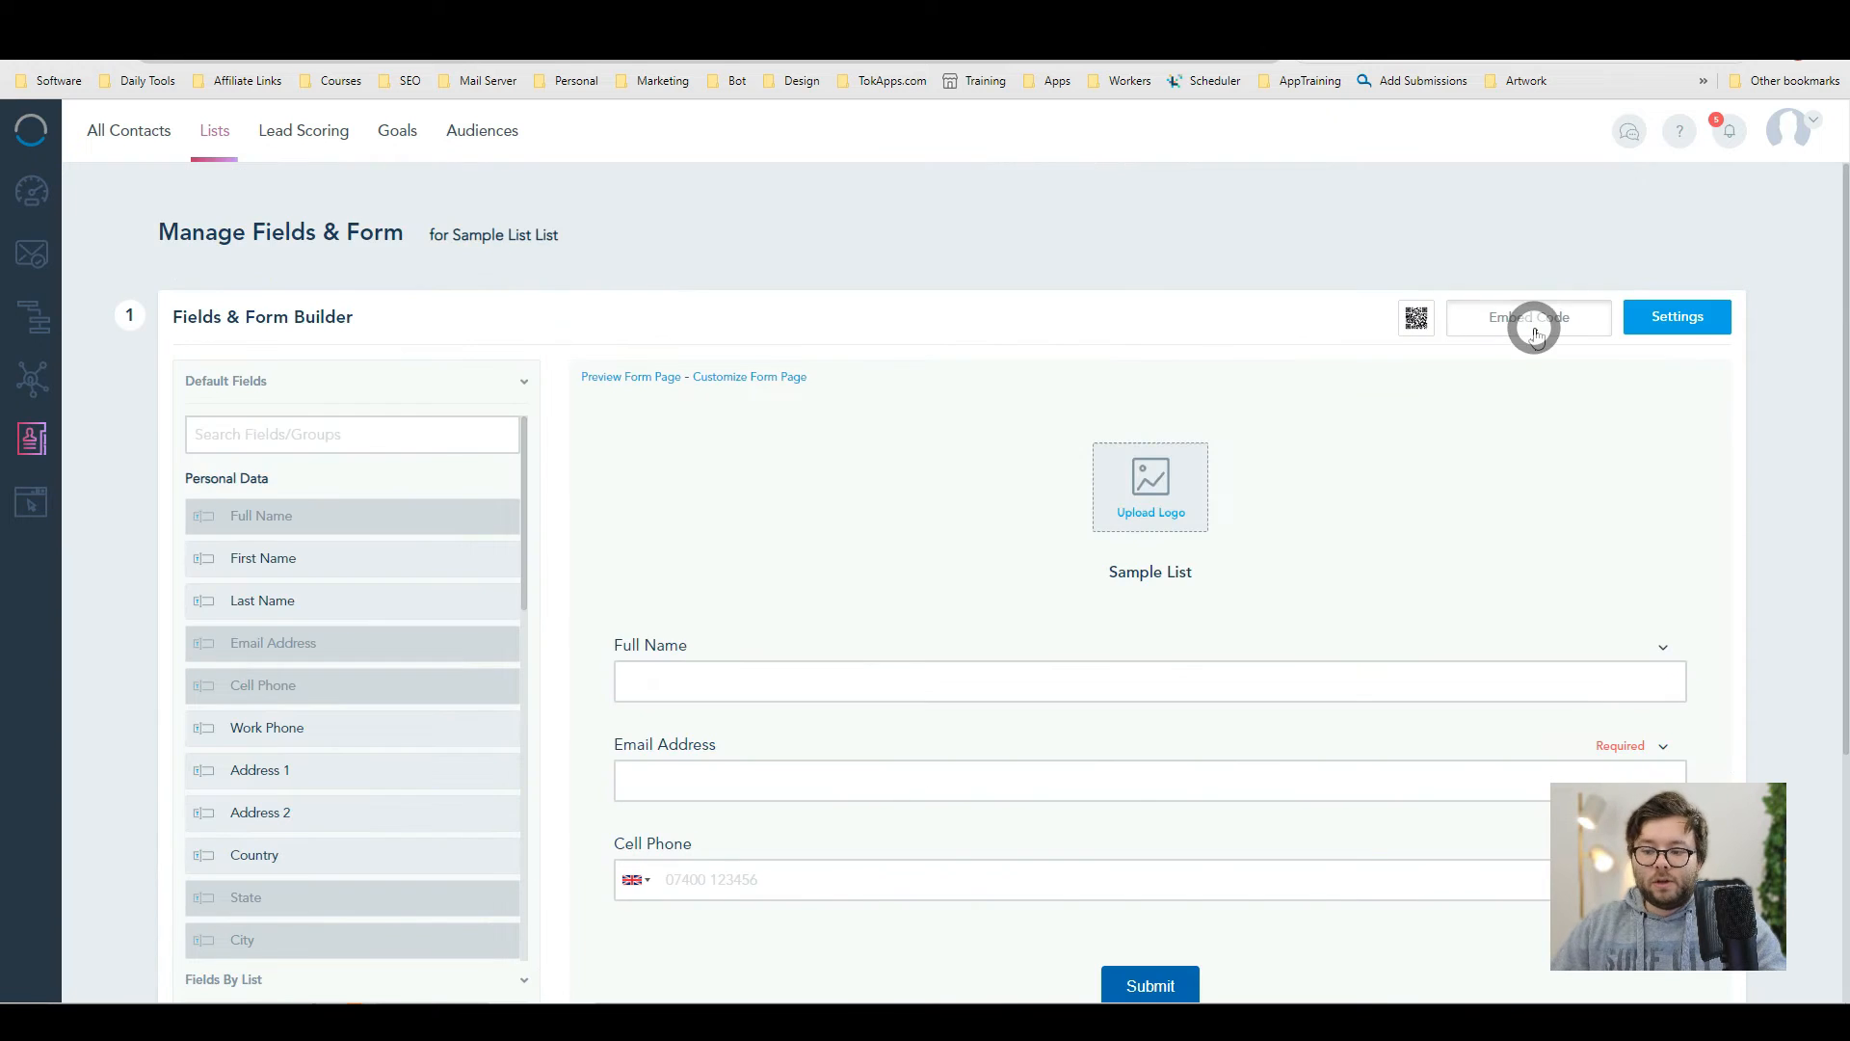
left_click(1528, 316)
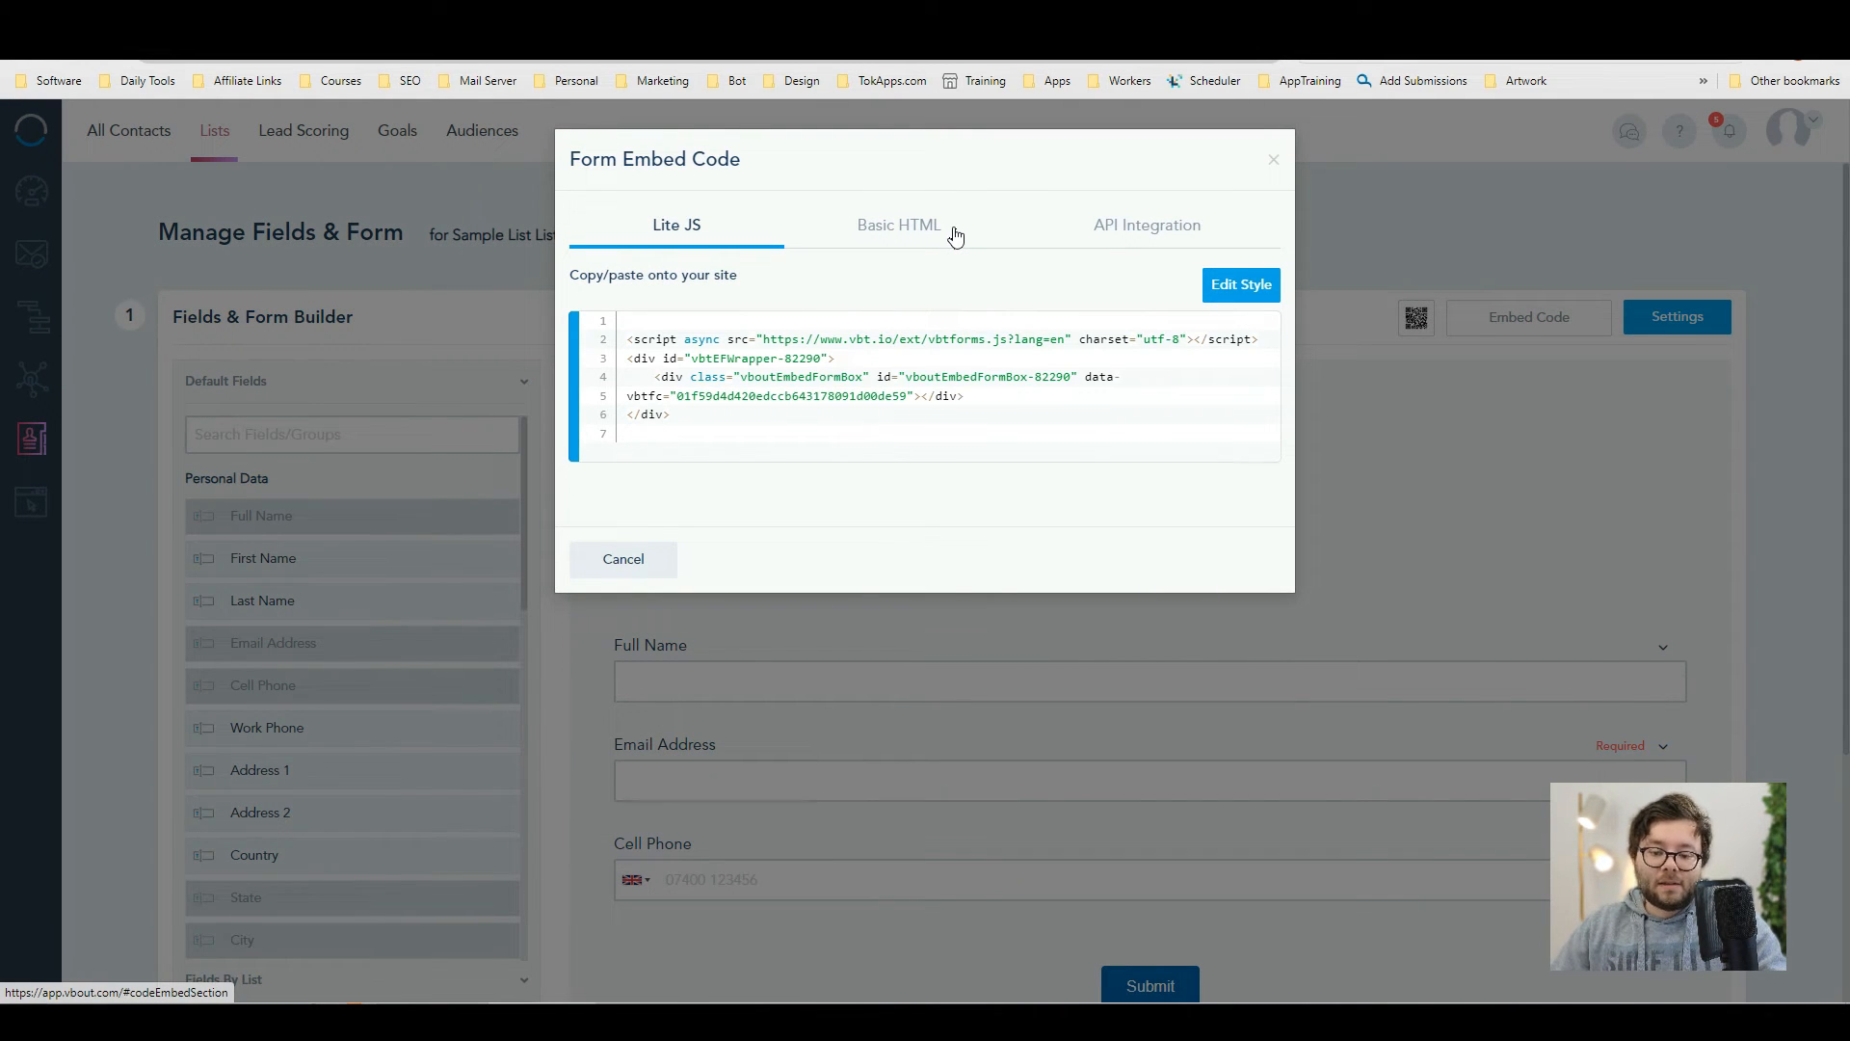
- Review the Basic HTML and API Integration embed code versions, then close the window
left_click(898, 223)
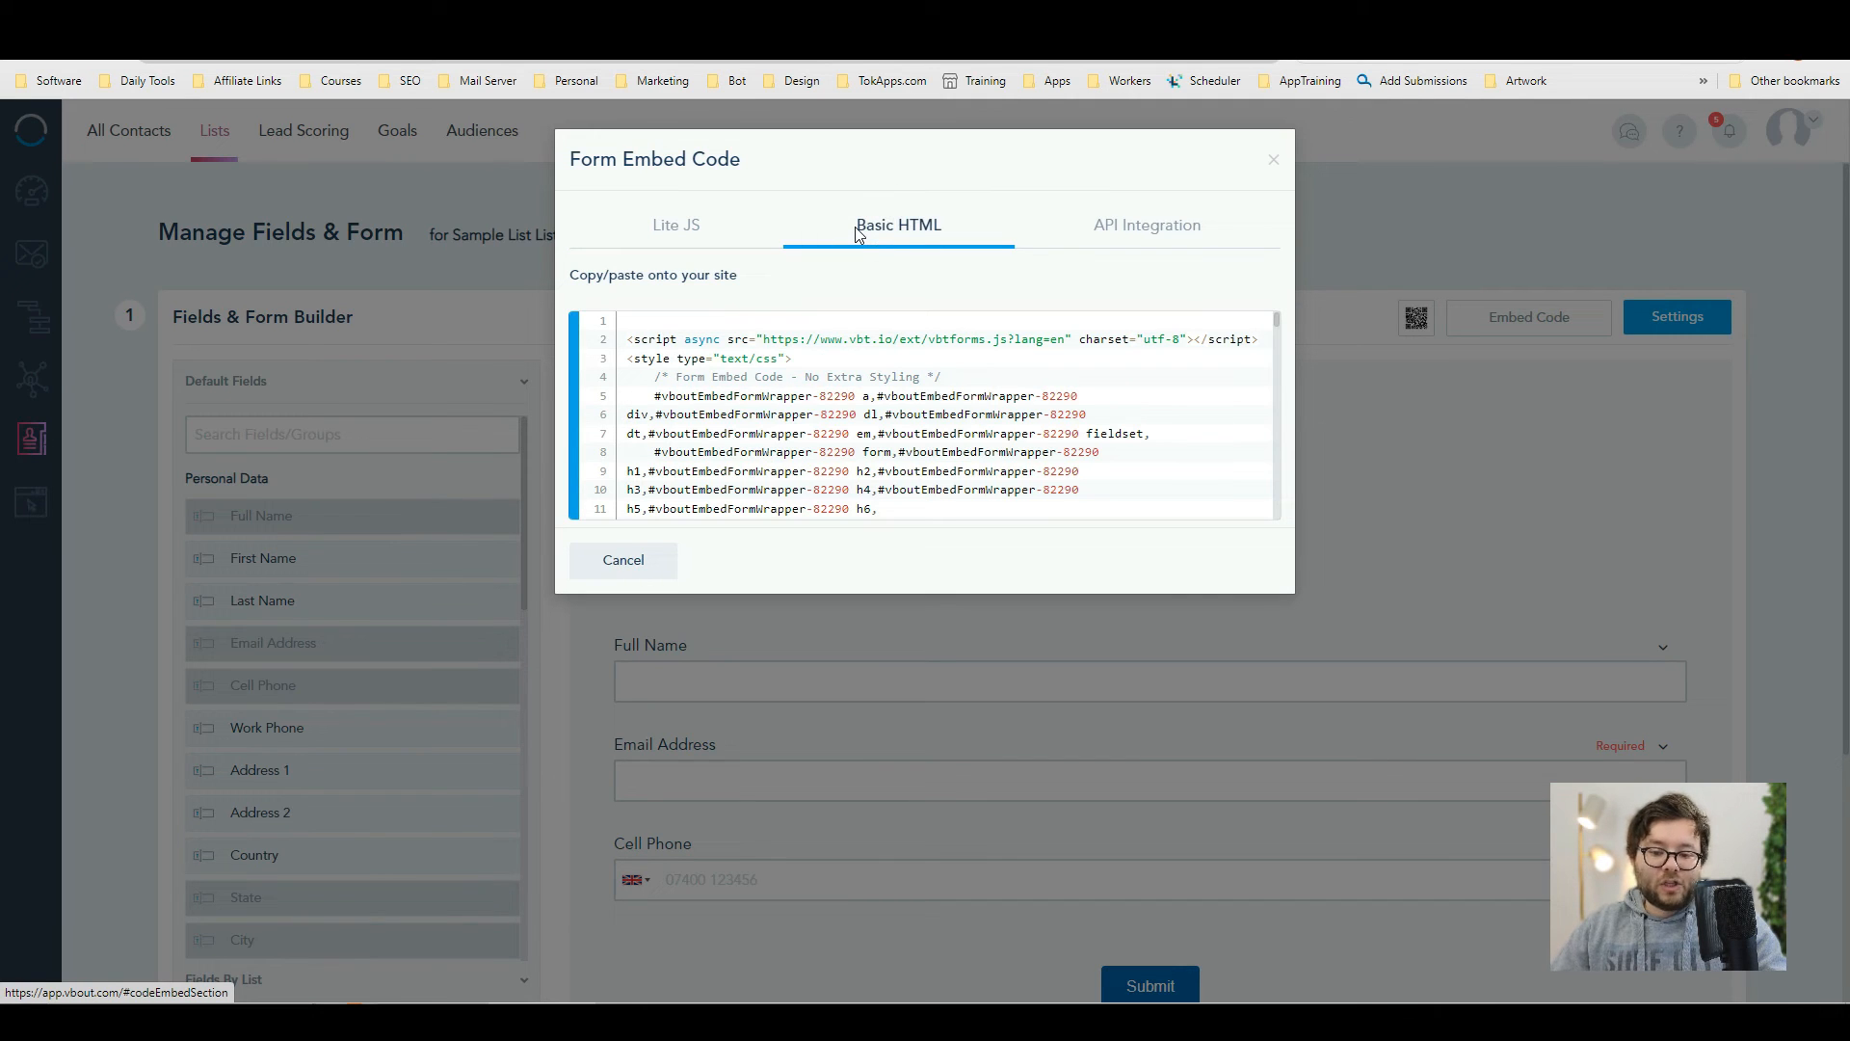
left_click(1147, 224)
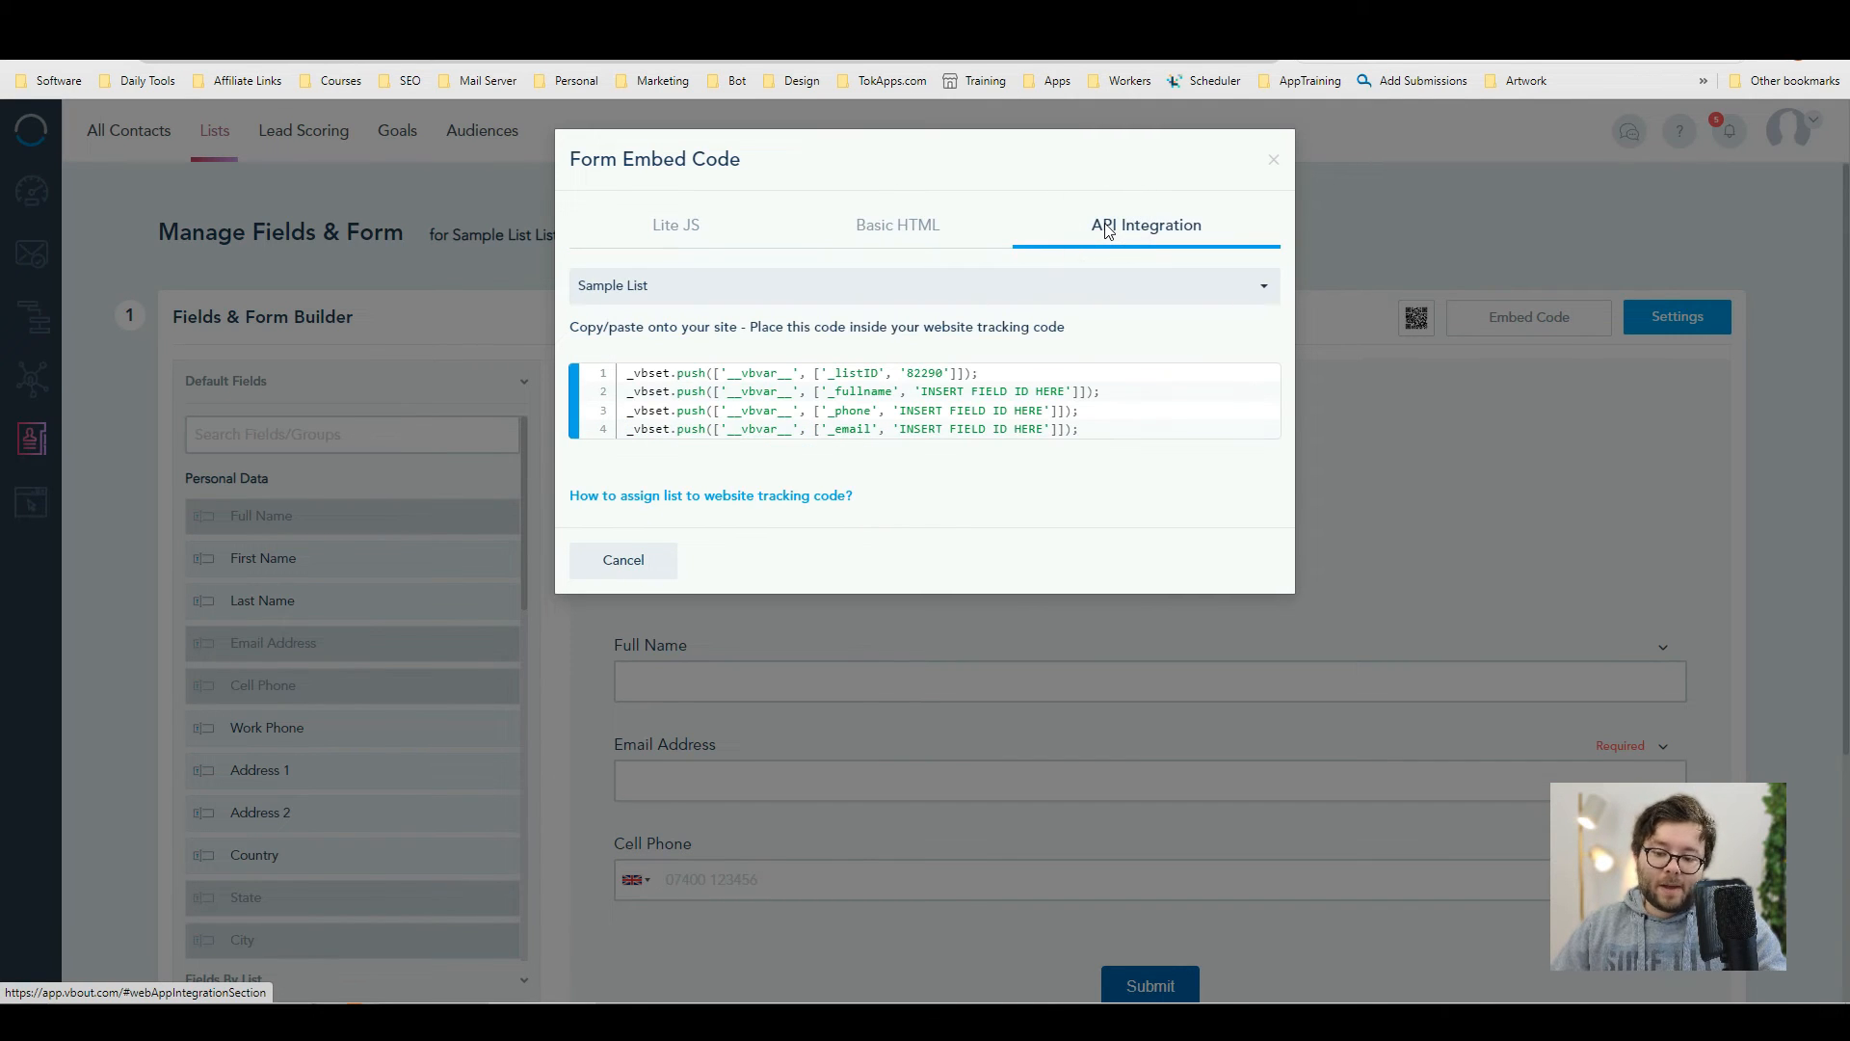
left_click(303, 131)
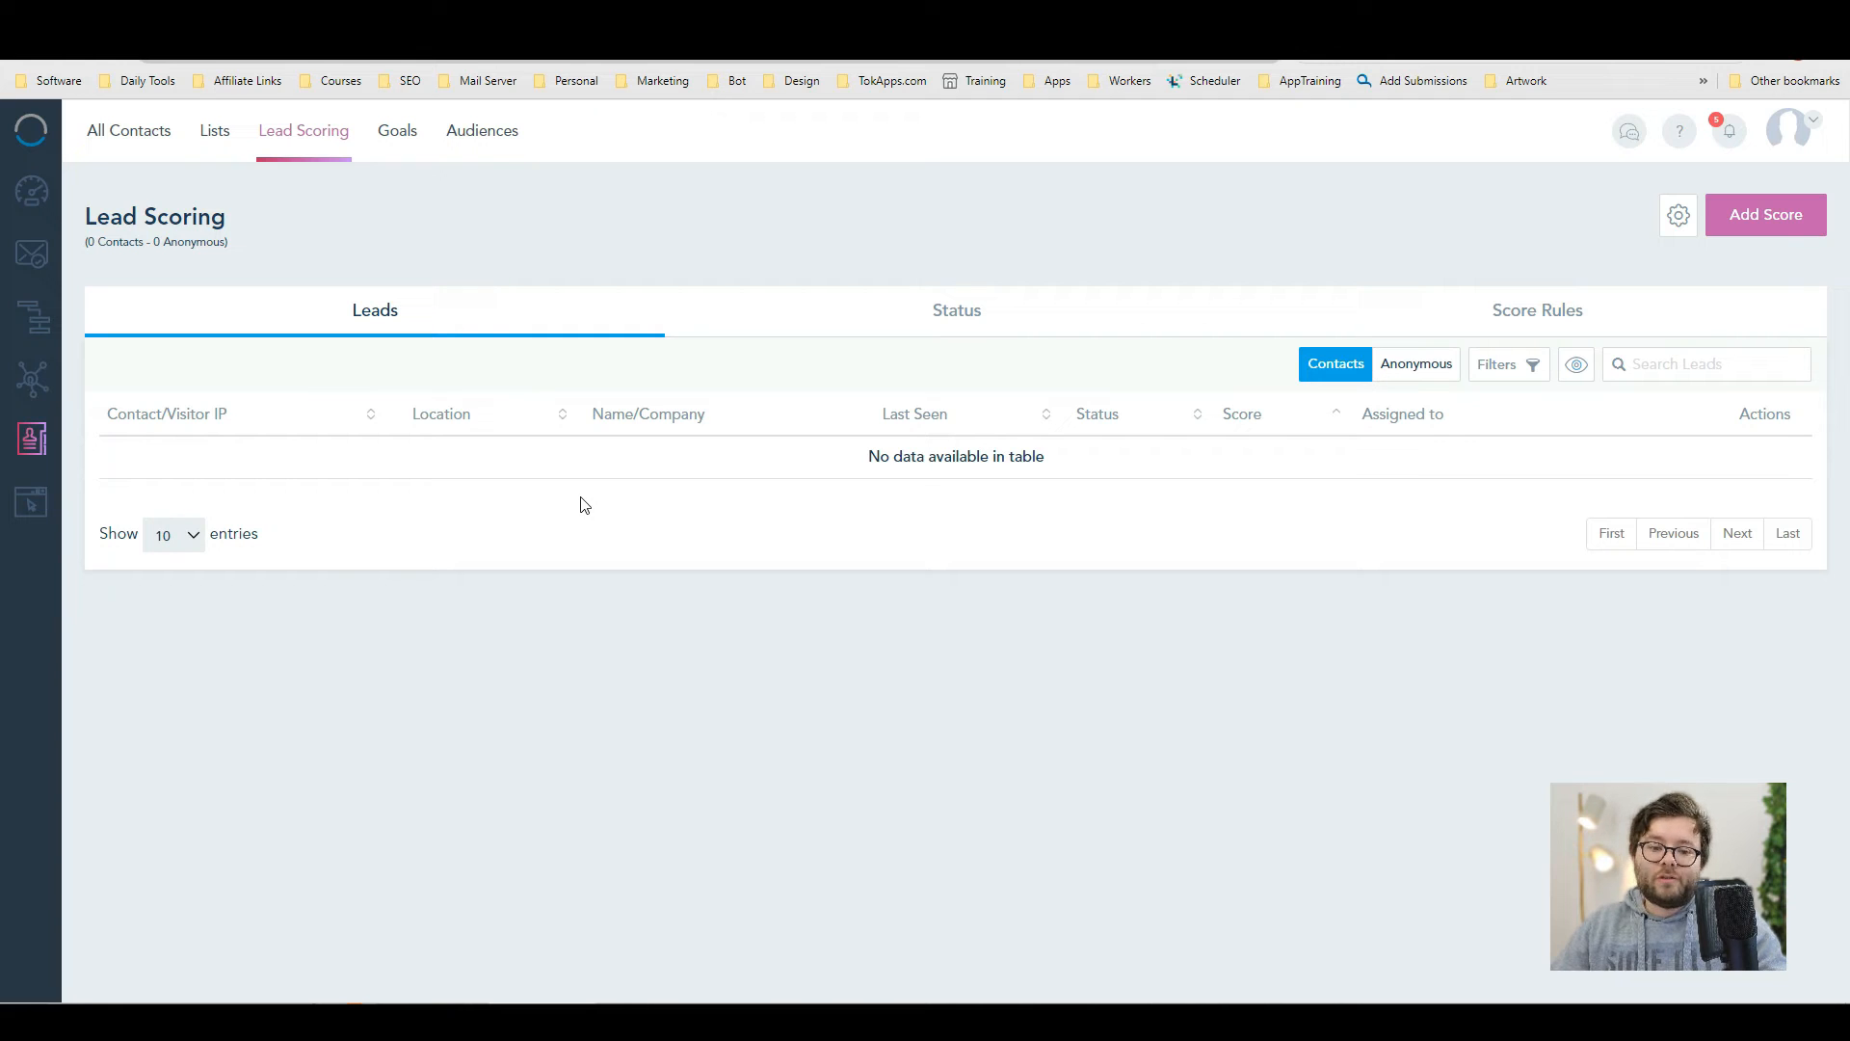
- Create a homepage goal with a fixed value whose destination matches martyenglander.com exactly
left_click(397, 131)
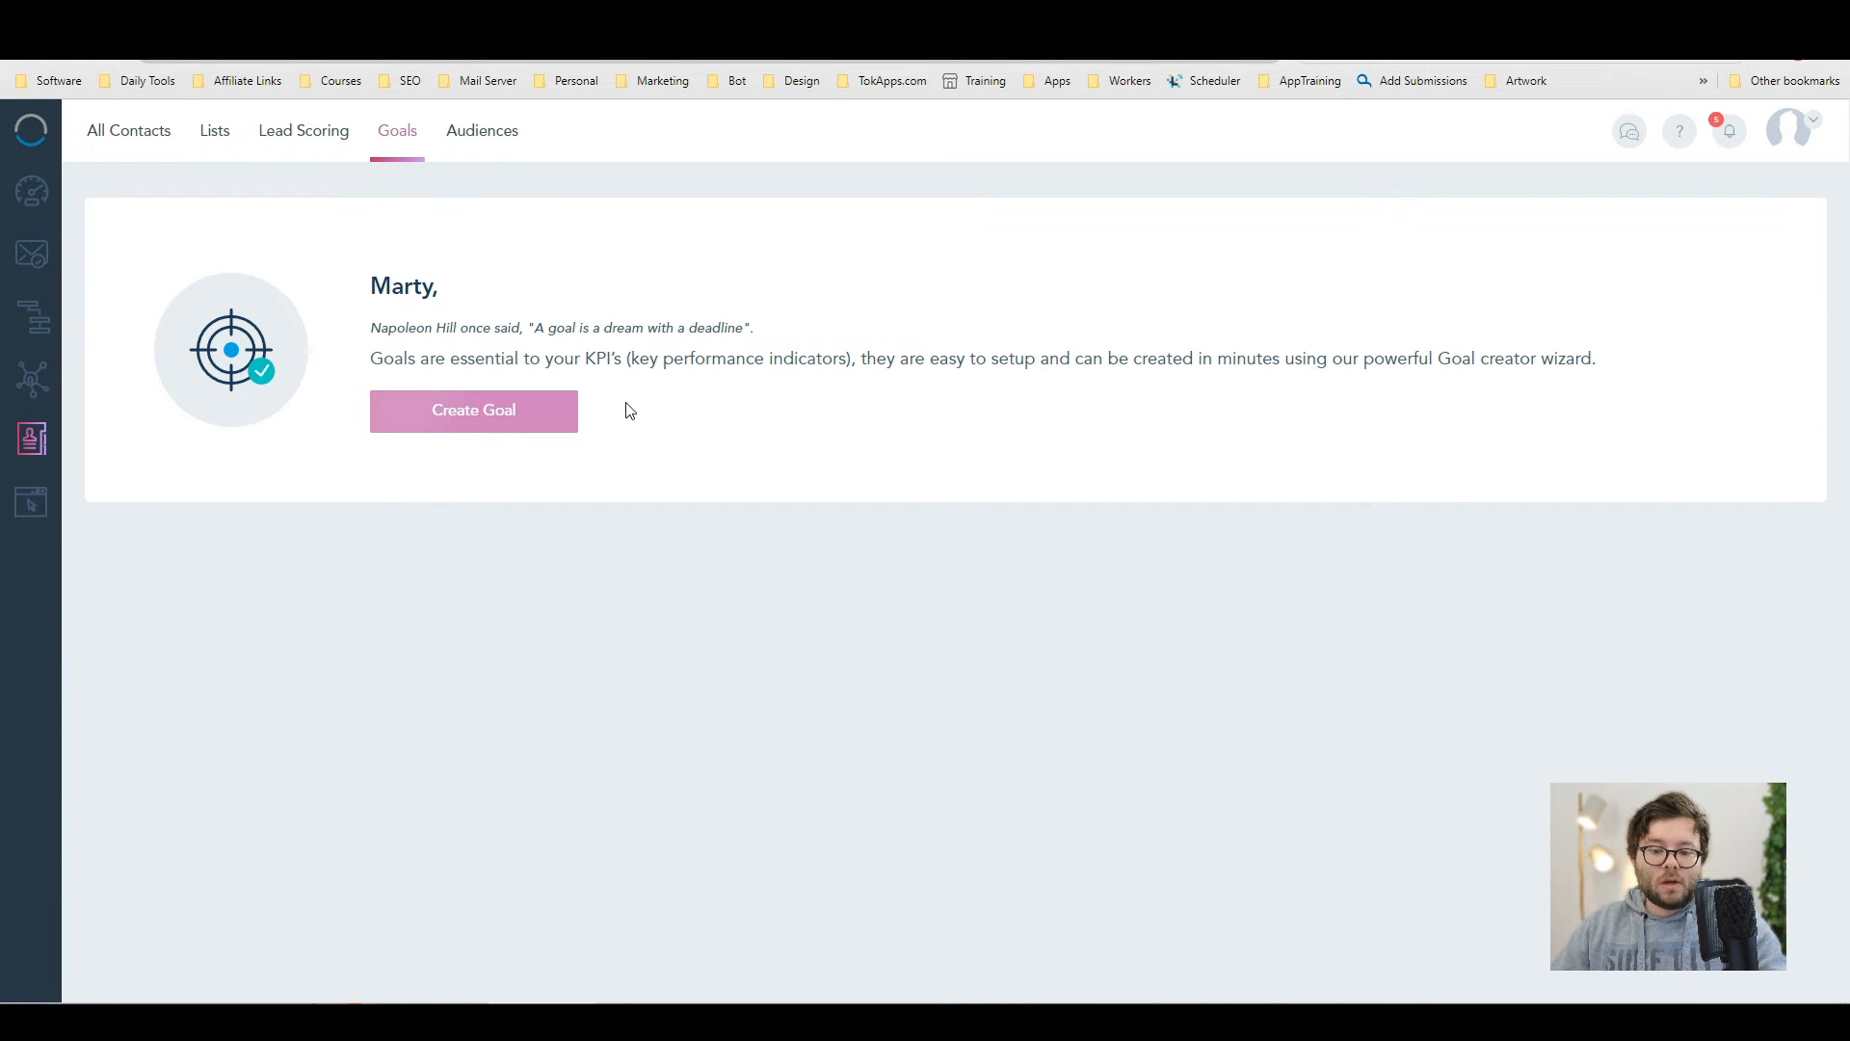
mouse_move(561, 425)
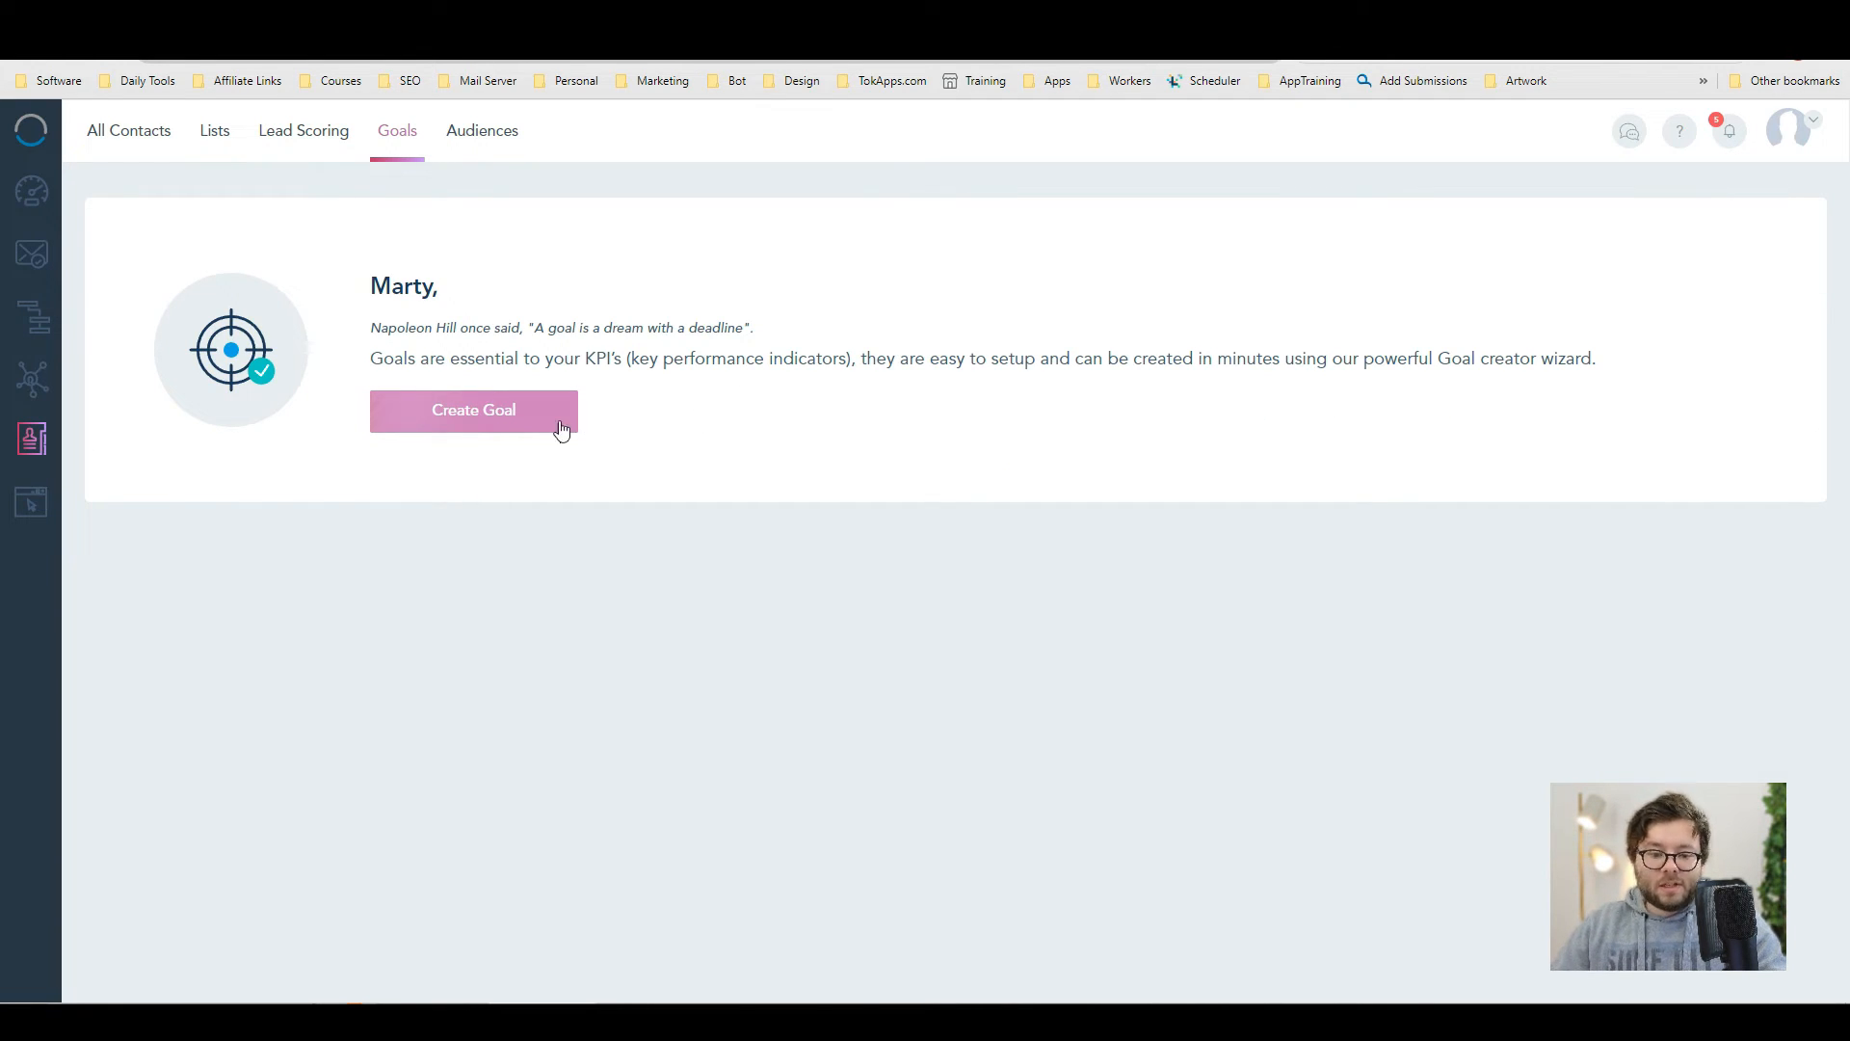
left_click(474, 408)
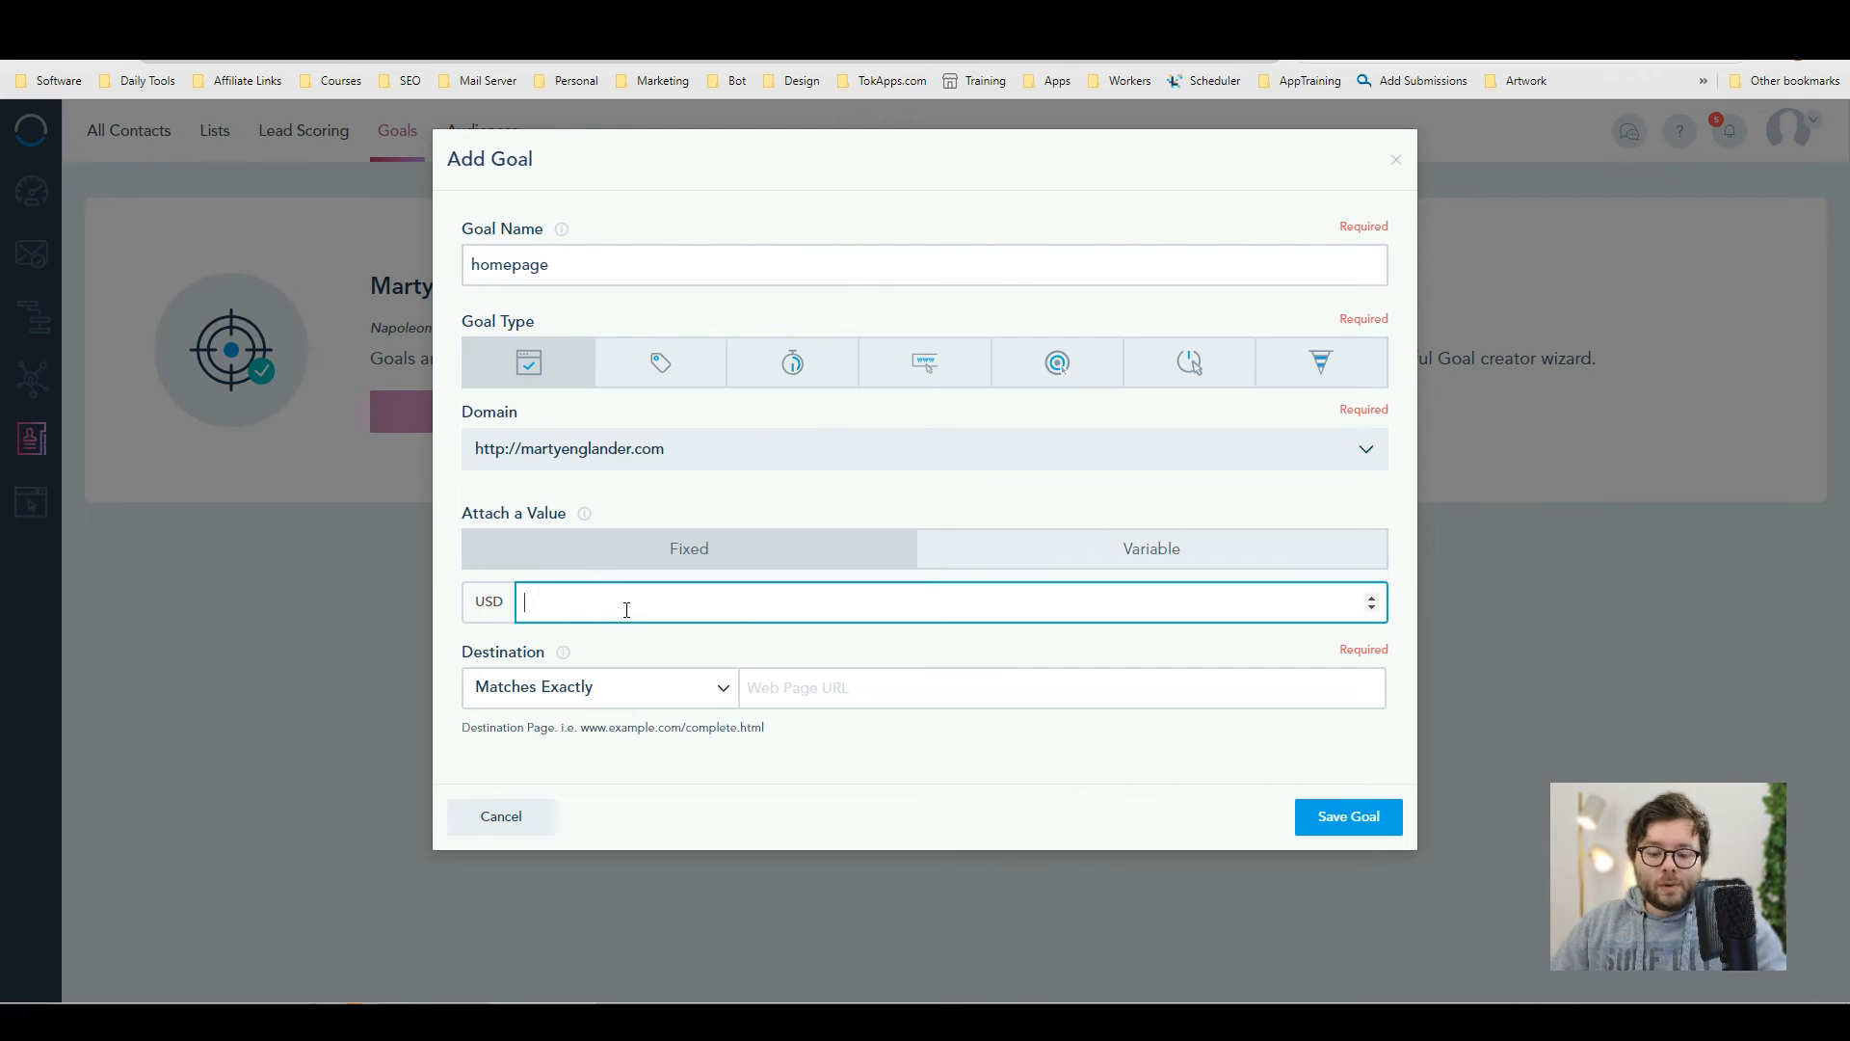
mouse_move(586, 603)
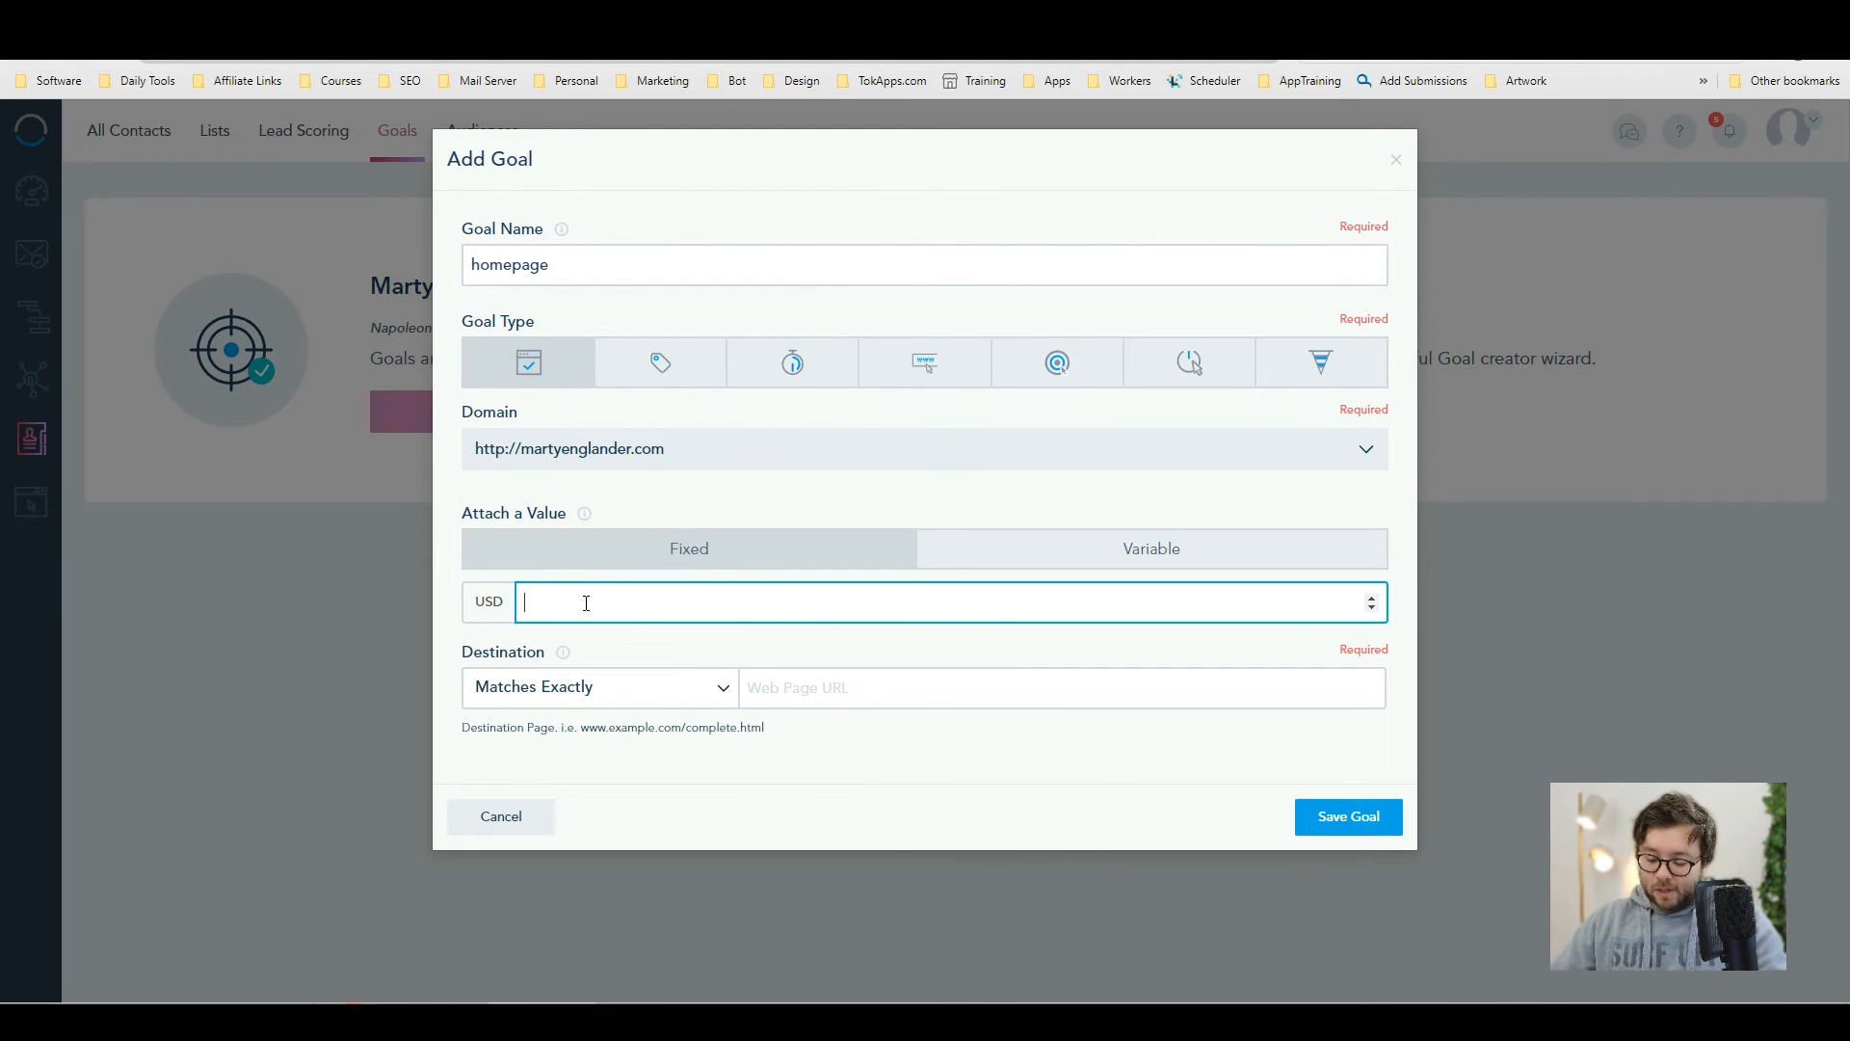
left_click(1151, 547)
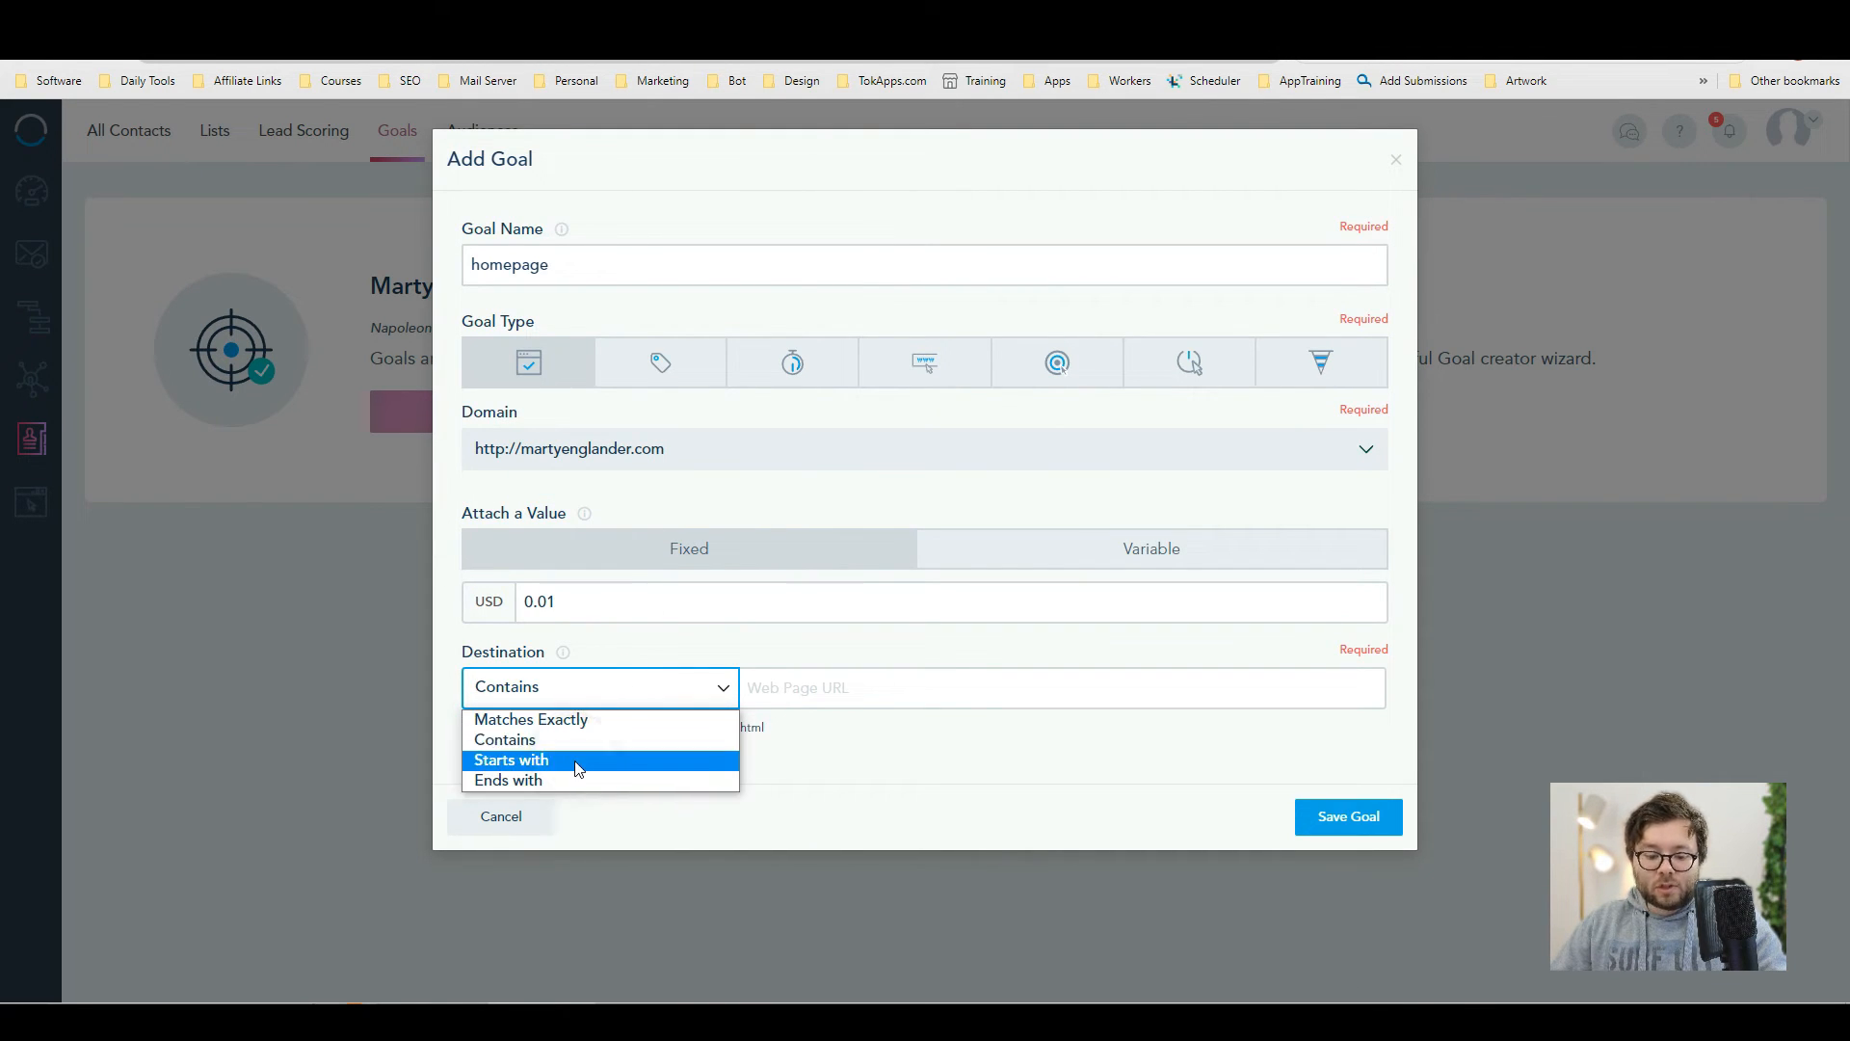
left_click(532, 719)
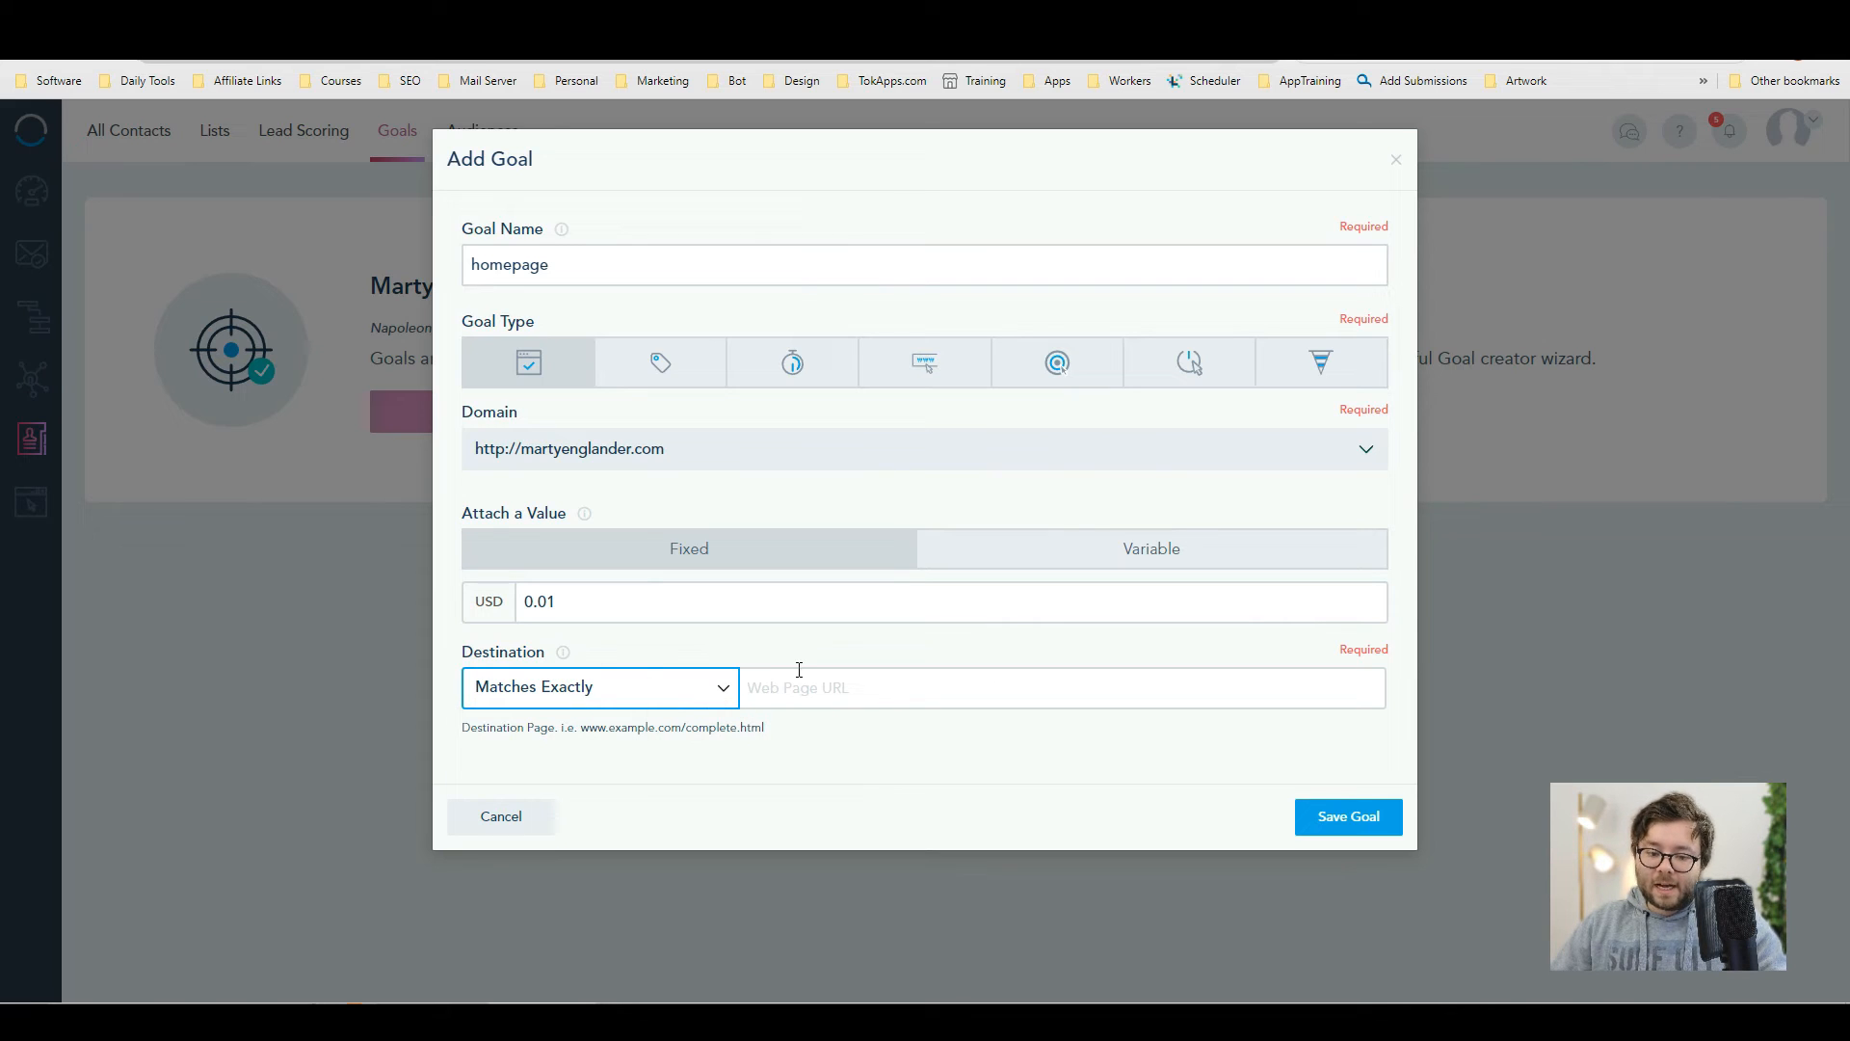
type("martyenglander.com")
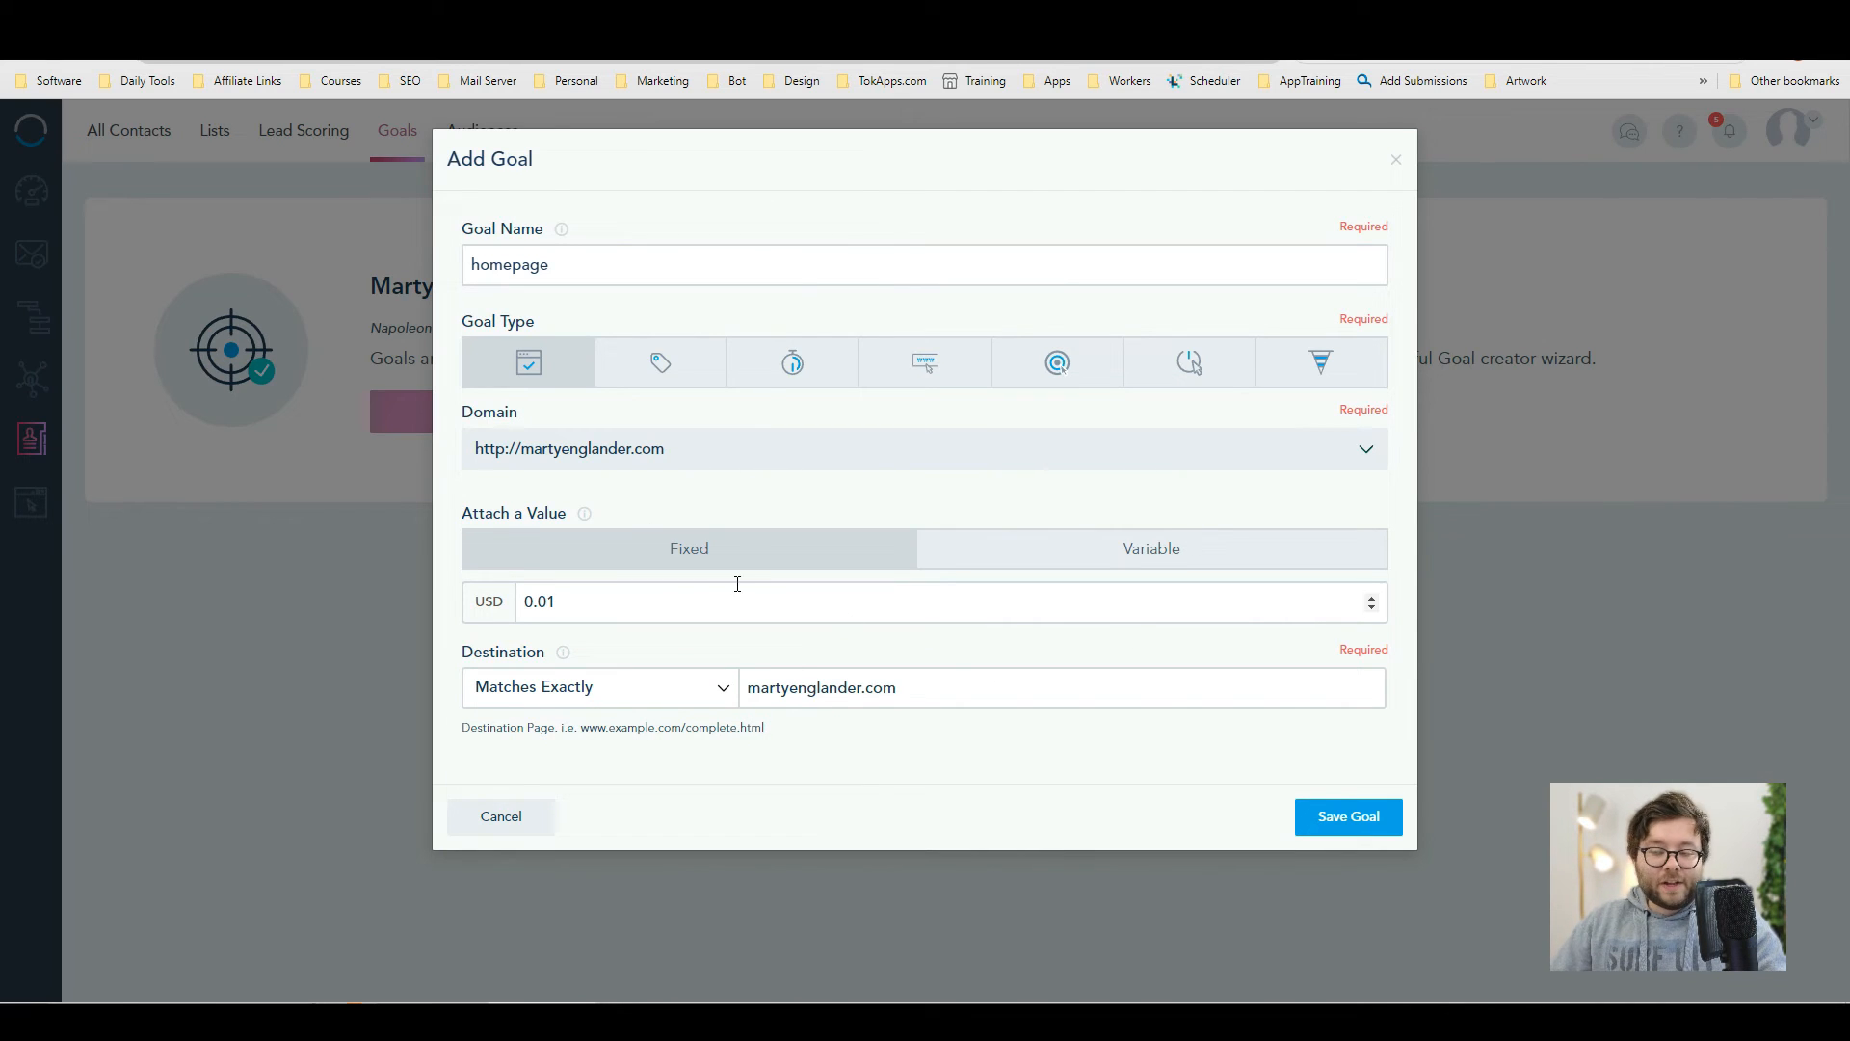
left_click(1349, 817)
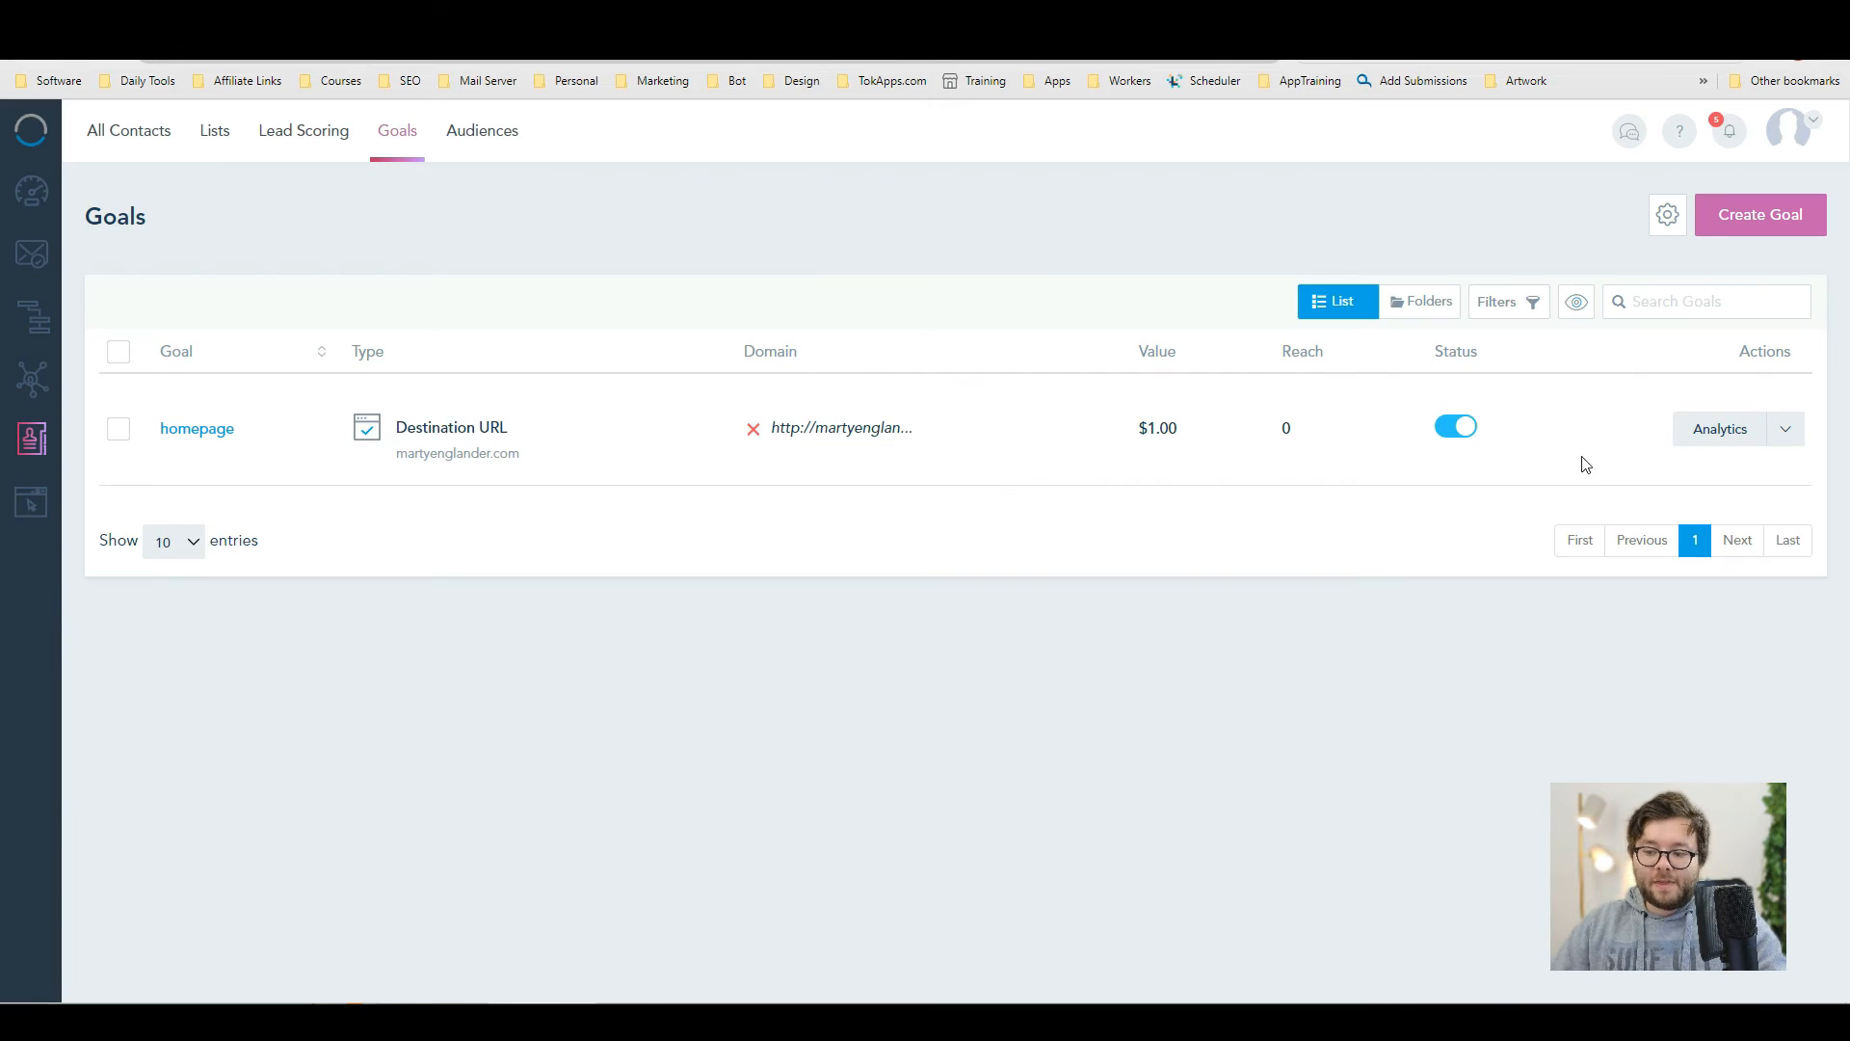
- Review the homepage goal's empty completion analytics, then move to Landing Pages
left_click(1718, 428)
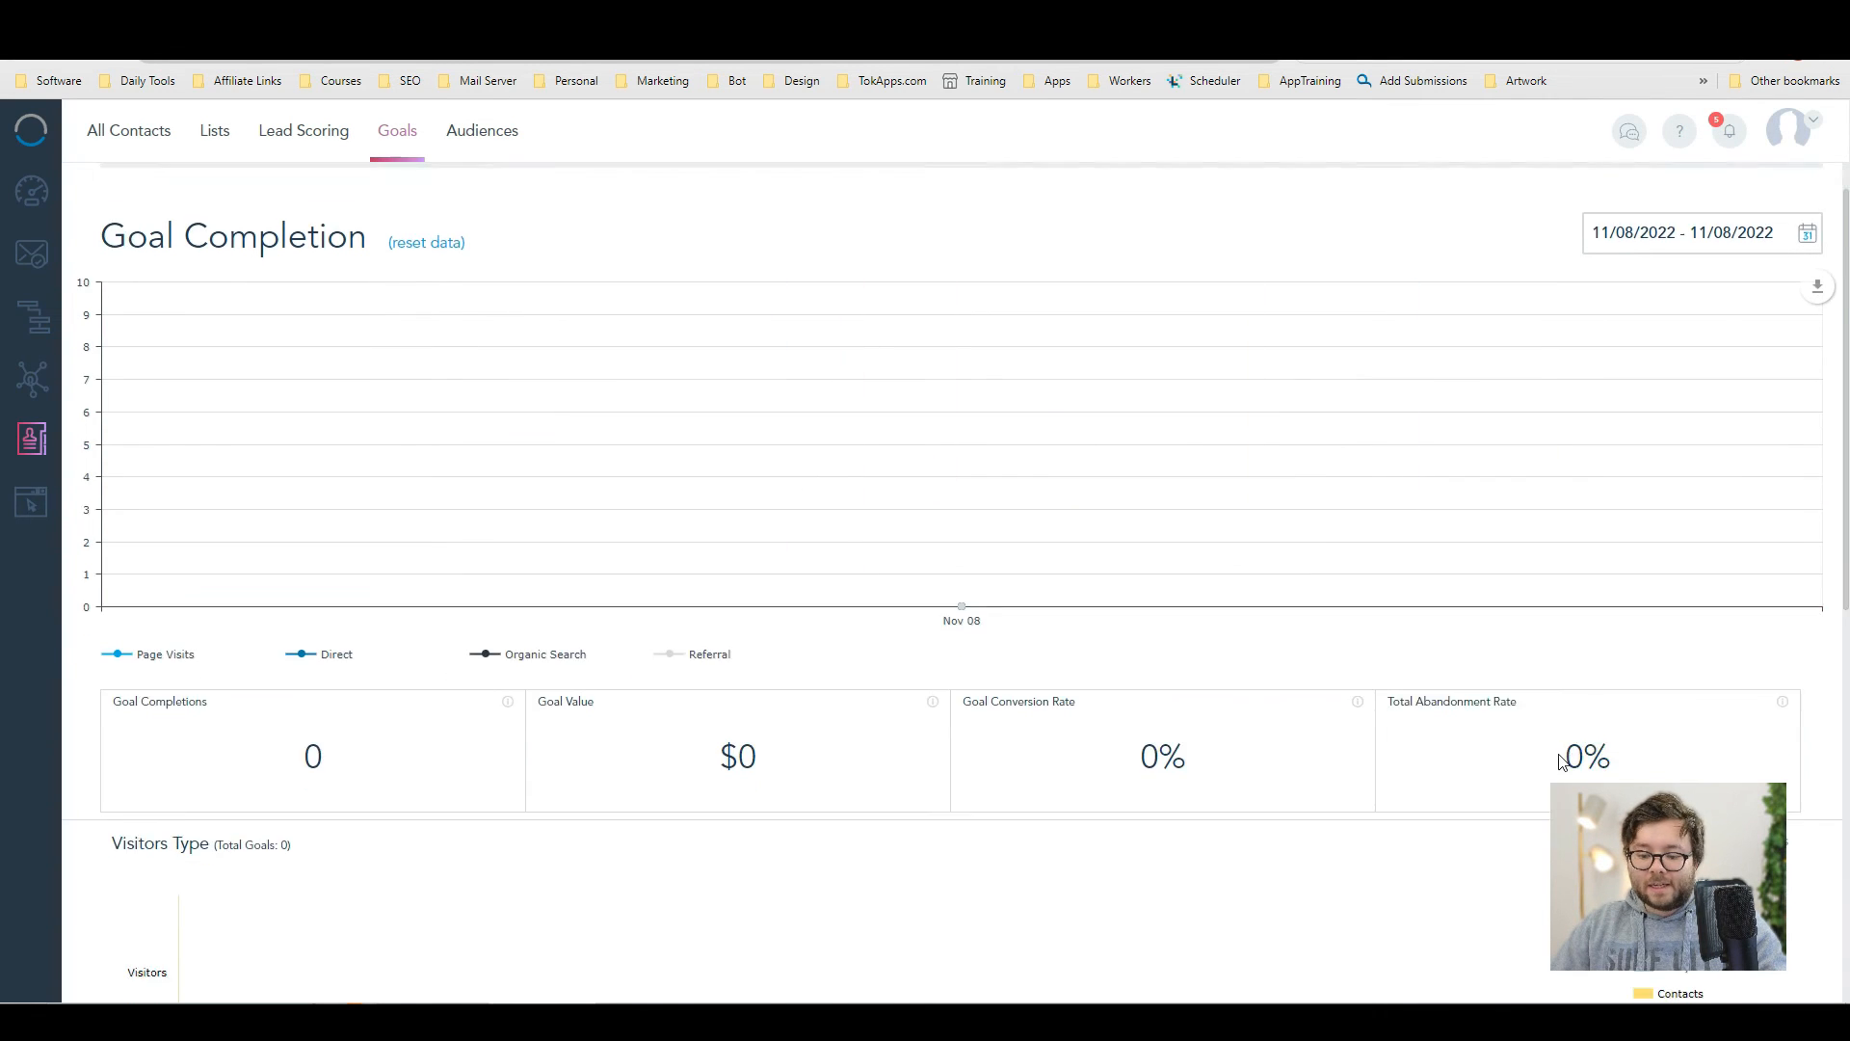
scroll("down", 3)
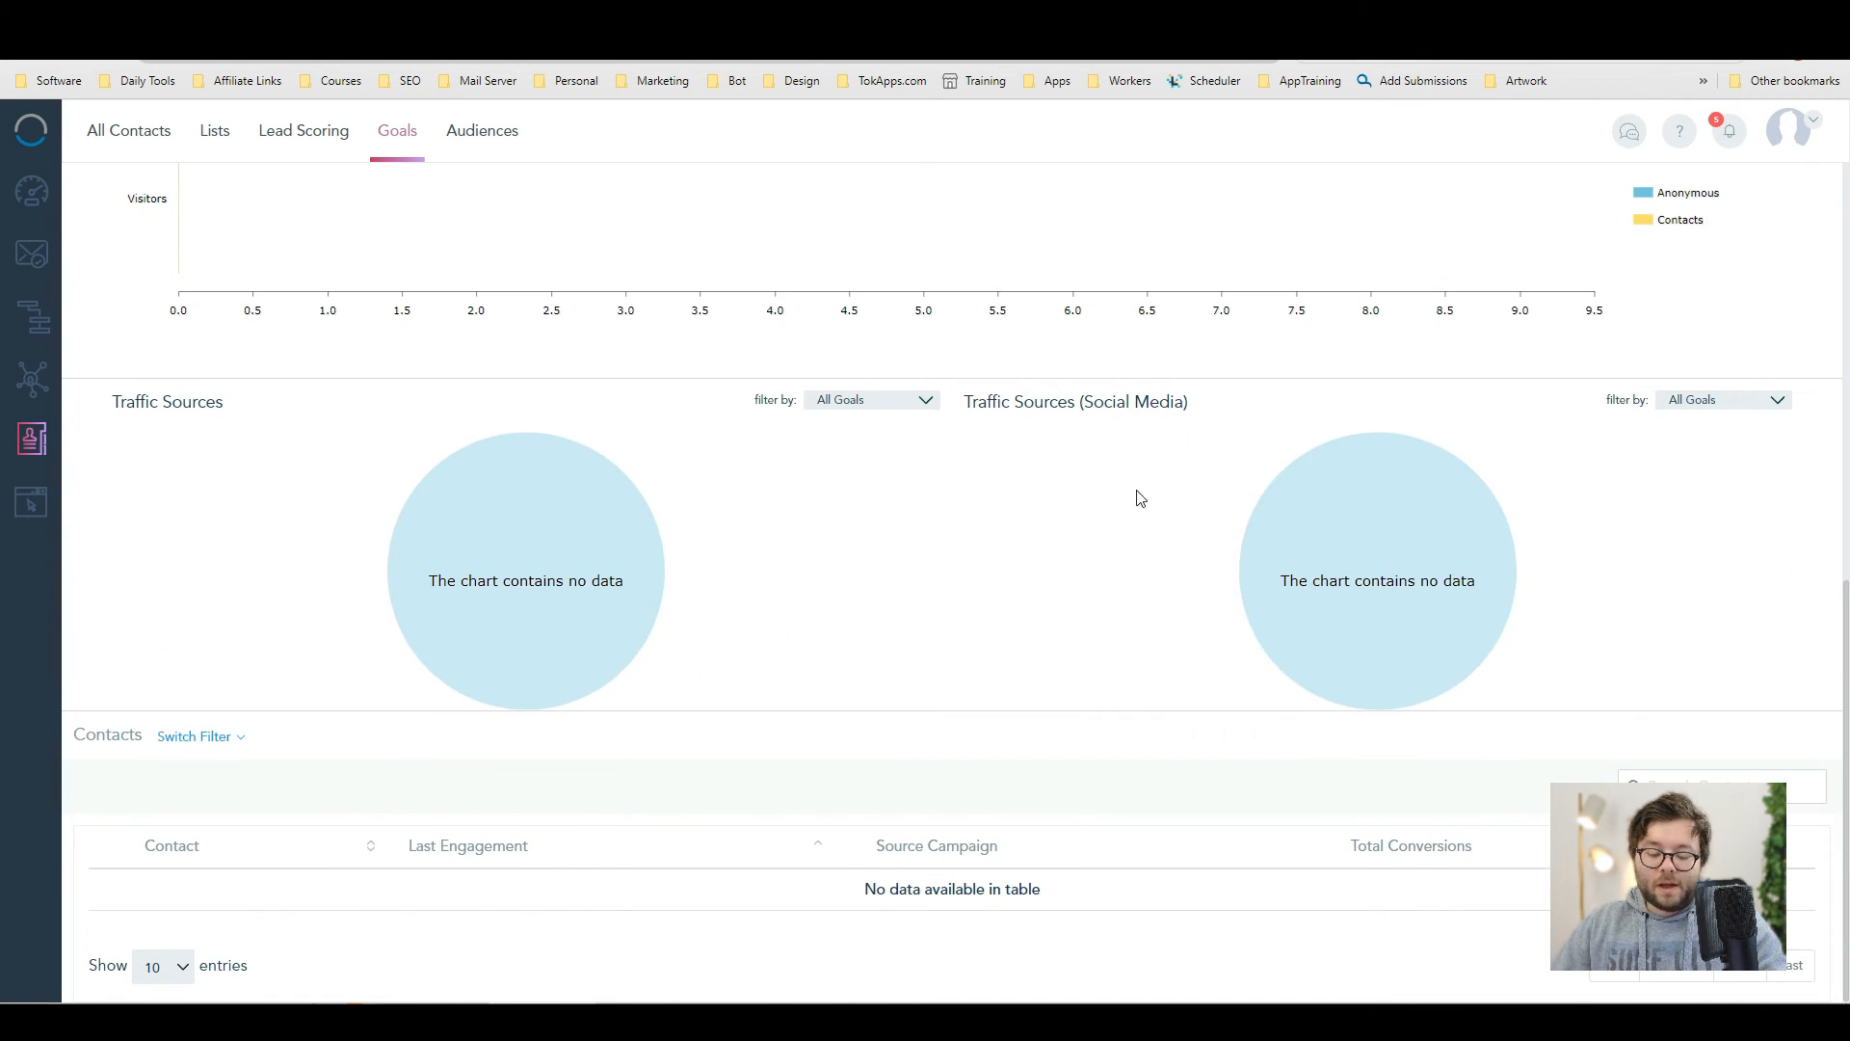
mouse_move(1064, 613)
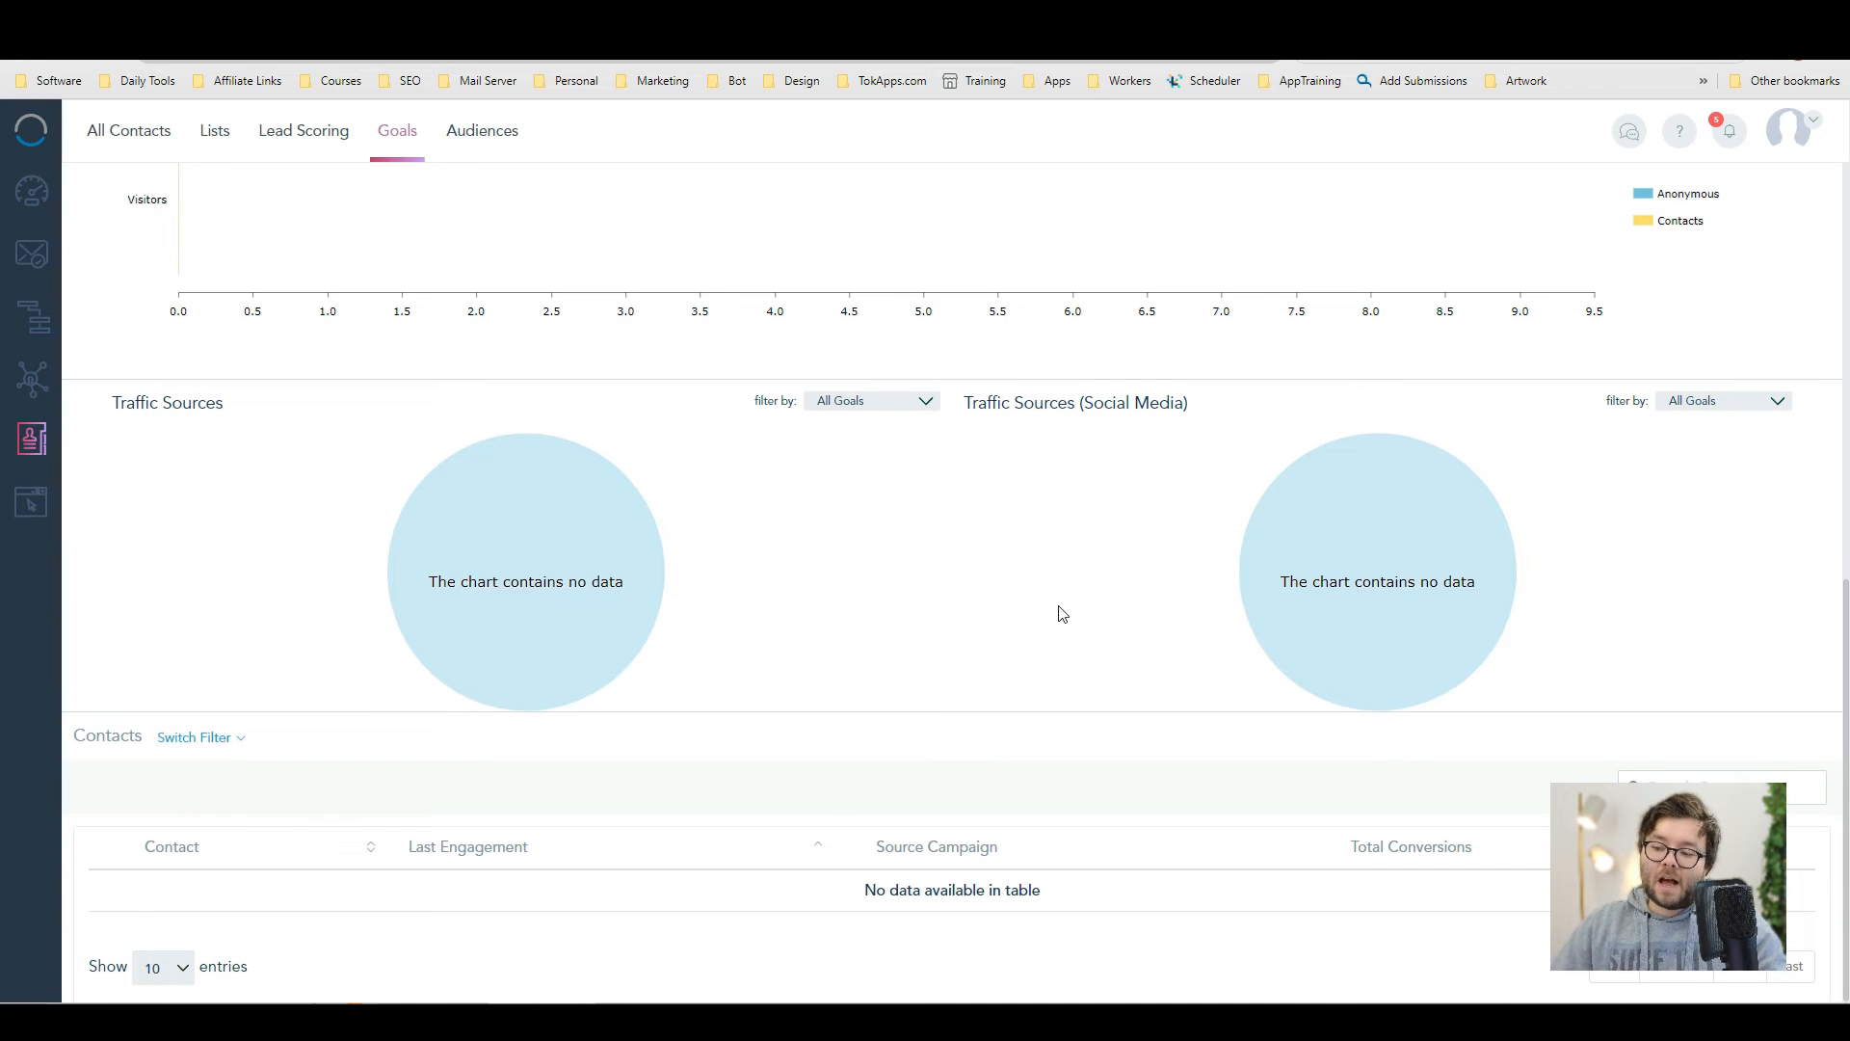
left_click(31, 501)
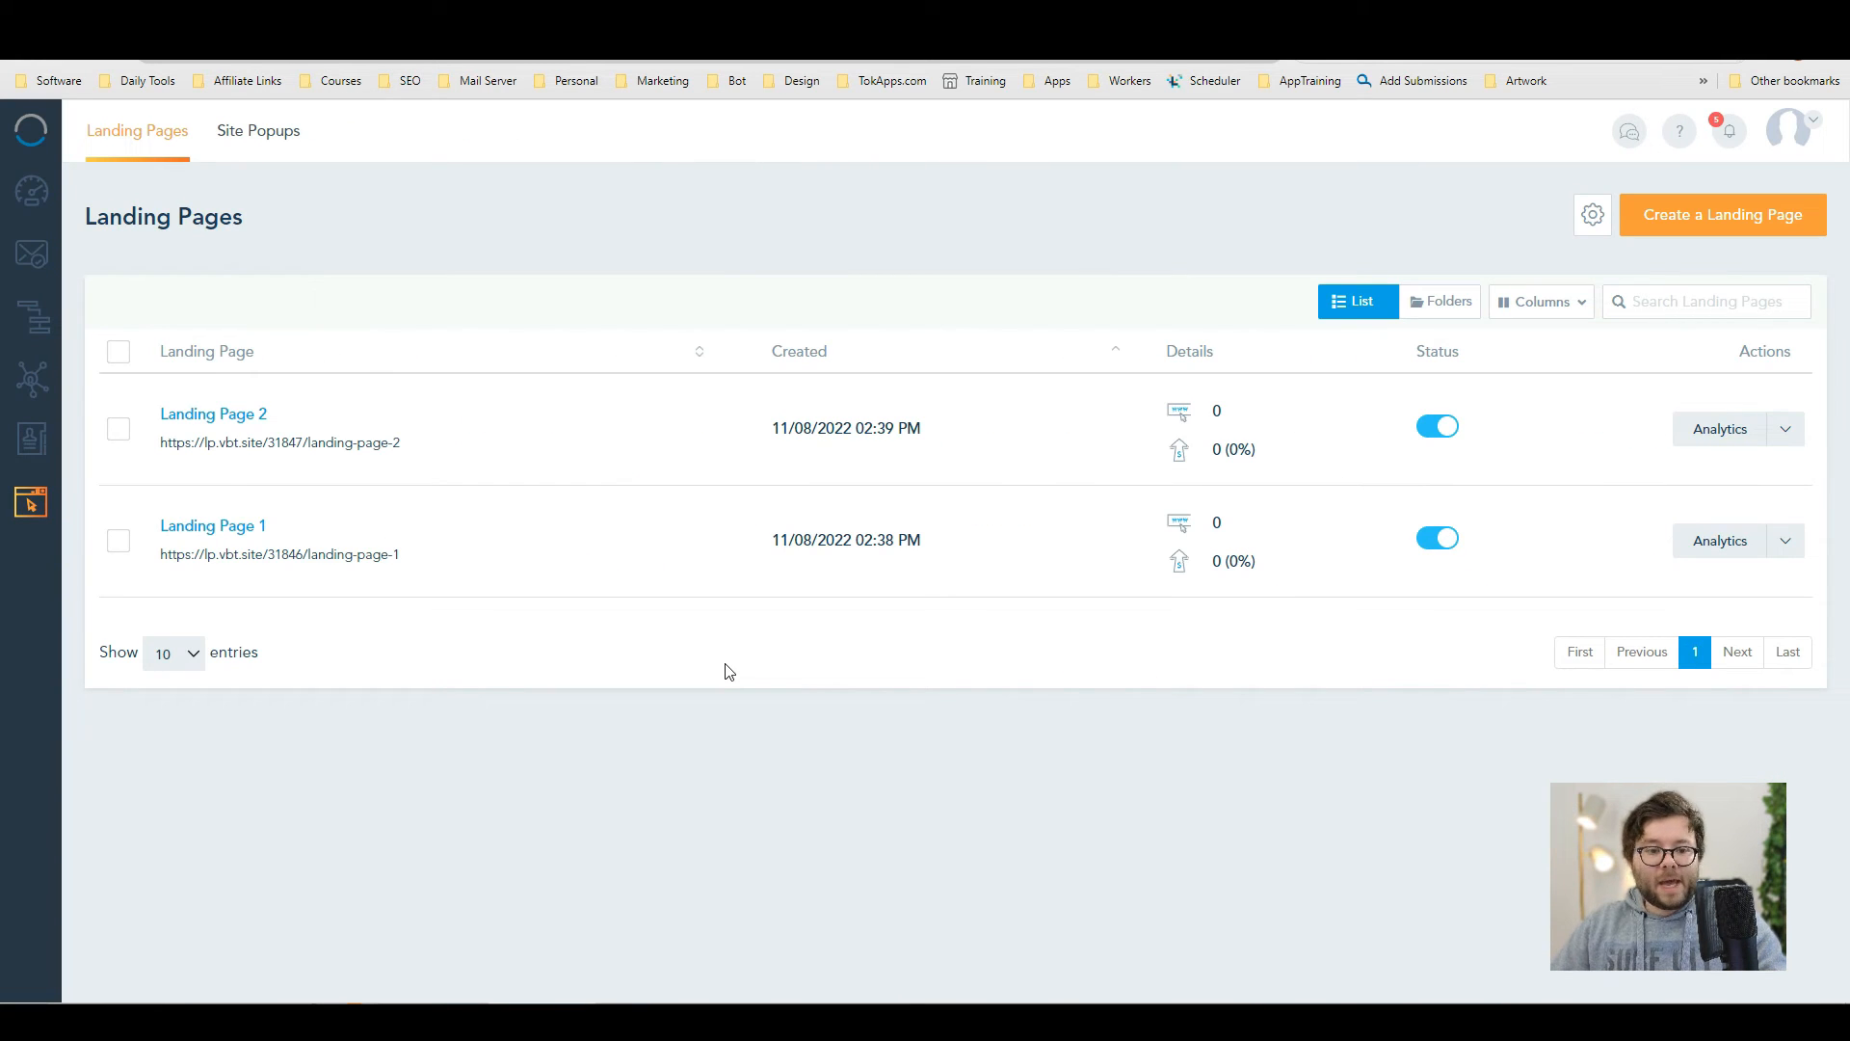
mouse_move(258, 358)
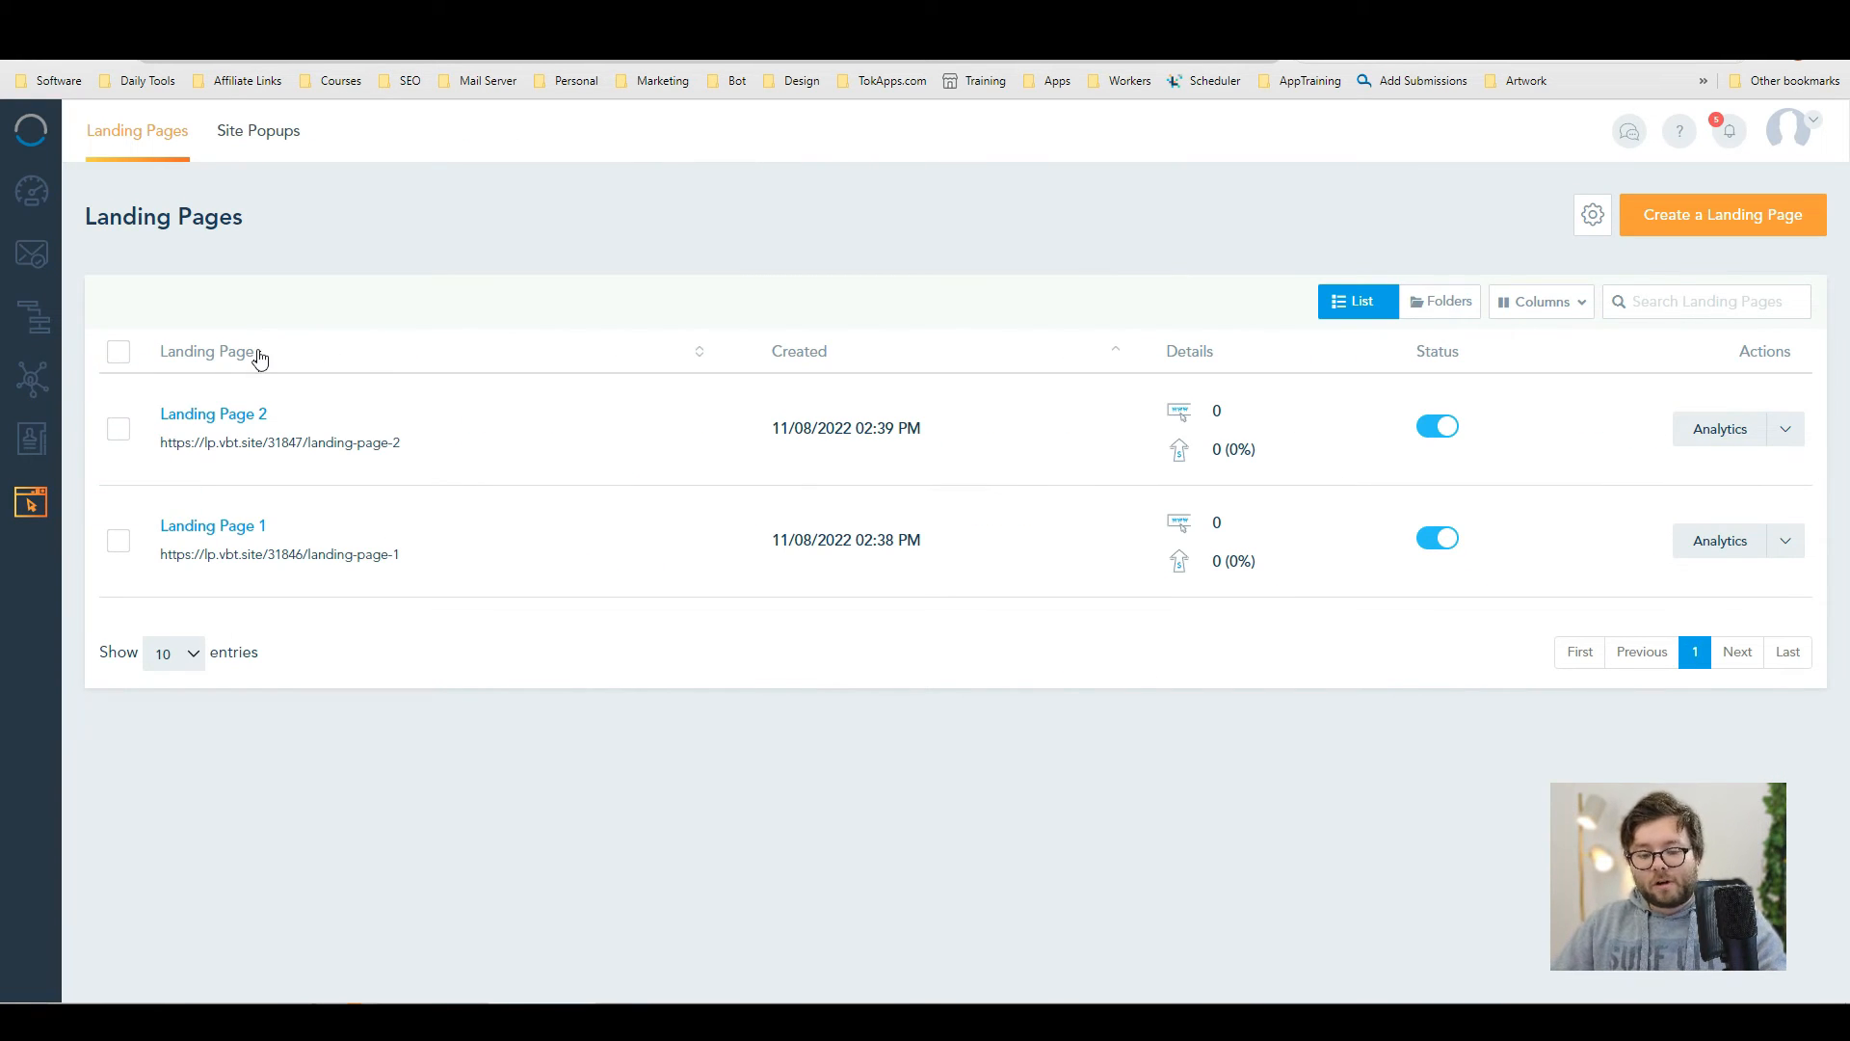
mouse_move(1177, 451)
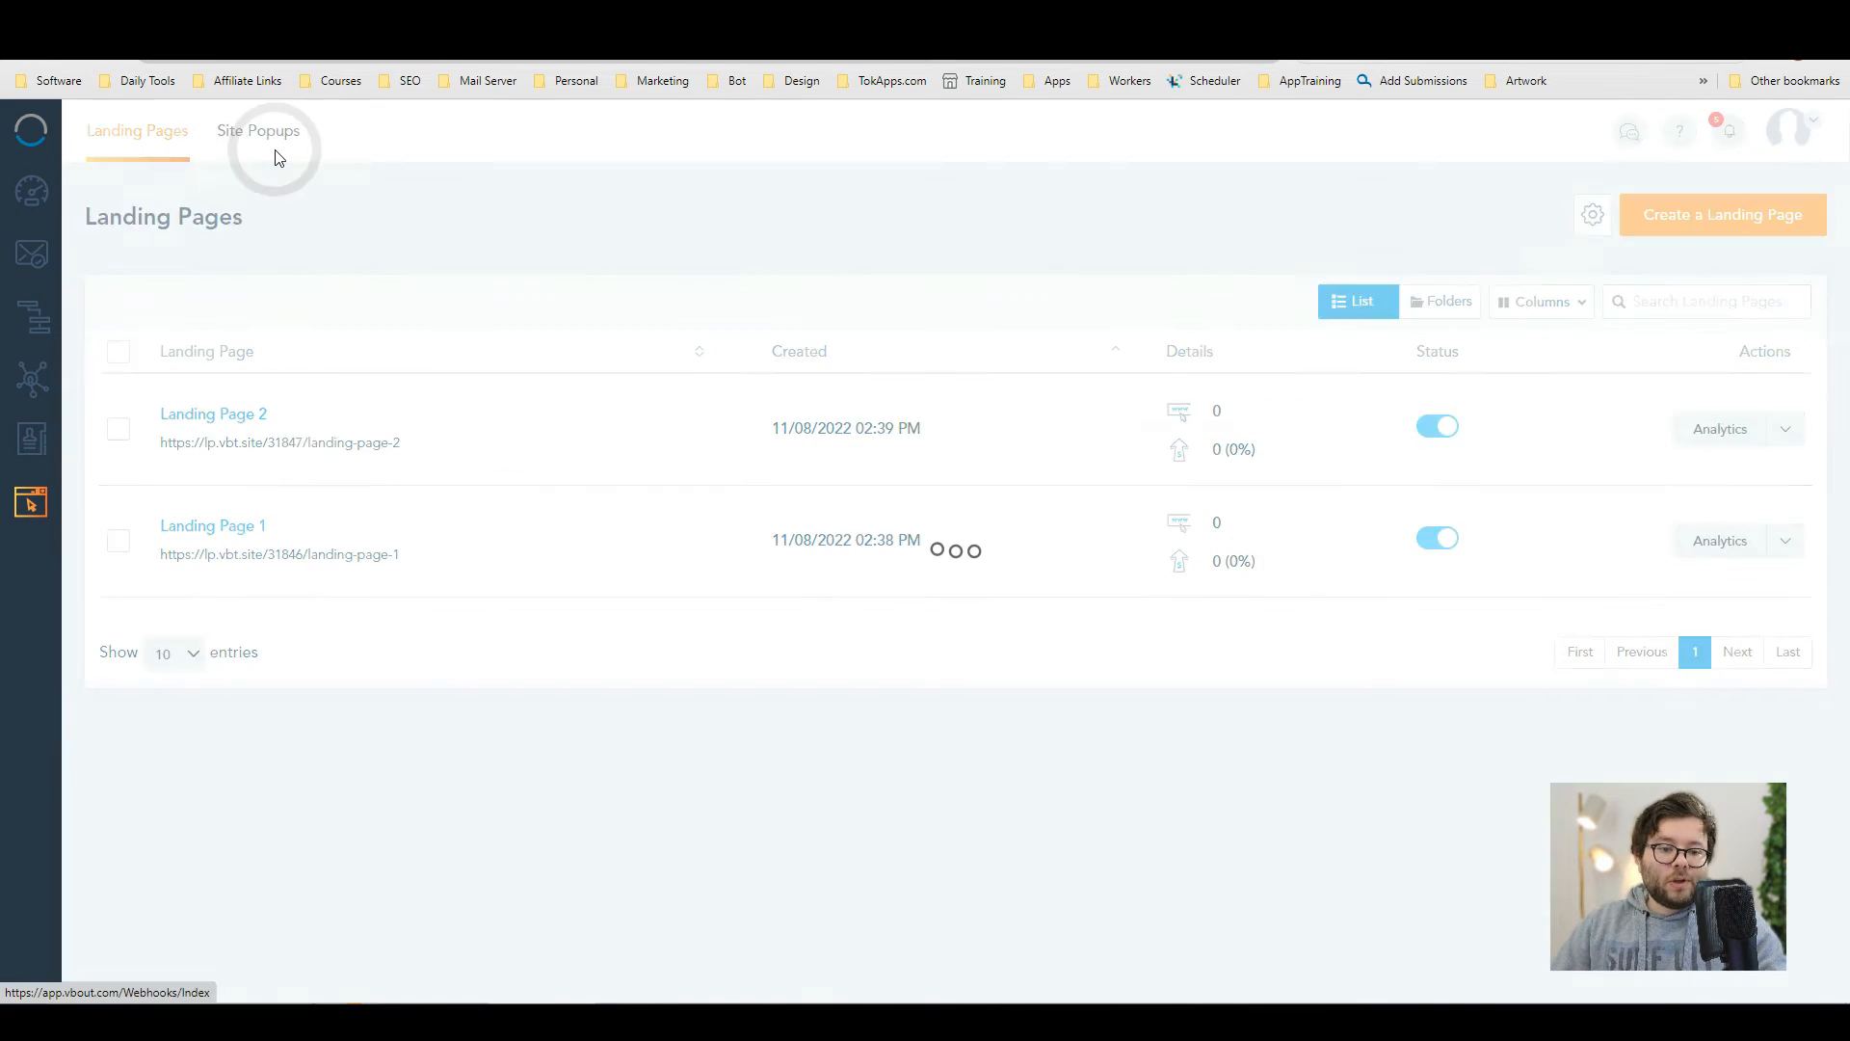
- Check the empty Site Popups tab, return to Landing Pages and create Landing Page 3
left_click(256, 131)
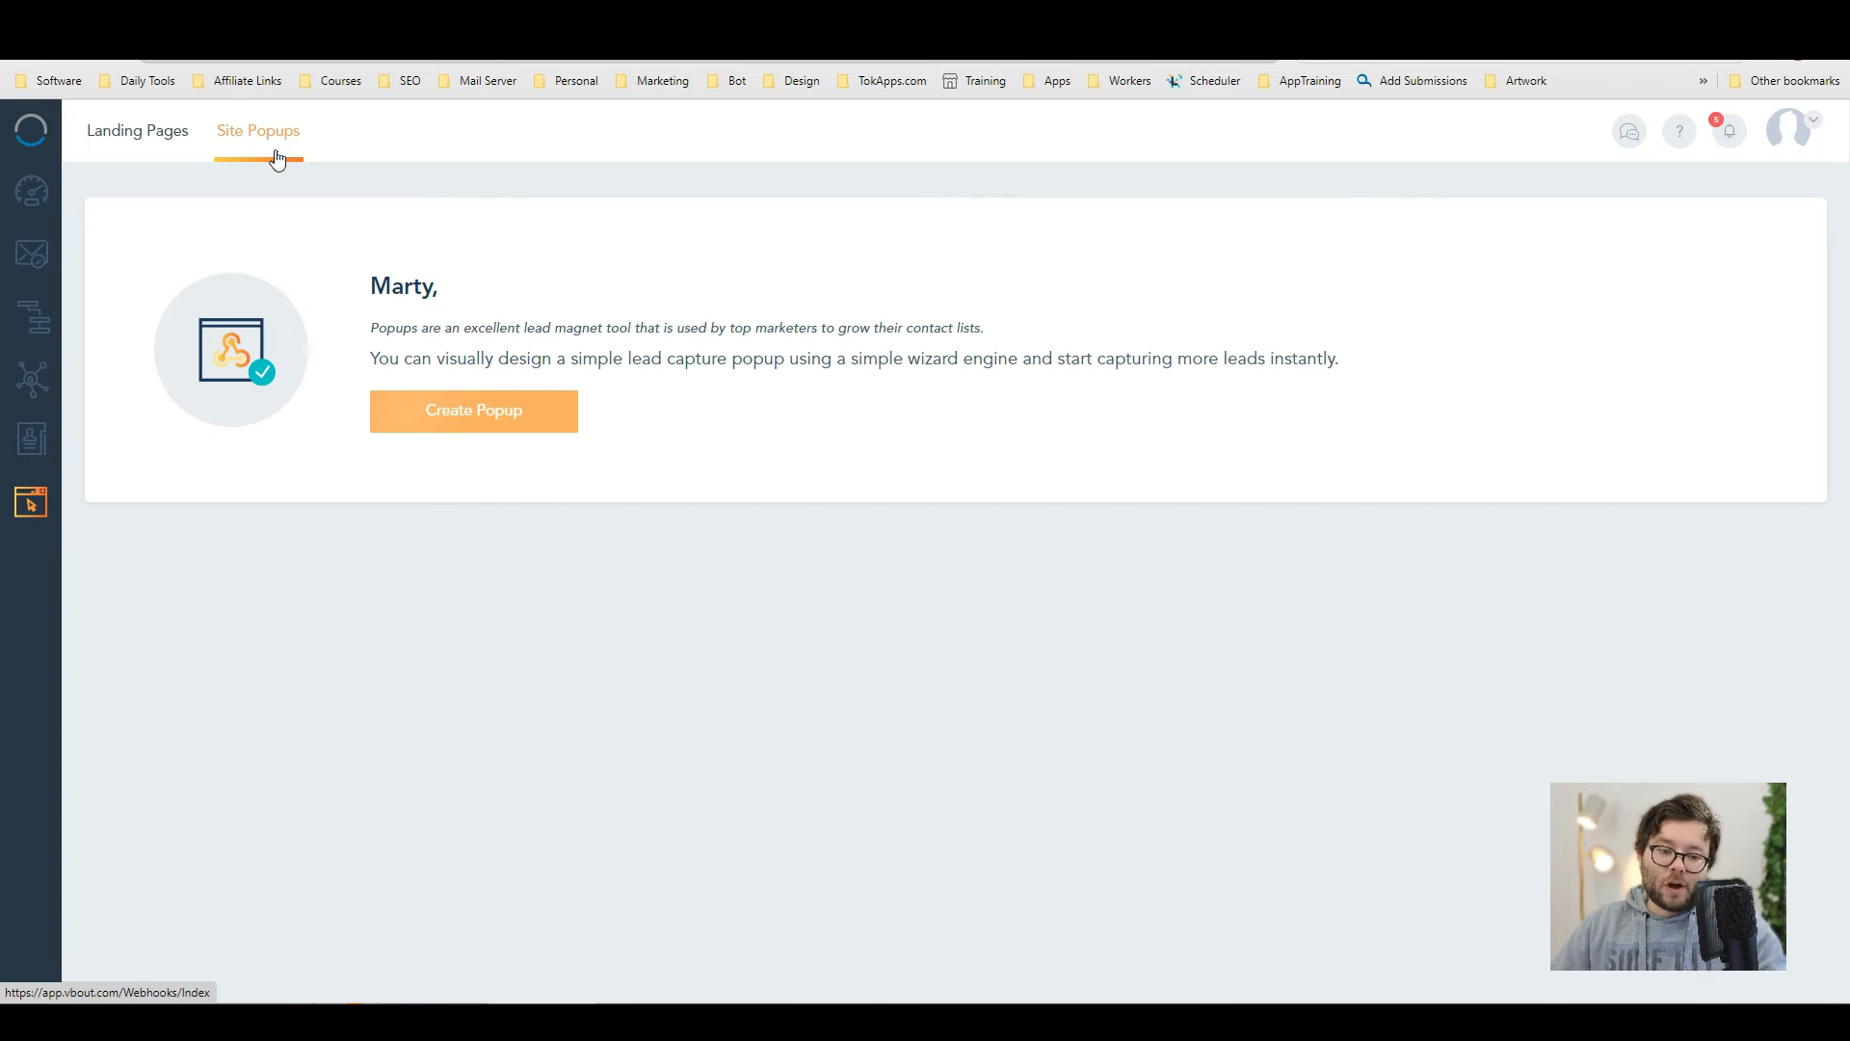
left_click(137, 131)
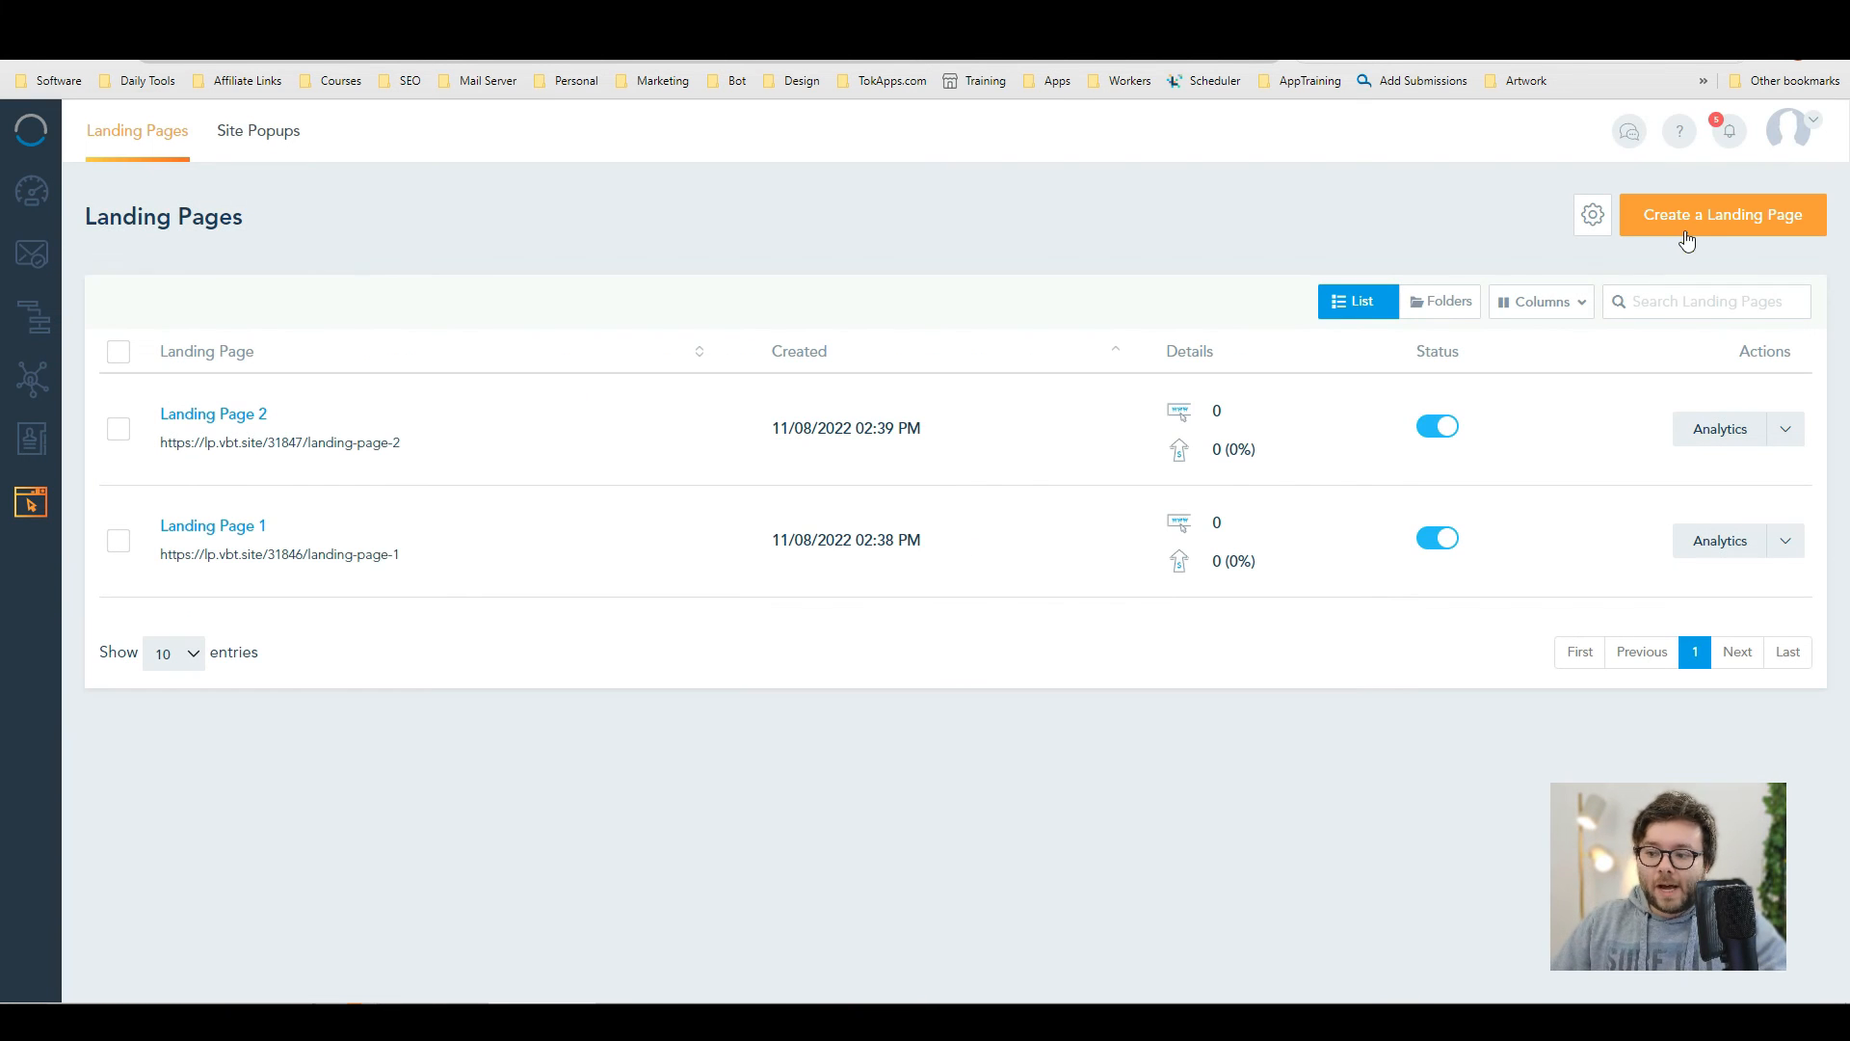
left_click(1723, 214)
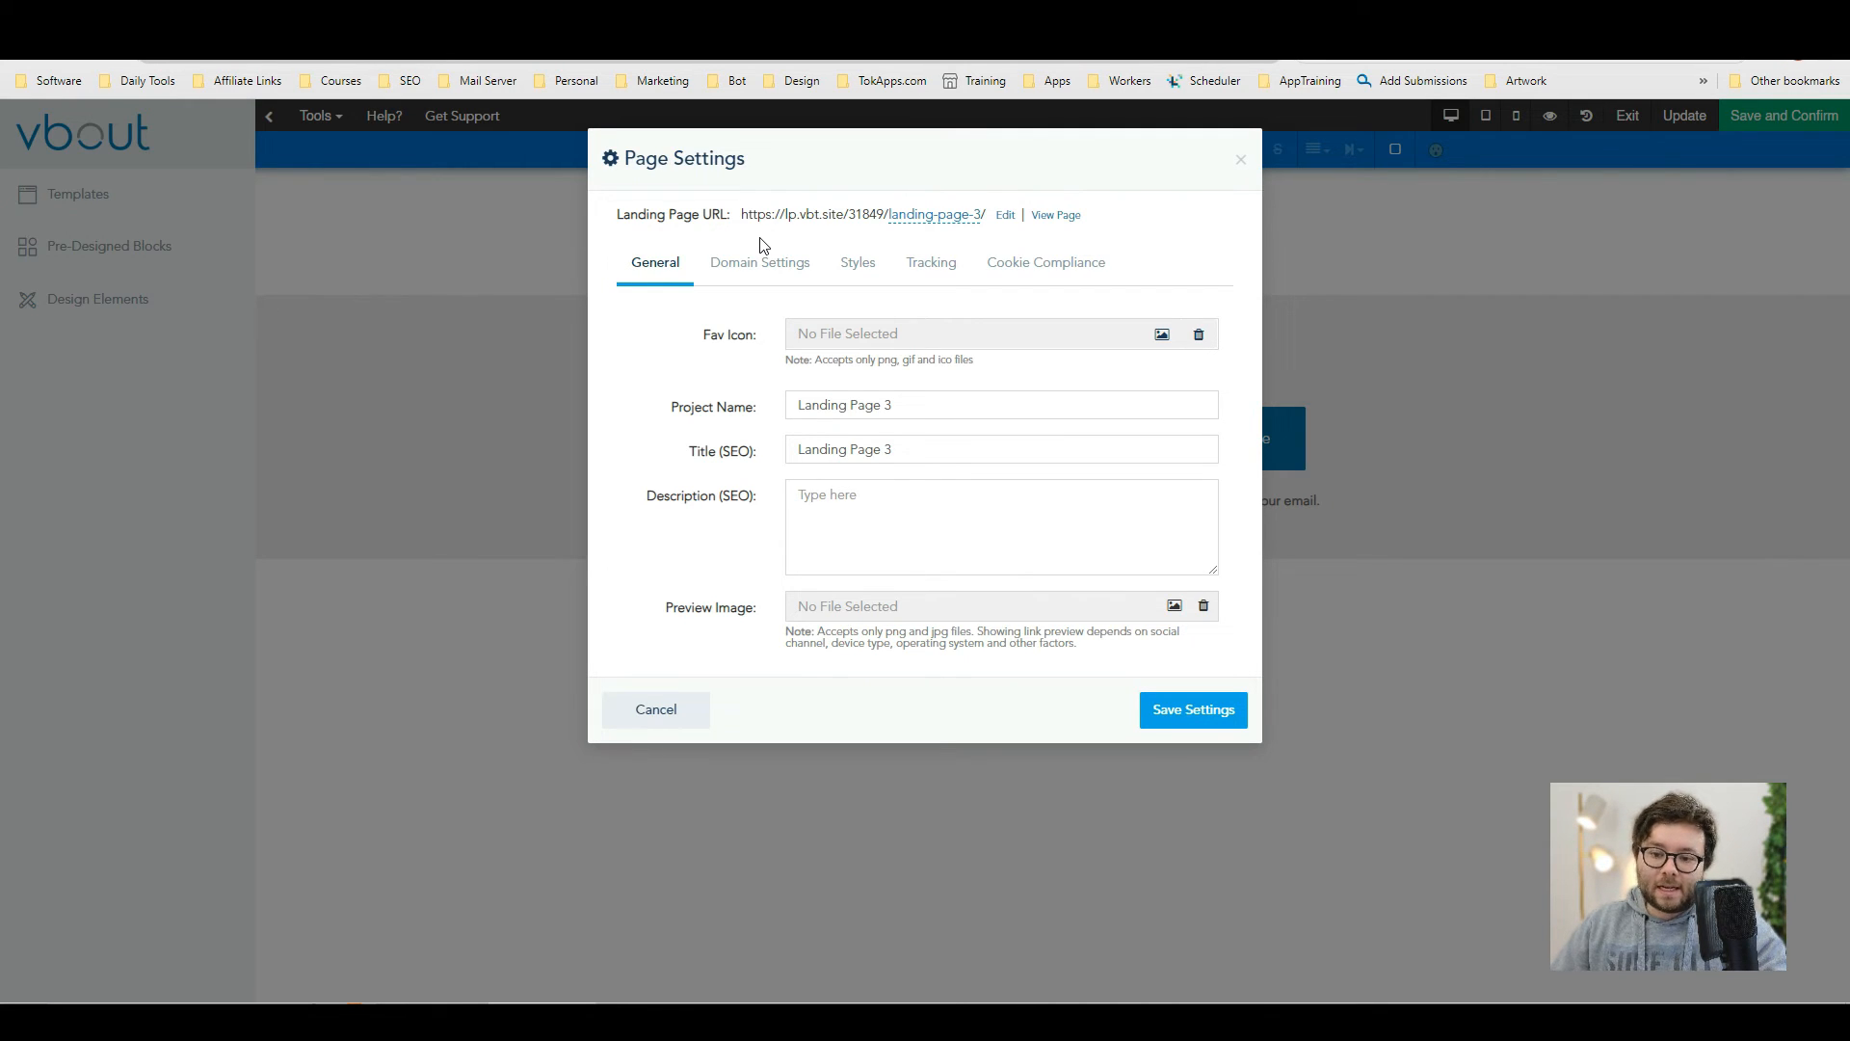
- Review Landing Page 3's URL slug and Domain Settings, then cancel out of Page Settings
double_click(827, 214)
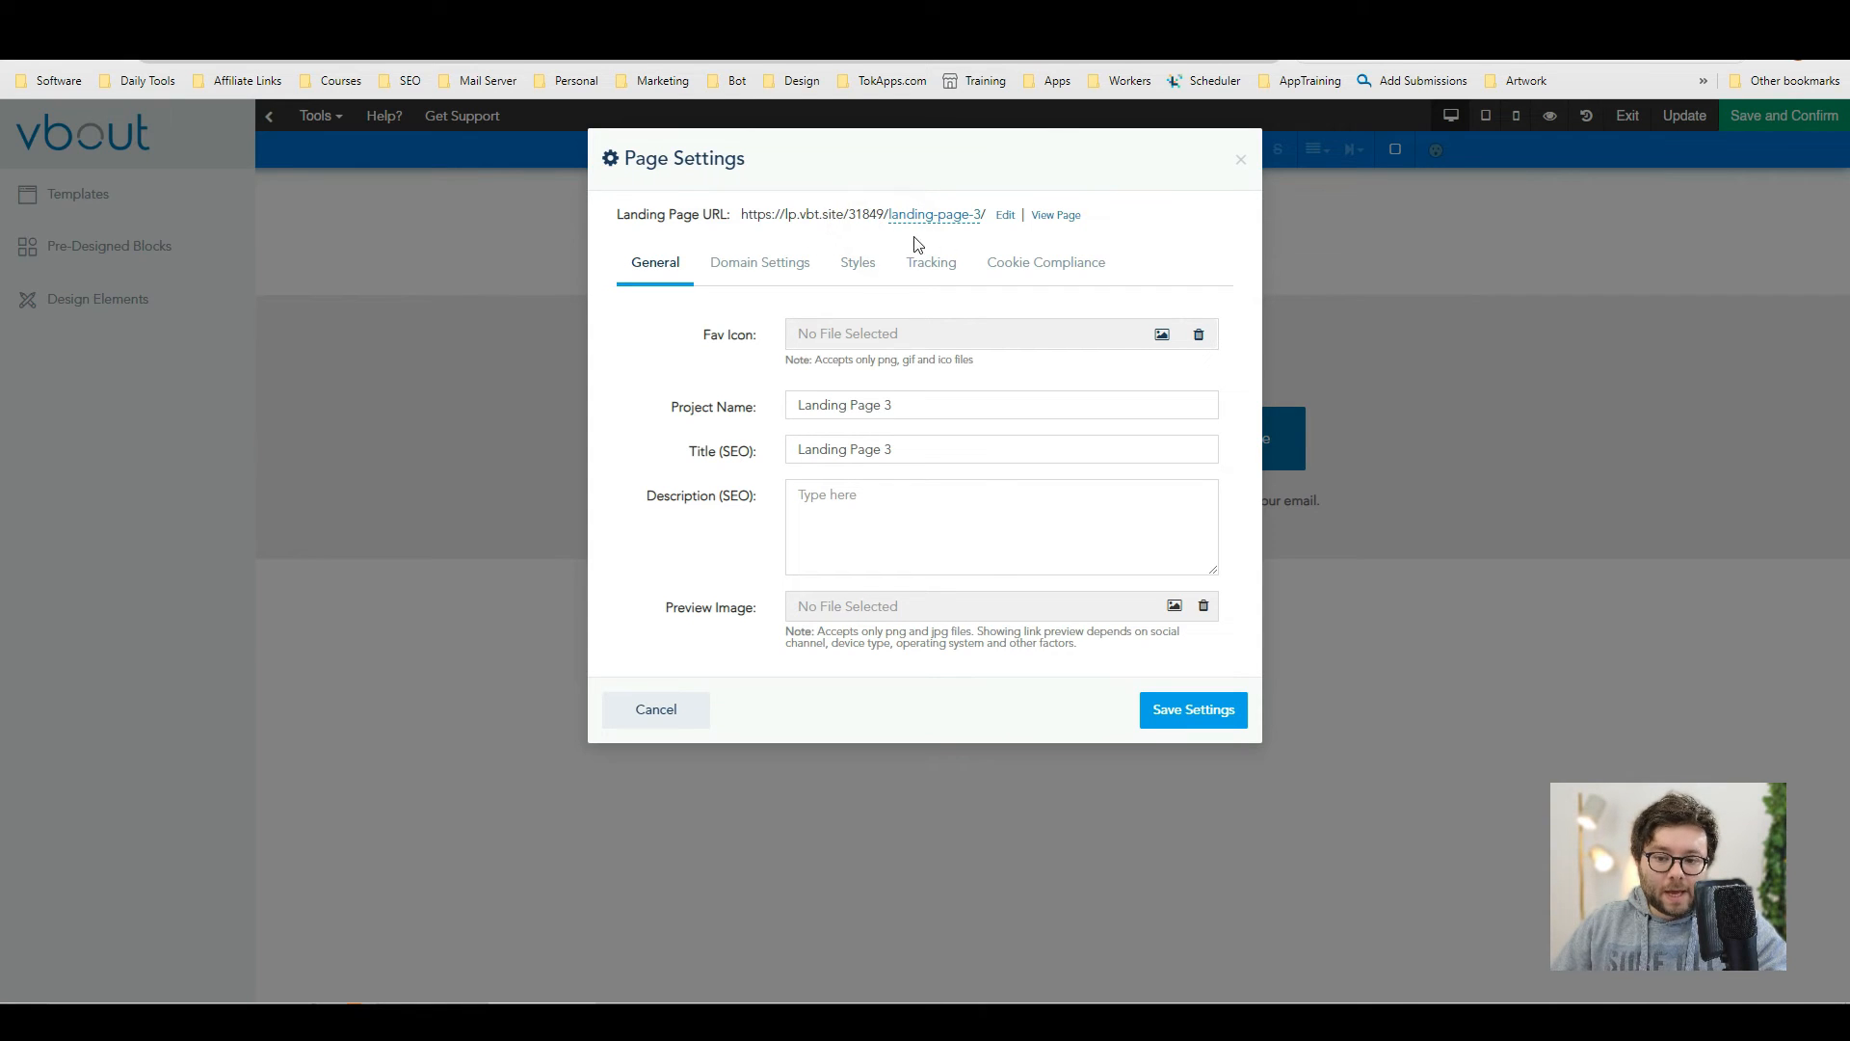
left_click(1006, 216)
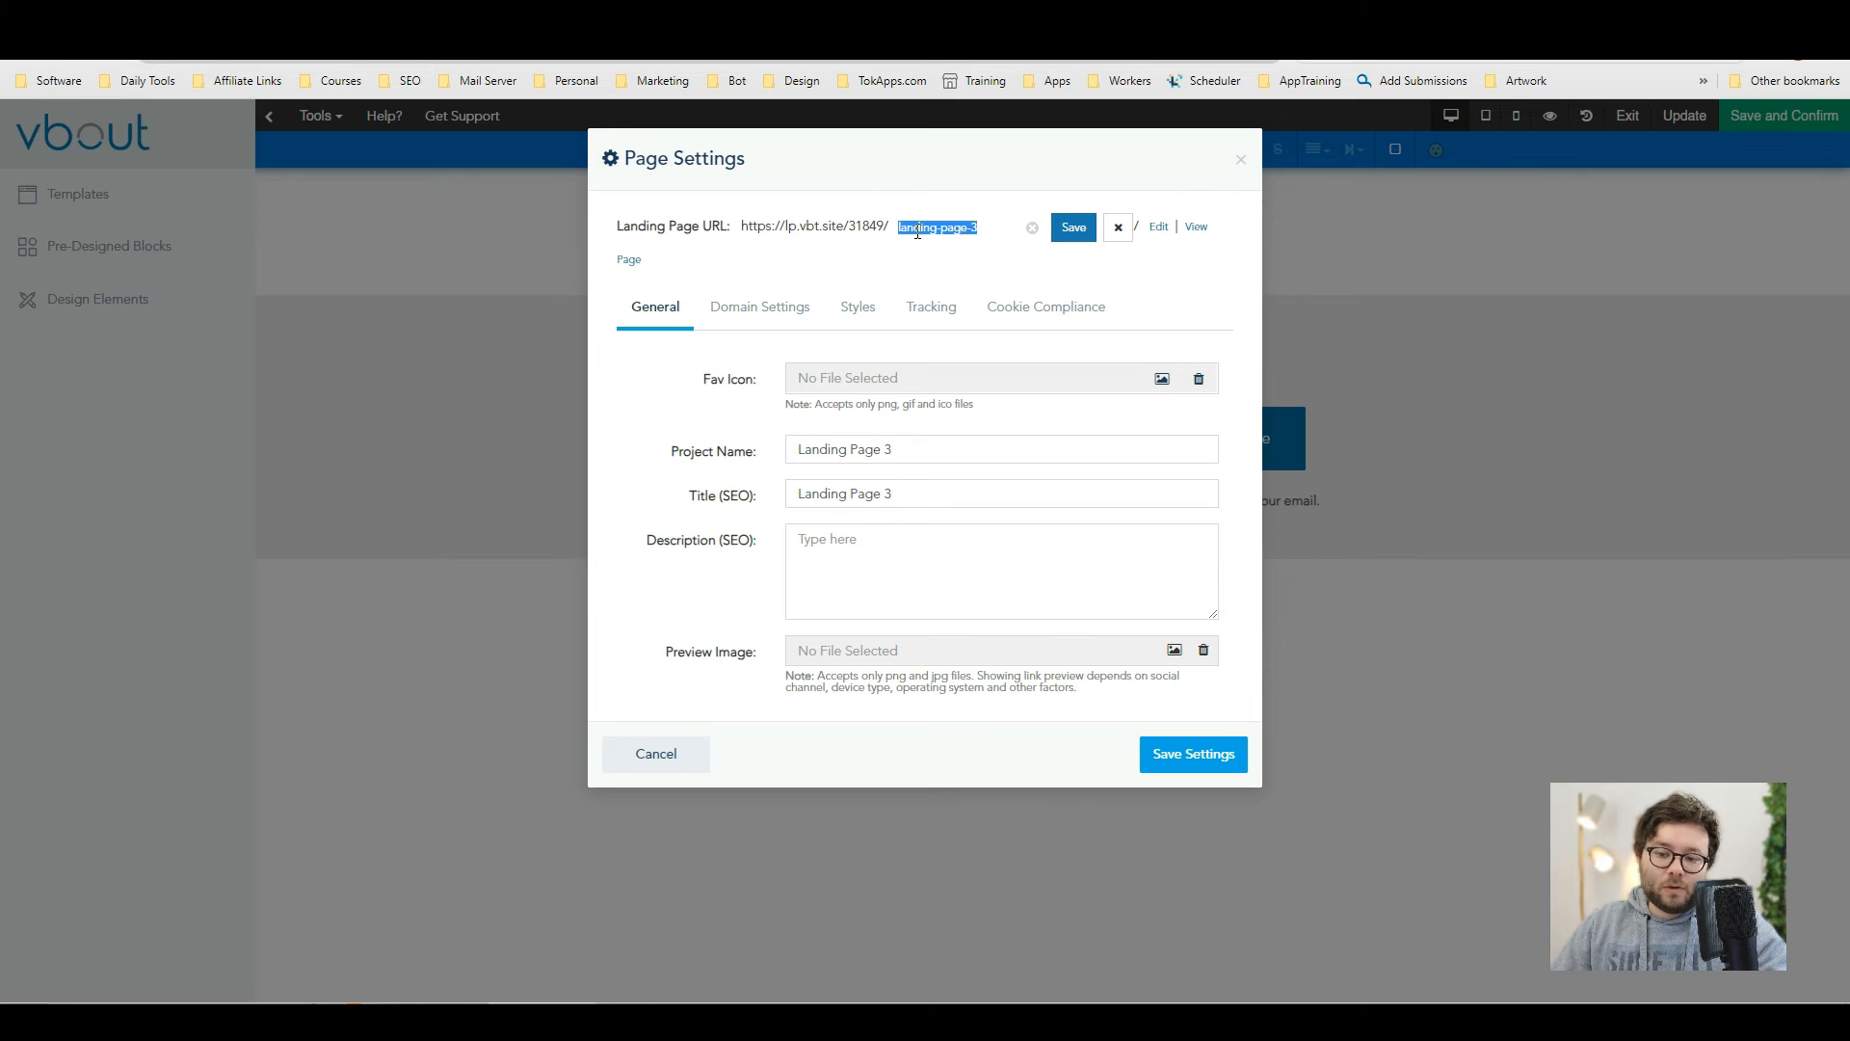
left_click(759, 262)
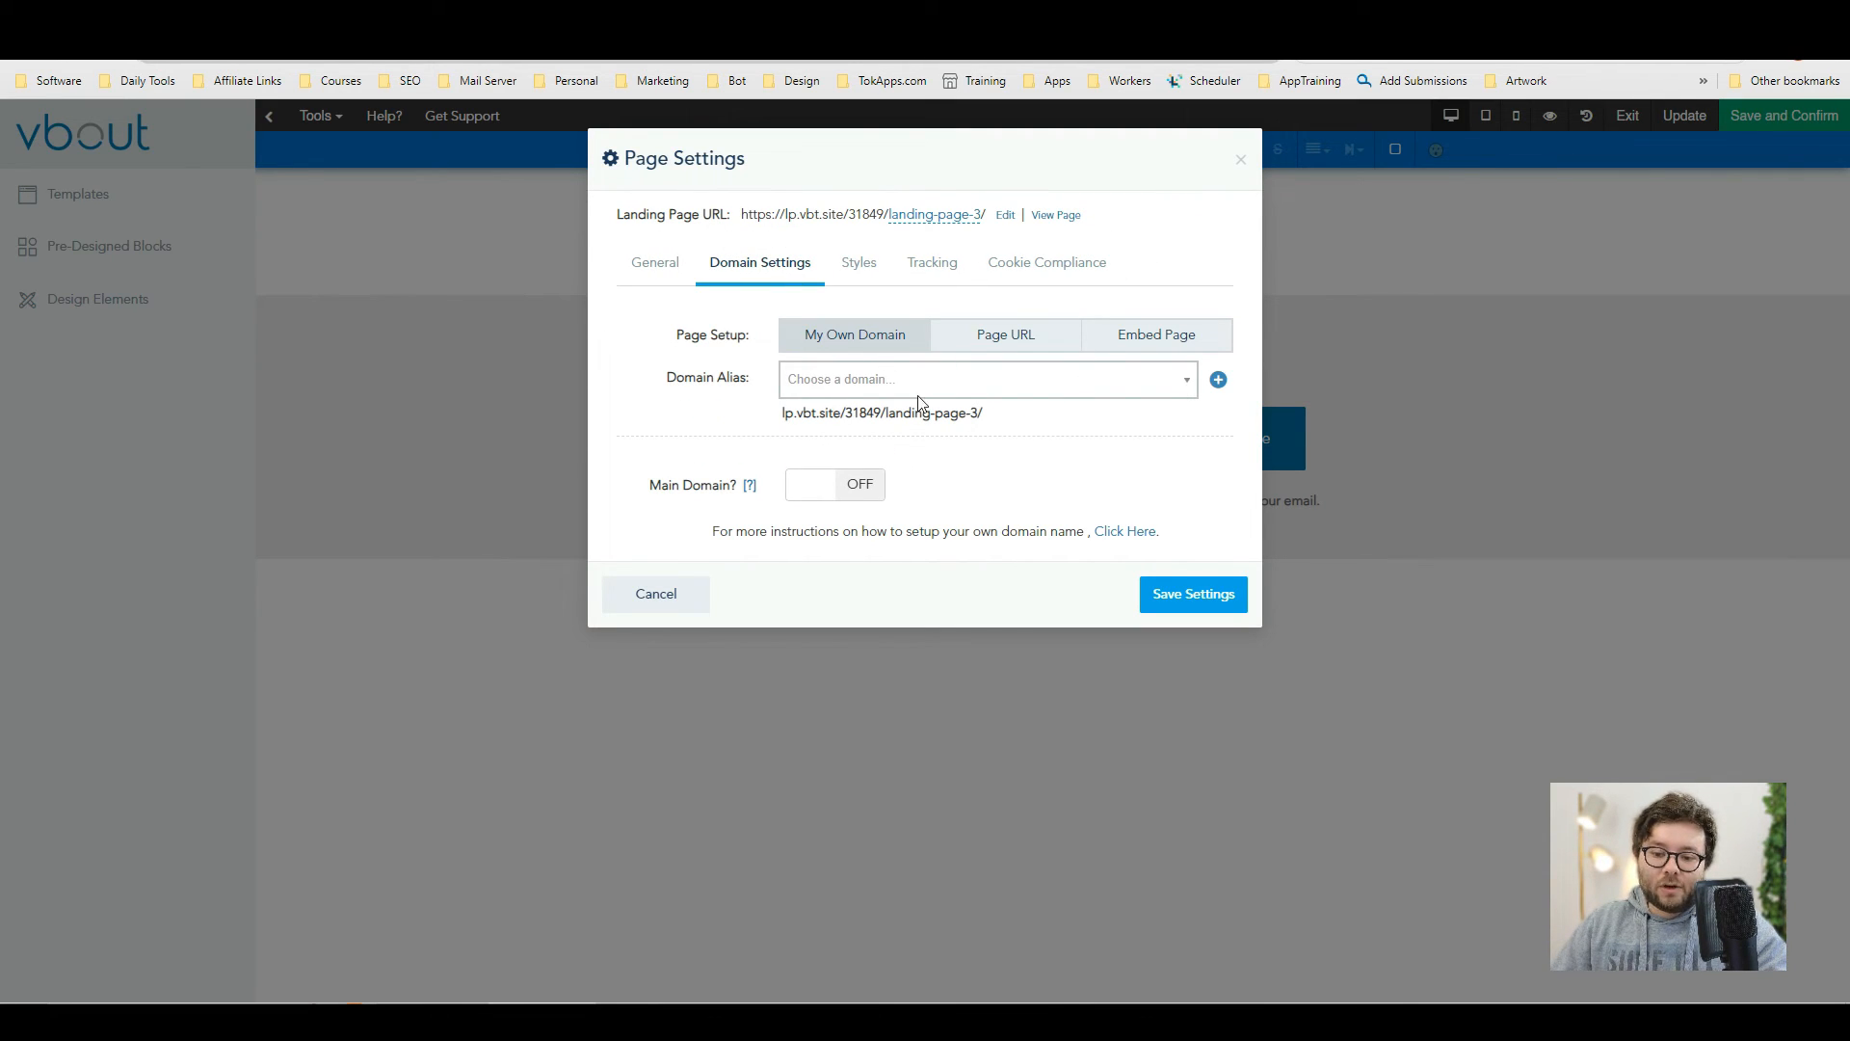
left_click(1047, 262)
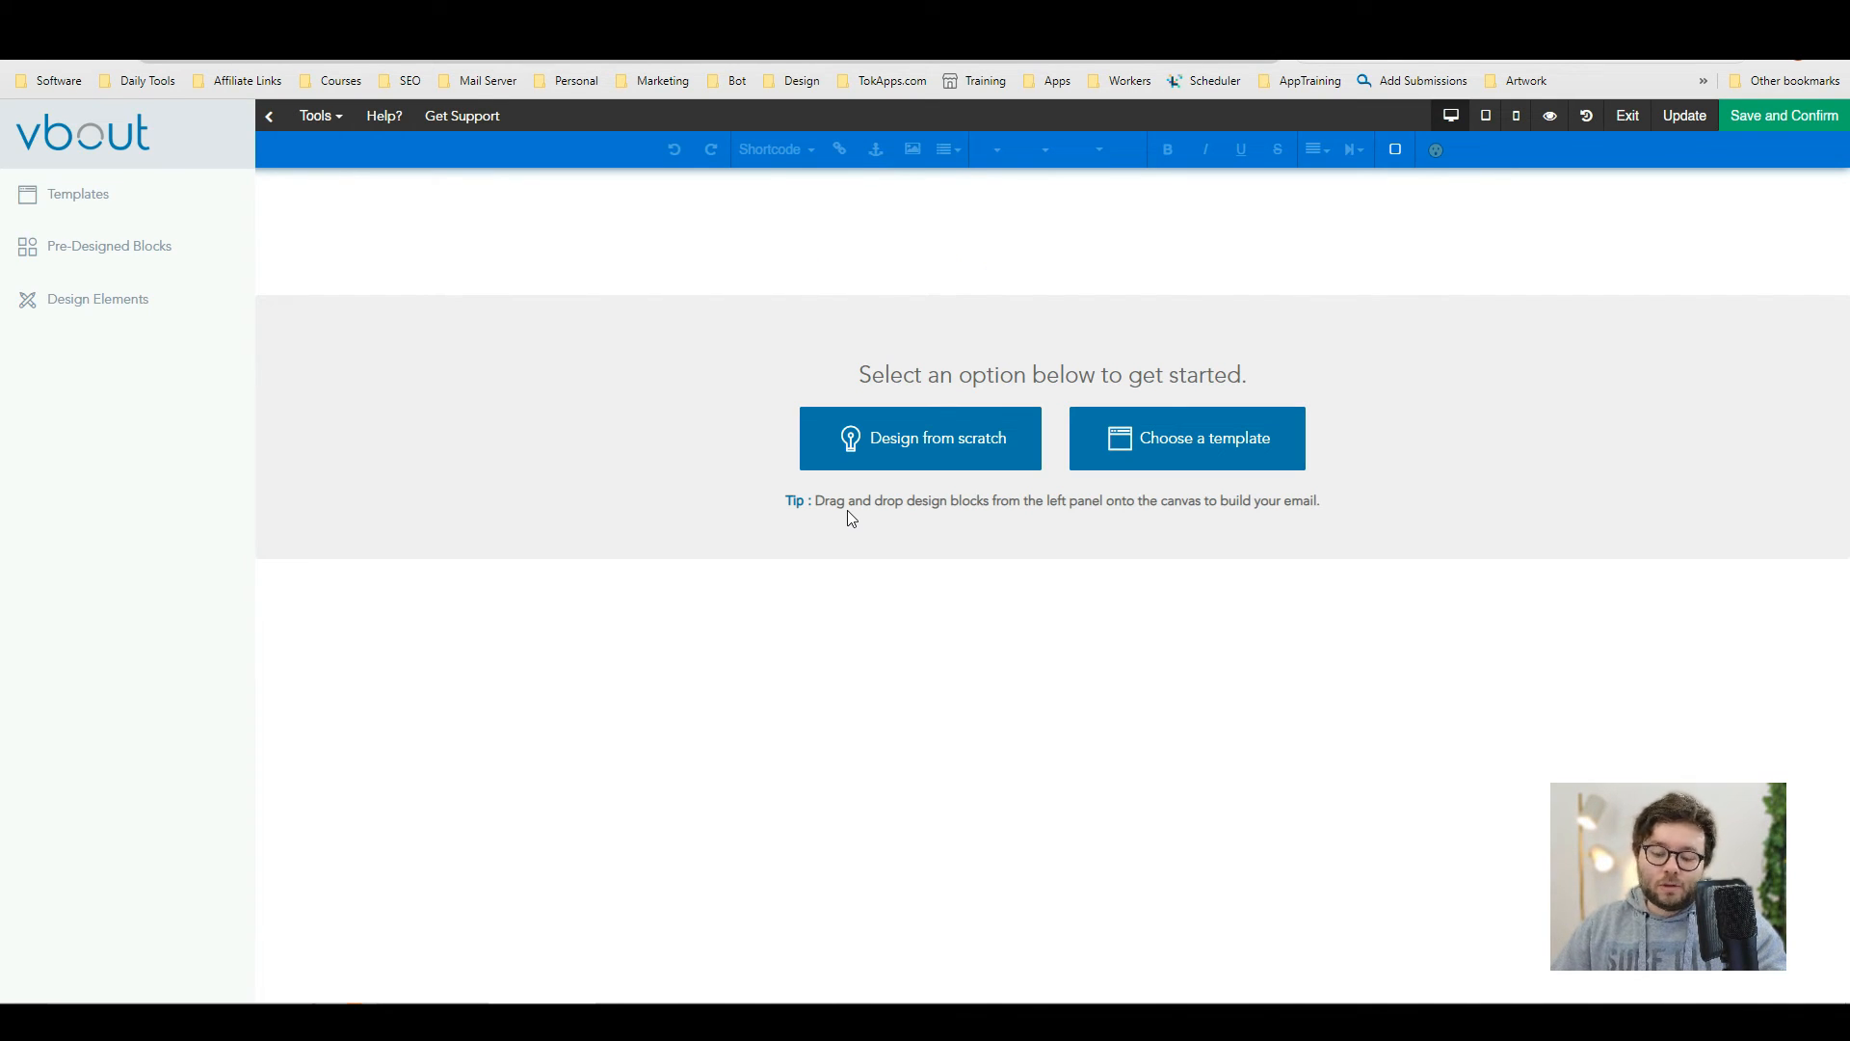
mouse_move(1283, 497)
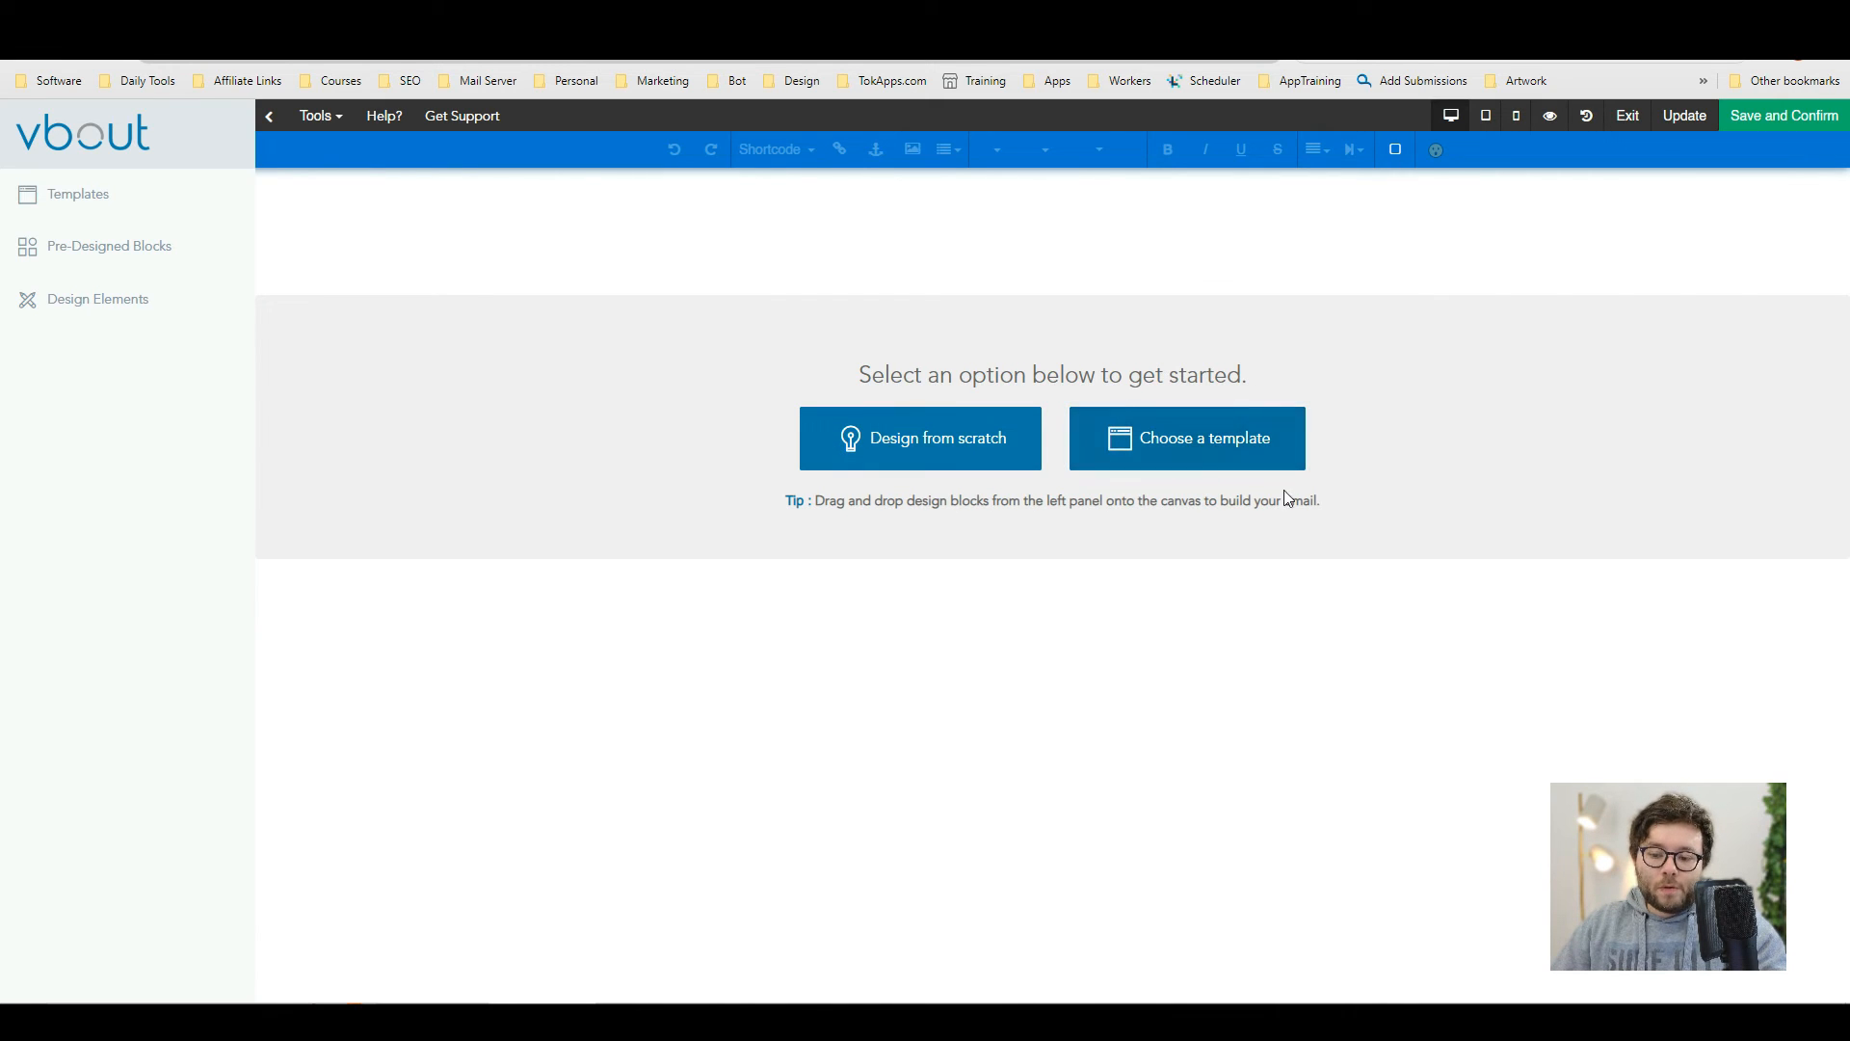
mouse_move(1274, 479)
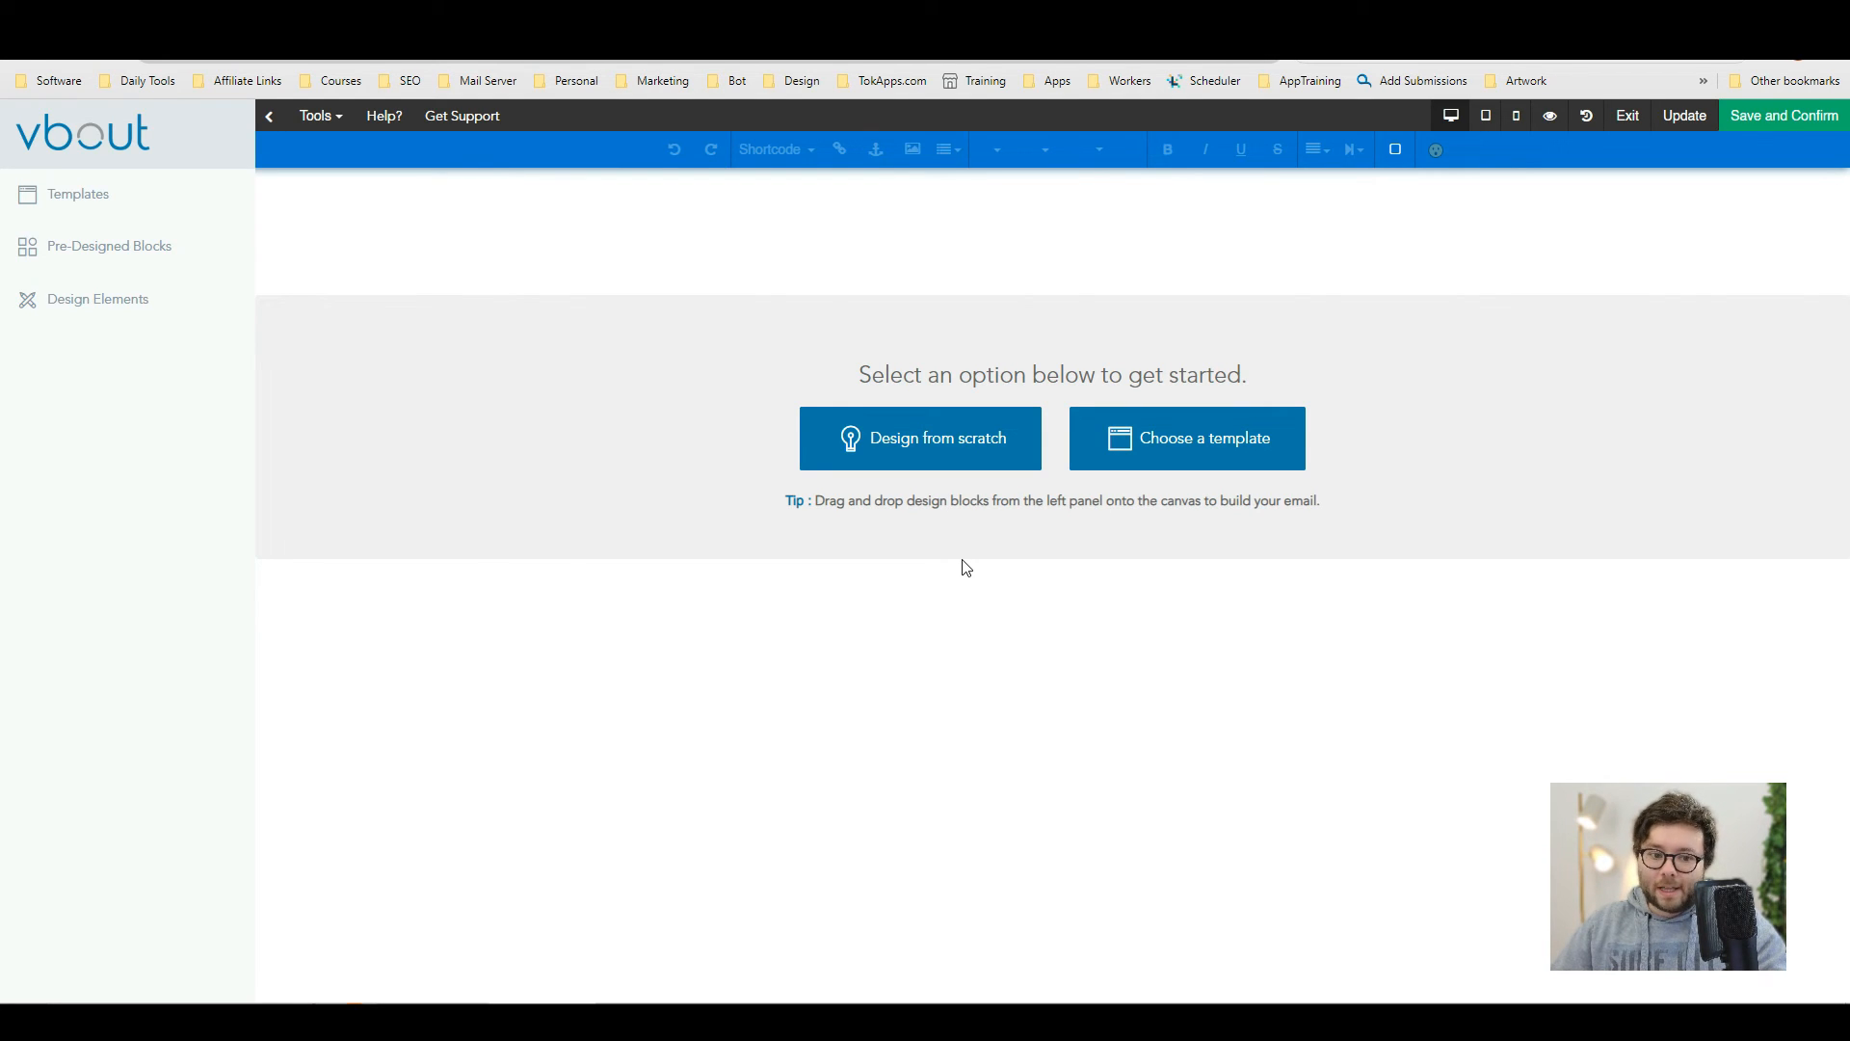
- Load a ready-made fitness template with logo header, headline and signup form onto Landing Page 3
left_click(1164, 432)
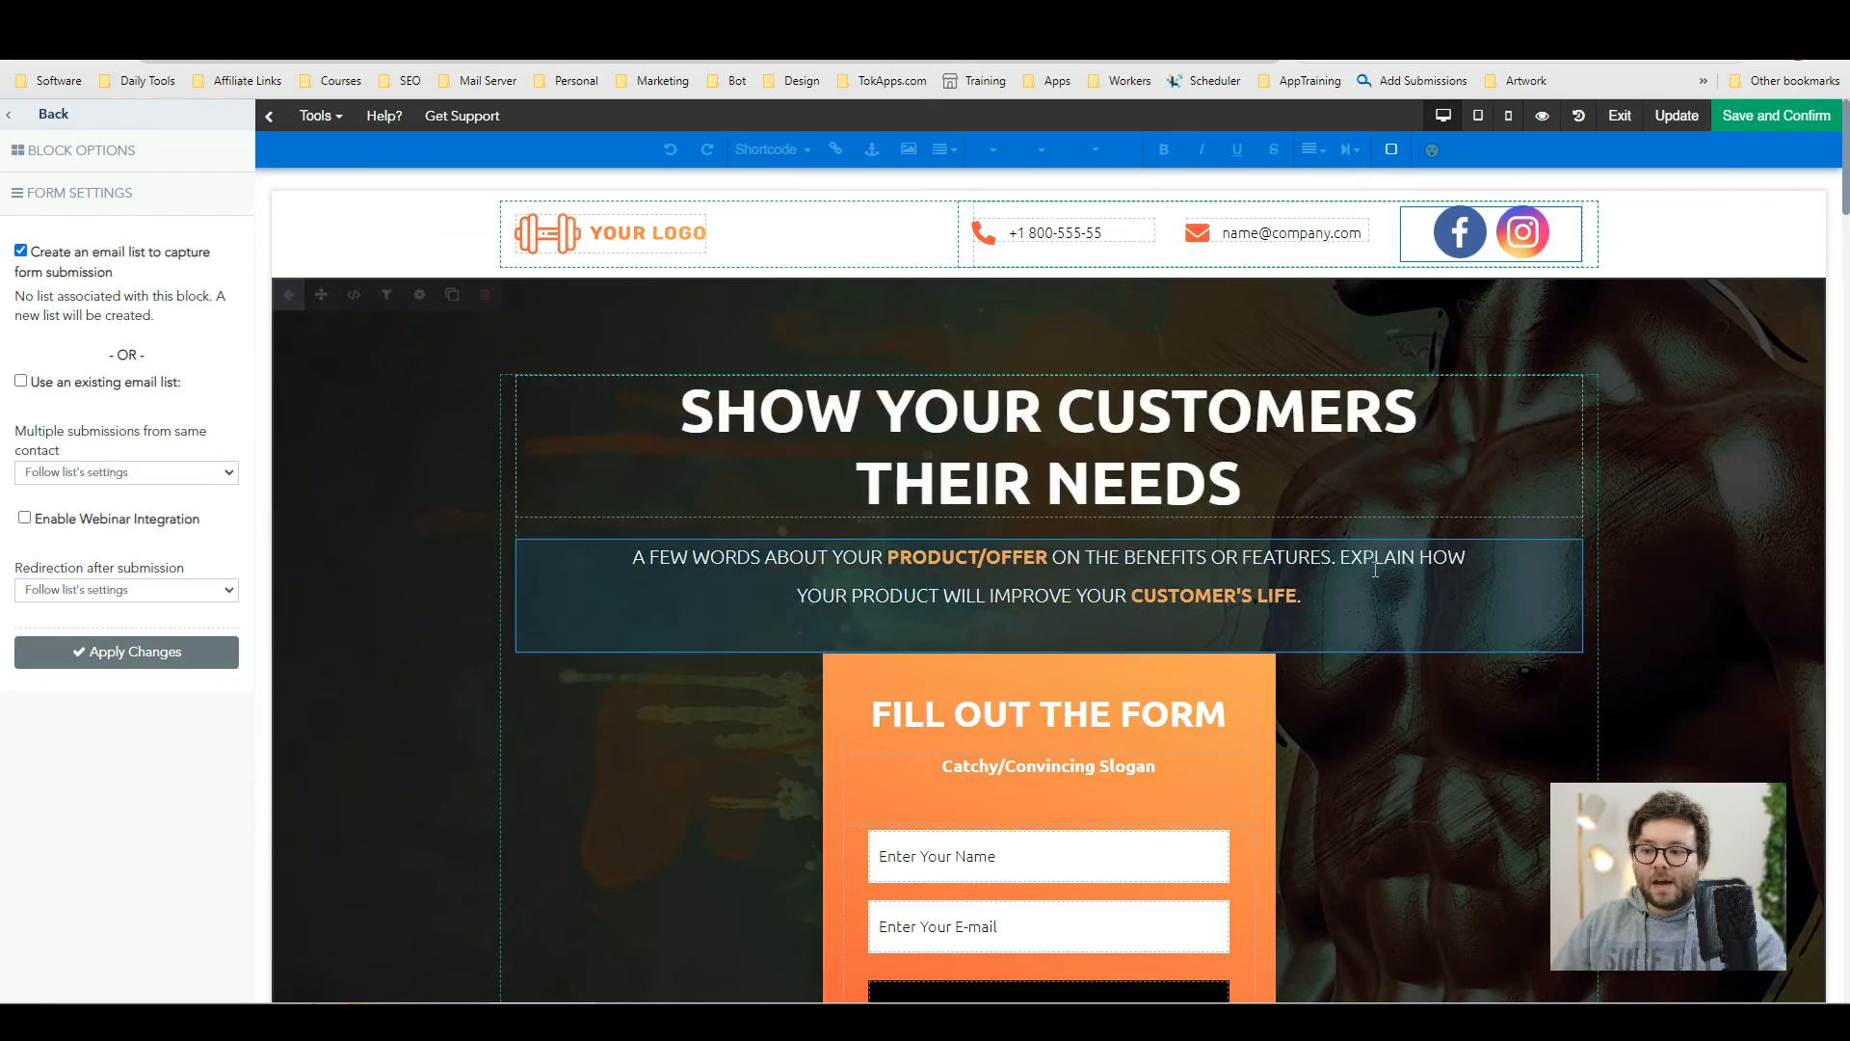
- Review the template's lower sections, then go back to the Templates / Blocks / Design Elements menu
scroll("down", 3)
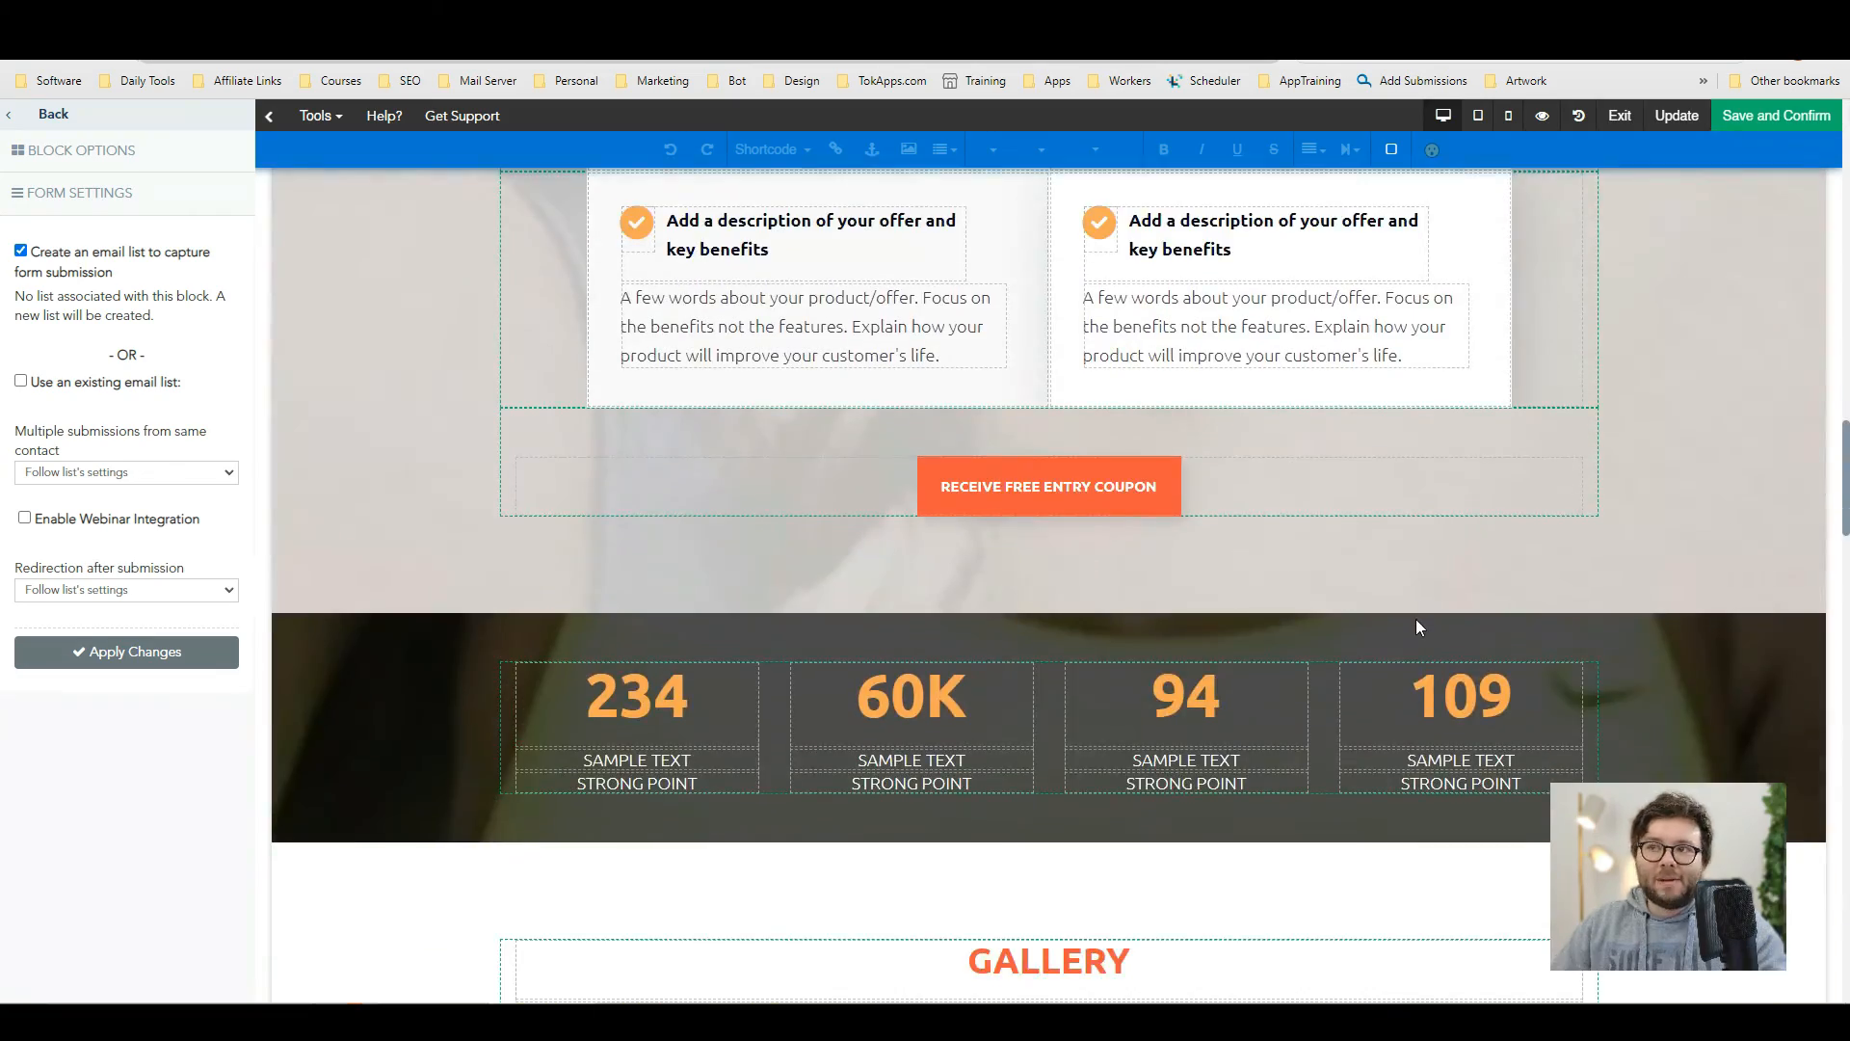
scroll("down", 3)
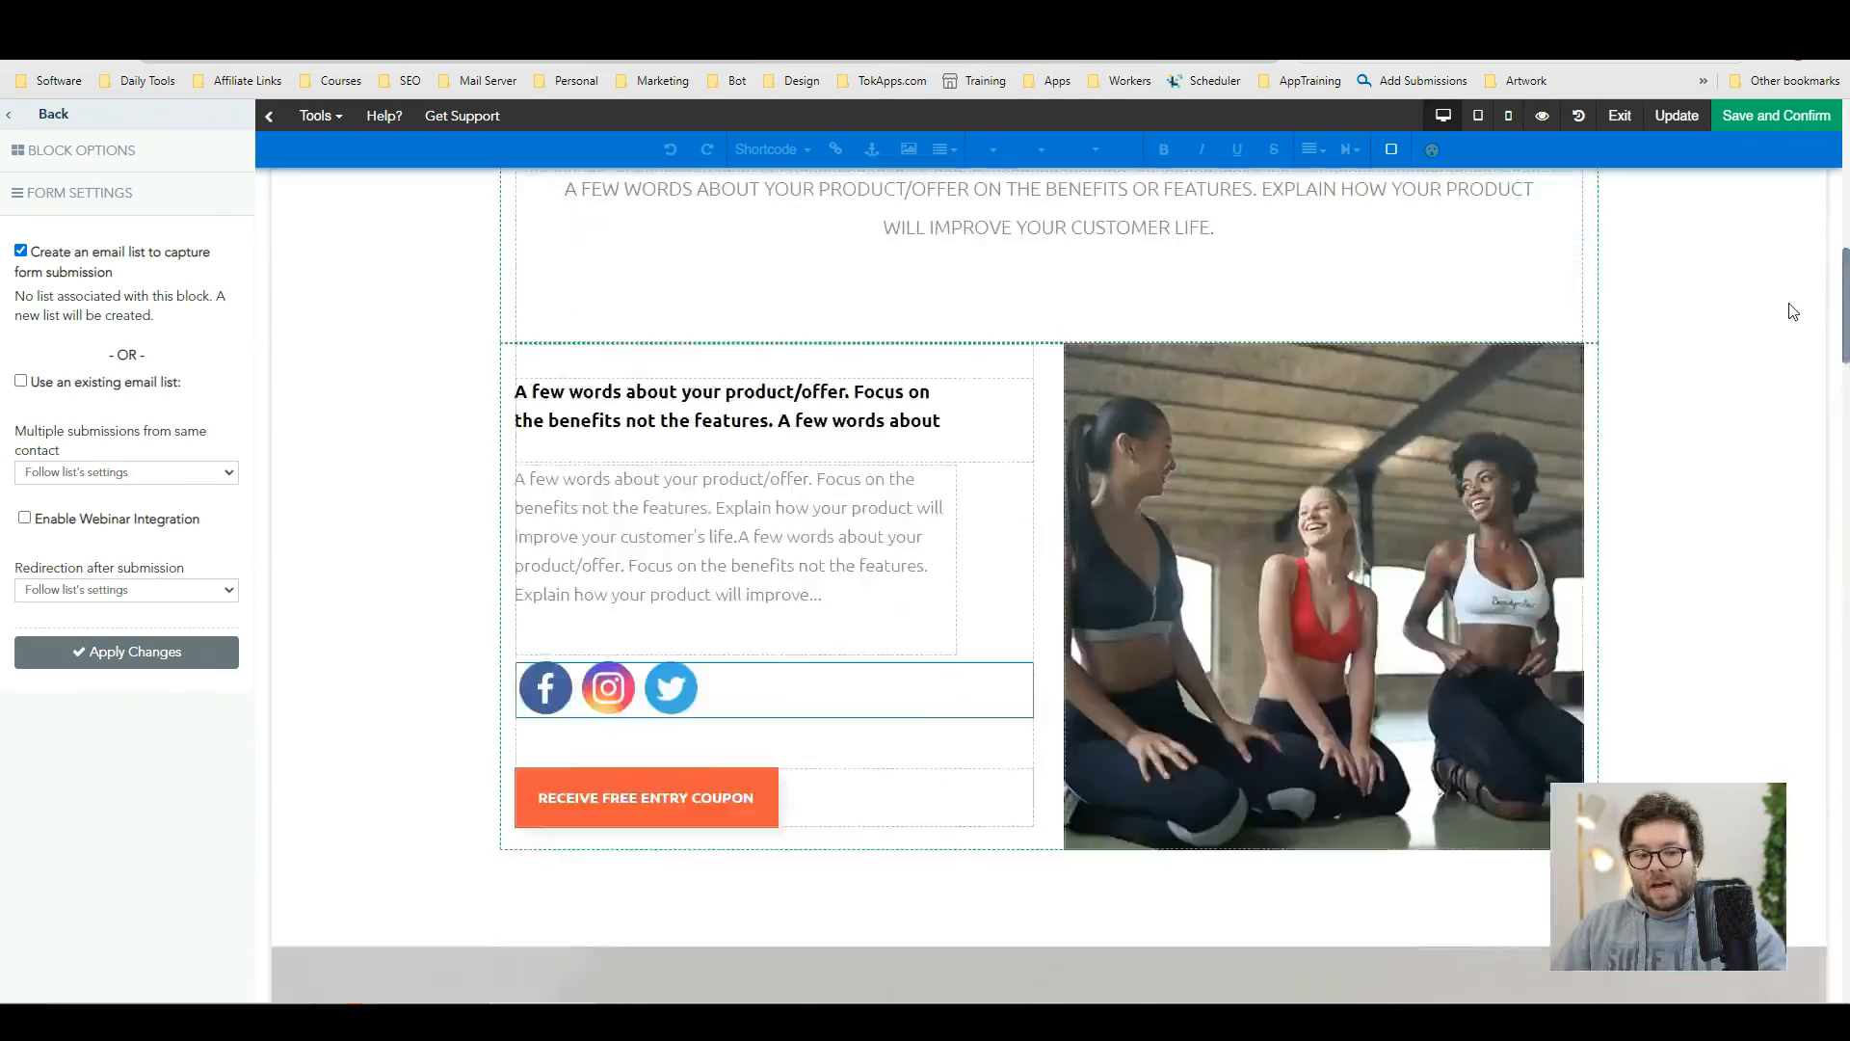
scroll("up", 3)
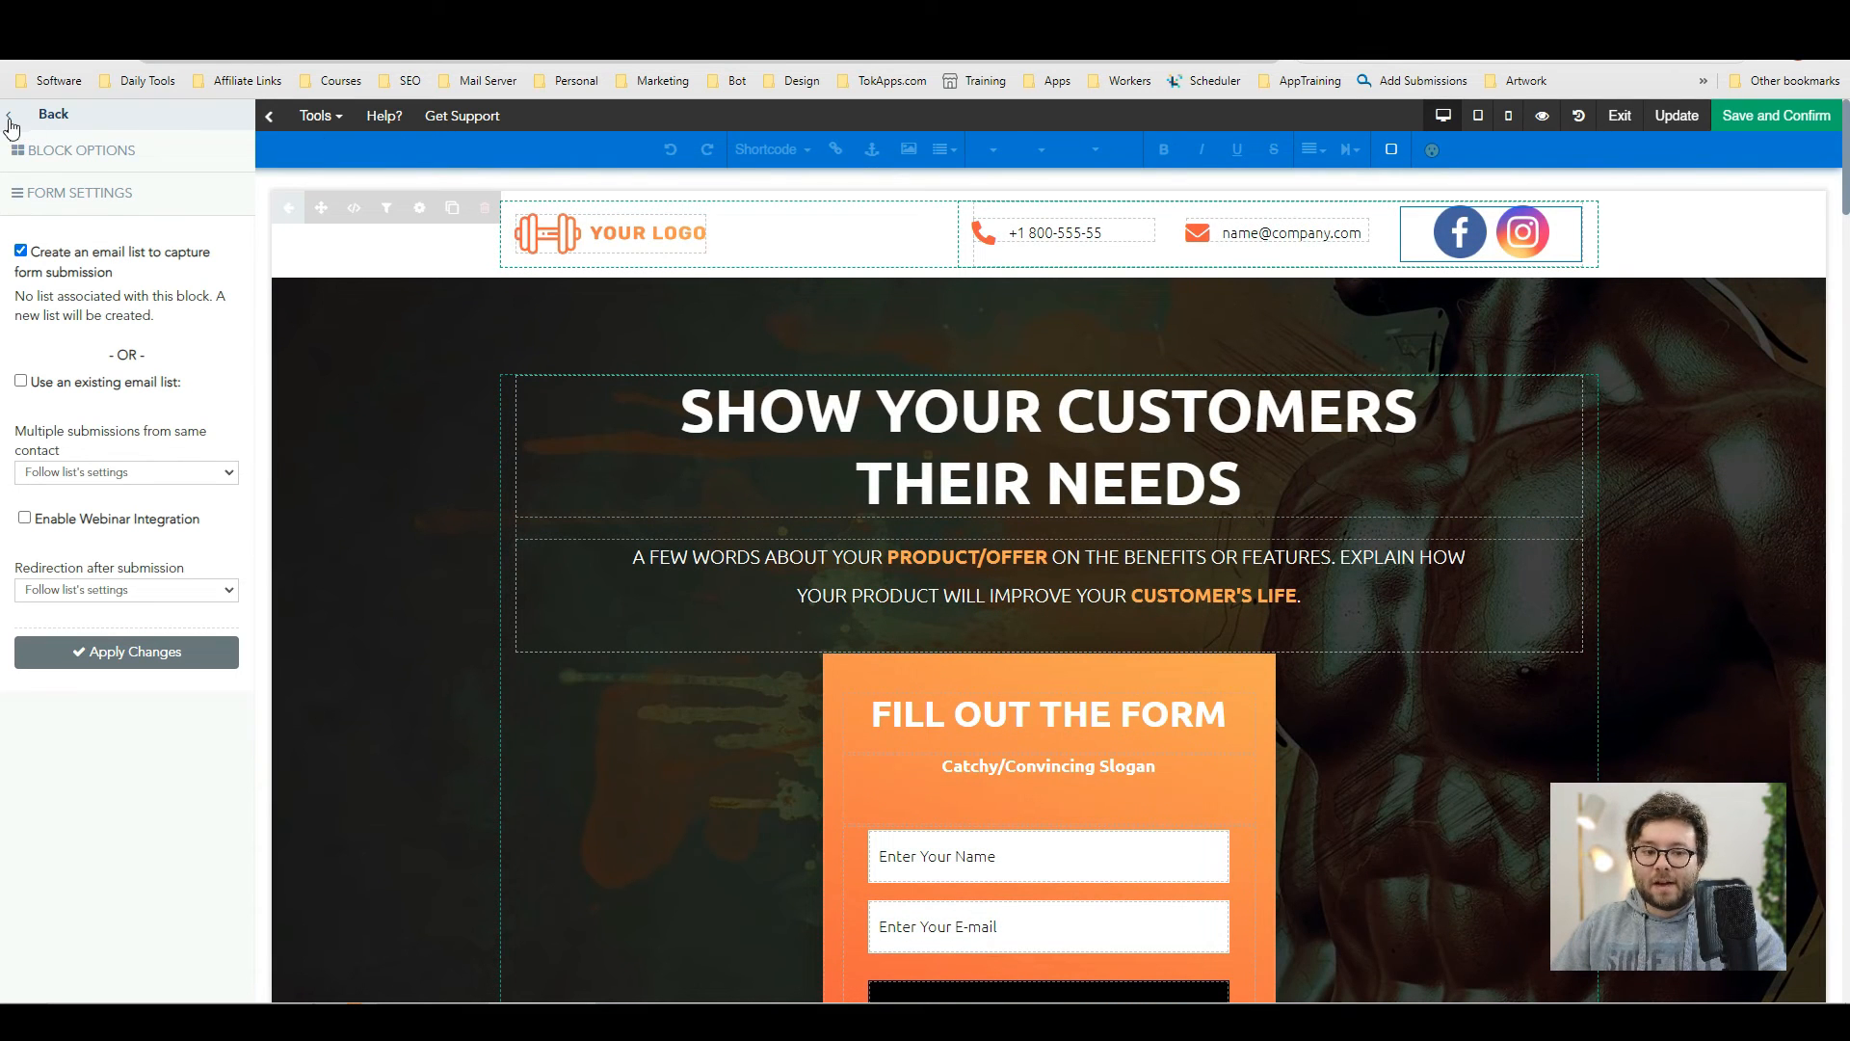
left_click(12, 120)
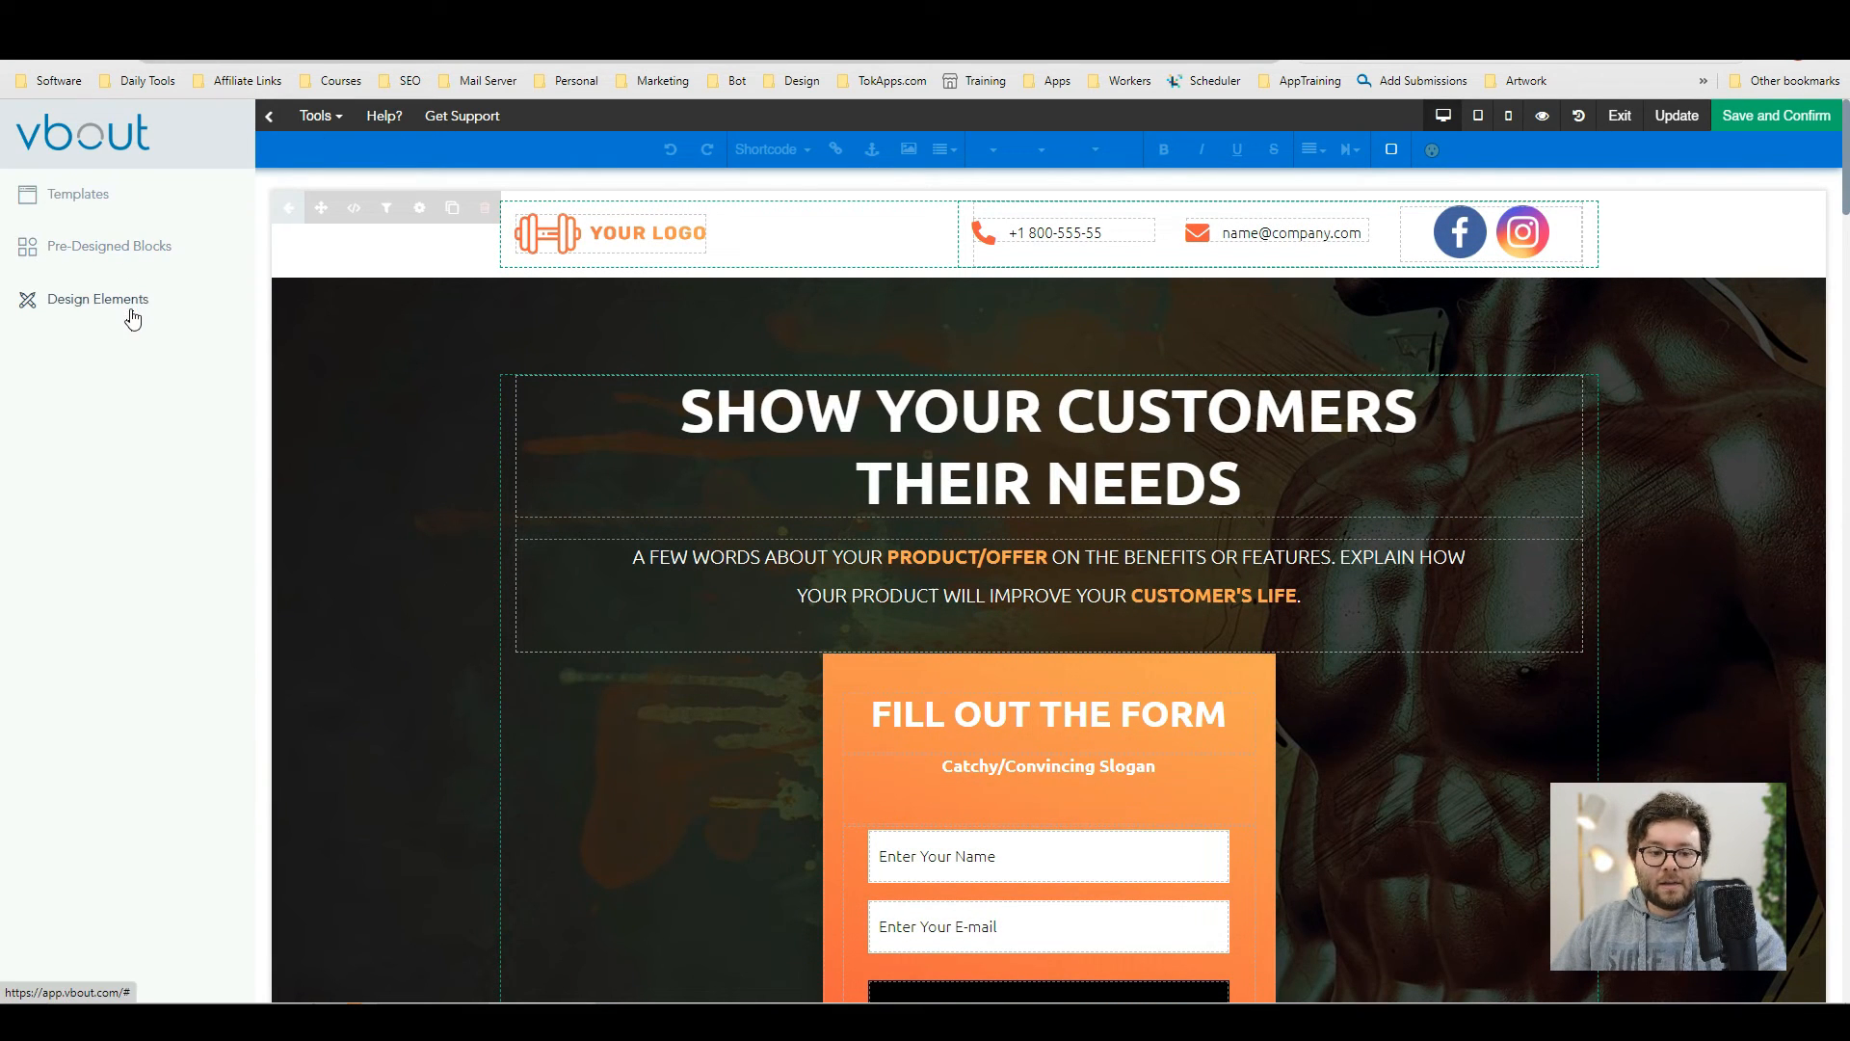
- Insert an RSS feed block of four posts from Design Elements and select the hero heading for editing
left_click(98, 298)
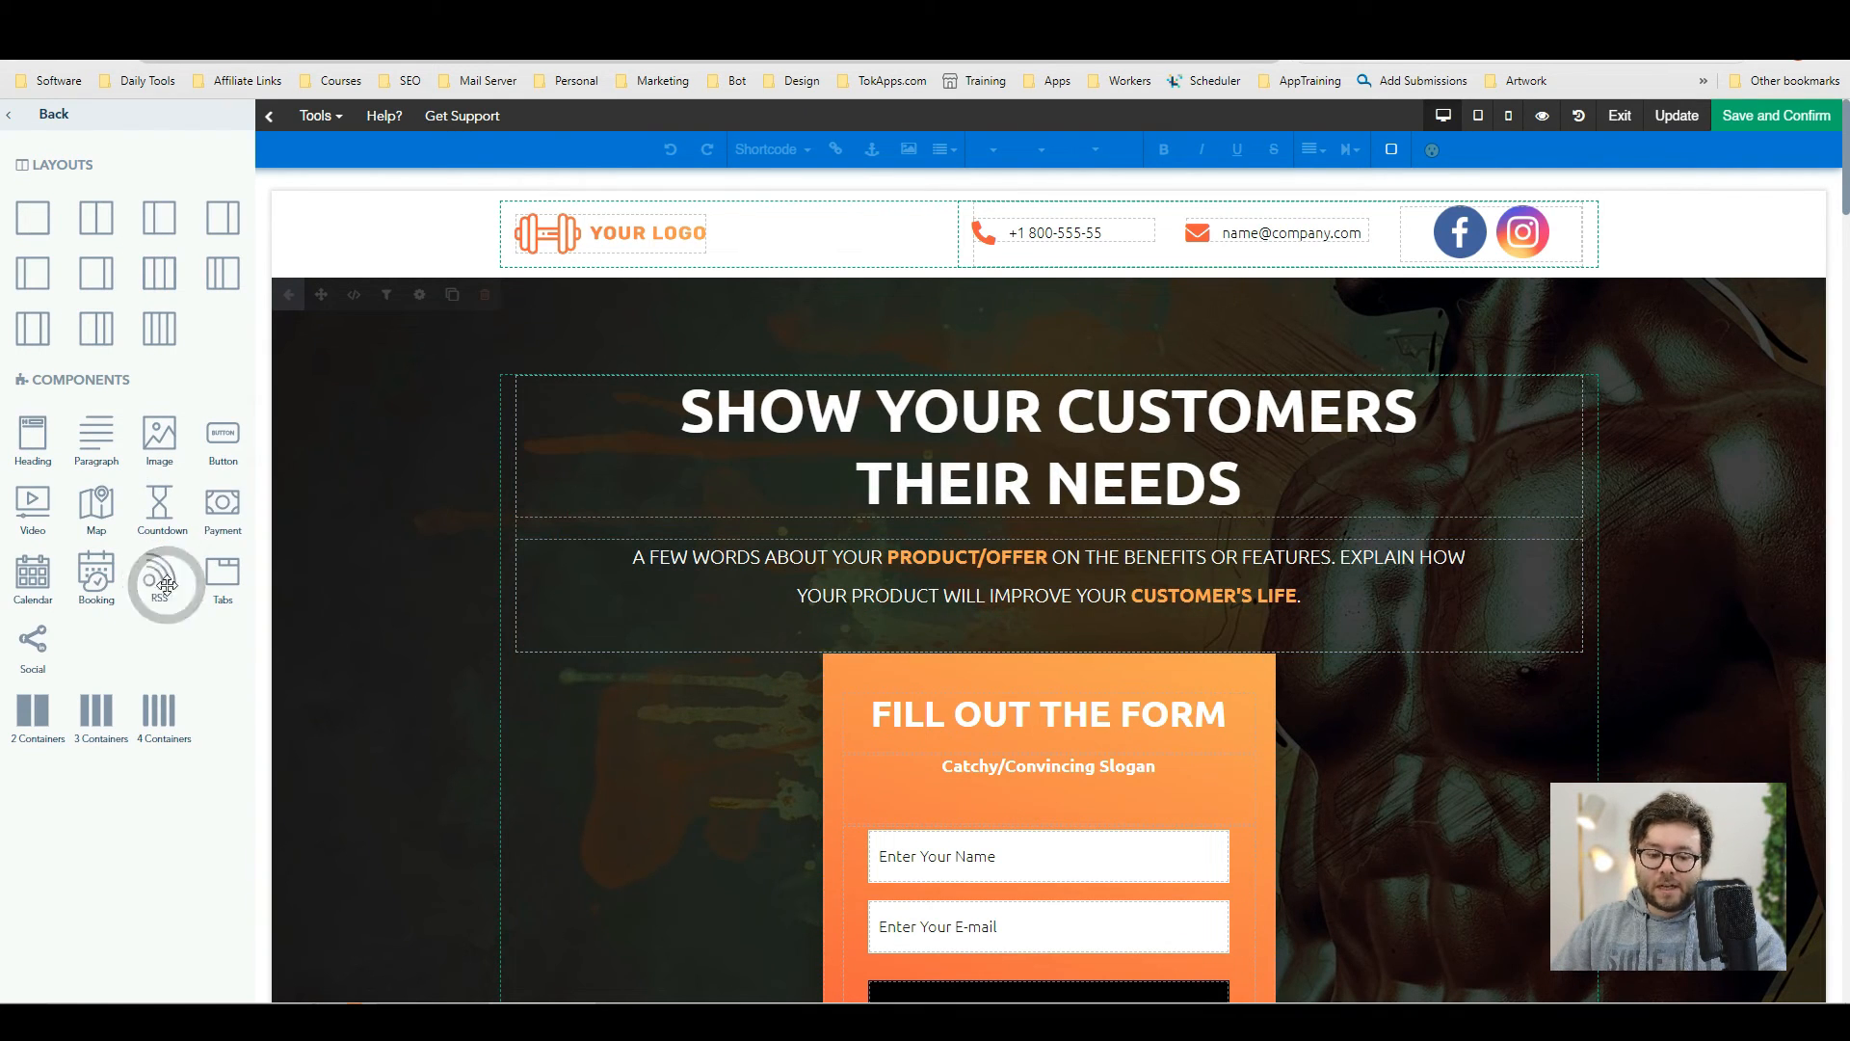
left_click(160, 584)
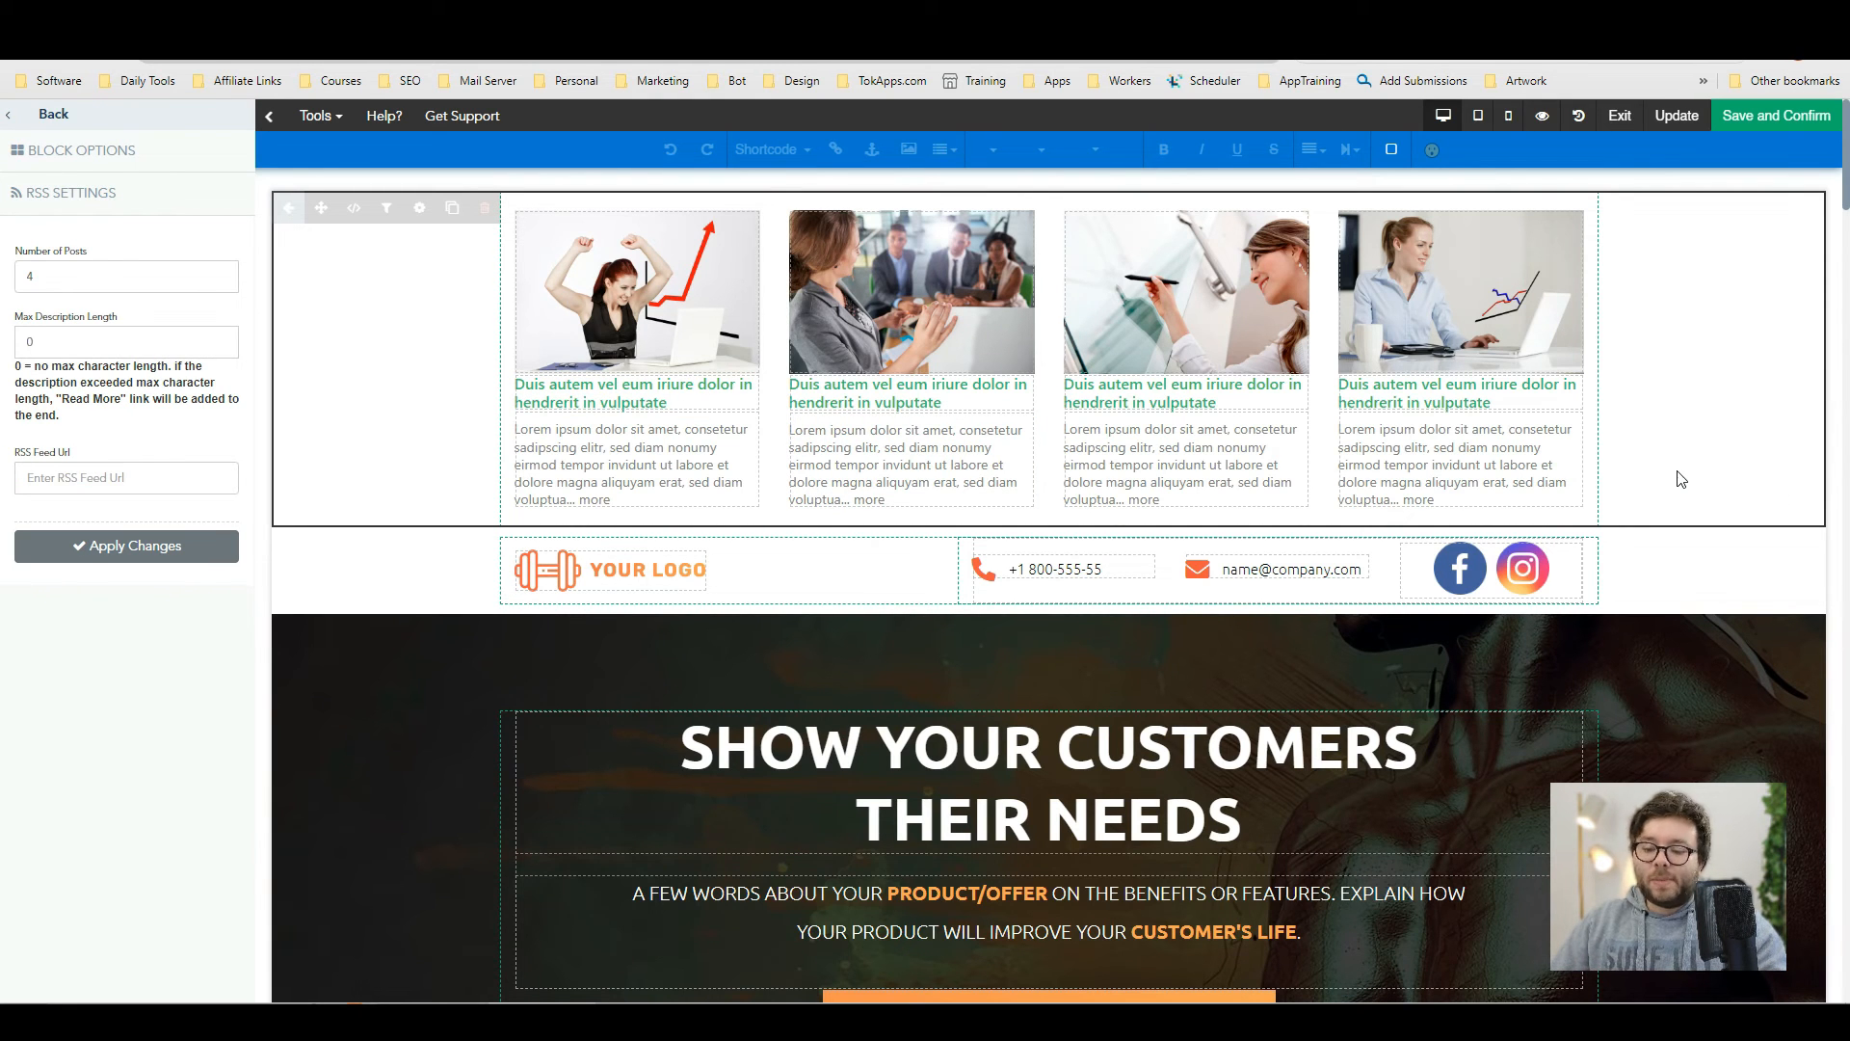
scroll("down", 3)
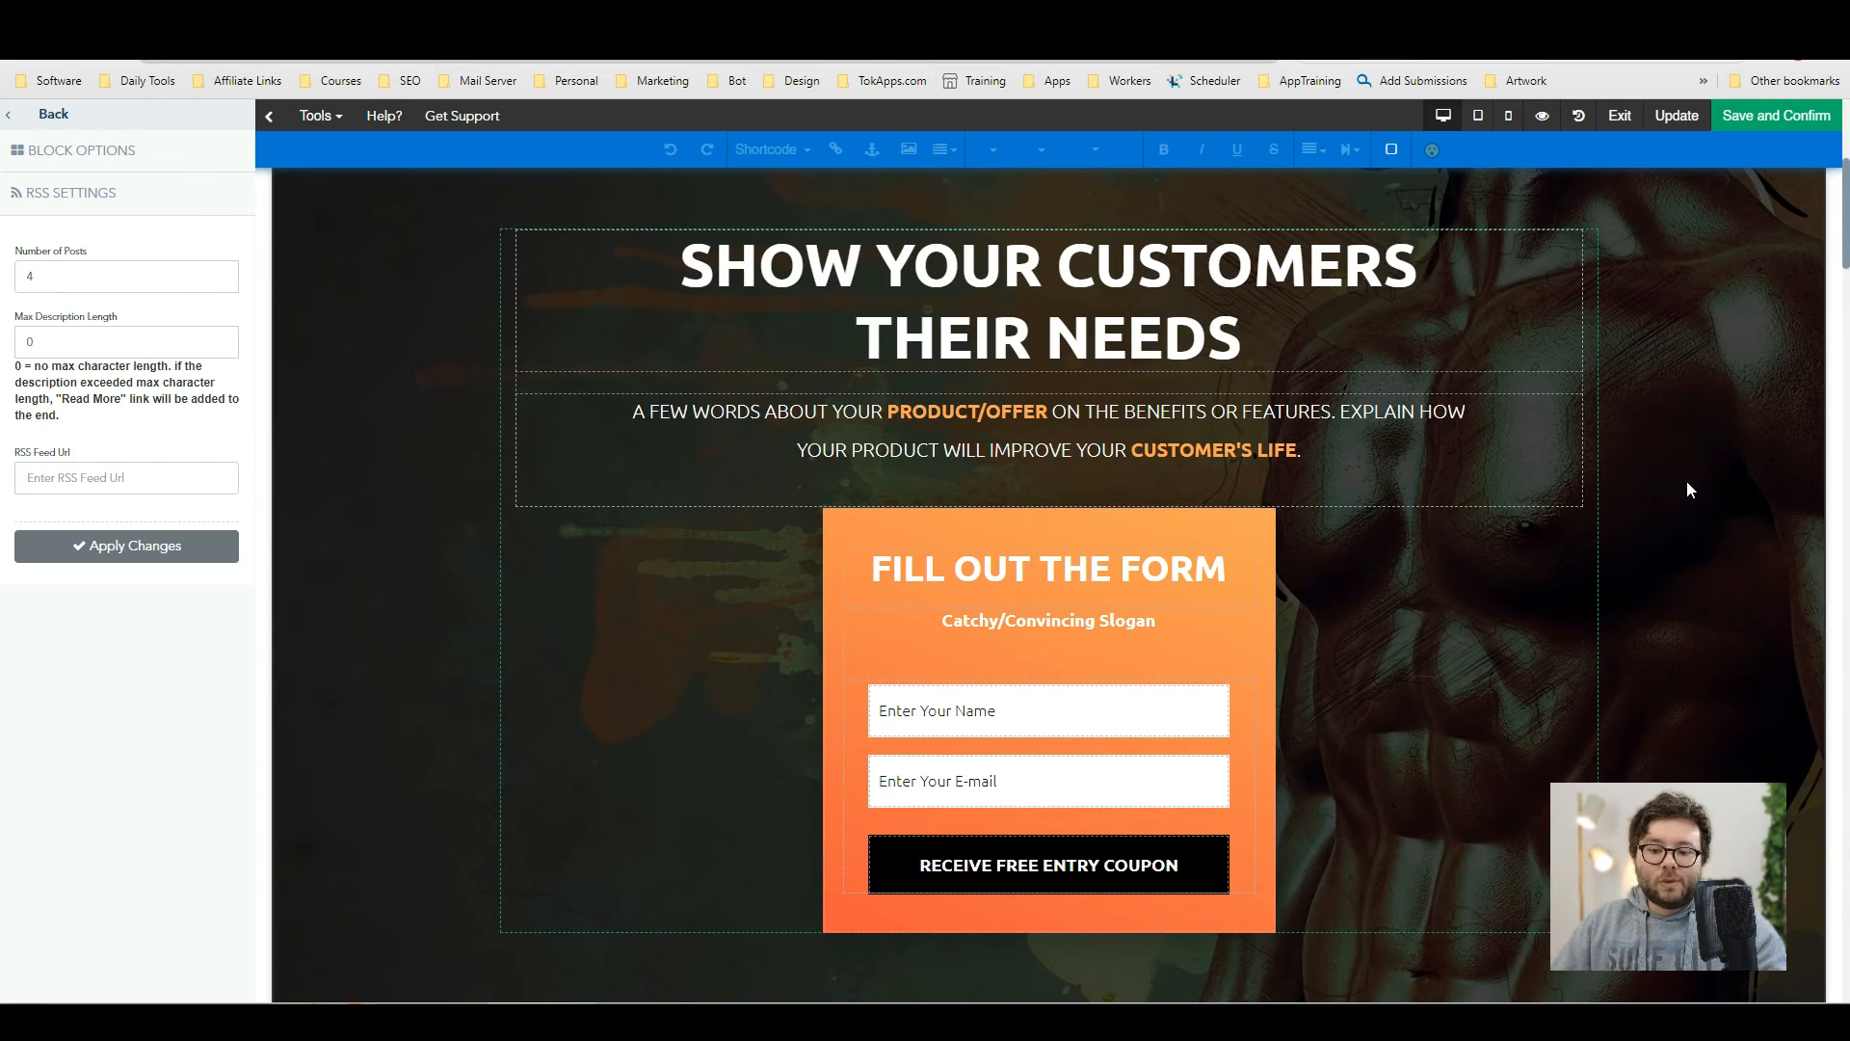
left_click(1046, 435)
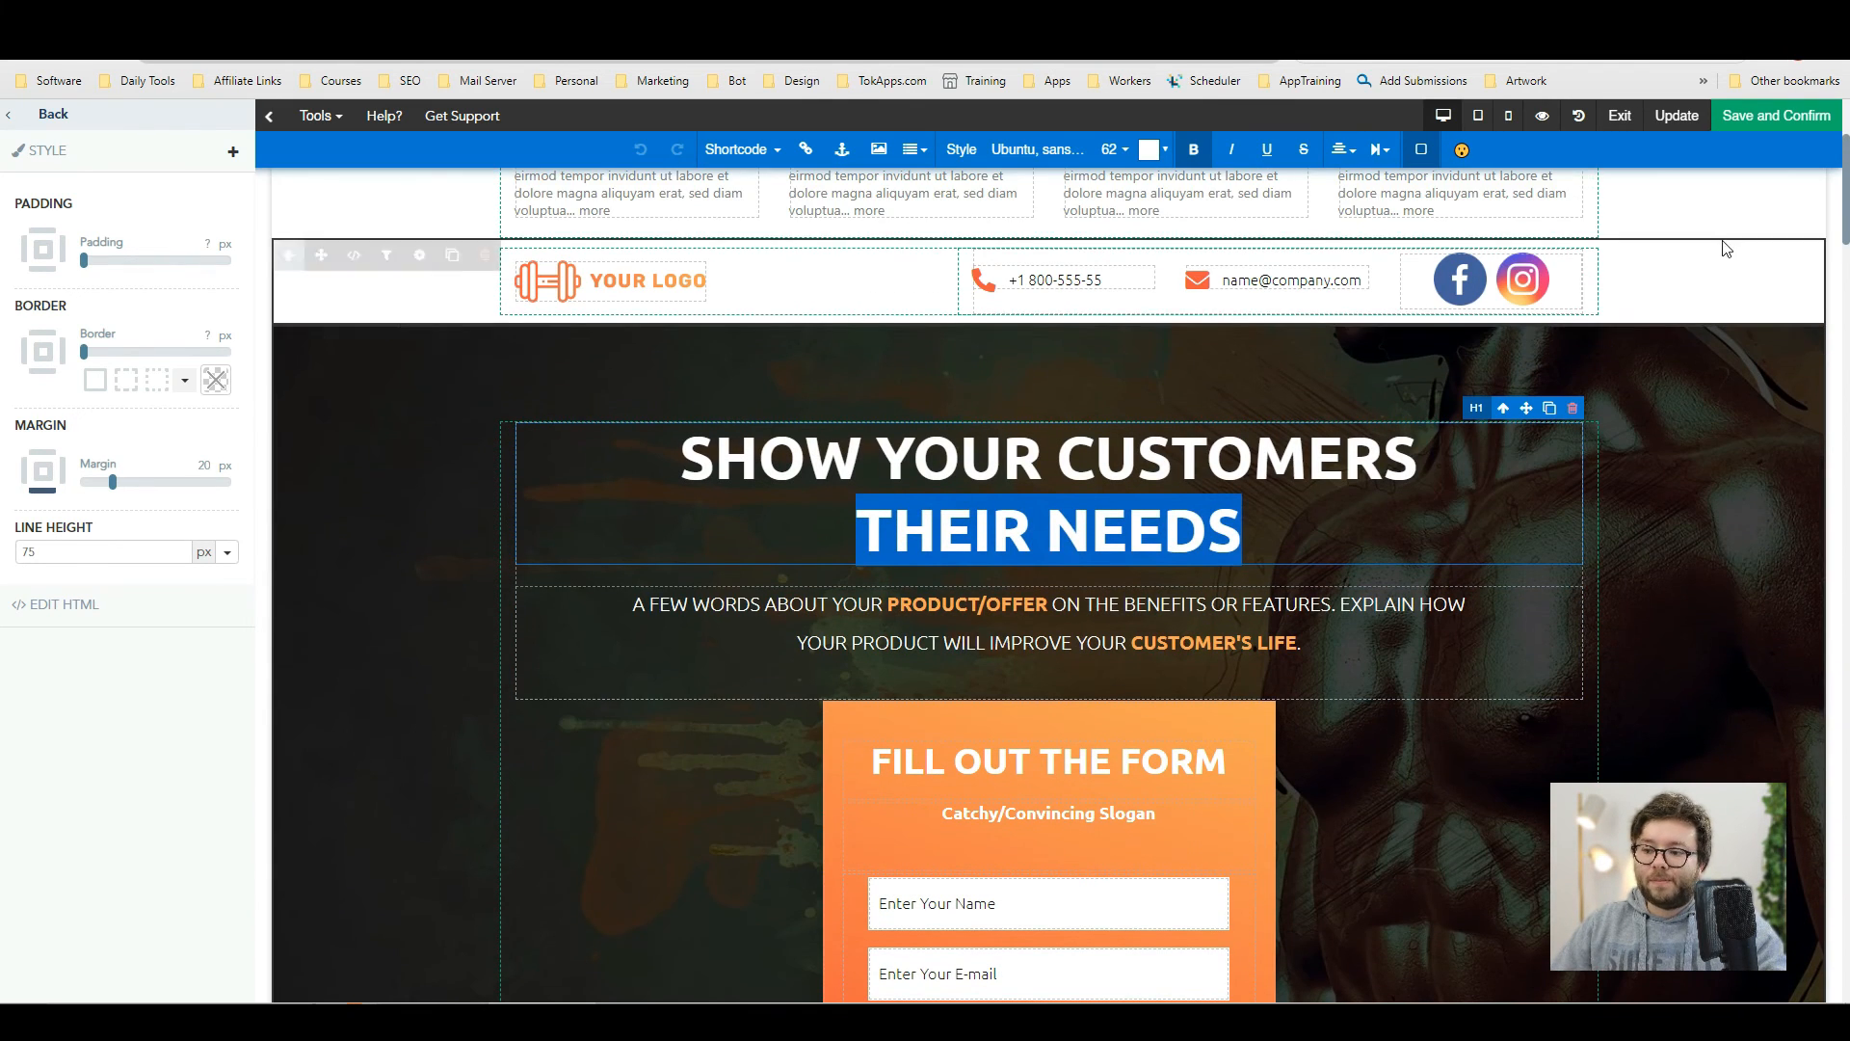
- Check the preview options and exit the builder to the Landing Pages list
left_click(1542, 116)
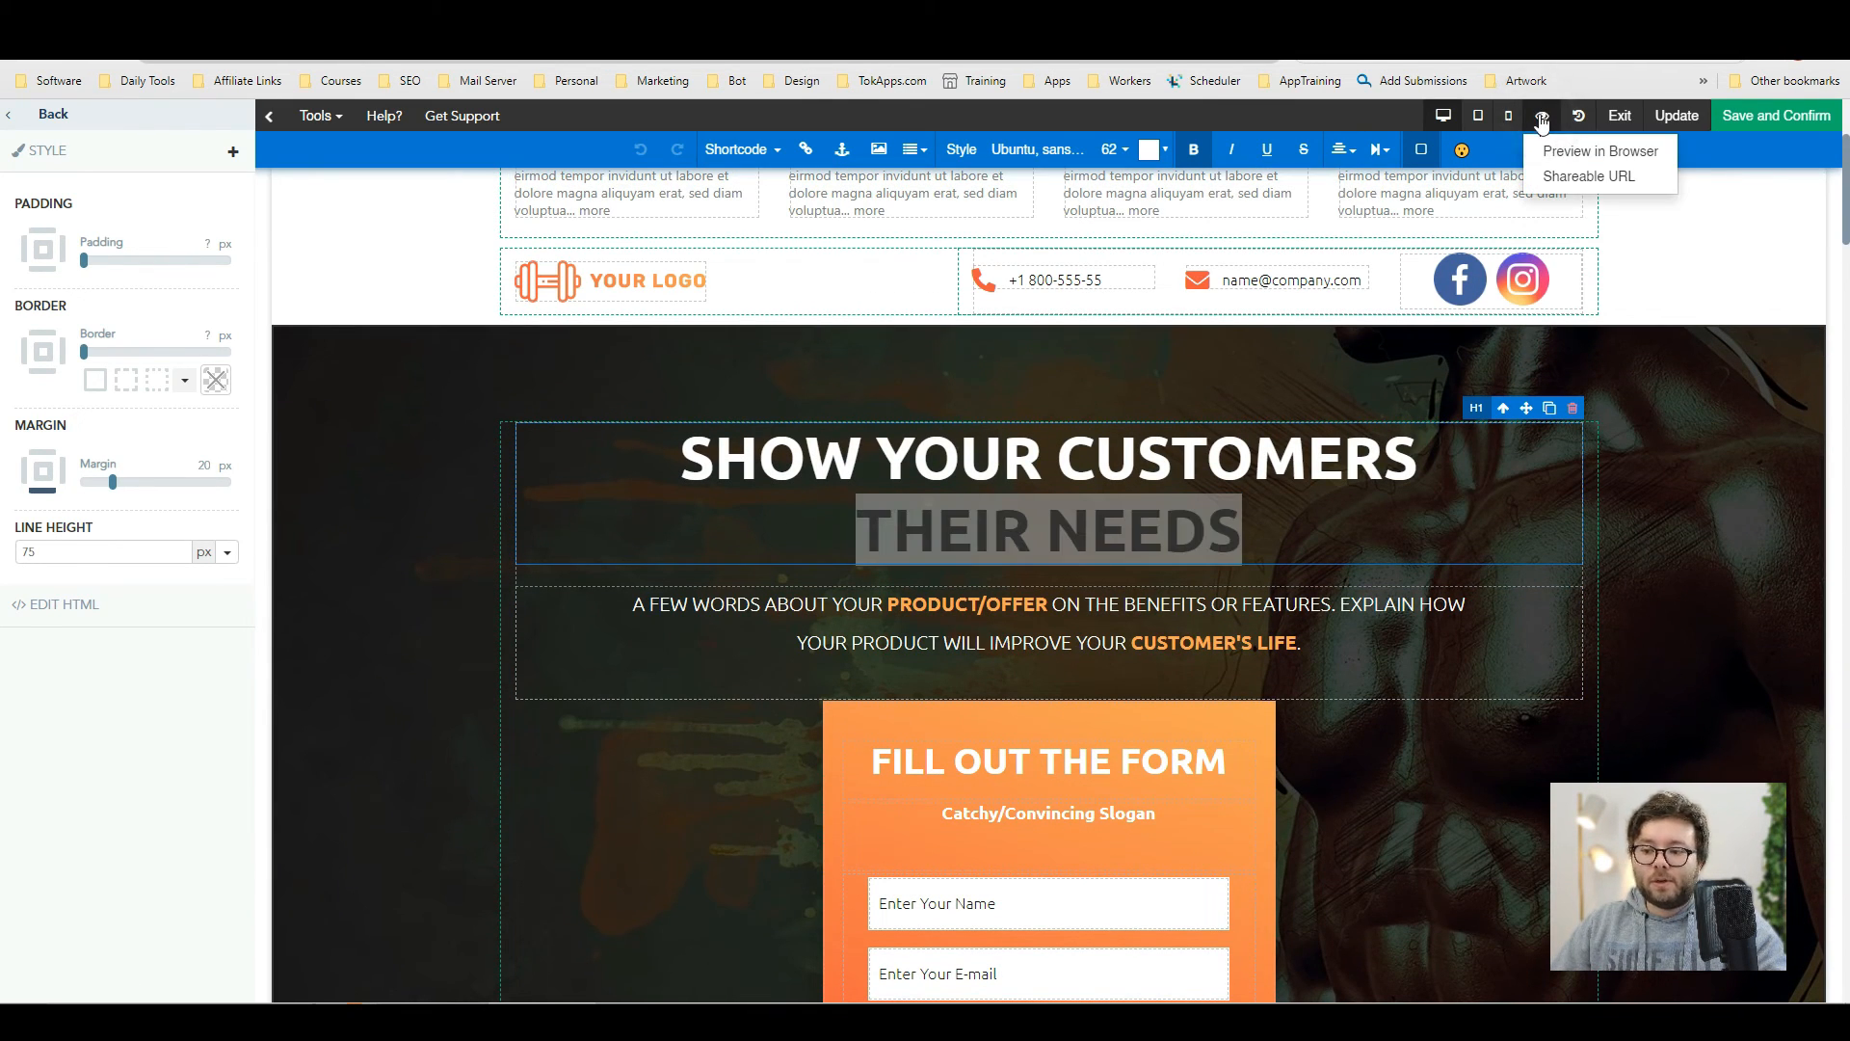
left_click(1601, 150)
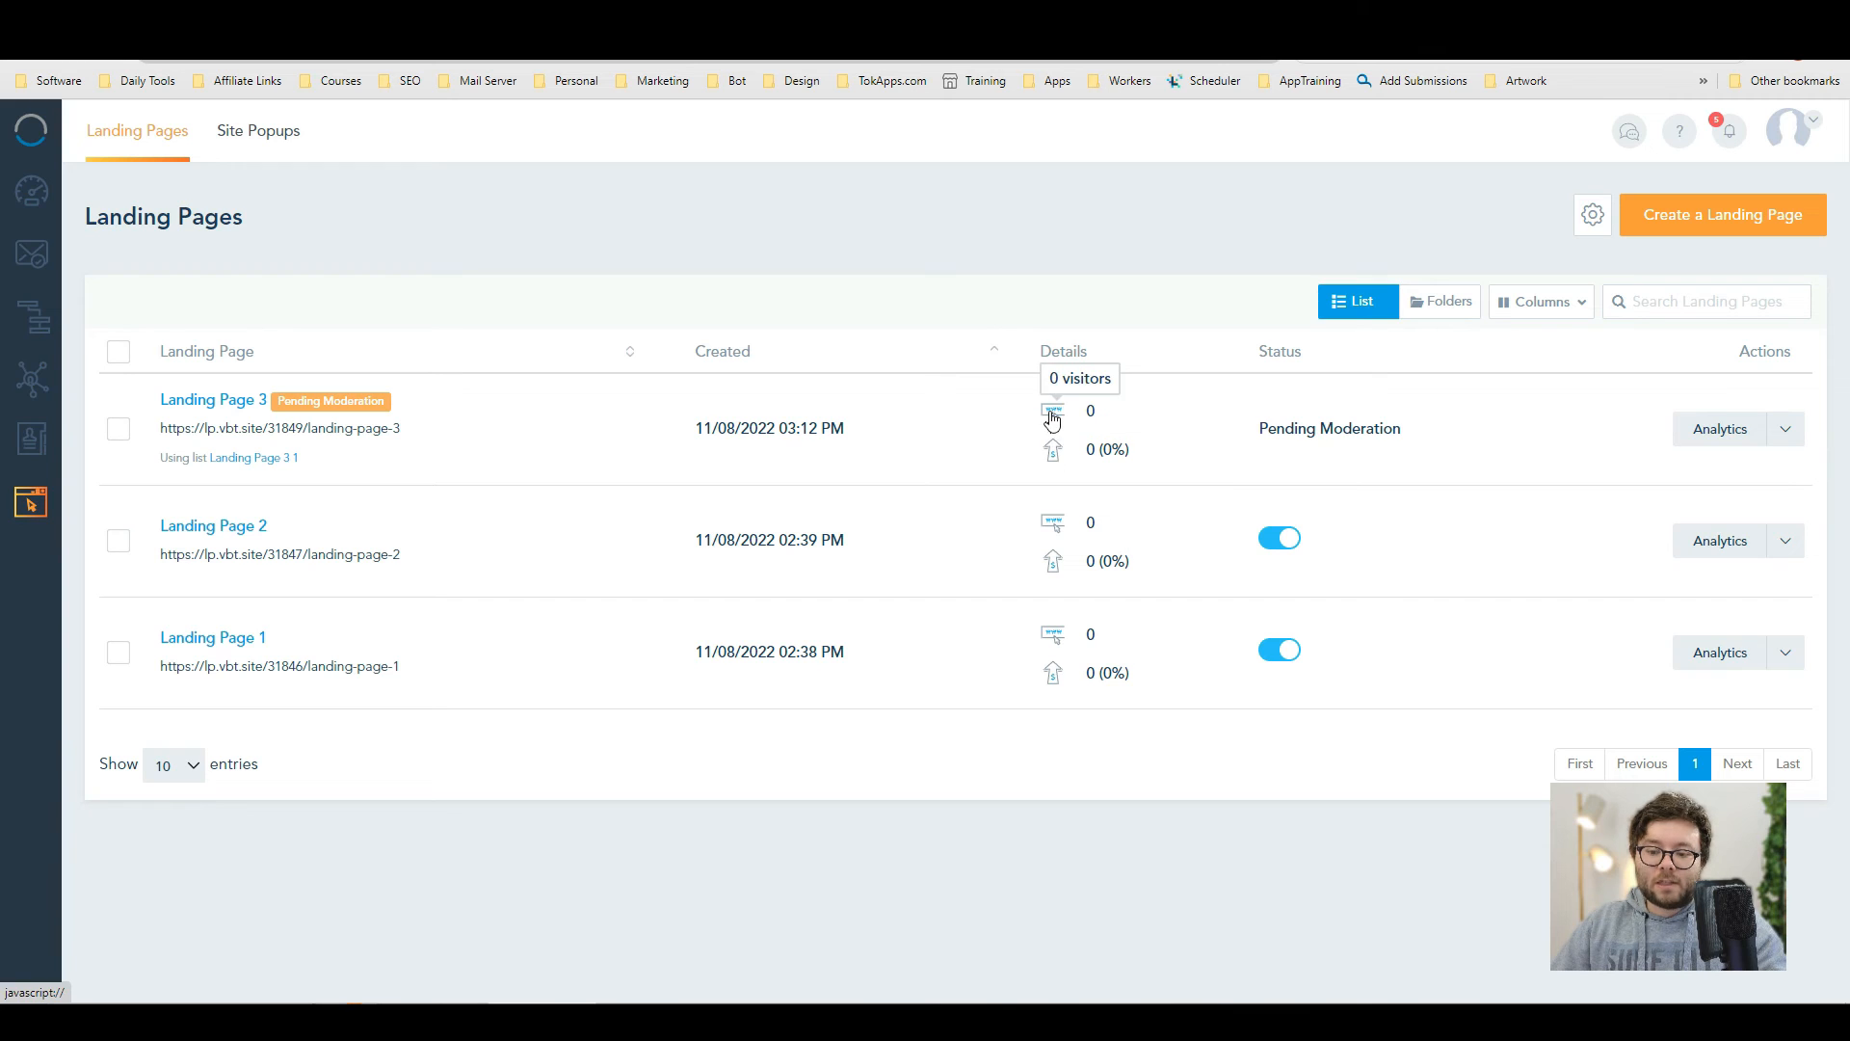
mouse_move(1711, 443)
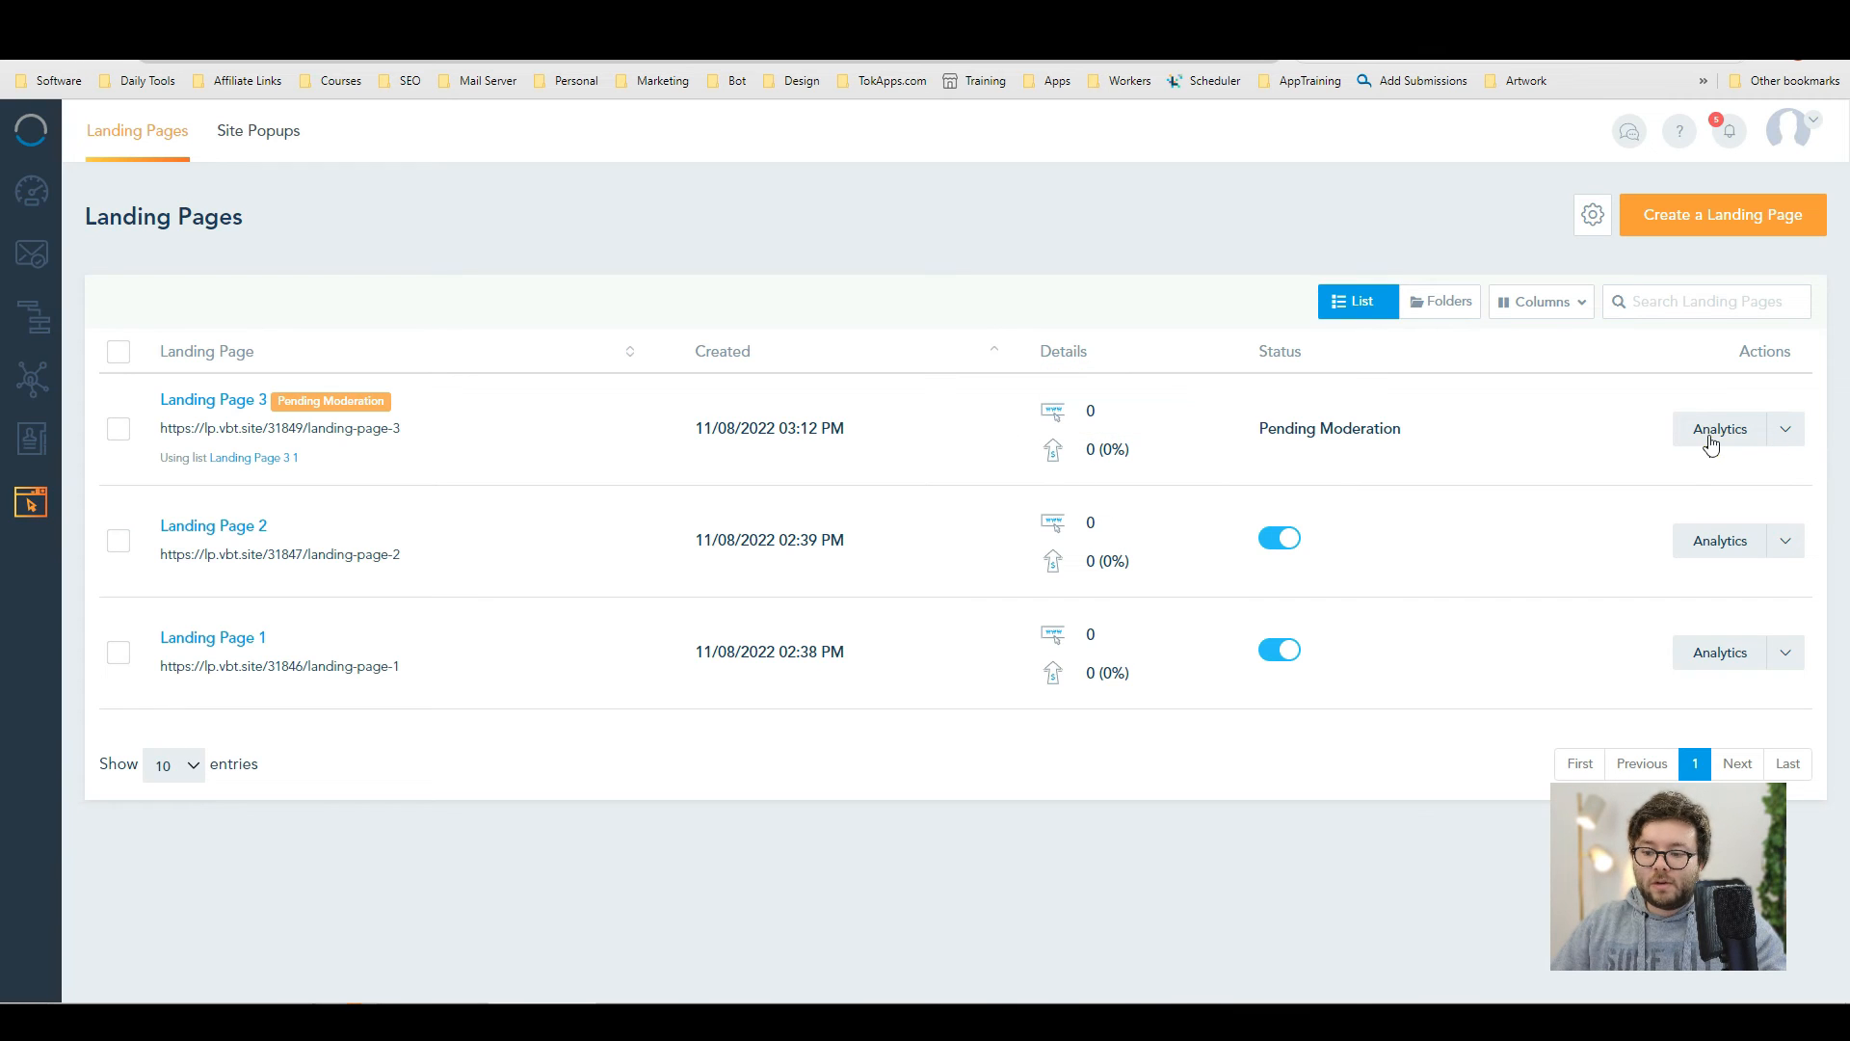
- View Landing Page 3's zero-session analytics, then move to the Site Popups section
left_click(1719, 428)
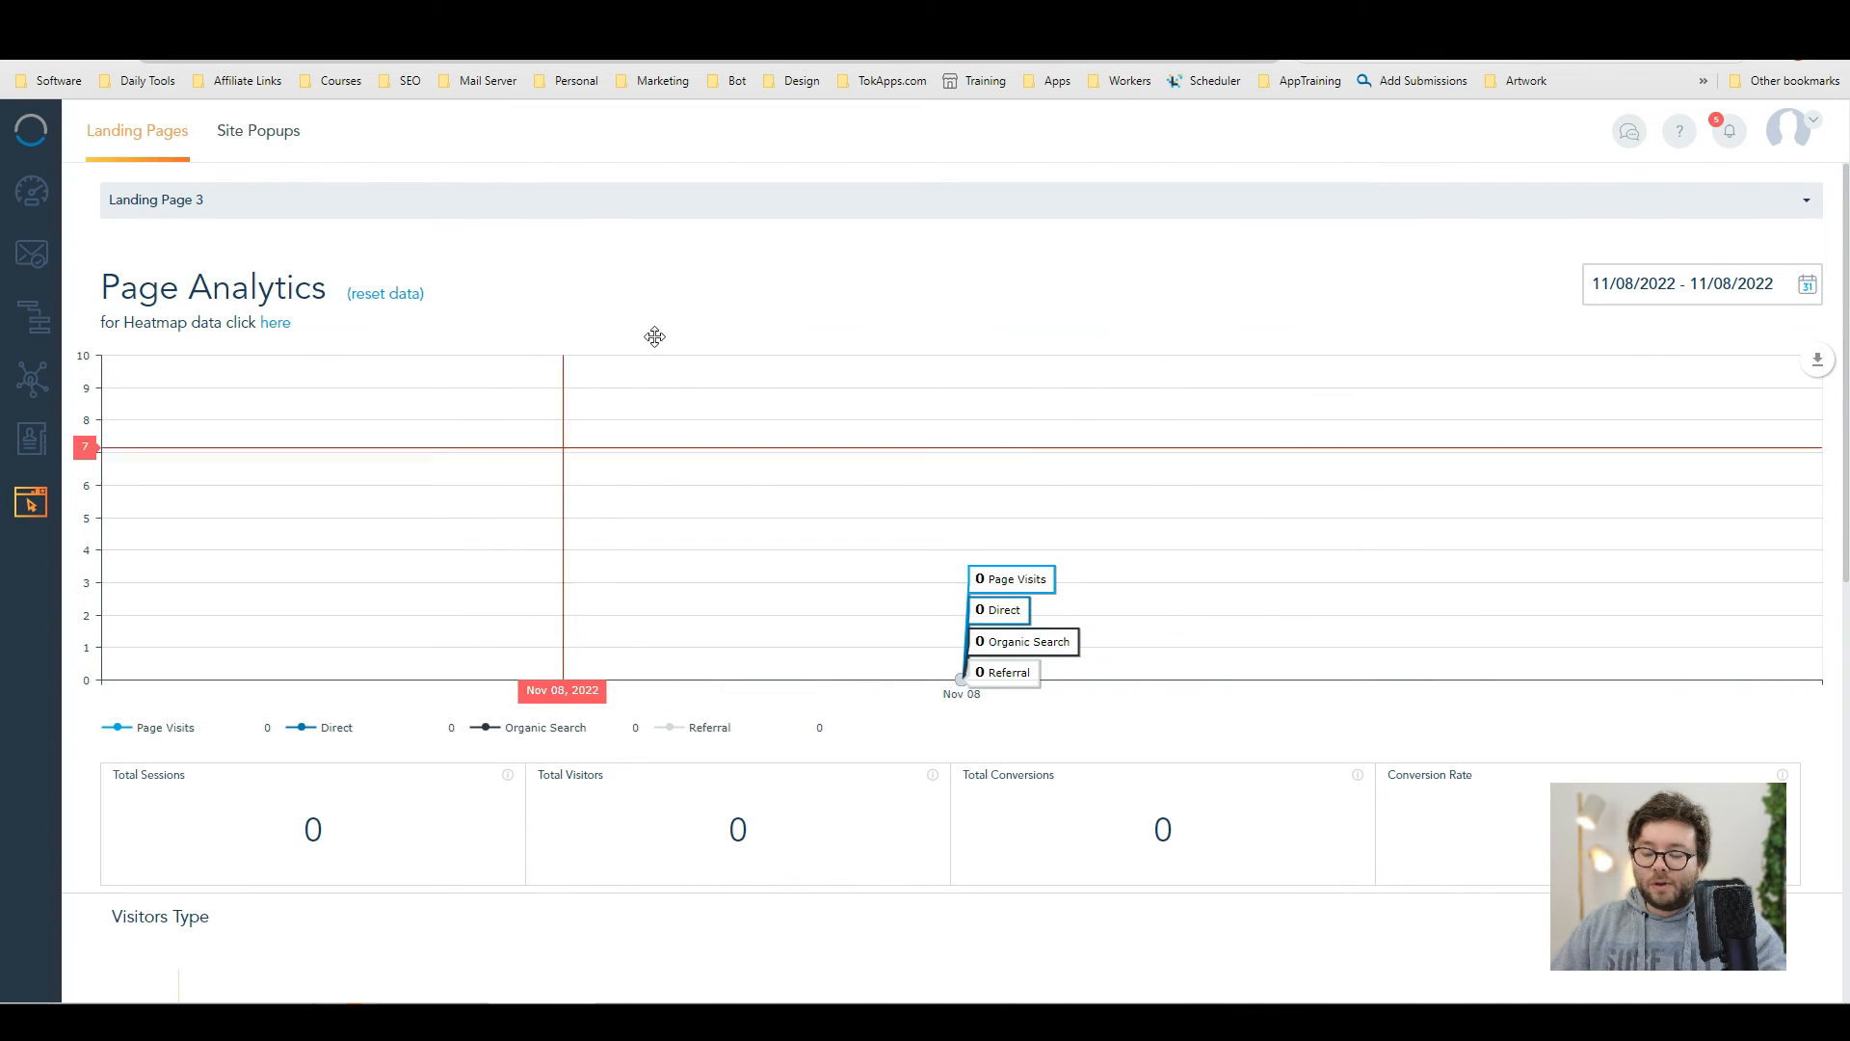
scroll("down", 3)
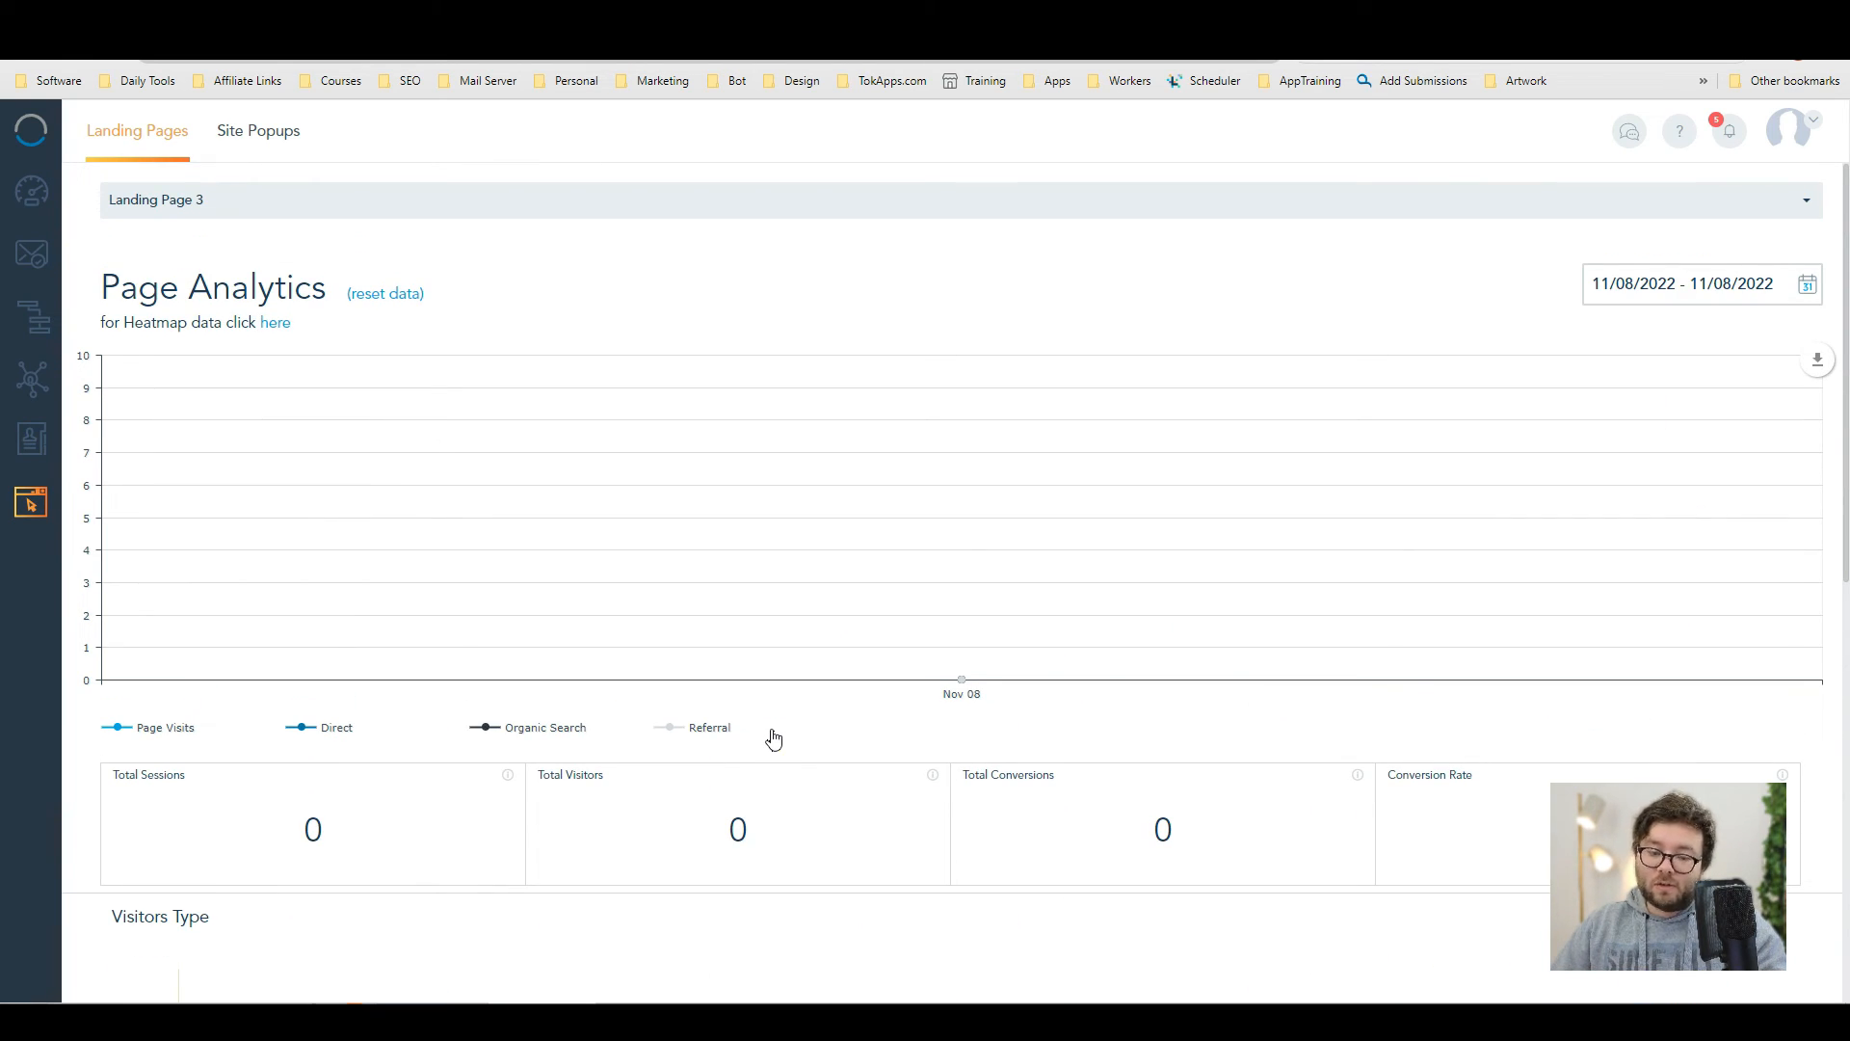
left_click(258, 131)
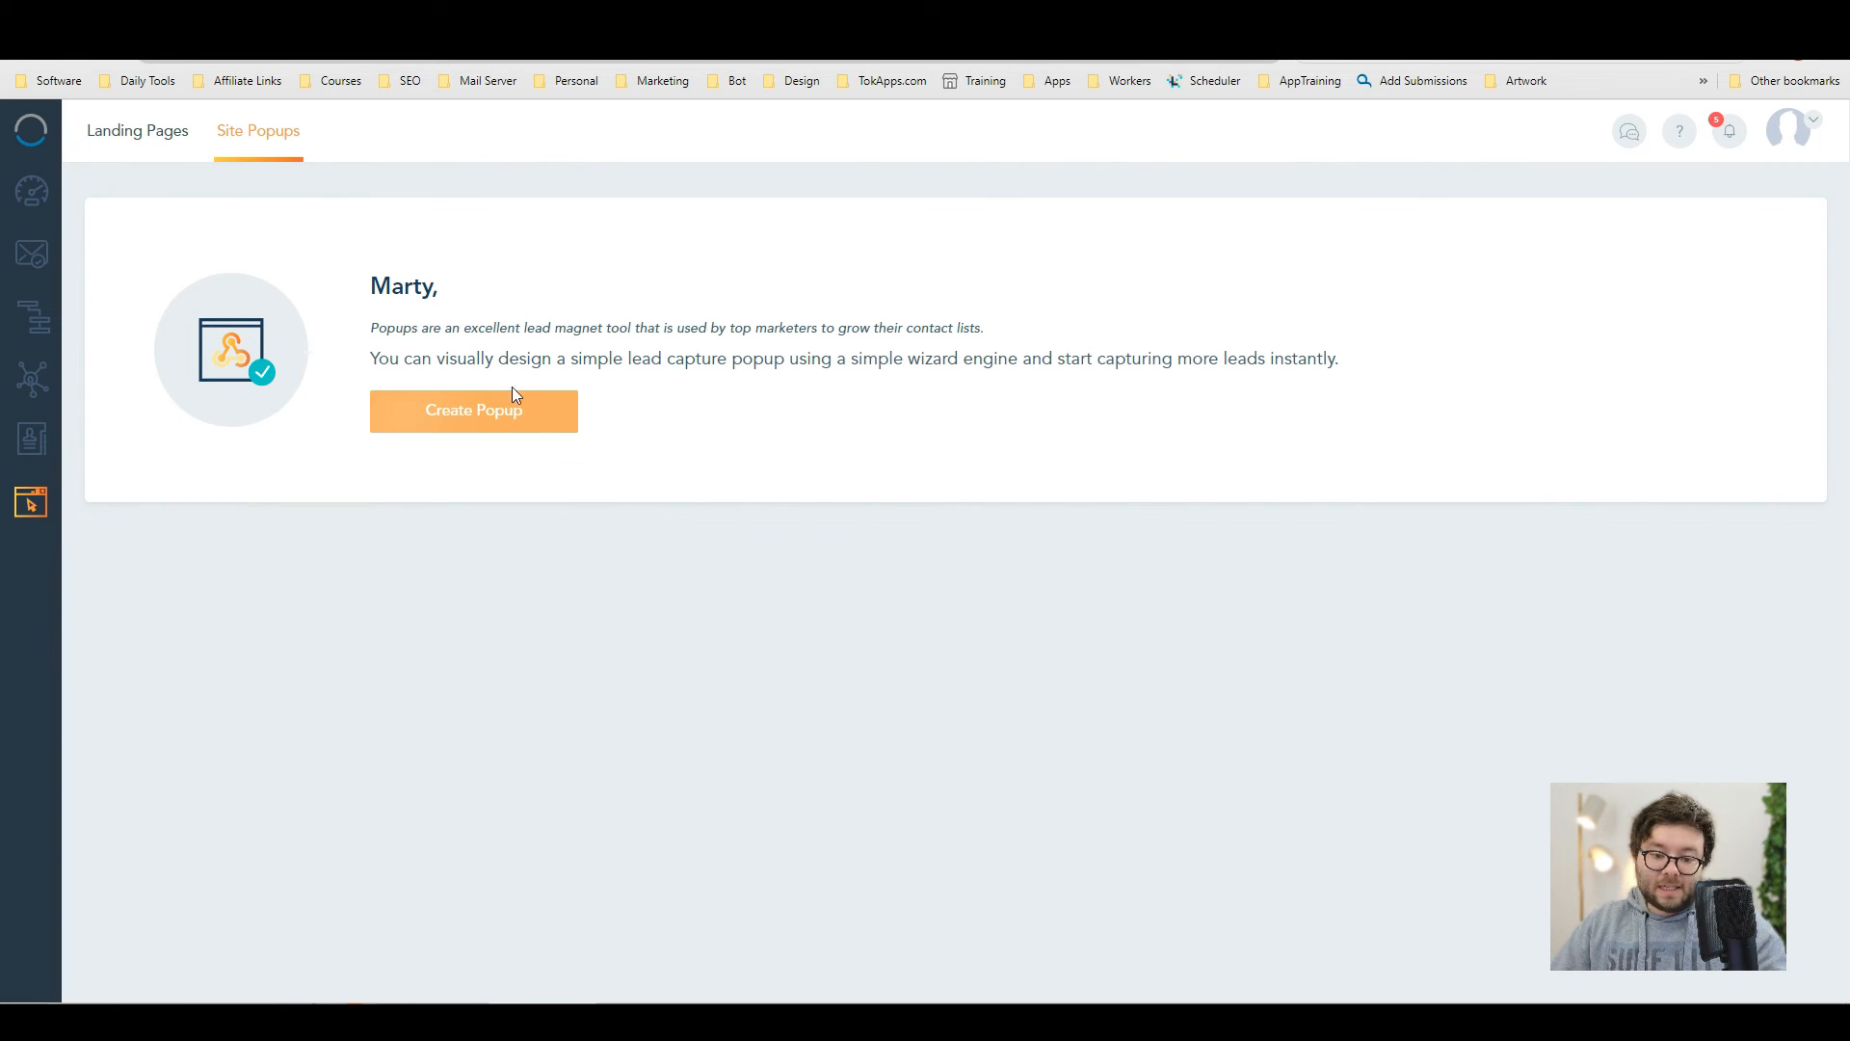
- Create a popup named 'Popup' for martyenglander.com on page exit and continue to Action Rules
left_click(474, 410)
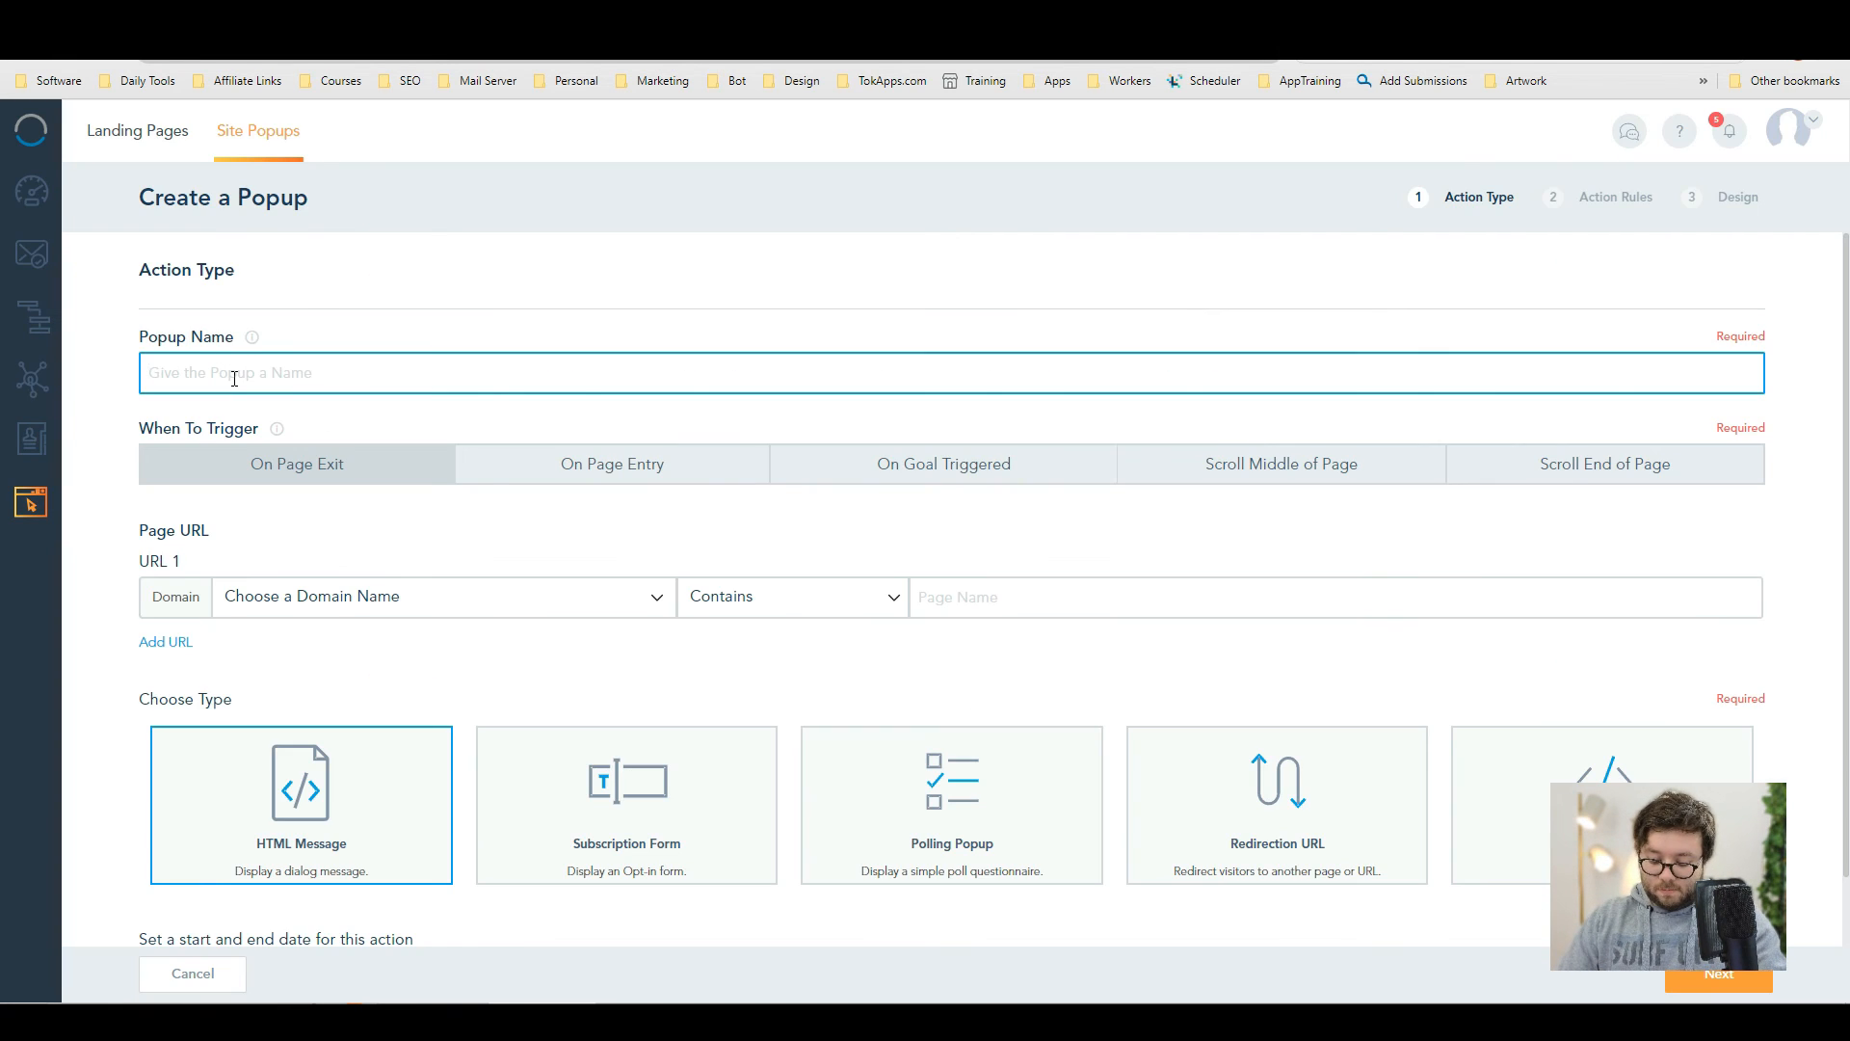
type("Popup")
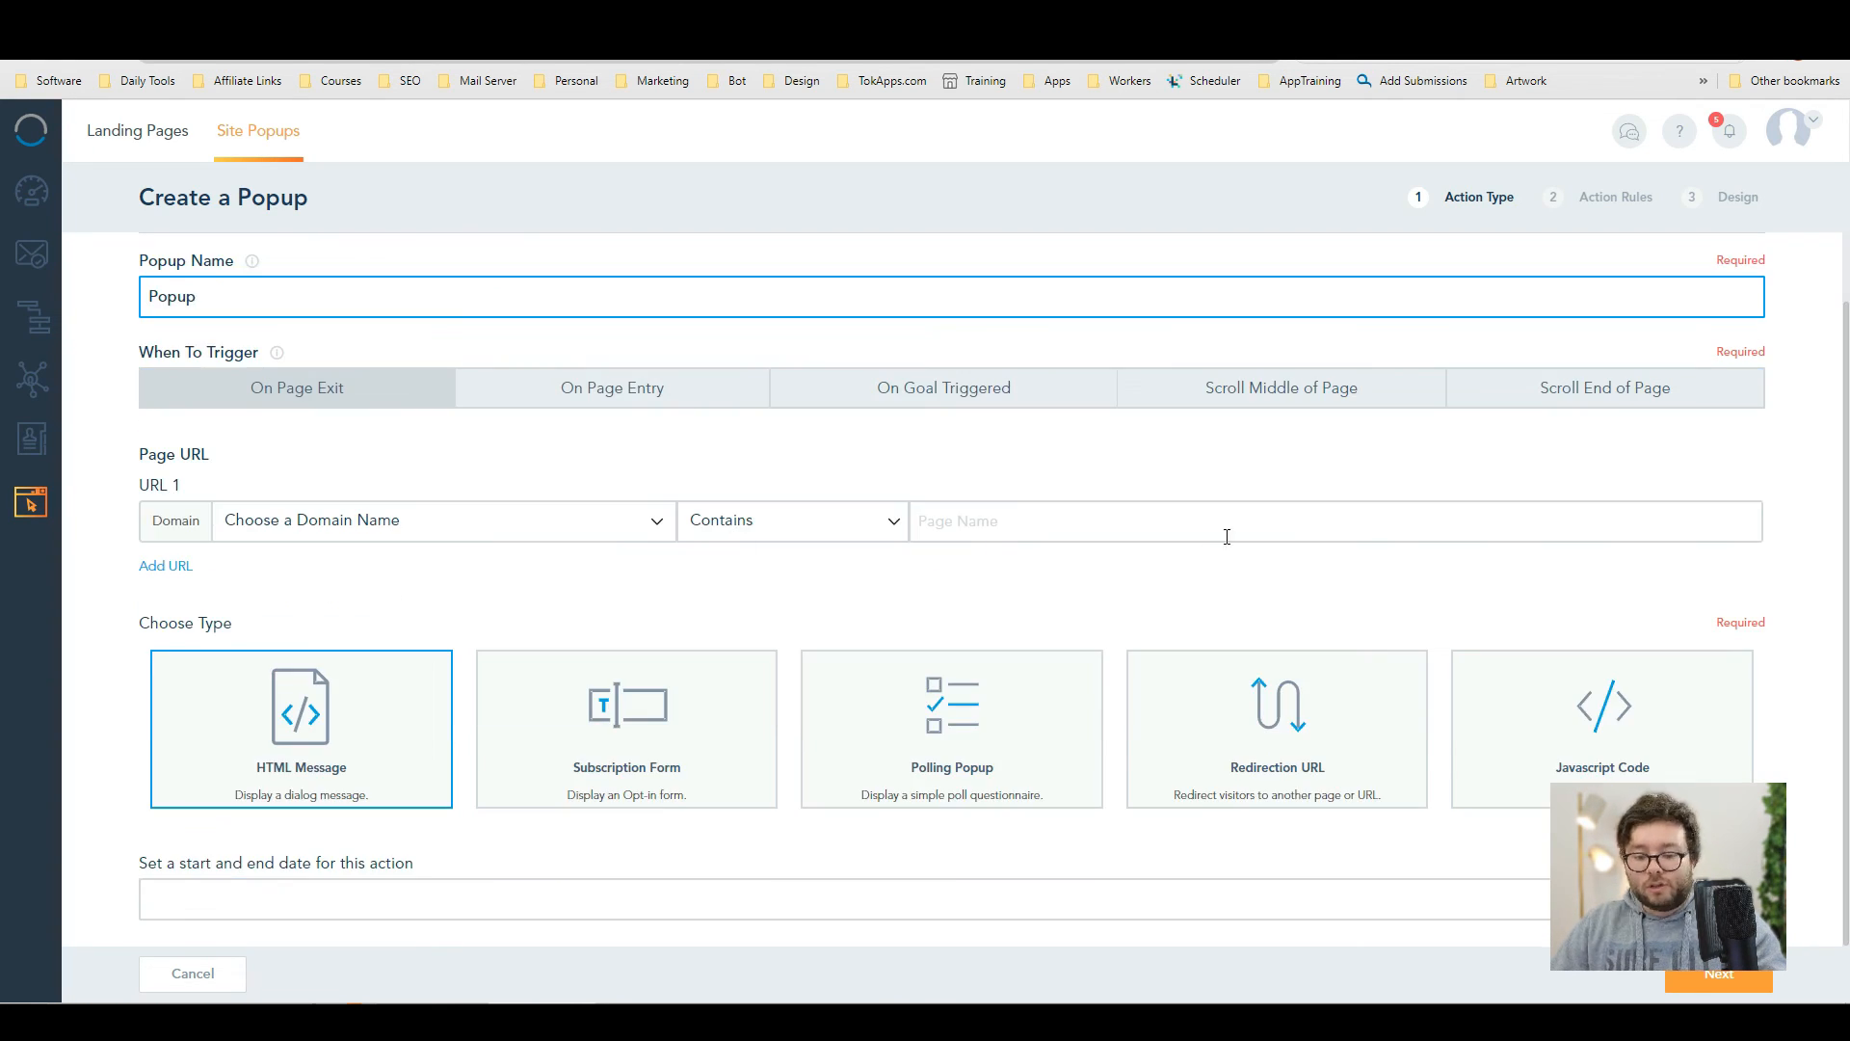
type("martyenglander.com")
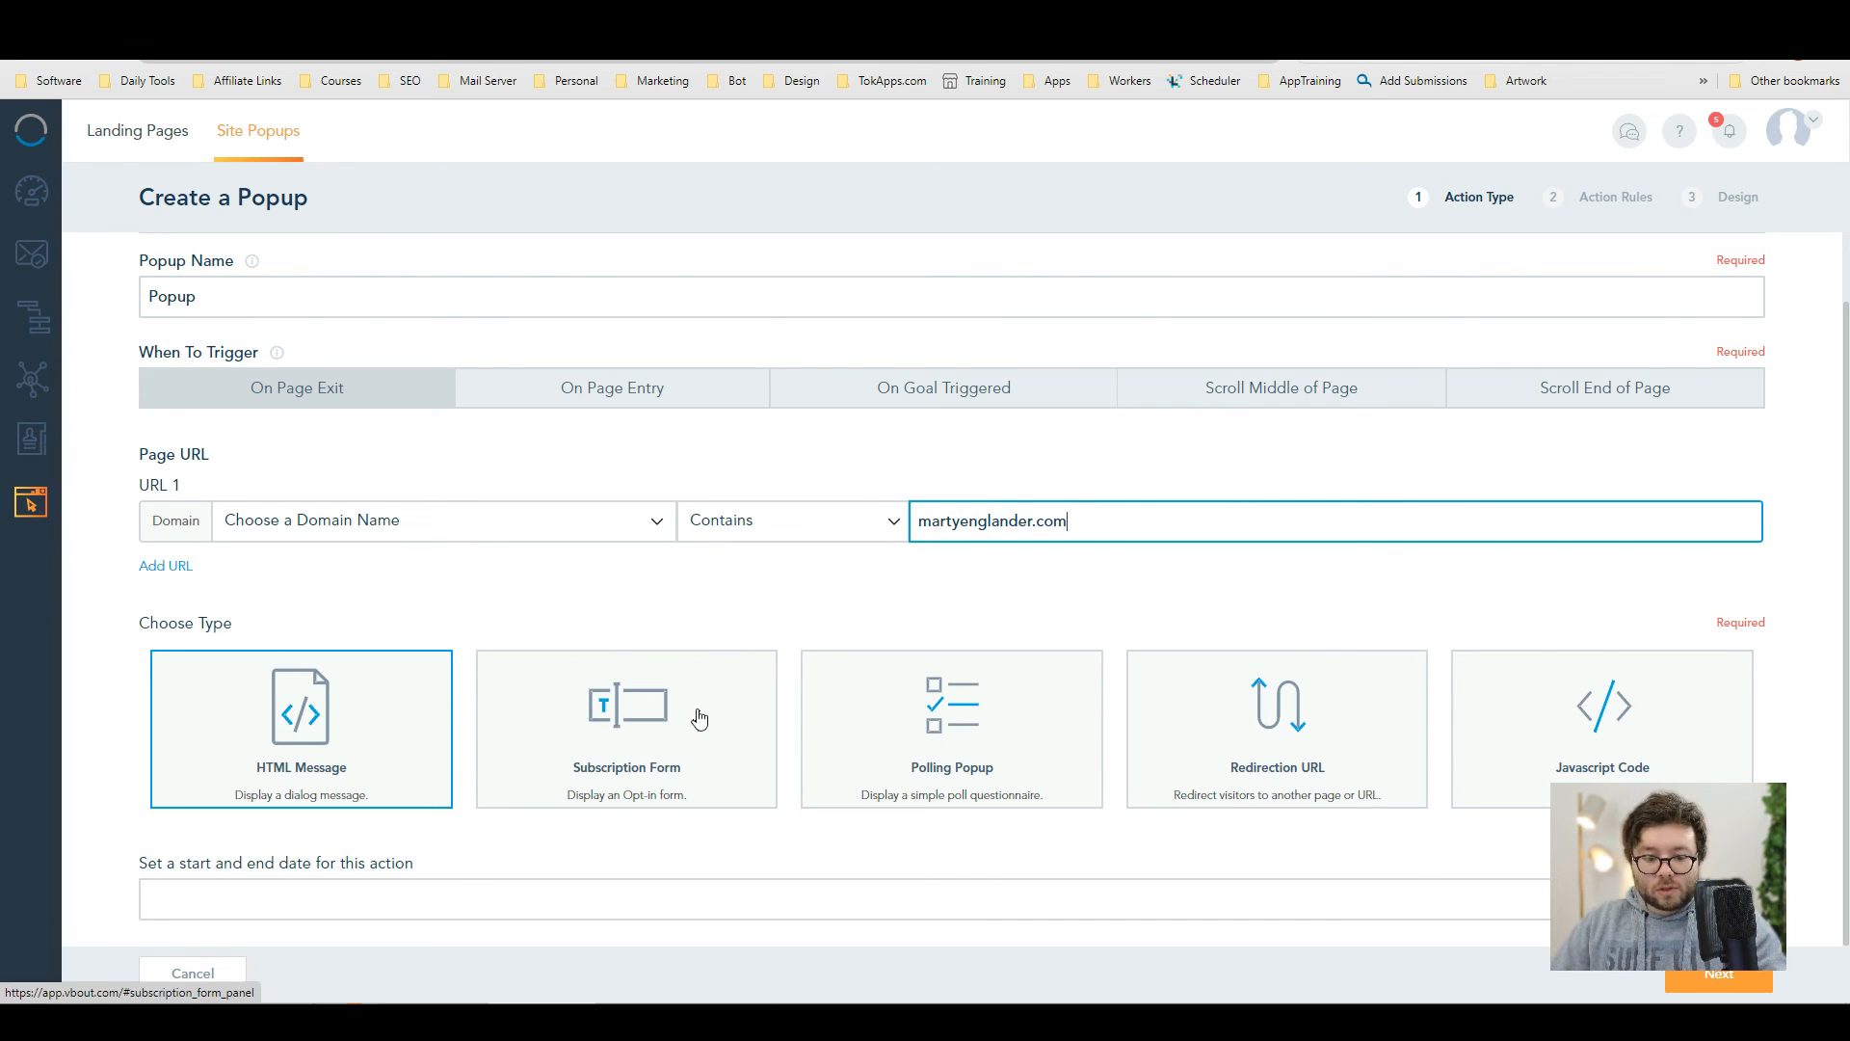
mouse_move(689, 721)
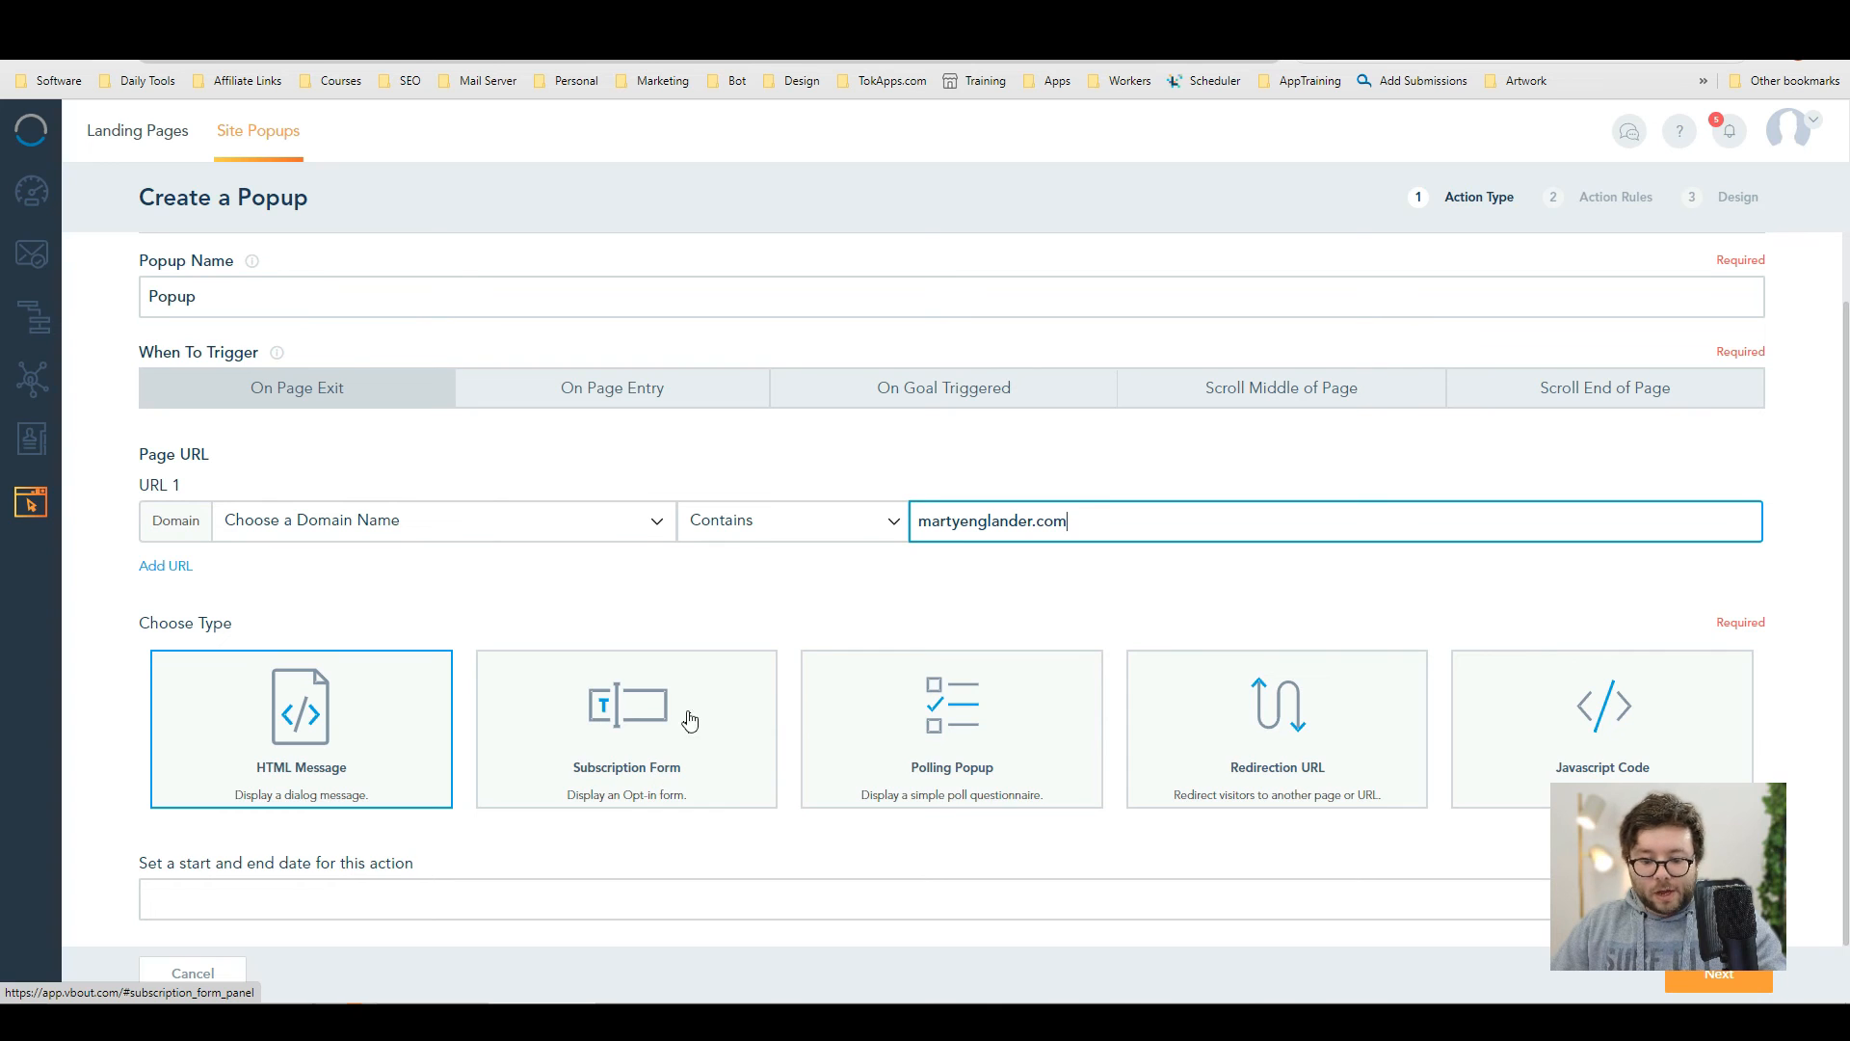
left_click(1719, 973)
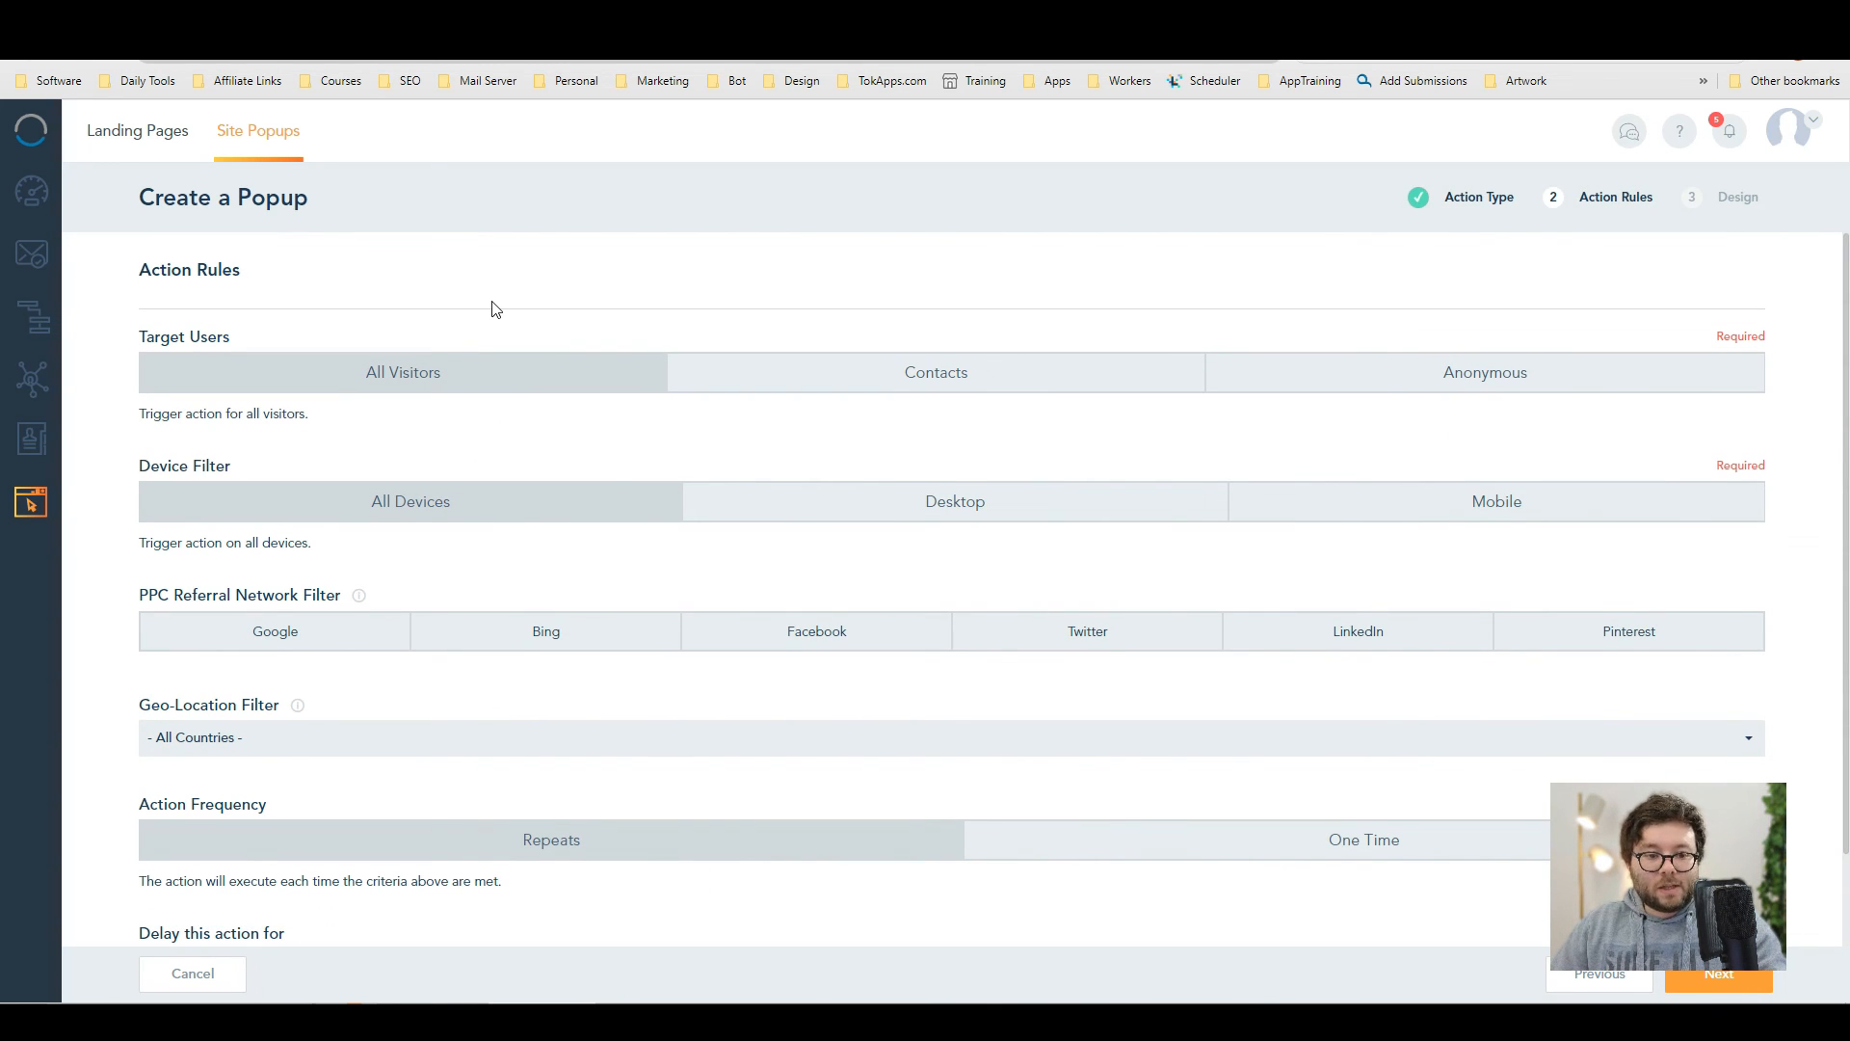
mouse_move(944, 287)
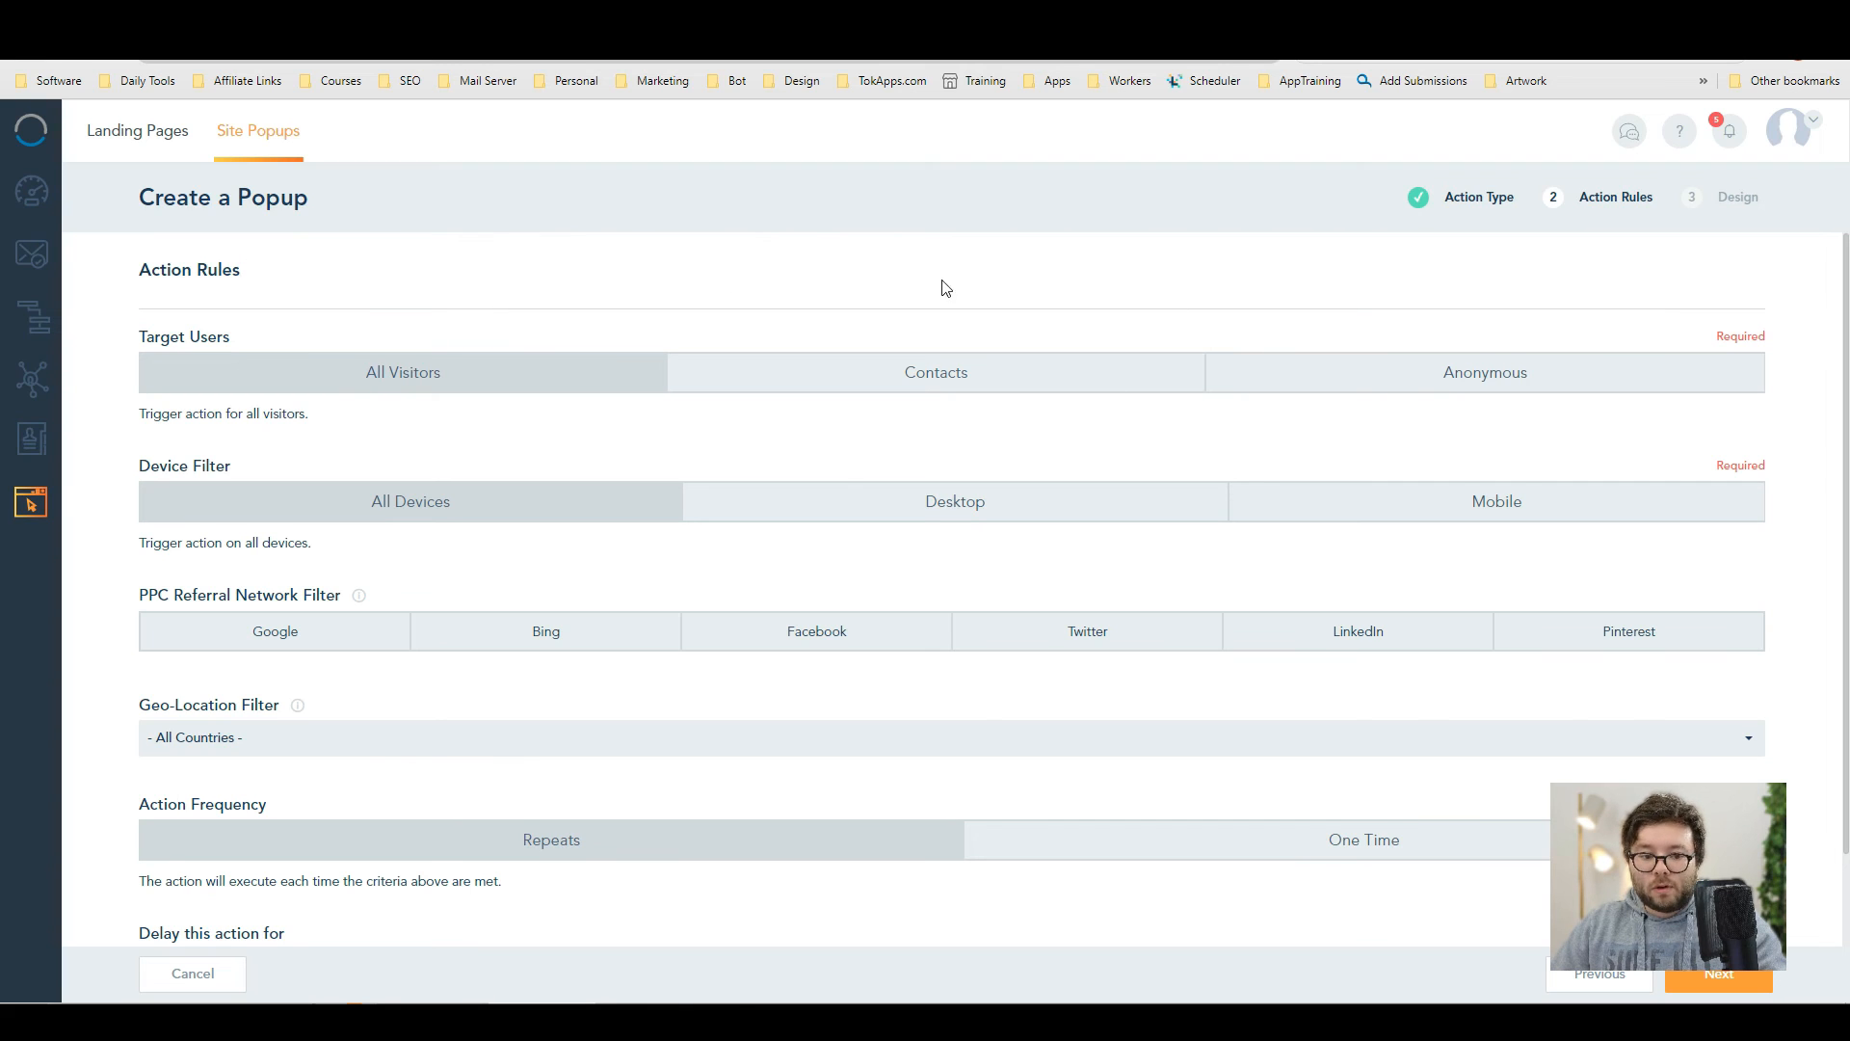
- Keep default visitor, device and Geo-Location targeting and continue to the Design step
scroll("down", 3)
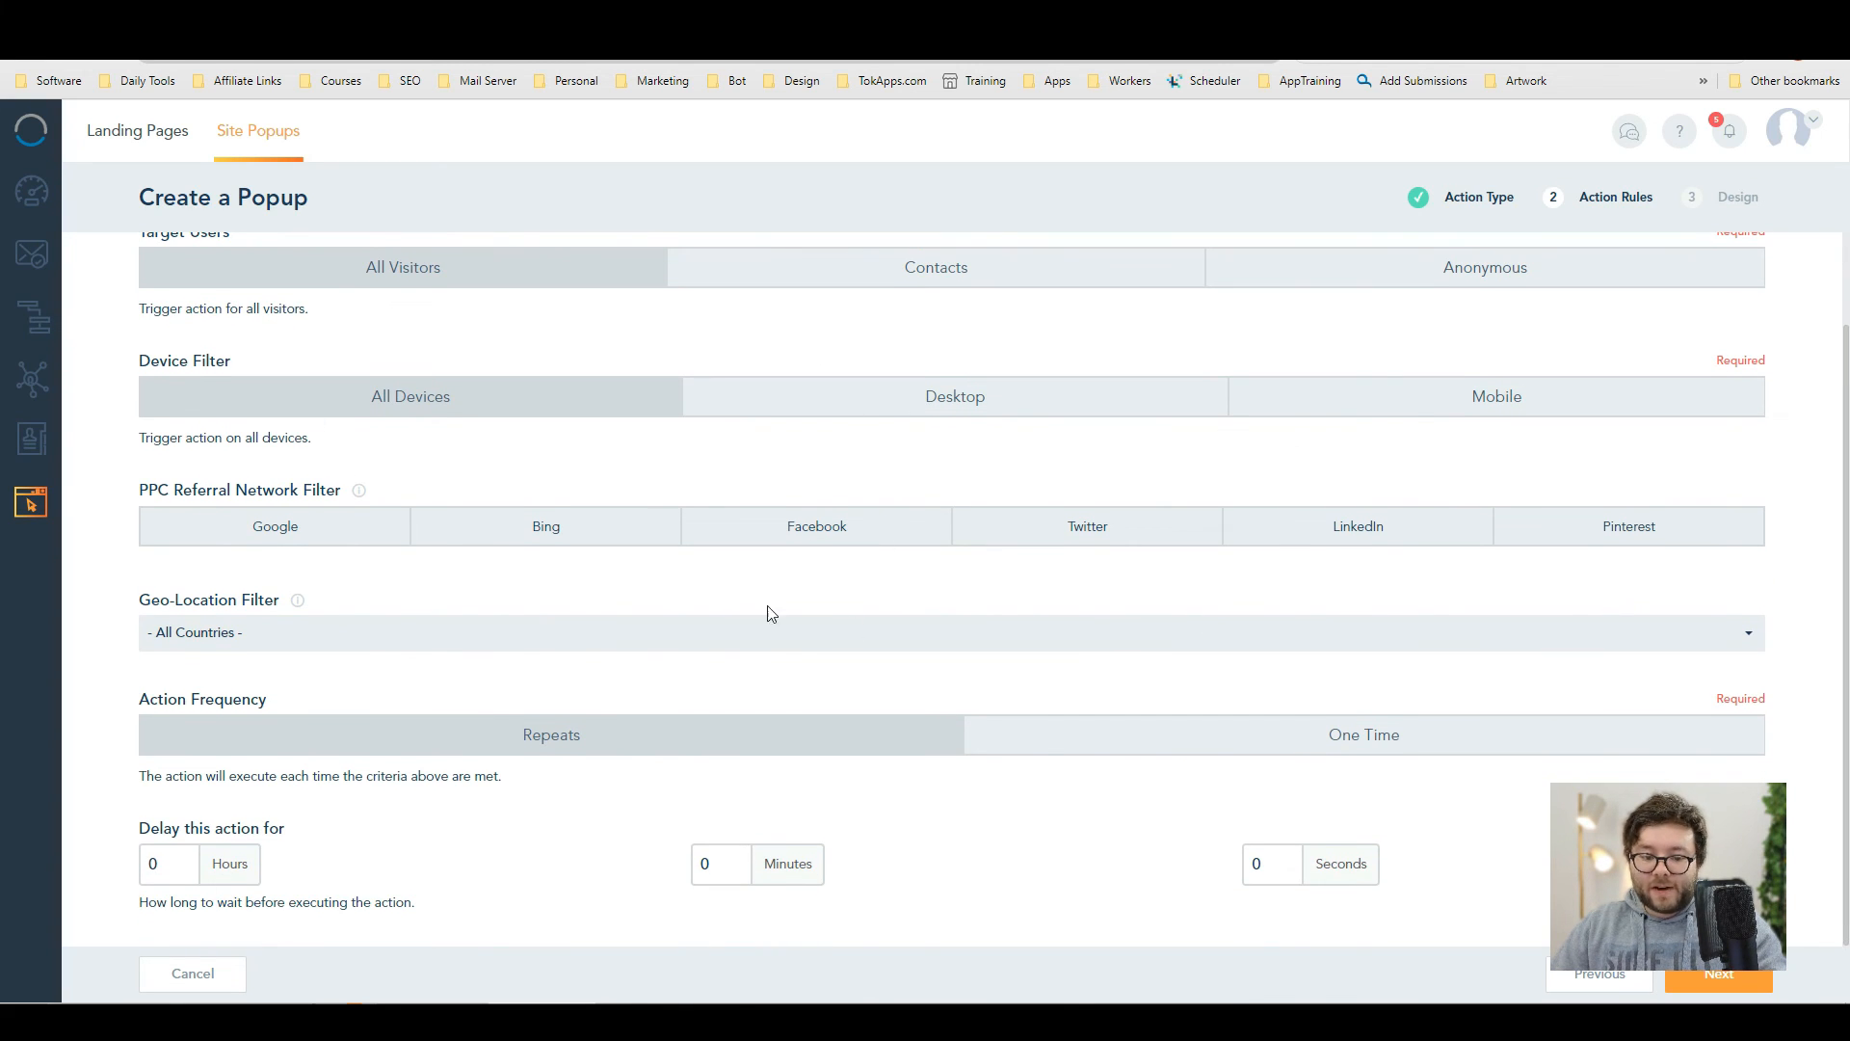
mouse_move(686, 551)
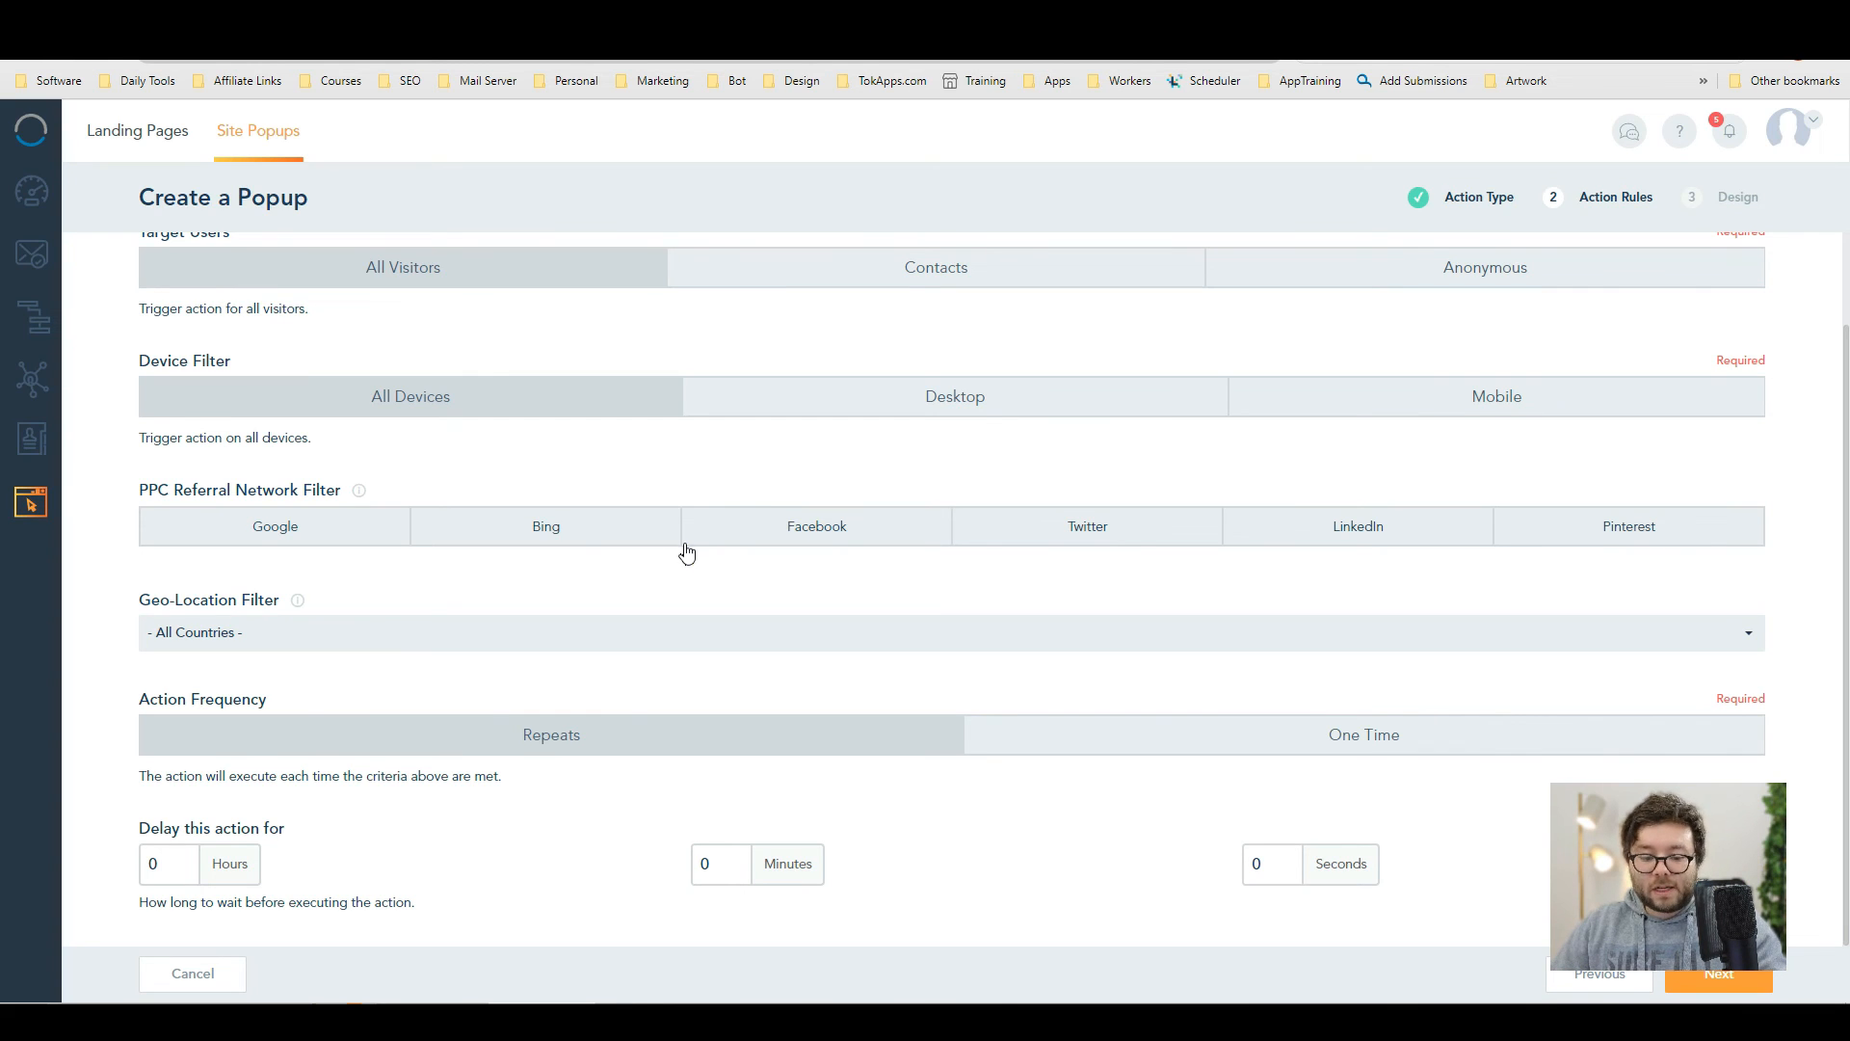
left_click(938, 626)
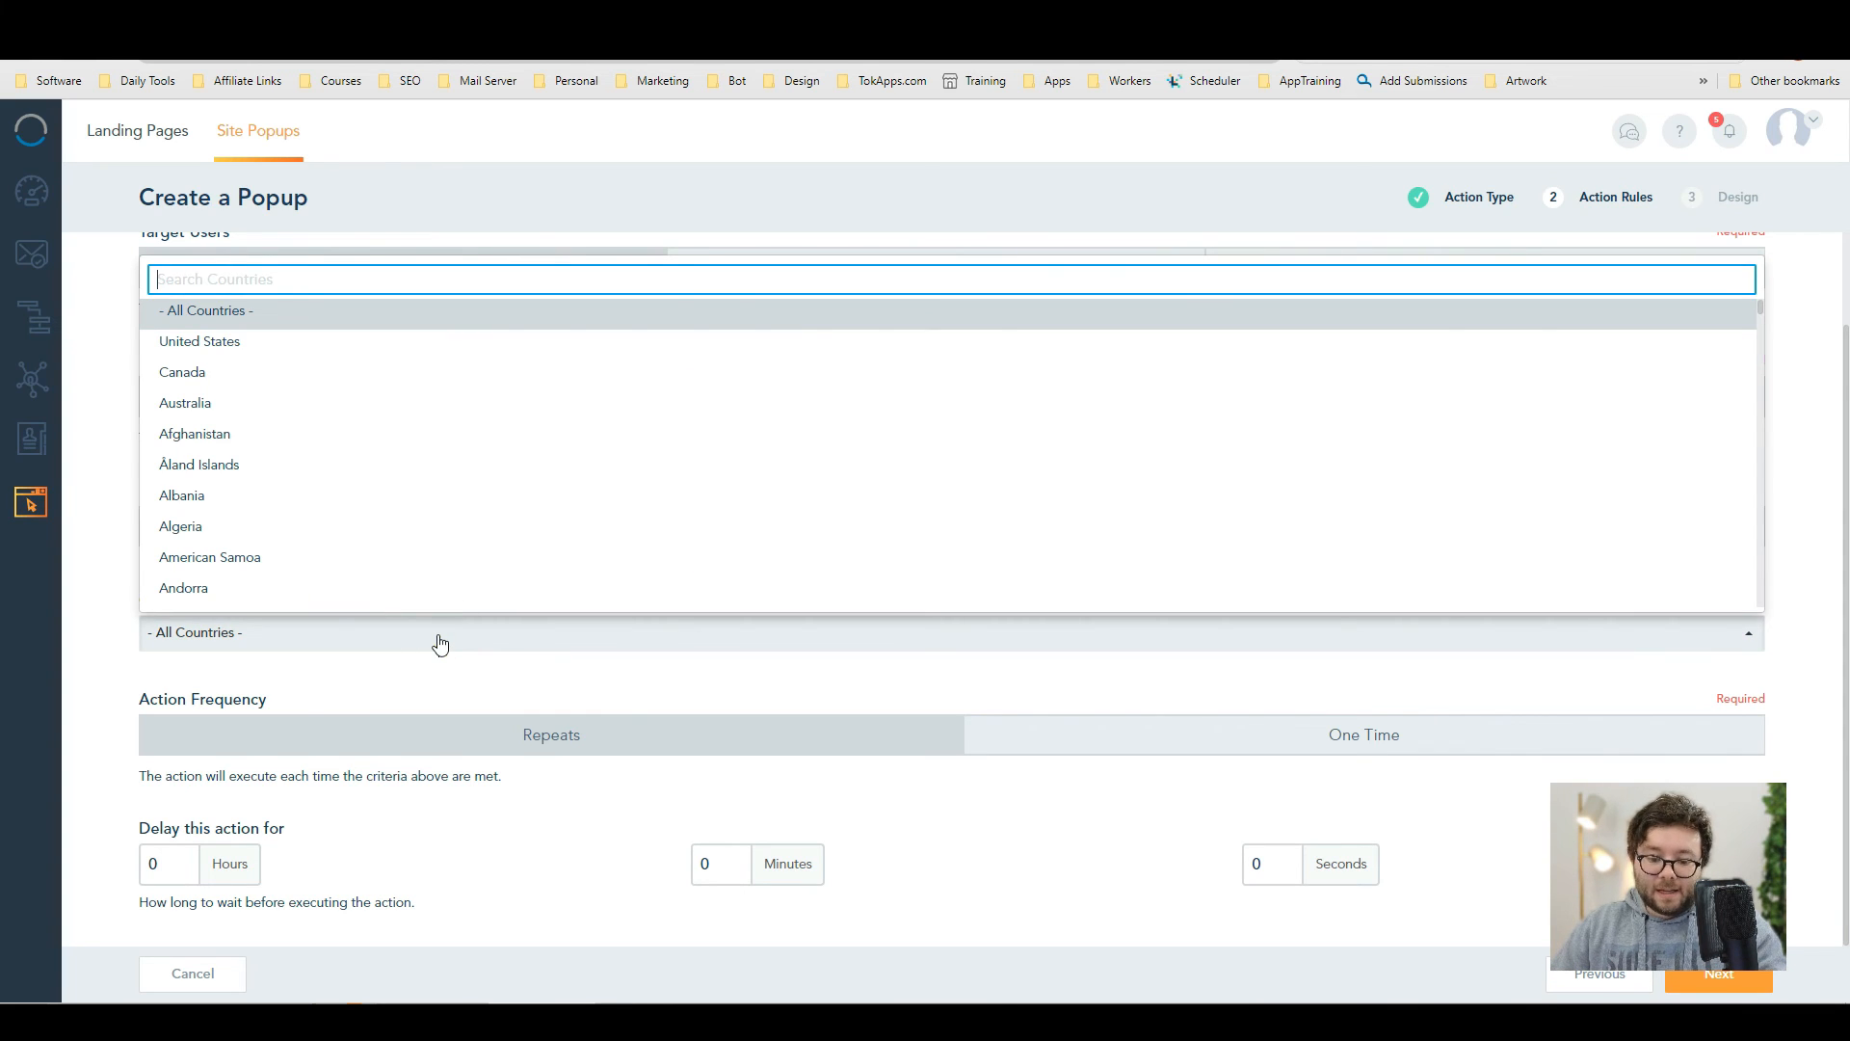
left_click(193, 632)
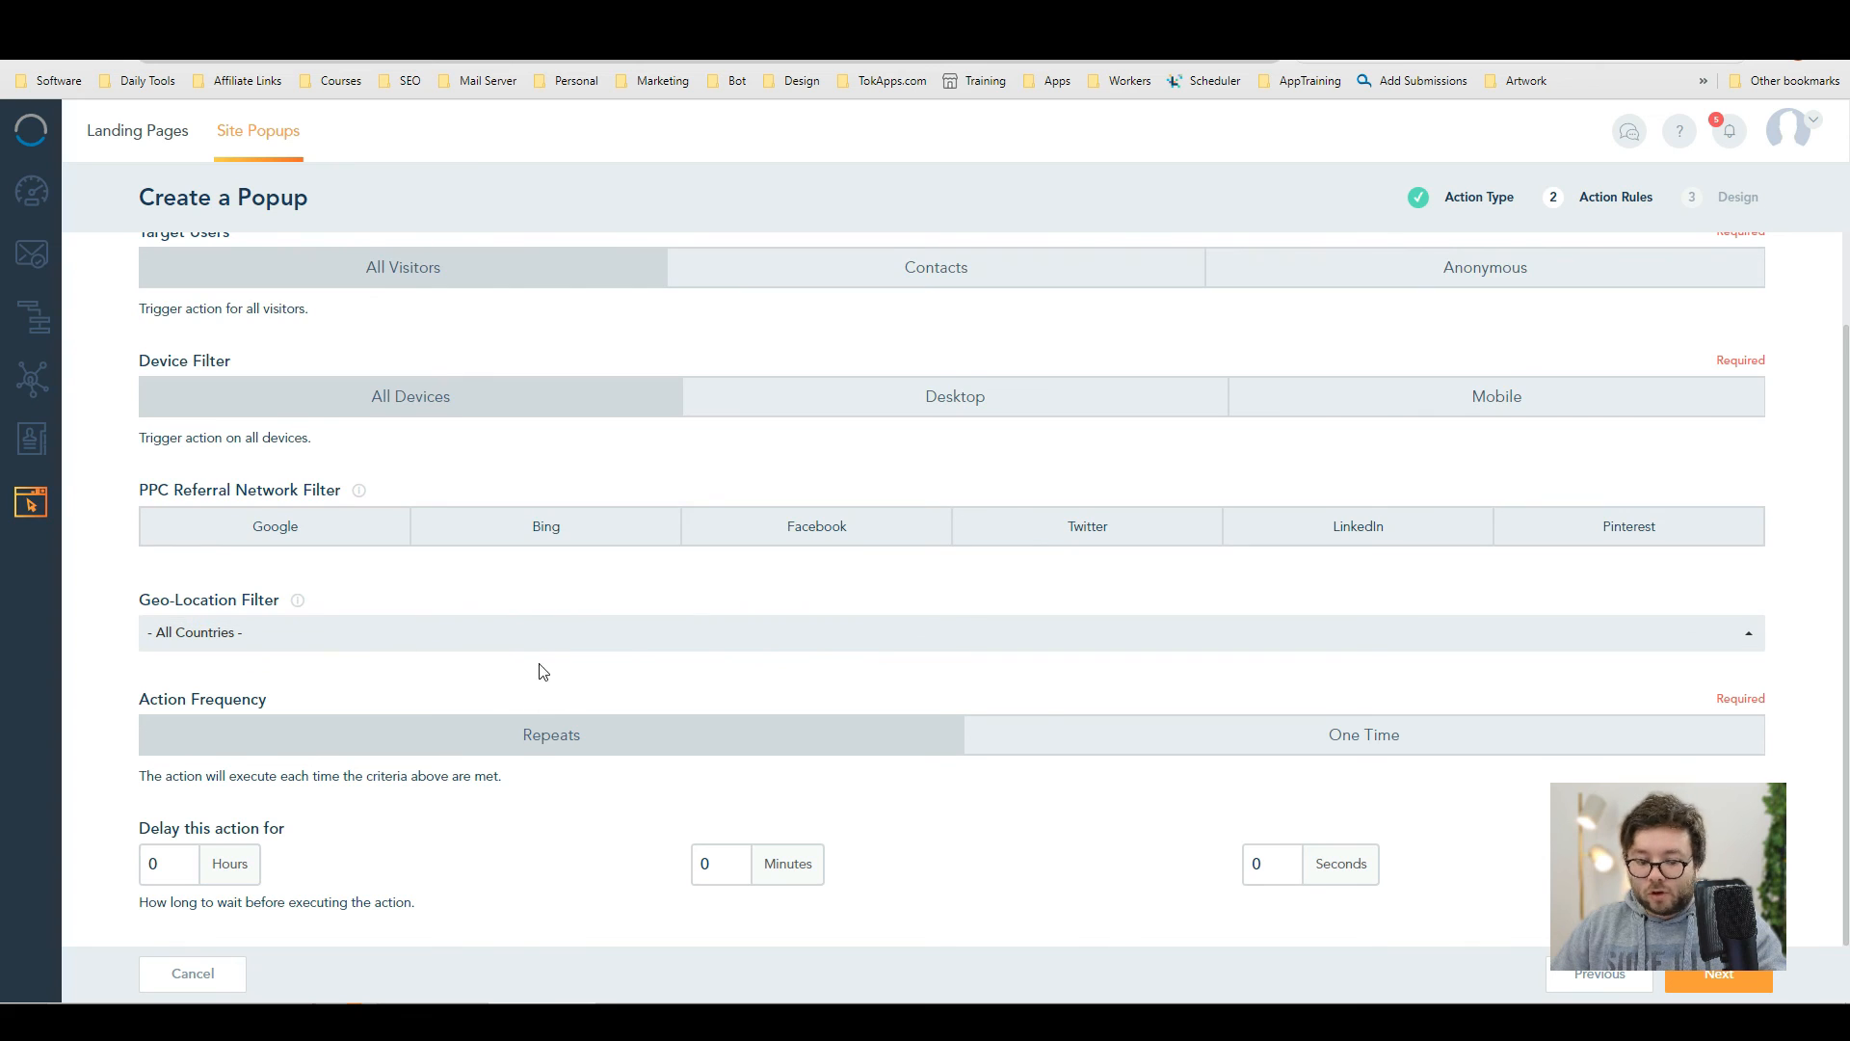
left_click(1719, 974)
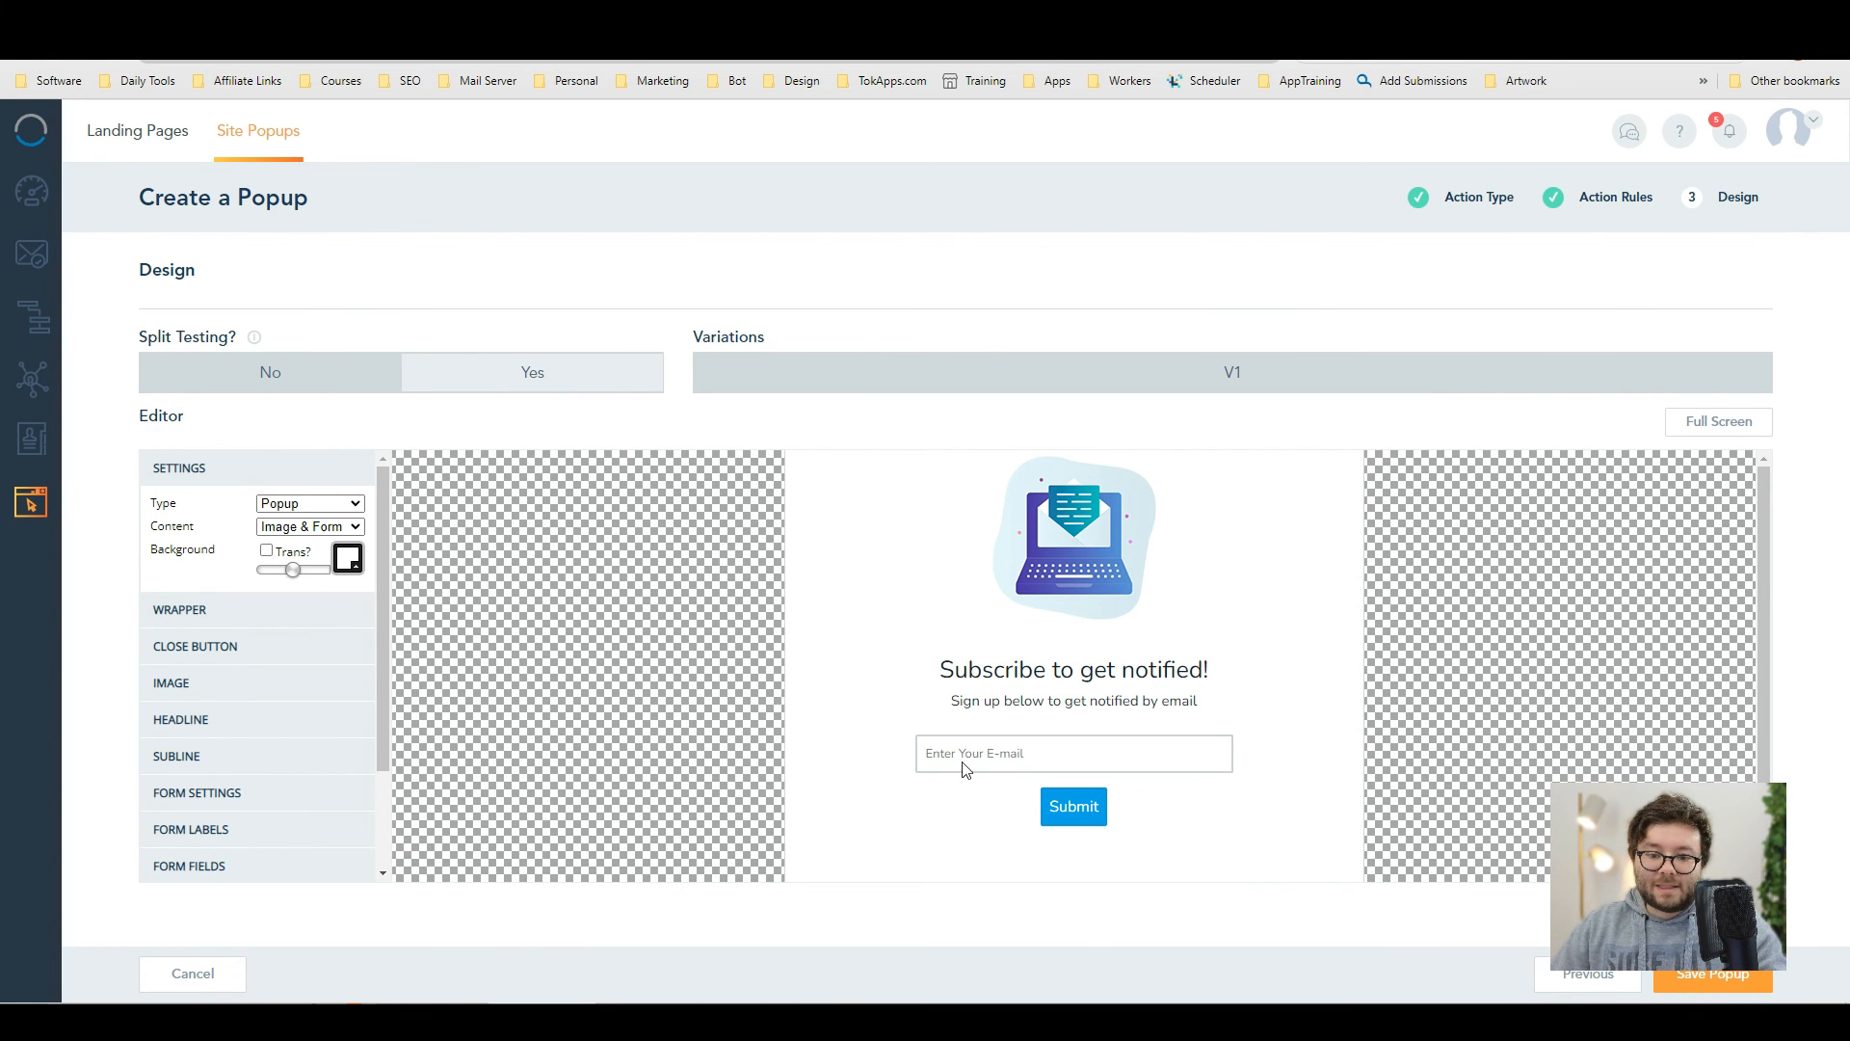
- Turn Split Testing to Yes with 2 variations, adding V2 beside V1
left_click(270, 372)
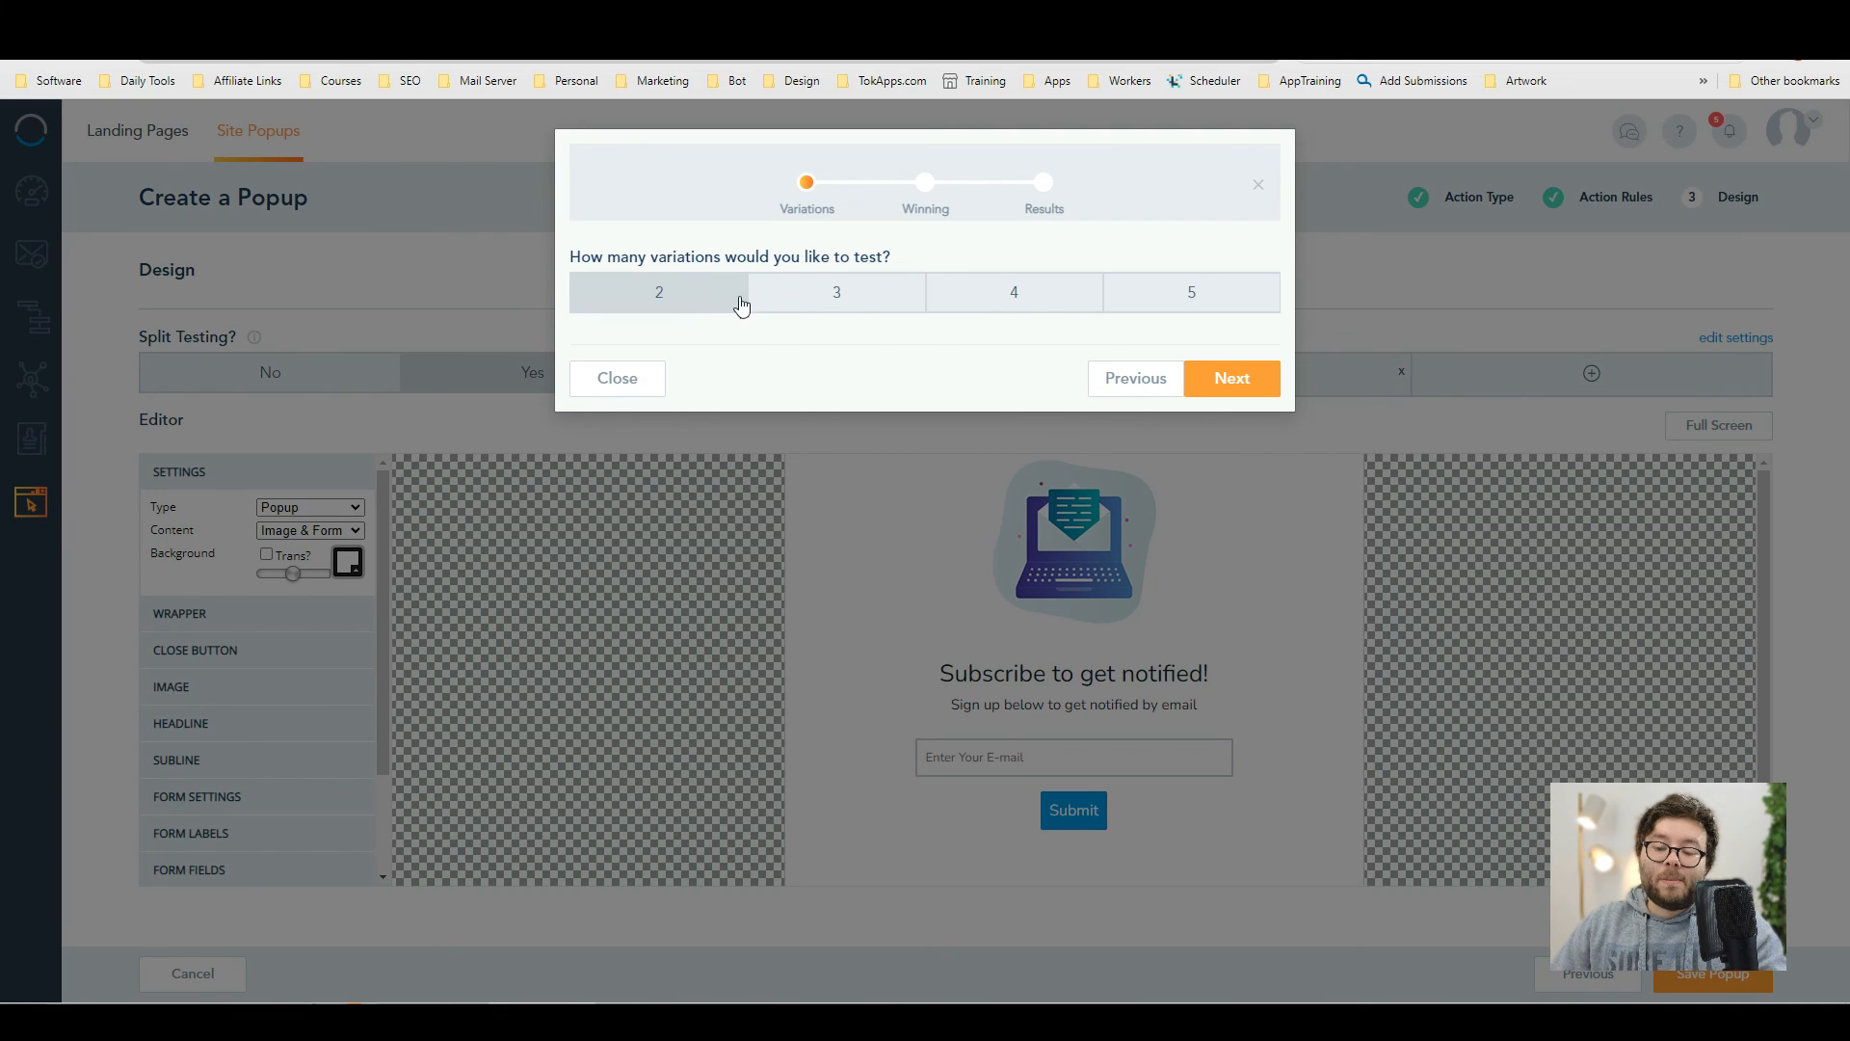
mouse_move(601, 391)
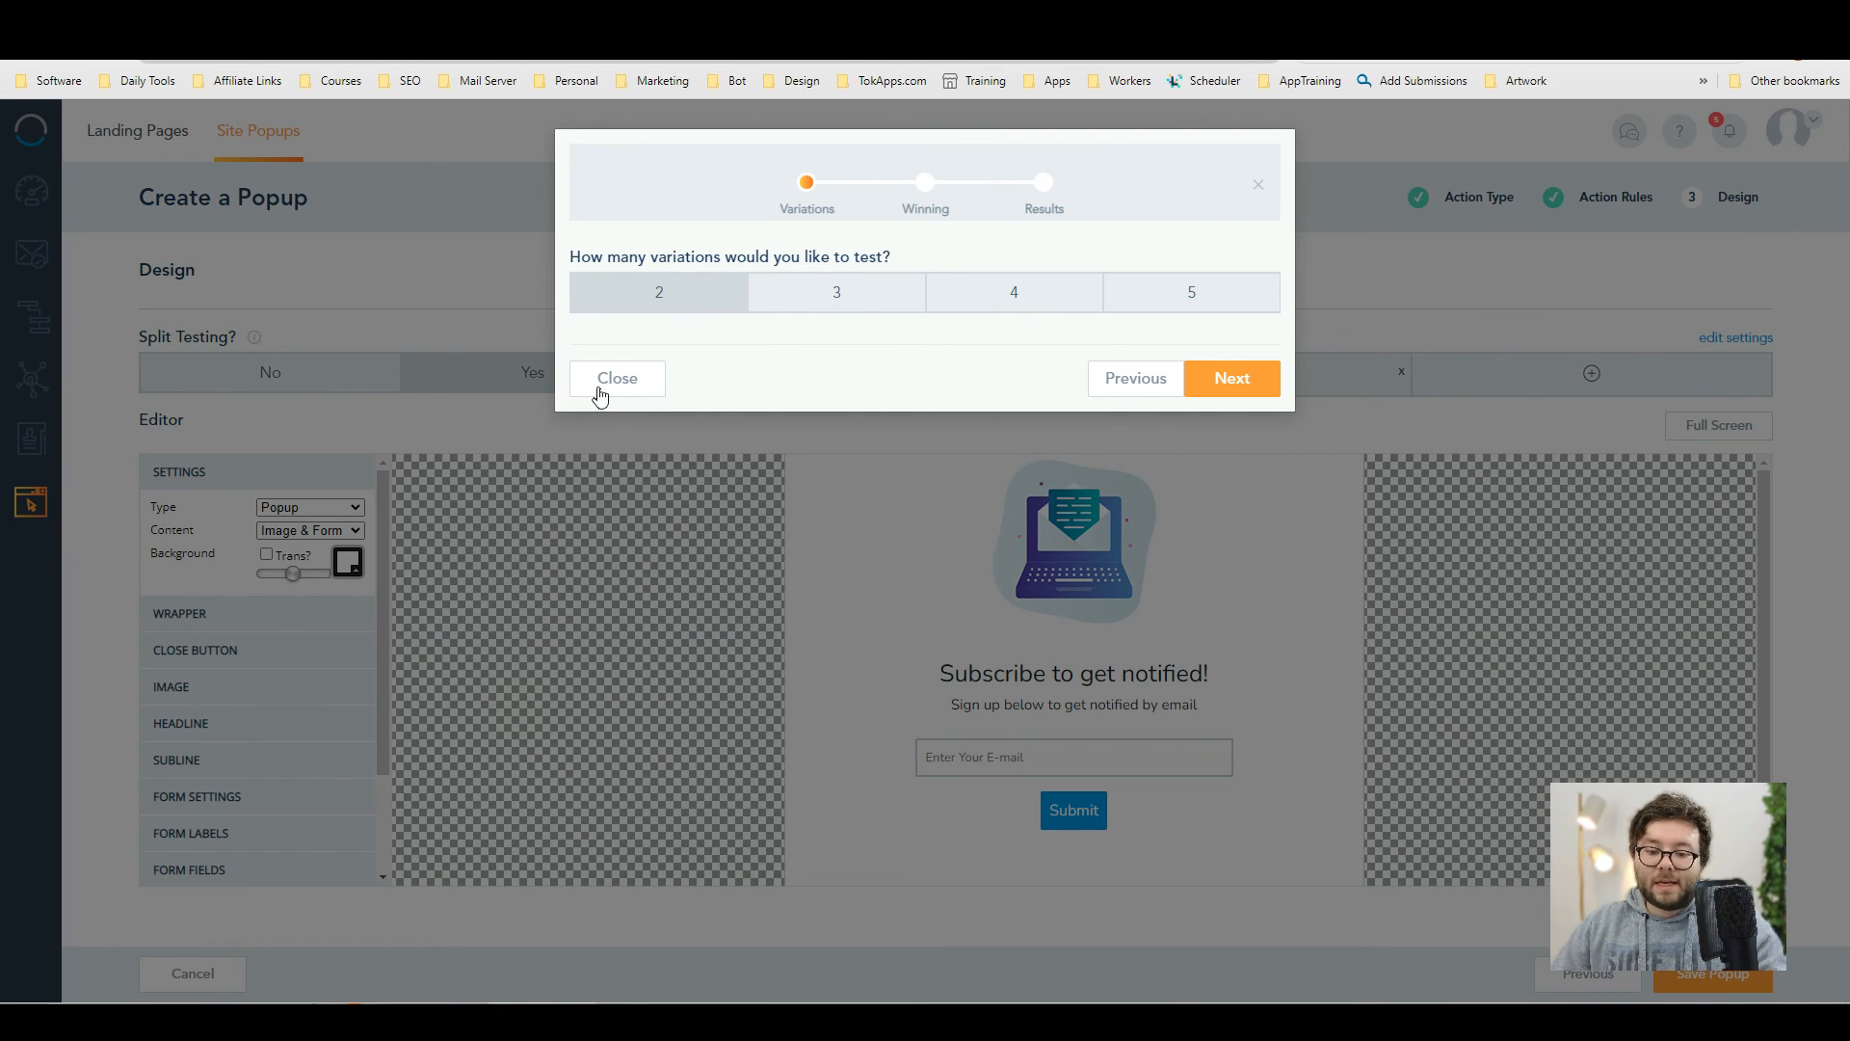
left_click(617, 378)
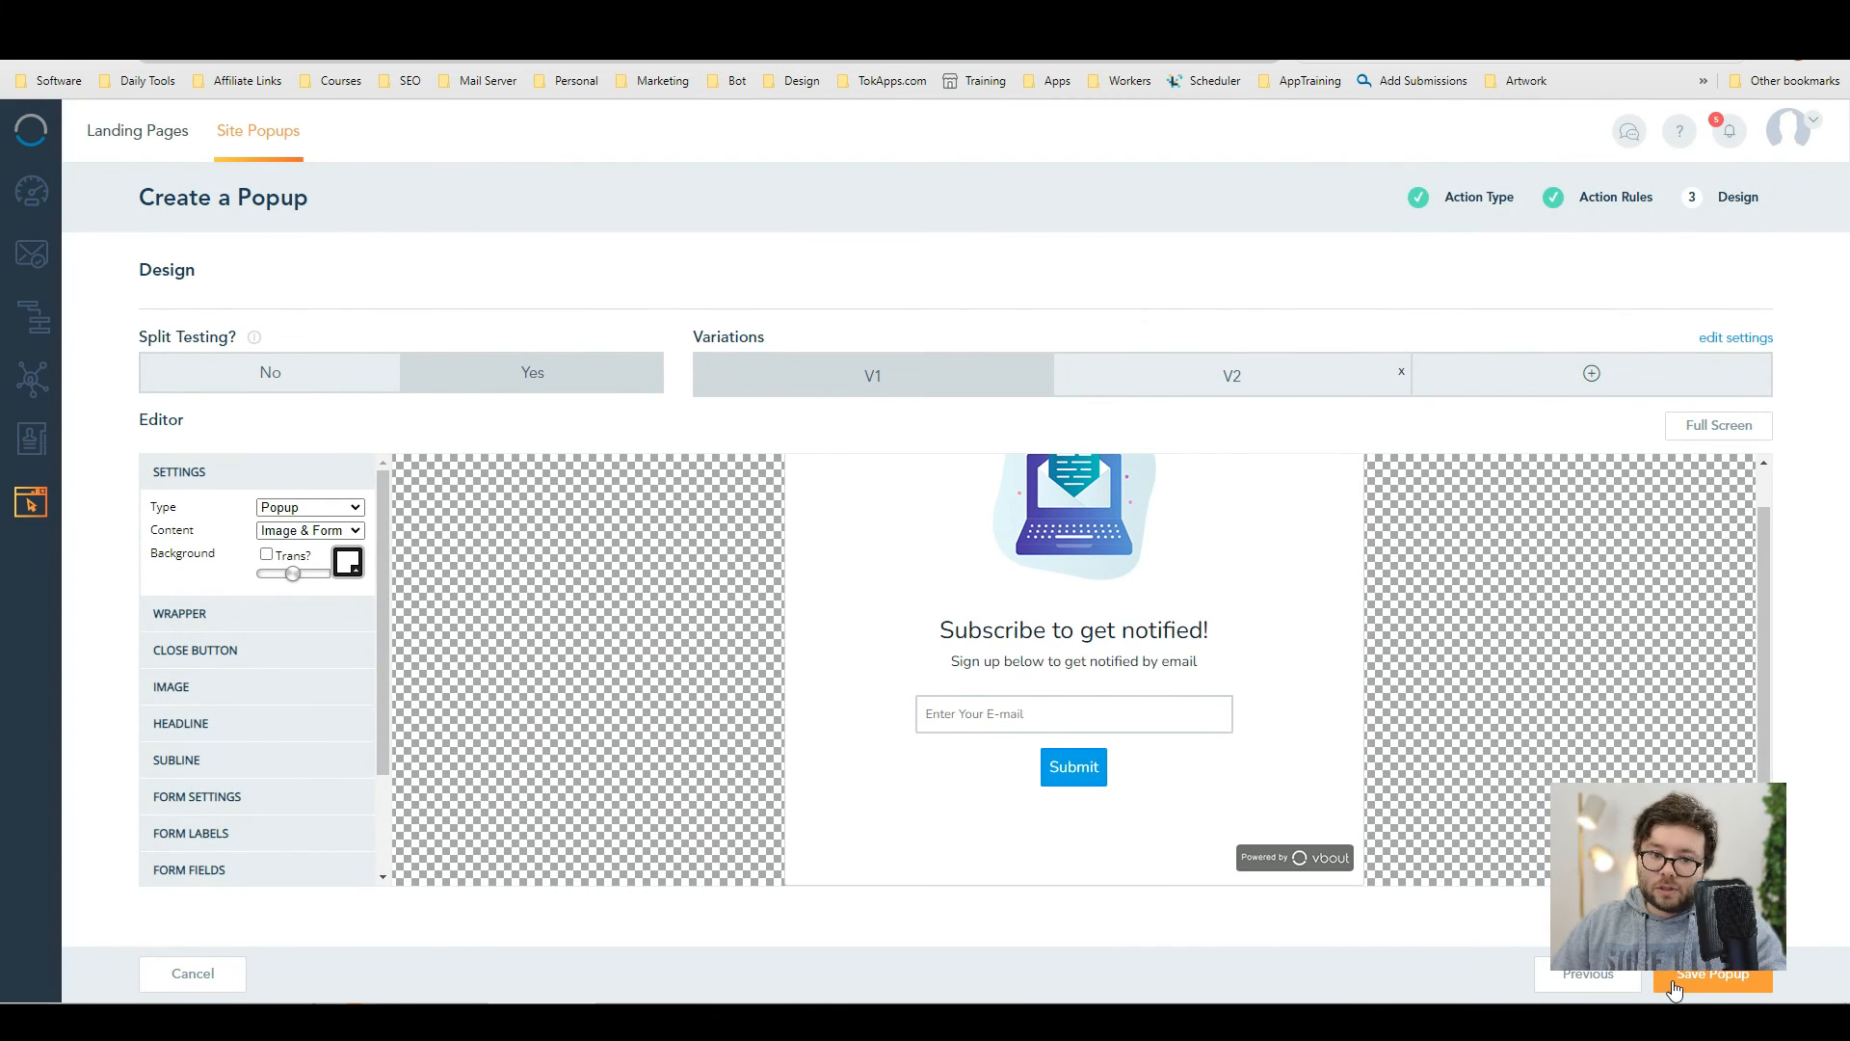